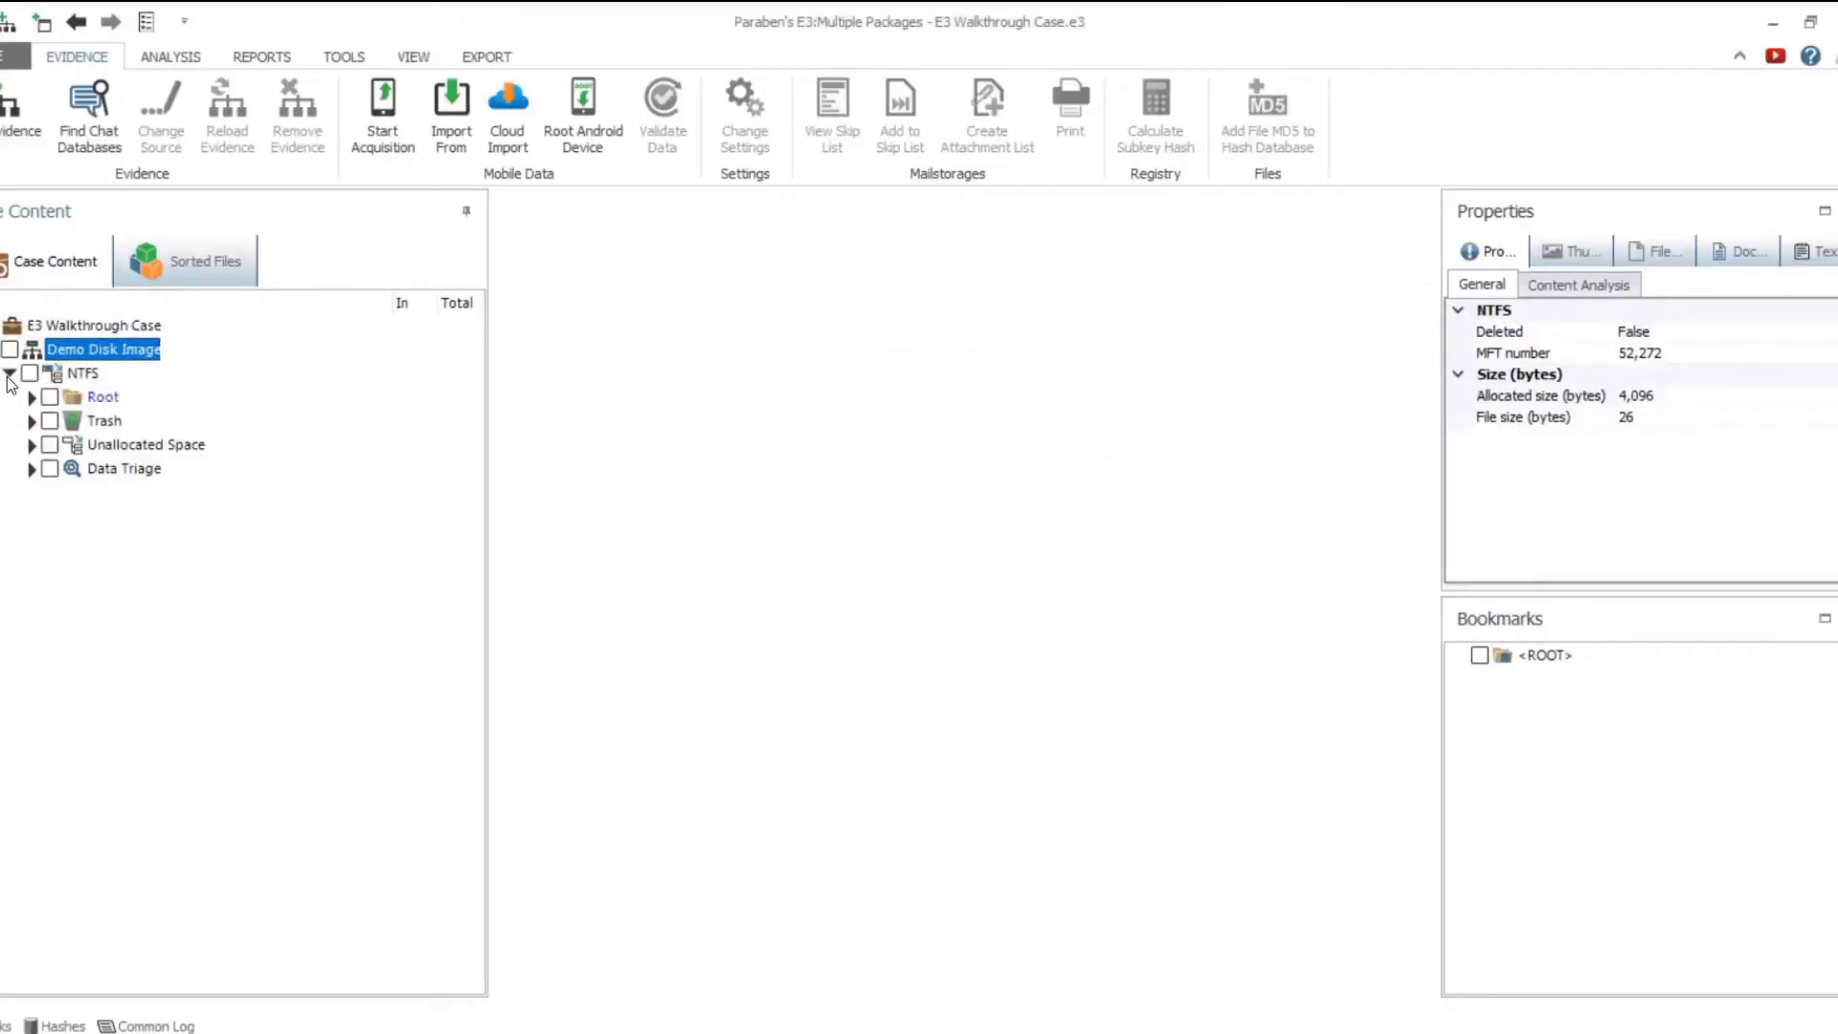
{"action": "left_click", "coordinate": [32, 396]}
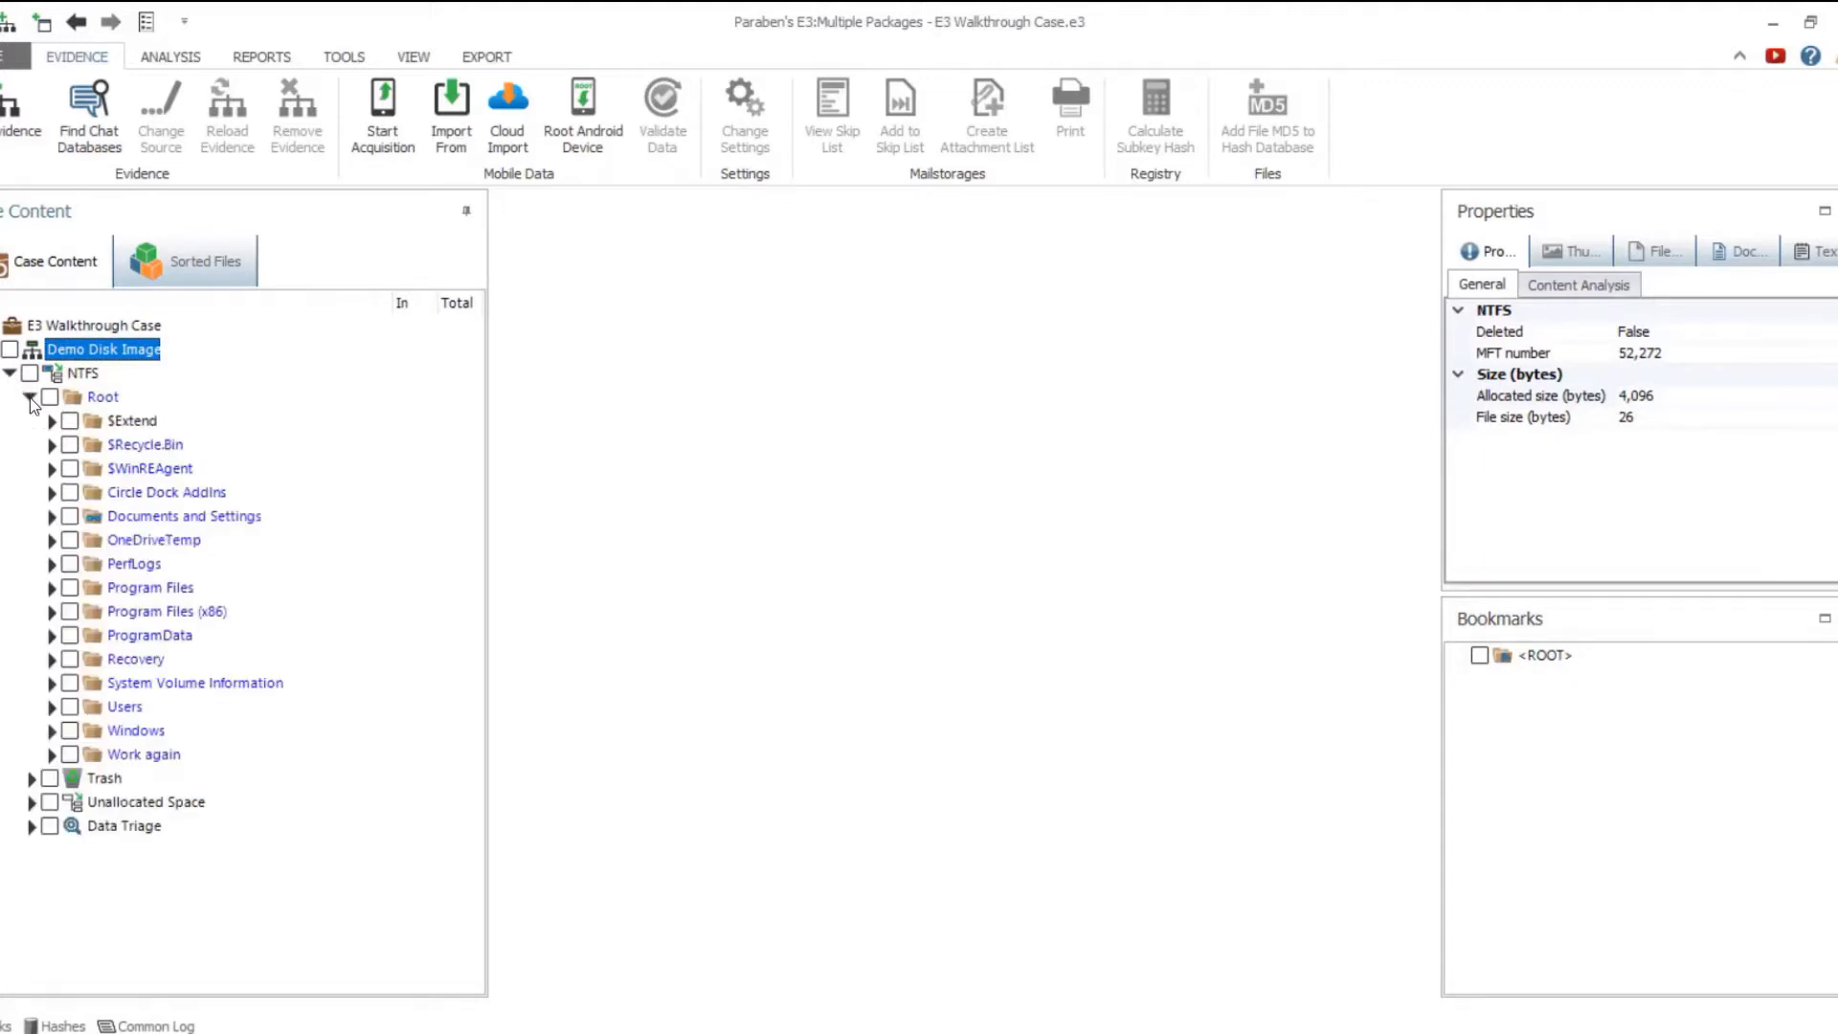
{"action": "left_click", "coordinate": [51, 706]}
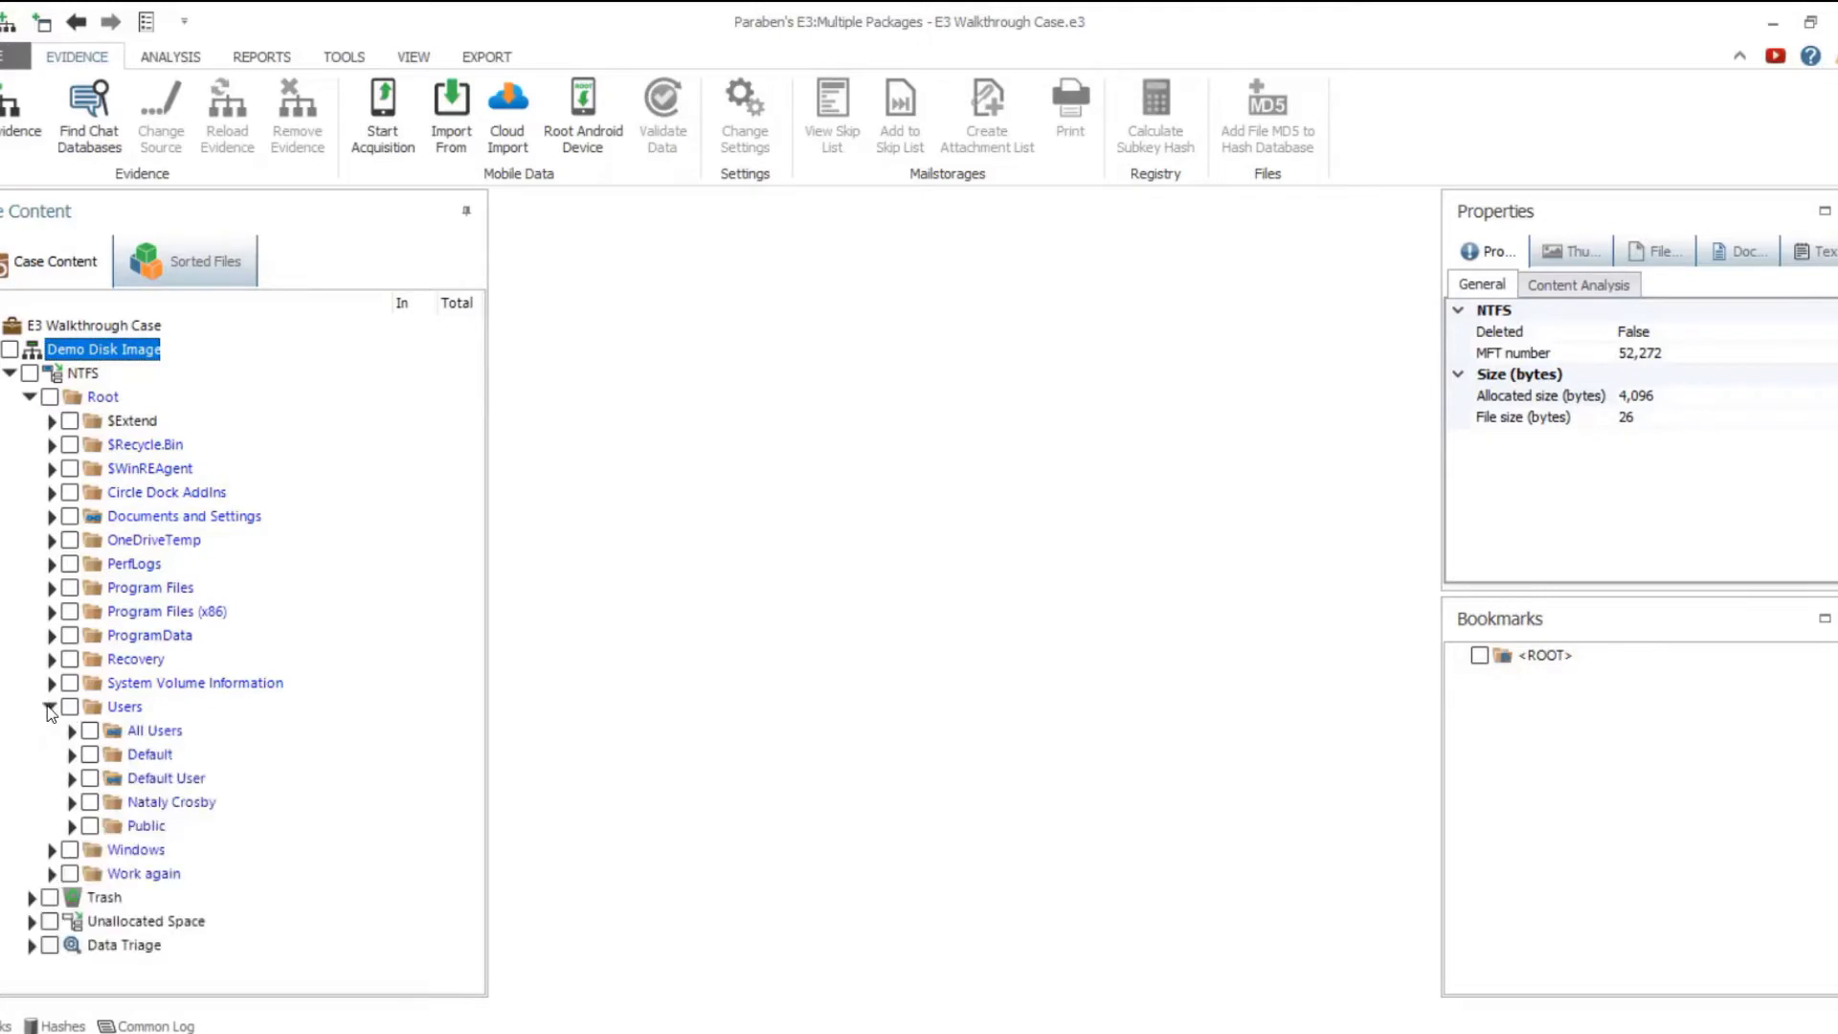
{"action": "left_click", "coordinate": [69, 802]}
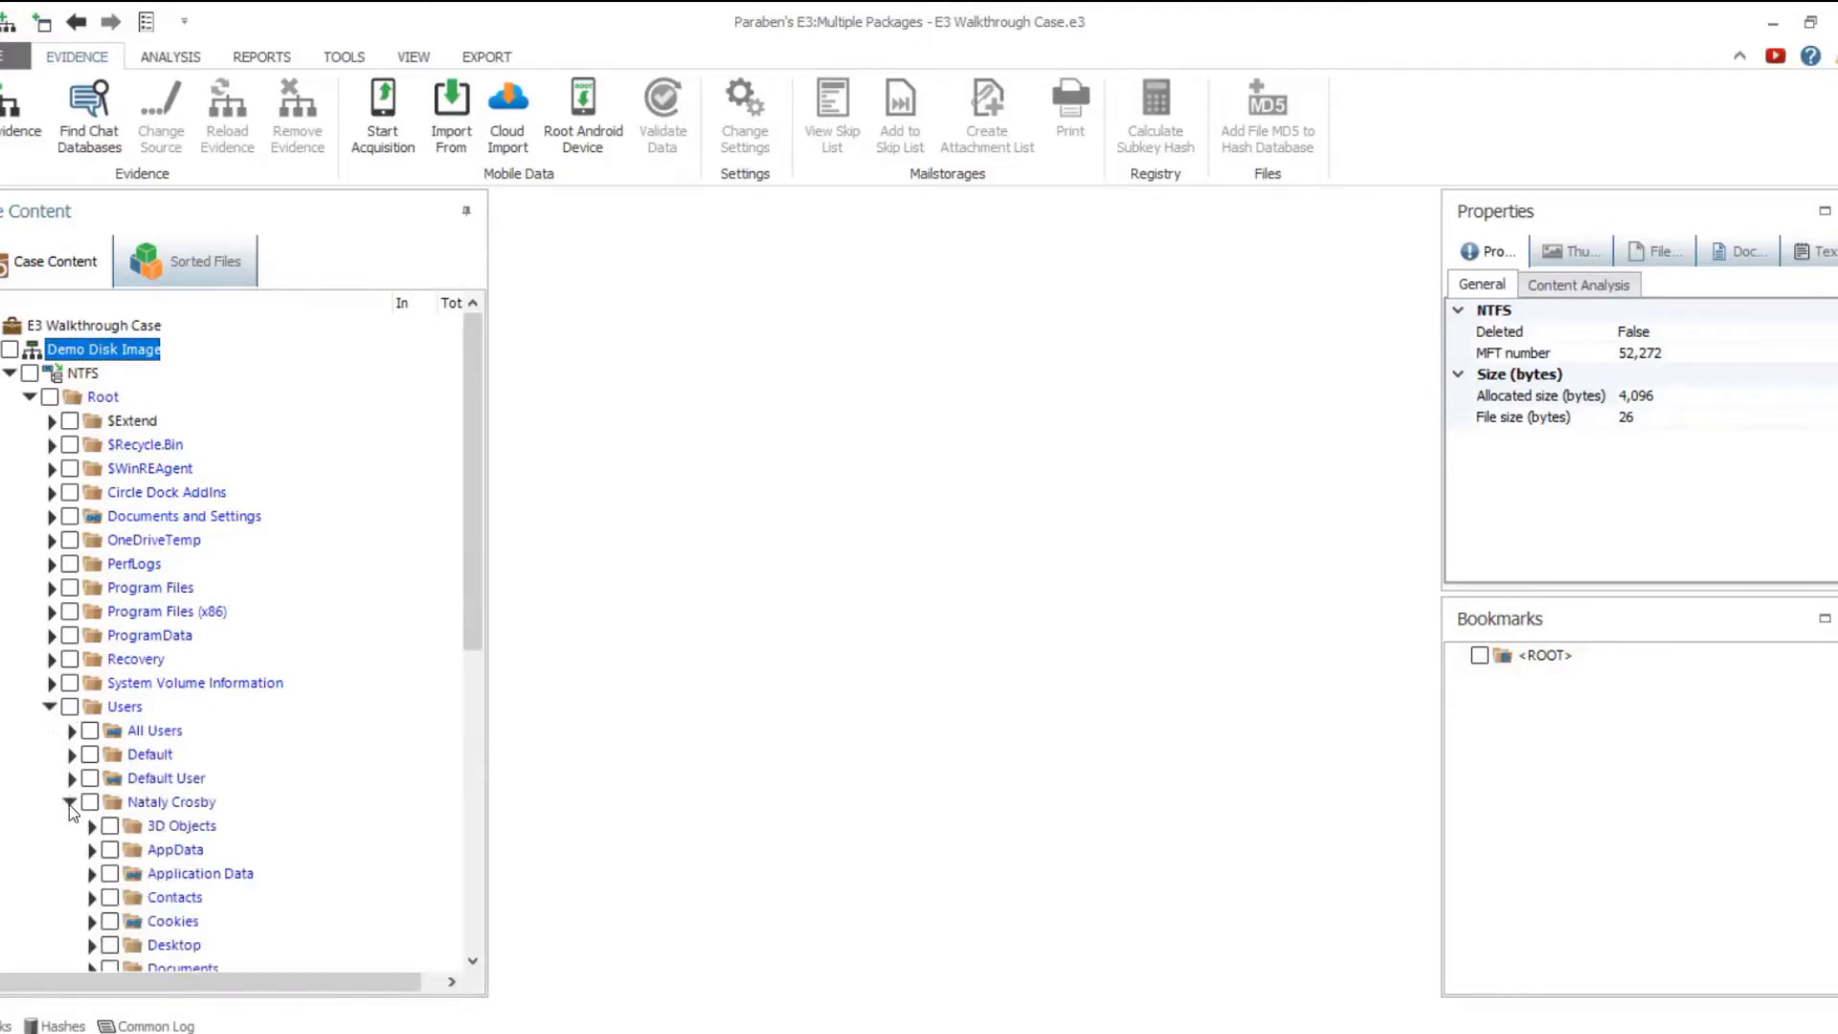
{"action": "scroll", "scroll_direction": "down", "scroll_amount": 3}
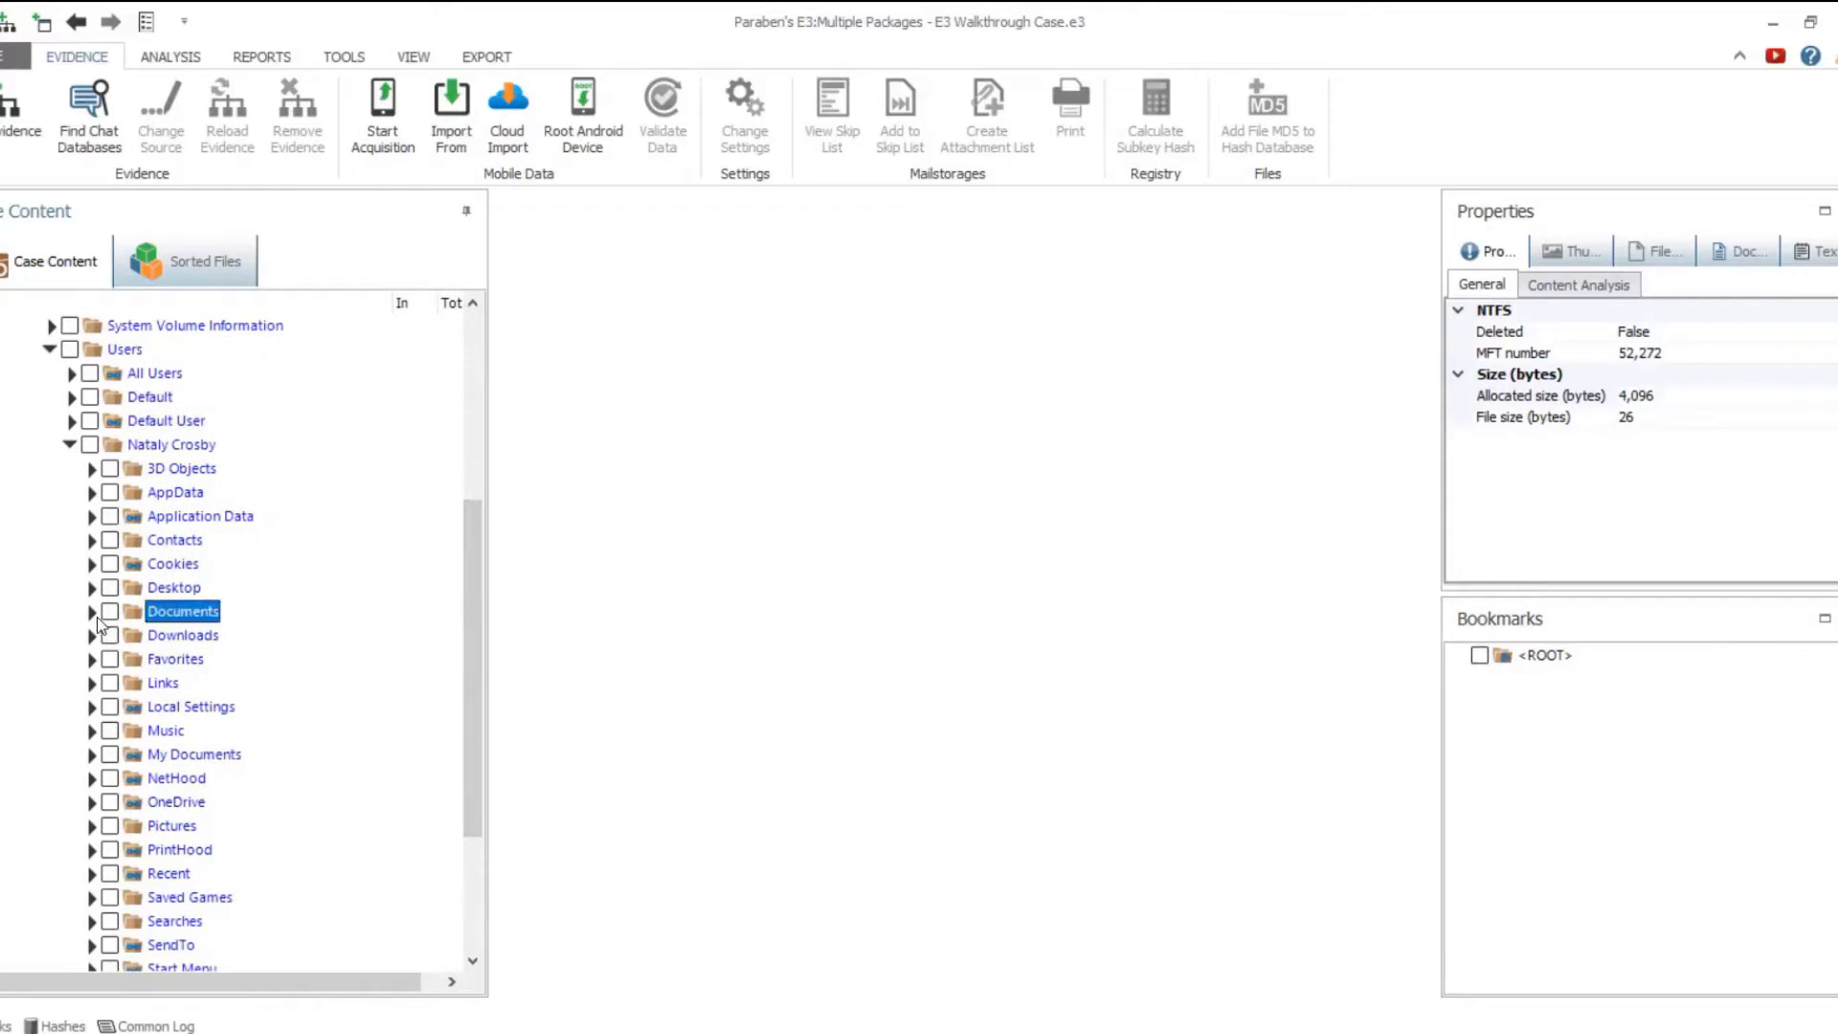
List the Documents folder and view puppies.zip's Zone.Identifier entry as text.
{"action": "double_click", "coordinate": [183, 611]}
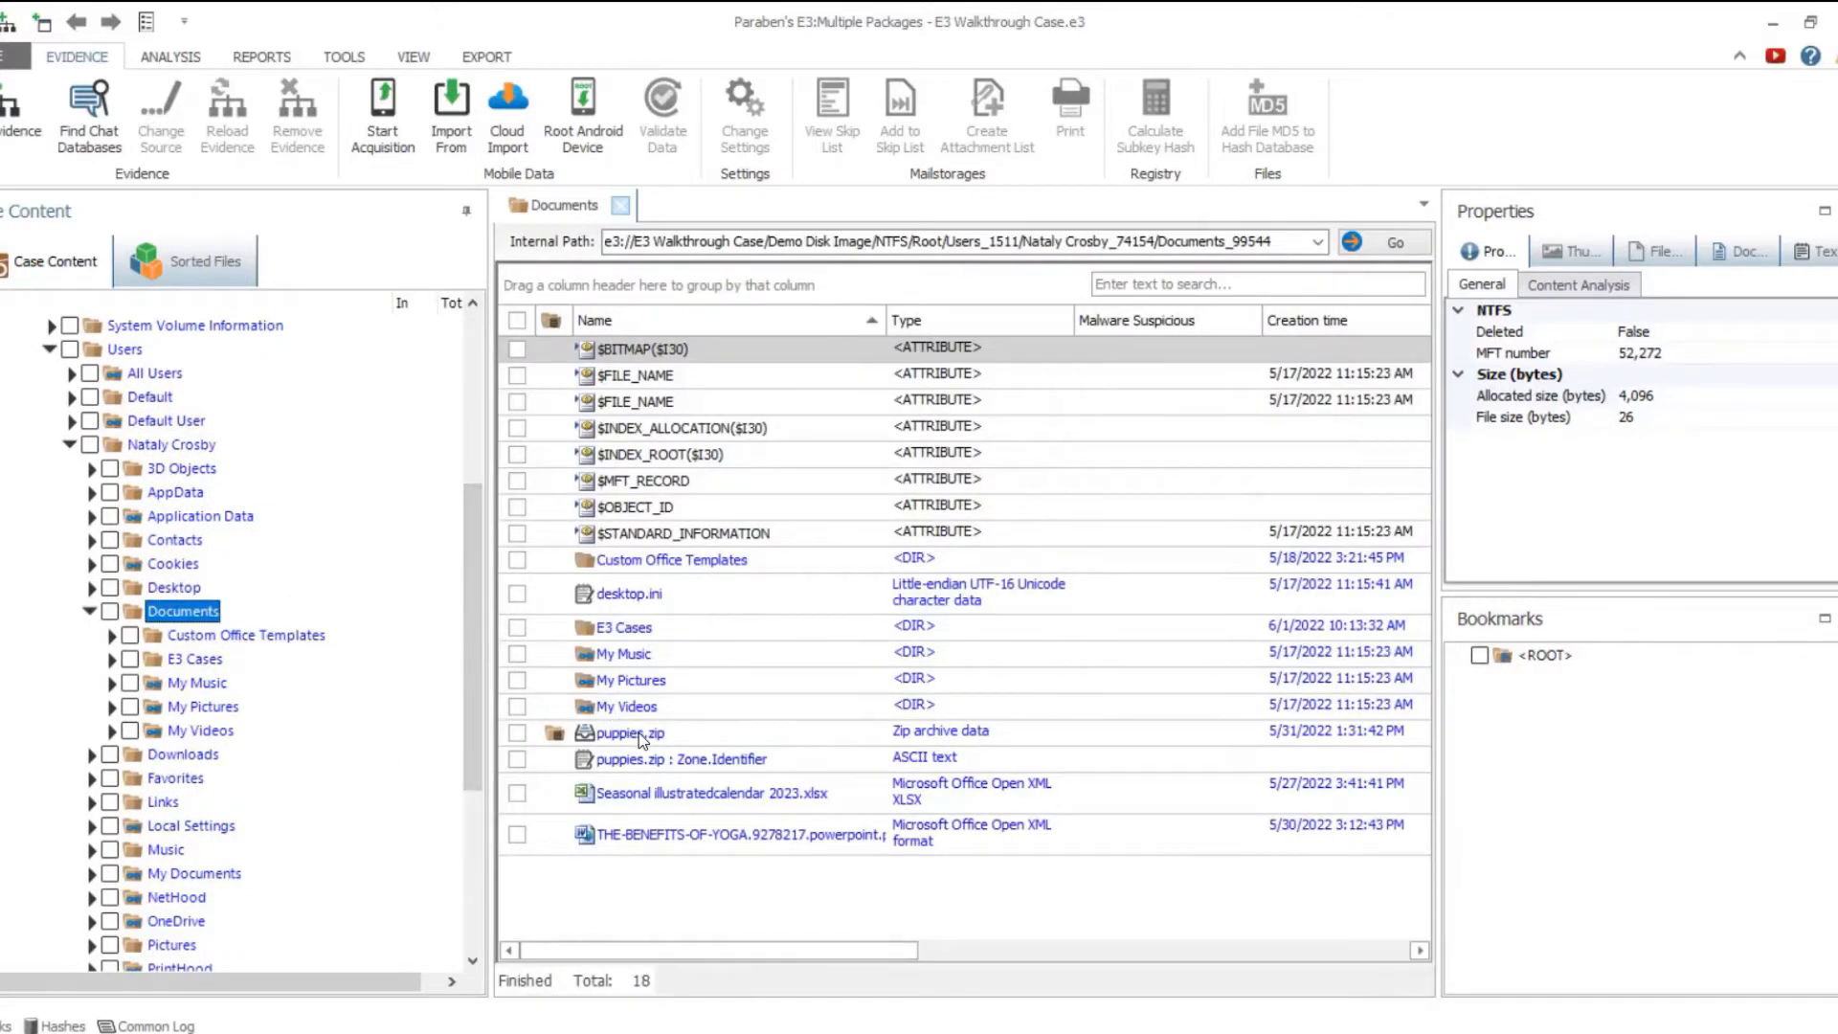
{"action": "left_click", "coordinate": [680, 758]}
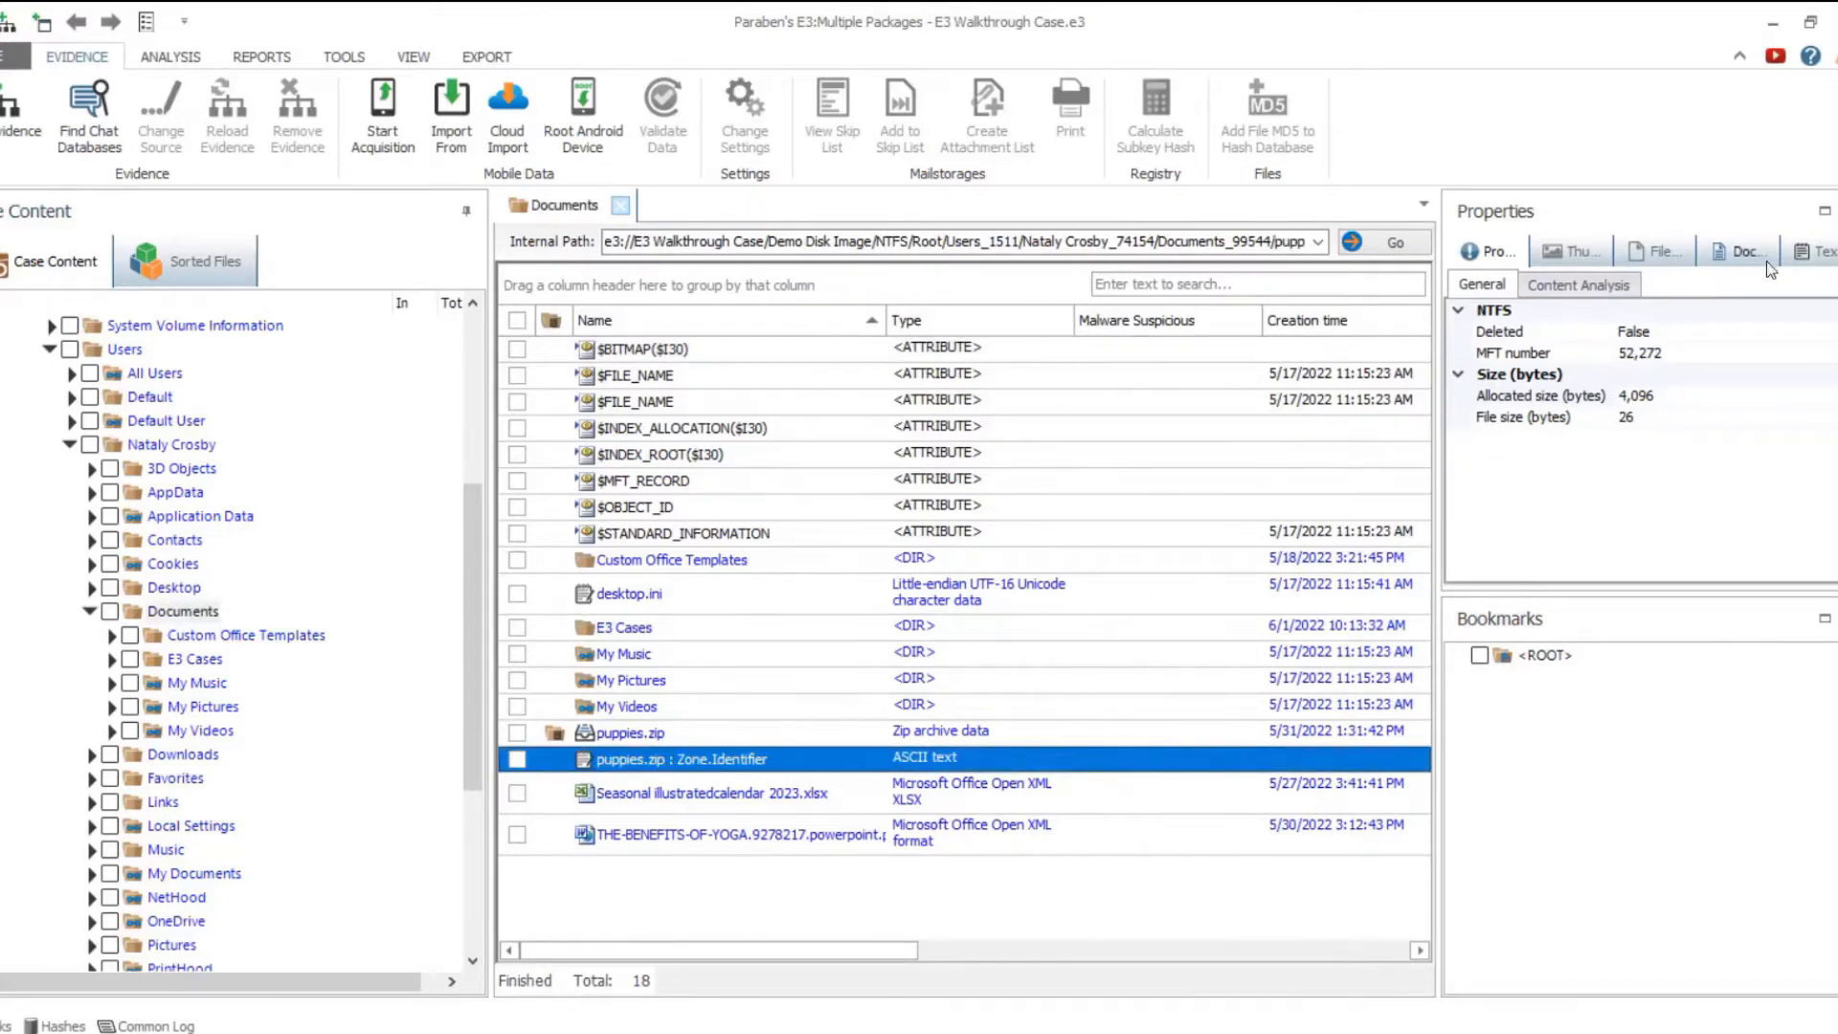
{"action": "left_click", "coordinate": [1826, 251]}
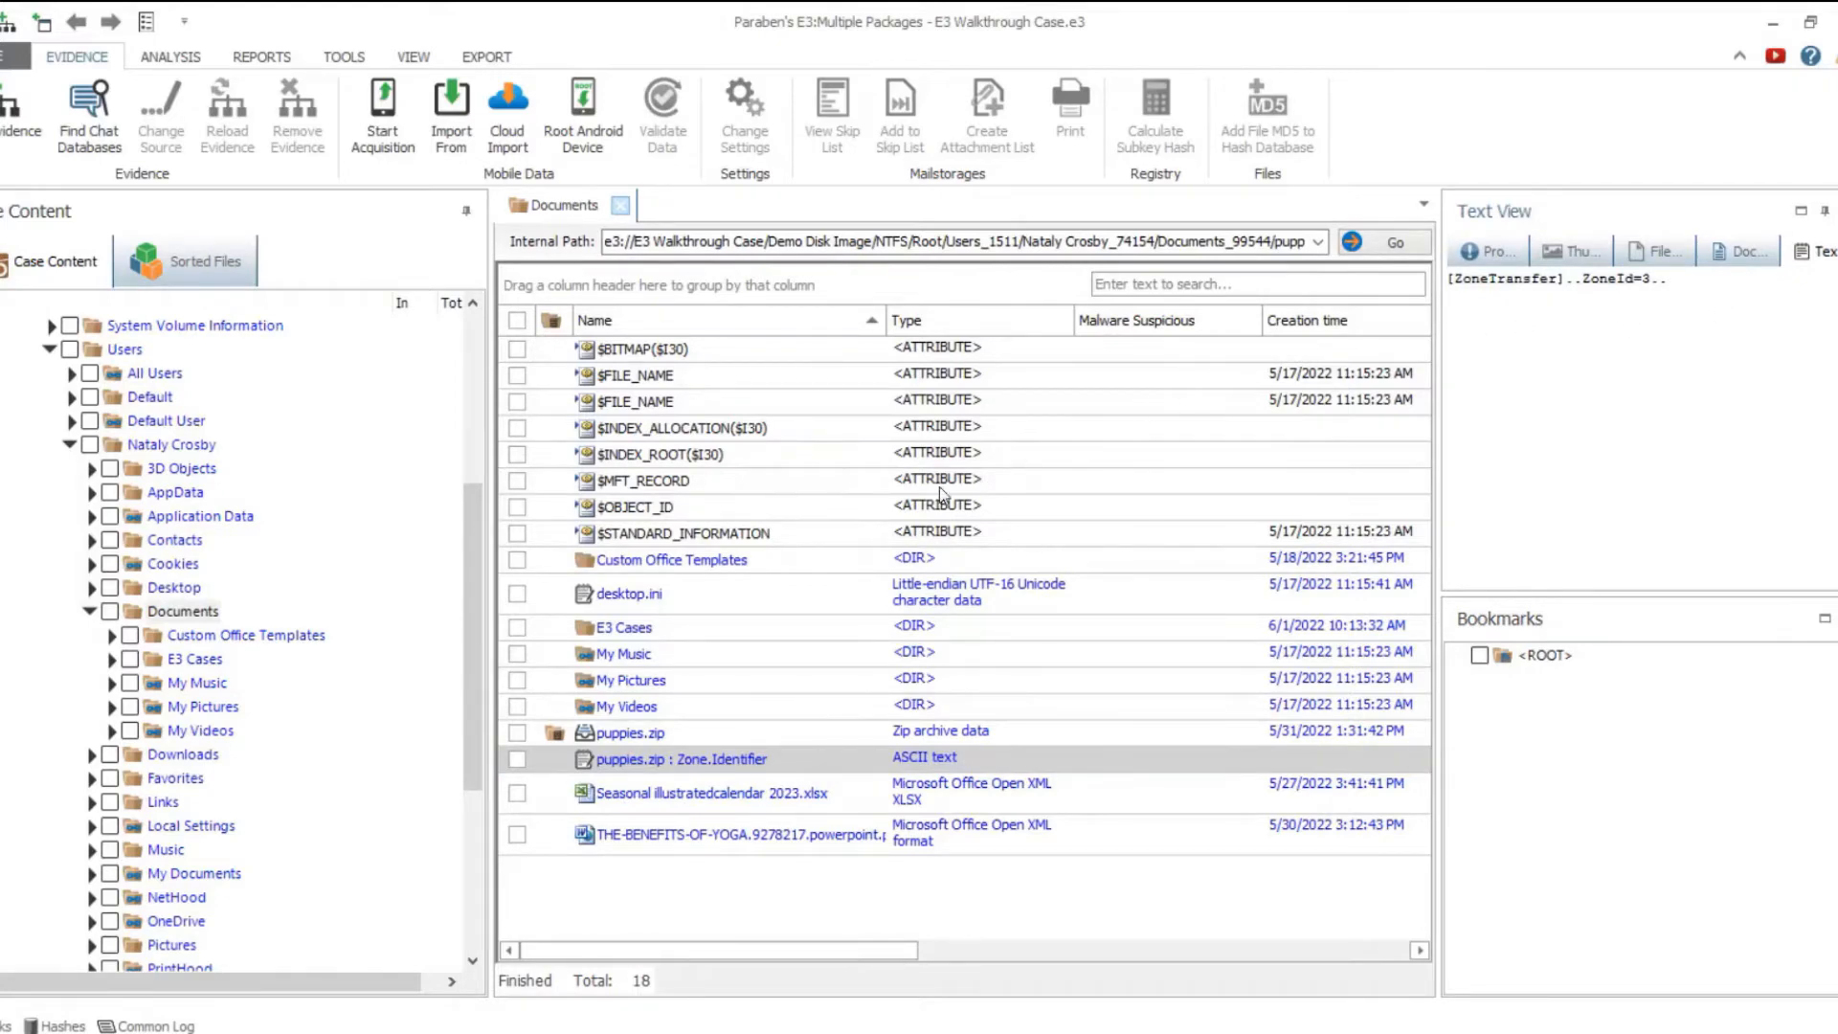
Open puppies.zip's archive contents and show its three JPEG images as thumbnails.
{"action": "double_click", "coordinate": [660, 732]}
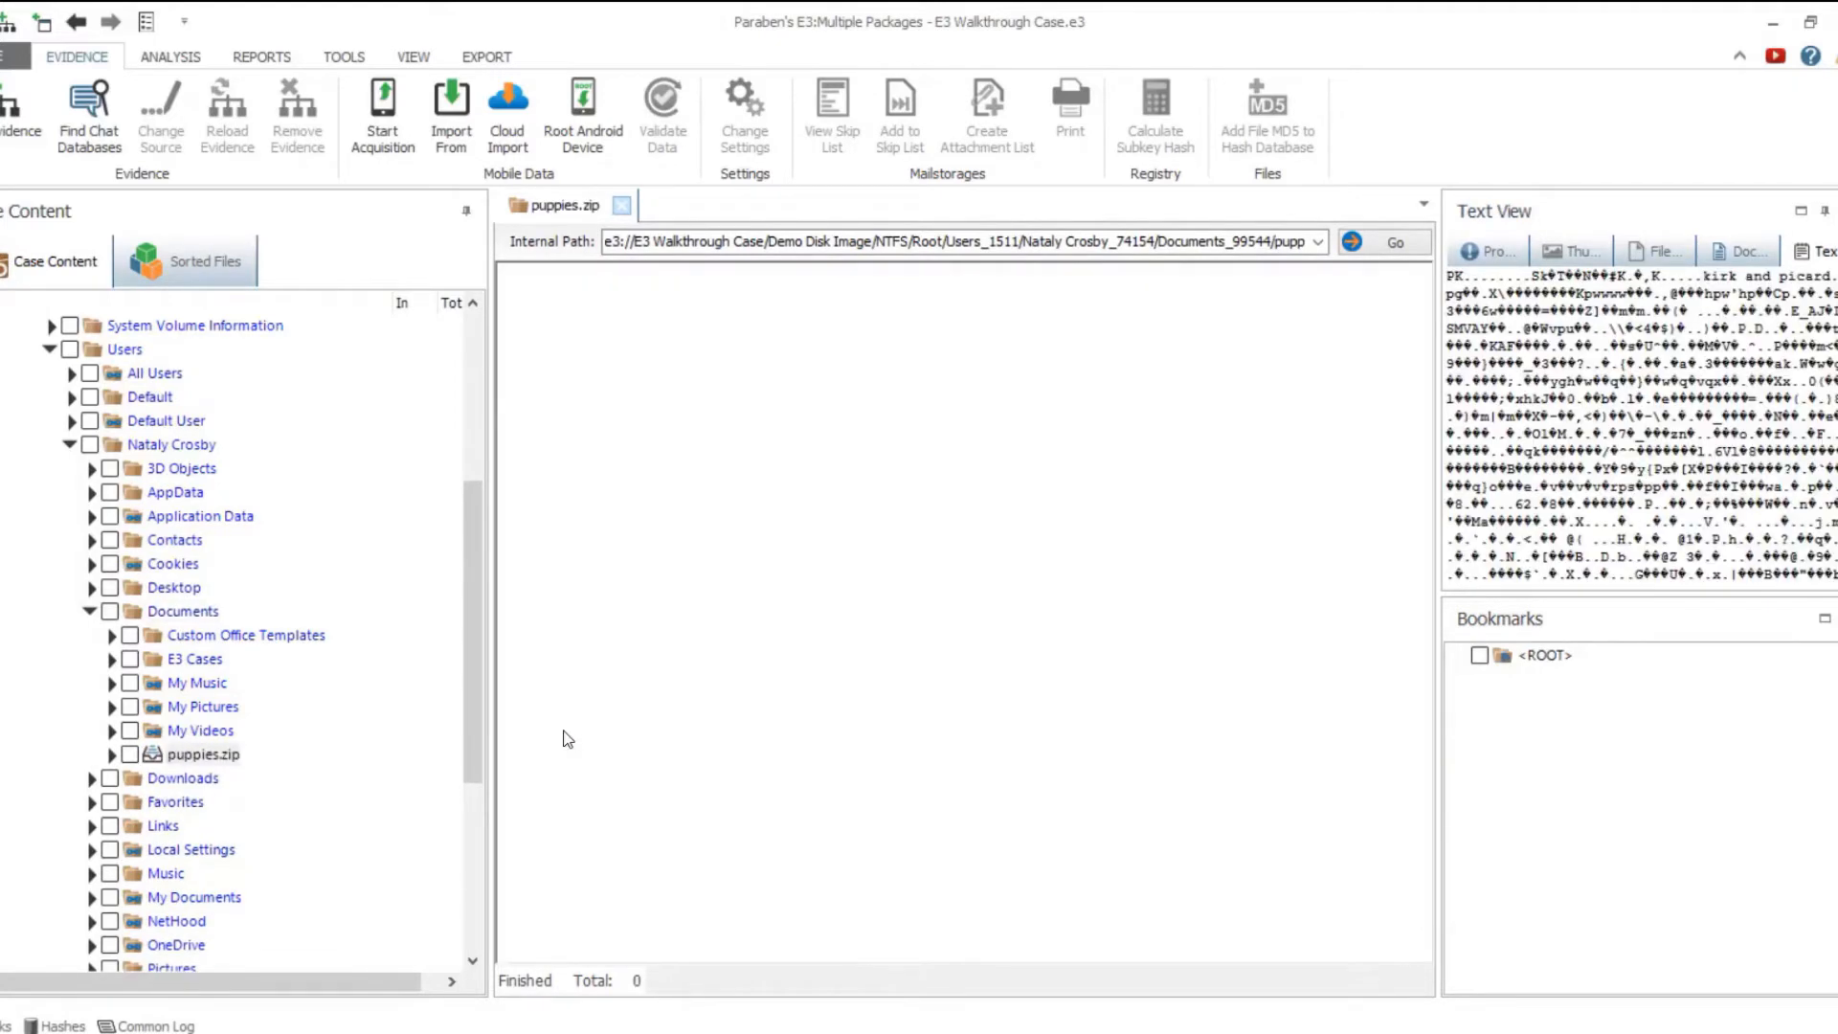
{"action": "left_click", "coordinate": [210, 753]}
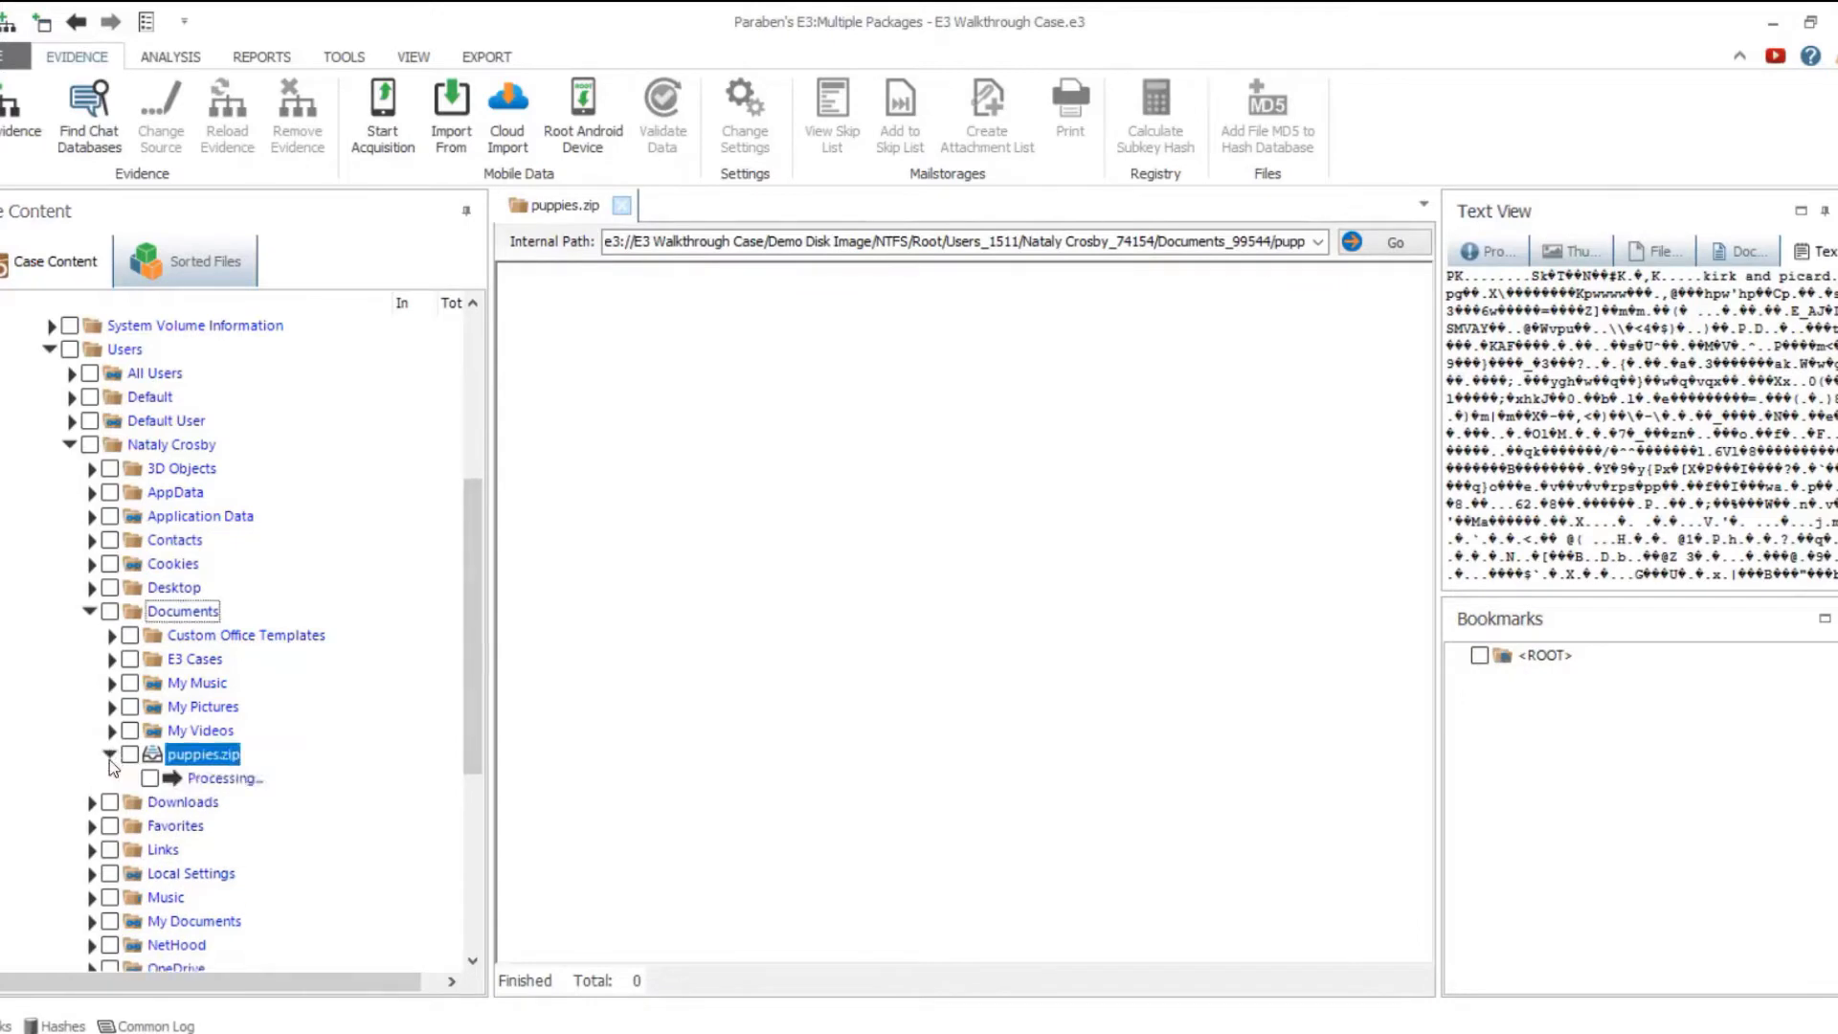
{"action": "left_click", "coordinate": [202, 753]}
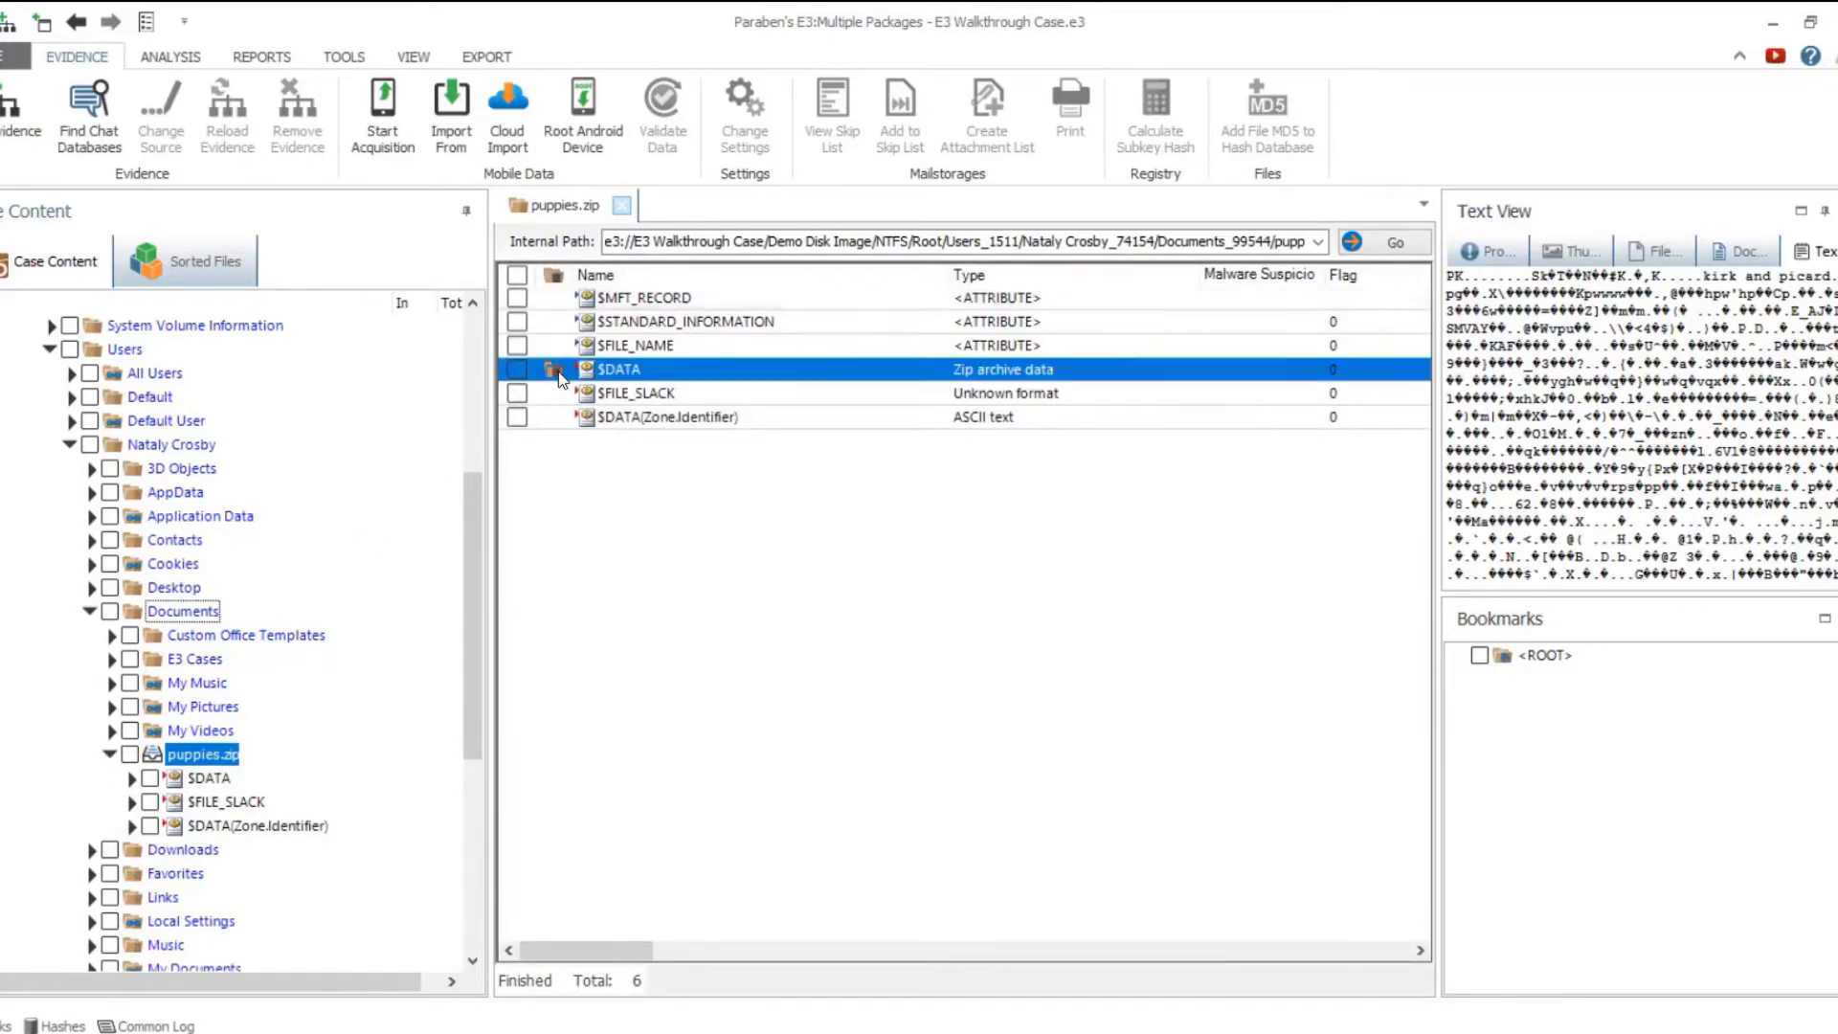
{"action": "double_click", "coordinate": [618, 367]}
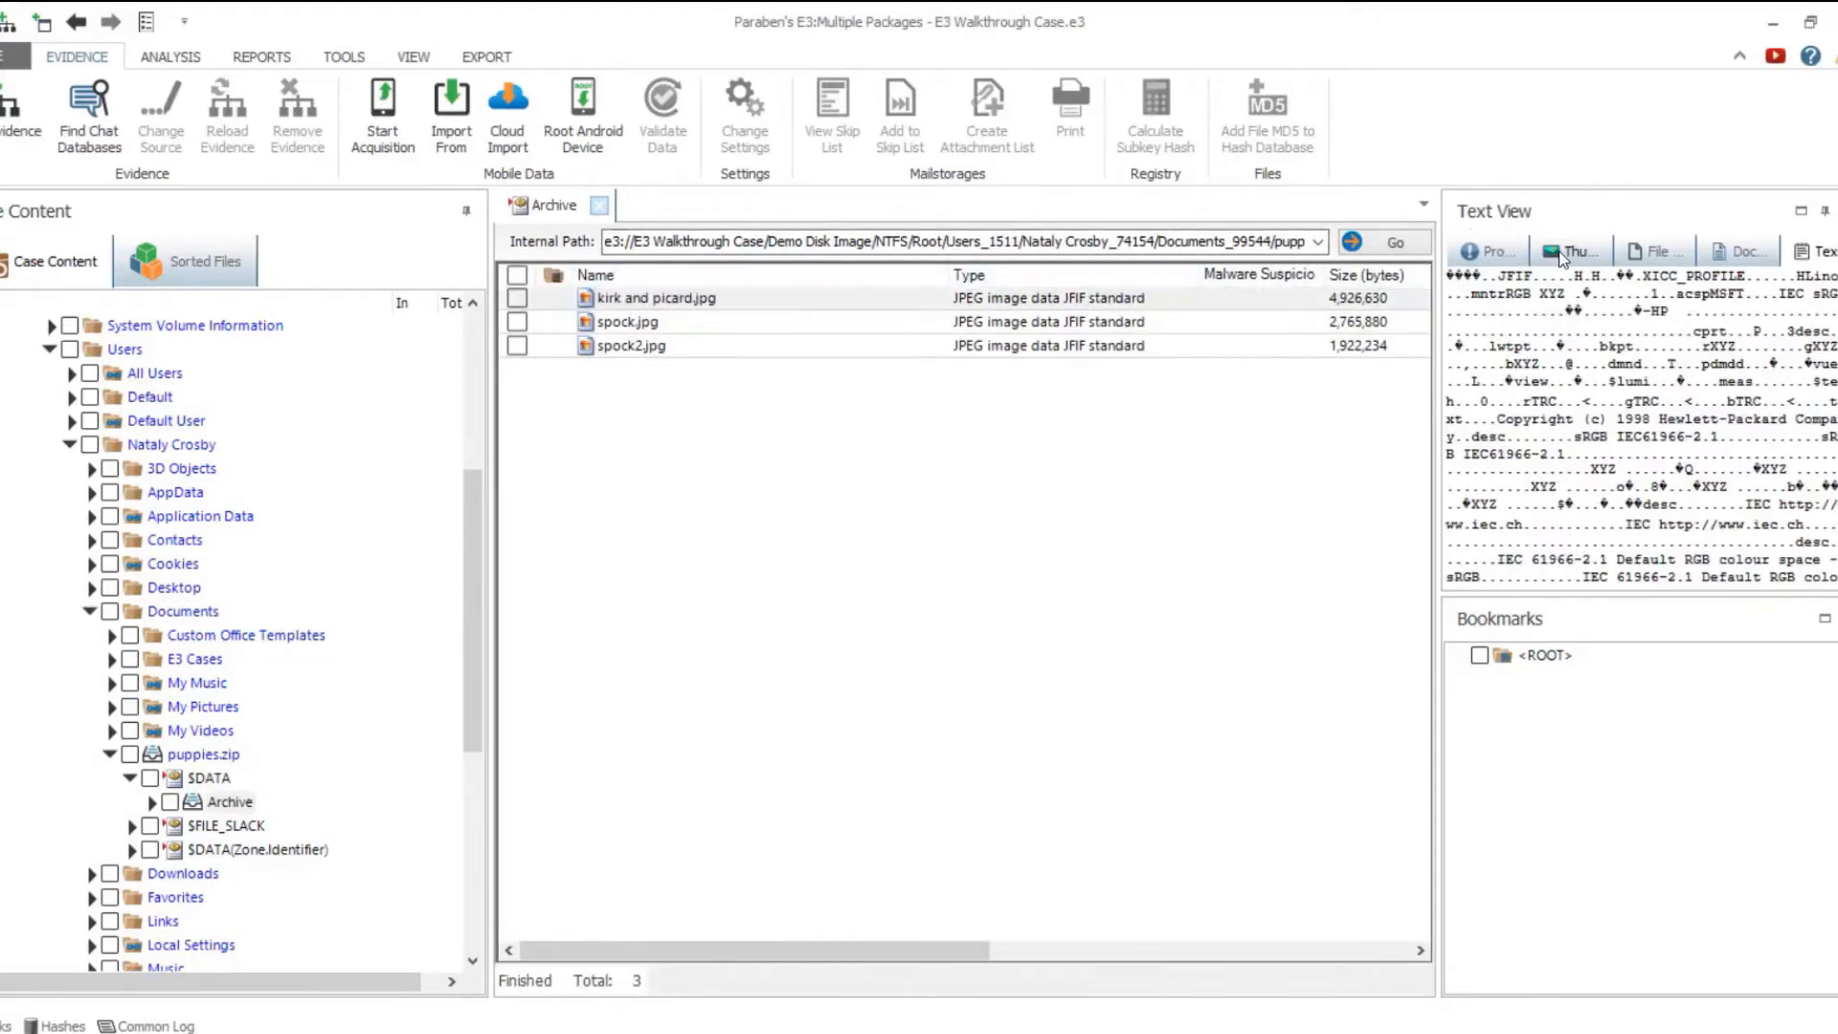
{"action": "left_click", "coordinate": [1574, 251]}
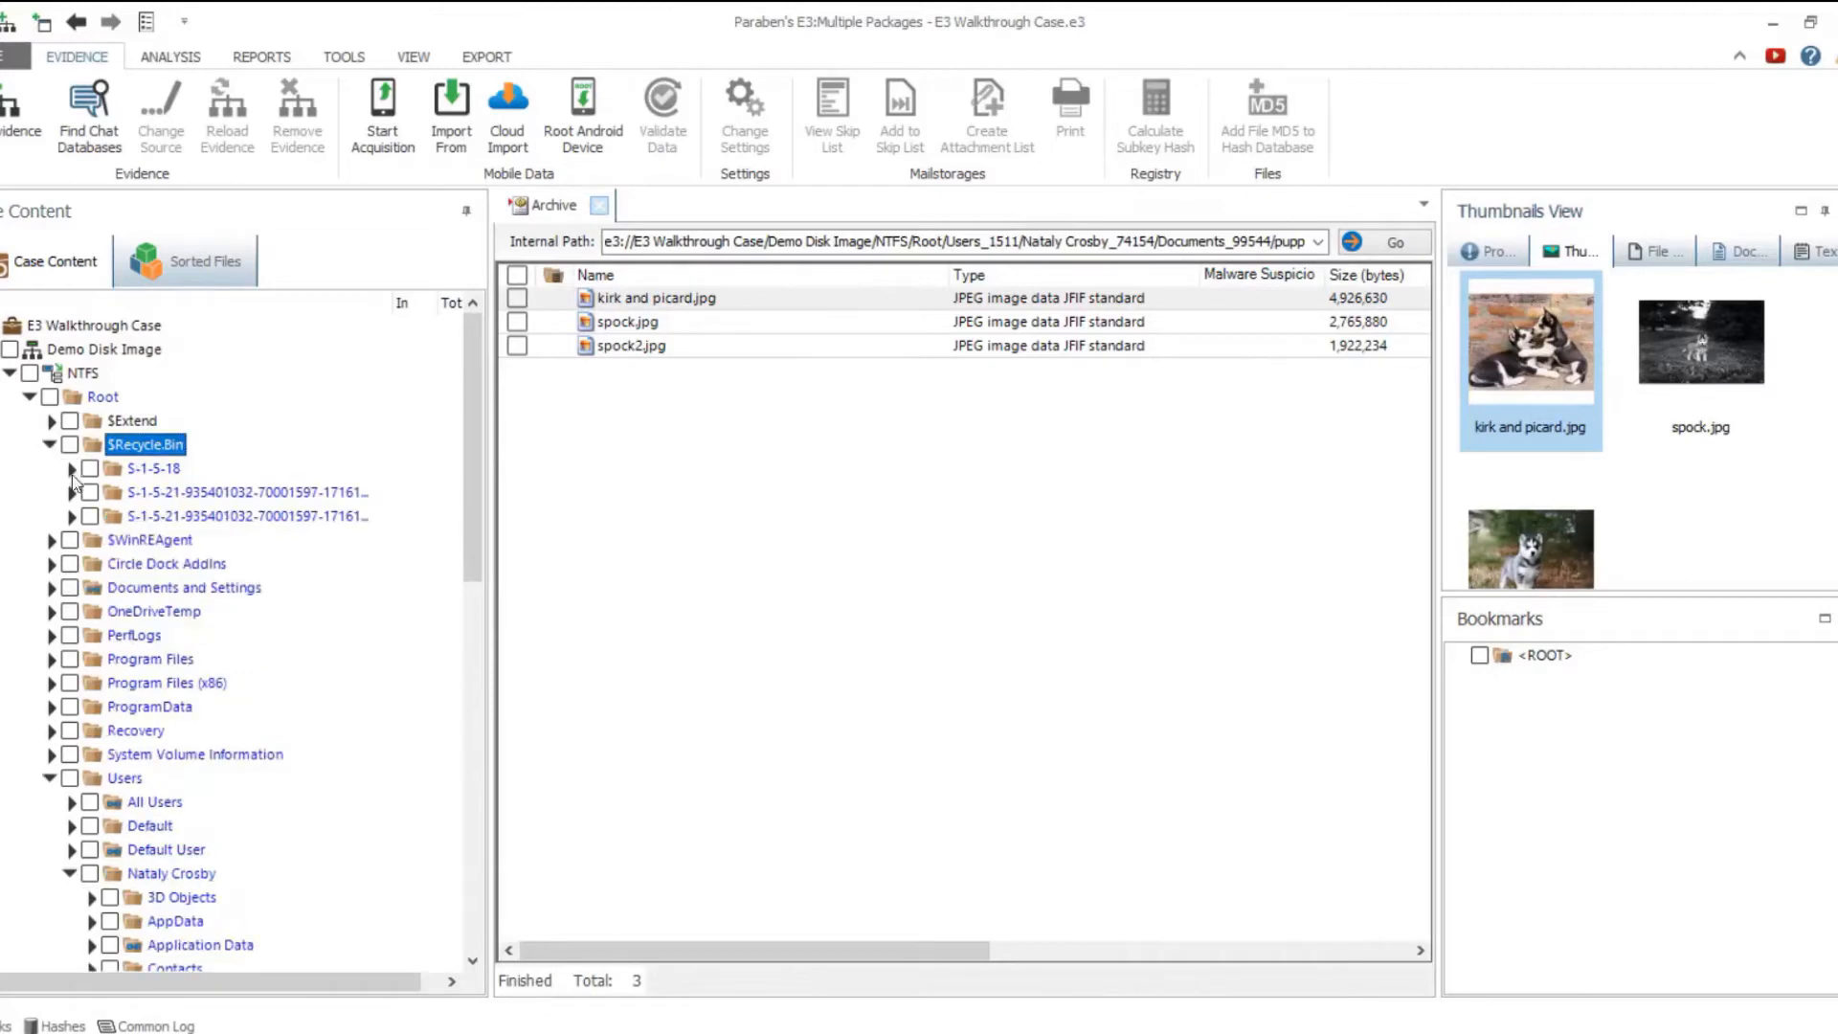
Preview deleted image $R2ZZIE6.jpg from the S-1-5-21 Recycle Bin folder in File View.
{"action": "left_click", "coordinate": [246, 516]}
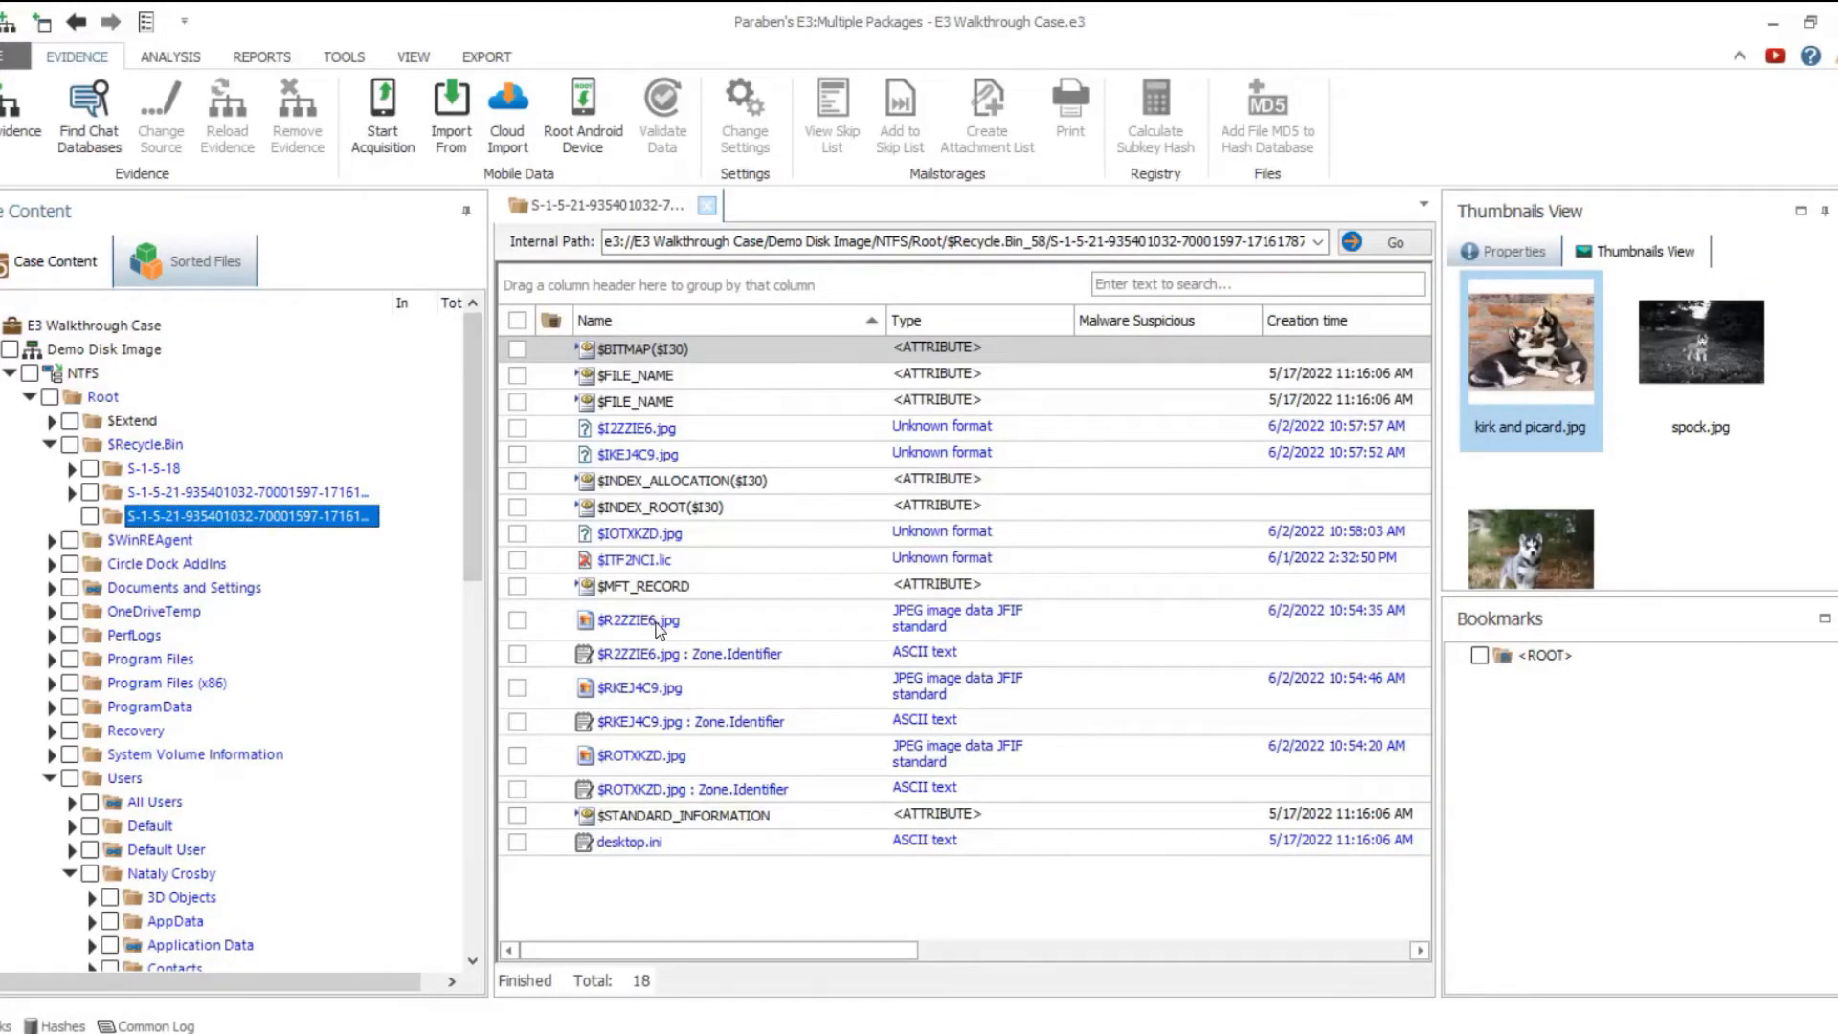
{"action": "left_click", "coordinate": [641, 620]}
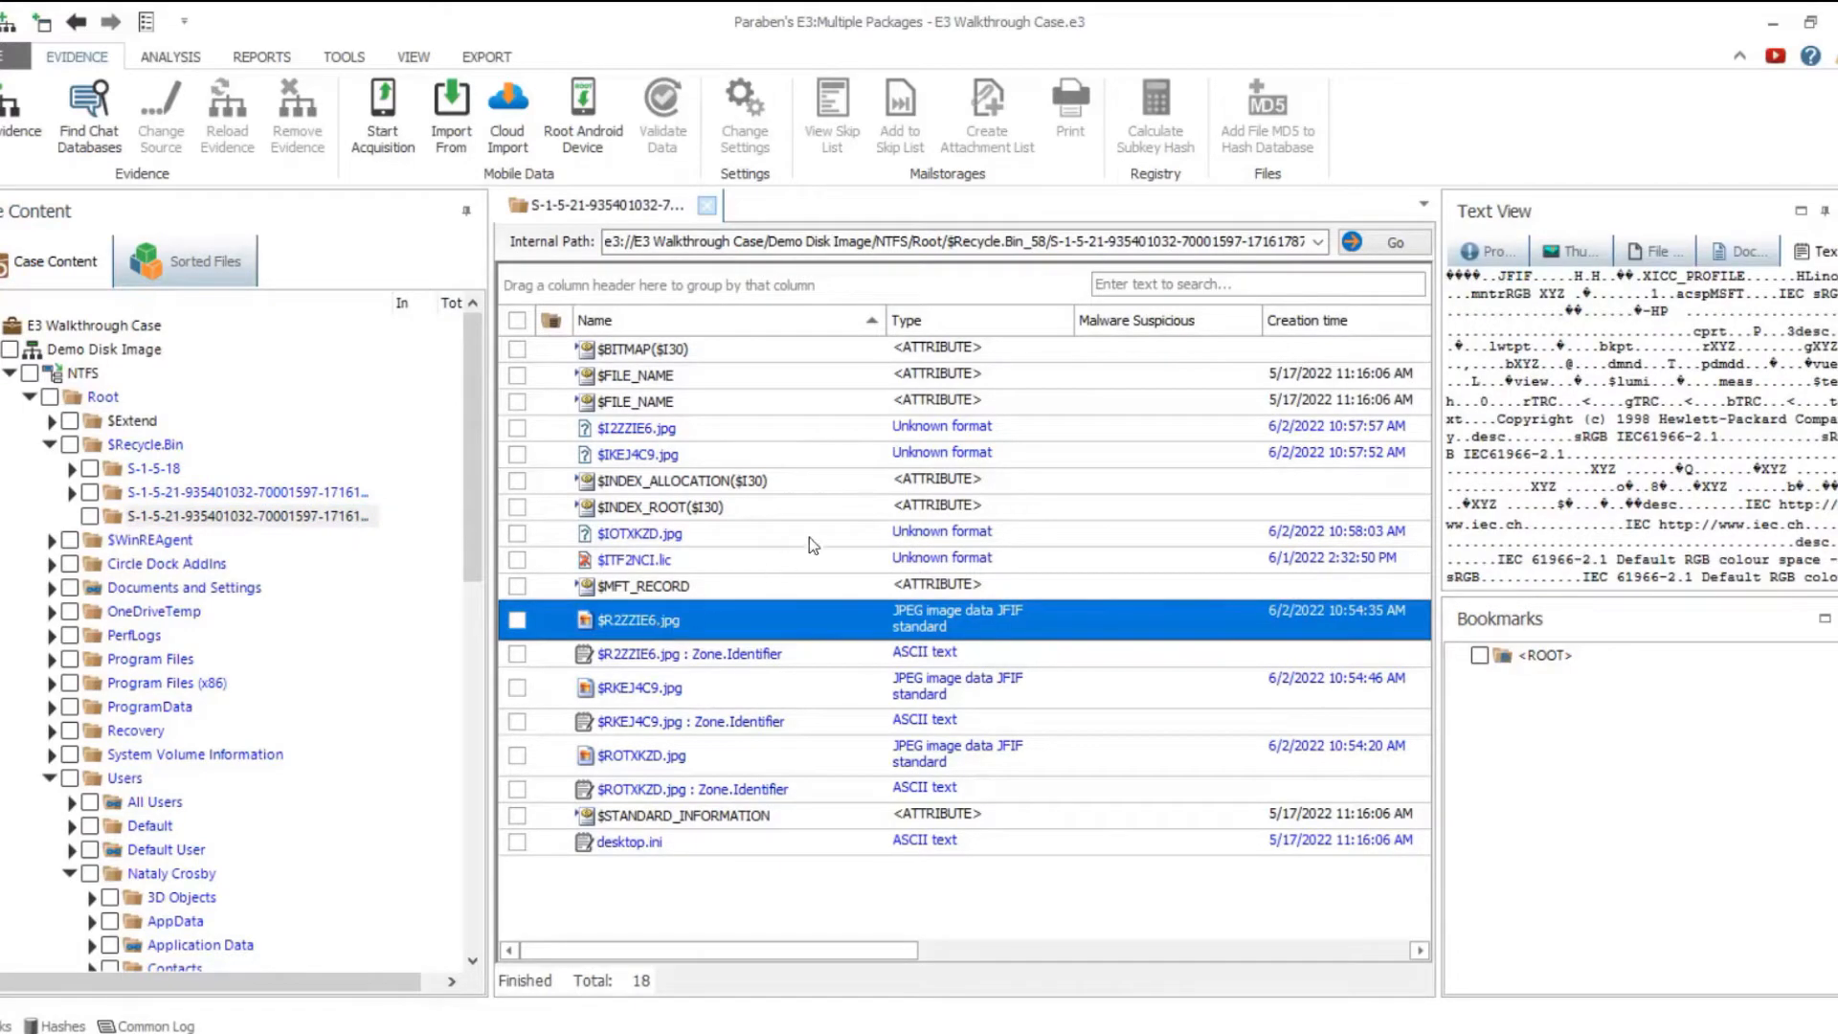
{"action": "mouse_move", "coordinate": [1512, 281]}
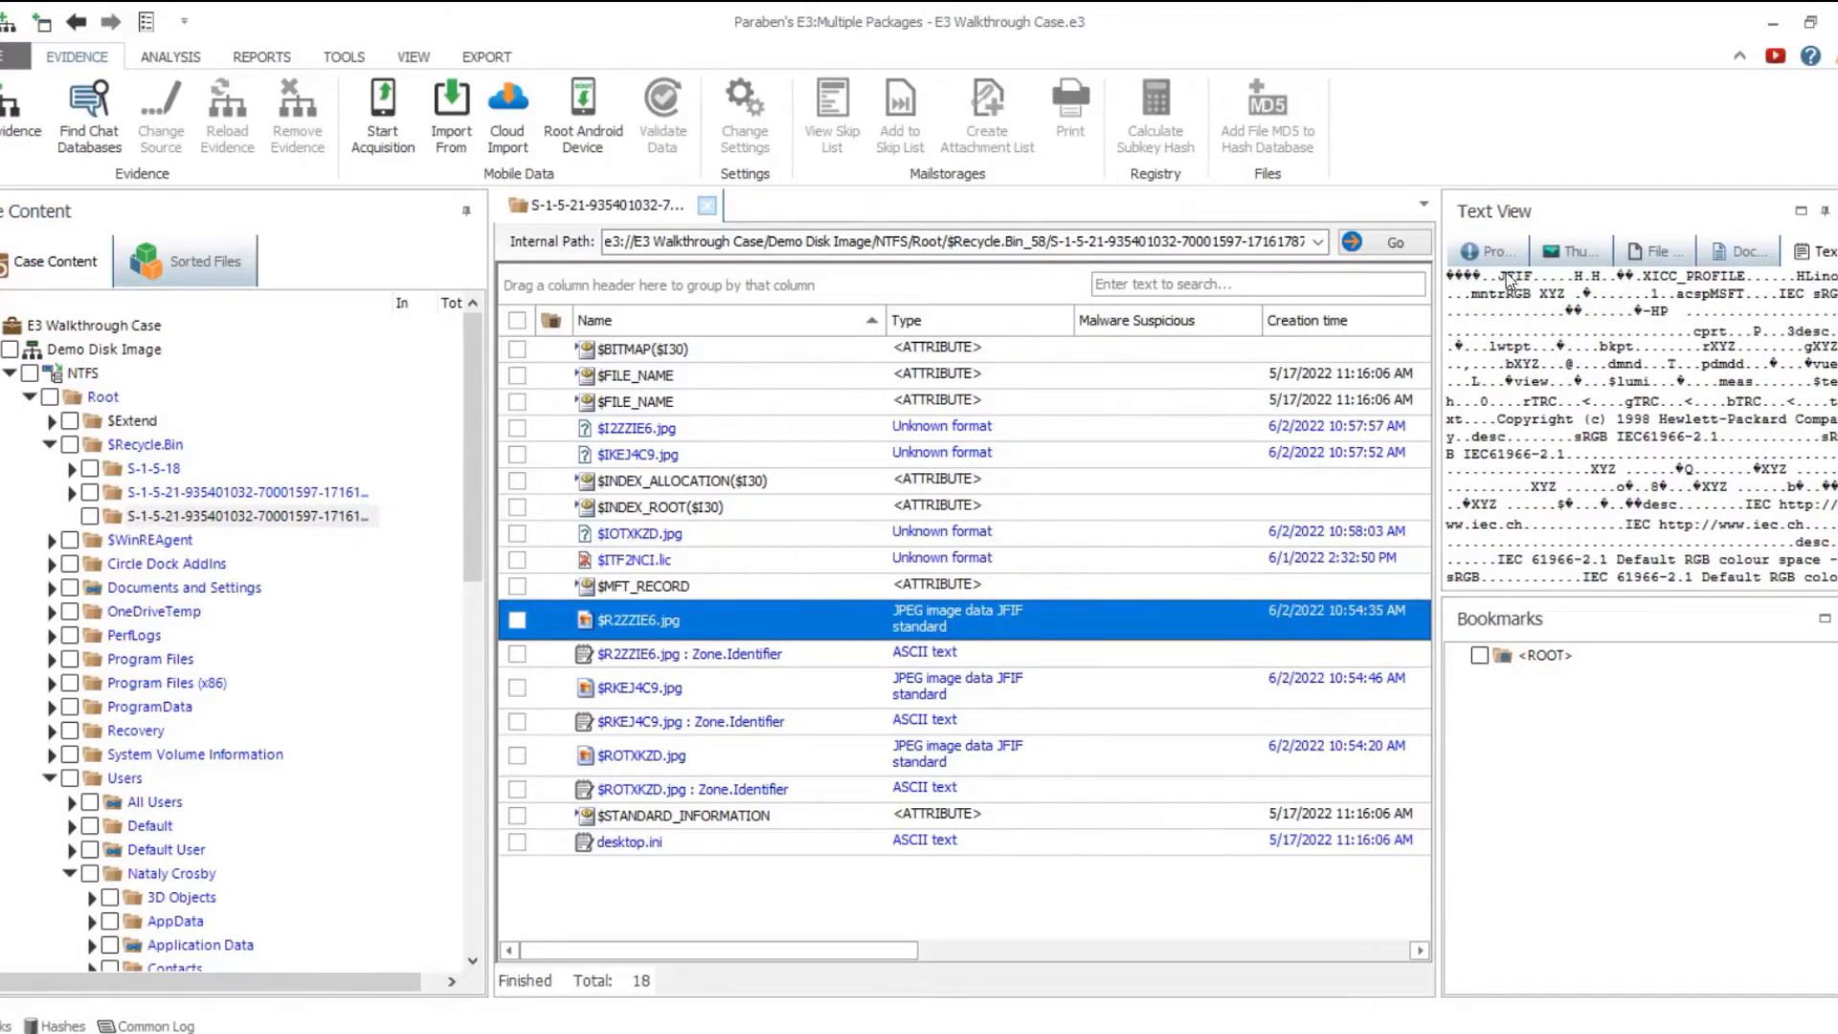
{"action": "left_click", "coordinate": [1654, 251]}
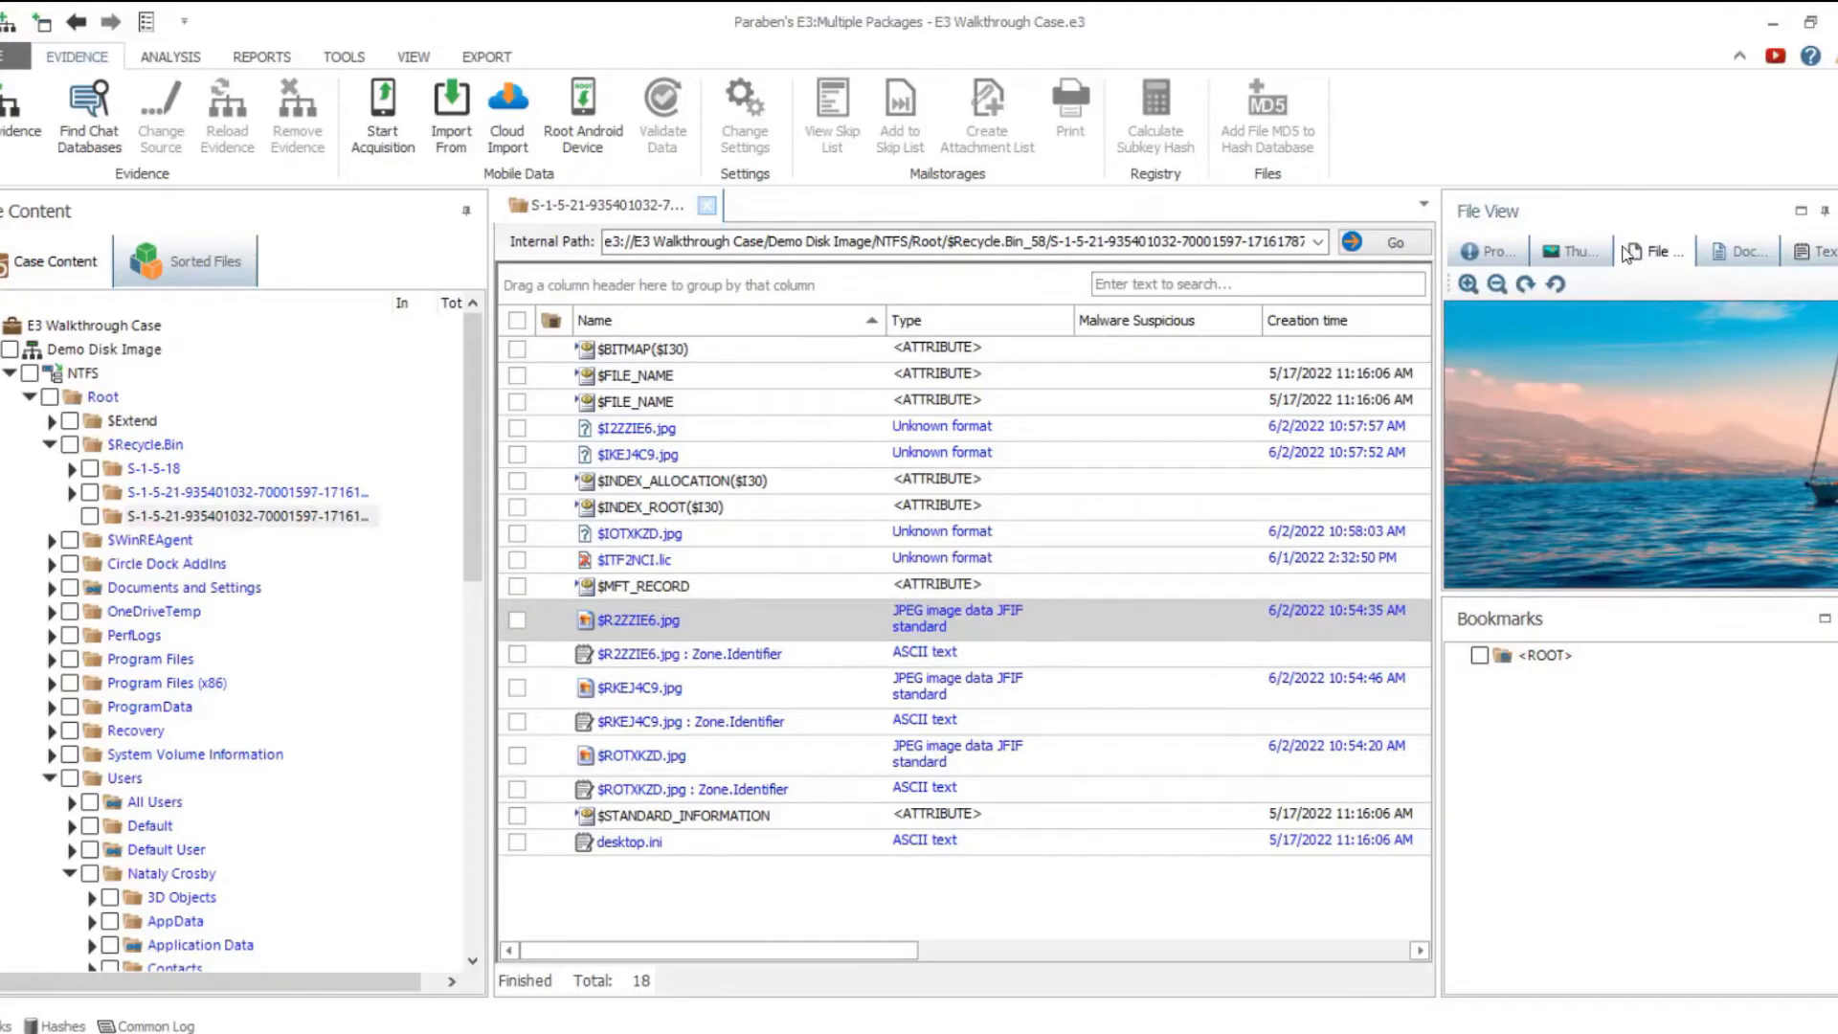
{"action": "left_click", "coordinate": [1468, 283]}
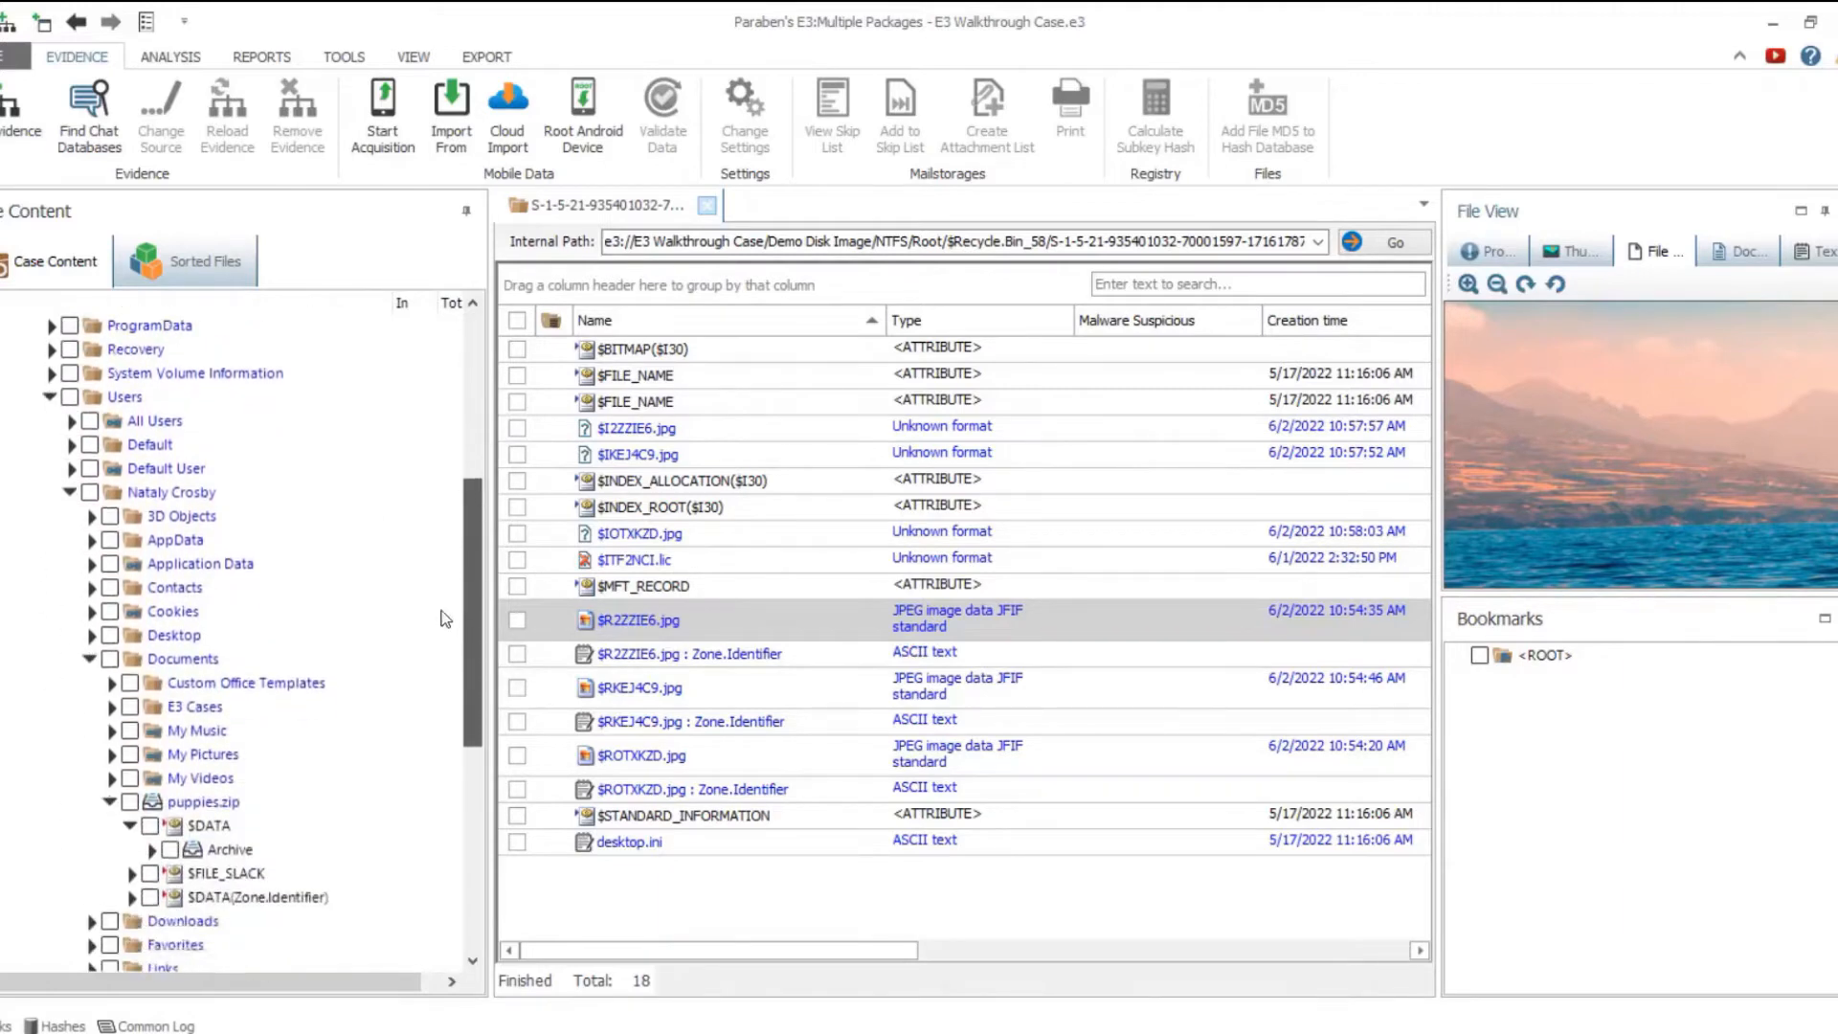
{"action": "scroll", "scroll_direction": "down", "scroll_amount": 3}
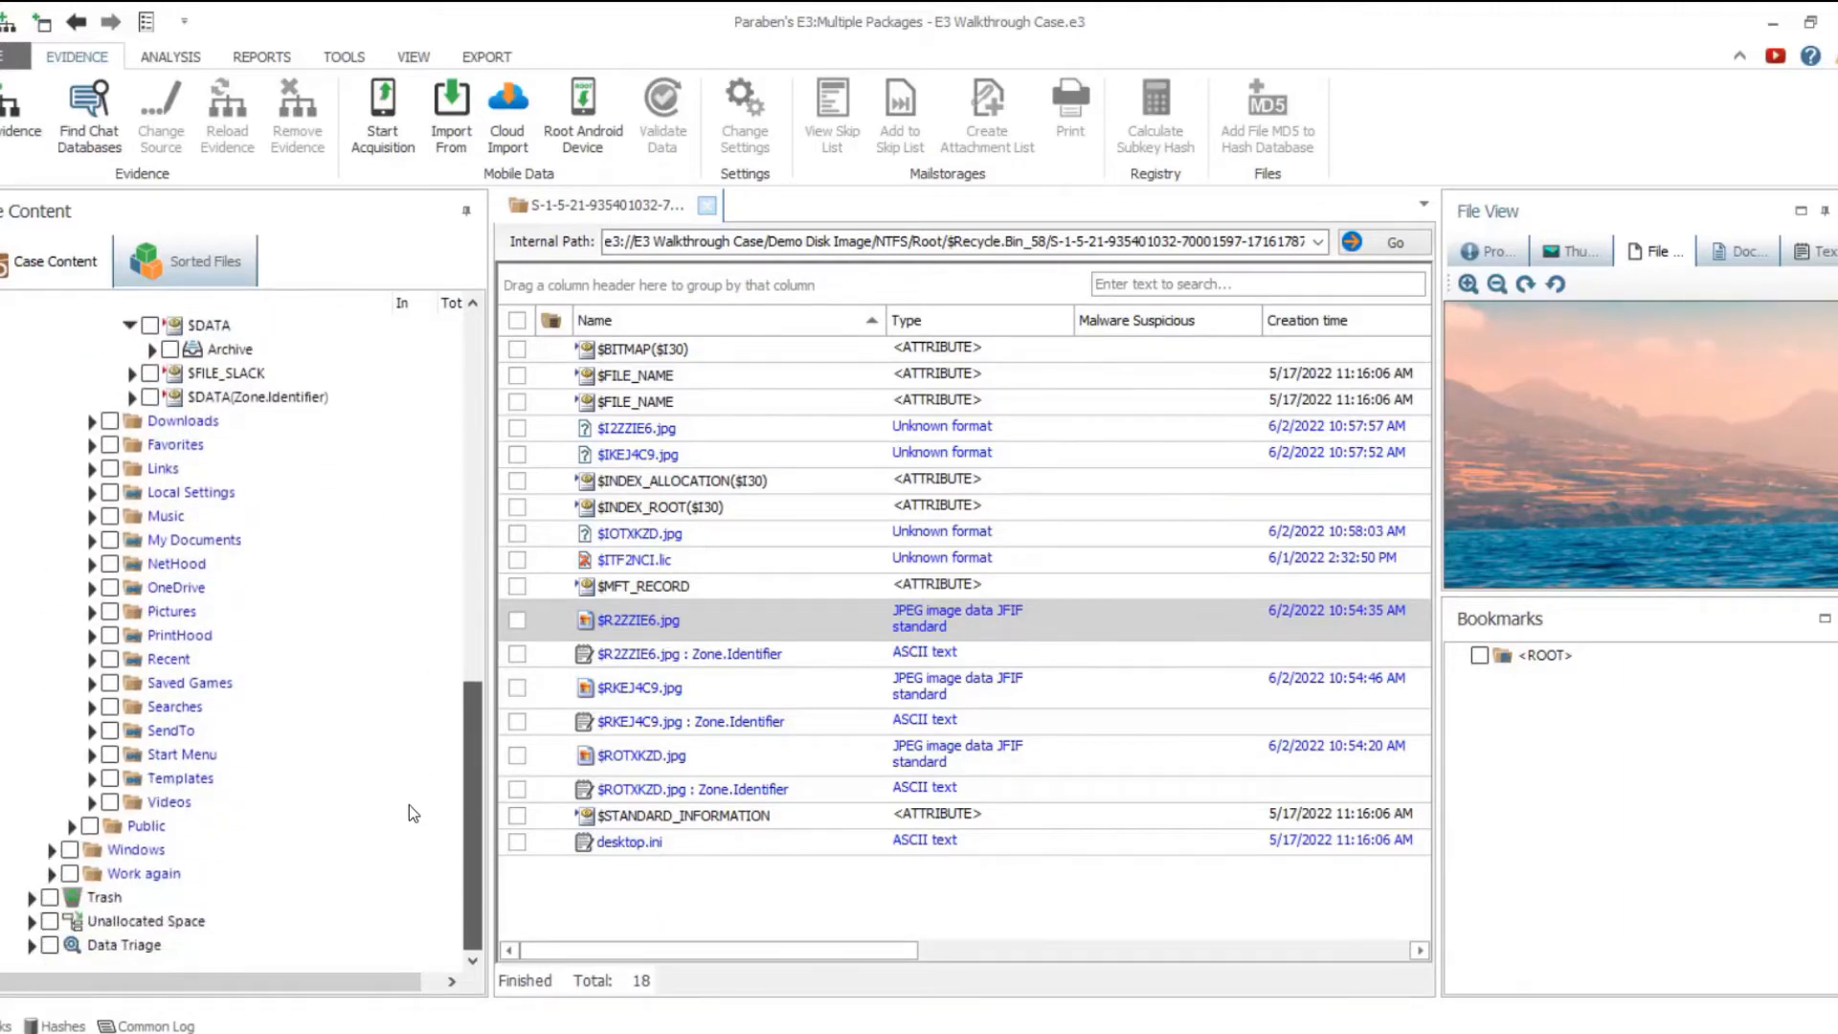
Filter the Trash listing to names ending in 'exe', leaving three executables.
{"action": "left_click", "coordinate": [30, 897]}
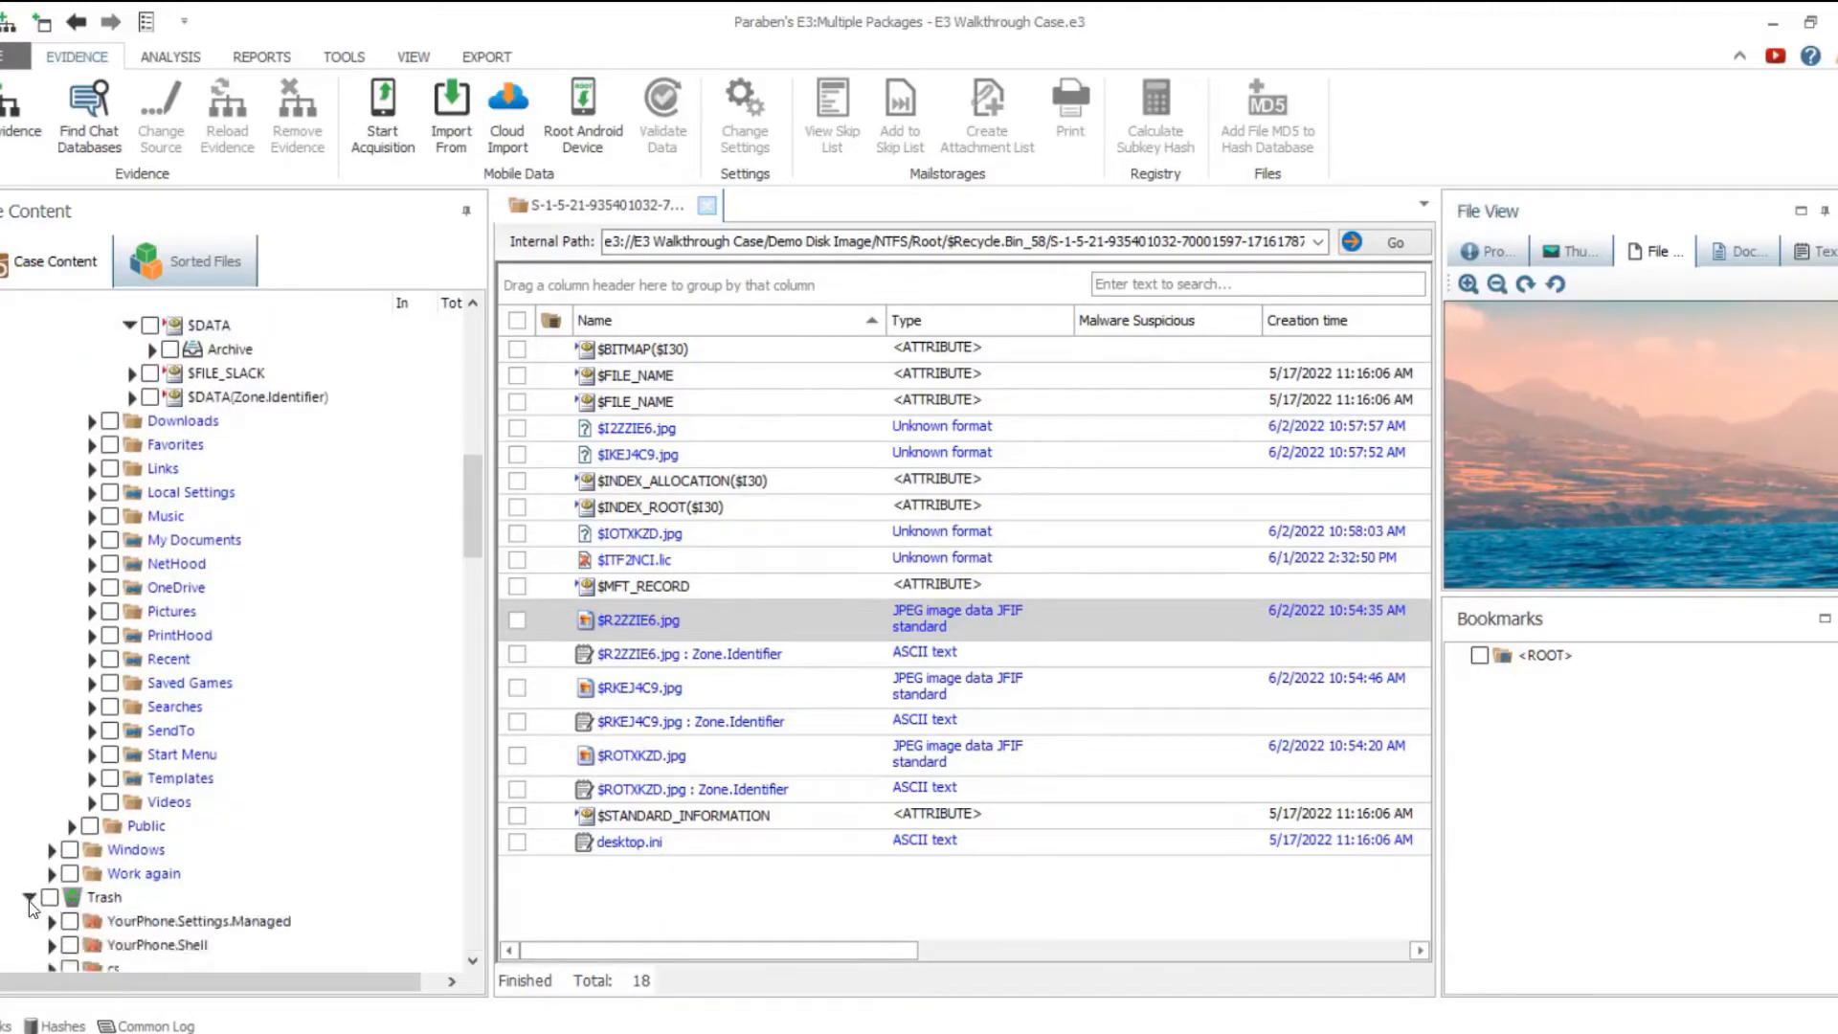
{"action": "left_click", "coordinate": [104, 897]}
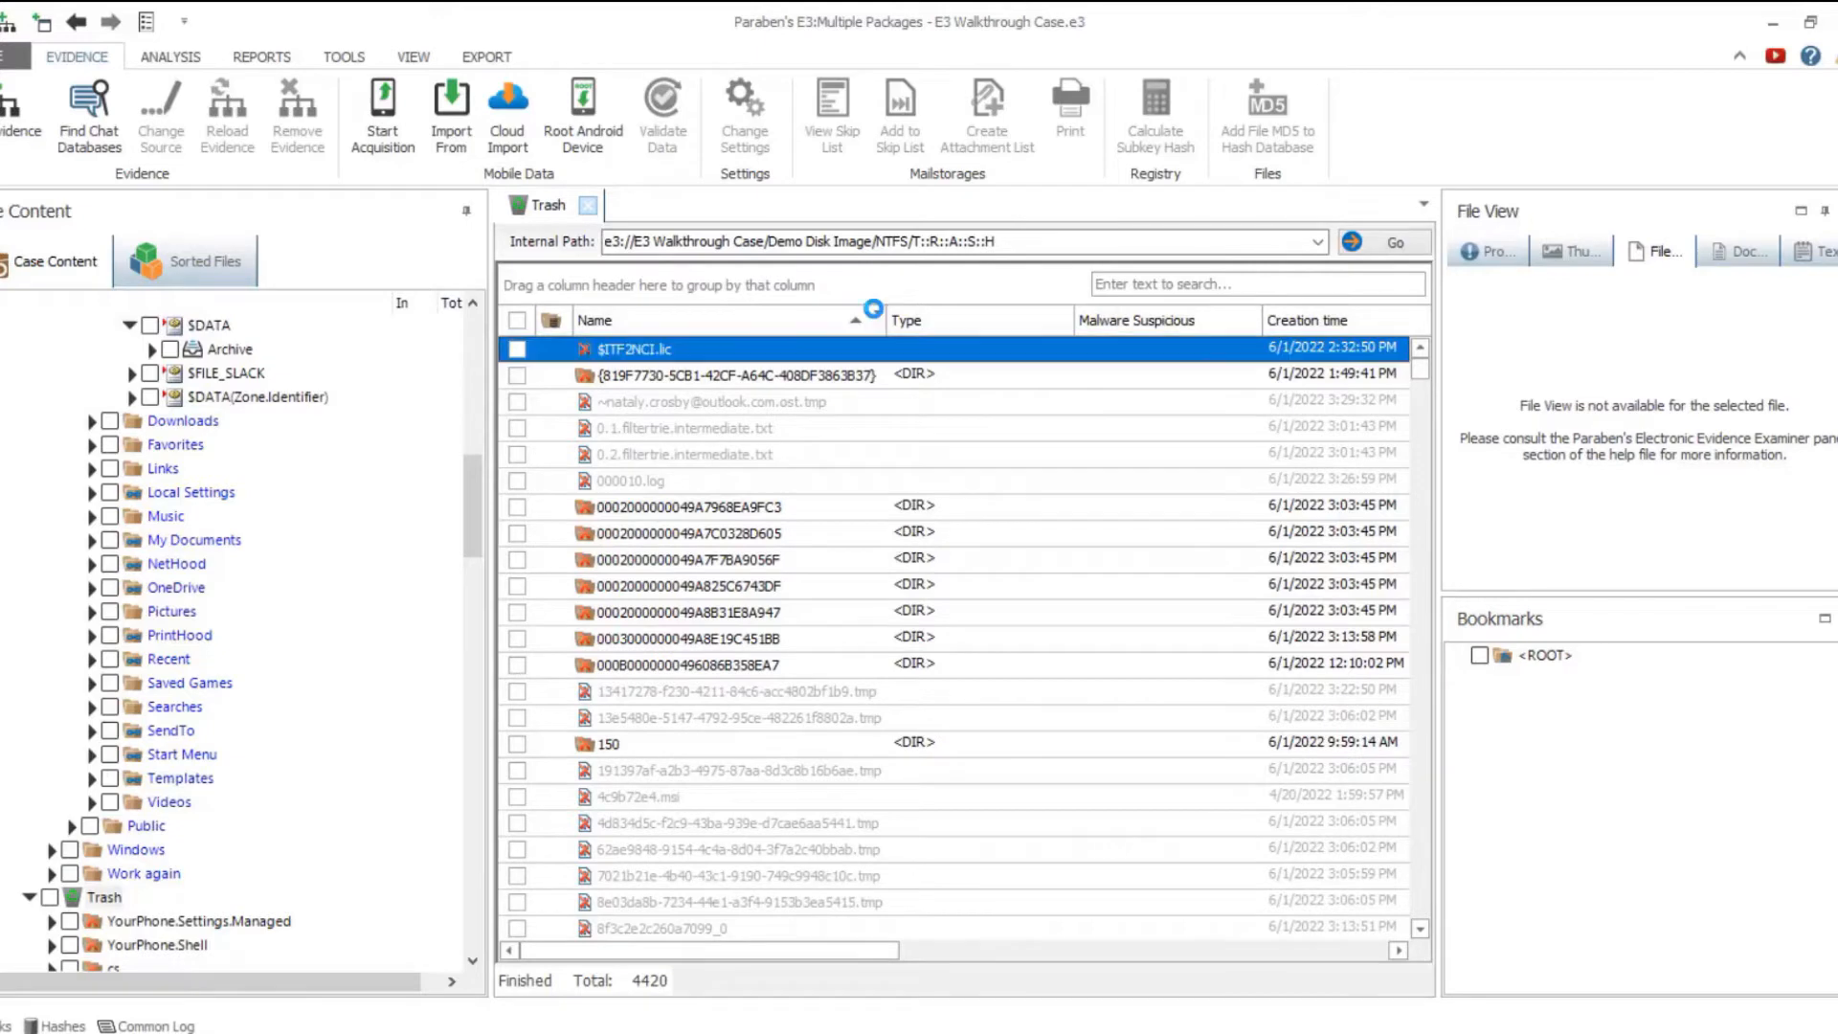
{"action": "left_click", "coordinate": [872, 319]}
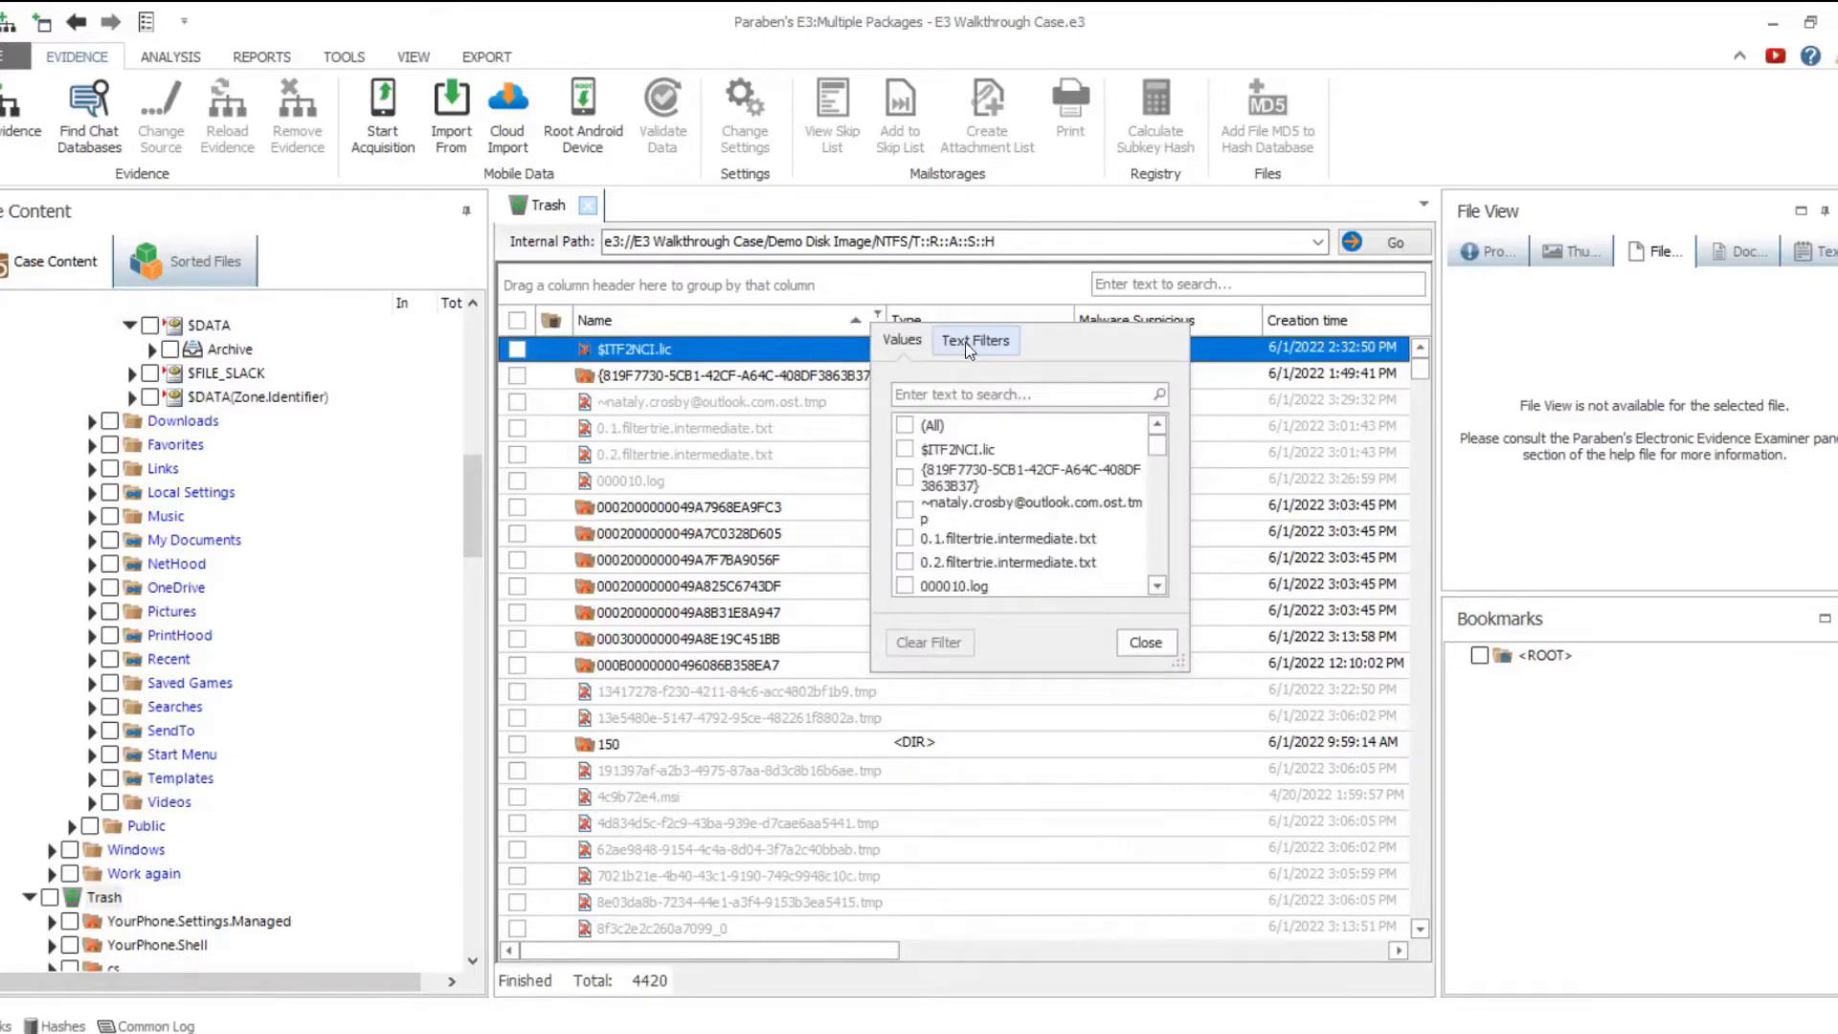
{"action": "left_click", "coordinate": [975, 340]}
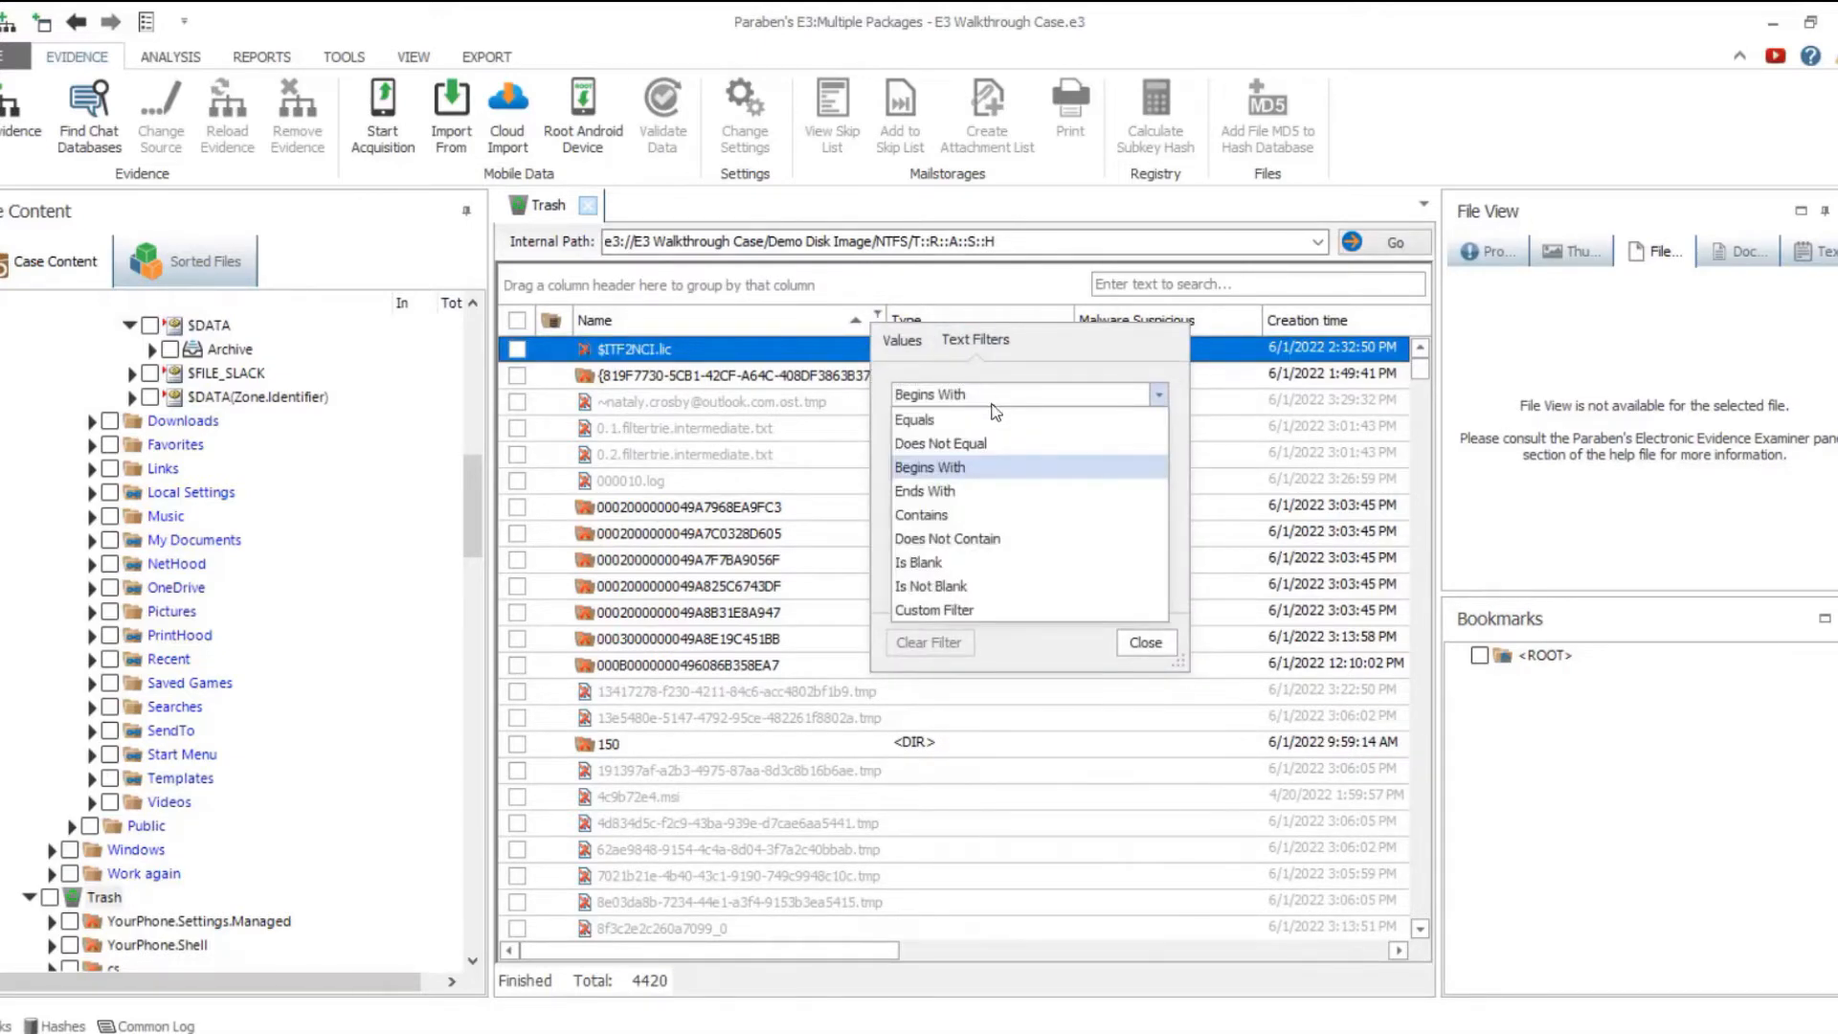
{"action": "left_click", "coordinate": [925, 490]}
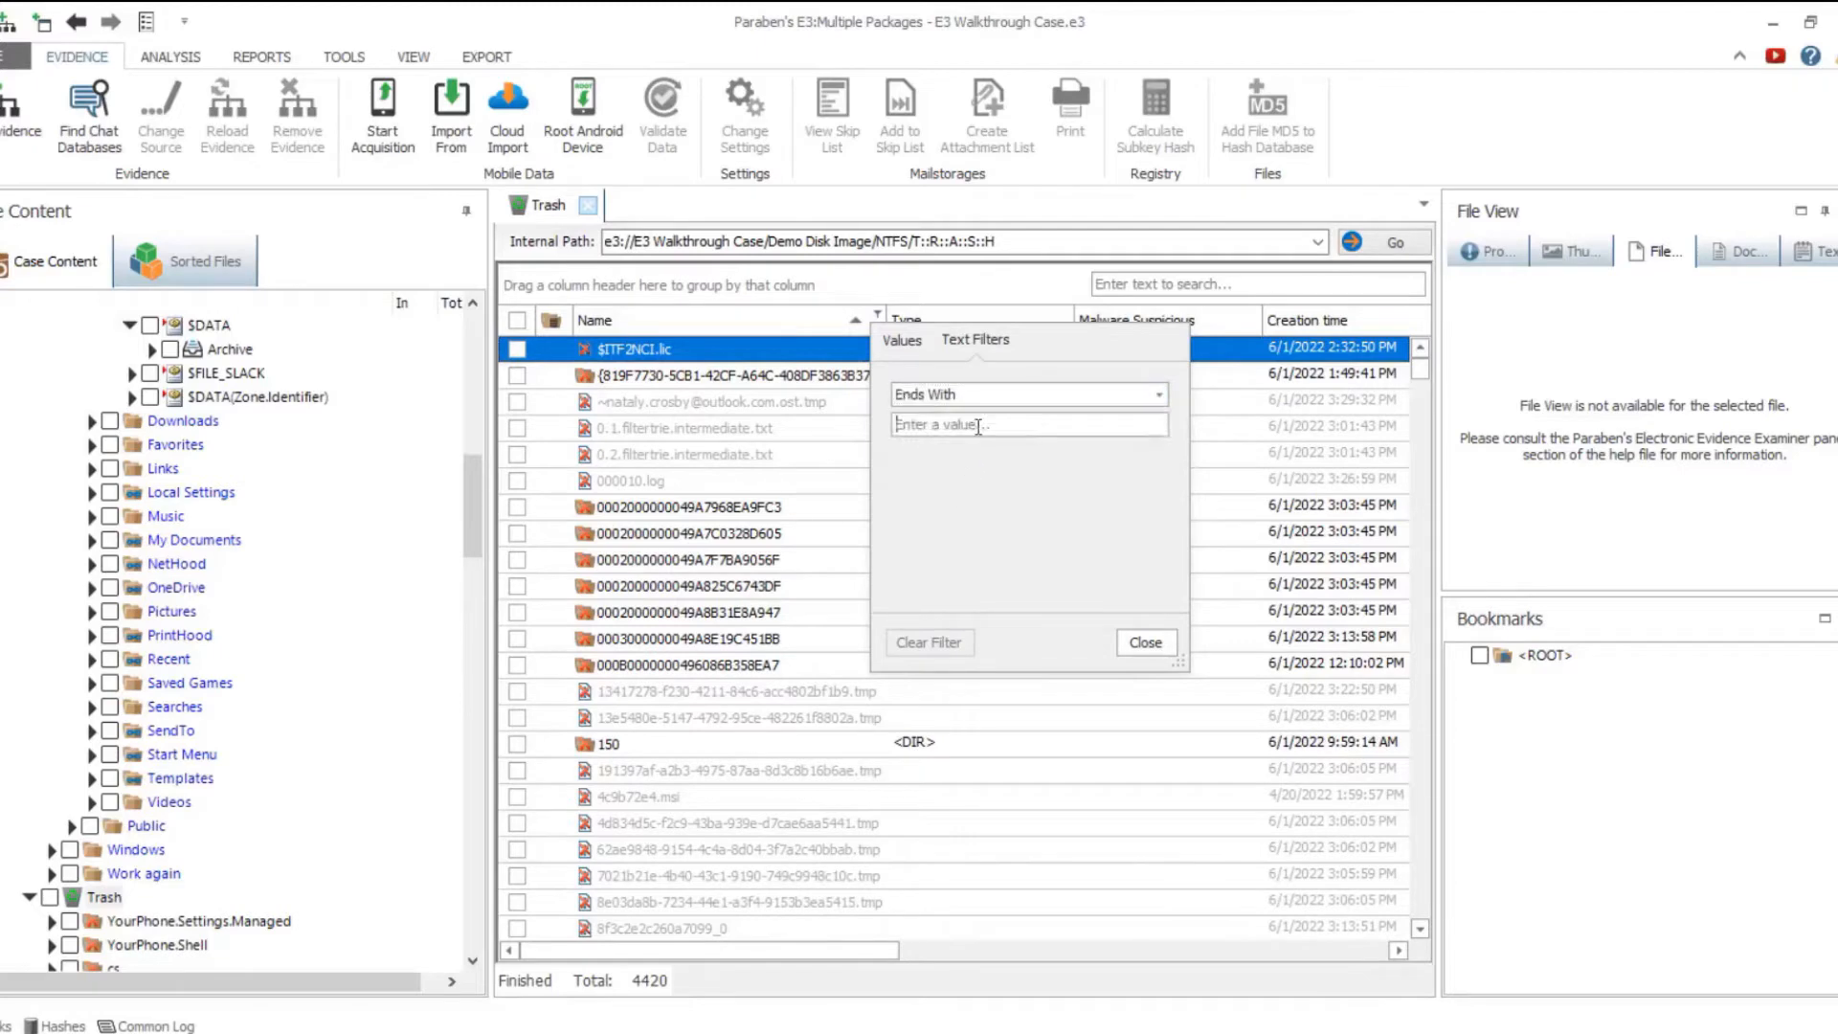
{"action": "type", "text": "exe"}
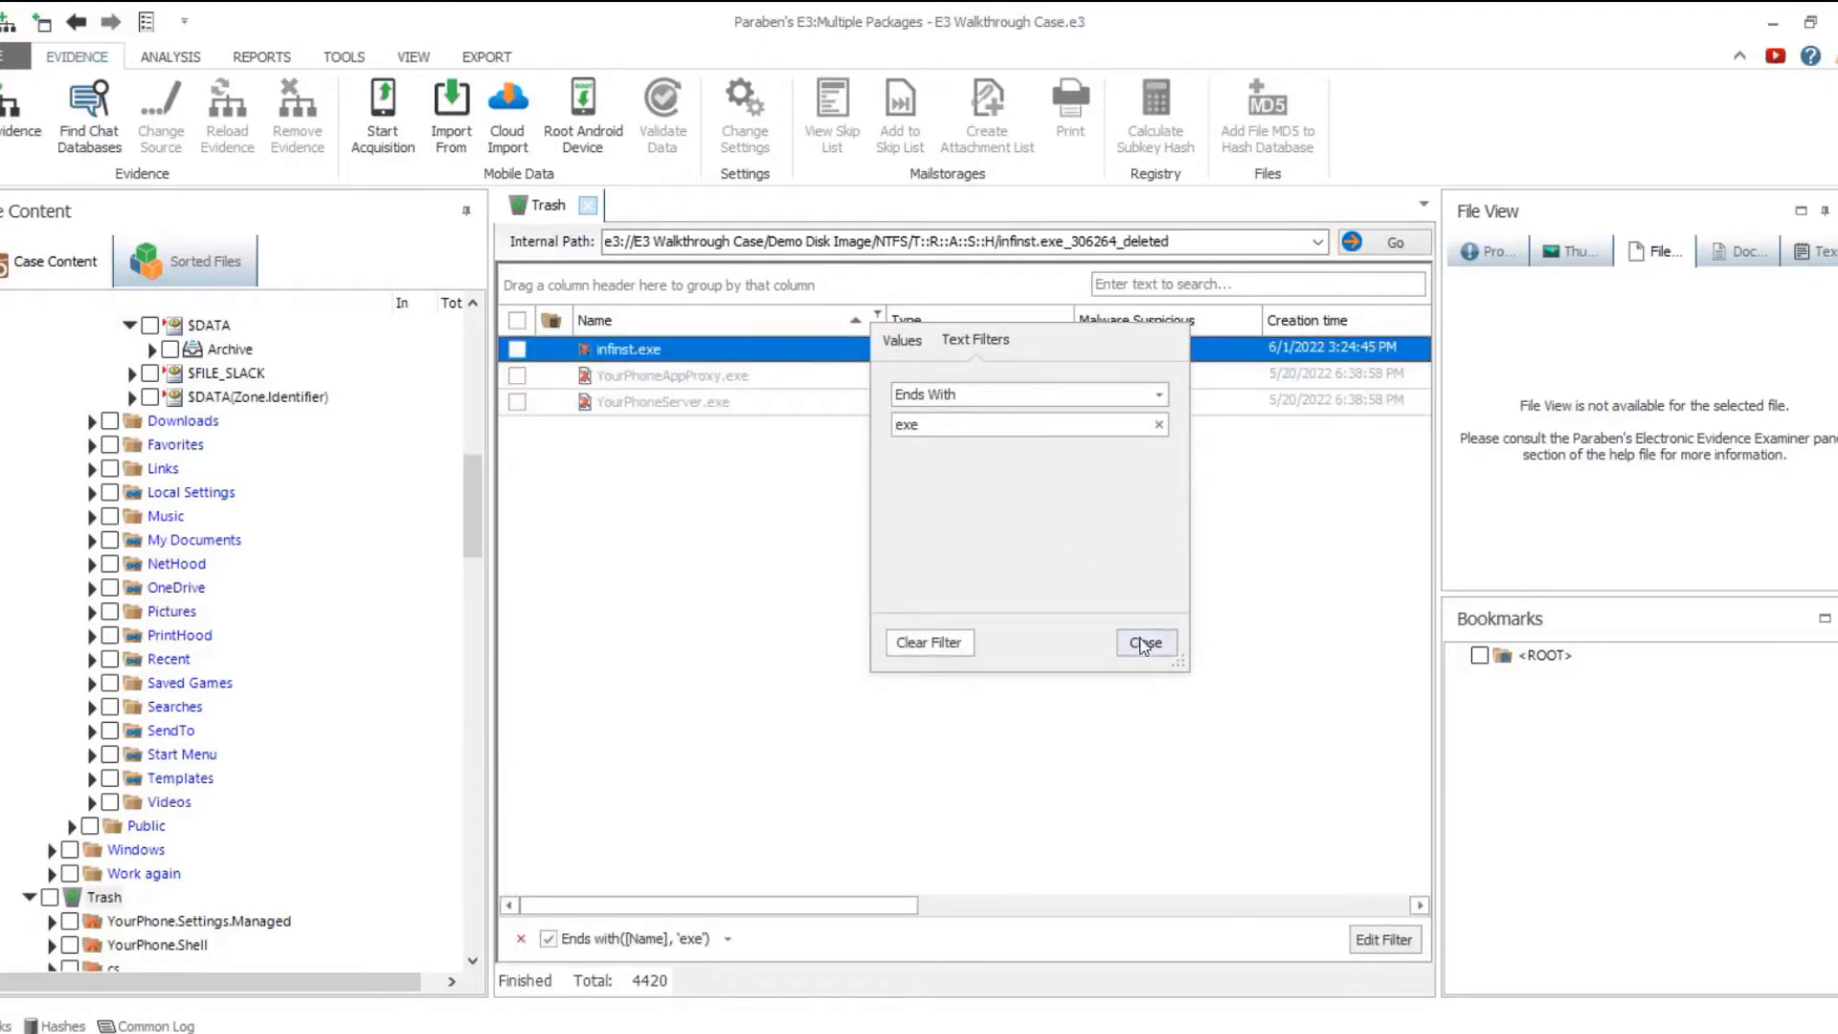
{"action": "left_click", "coordinate": [1143, 642]}
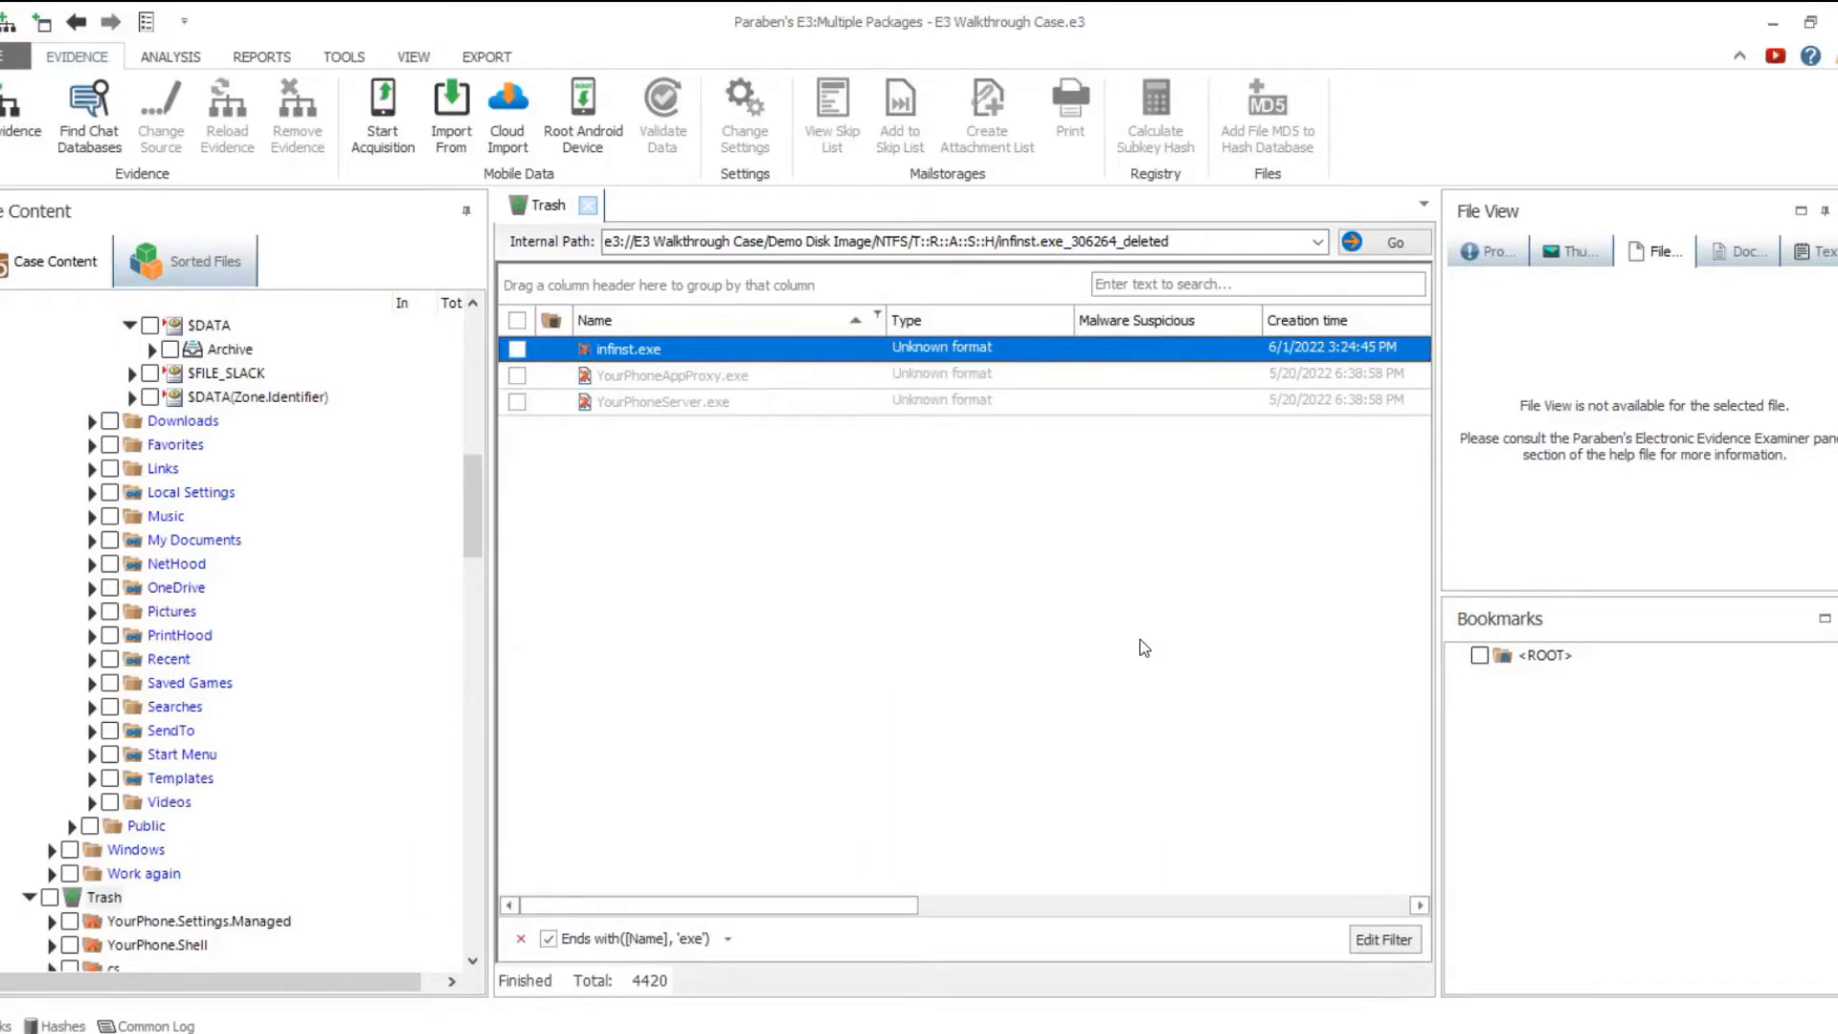
{"action": "scroll", "scroll_direction": "down", "scroll_amount": 3}
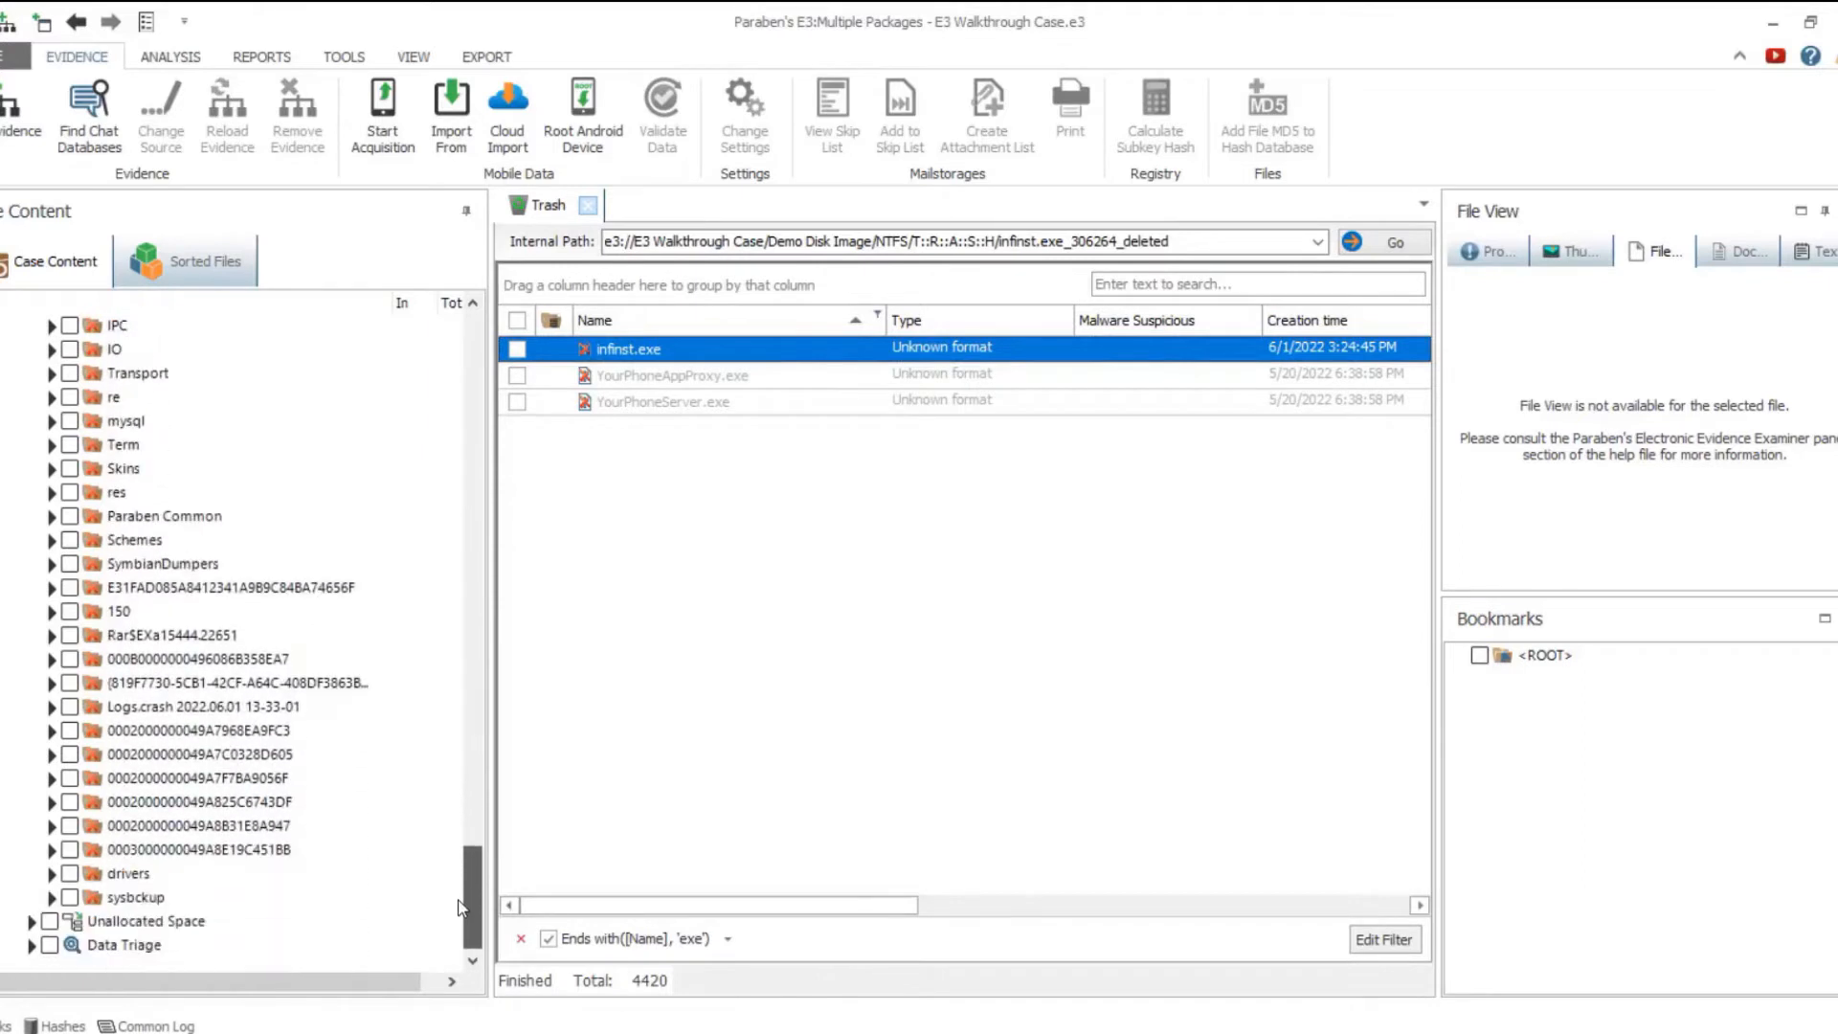
Expand Unallocated Space and list the unallocated_clusters_1000_1999 files.
{"action": "left_click", "coordinate": [144, 920]}
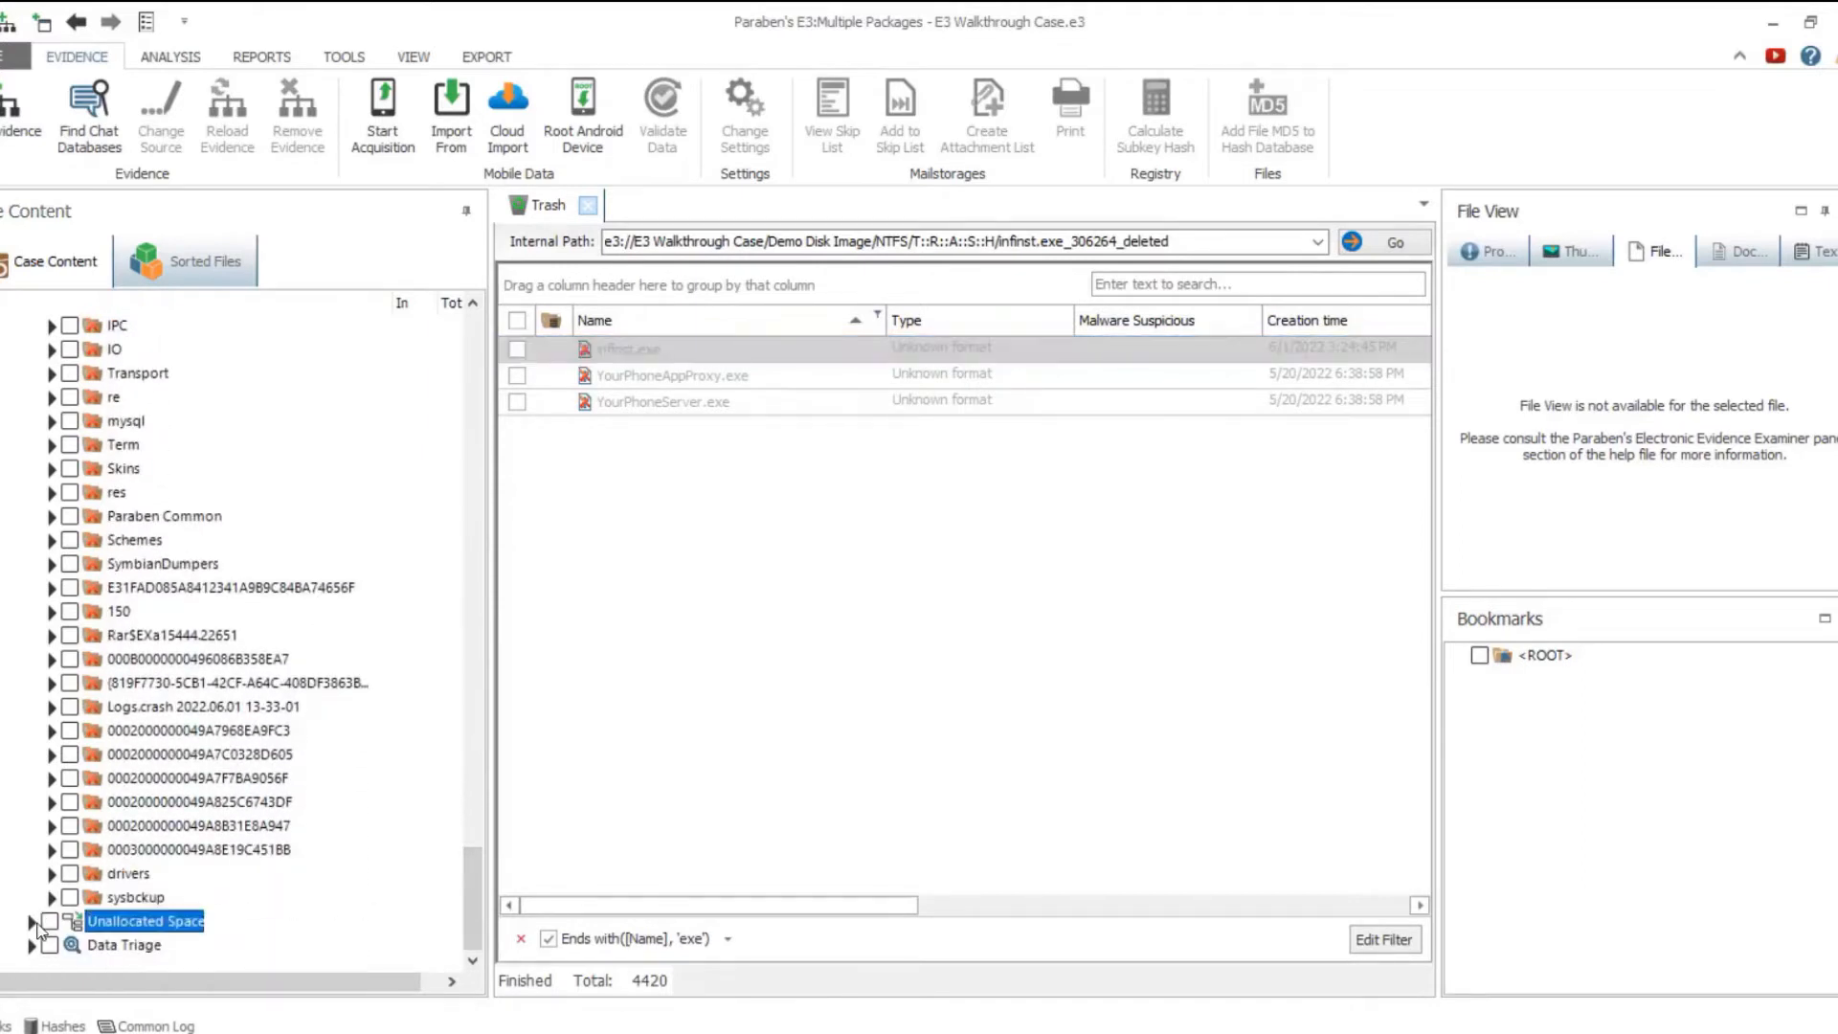
{"action": "left_click", "coordinate": [32, 920]}
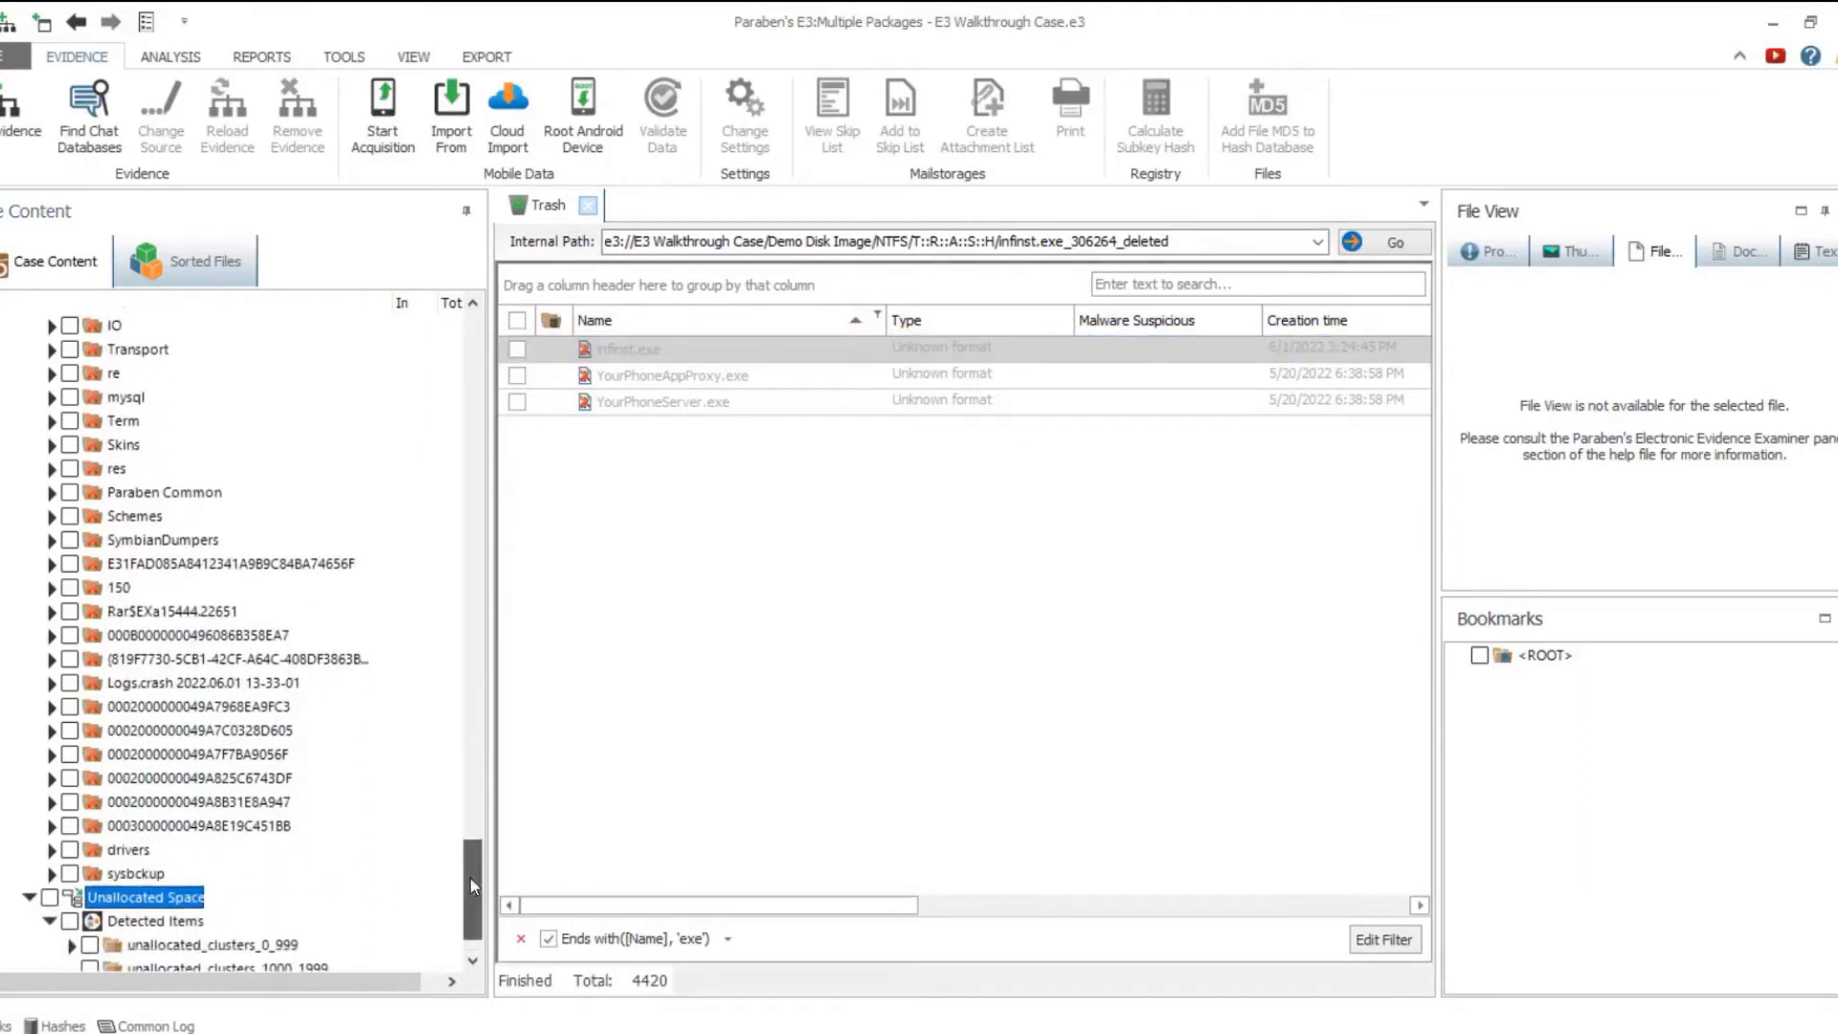
{"action": "left_click", "coordinate": [223, 897]}
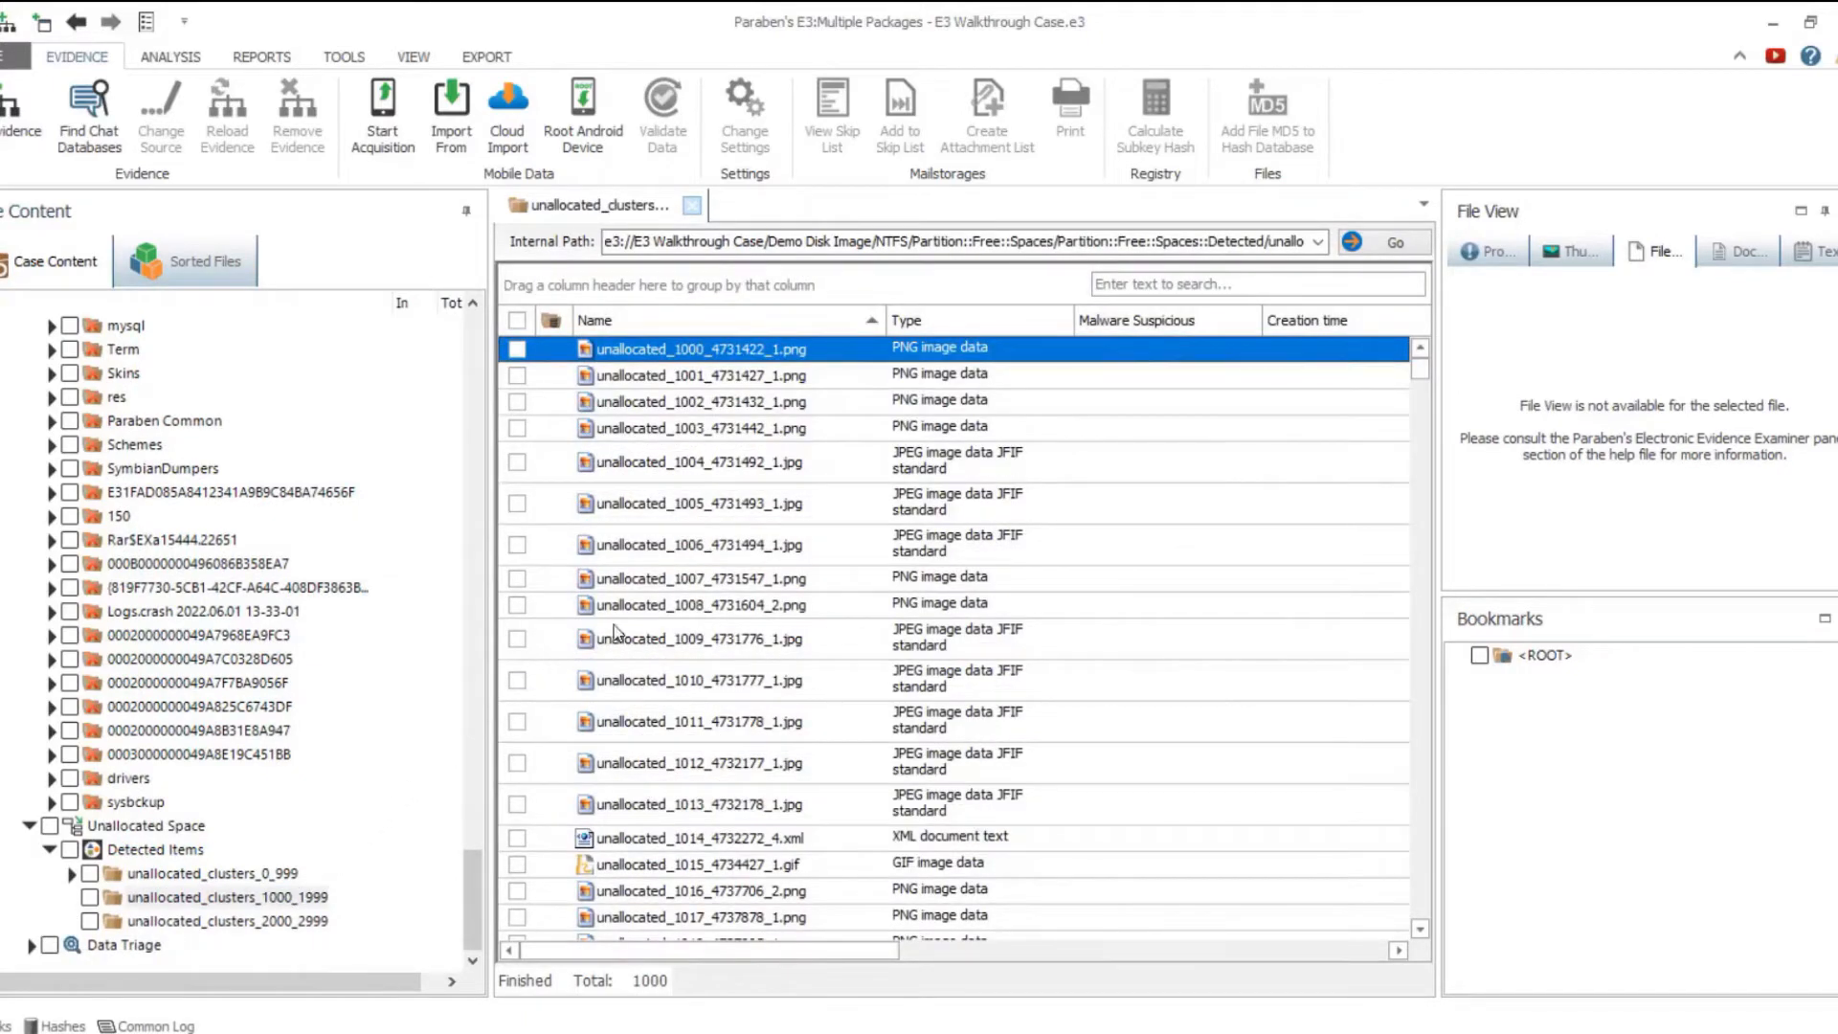
Filter the Type column to Microsoft Office Open XML DOCX, then show Sorted Files categories.
{"action": "left_click", "coordinate": [1064, 320]}
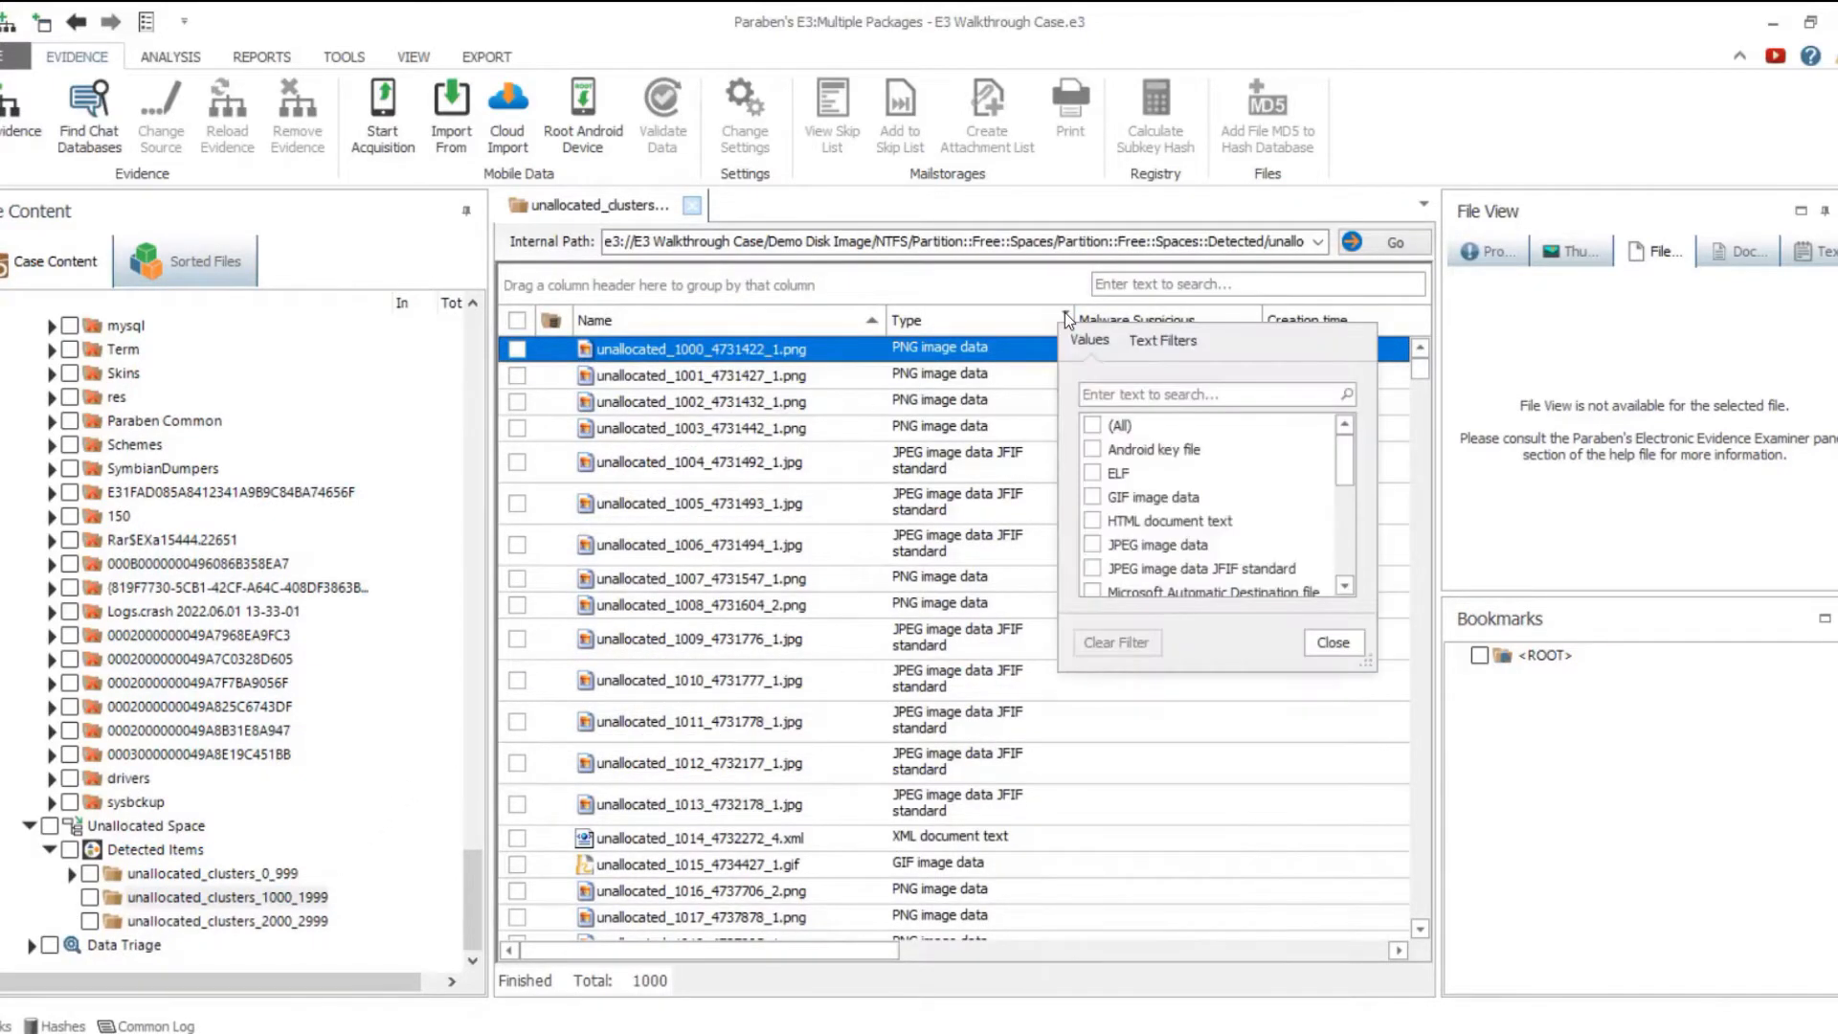
{"action": "scroll", "scroll_direction": "down", "scroll_amount": 3}
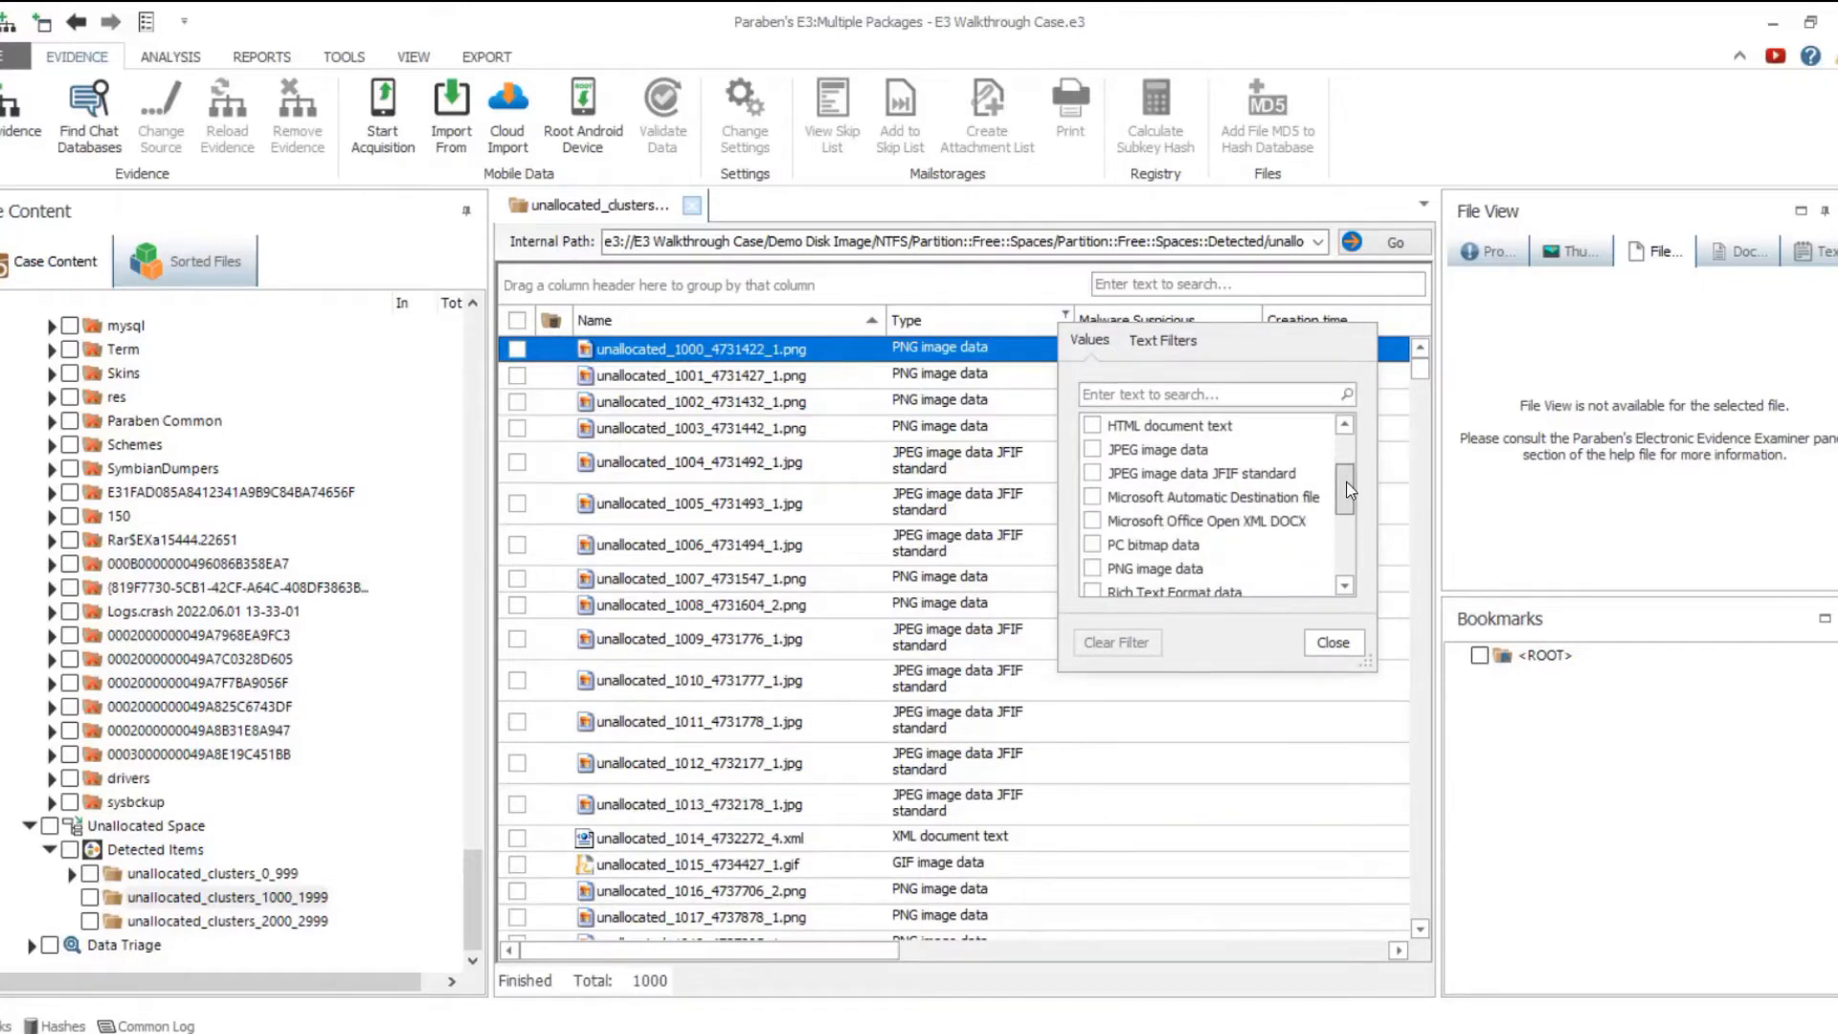
{"action": "left_click", "coordinate": [1092, 521]}
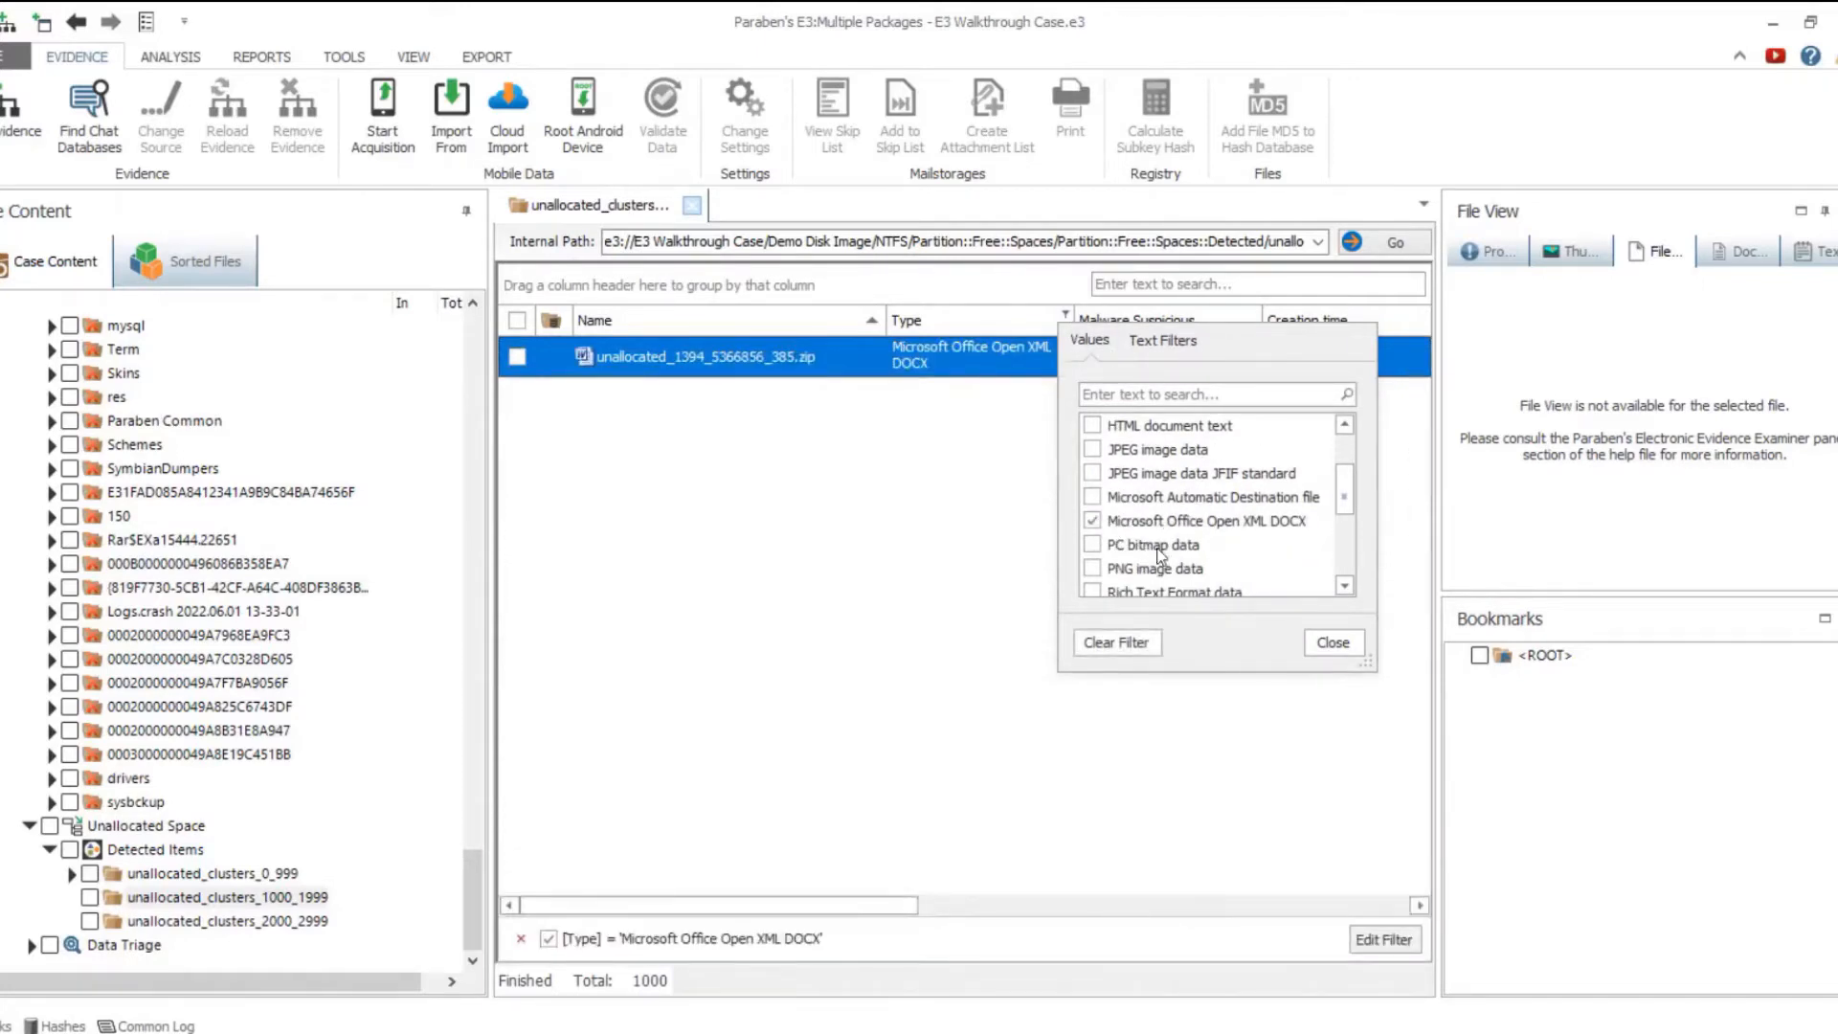
{"action": "left_click", "coordinate": [1331, 642]}
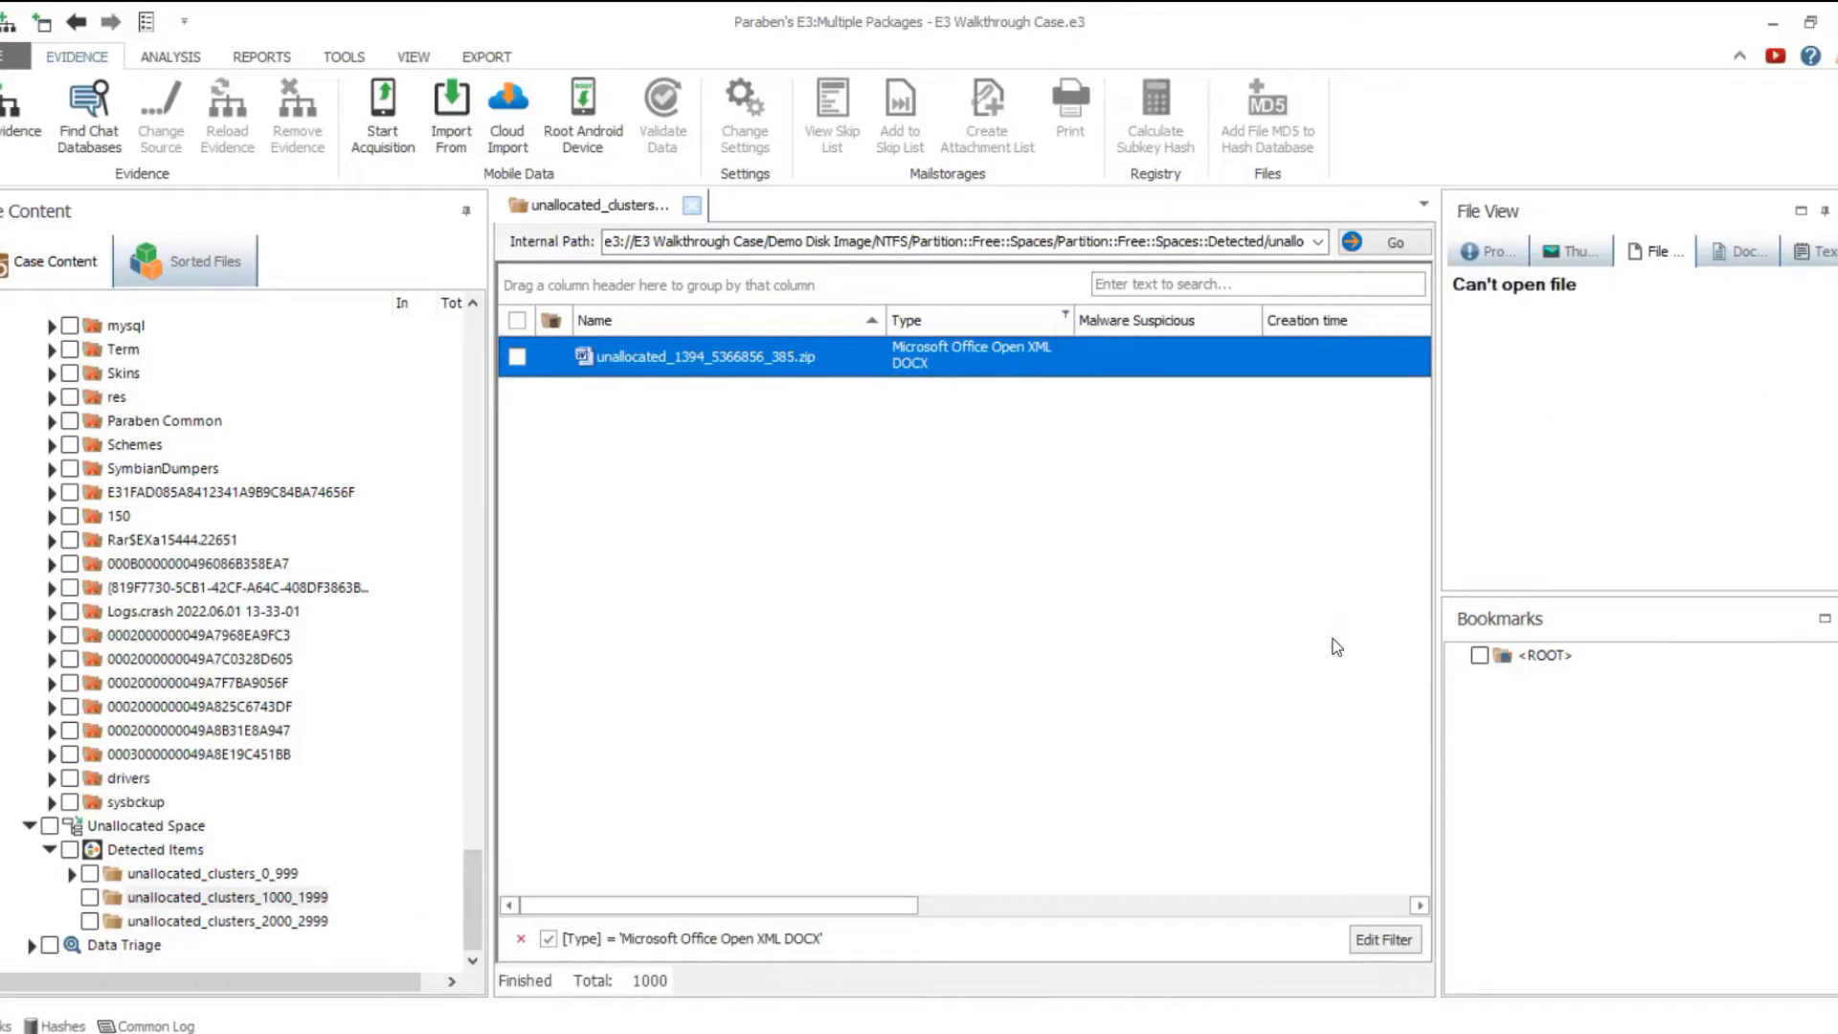
{"action": "mouse_move", "coordinate": [1696, 319]}
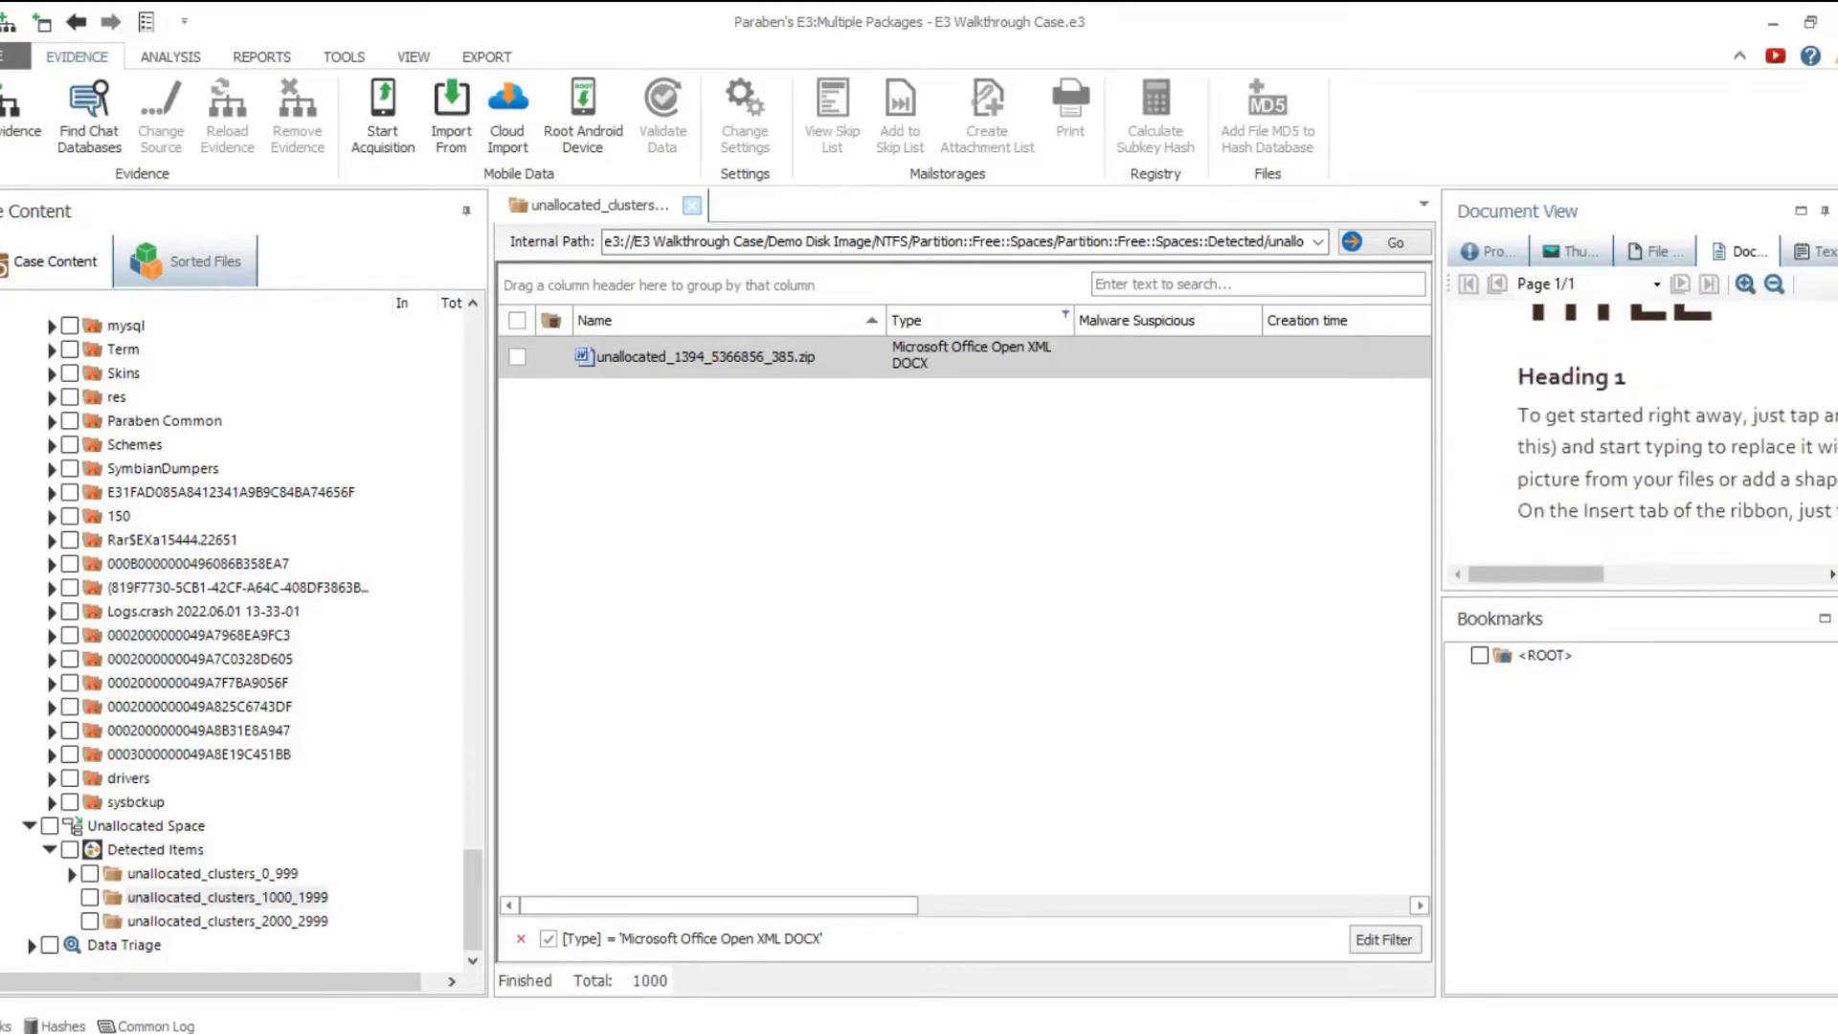
{"action": "mouse_move", "coordinate": [1702, 434]}
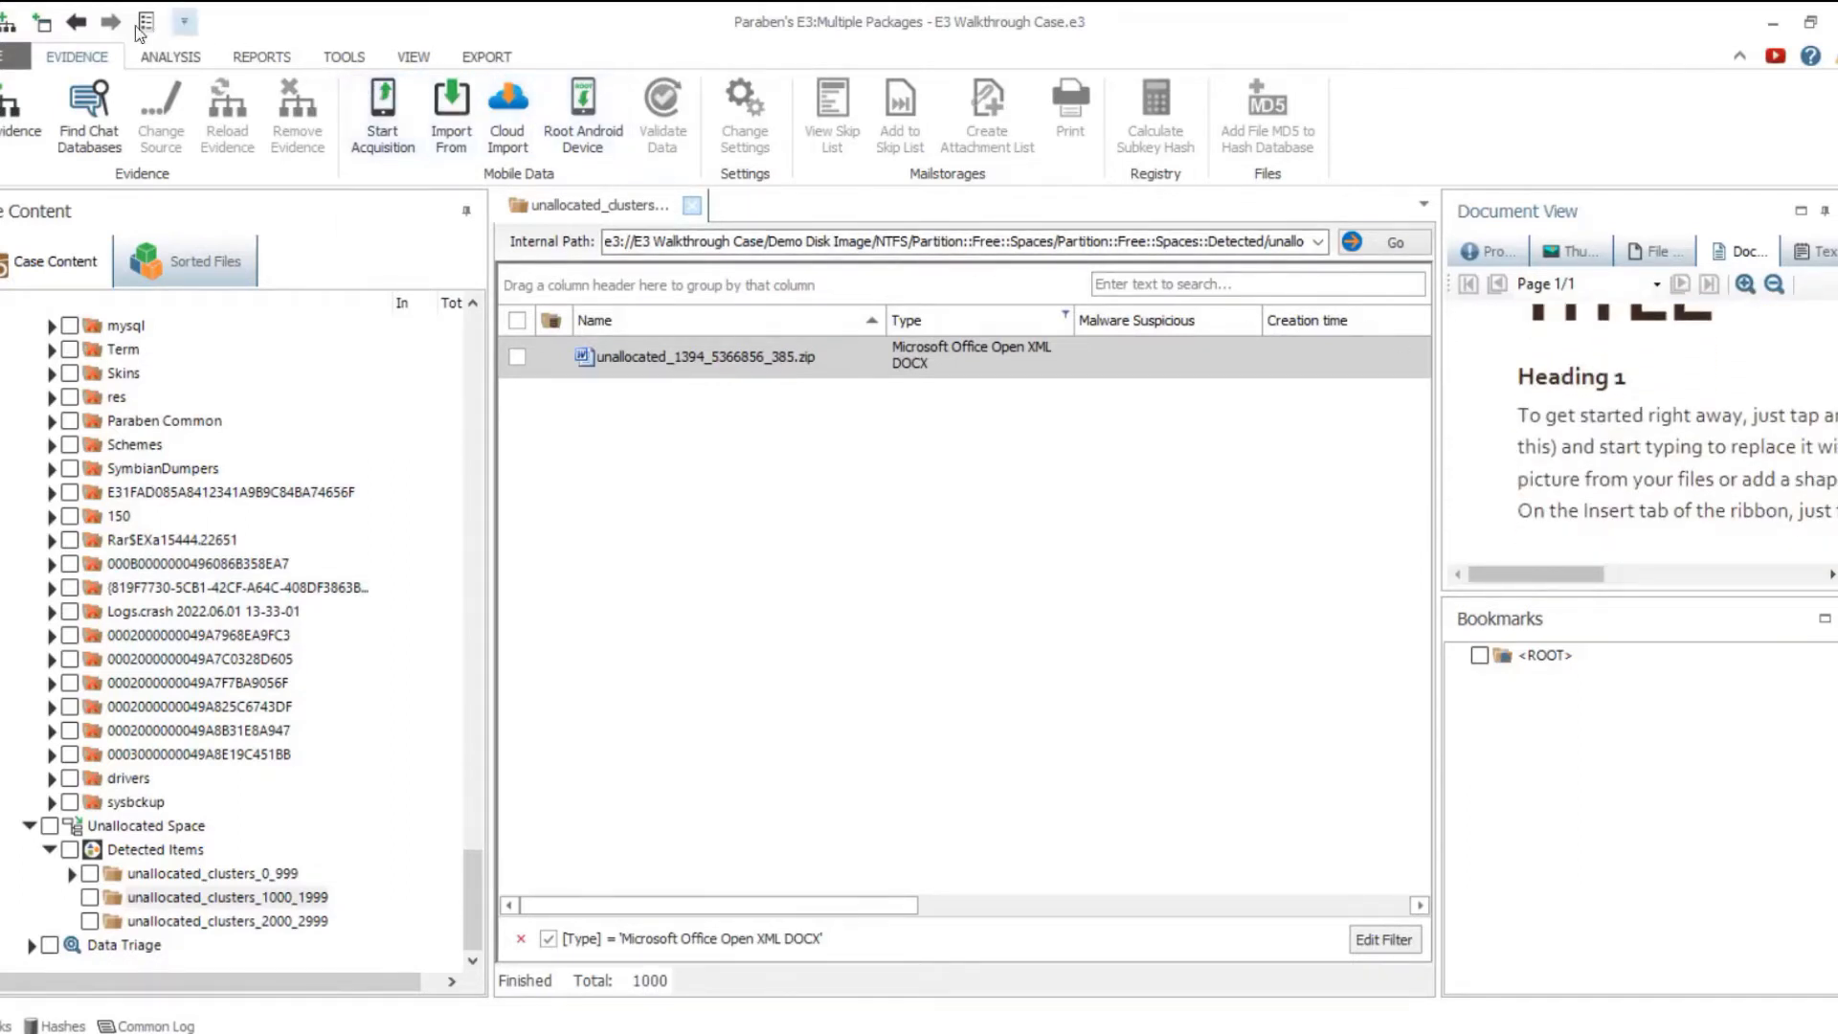
{"action": "left_click", "coordinate": [205, 261]}
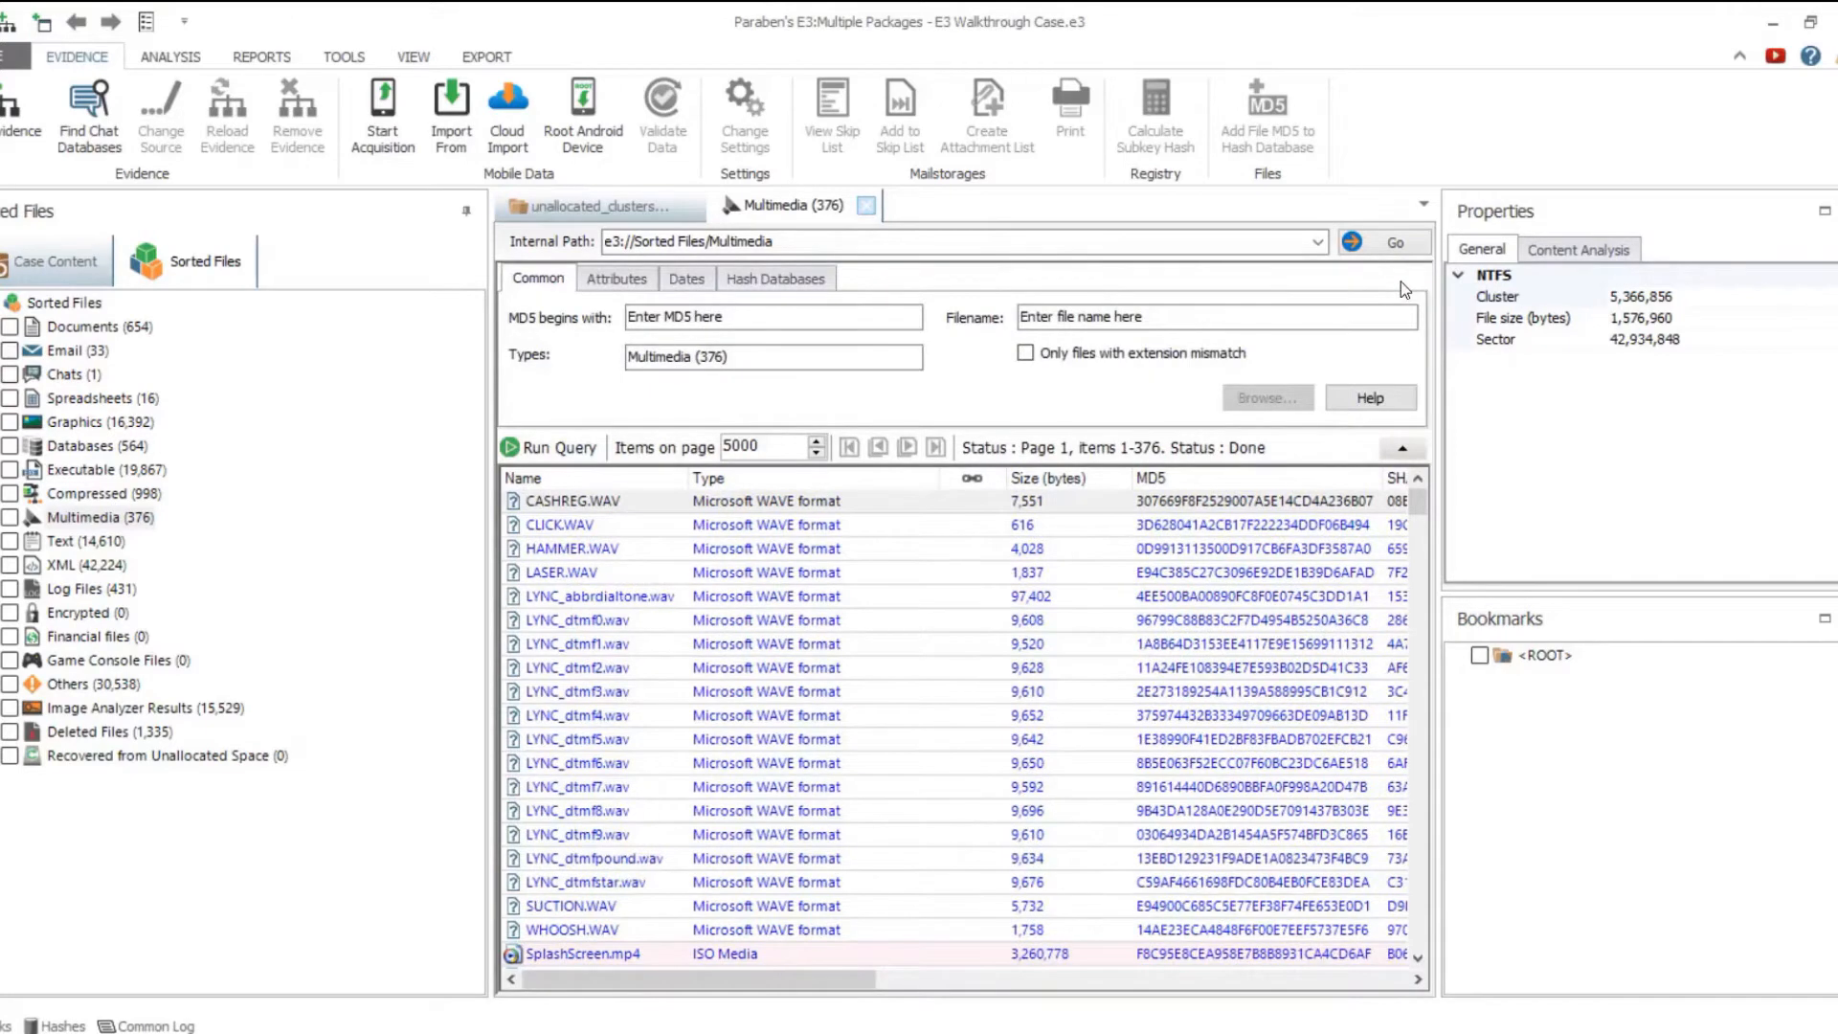
Query Multimedia files by filename f_0006, narrowing results to 31 files.
{"action": "left_click", "coordinate": [1187, 317]}
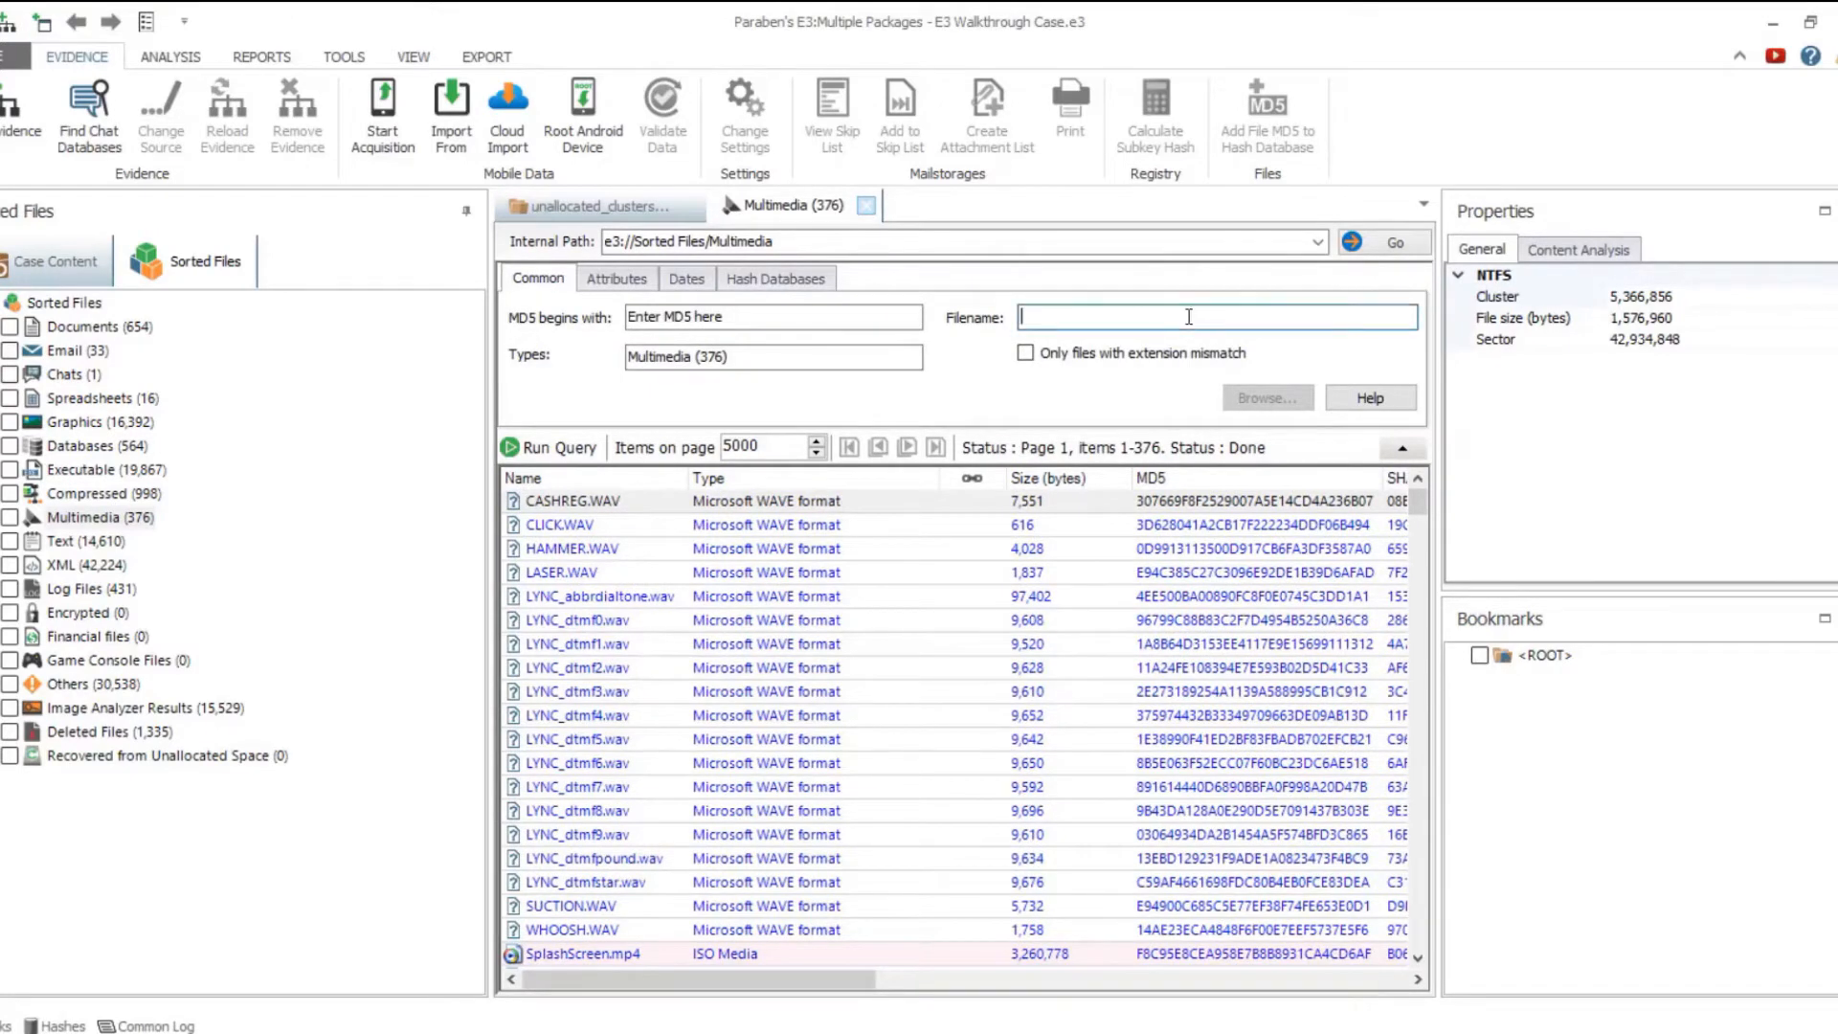
{"action": "type", "text": "f_0006"}
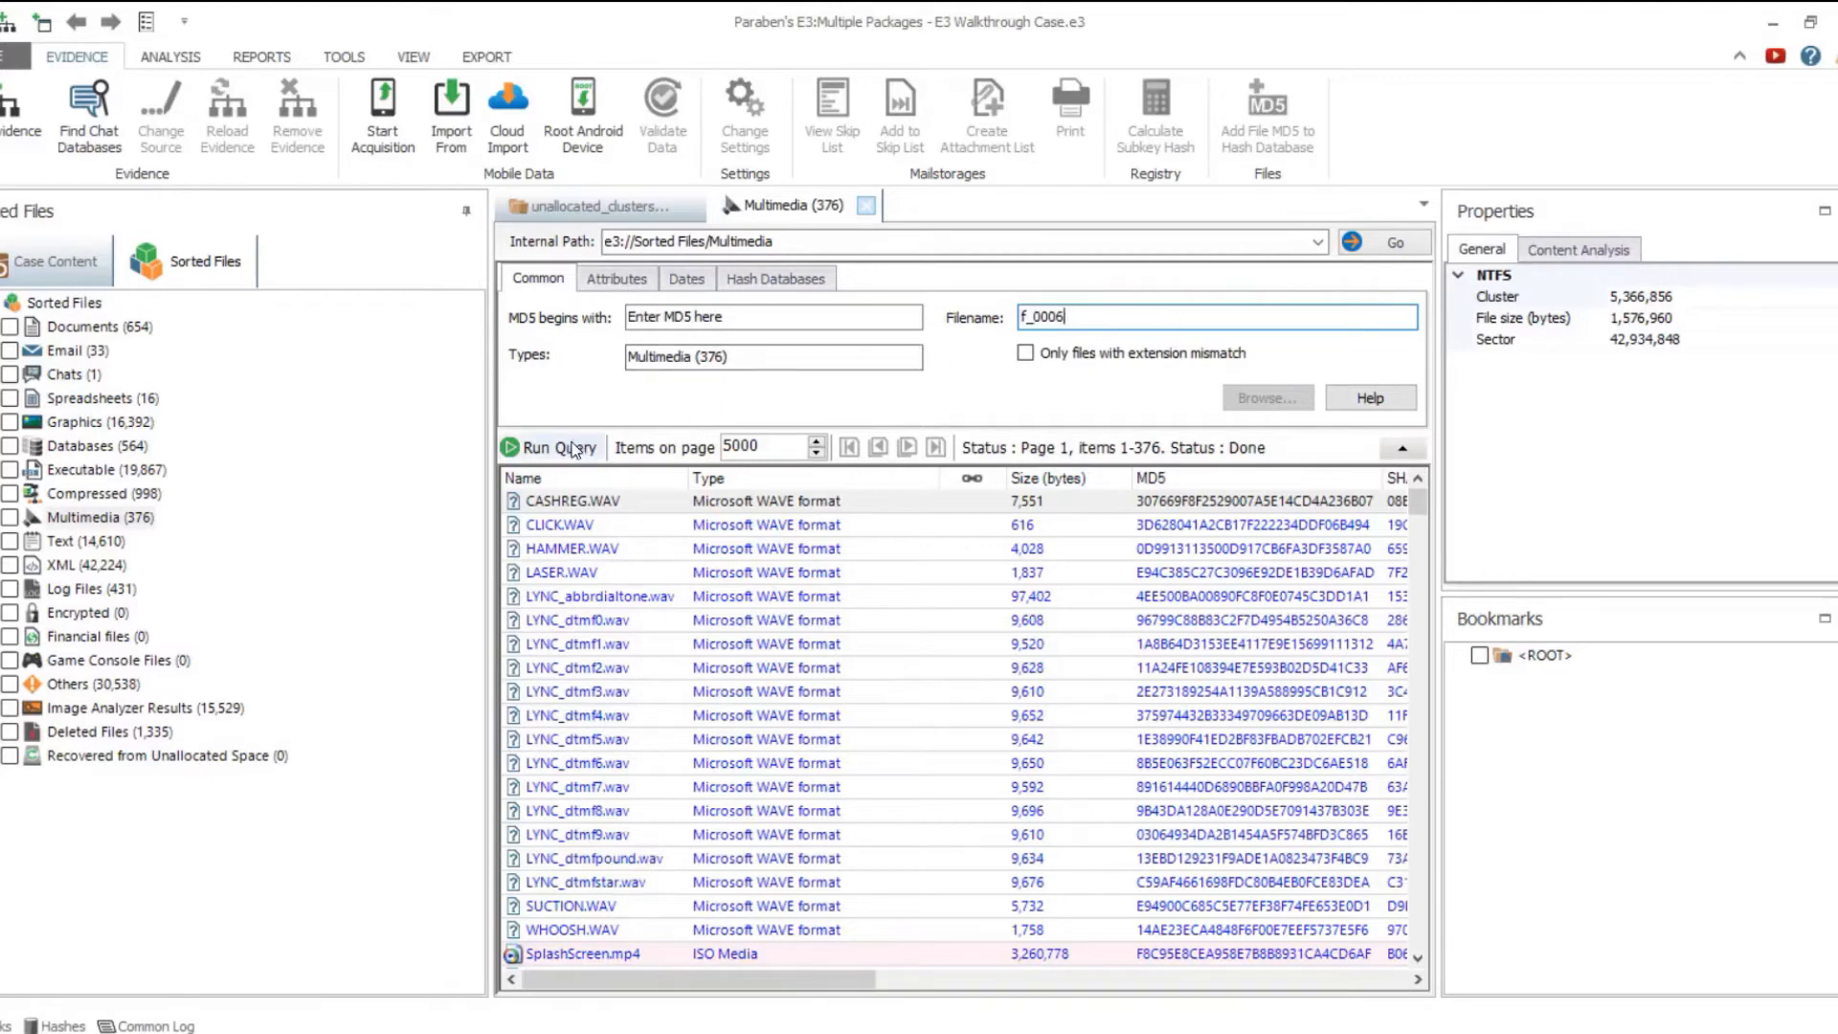
{"action": "left_click", "coordinate": [559, 447]}
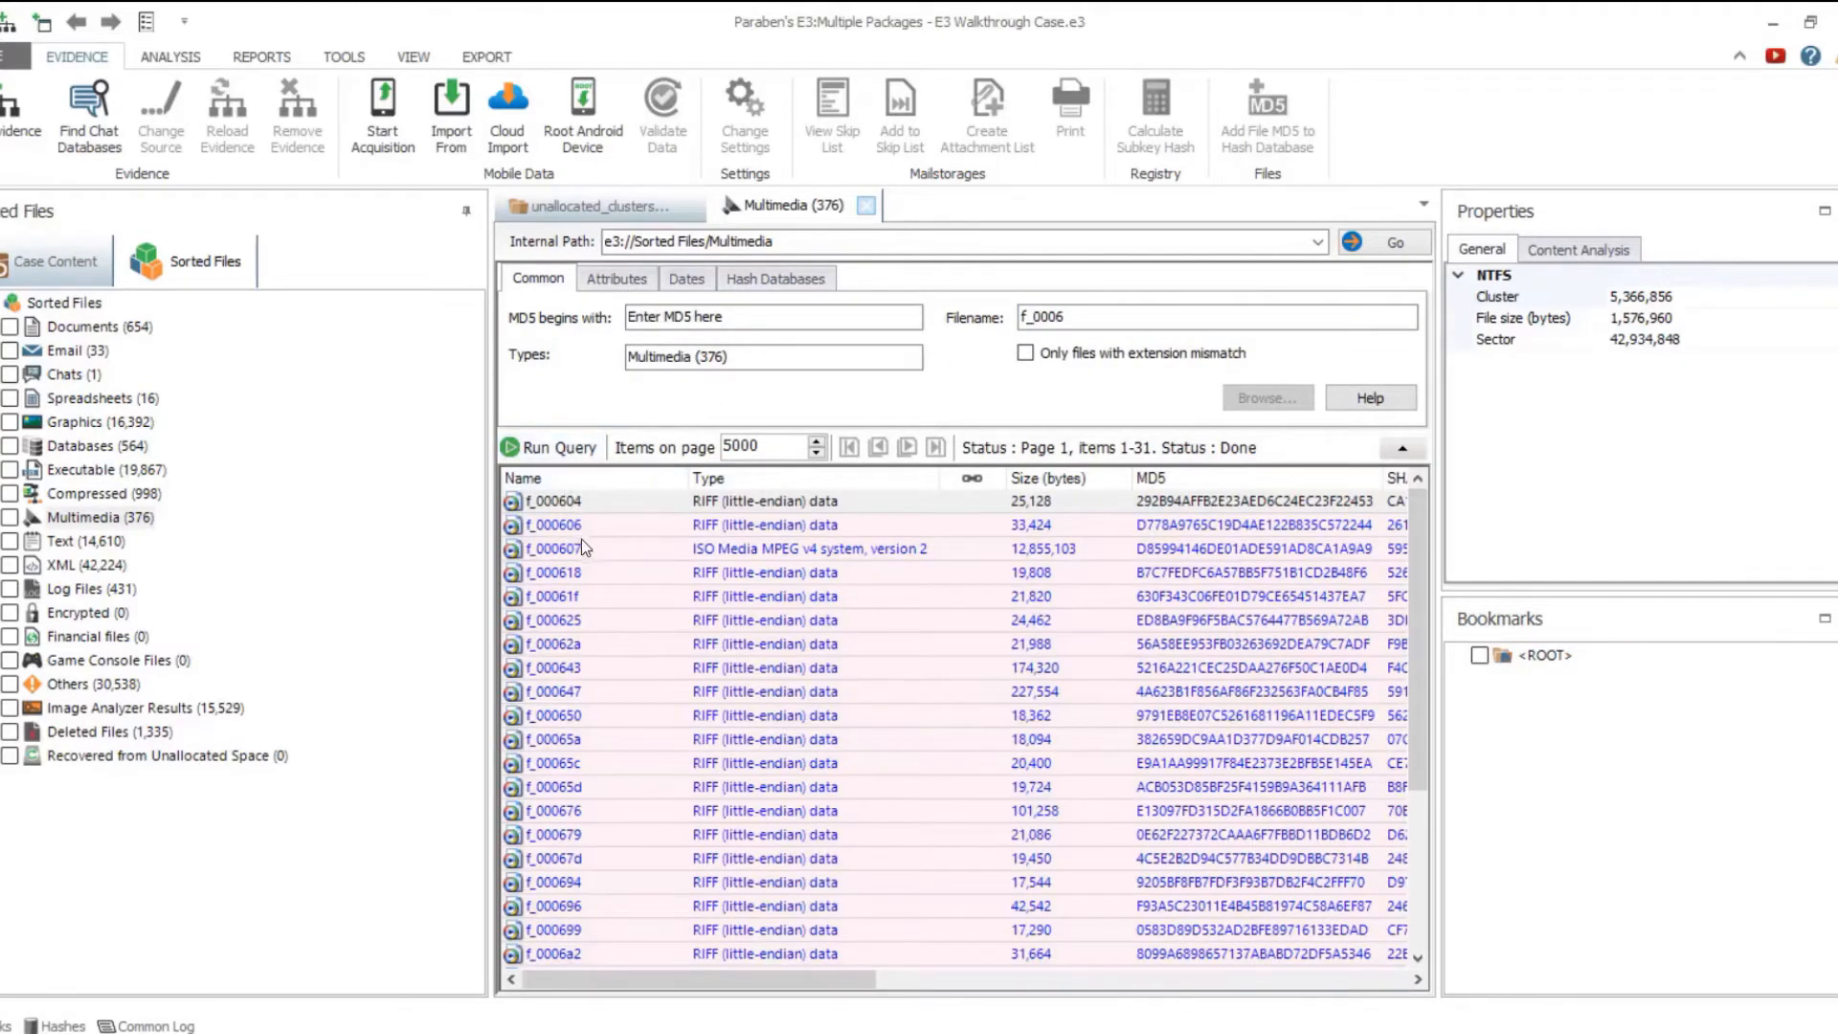
Play video f_000607 in Windows Media Player, then open the Currency image results.
{"action": "right_click", "coordinate": [553, 547]}
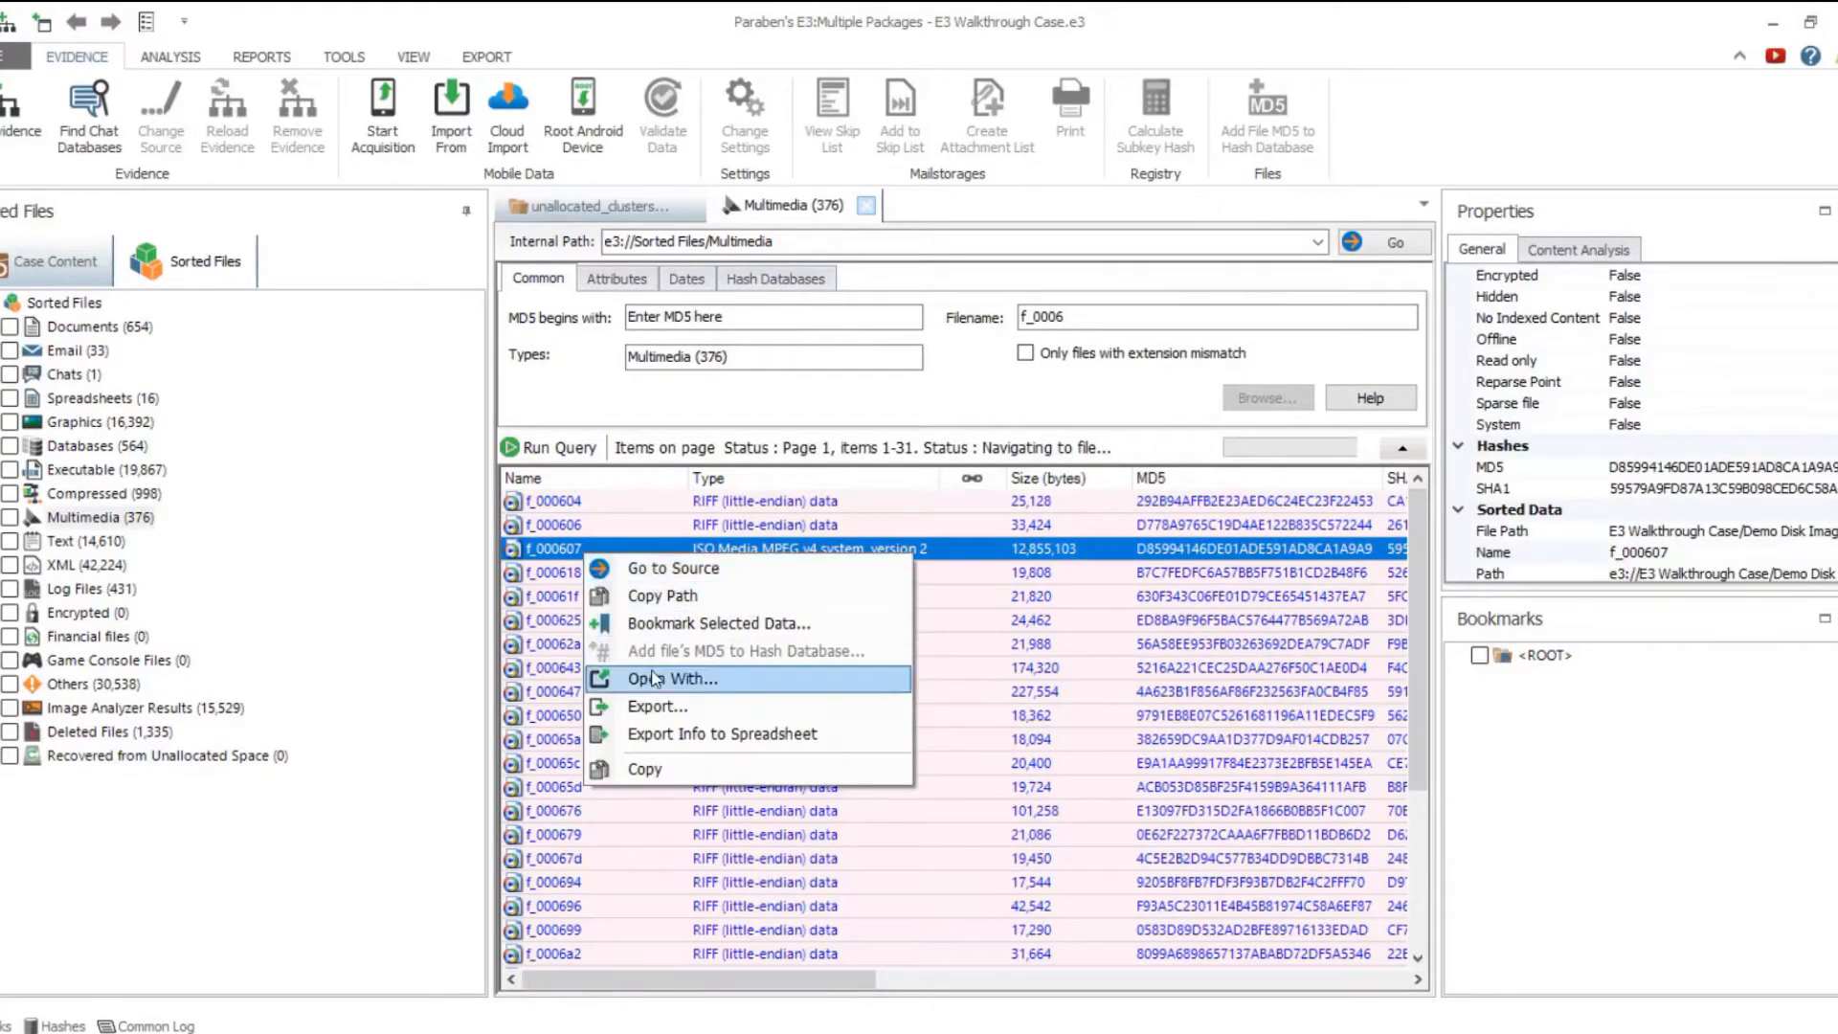
{"action": "left_click", "coordinate": [672, 678]}
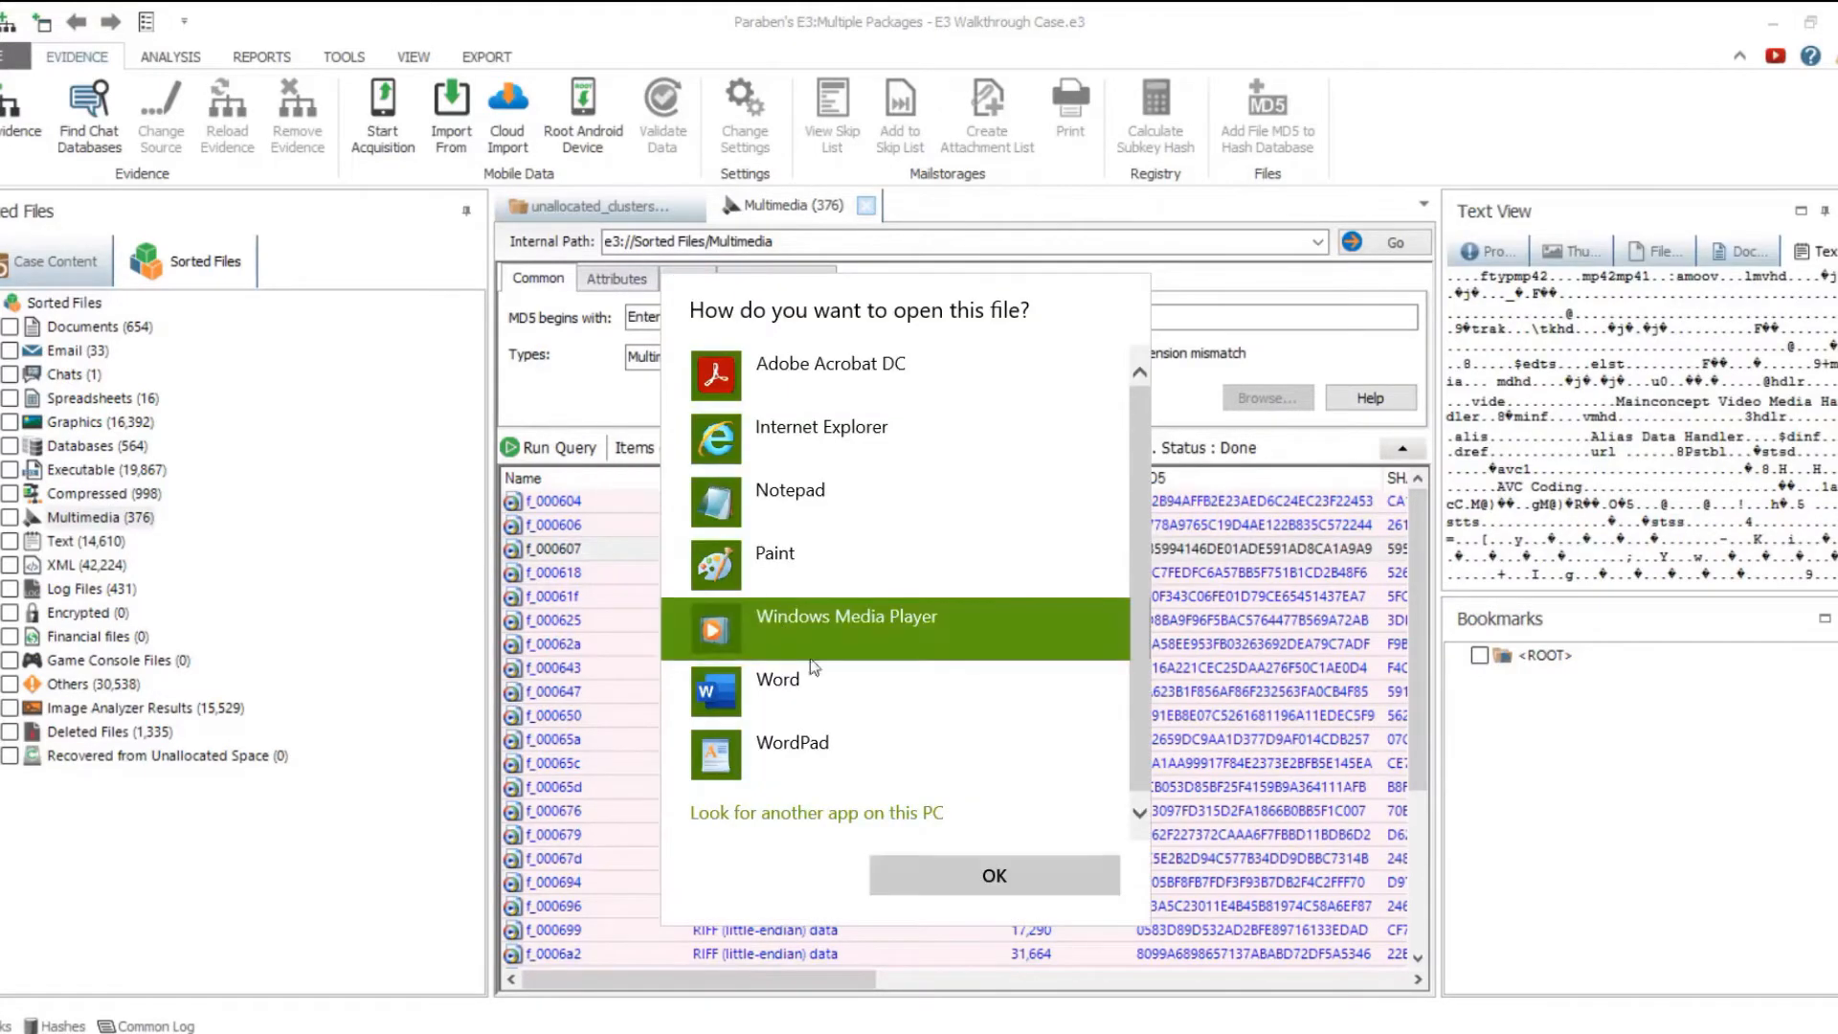
{"action": "left_click", "coordinate": [992, 876]}
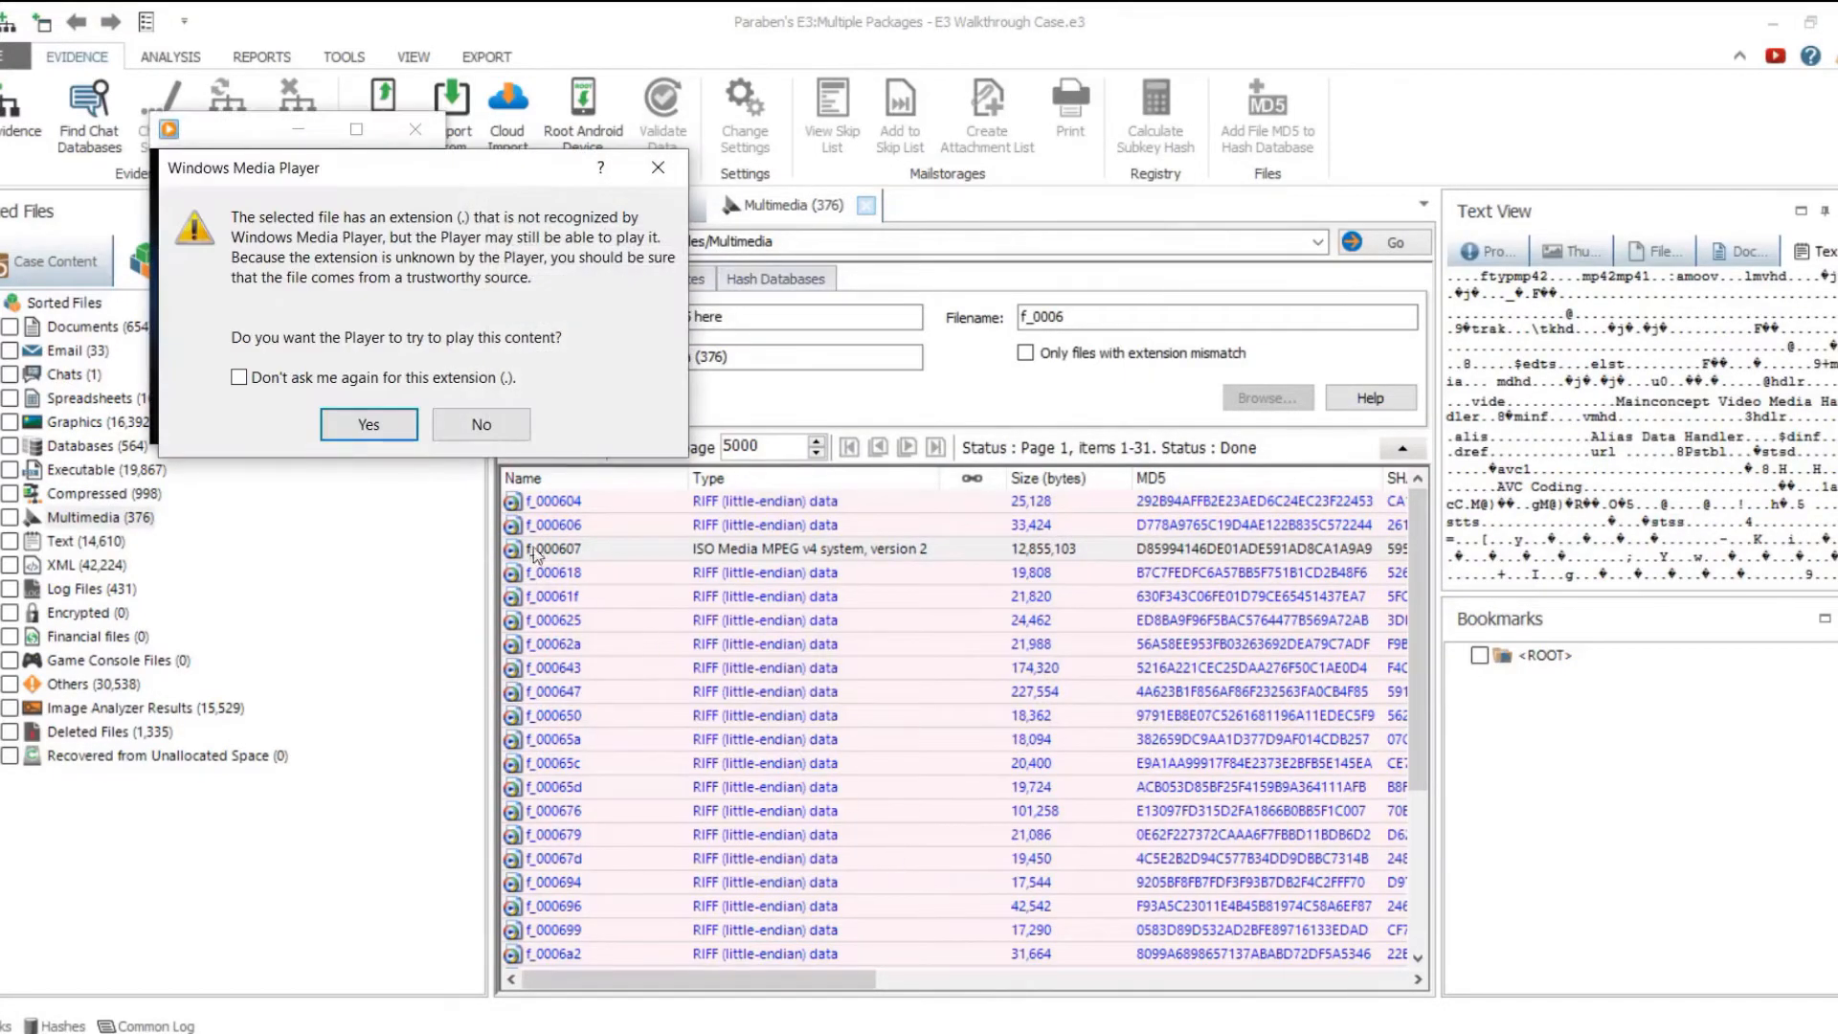
{"action": "left_click", "coordinate": [368, 424]}
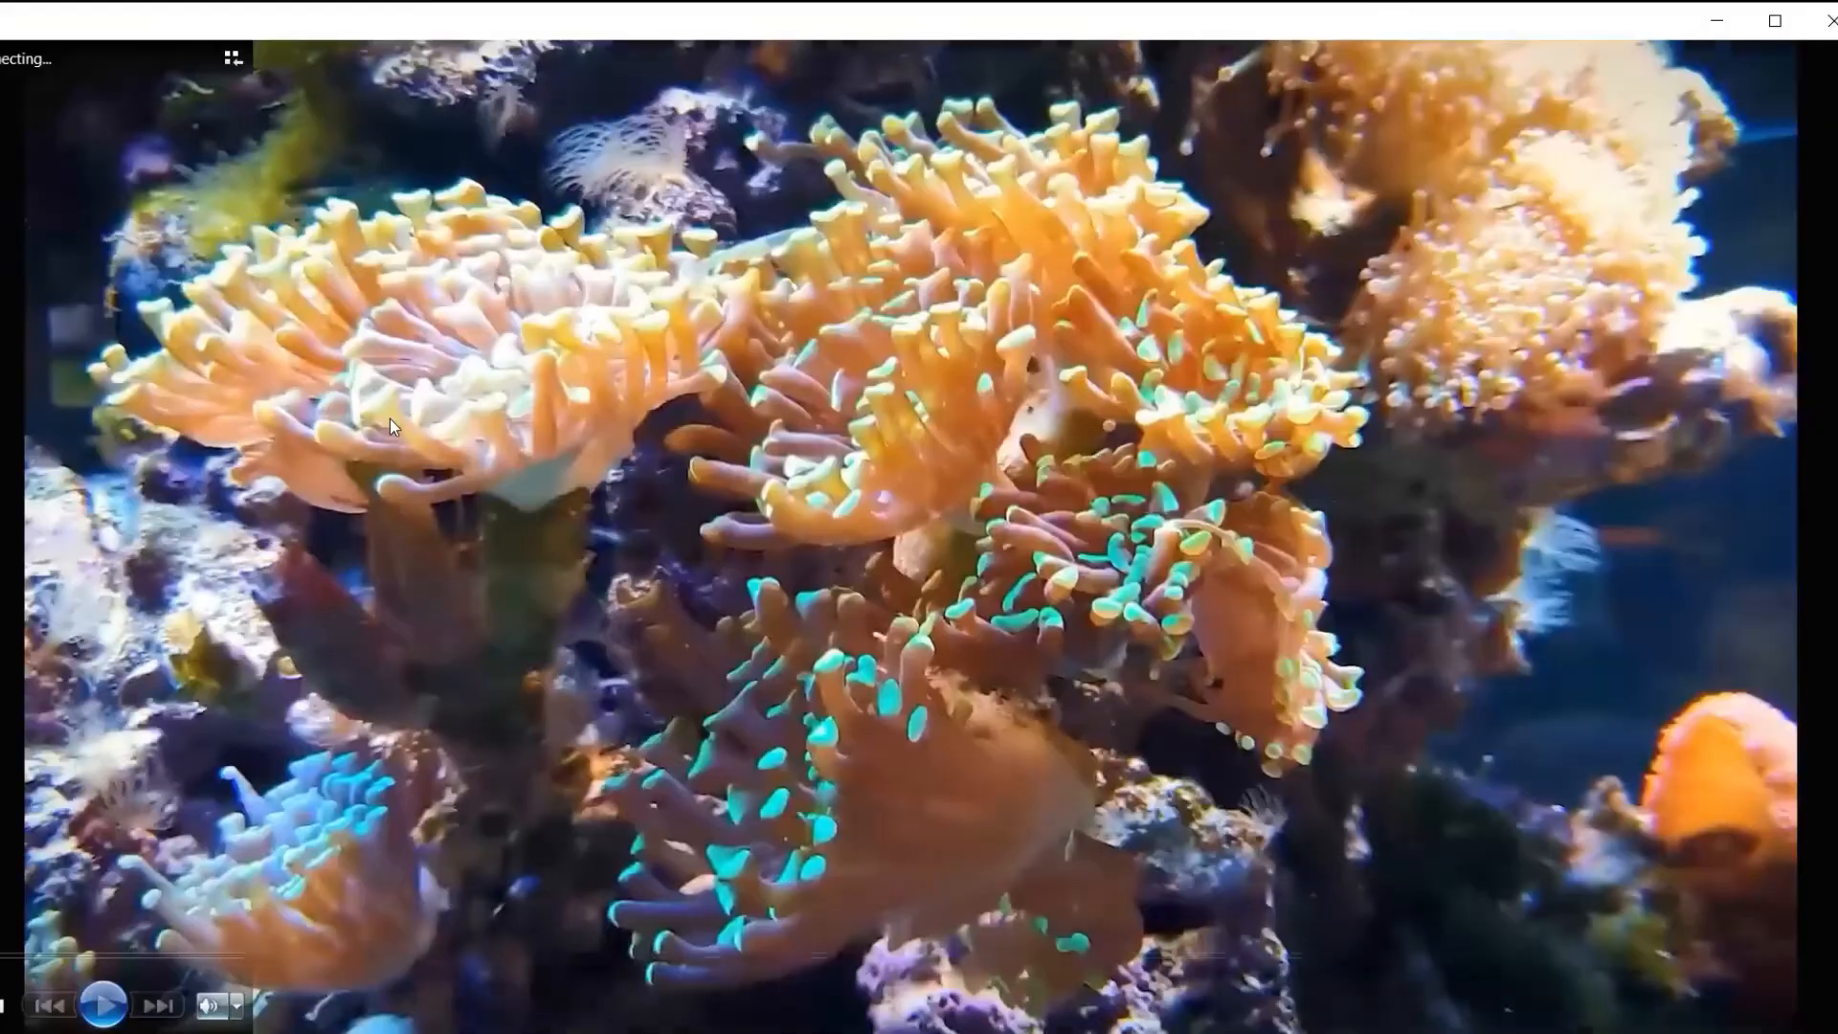
{"action": "left_click", "coordinate": [106, 1004]}
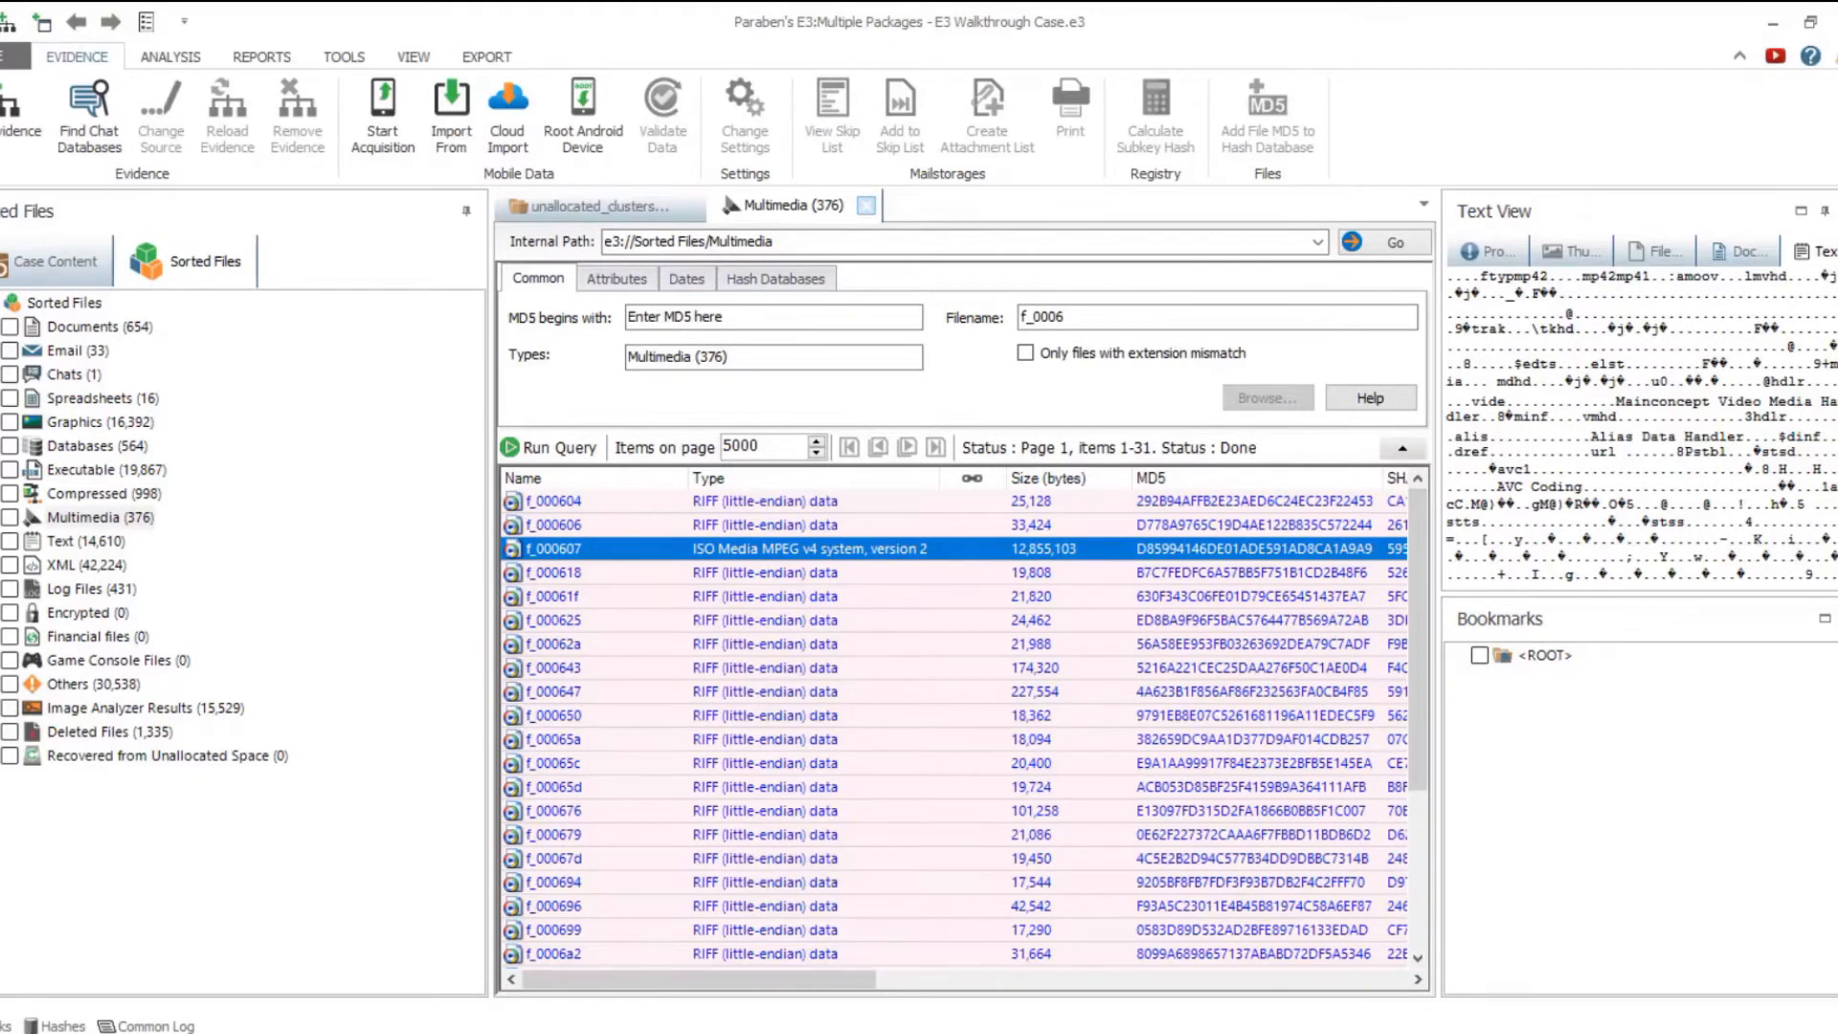
{"action": "left_click", "coordinate": [94, 803]}
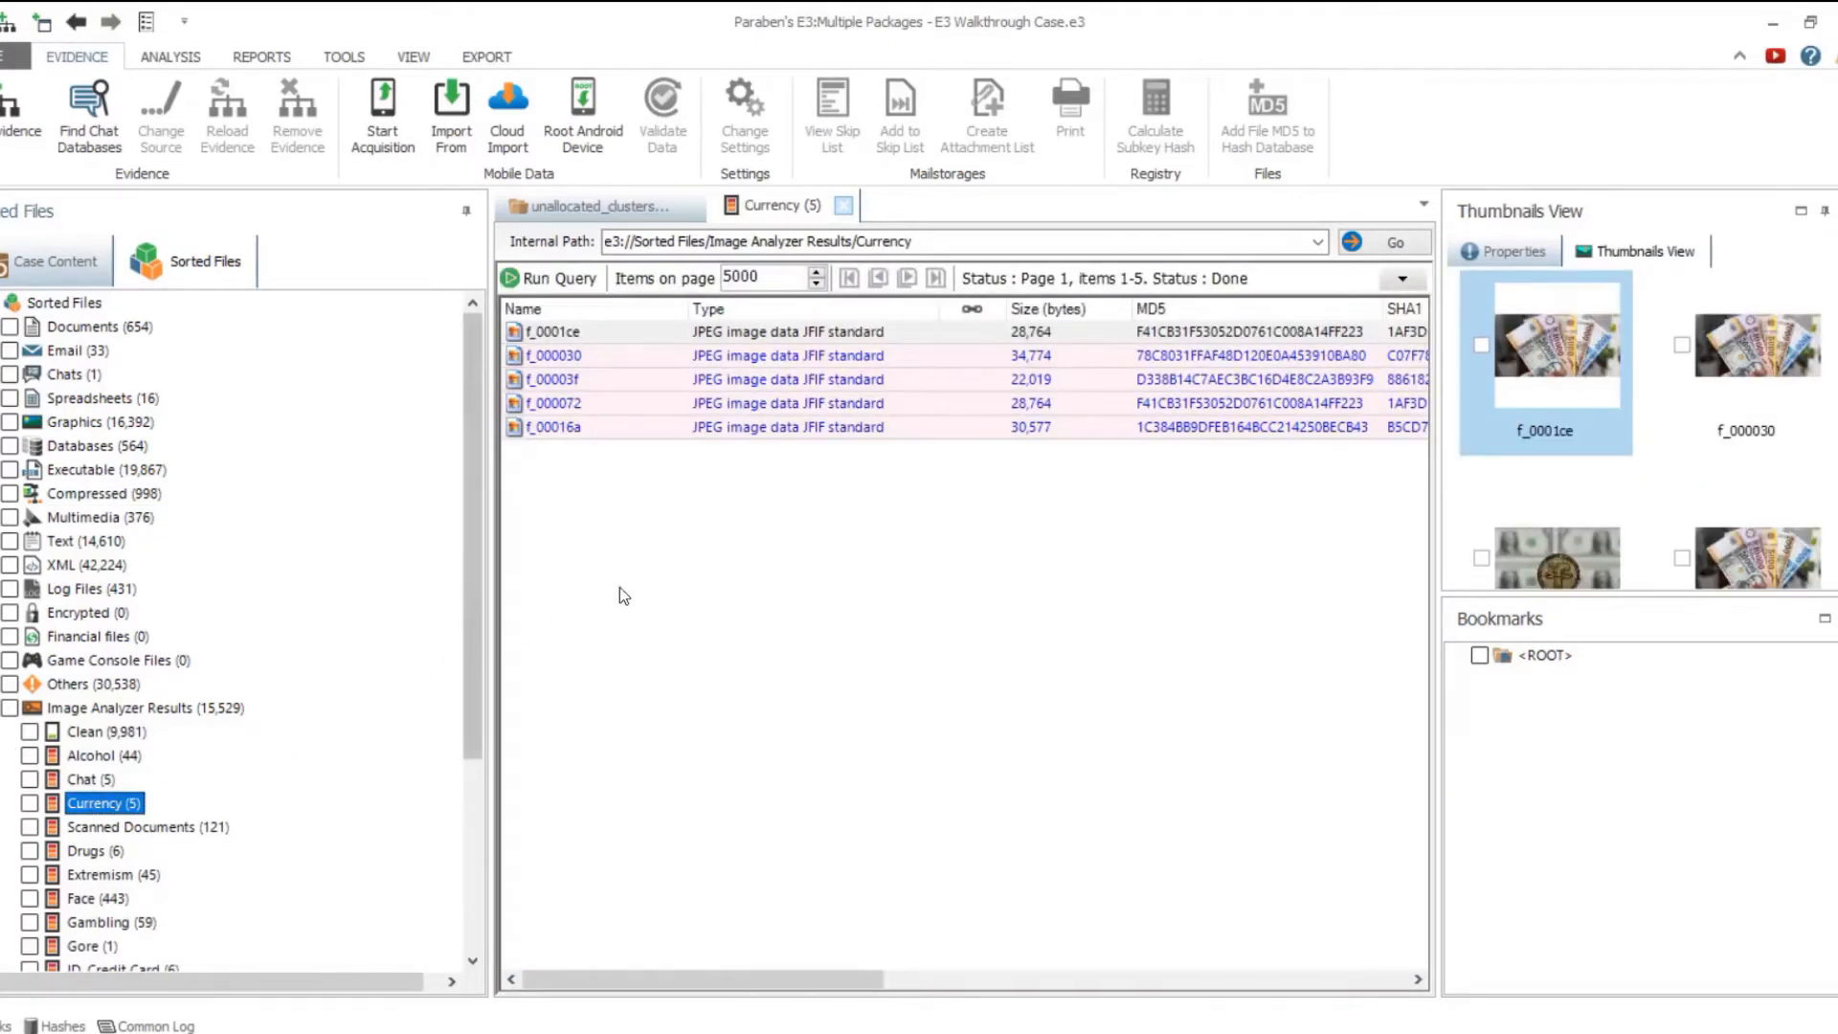
Bookmark all five Currency images under a new 'Suspicious' tag.
{"action": "right_click", "coordinate": [1545, 357]}
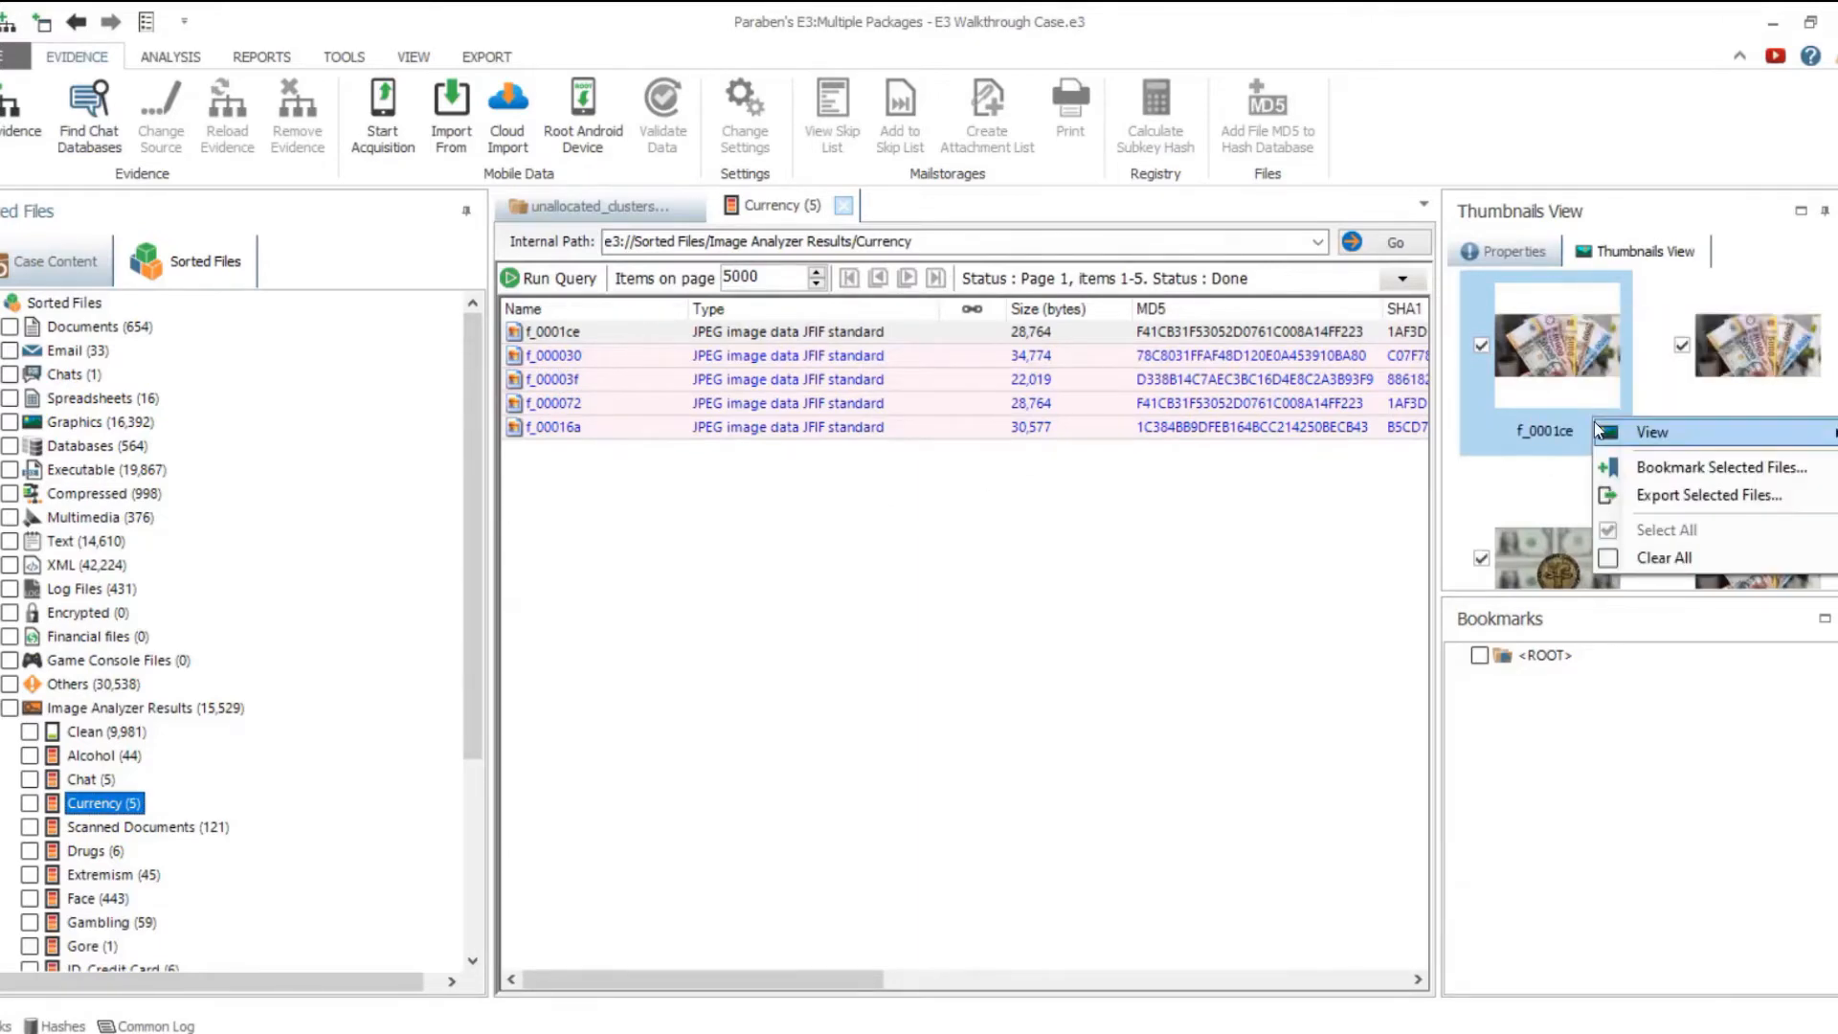
{"action": "left_click", "coordinate": [1719, 466]}
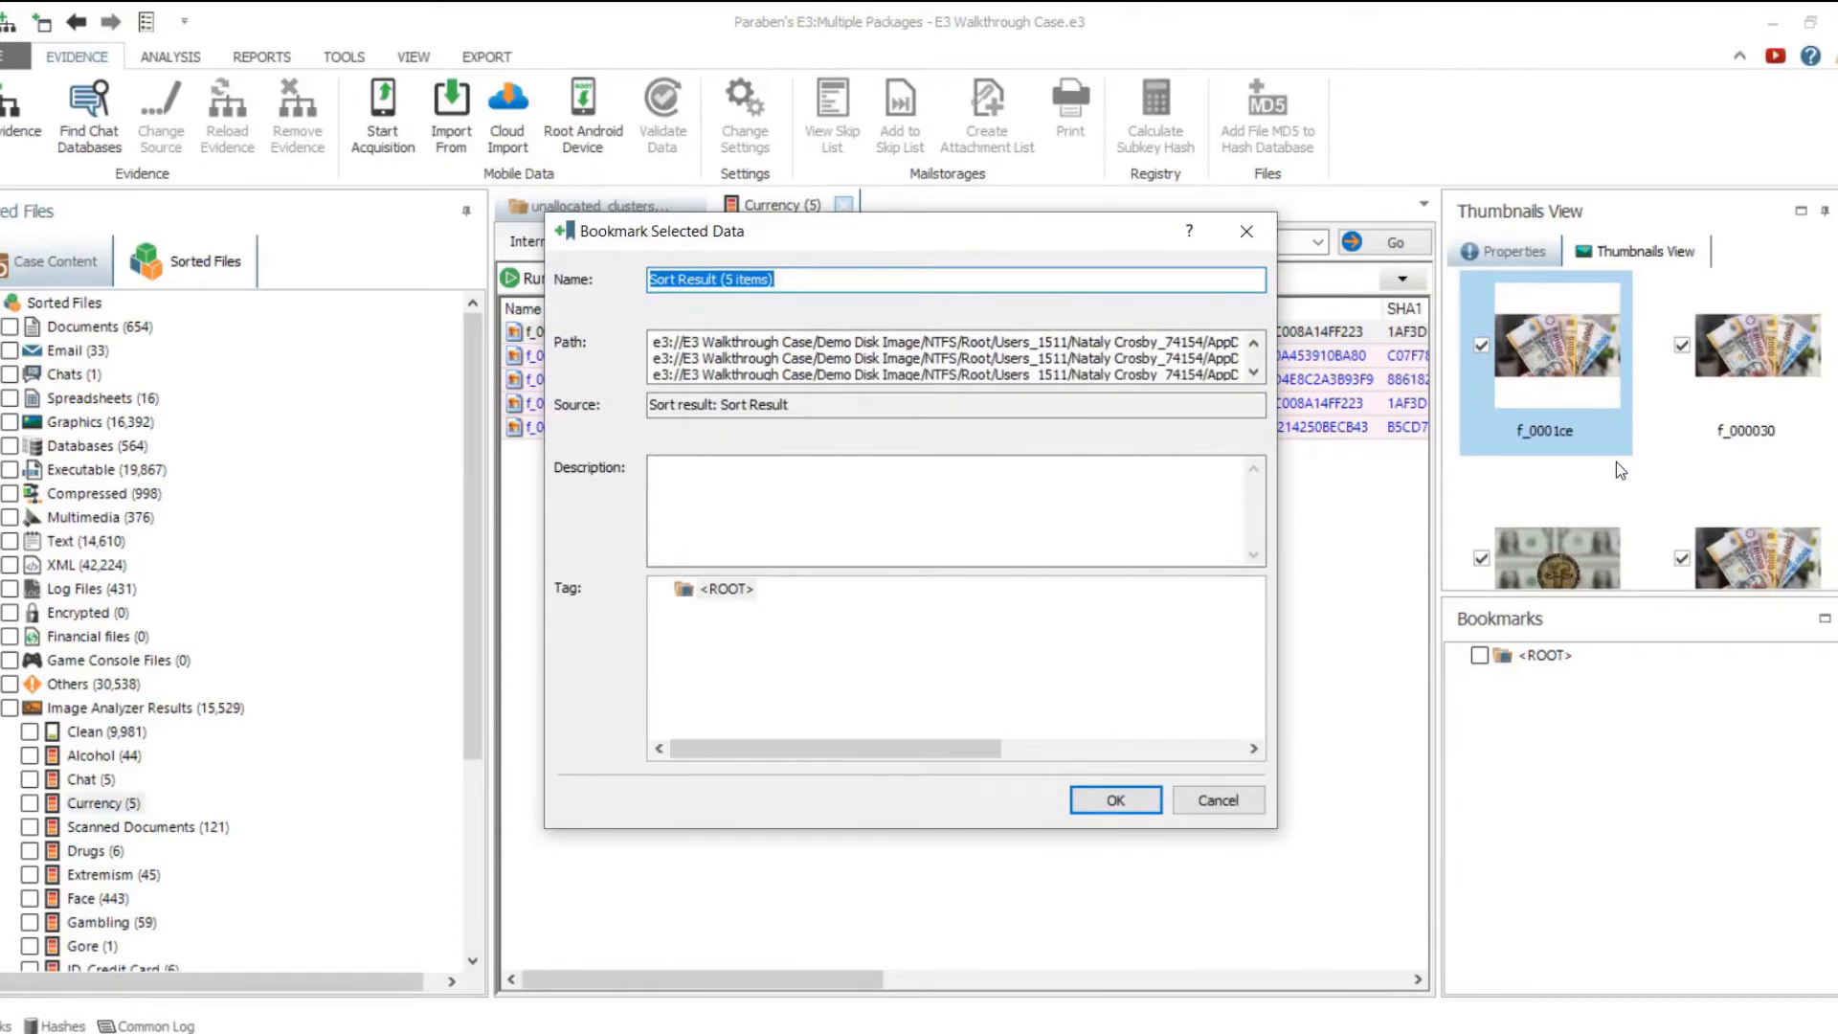
{"action": "mouse_move", "coordinate": [708, 586]}
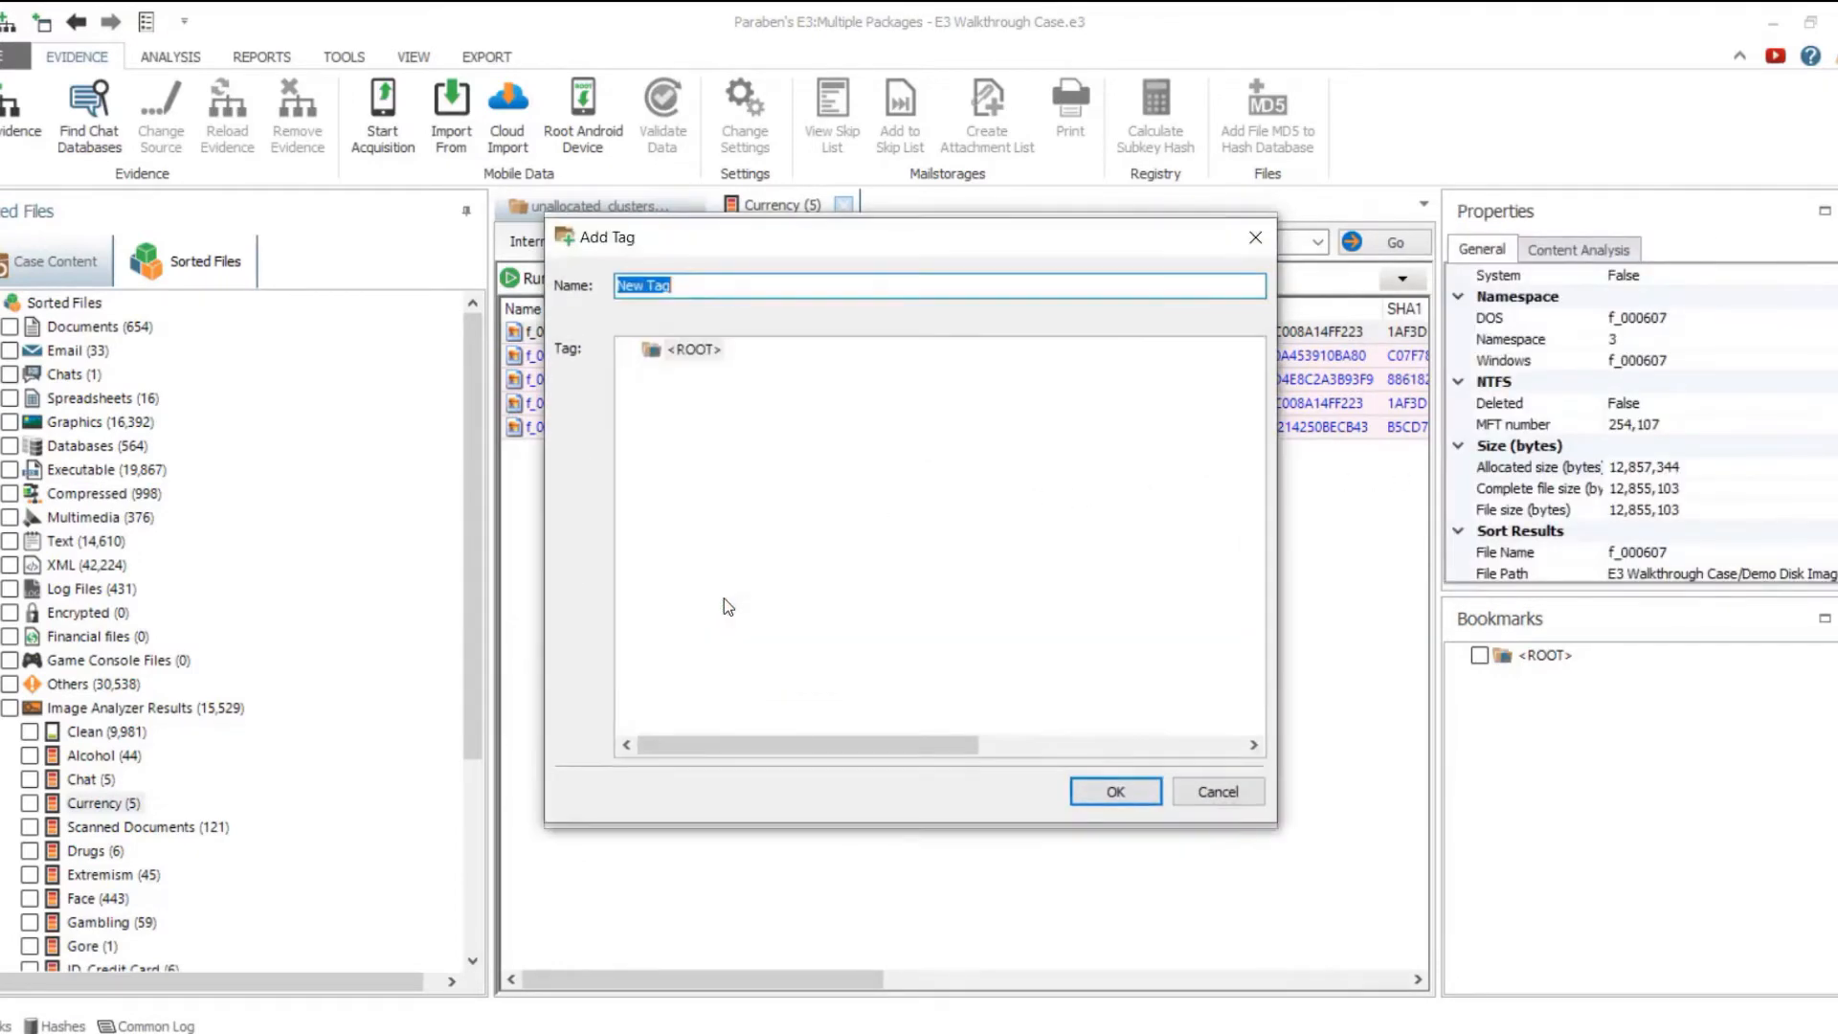
{"action": "type", "text": "Suspi"}
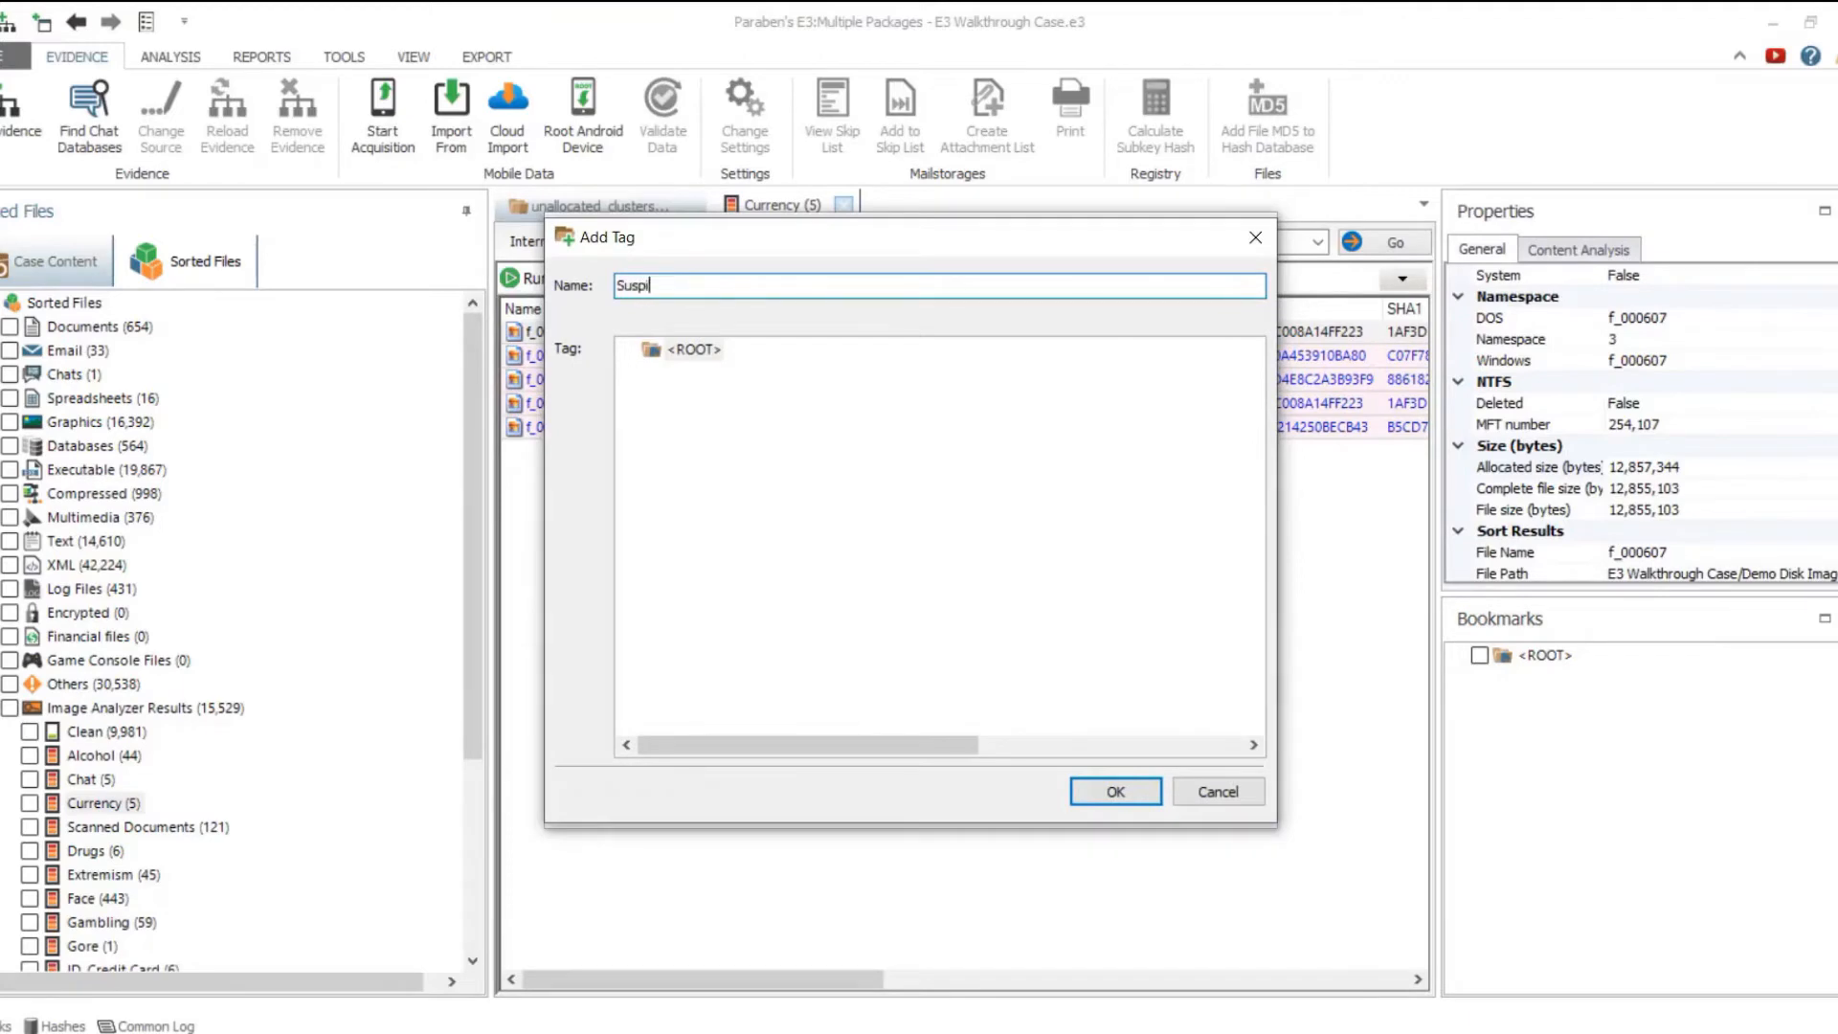
{"action": "type", "text": "cious"}
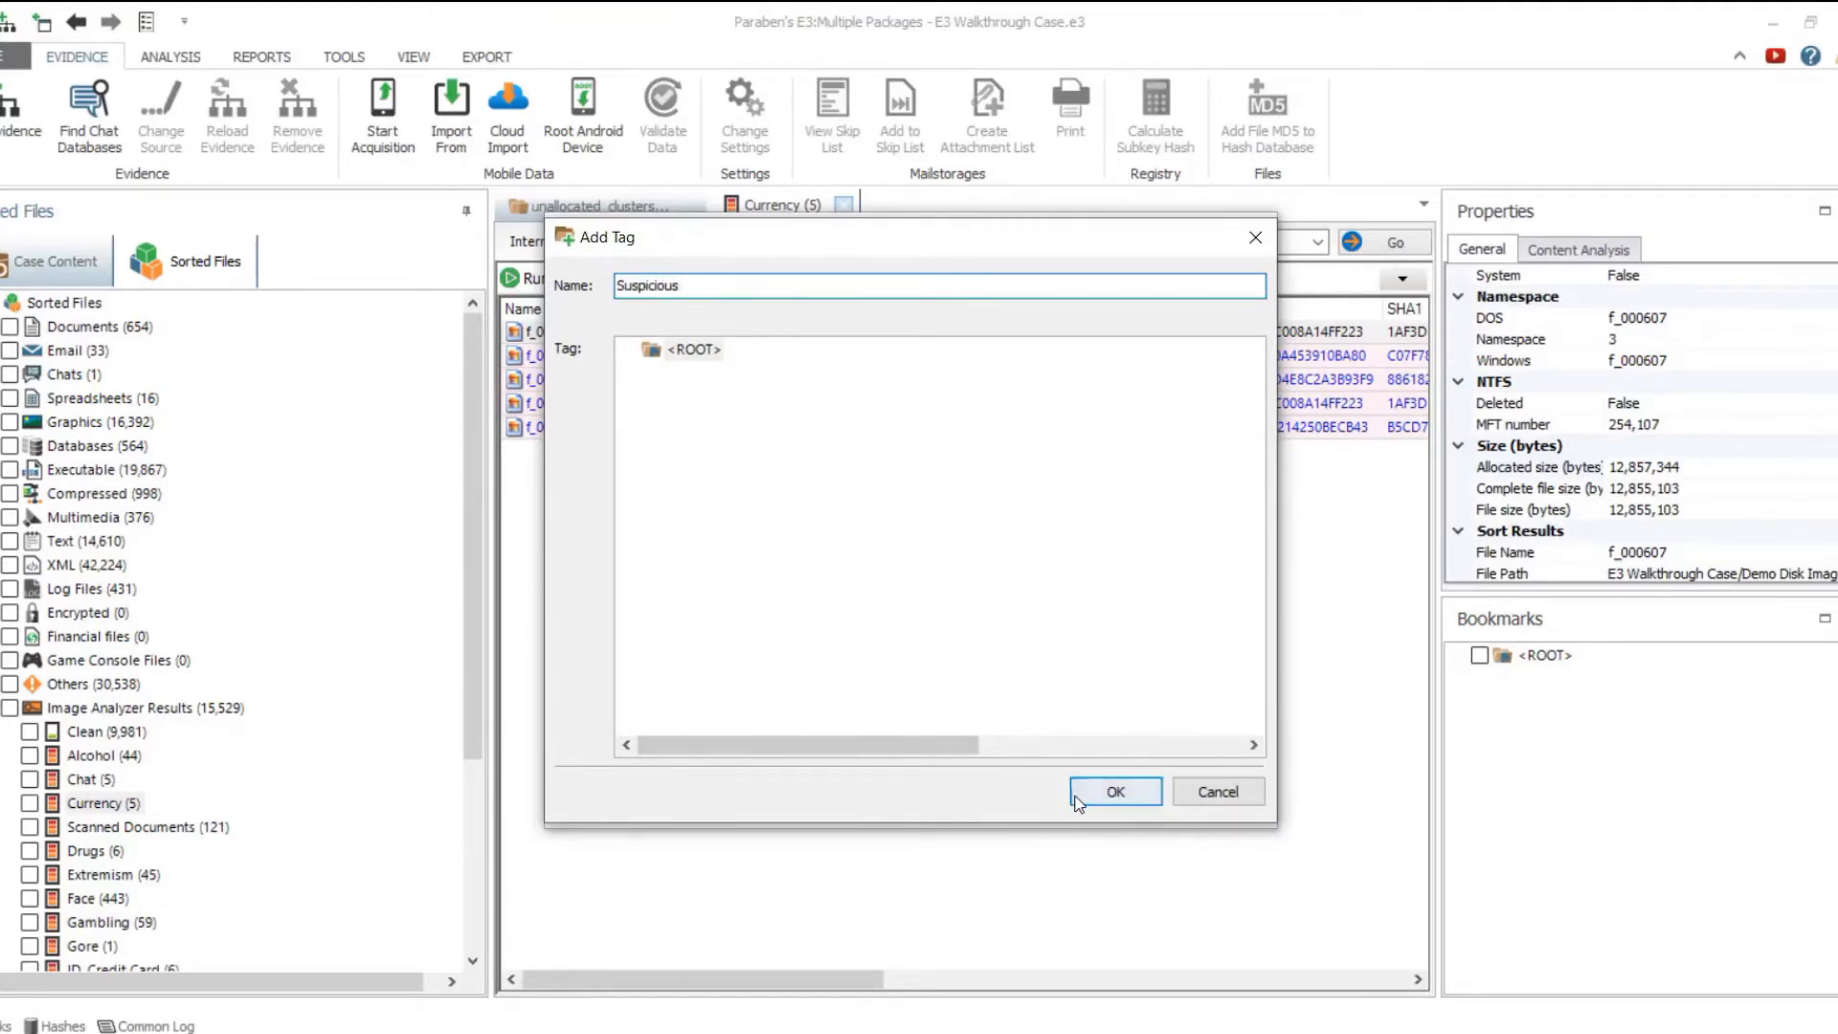
{"action": "left_click", "coordinate": [1112, 792]}
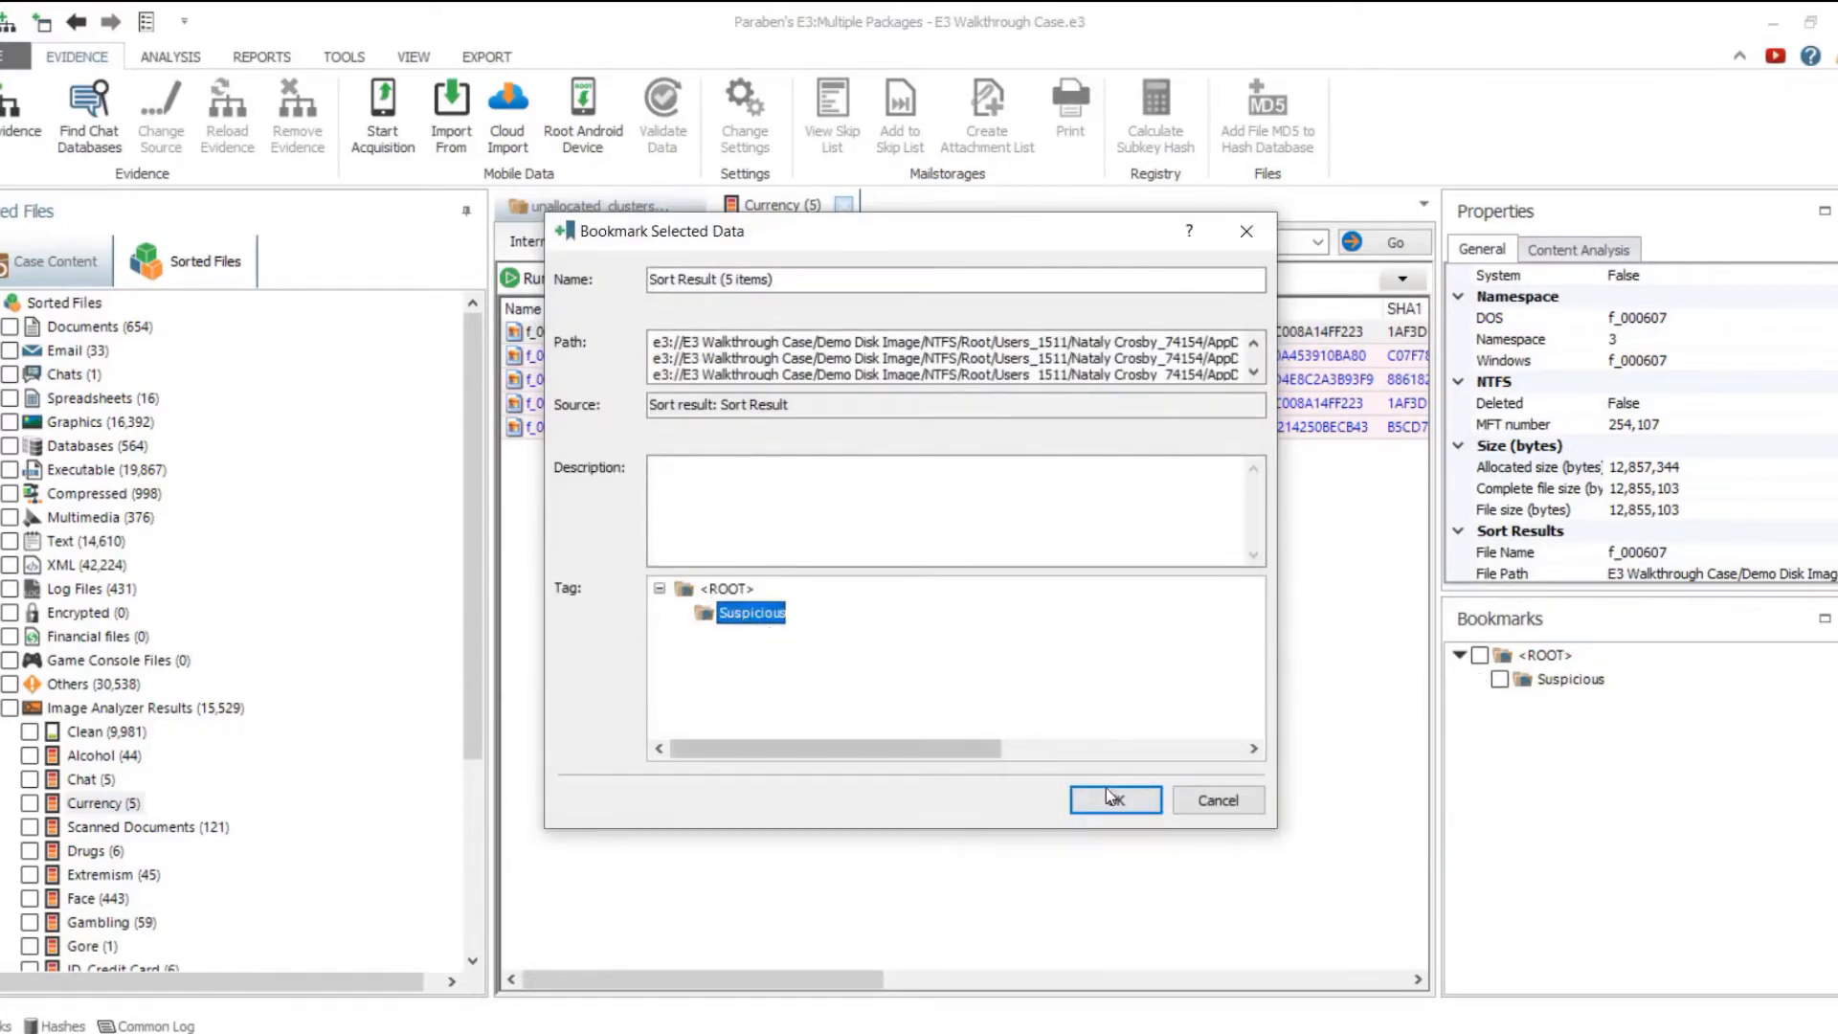
{"action": "left_click", "coordinate": [1112, 799]}
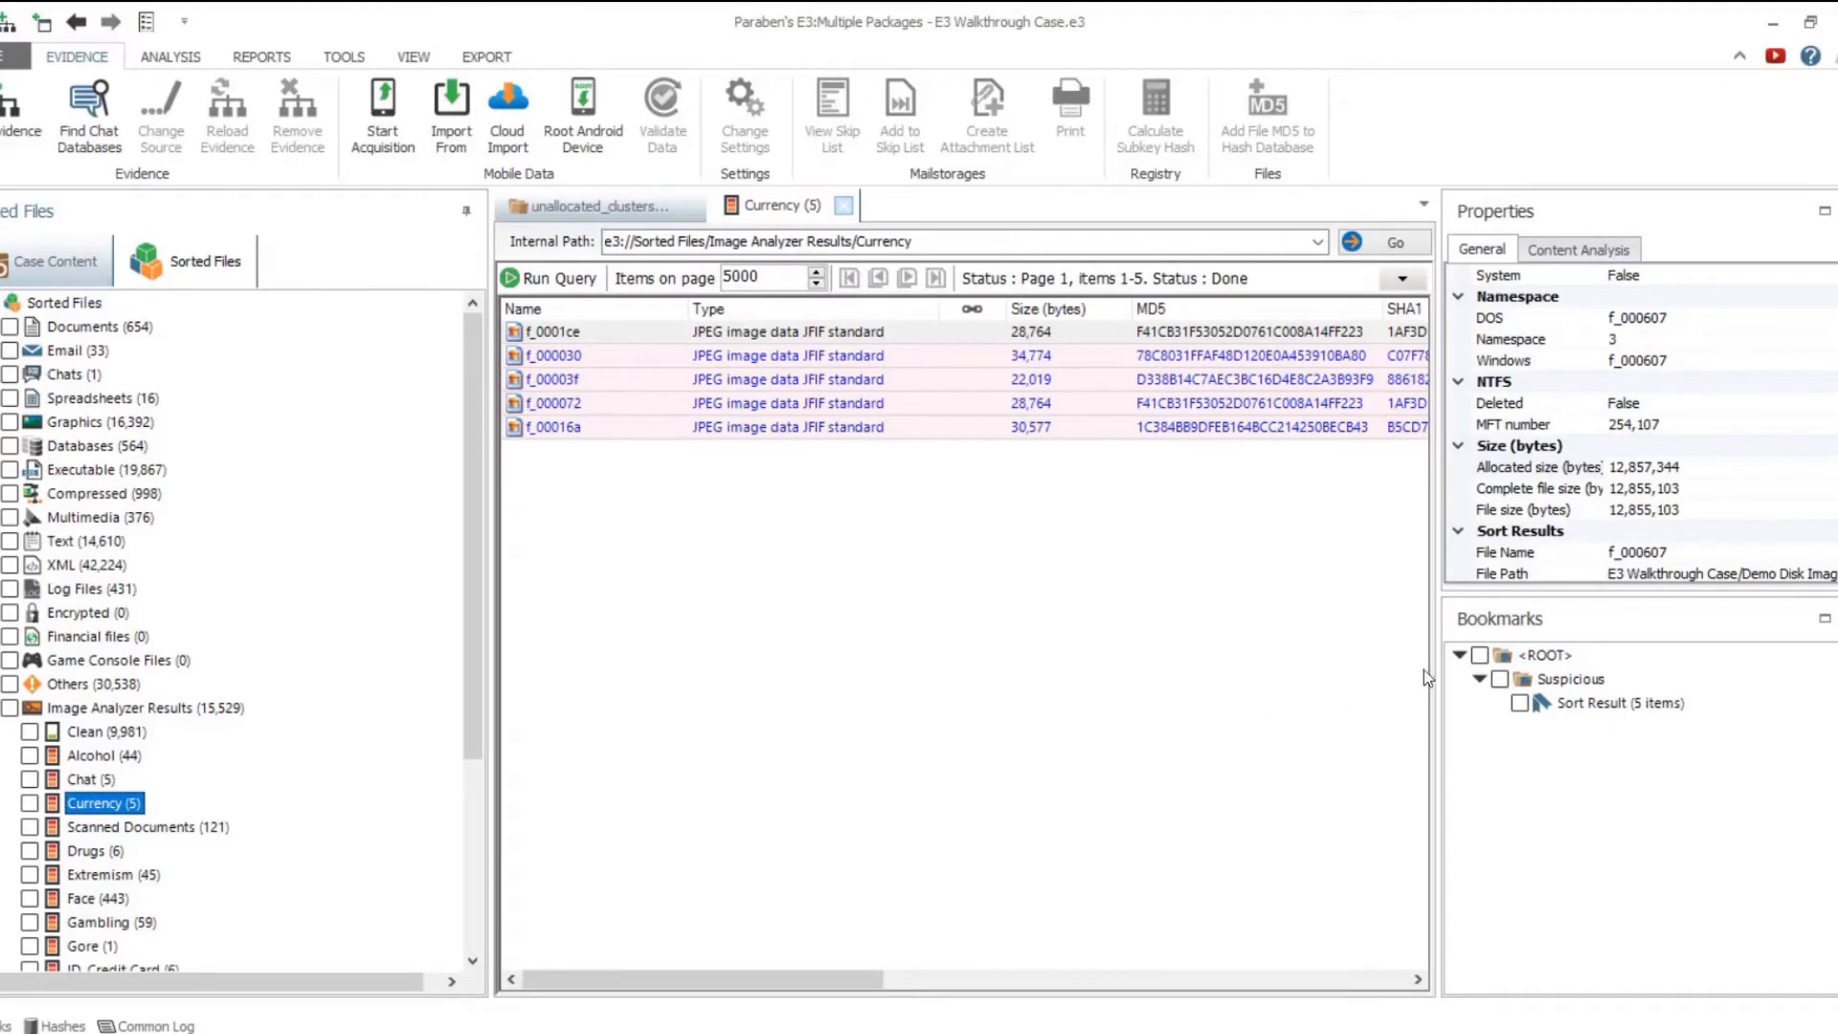
Open the deleted Spreadsheets (1) category and preview a8bac.rbf as a Summer Activity Calendar.
{"action": "left_click", "coordinate": [584, 56]}
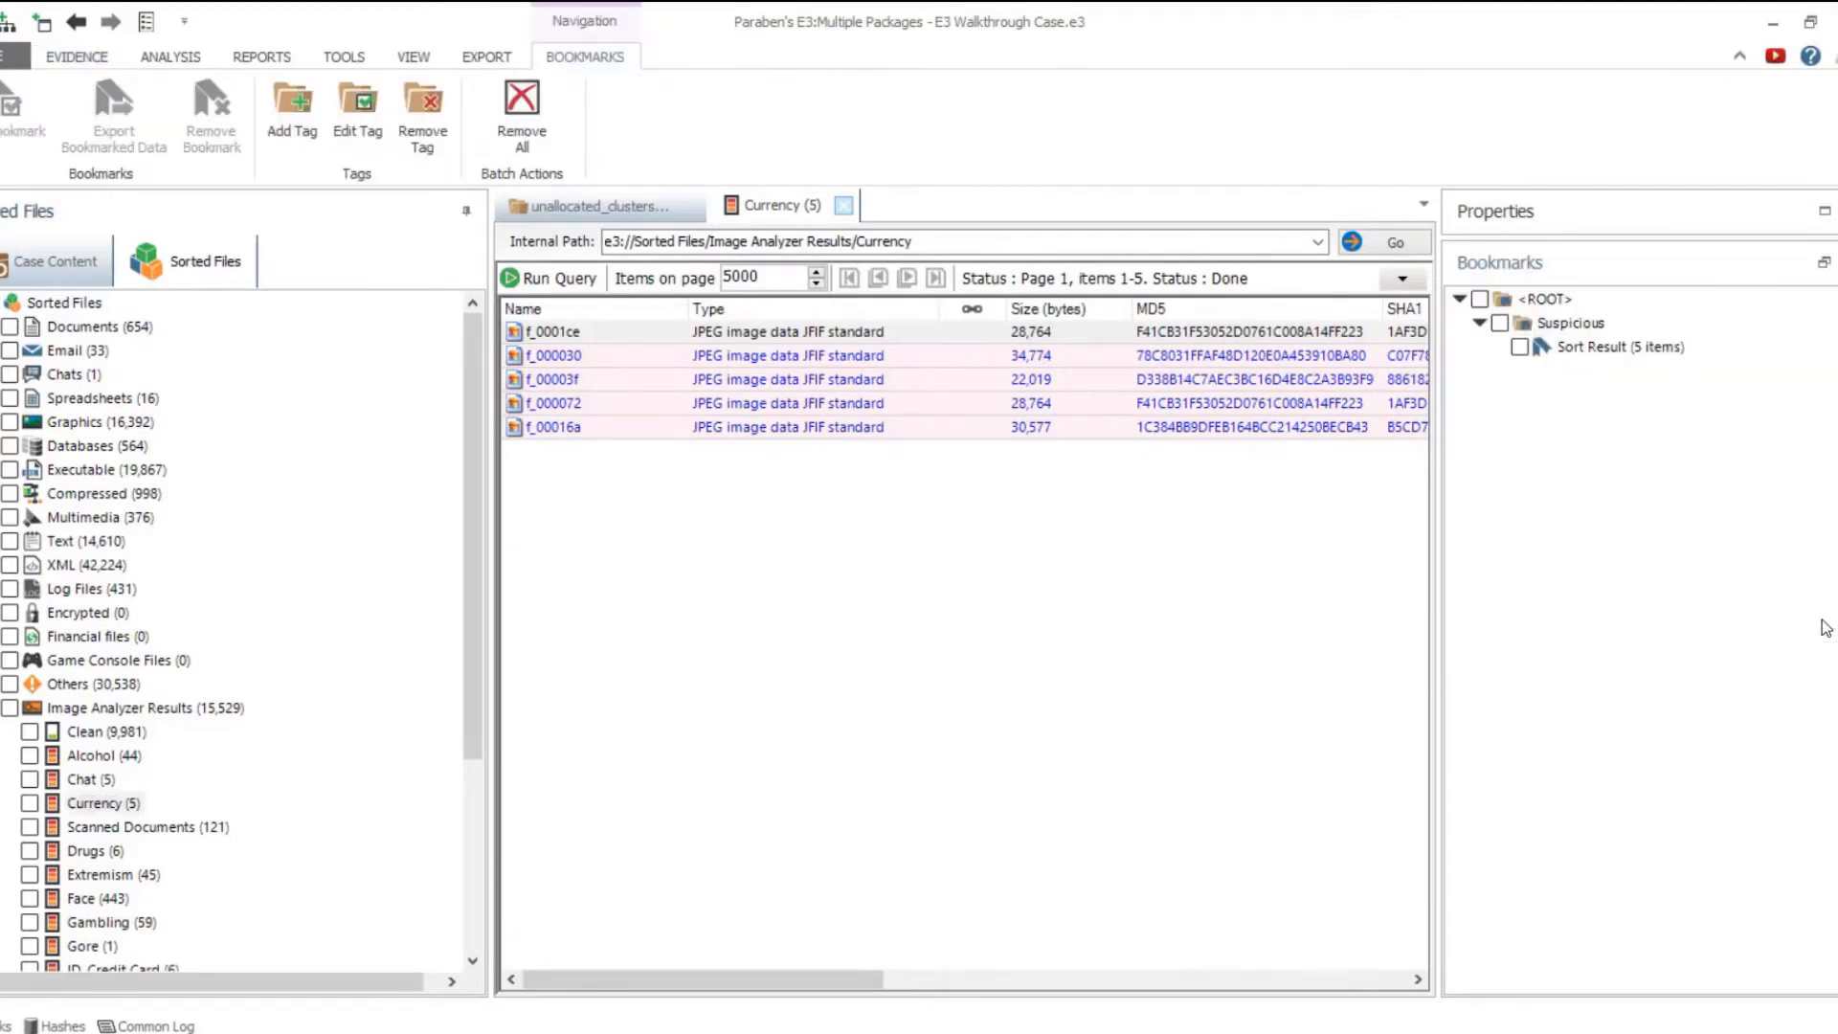
{"action": "mouse_move", "coordinate": [586, 506]}
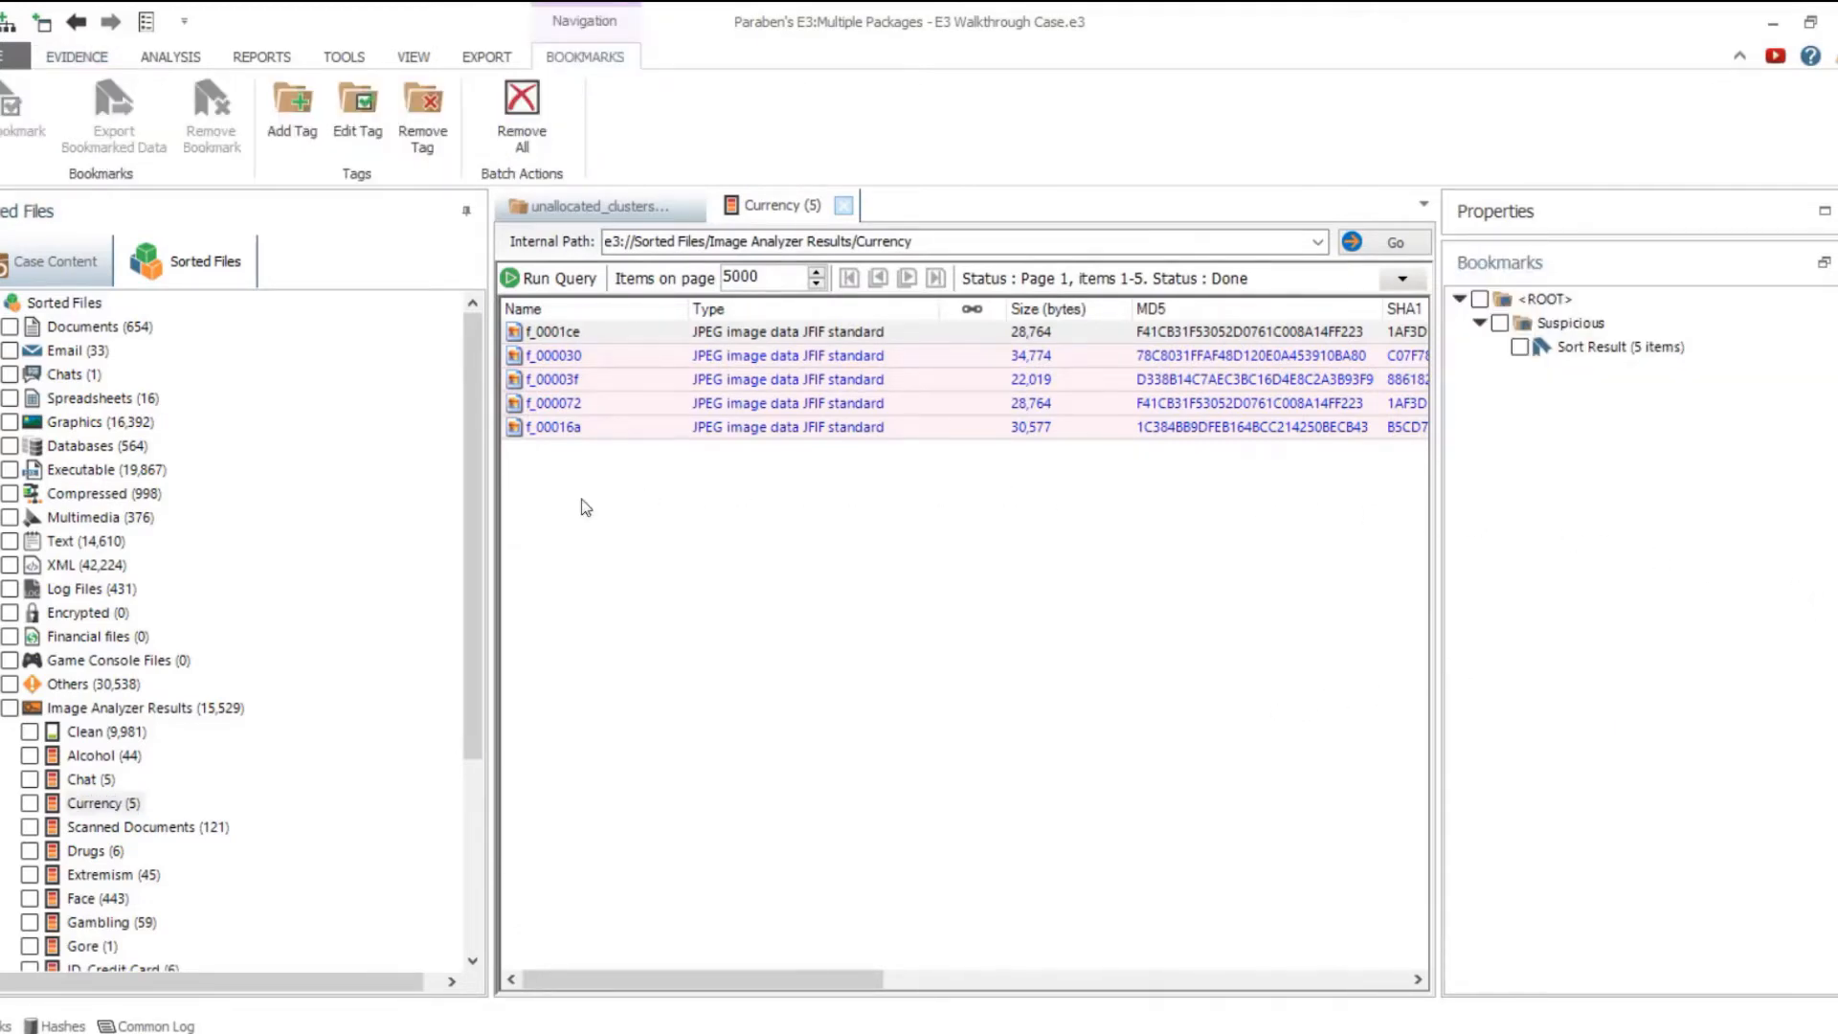
{"action": "scroll", "scroll_direction": "down", "scroll_amount": 3}
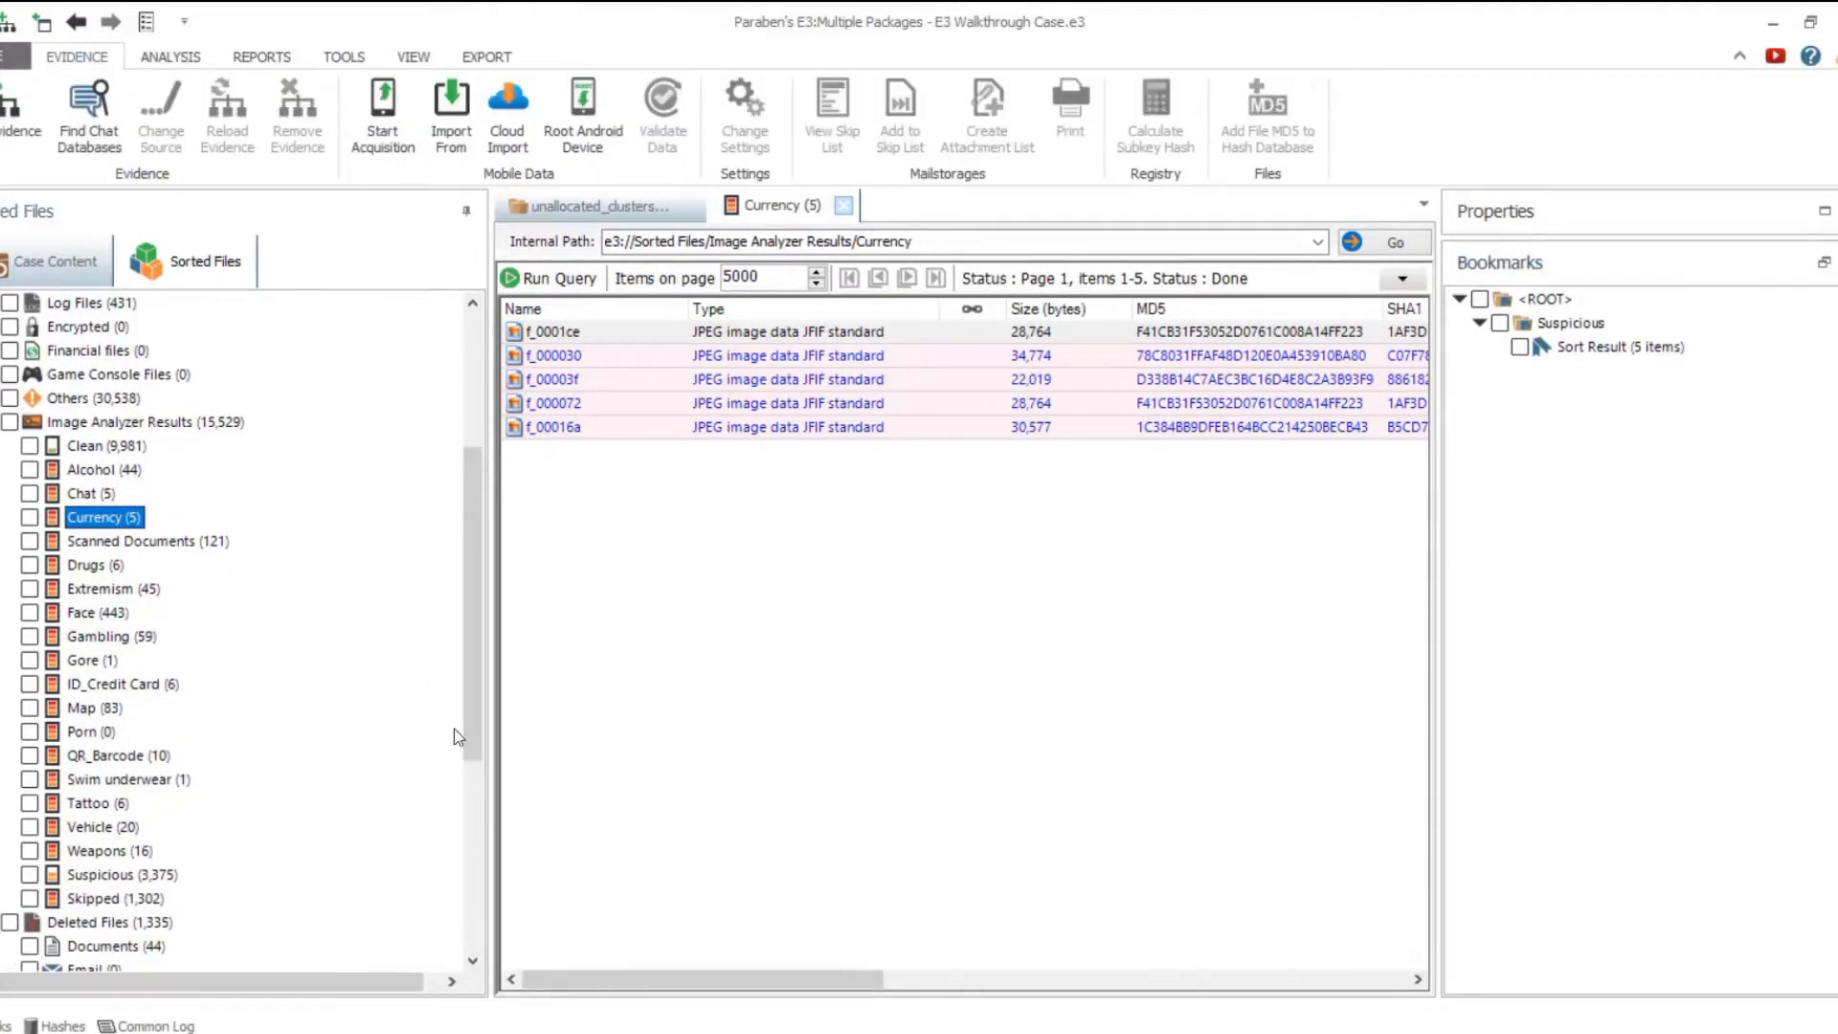
{"action": "scroll", "scroll_direction": "down", "scroll_amount": 3}
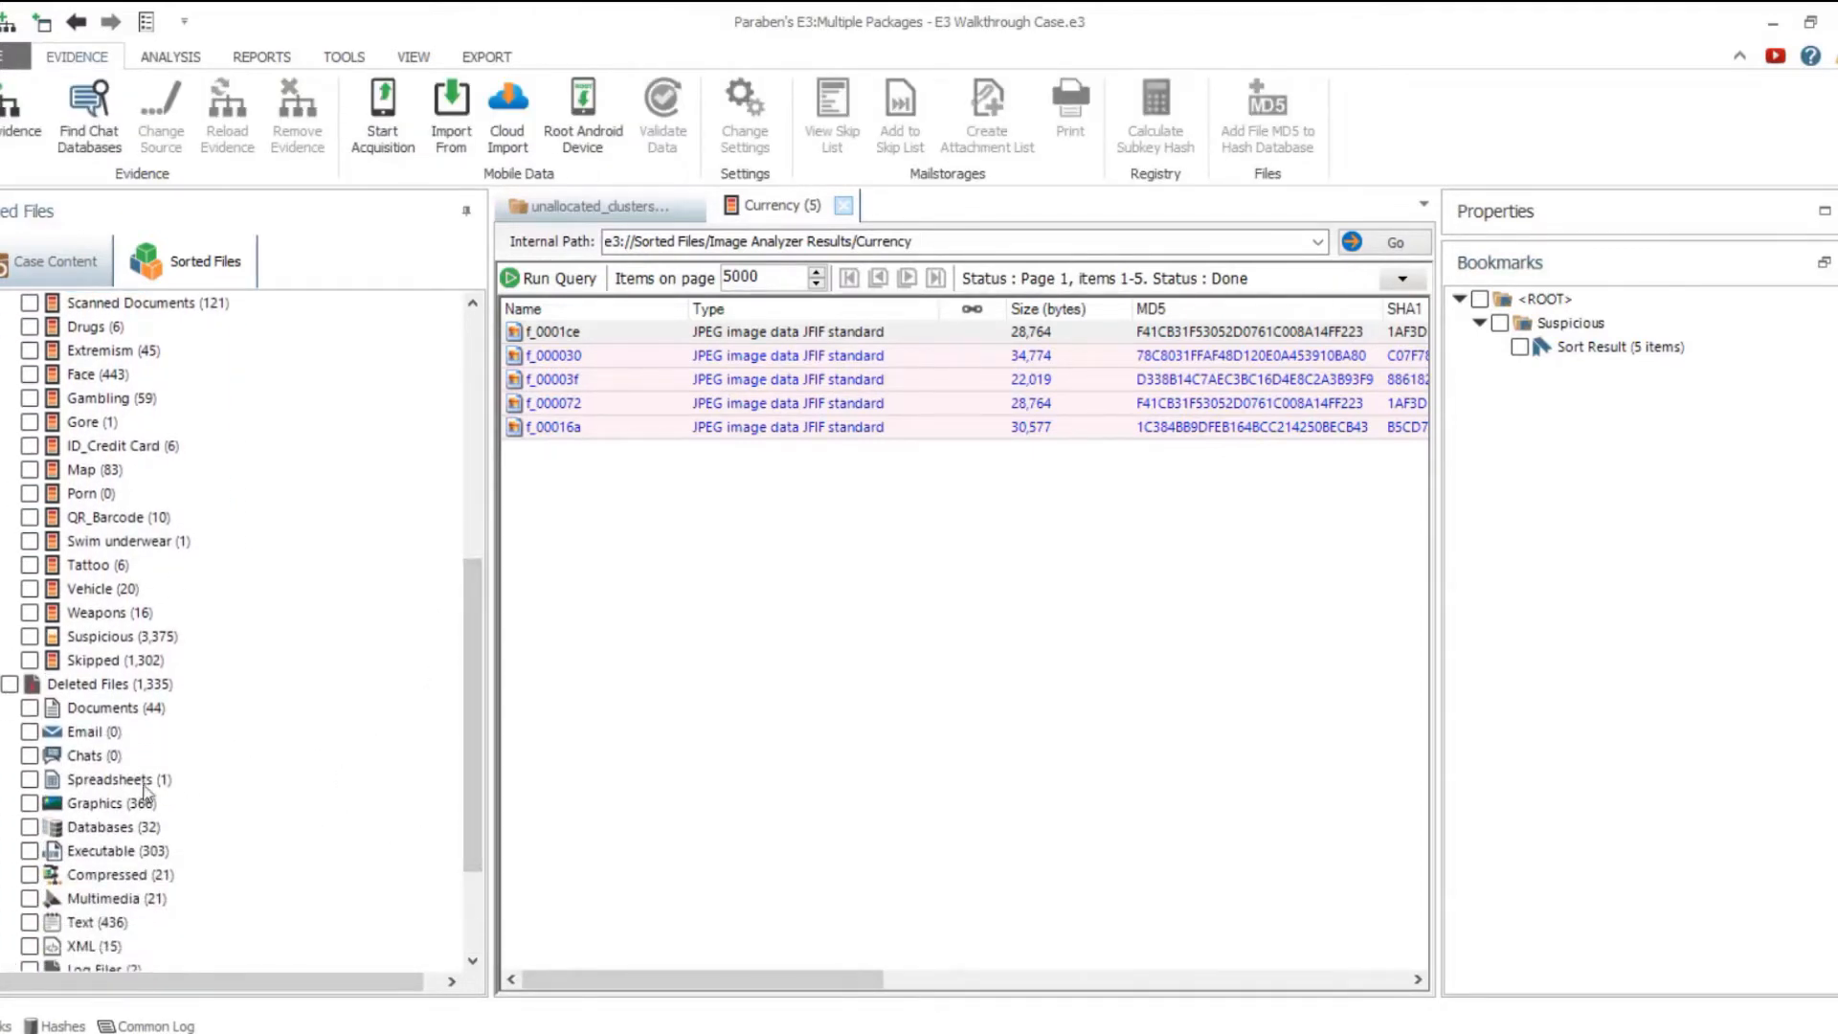
{"action": "left_click", "coordinate": [110, 779]}
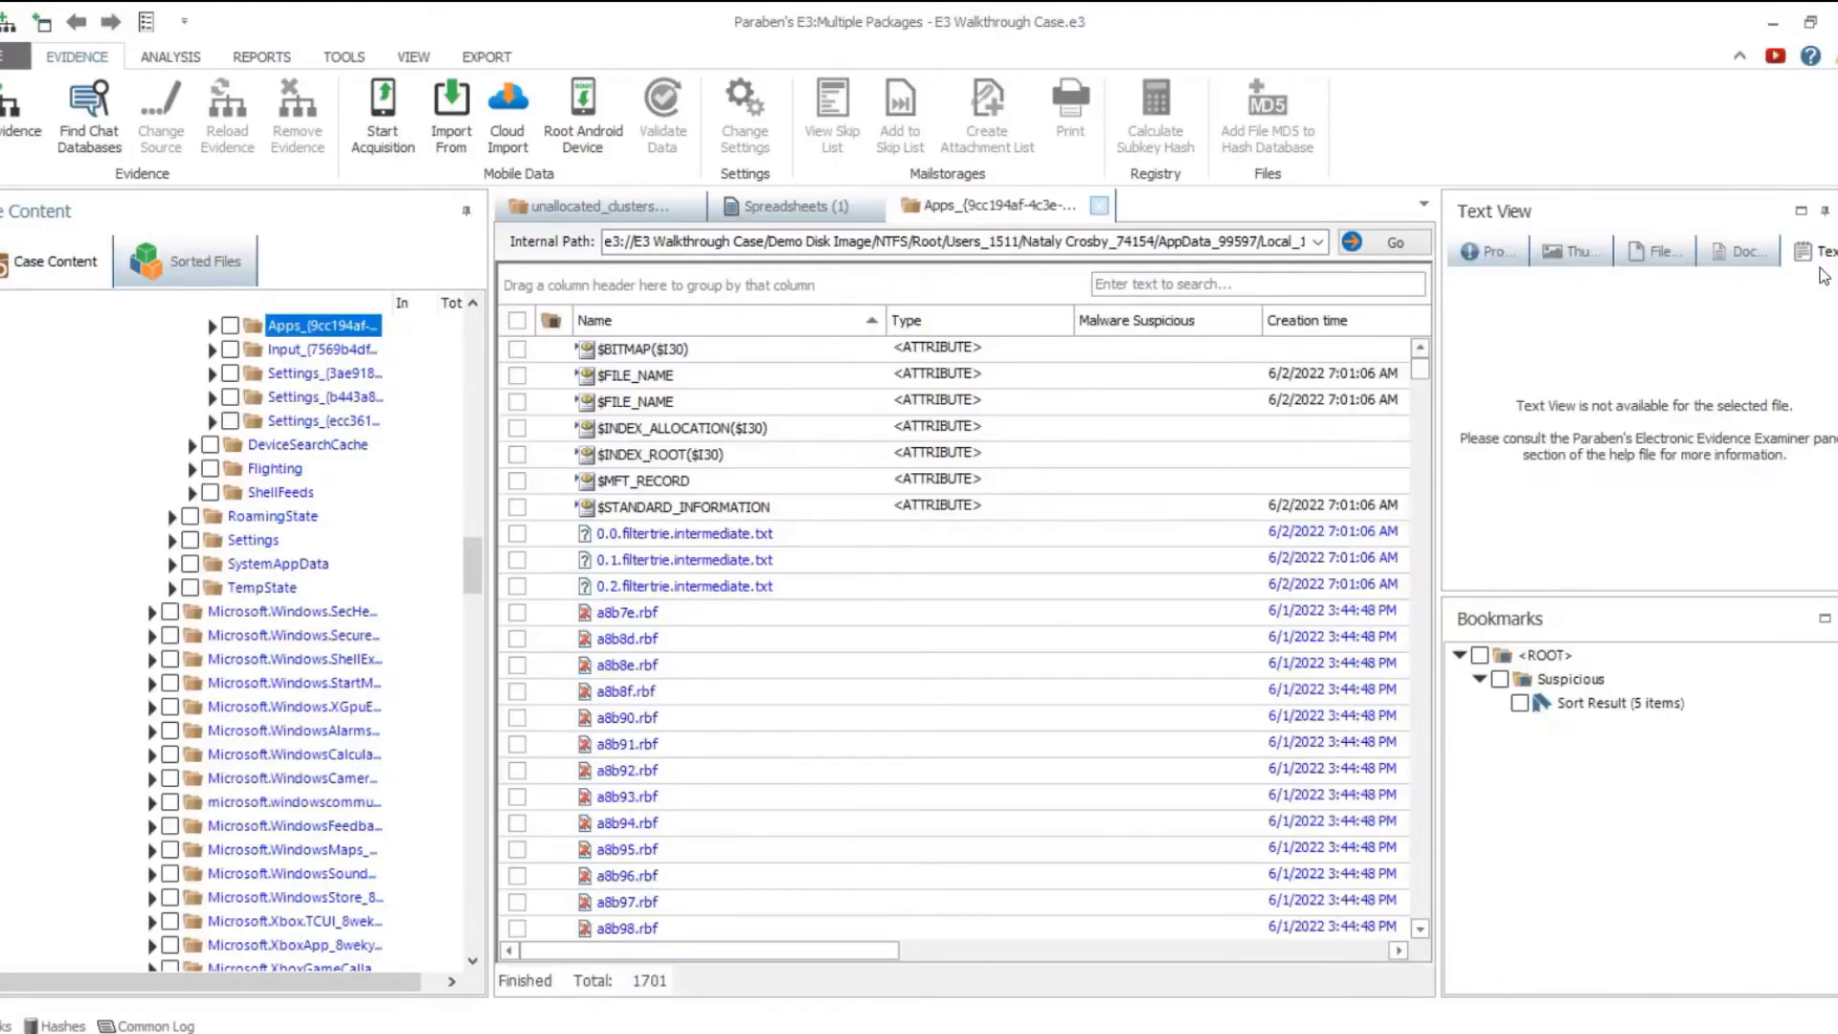
{"action": "left_click", "coordinate": [1740, 251]}
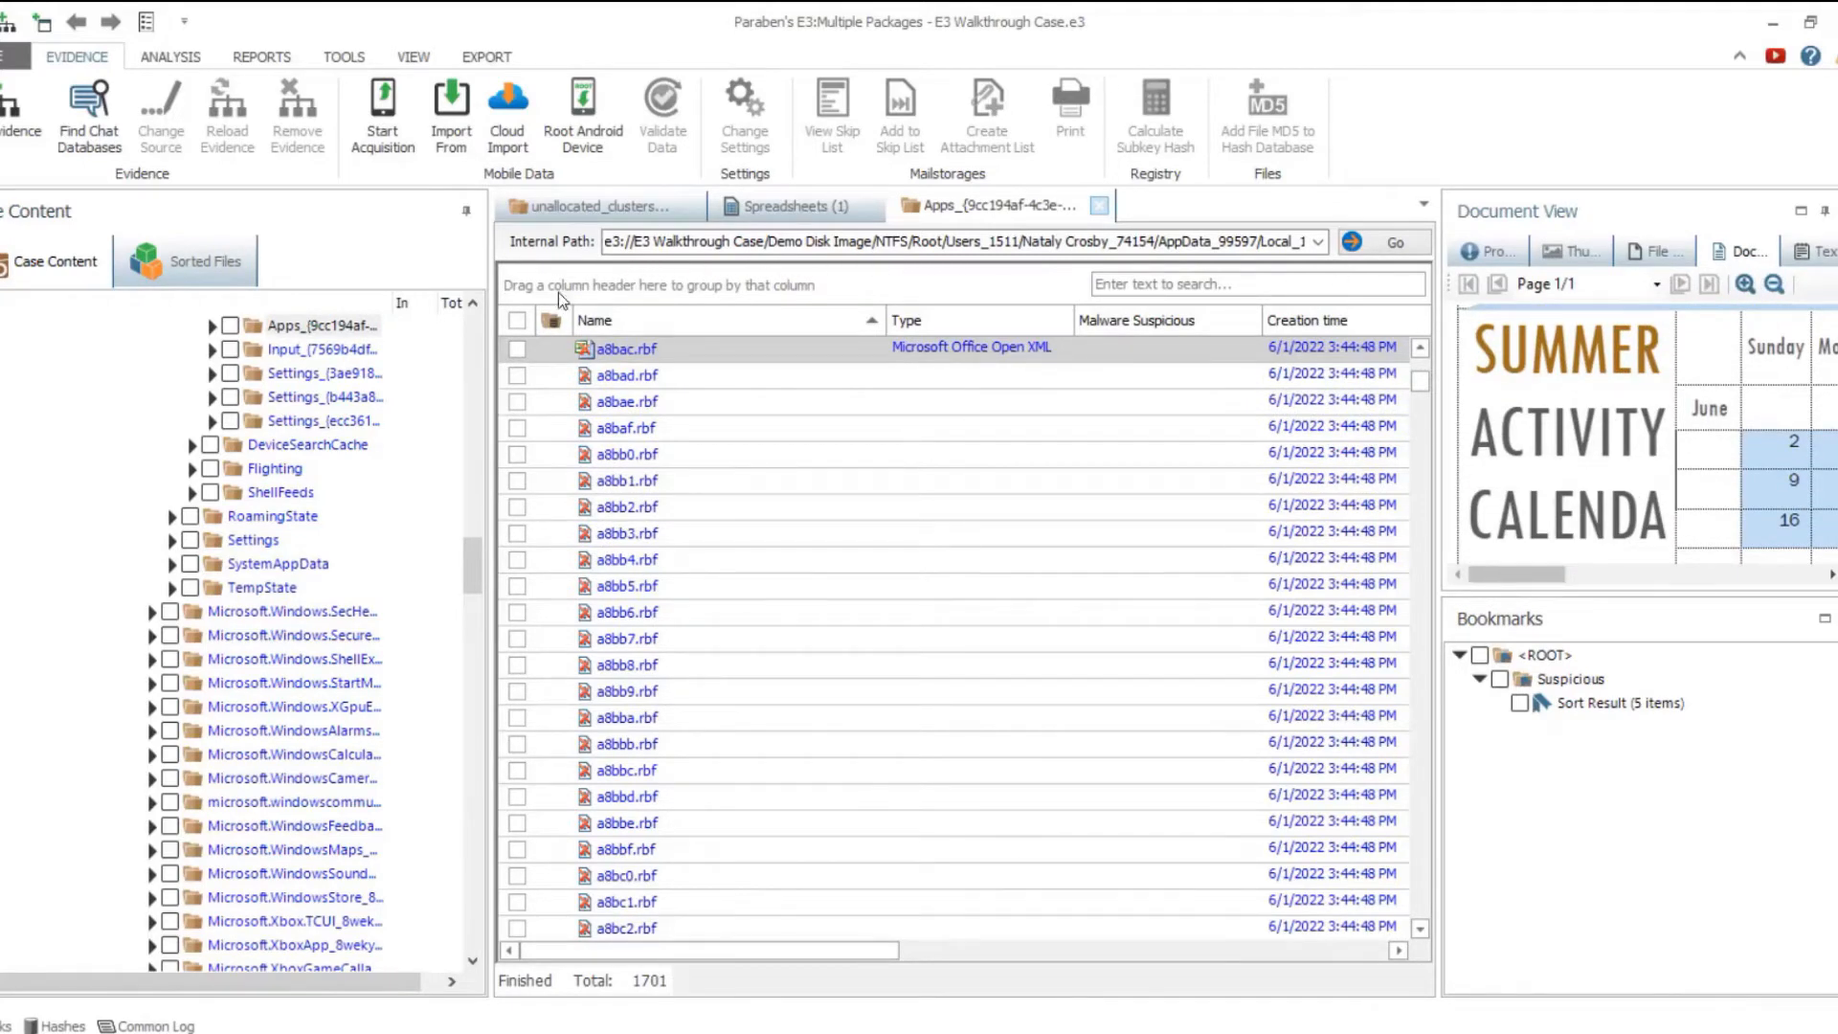
{"action": "scroll", "scroll_direction": "down", "scroll_amount": 3}
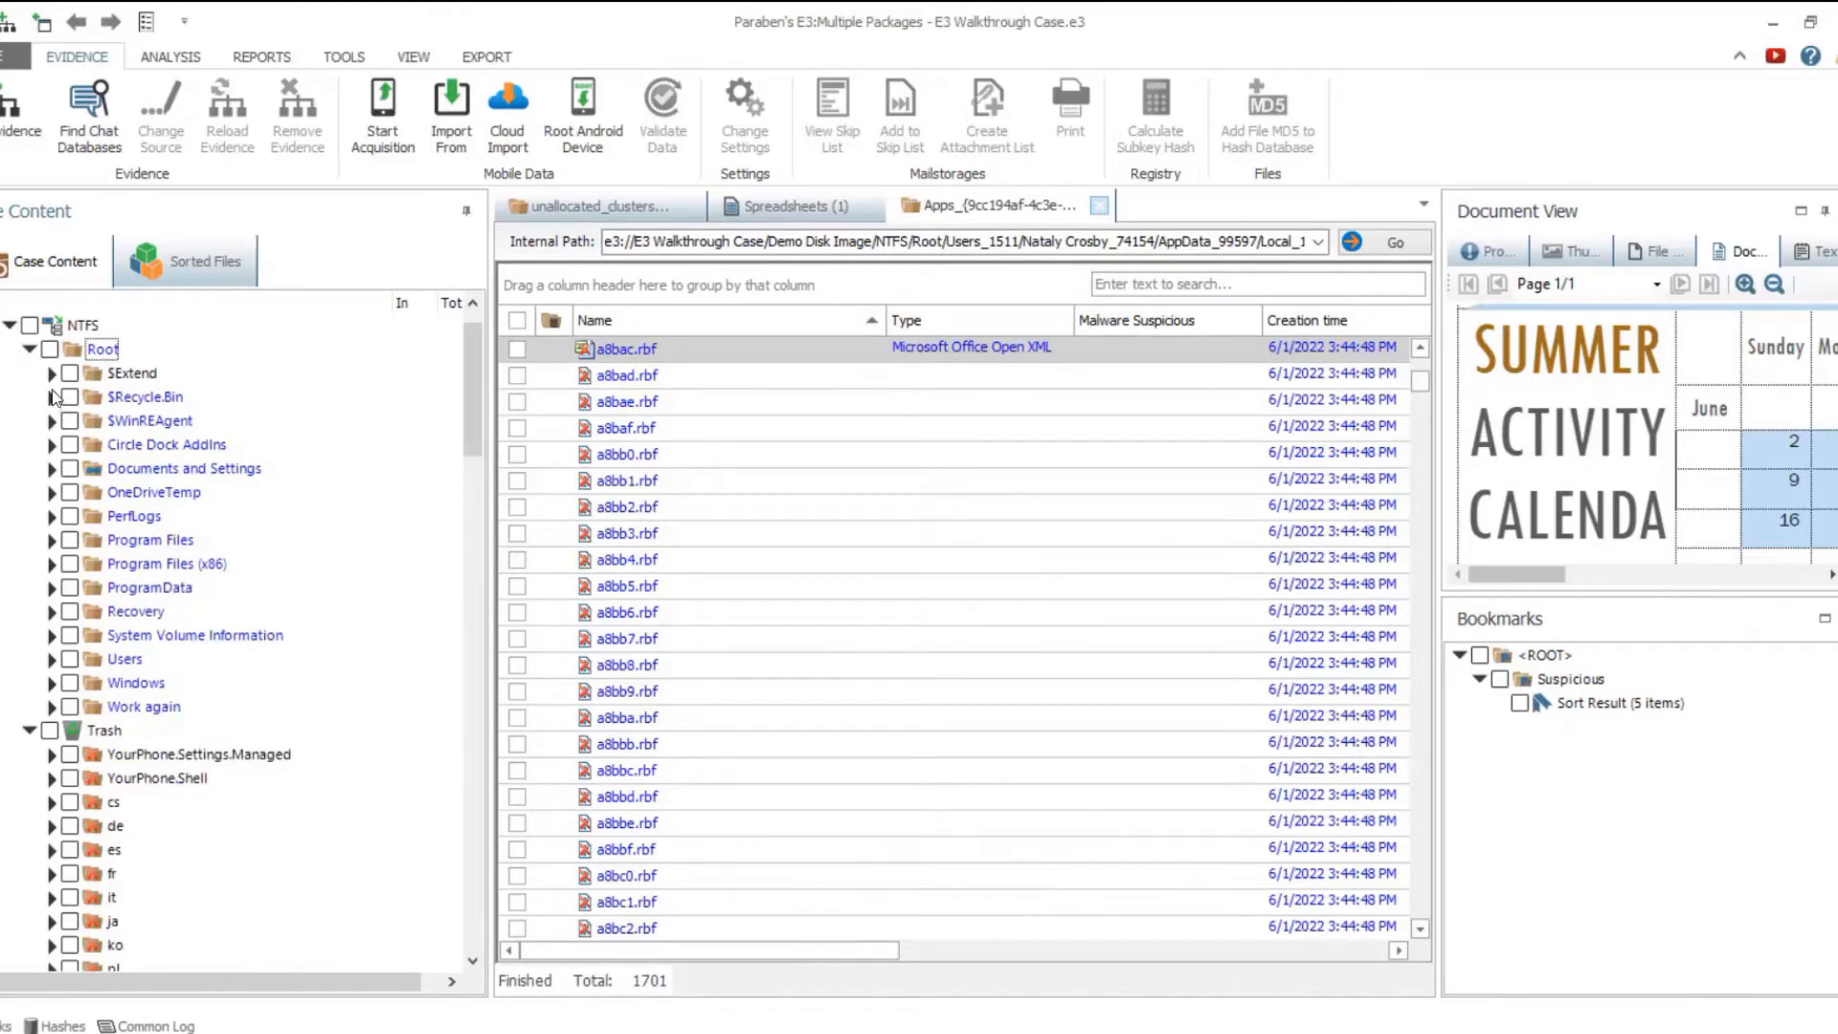
Run a 'March AND June' keyword search within Root, finding three documents.
{"action": "right_click", "coordinate": [103, 350]}
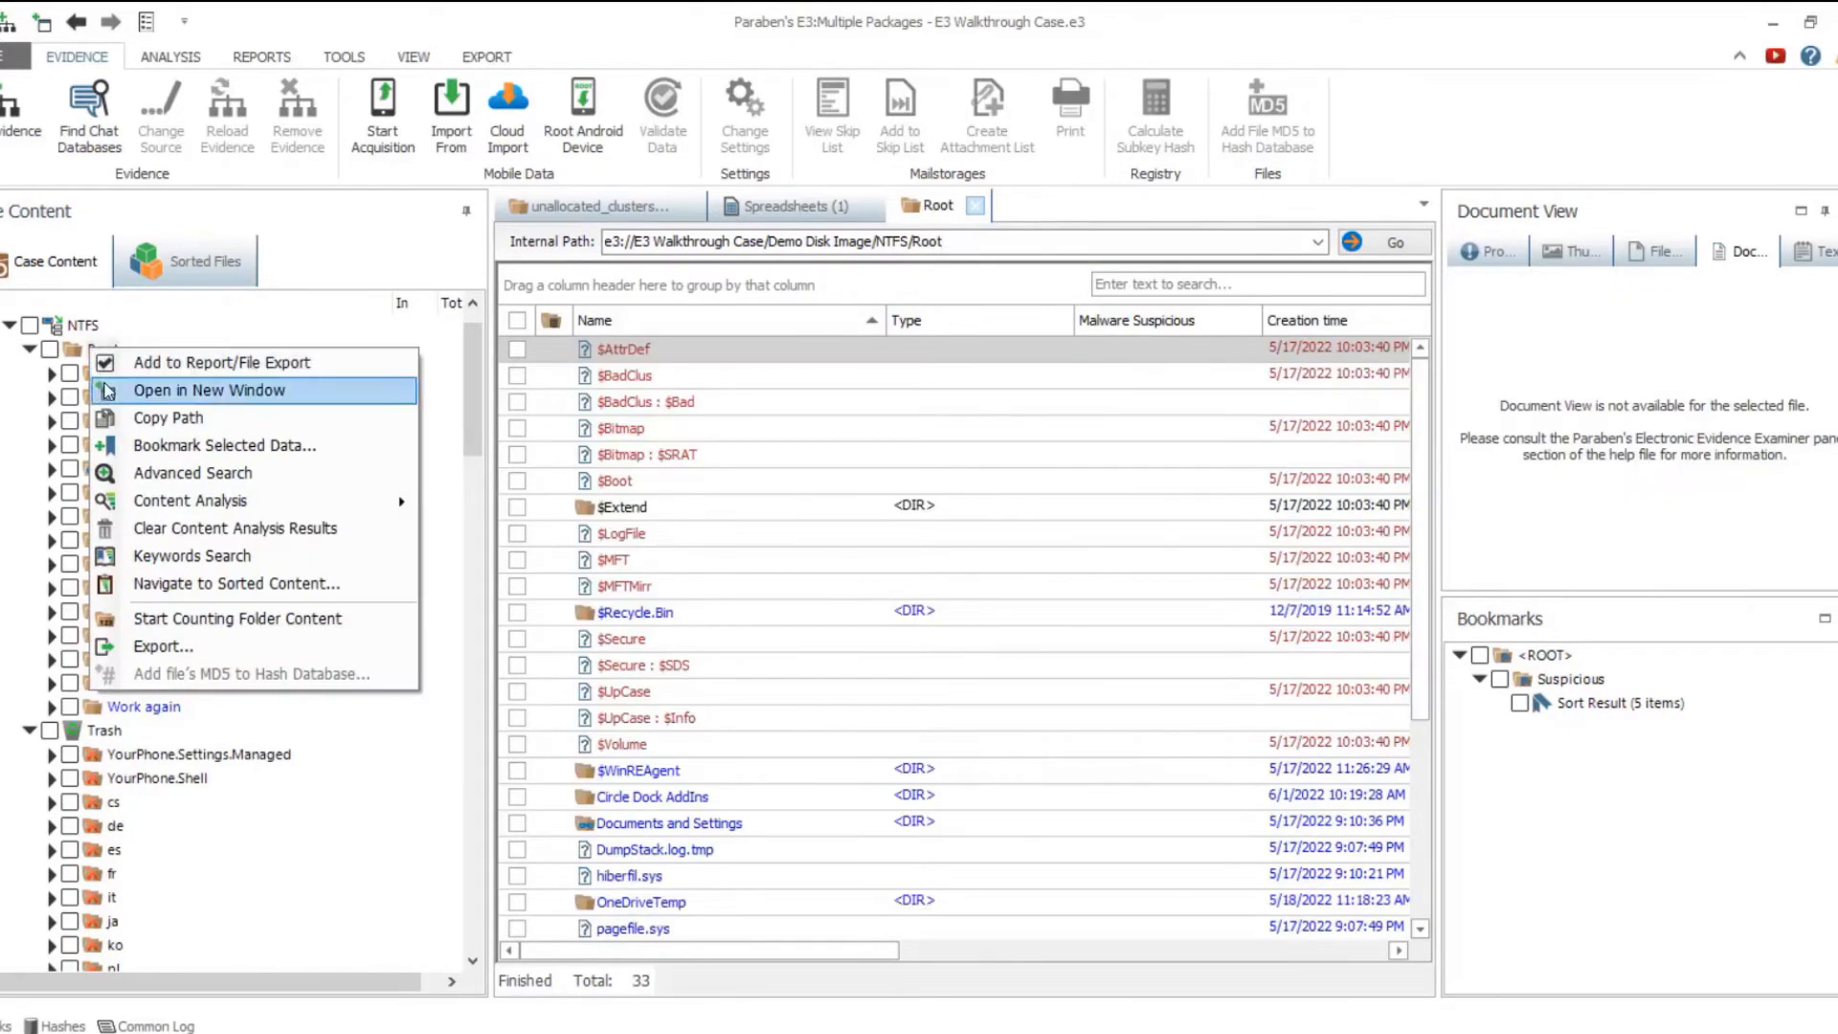
{"action": "left_click", "coordinate": [192, 555]}
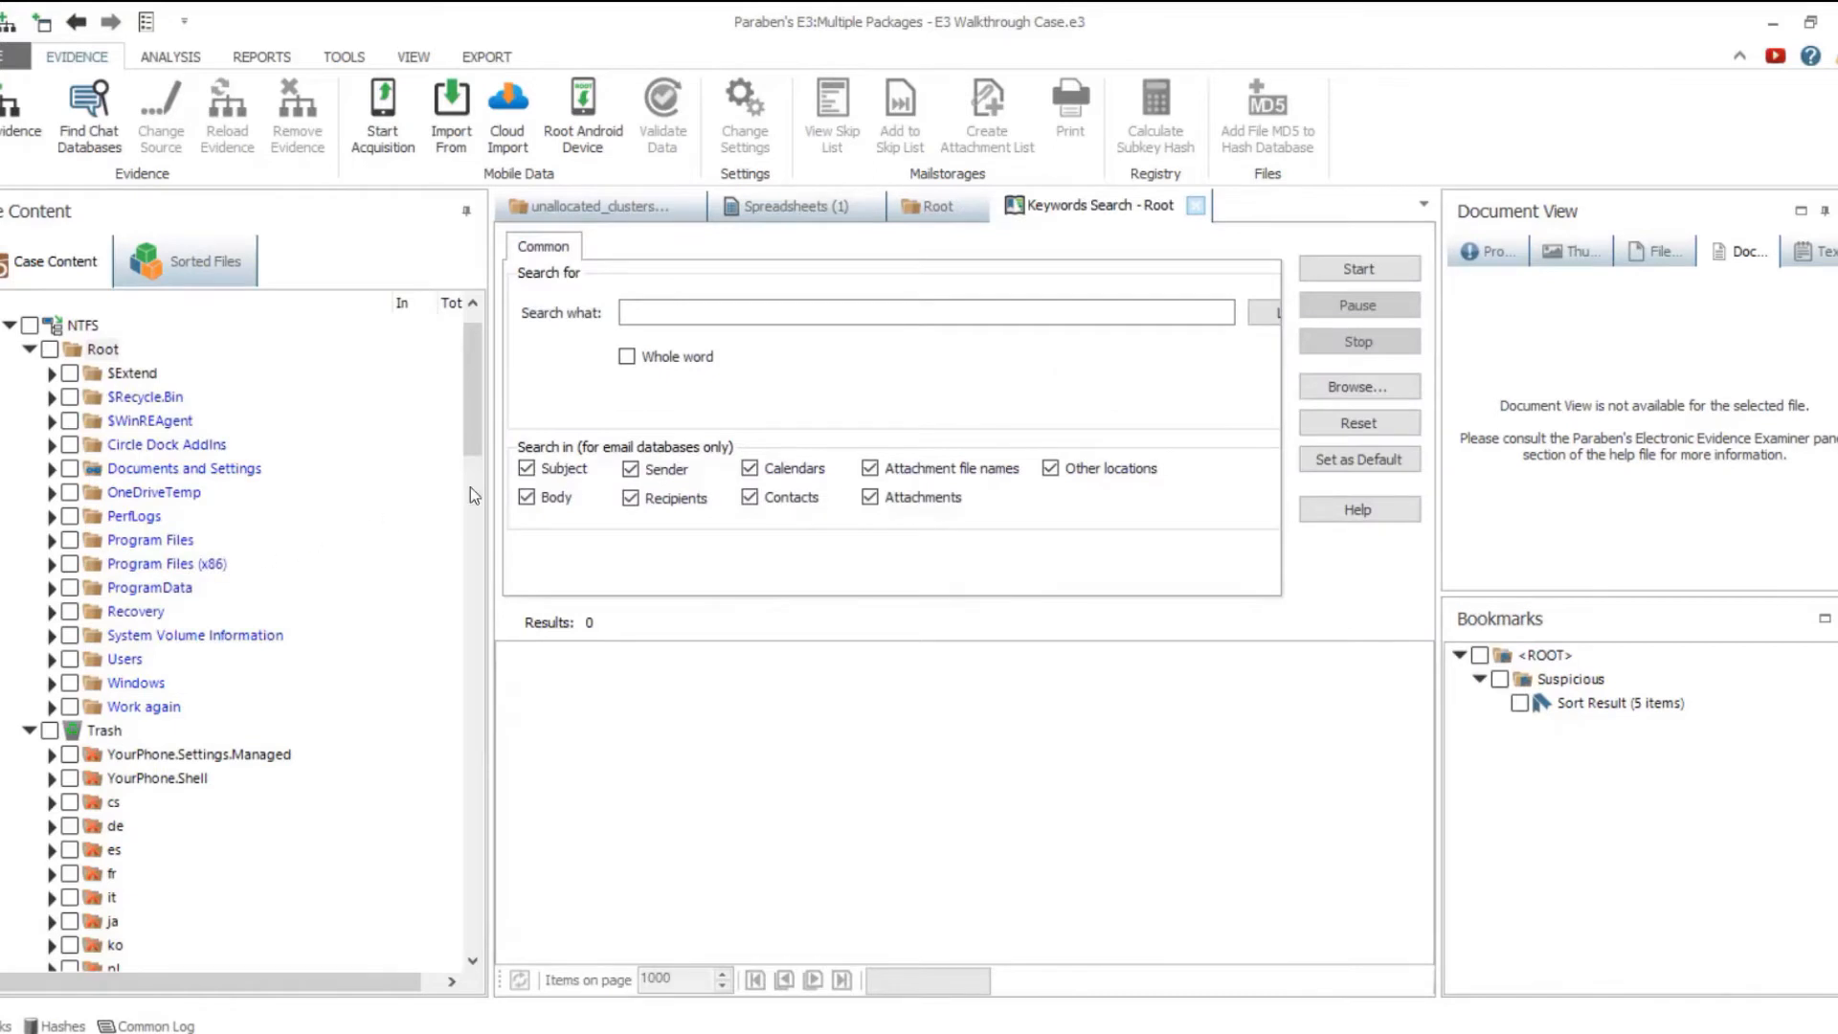
{"action": "type", "text": "March AND"}
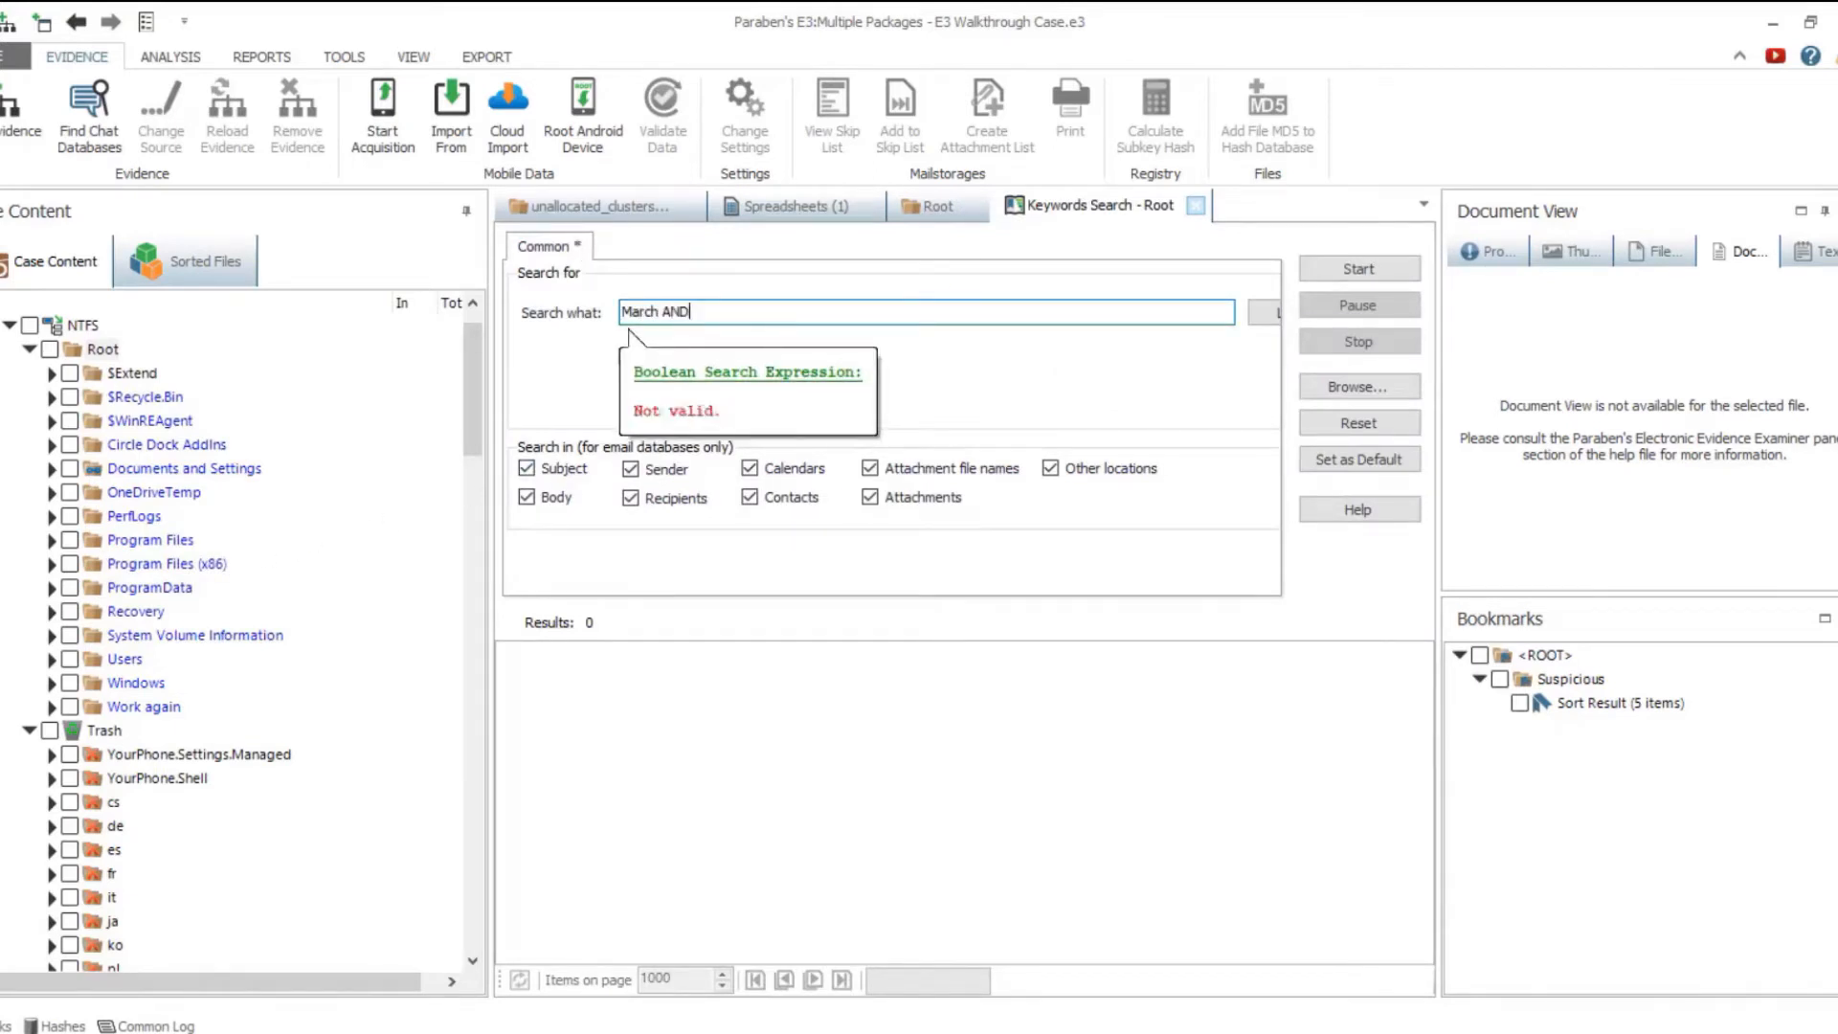
{"action": "type", "text": "June"}
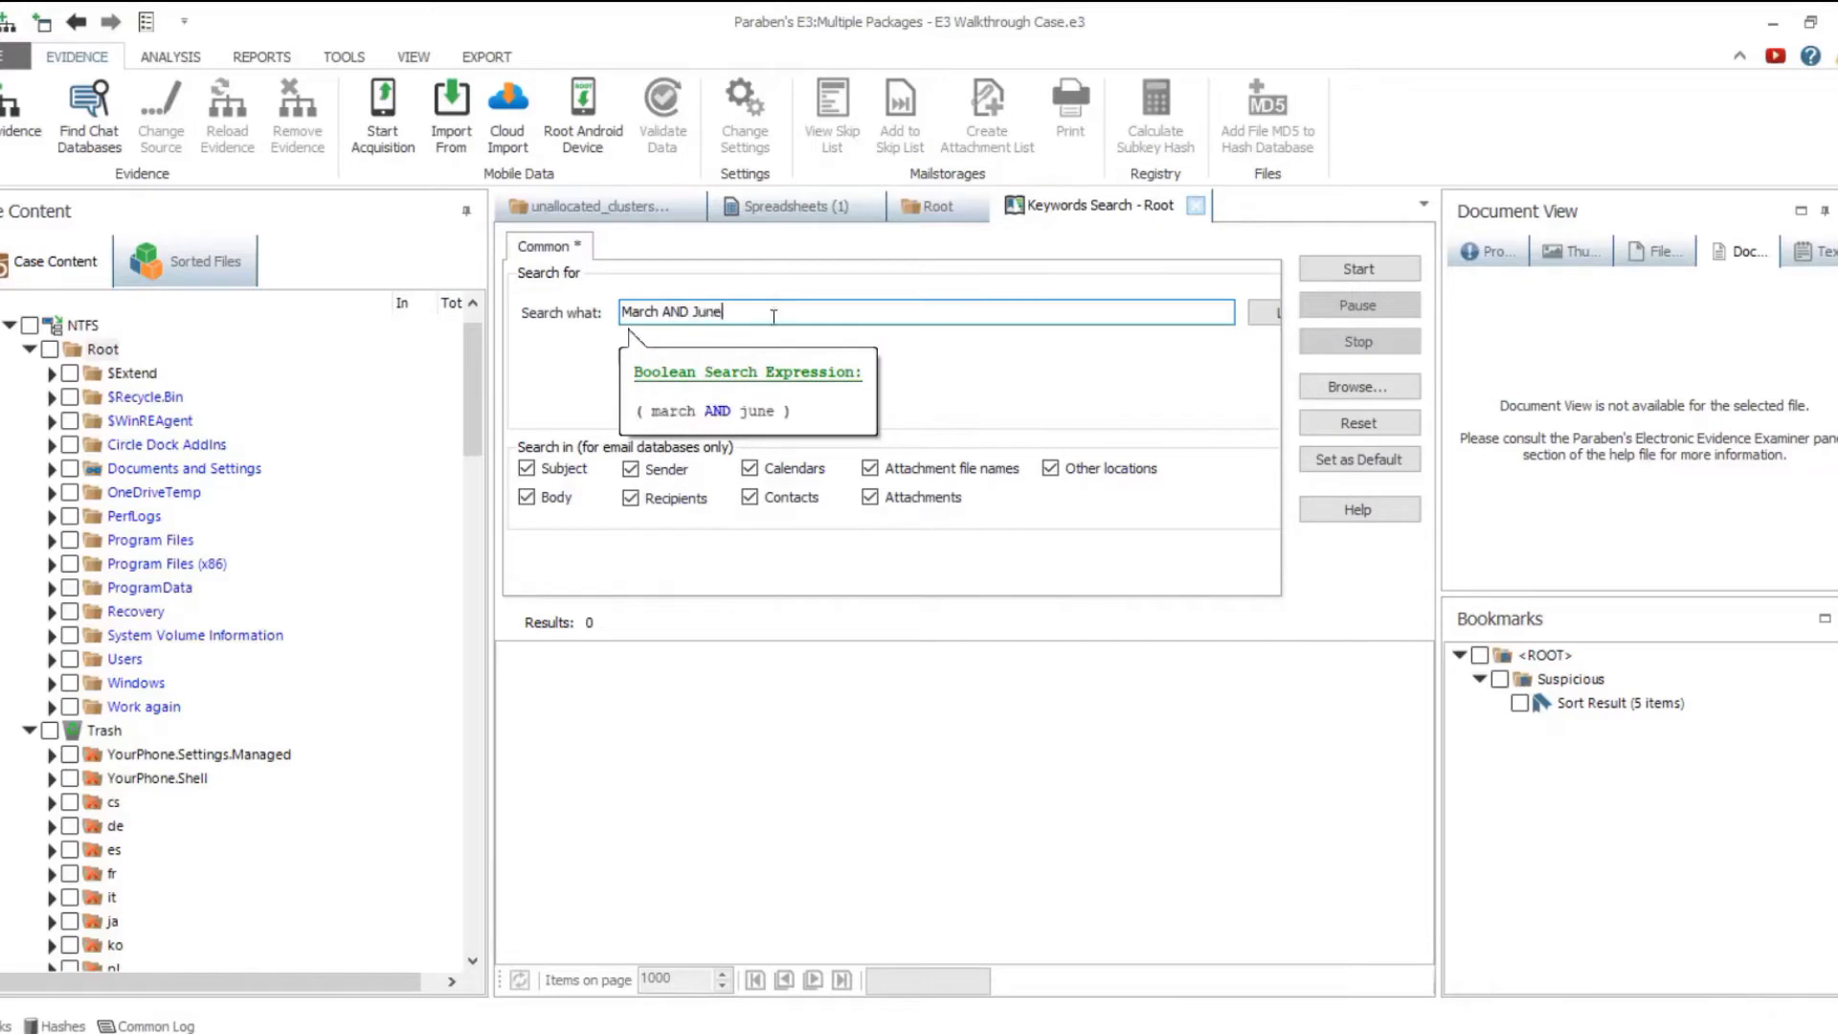
{"action": "left_click", "coordinate": [1358, 268]}
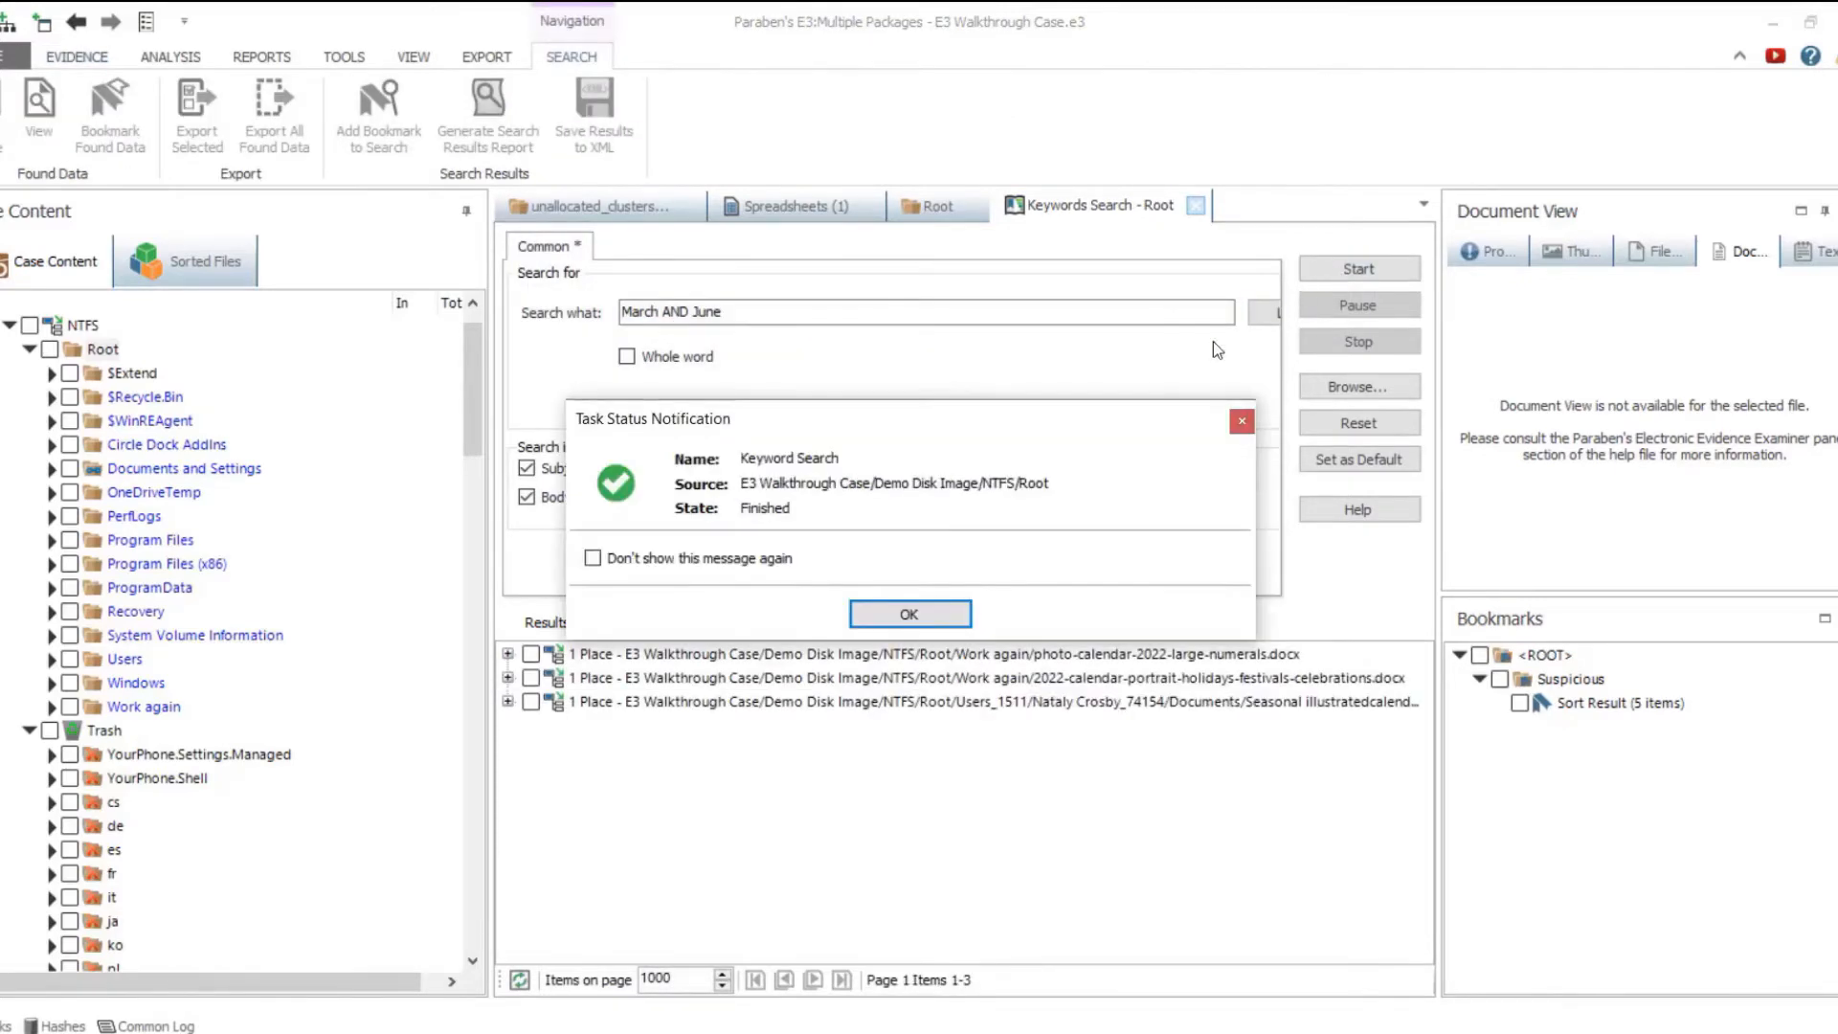
{"action": "left_click", "coordinate": [909, 613]}
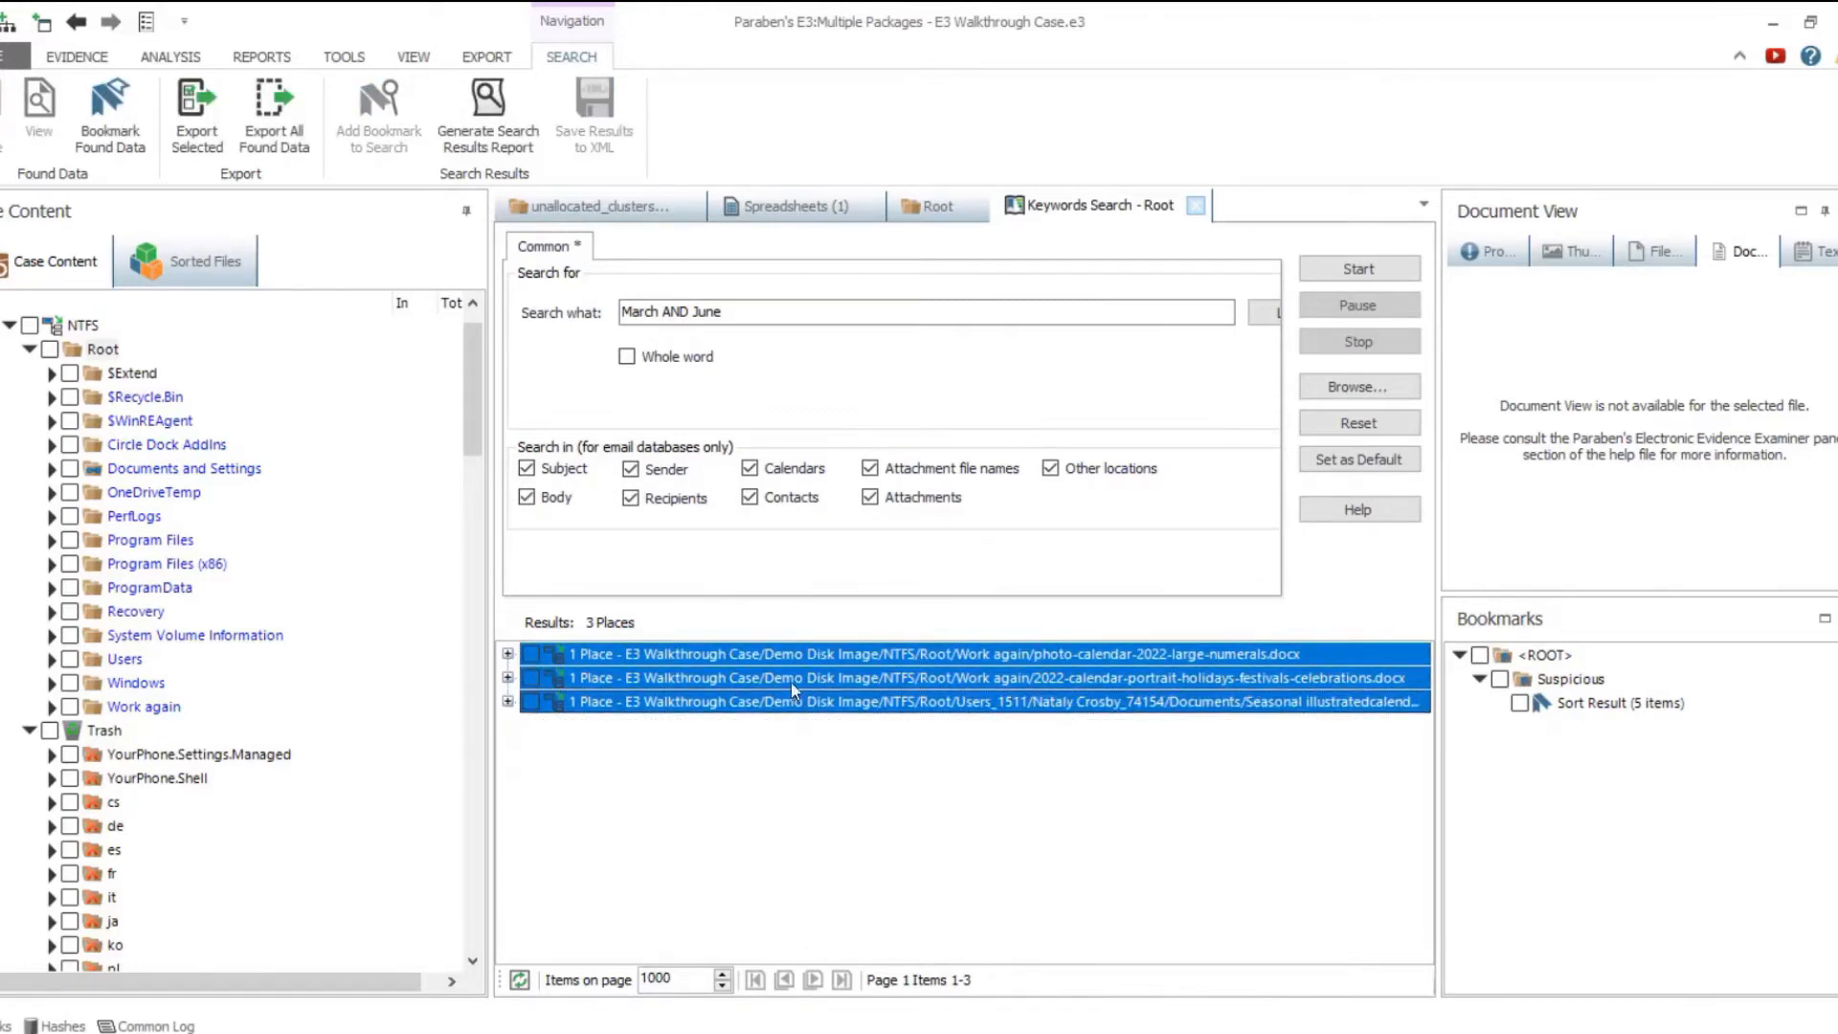
Bookmark the three found documents under Suspicious and close the search tab.
{"action": "right_click", "coordinate": [791, 691]}
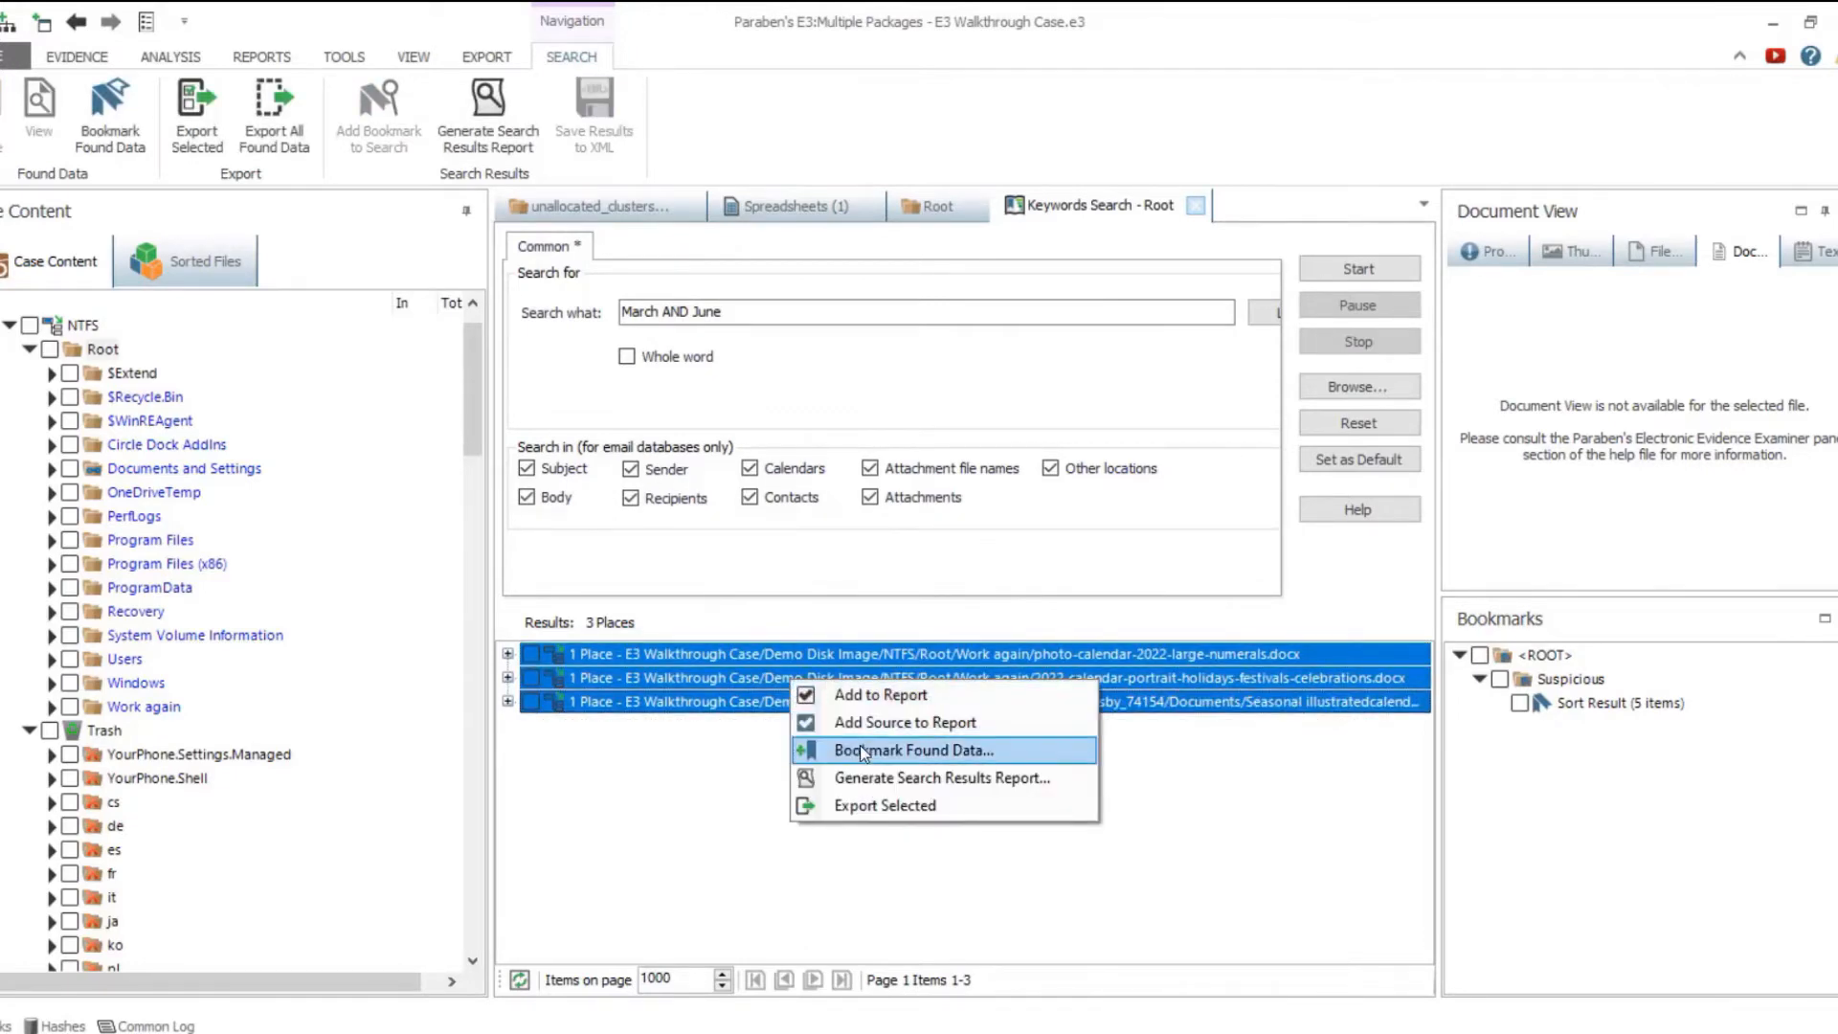
{"action": "left_click", "coordinate": [917, 749]}
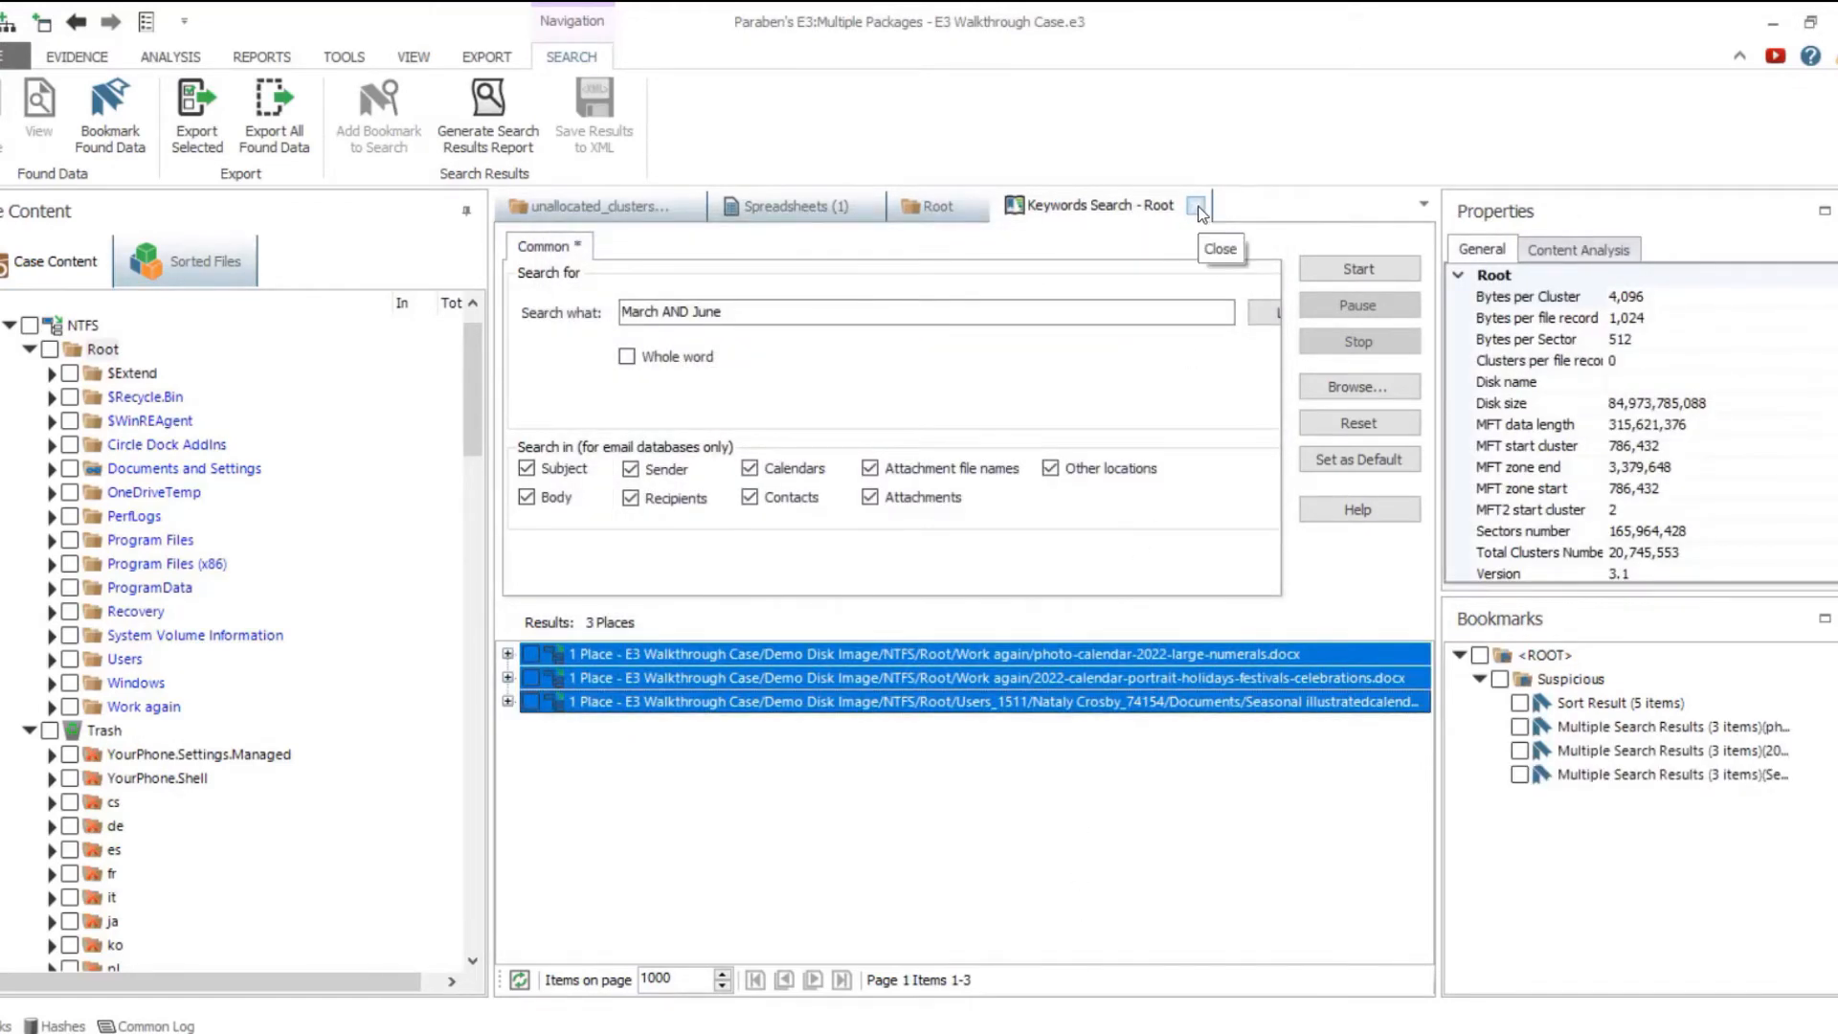
{"action": "left_click", "coordinate": [1198, 204]}
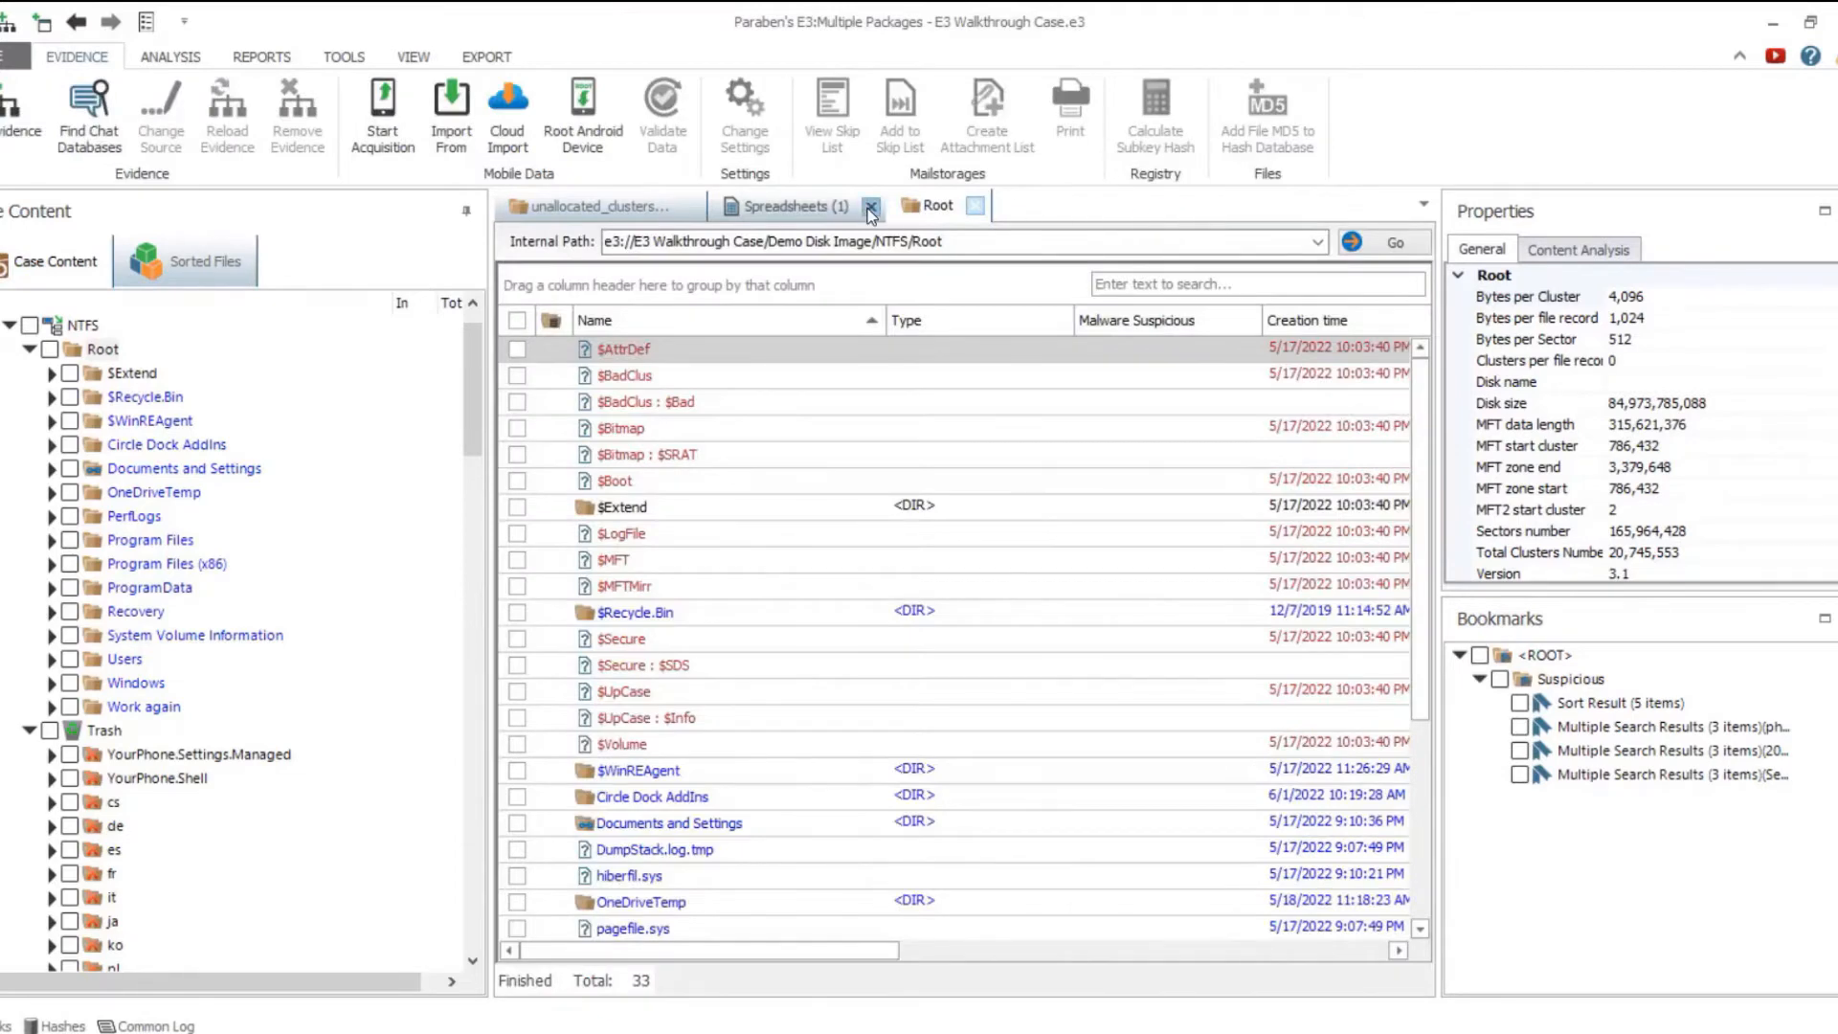
Close the Spreadsheets tab and view the Data Triage Downloads folder.
{"action": "left_click", "coordinate": [871, 210]}
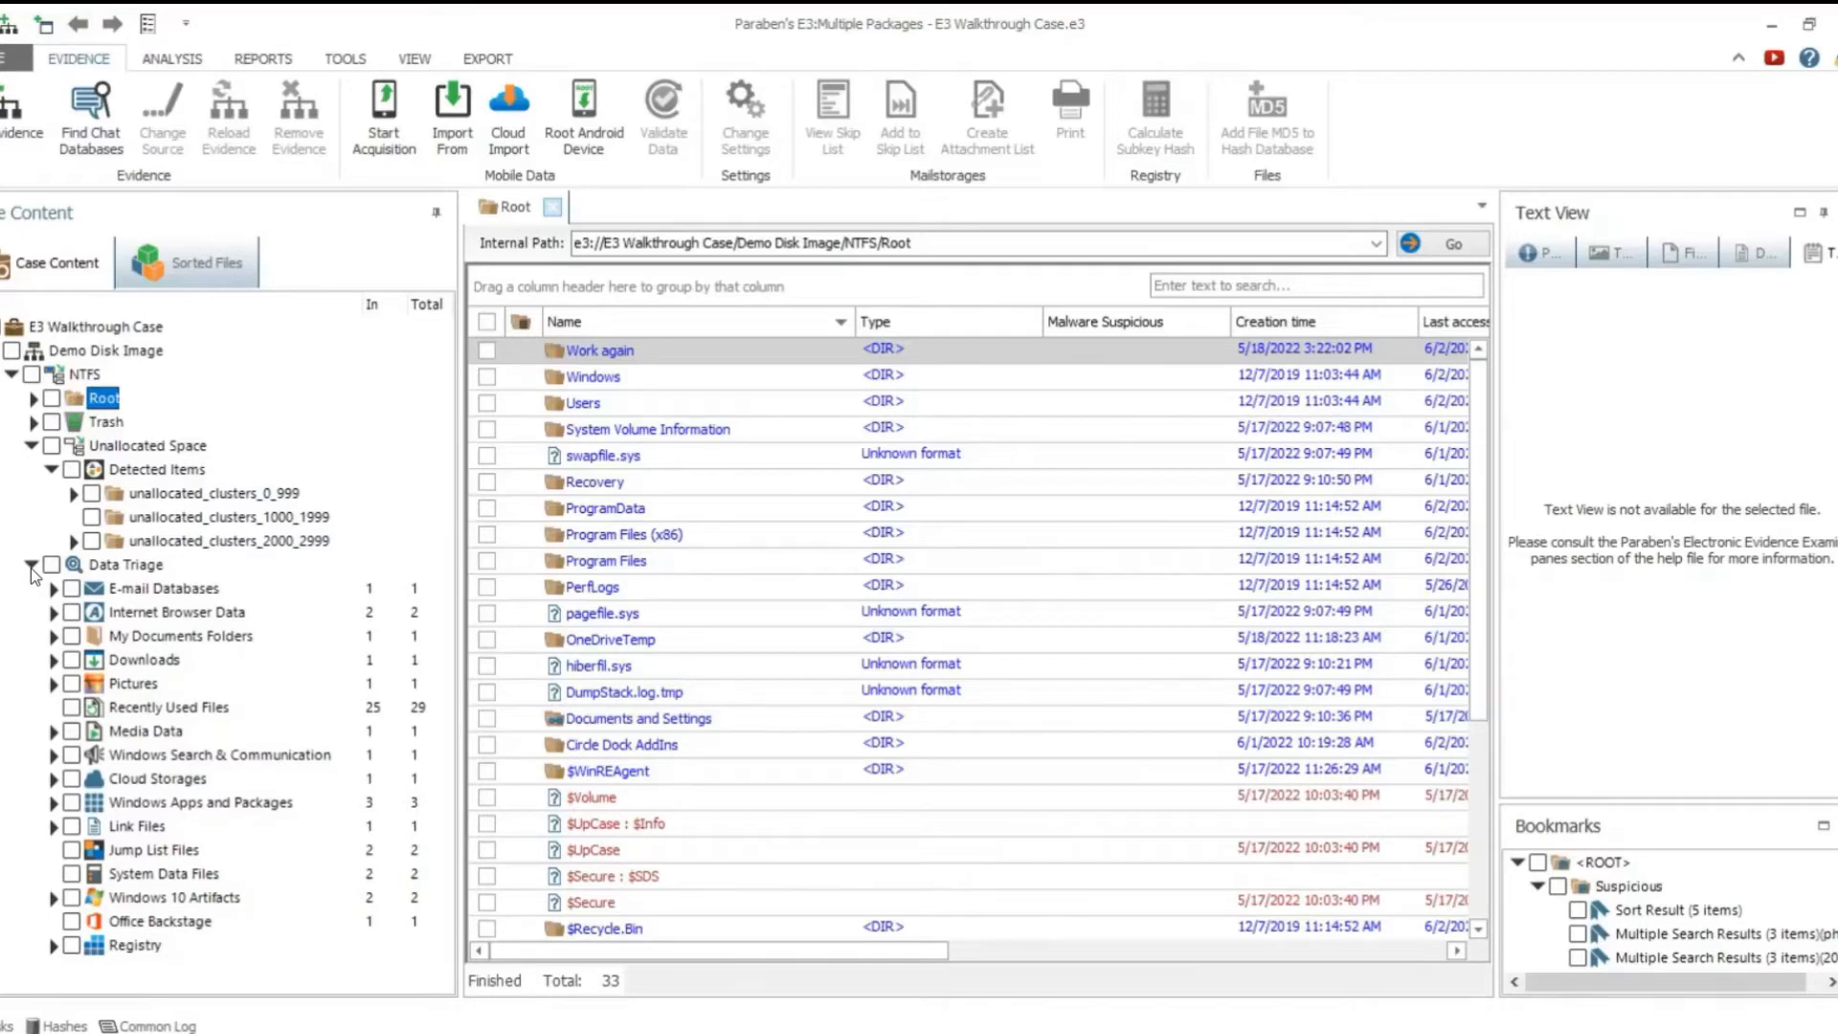
{"action": "mouse_move", "coordinate": [53, 668]}
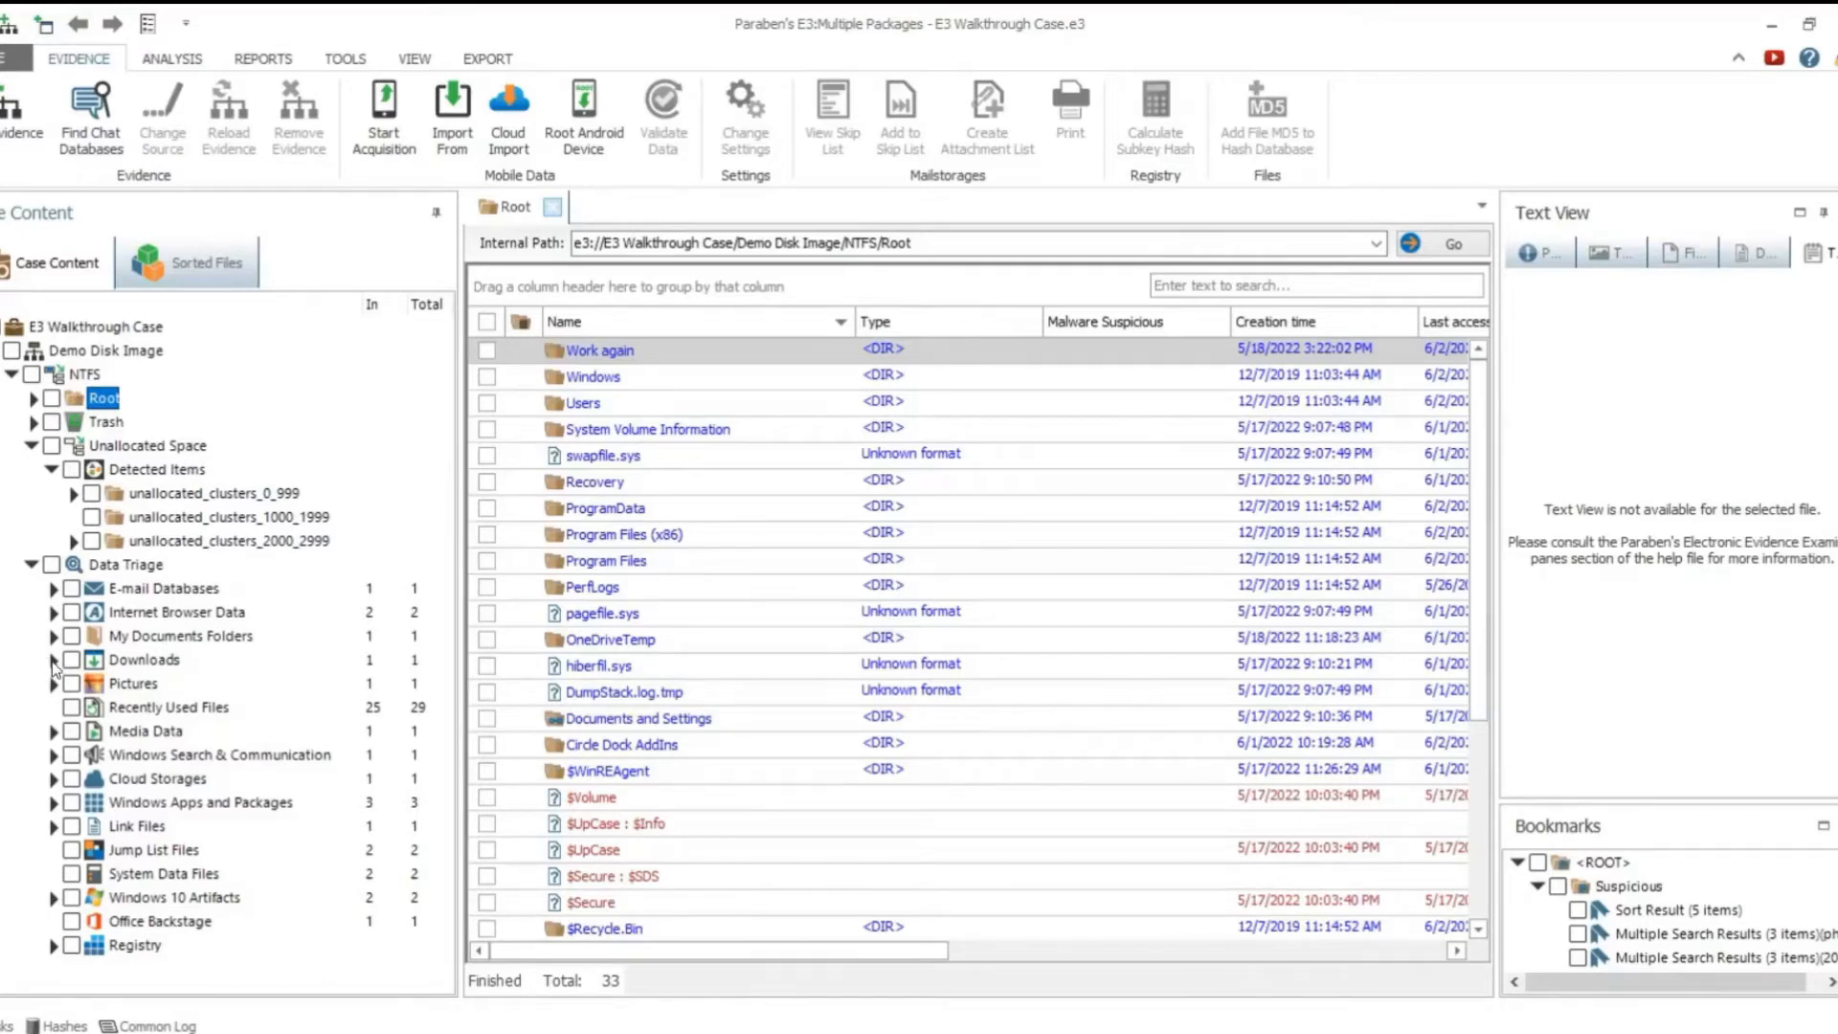
{"action": "left_click", "coordinate": [54, 660]}
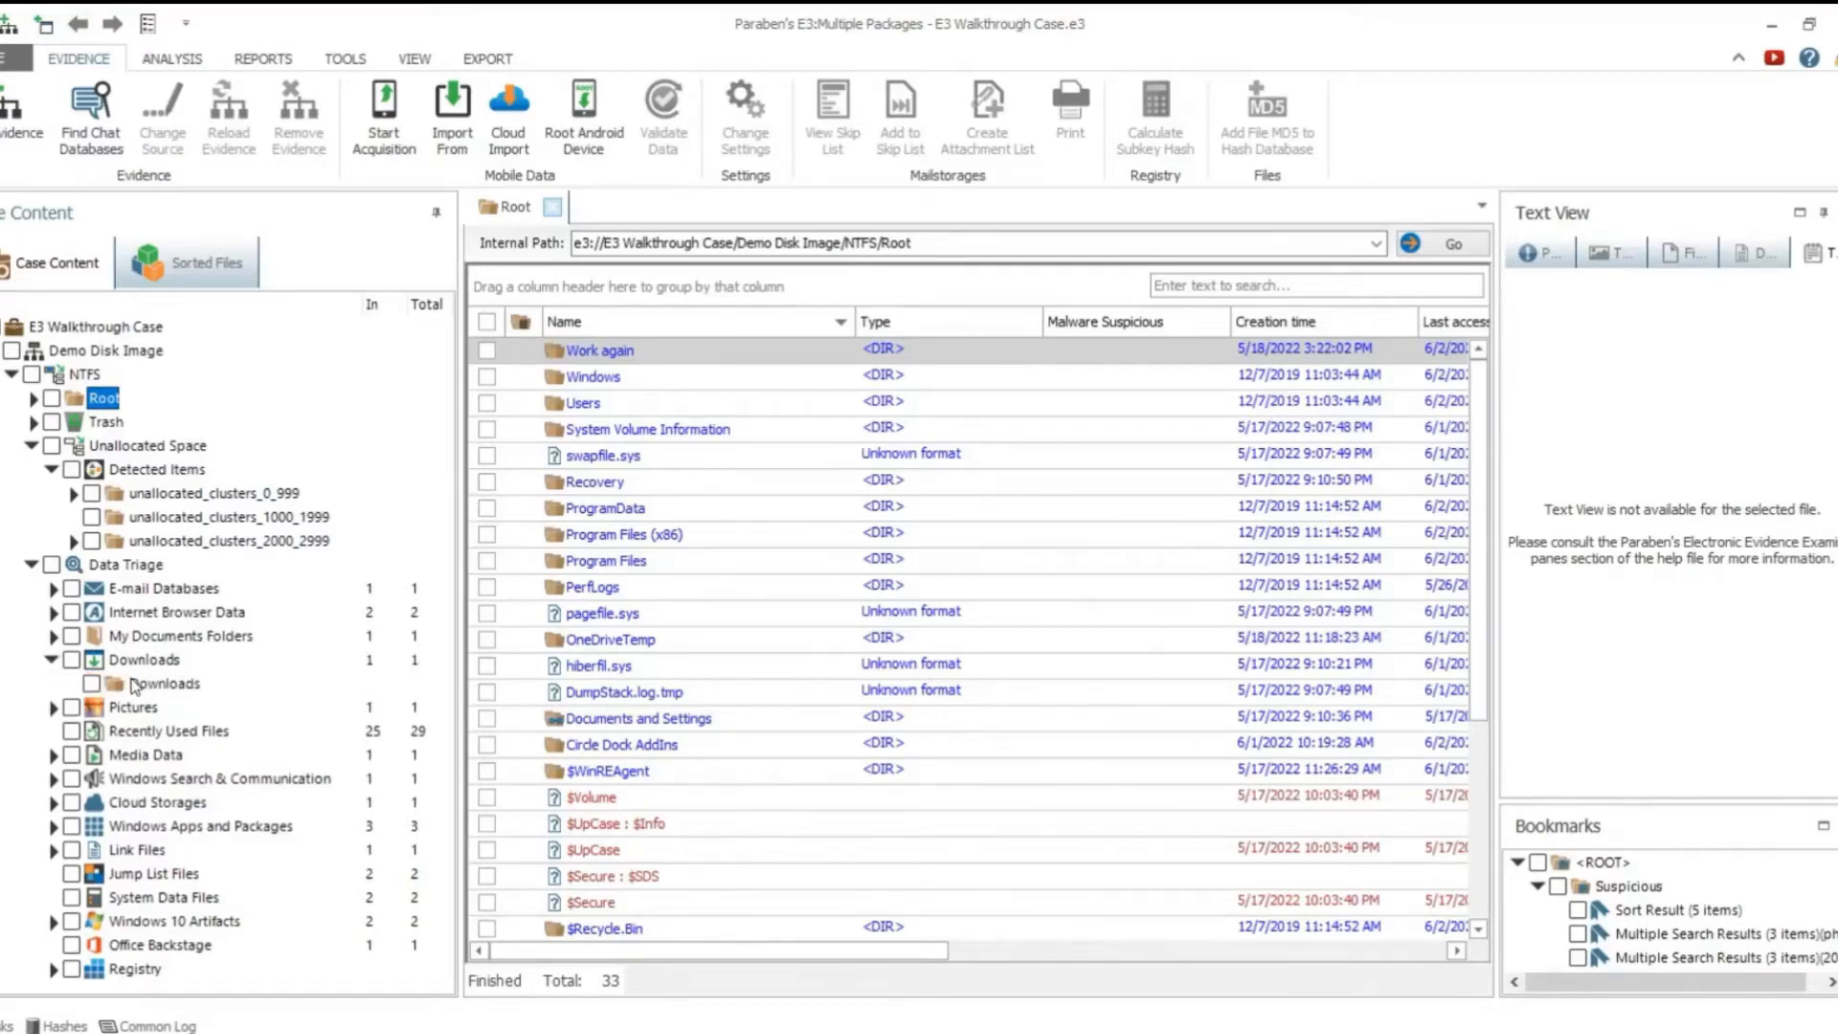
{"action": "left_click", "coordinate": [171, 684]}
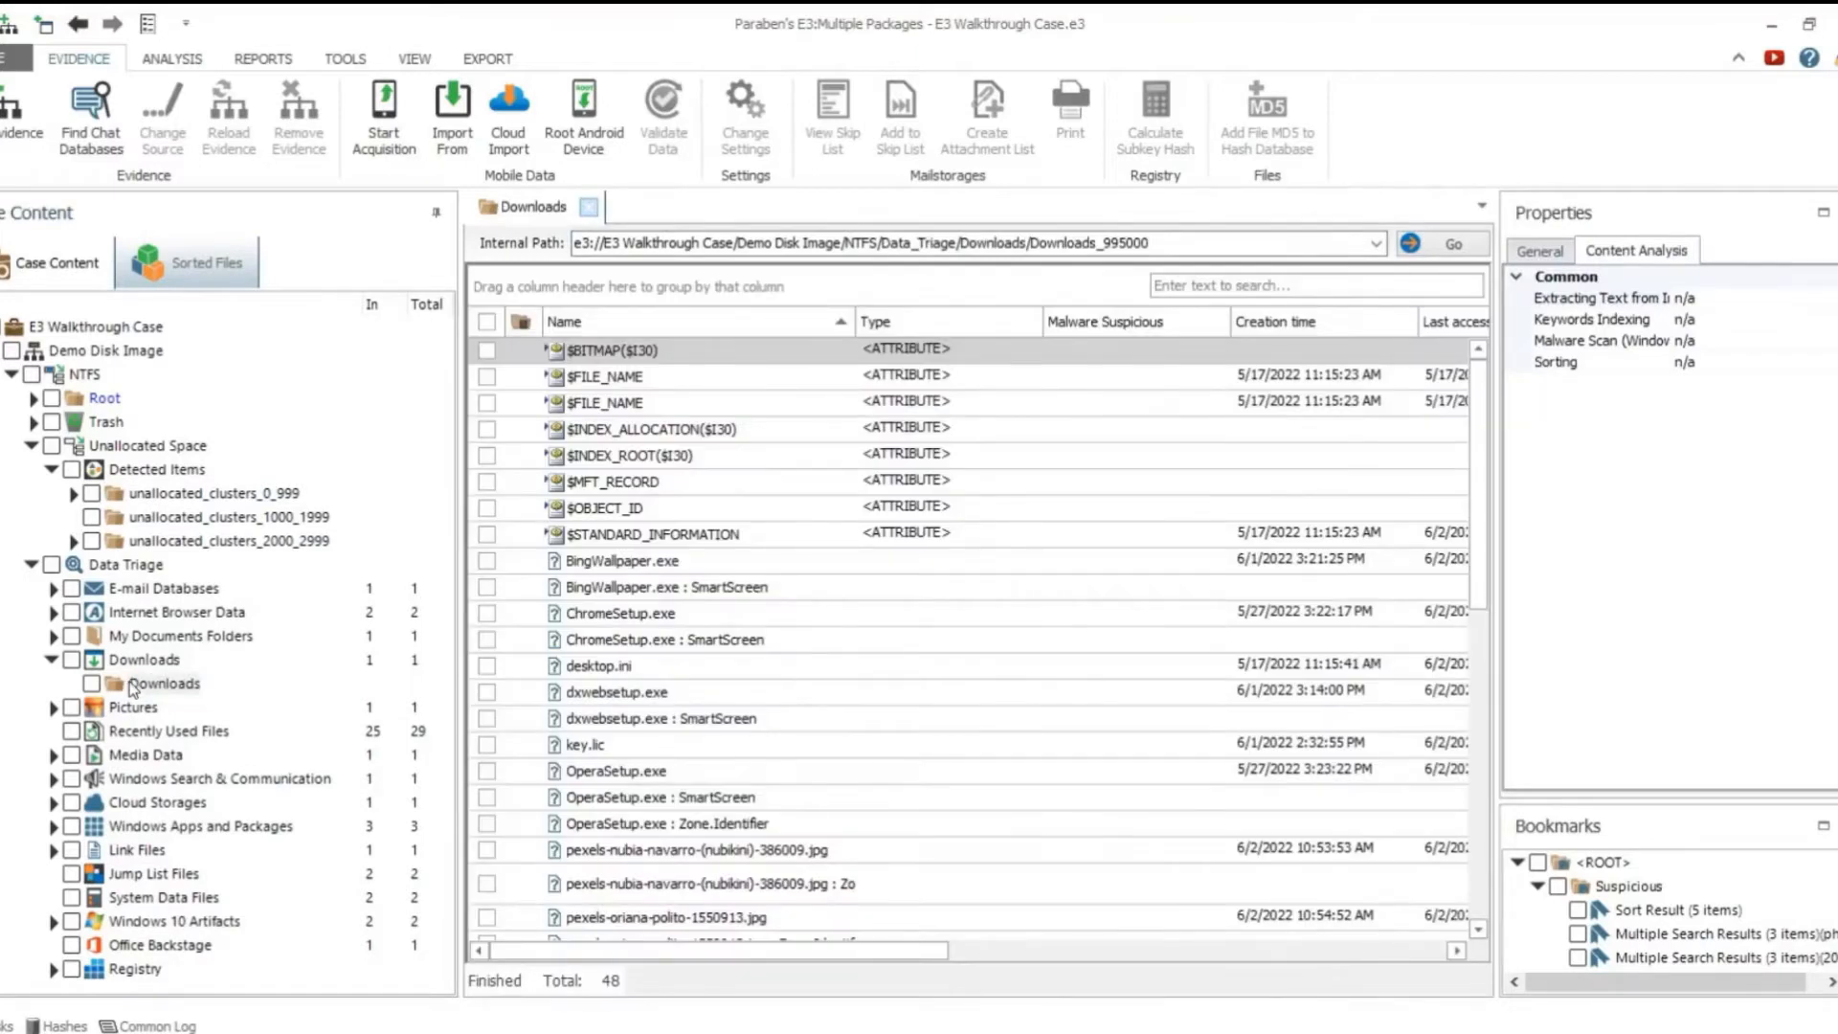
{"action": "mouse_move", "coordinate": [78, 729]}
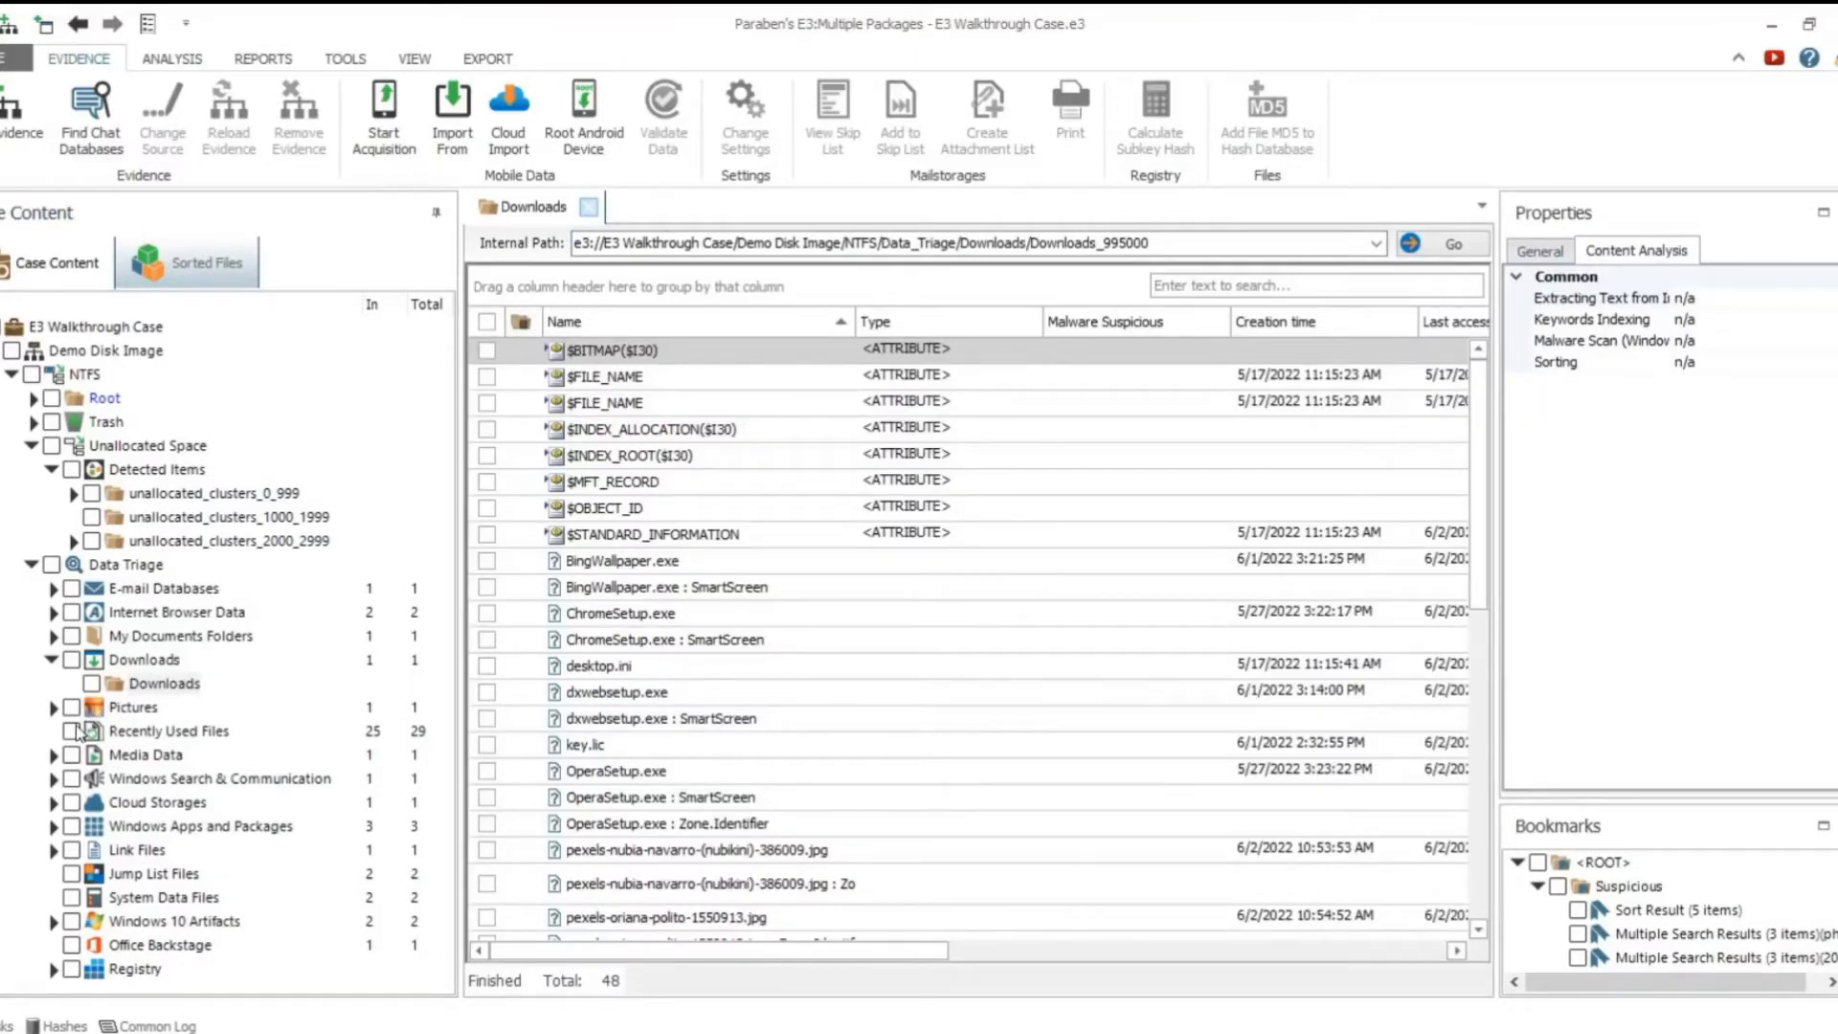
List the 29 Recently Used Files, scrolling through the Moved/Deleted entries.
{"action": "left_click", "coordinate": [168, 731]}
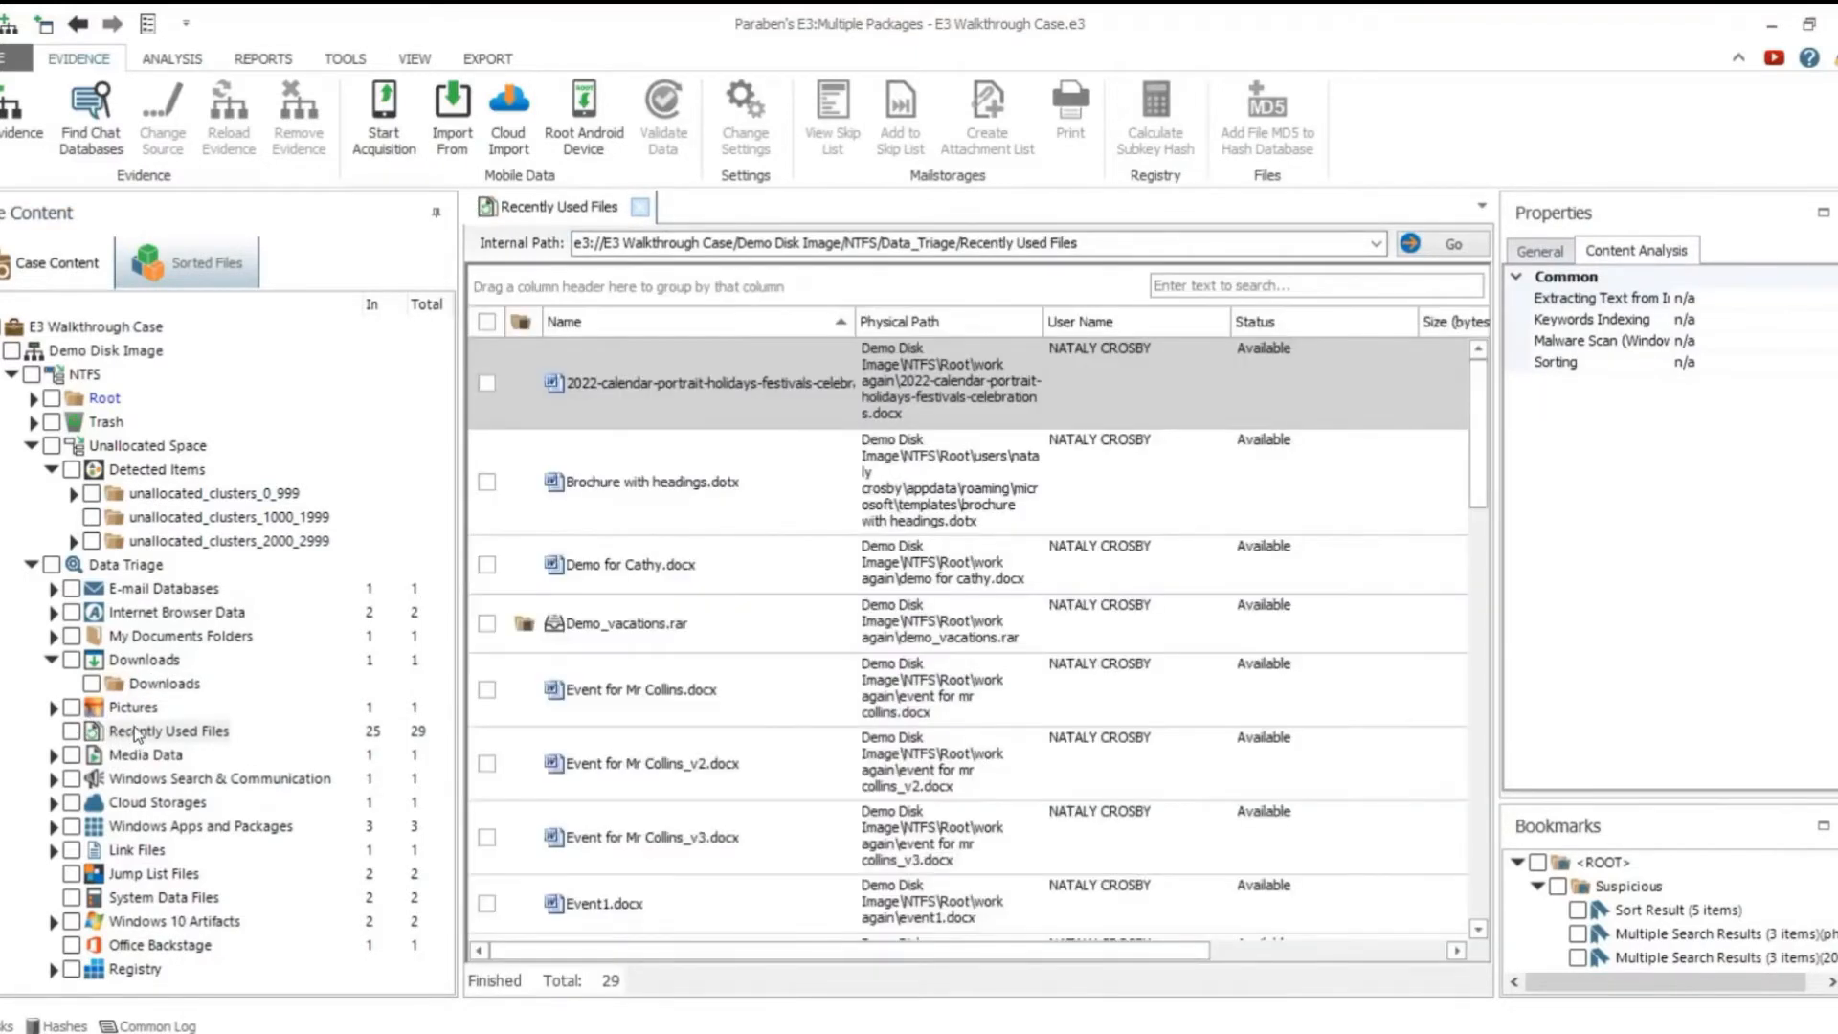
{"action": "scroll", "scroll_direction": "down", "scroll_amount": 3}
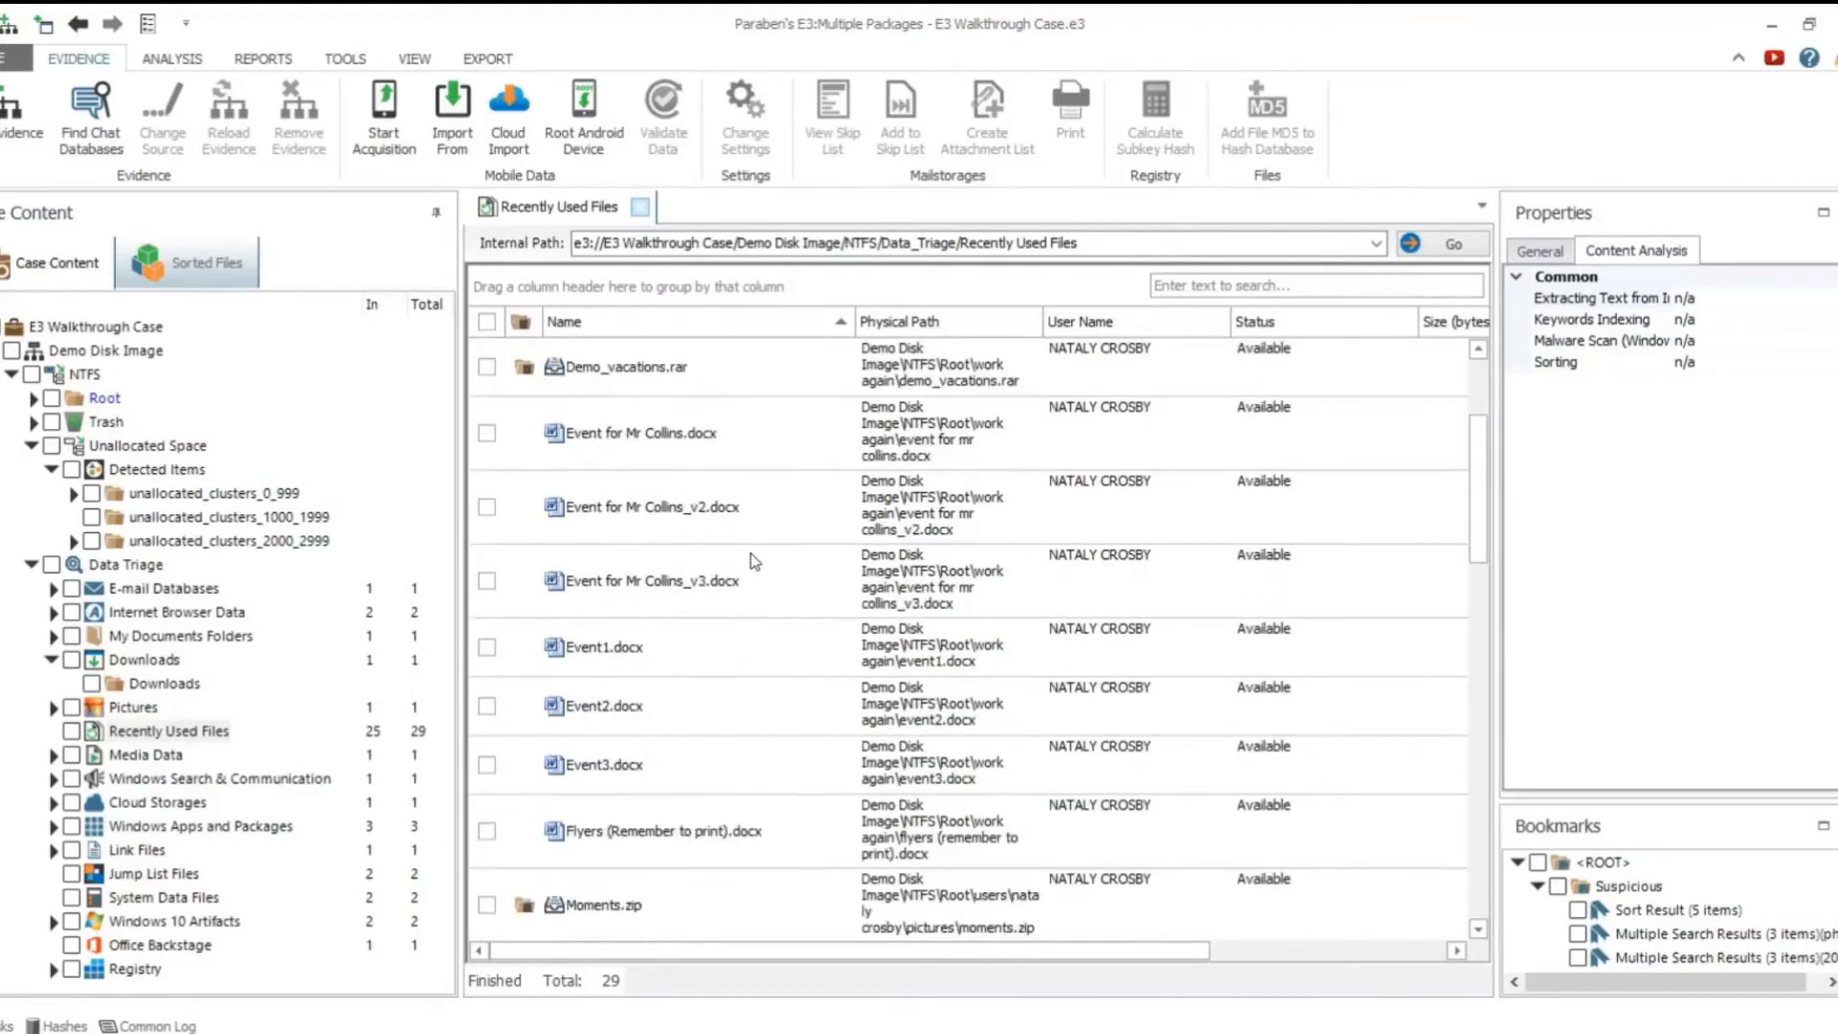
{"action": "scroll", "scroll_direction": "down", "scroll_amount": 3}
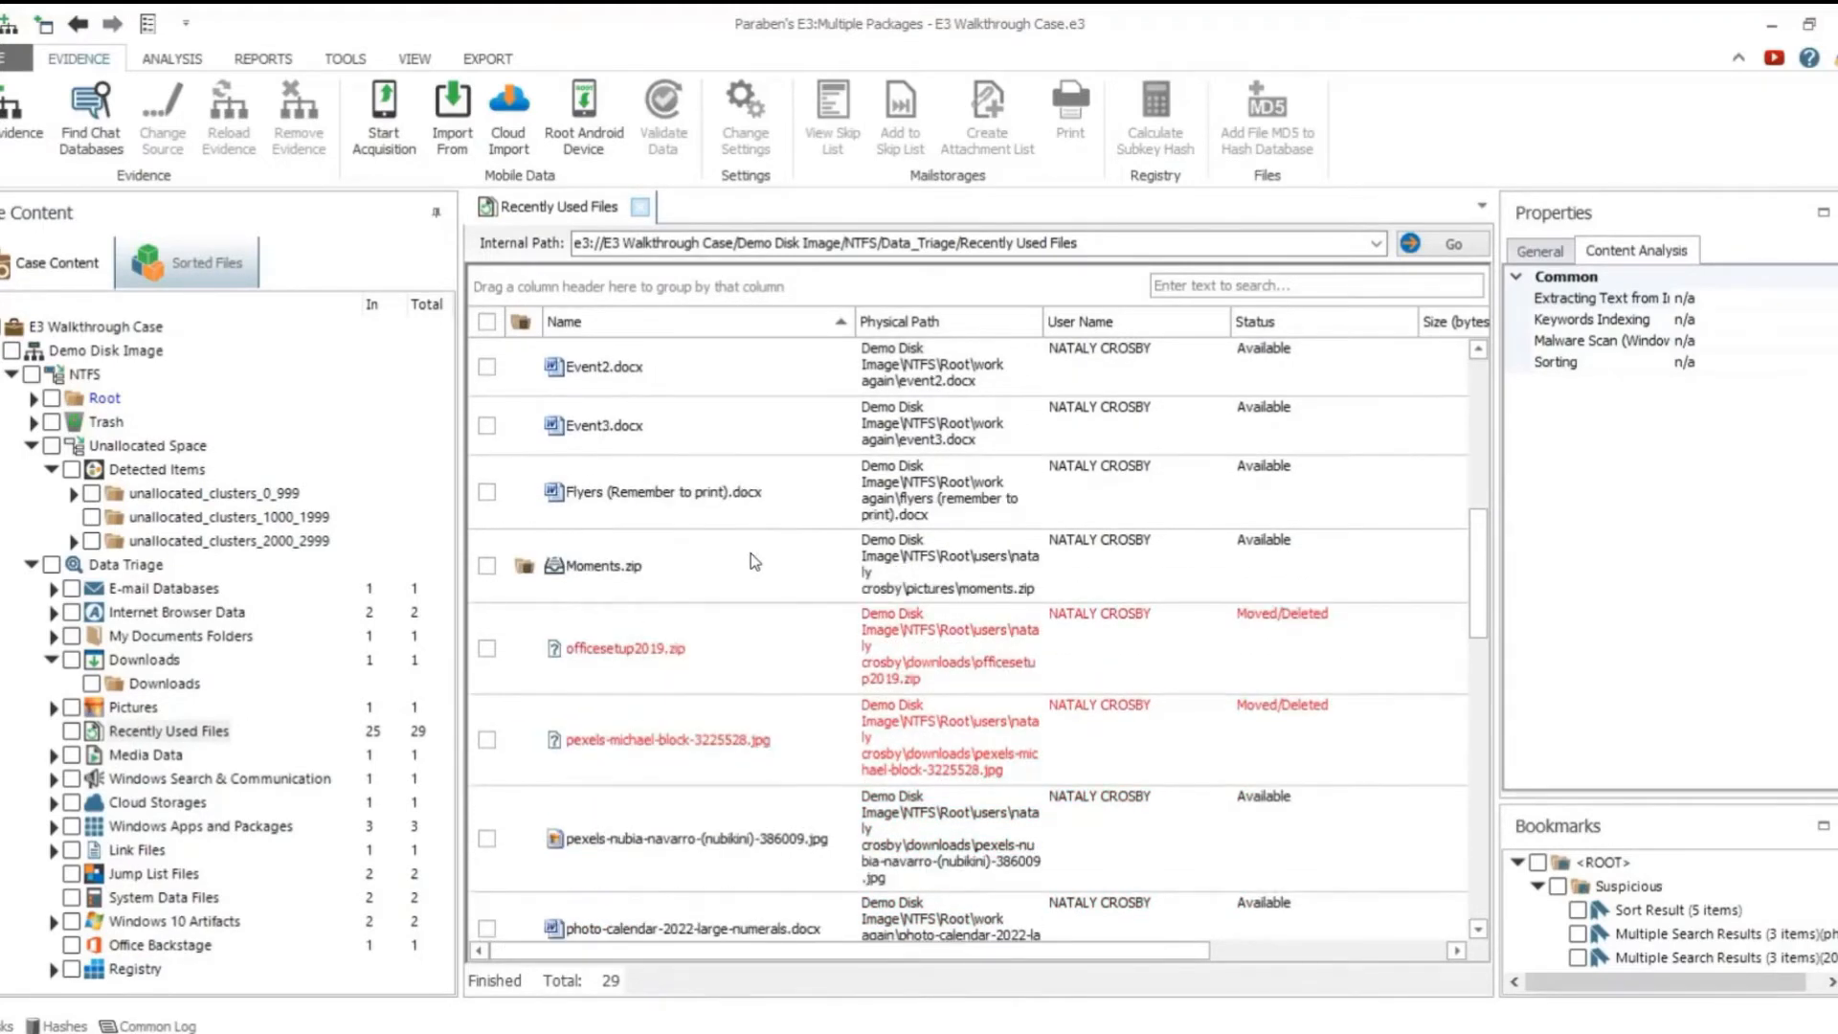
{"action": "scroll", "scroll_direction": "down", "scroll_amount": 3}
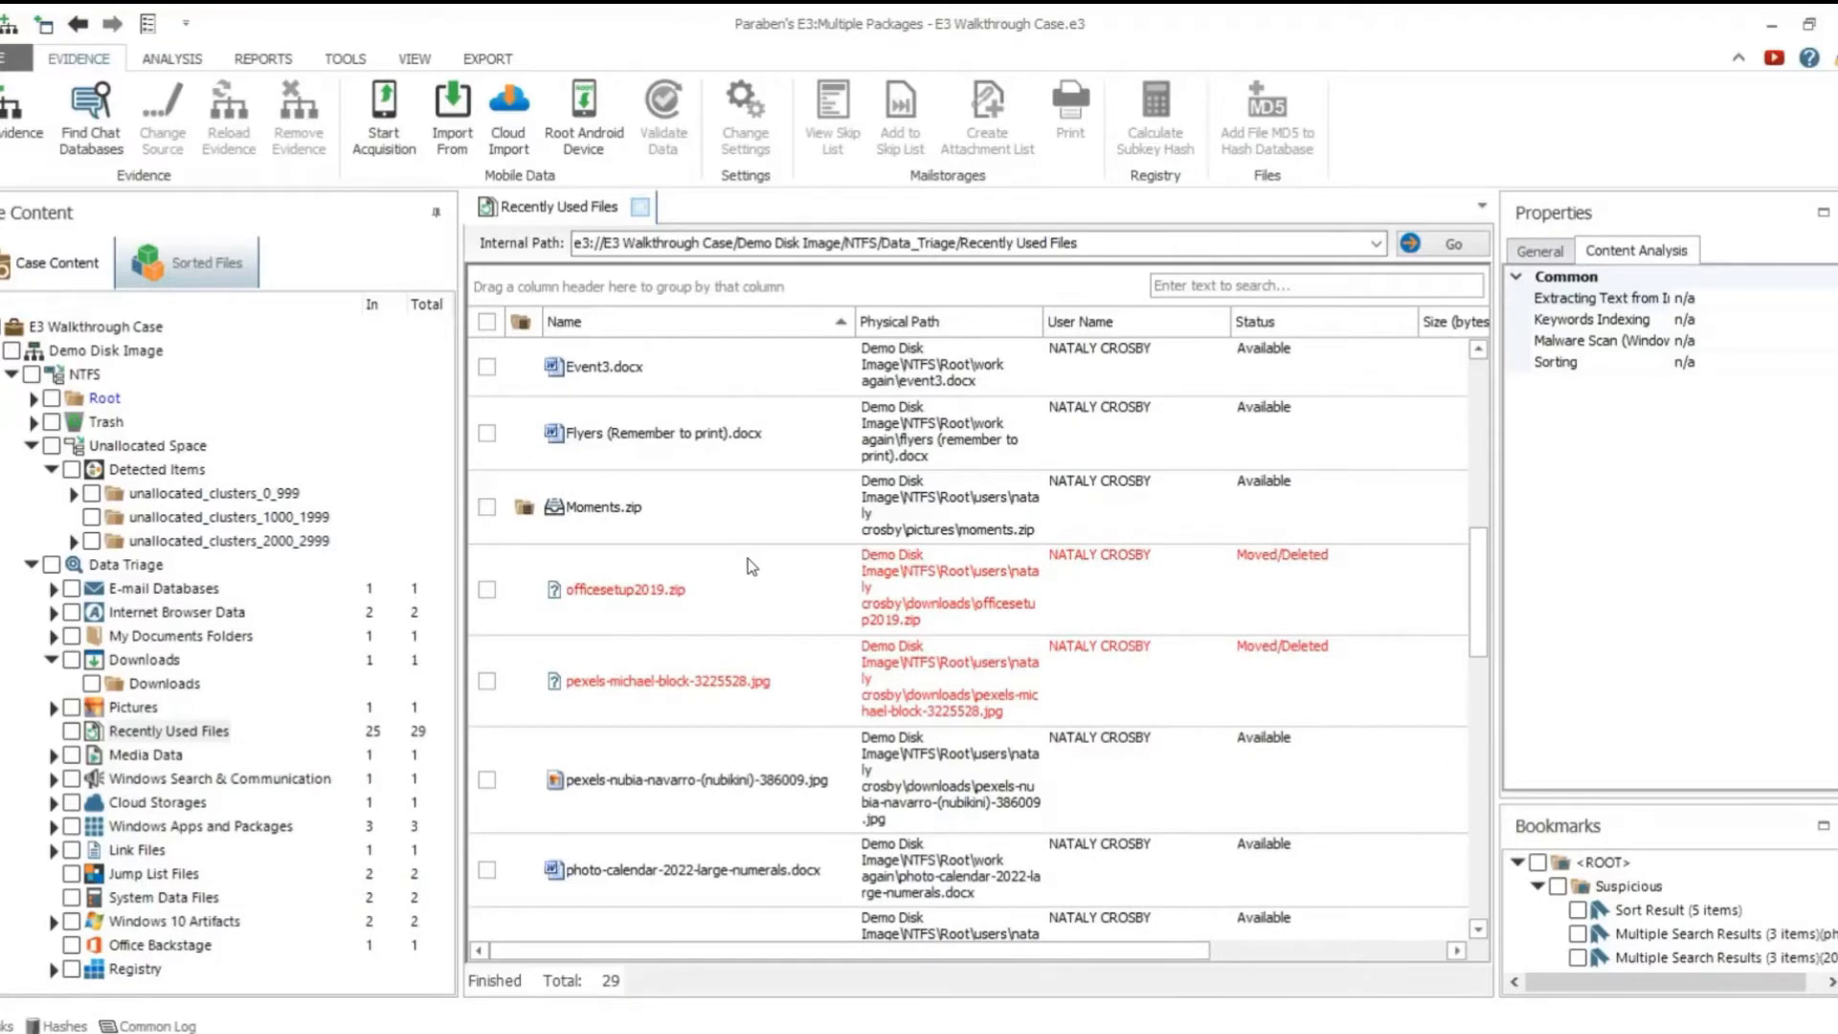
{"action": "scroll", "scroll_direction": "down", "scroll_amount": 3}
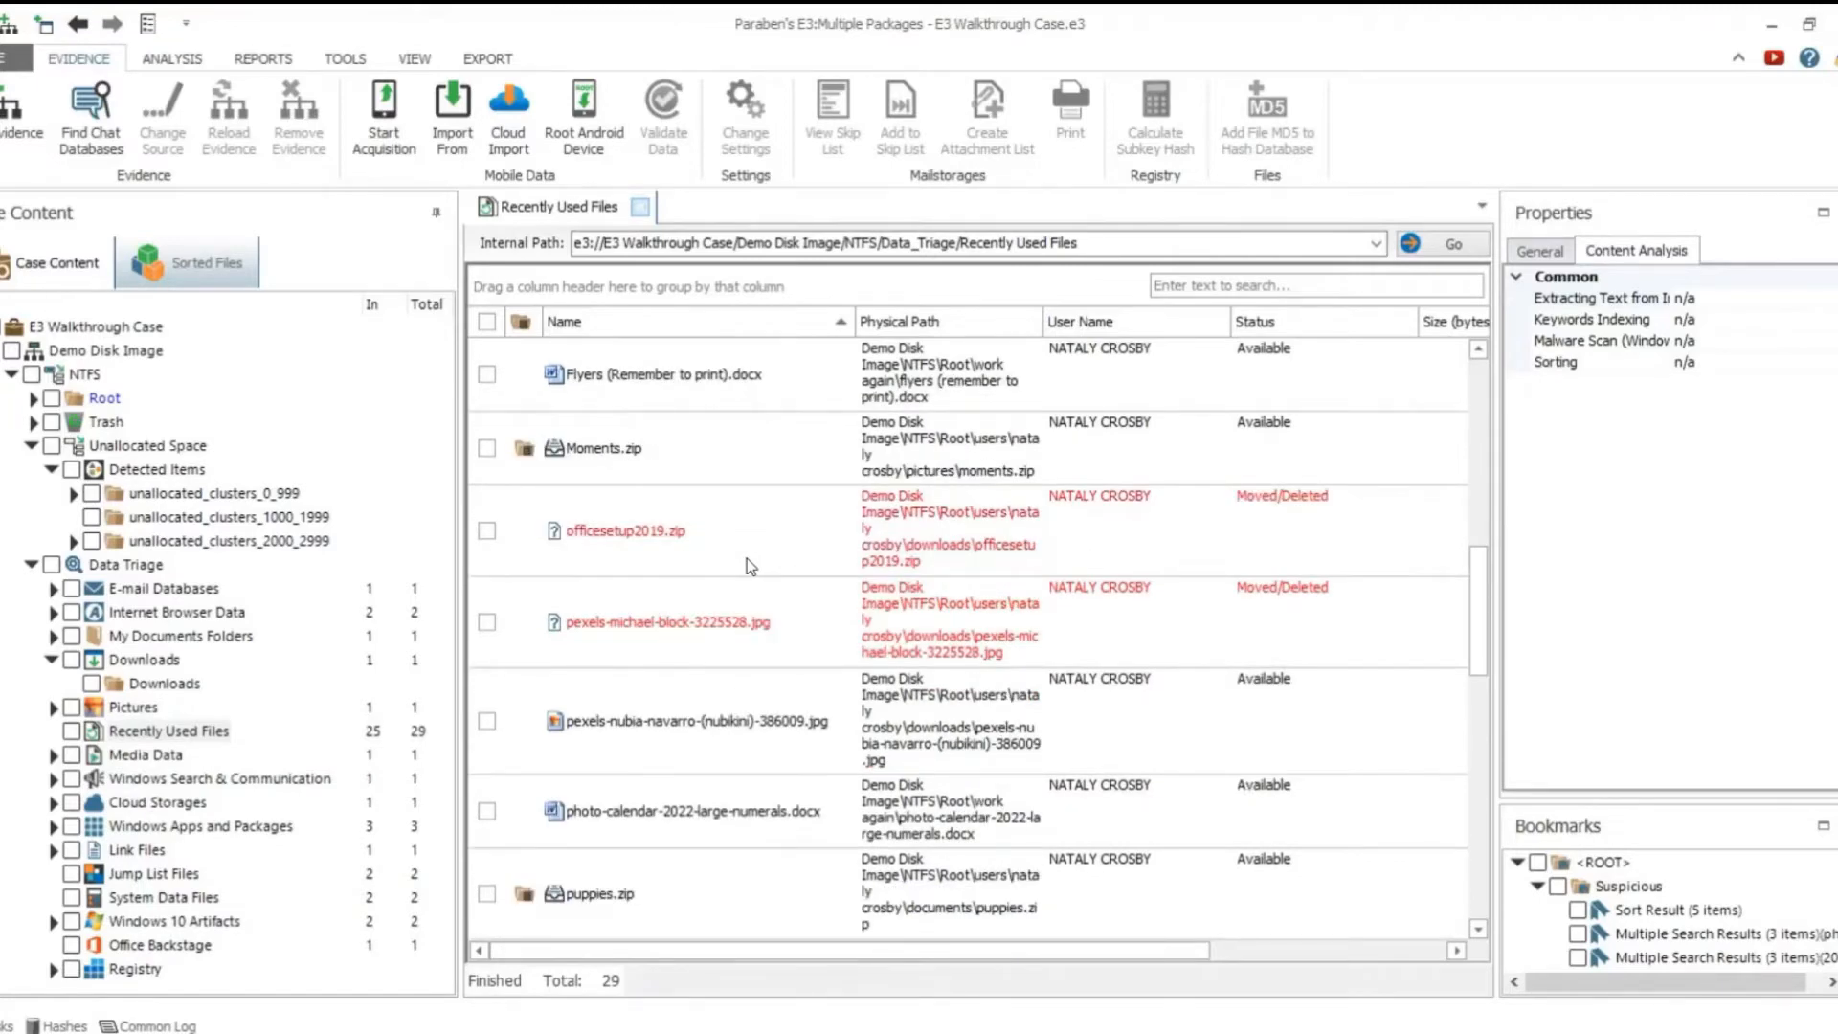
{"action": "mouse_move", "coordinate": [680, 621]}
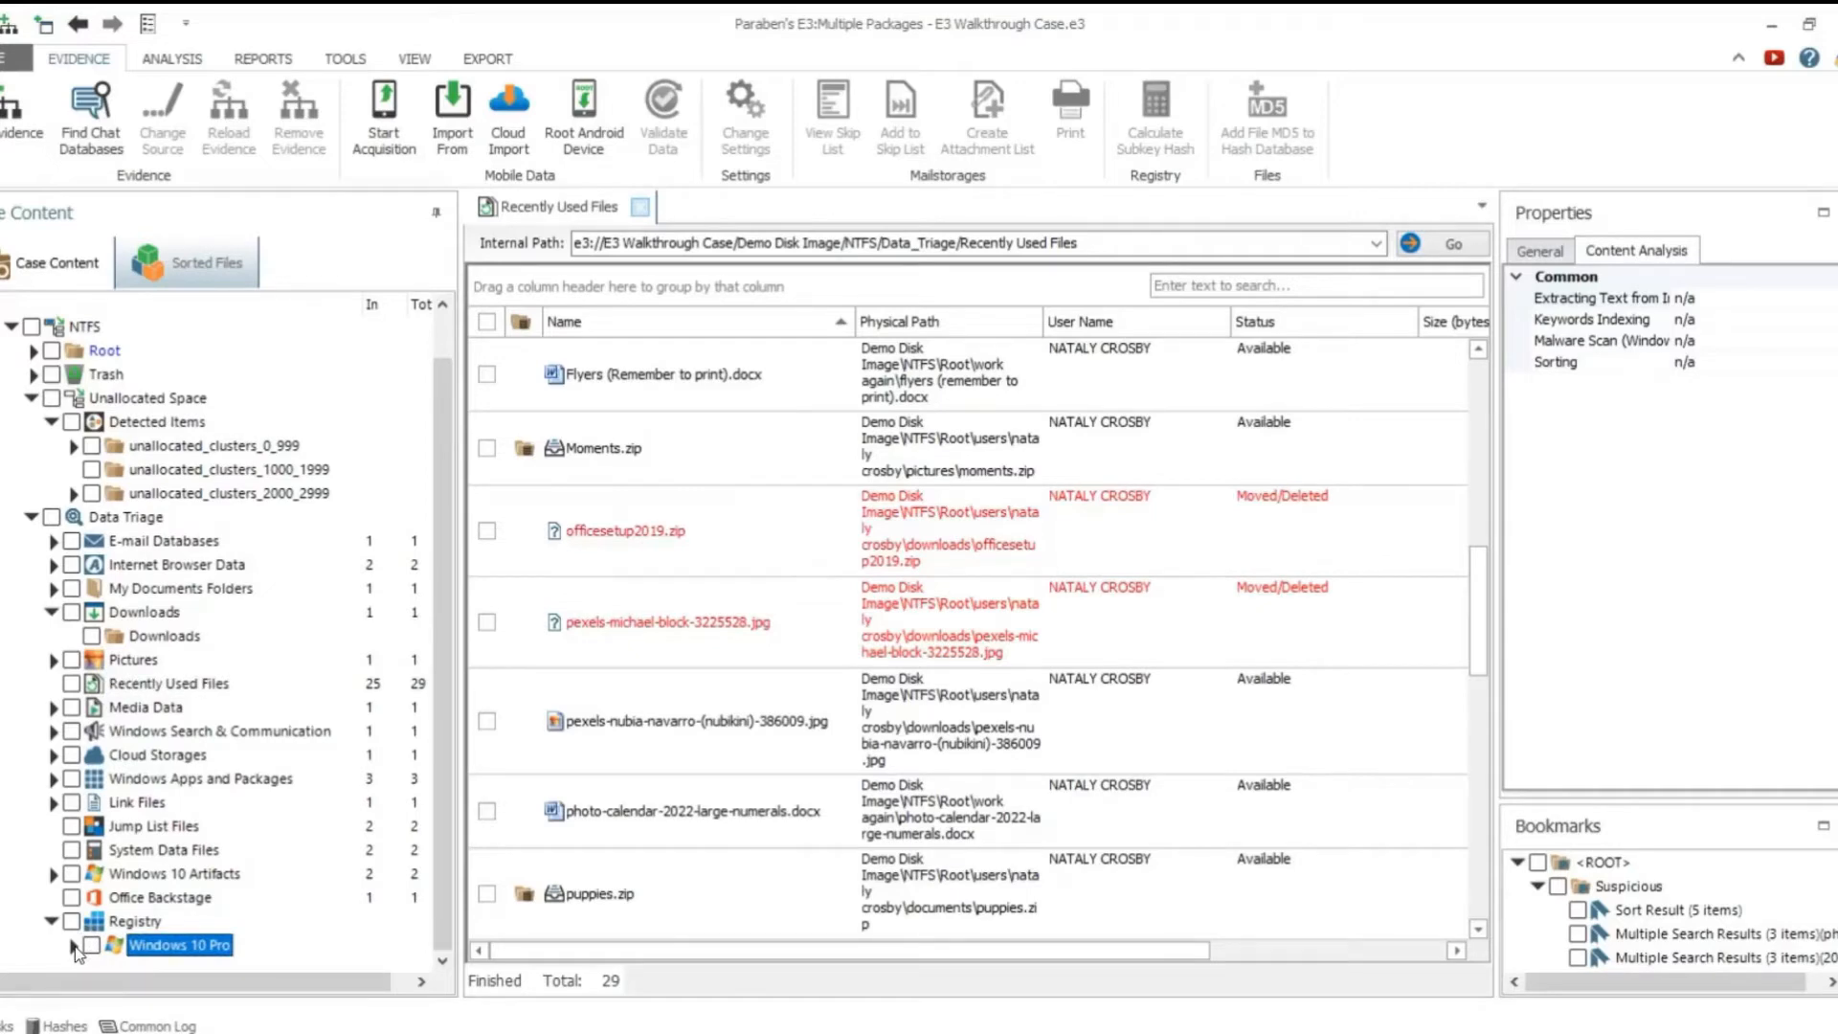
Display the Windows 10 Pro HKEY_LOCAL_MACHINE parsed OS Info values, including InstallDate 5/17/2022.
{"action": "left_click", "coordinate": [72, 897]}
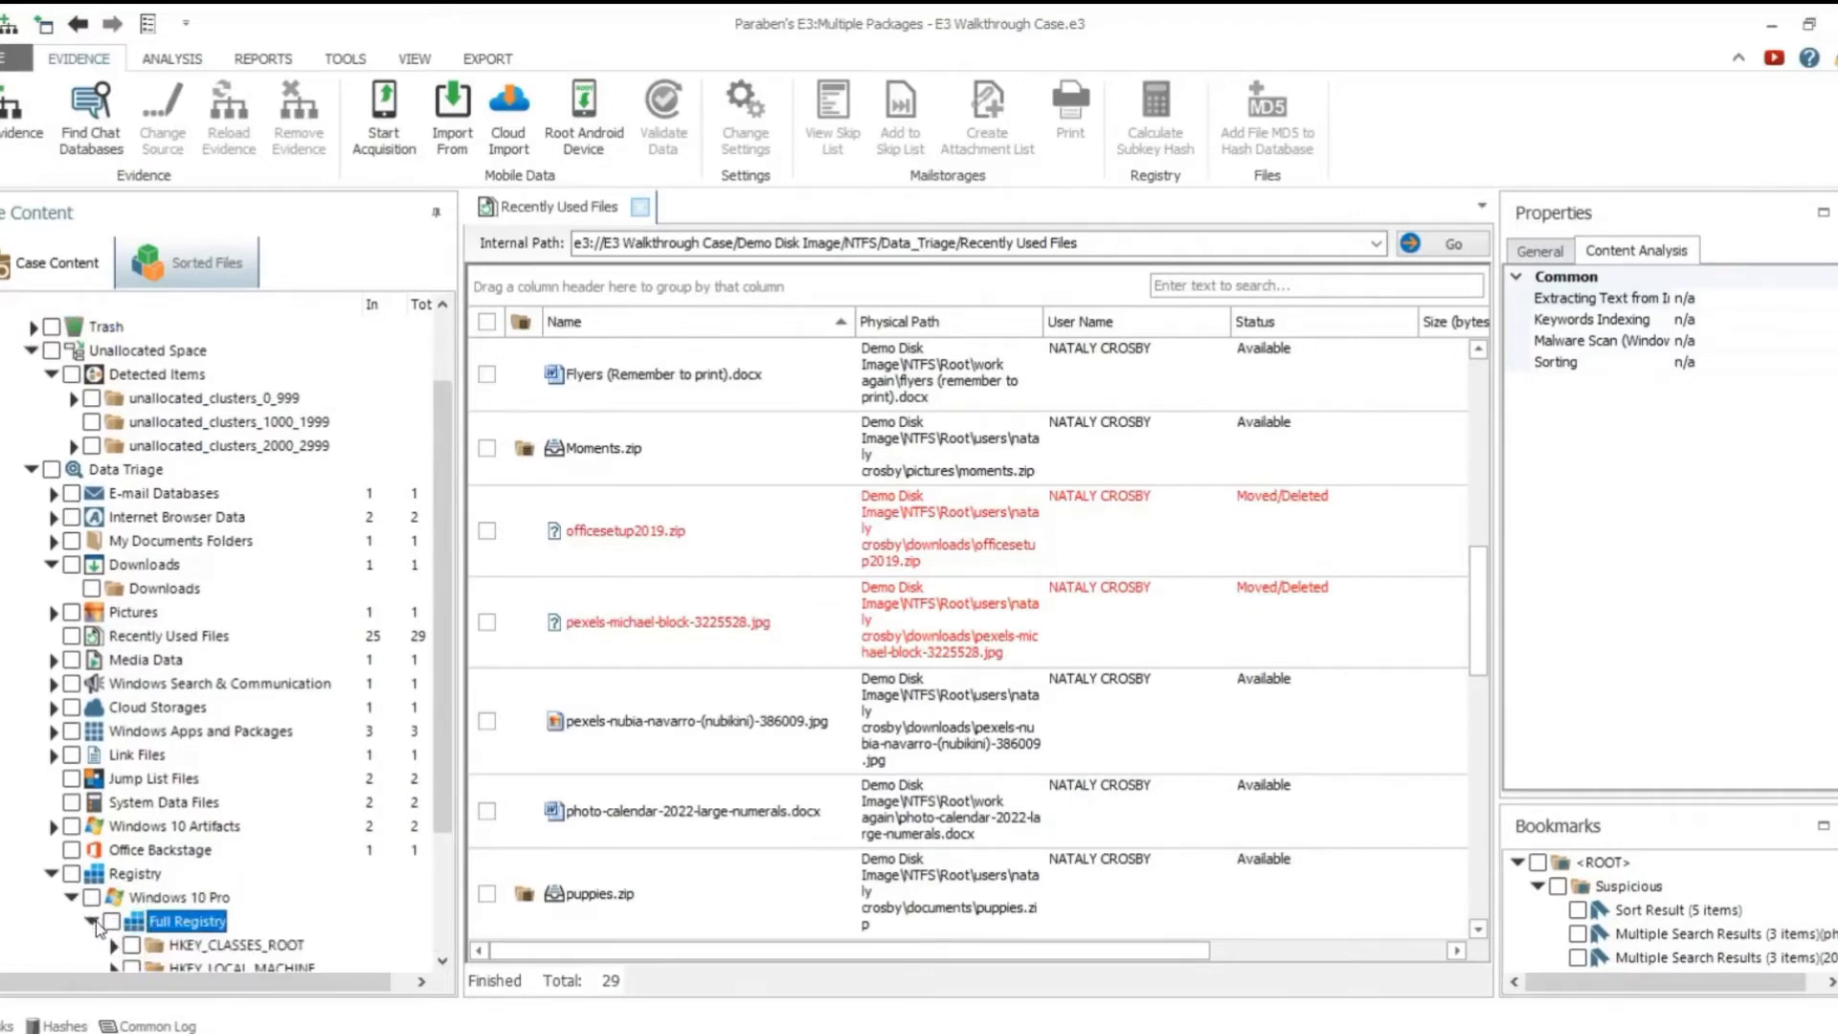
{"action": "left_click", "coordinate": [240, 920]}
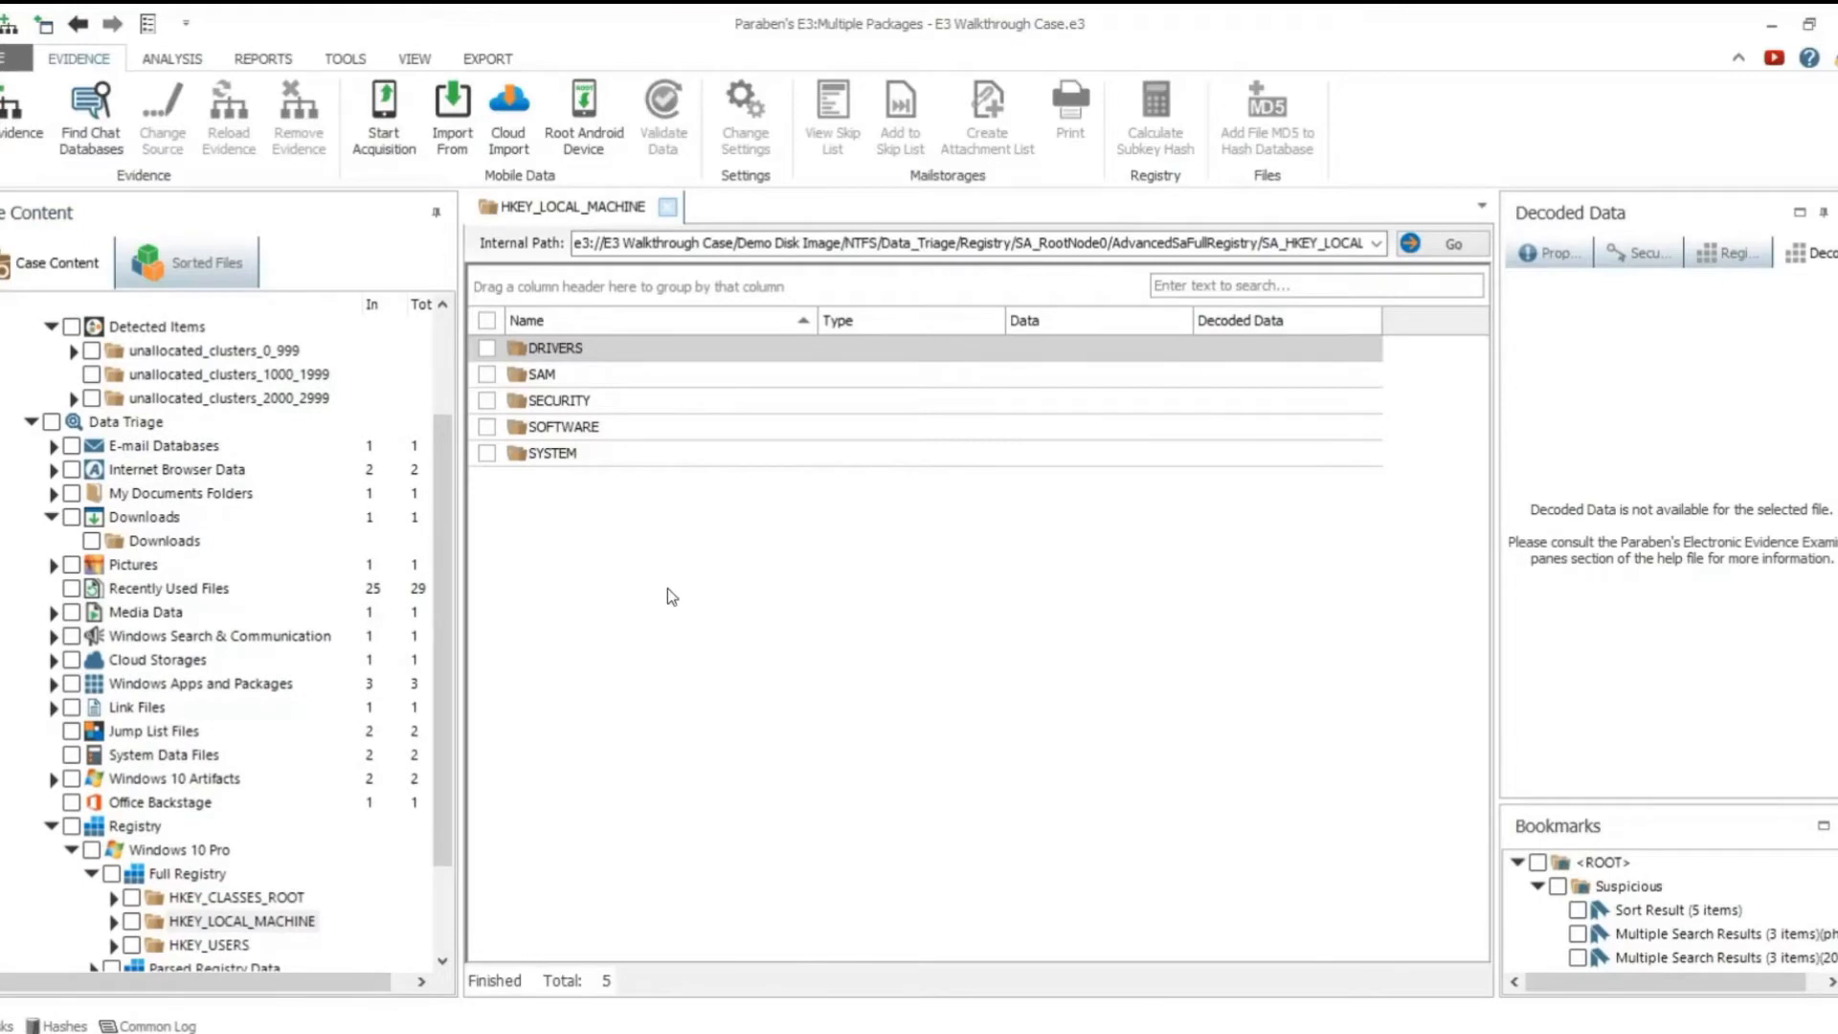
{"action": "mouse_move", "coordinate": [681, 522]}
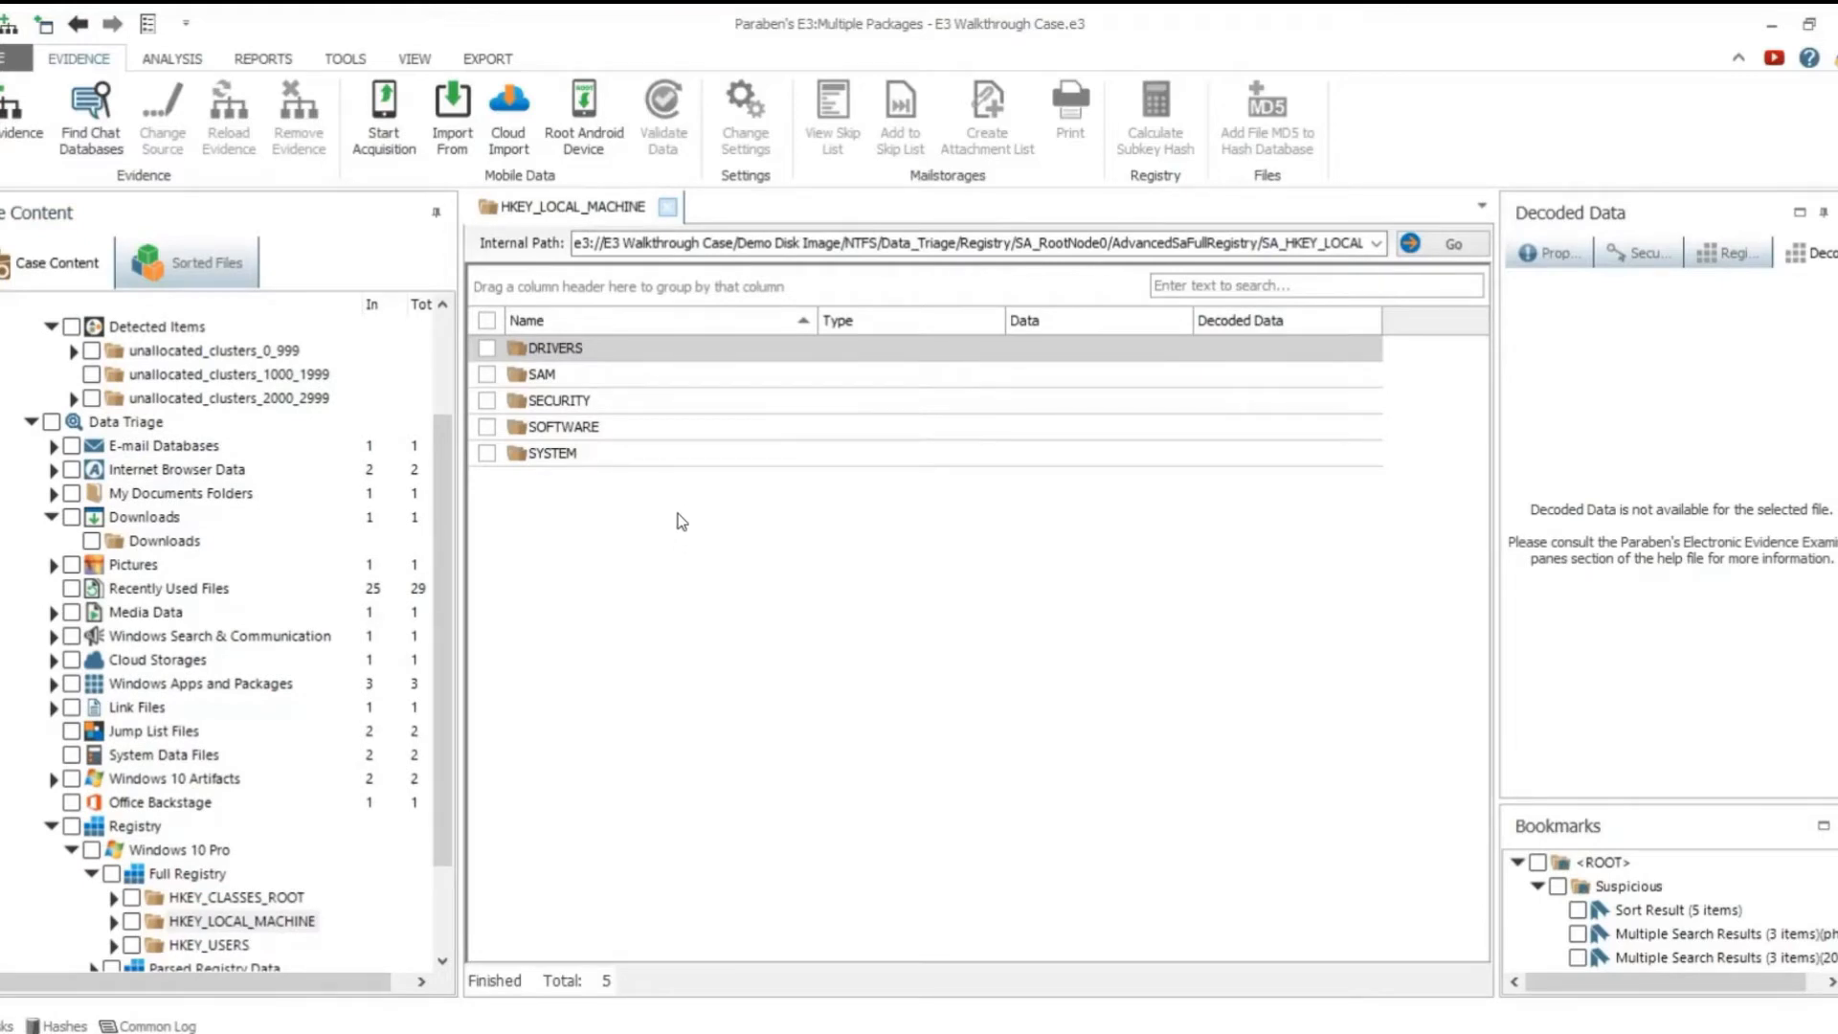
{"action": "scroll", "scroll_direction": "down", "scroll_amount": 3}
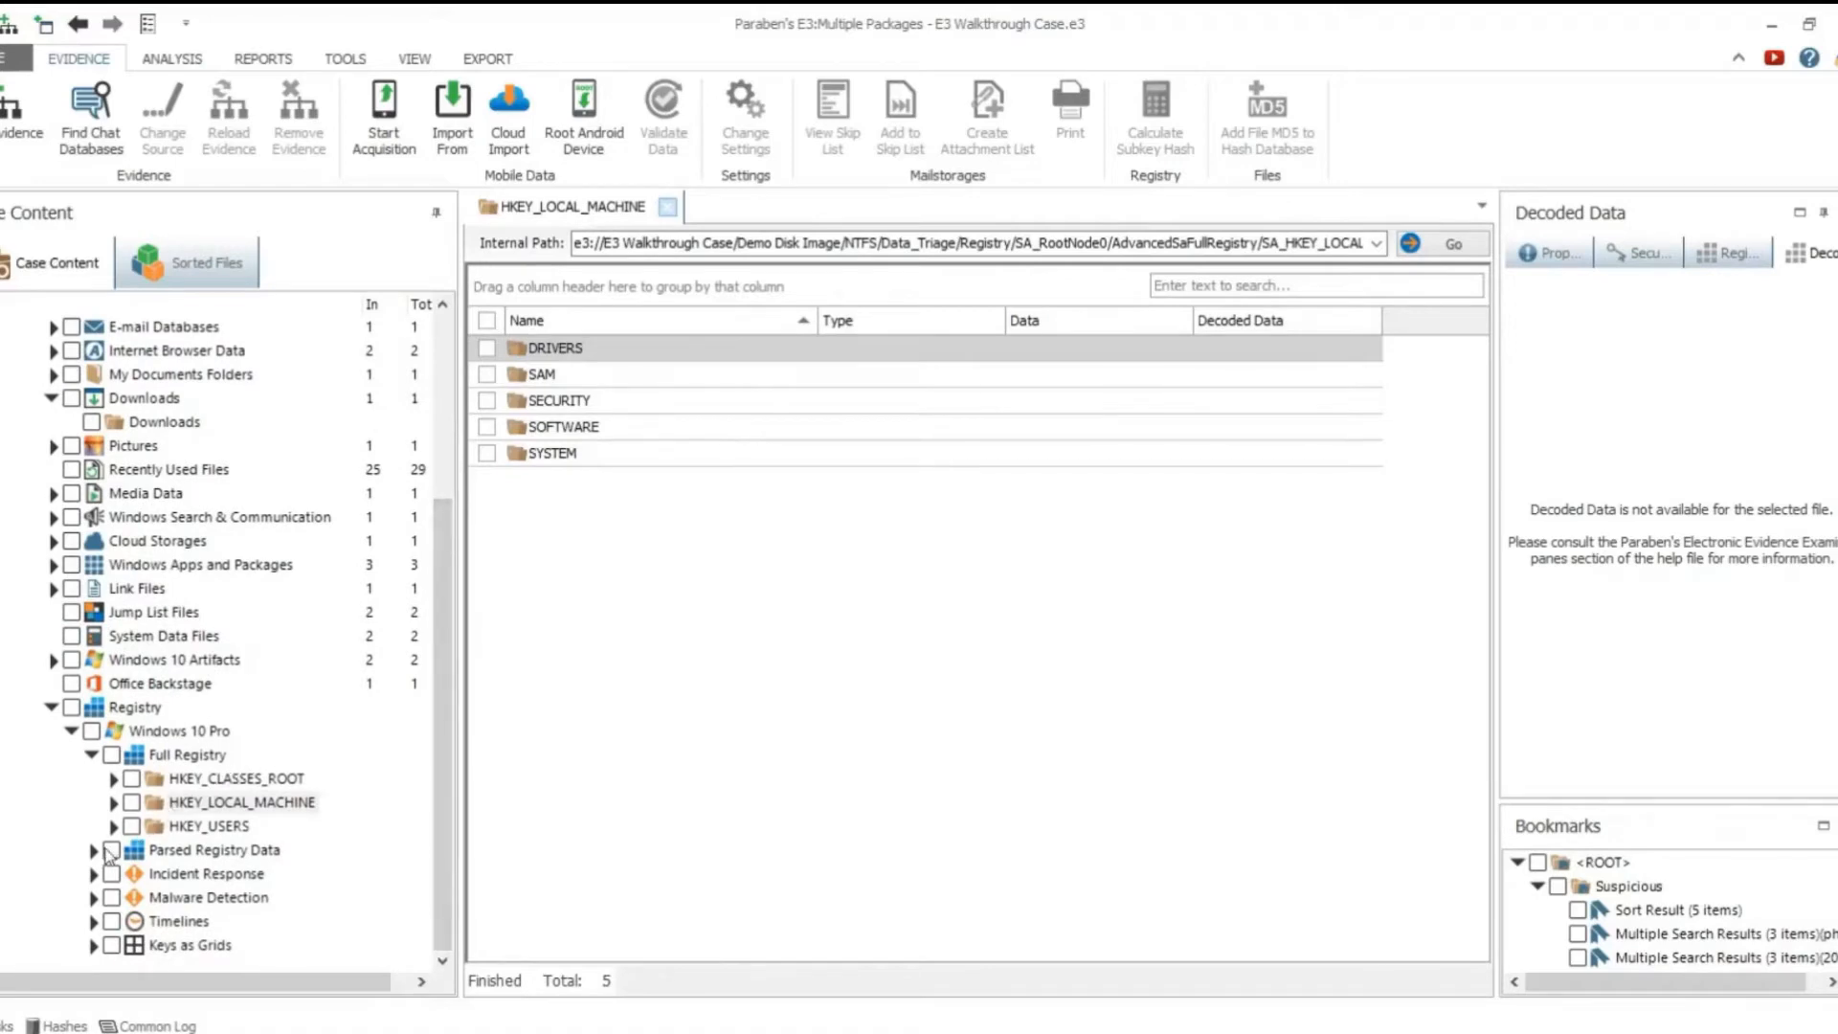
{"action": "left_click", "coordinate": [93, 850]}
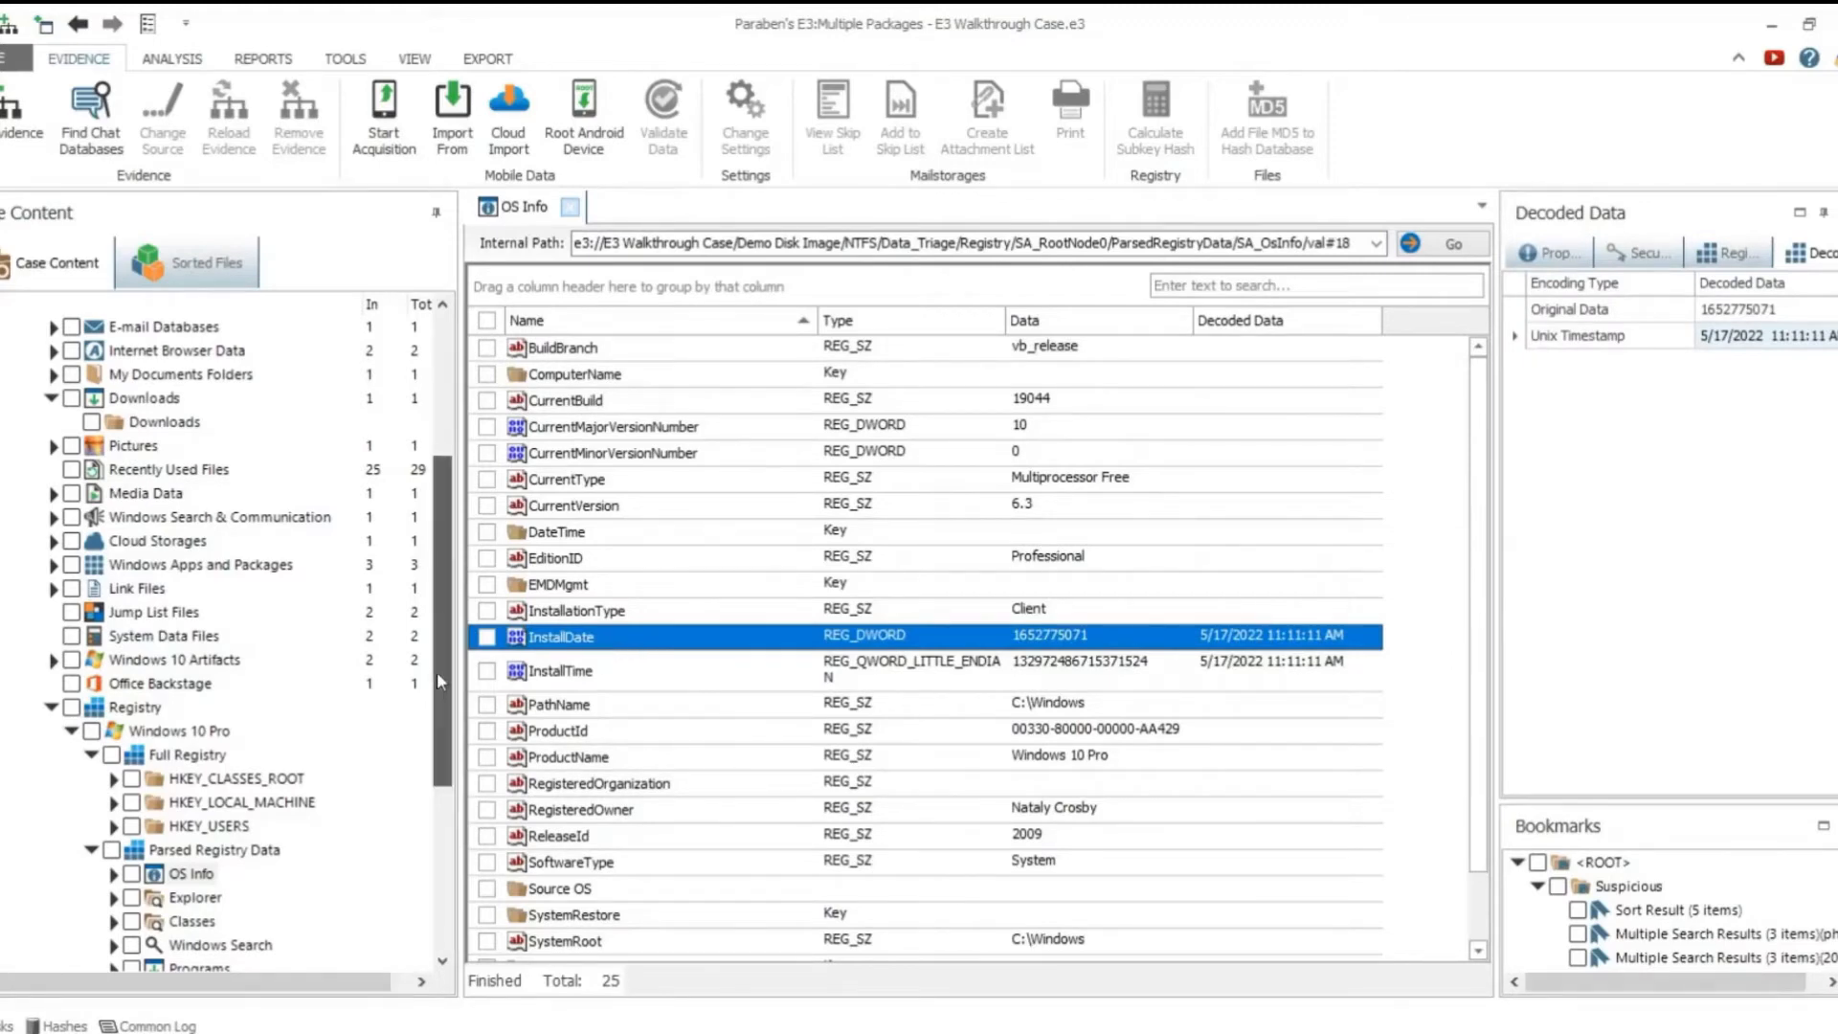
{"action": "scroll", "scroll_direction": "down", "scroll_amount": 3}
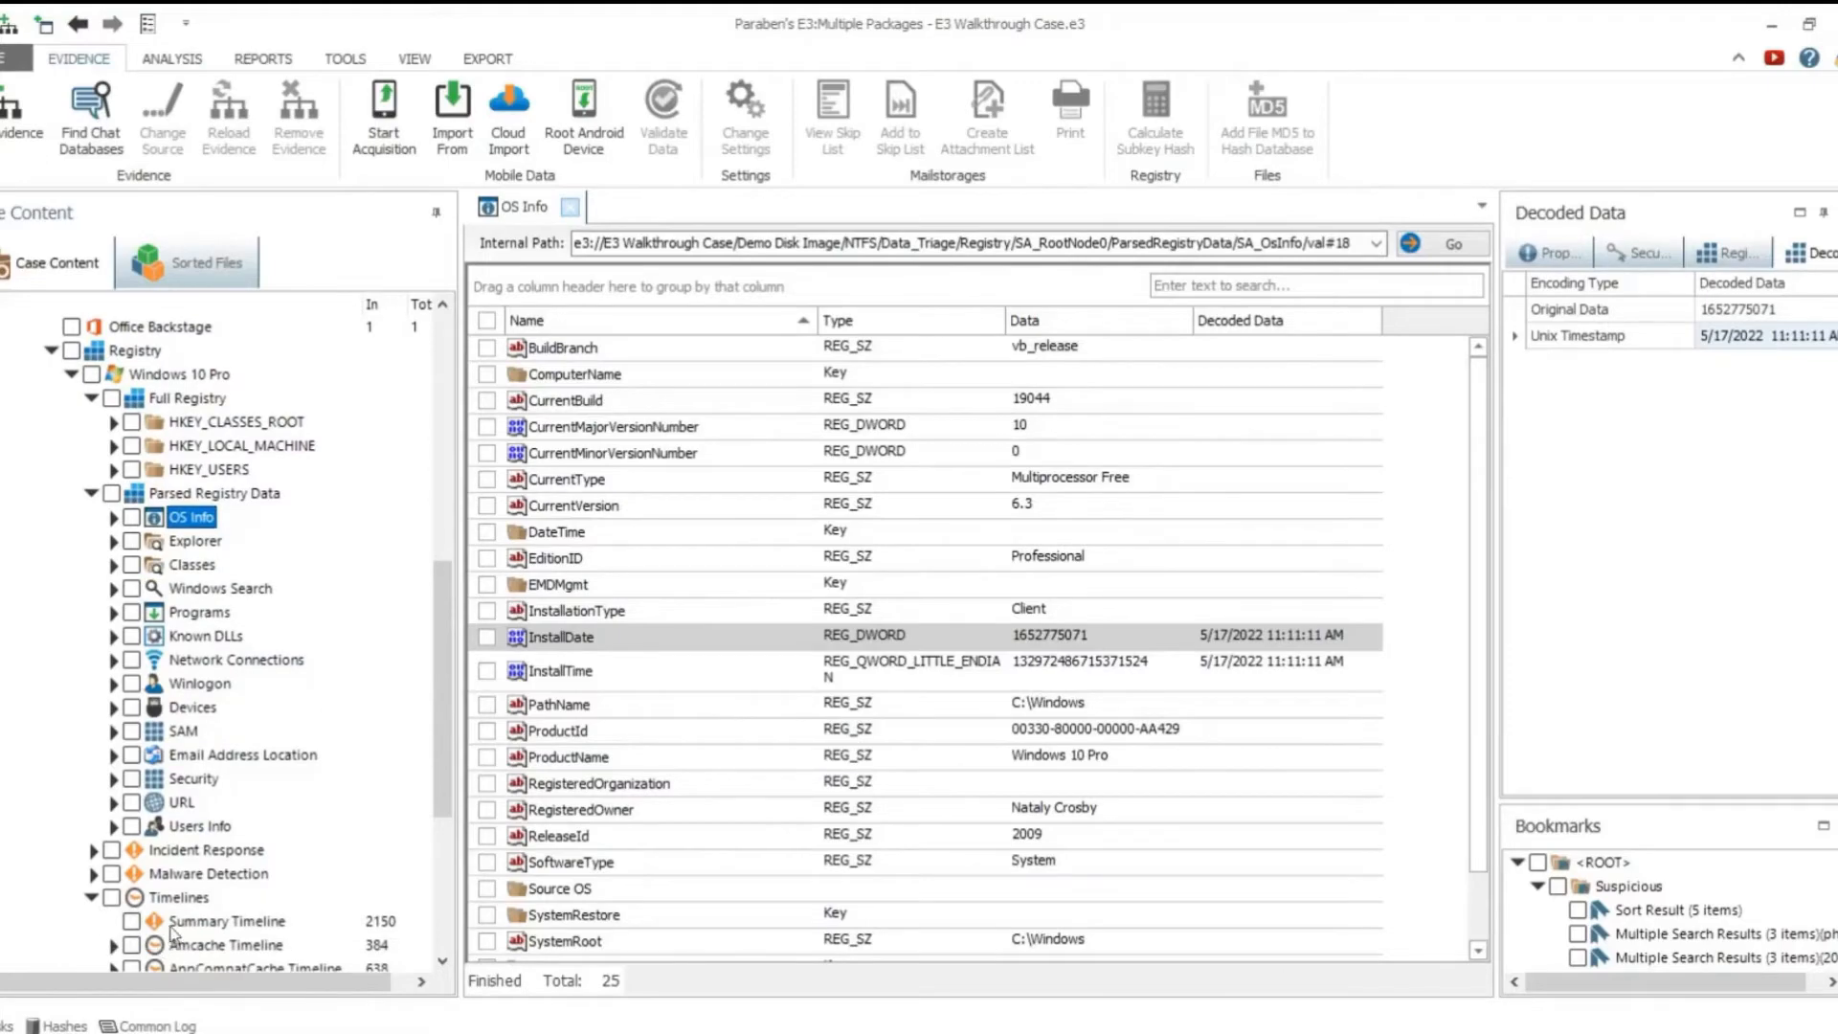
Open the registry Summary Timeline and scroll through its 2,150 events.
{"action": "left_click", "coordinate": [225, 920]}
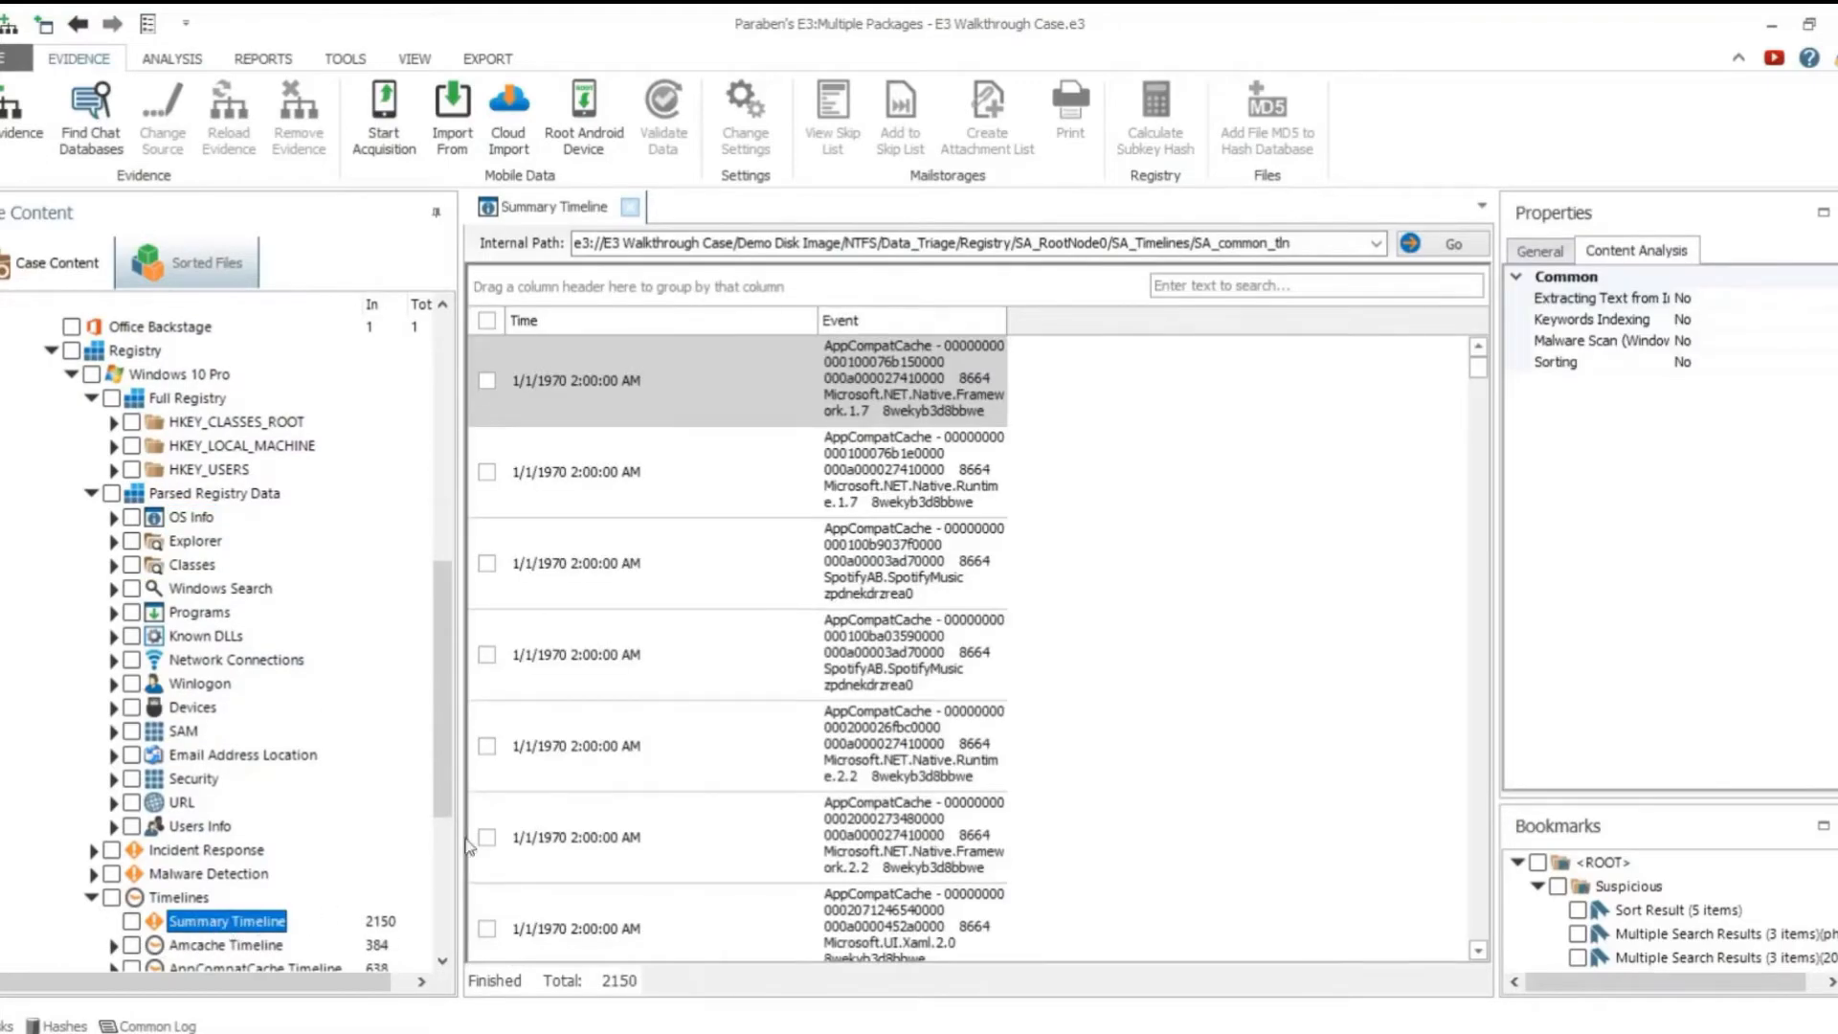
{"action": "scroll", "scroll_direction": "down", "scroll_amount": 3}
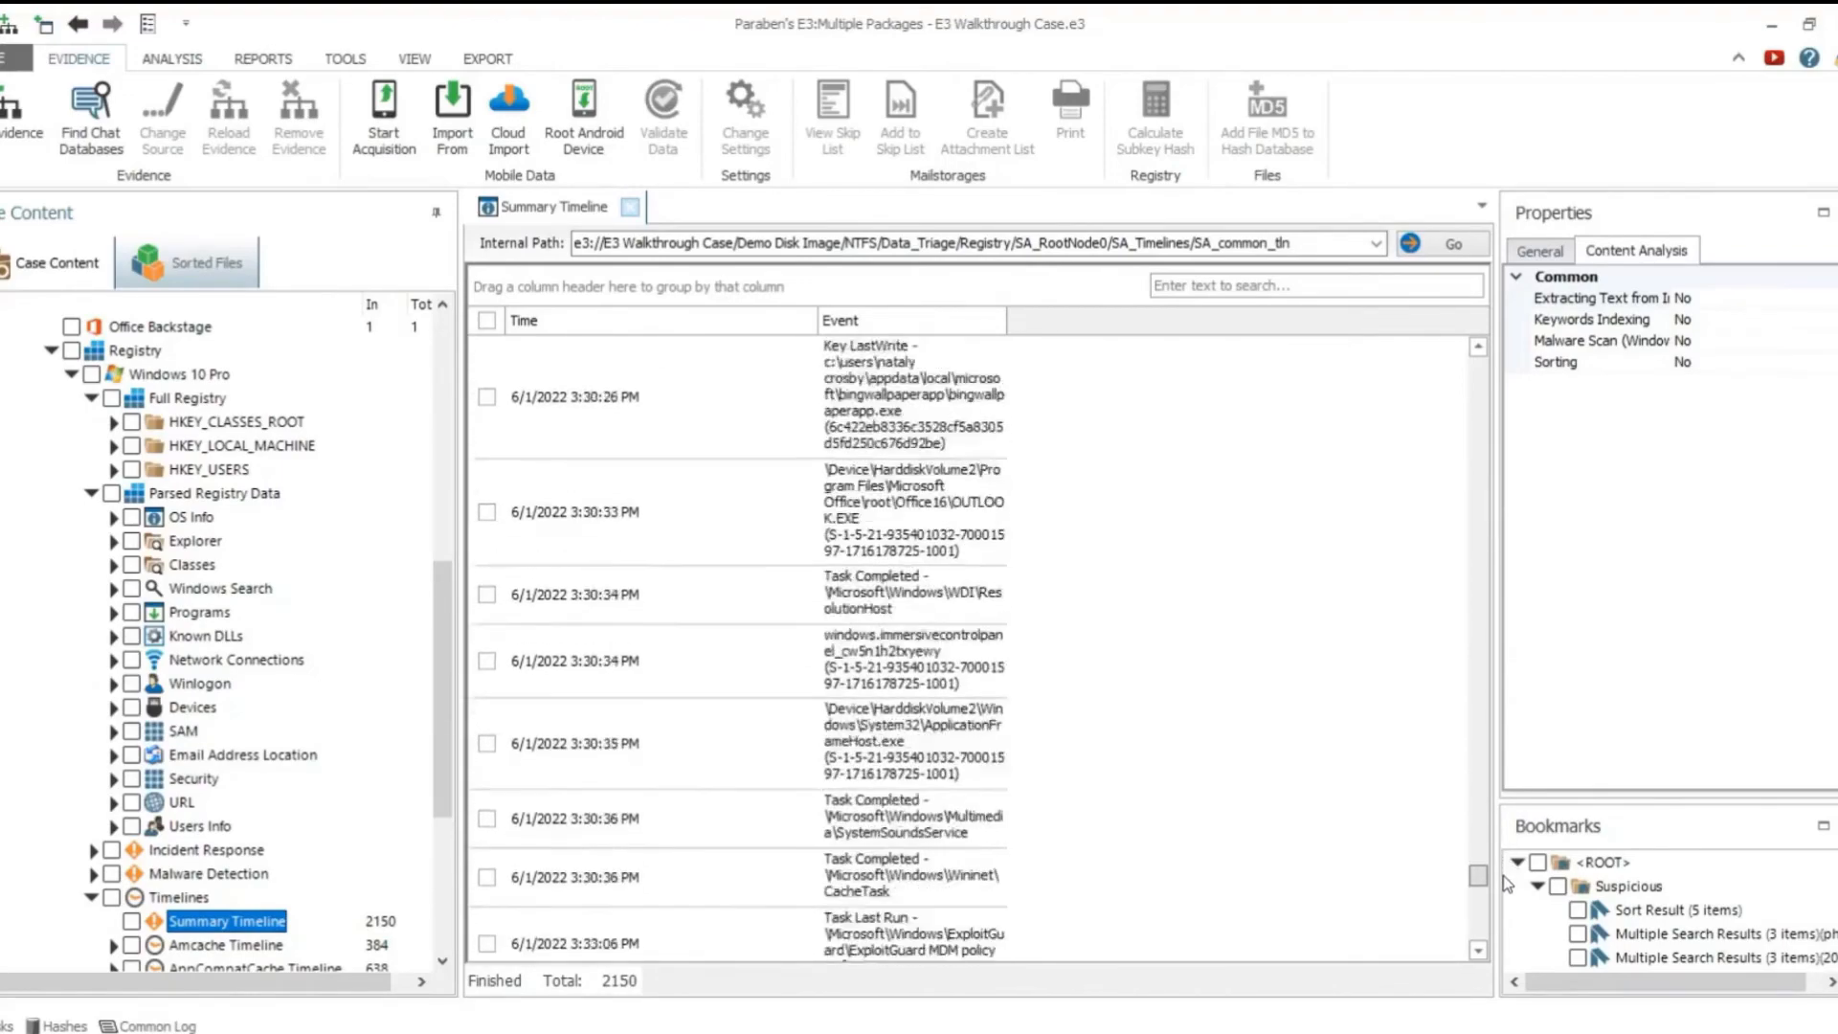
{"action": "scroll", "scroll_direction": "down", "scroll_amount": 3}
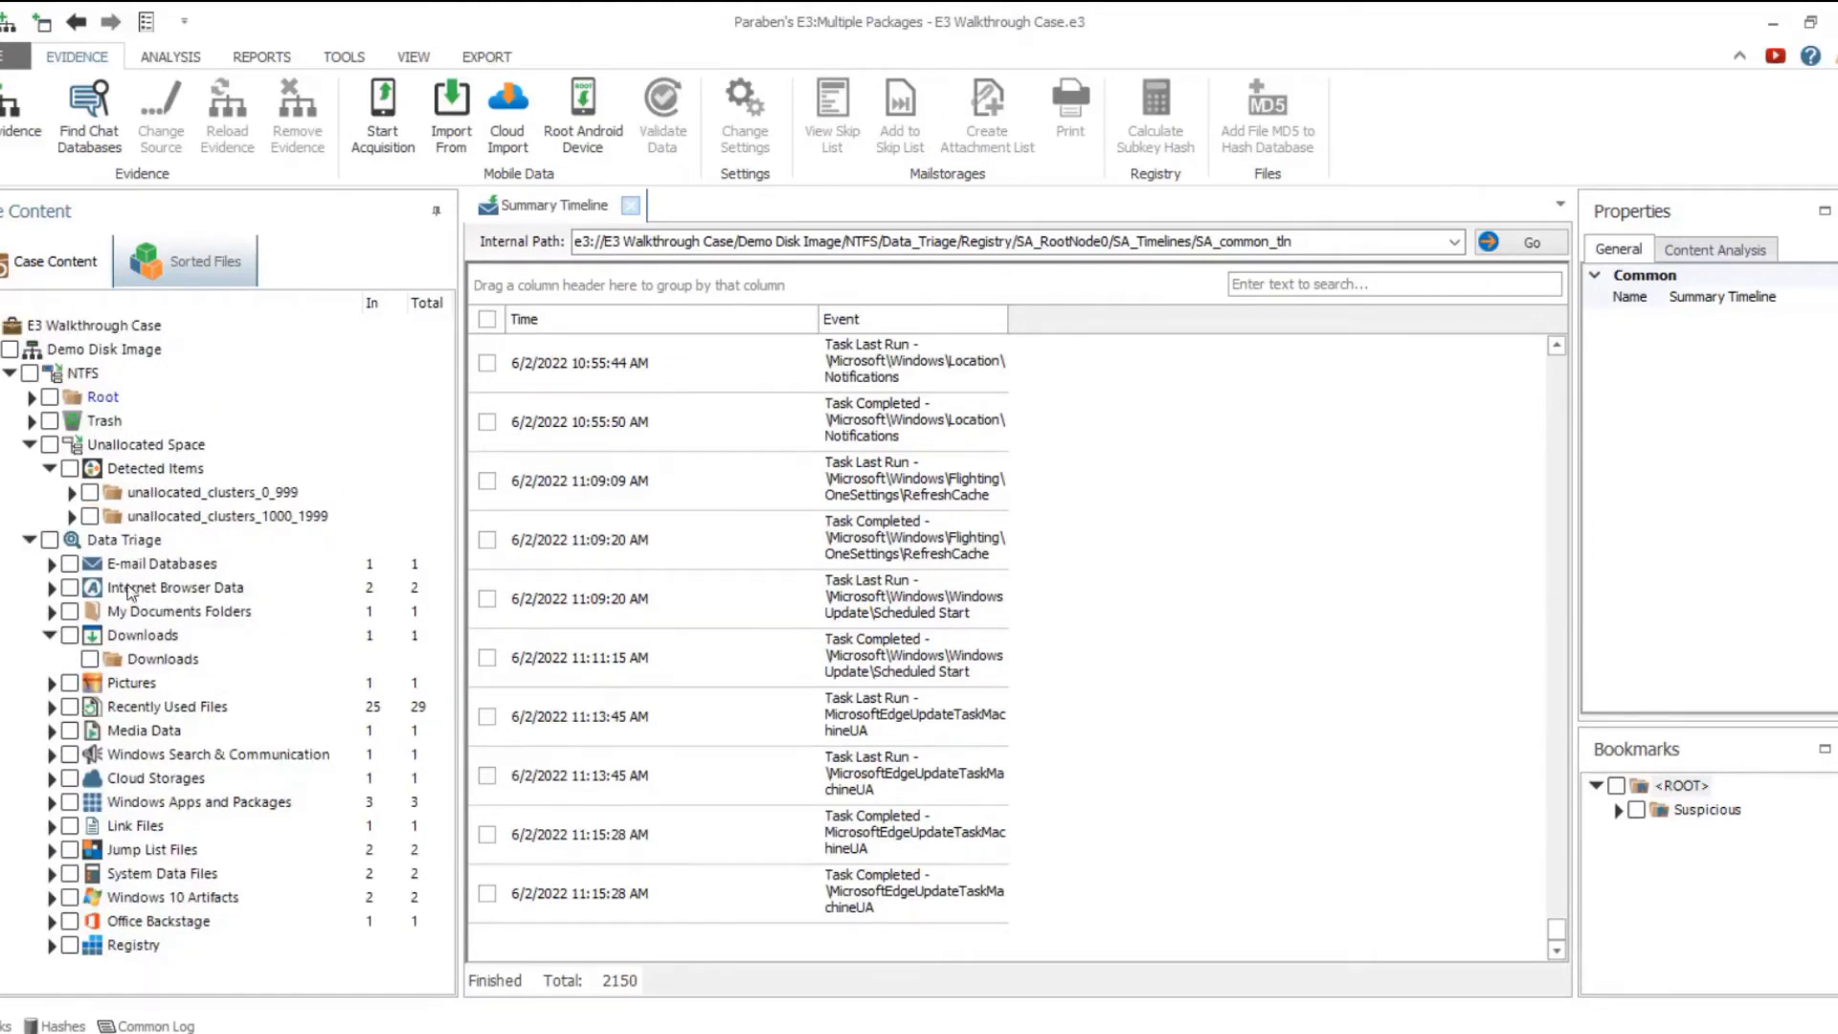
Go to the source of the Outlook OST file and open its parsed Outlook Offline Storage.
{"action": "left_click", "coordinate": [163, 564]}
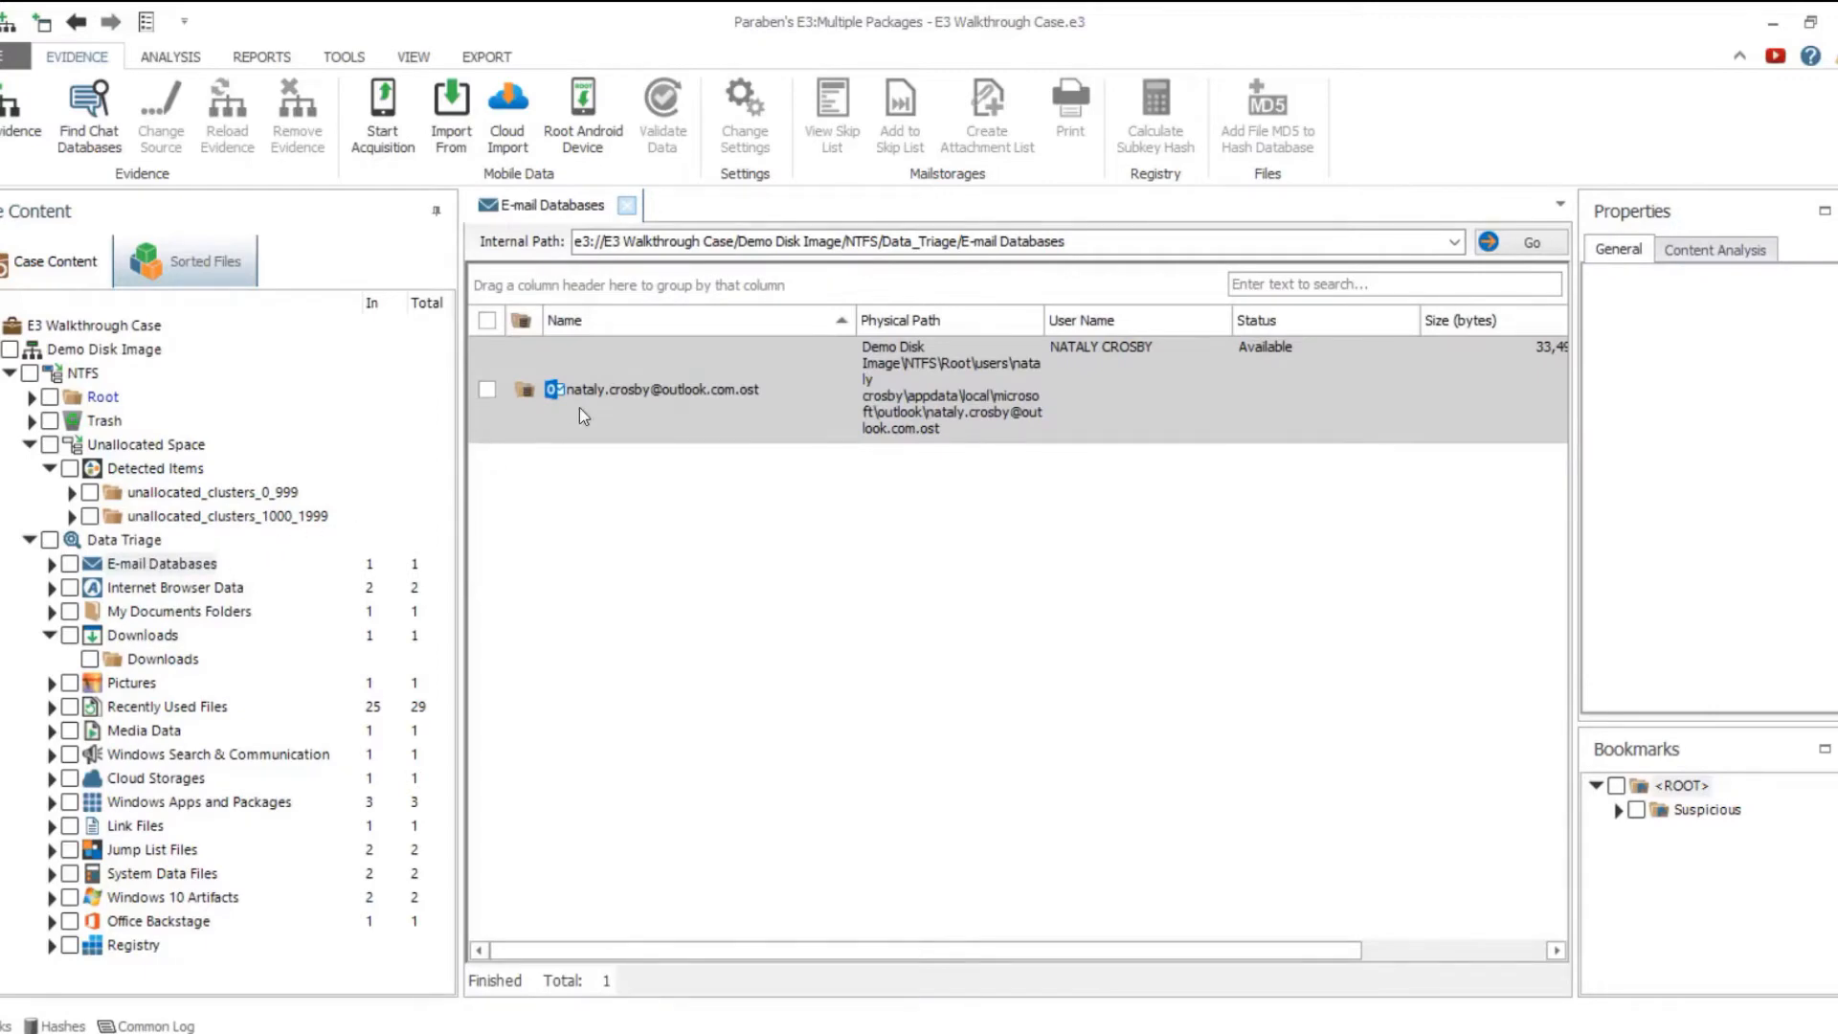
{"action": "right_click", "coordinate": [651, 390]}
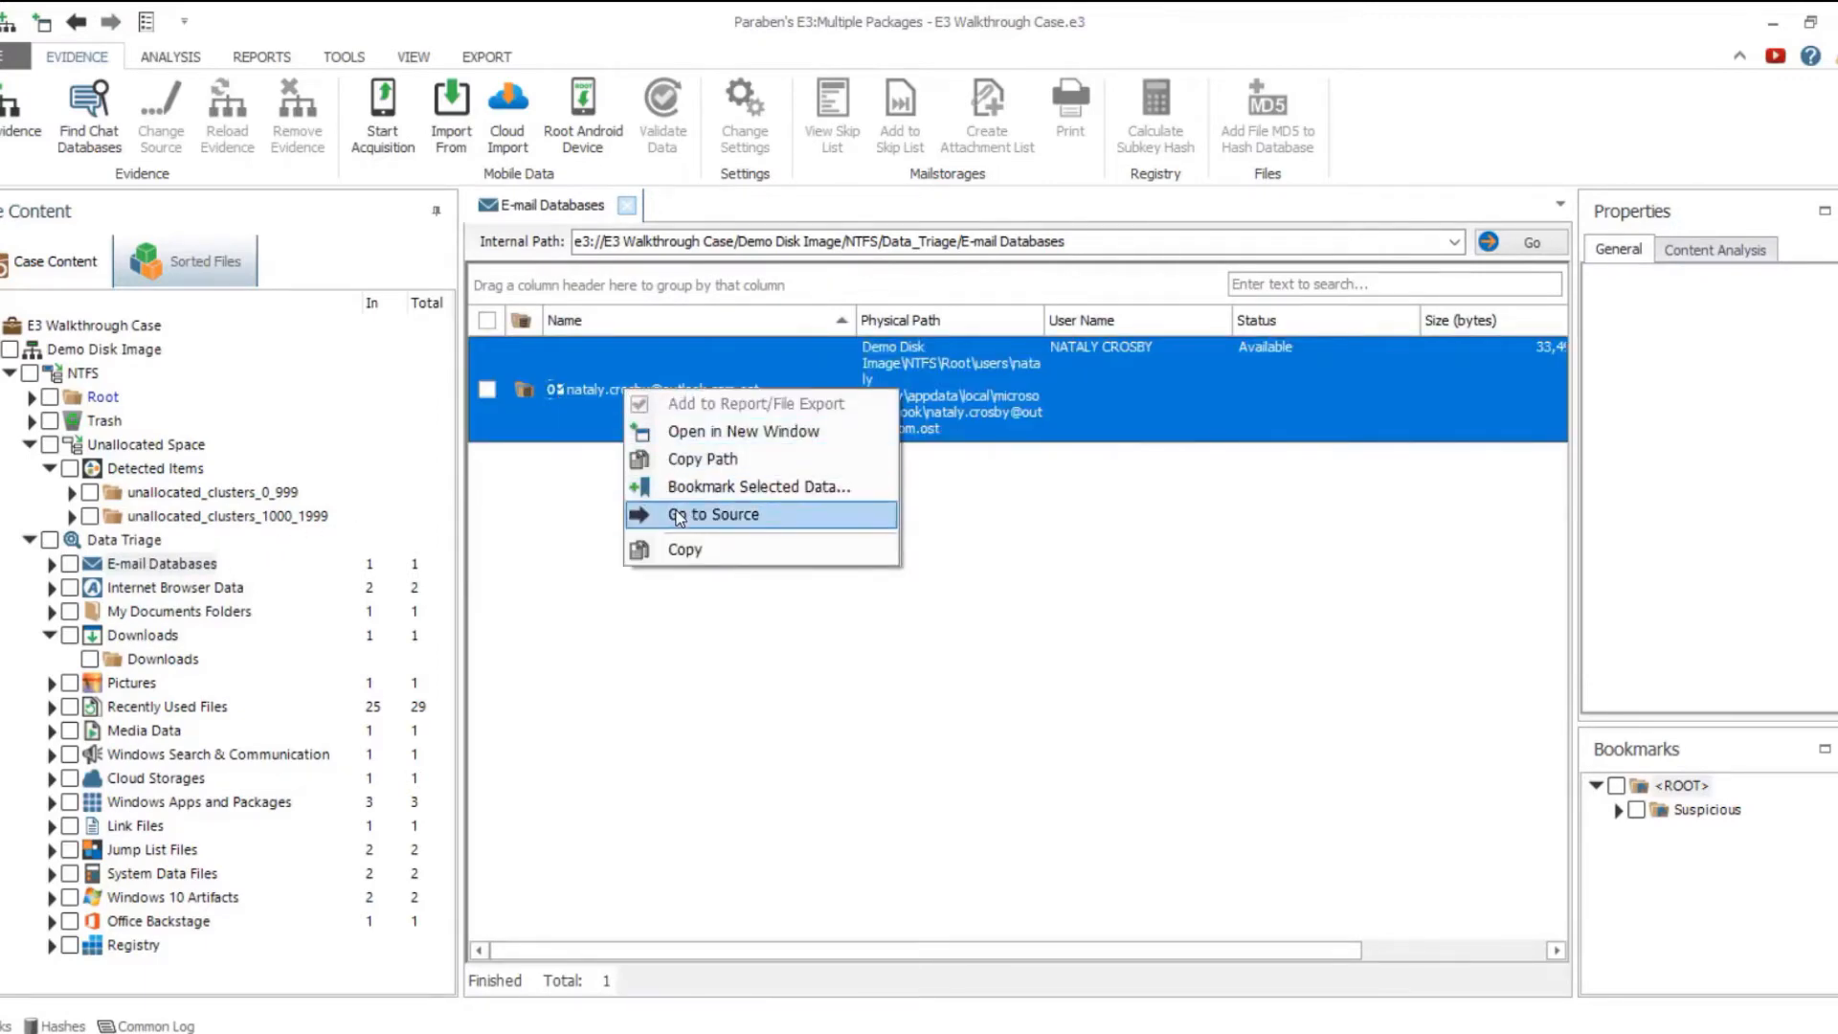
{"action": "left_click", "coordinate": [715, 515]}
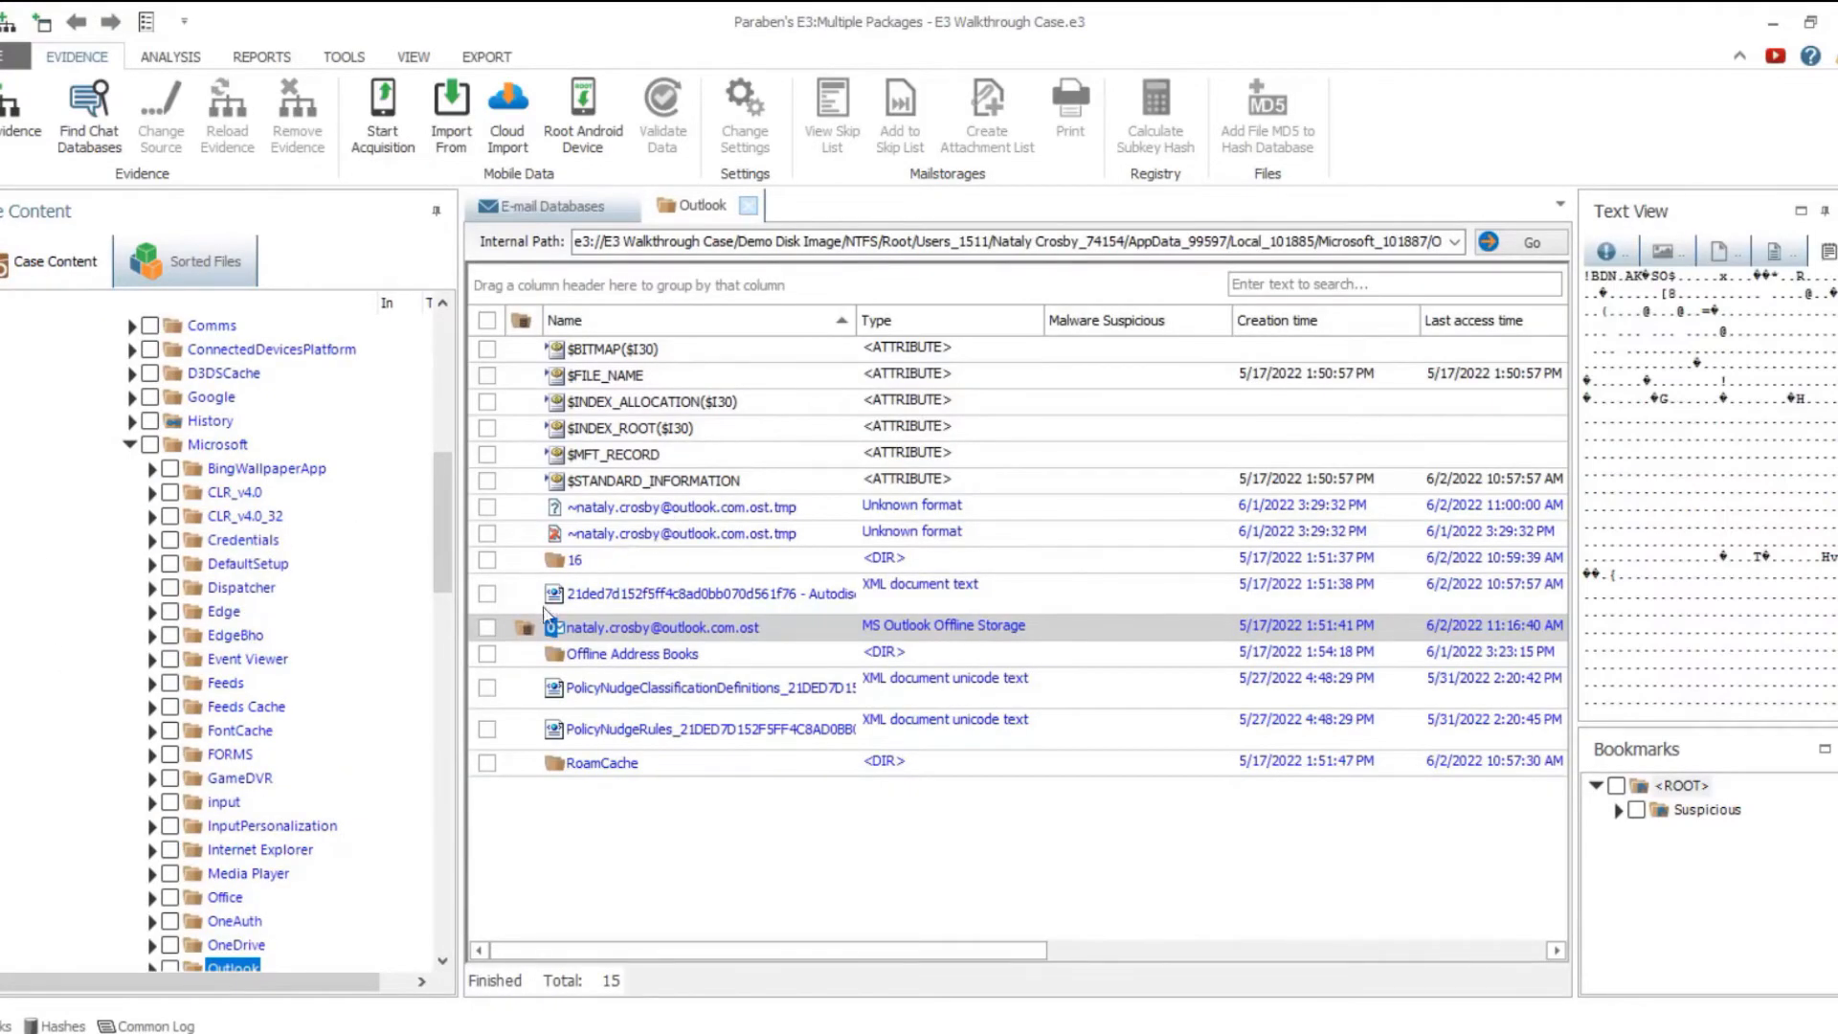
{"action": "double_click", "coordinate": [662, 626]}
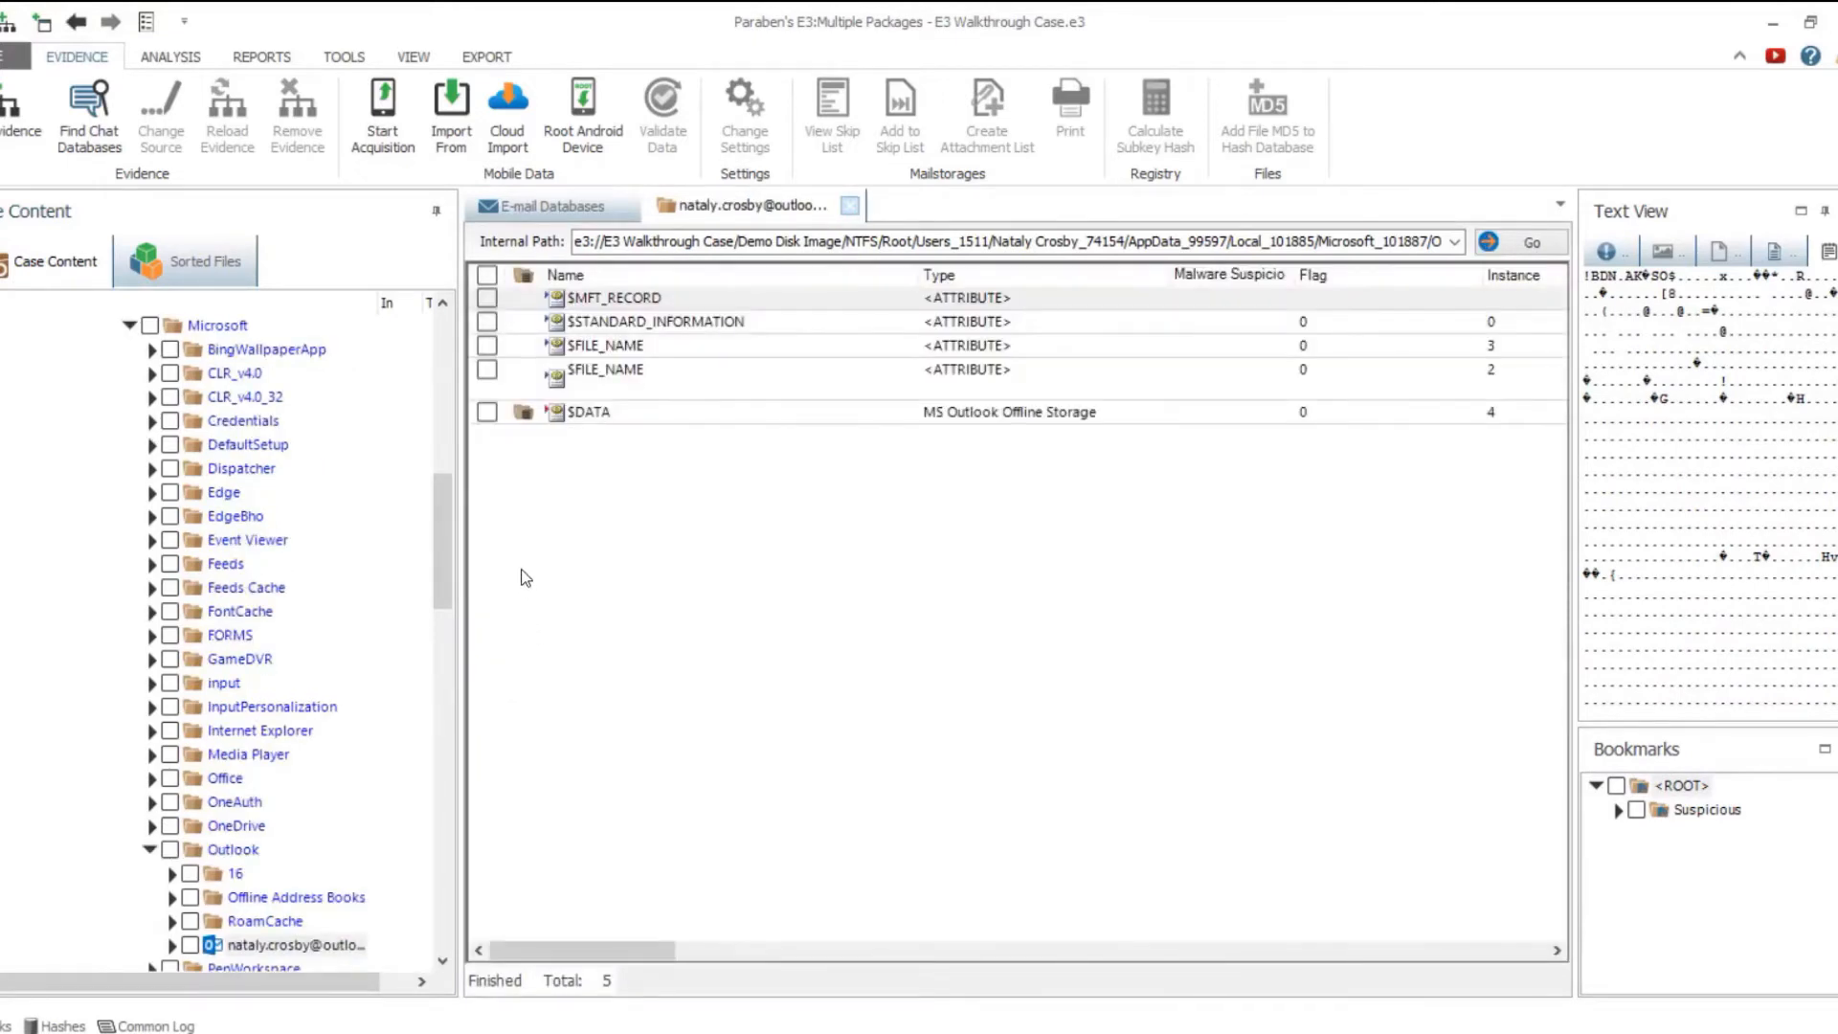
{"action": "double_click", "coordinate": [588, 411]}
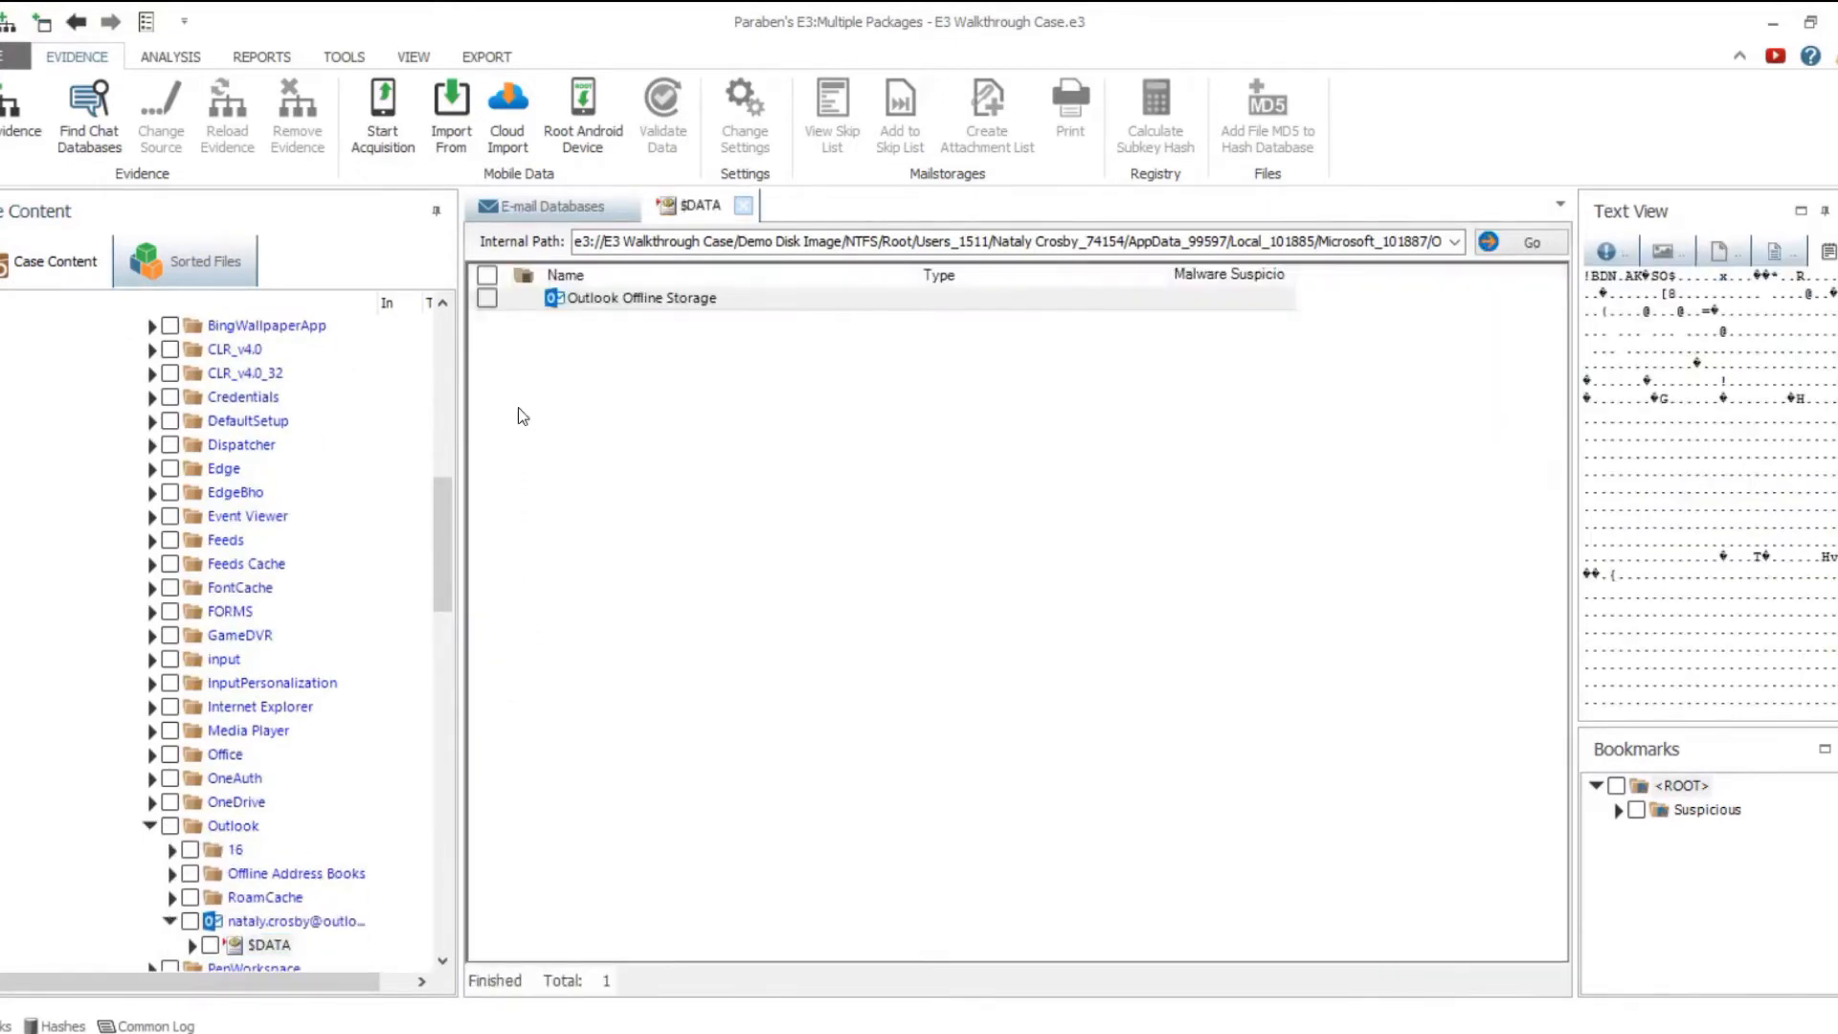
{"action": "double_click", "coordinate": [643, 296]}
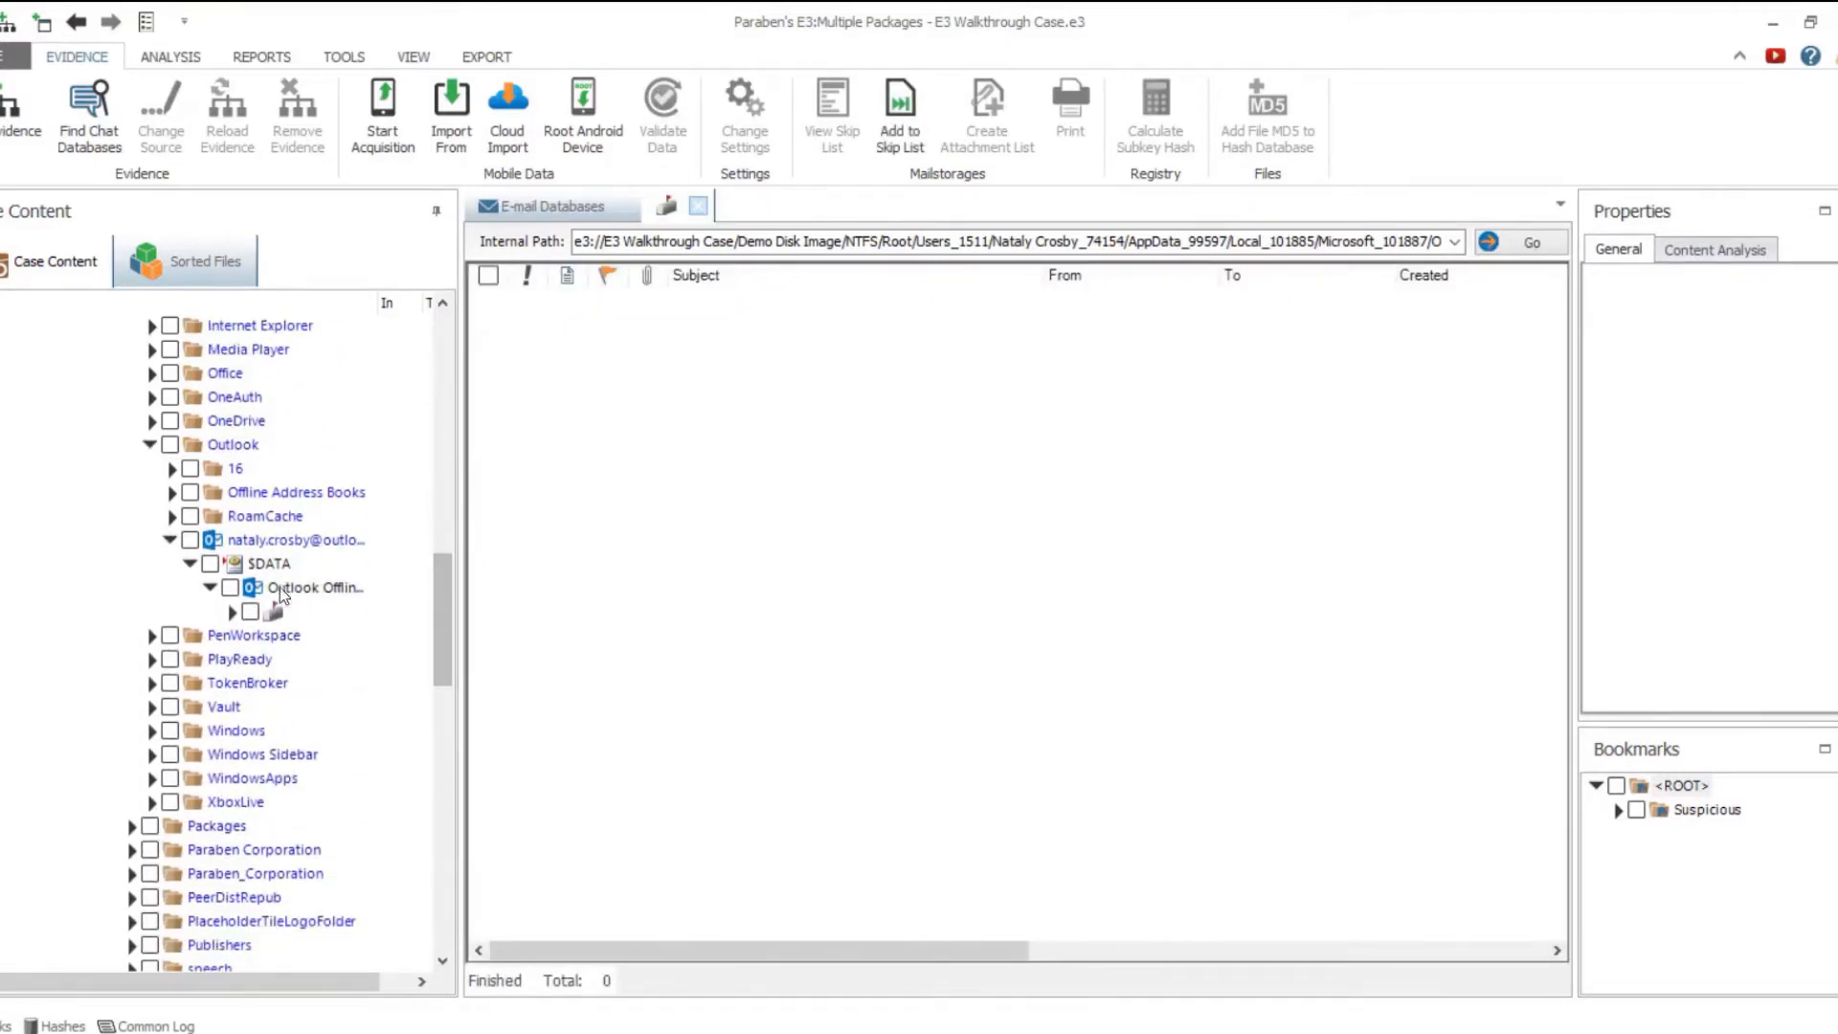
Expand the Root and IPM folders down to the Inbox's ten messages.
{"action": "left_click", "coordinate": [249, 611]}
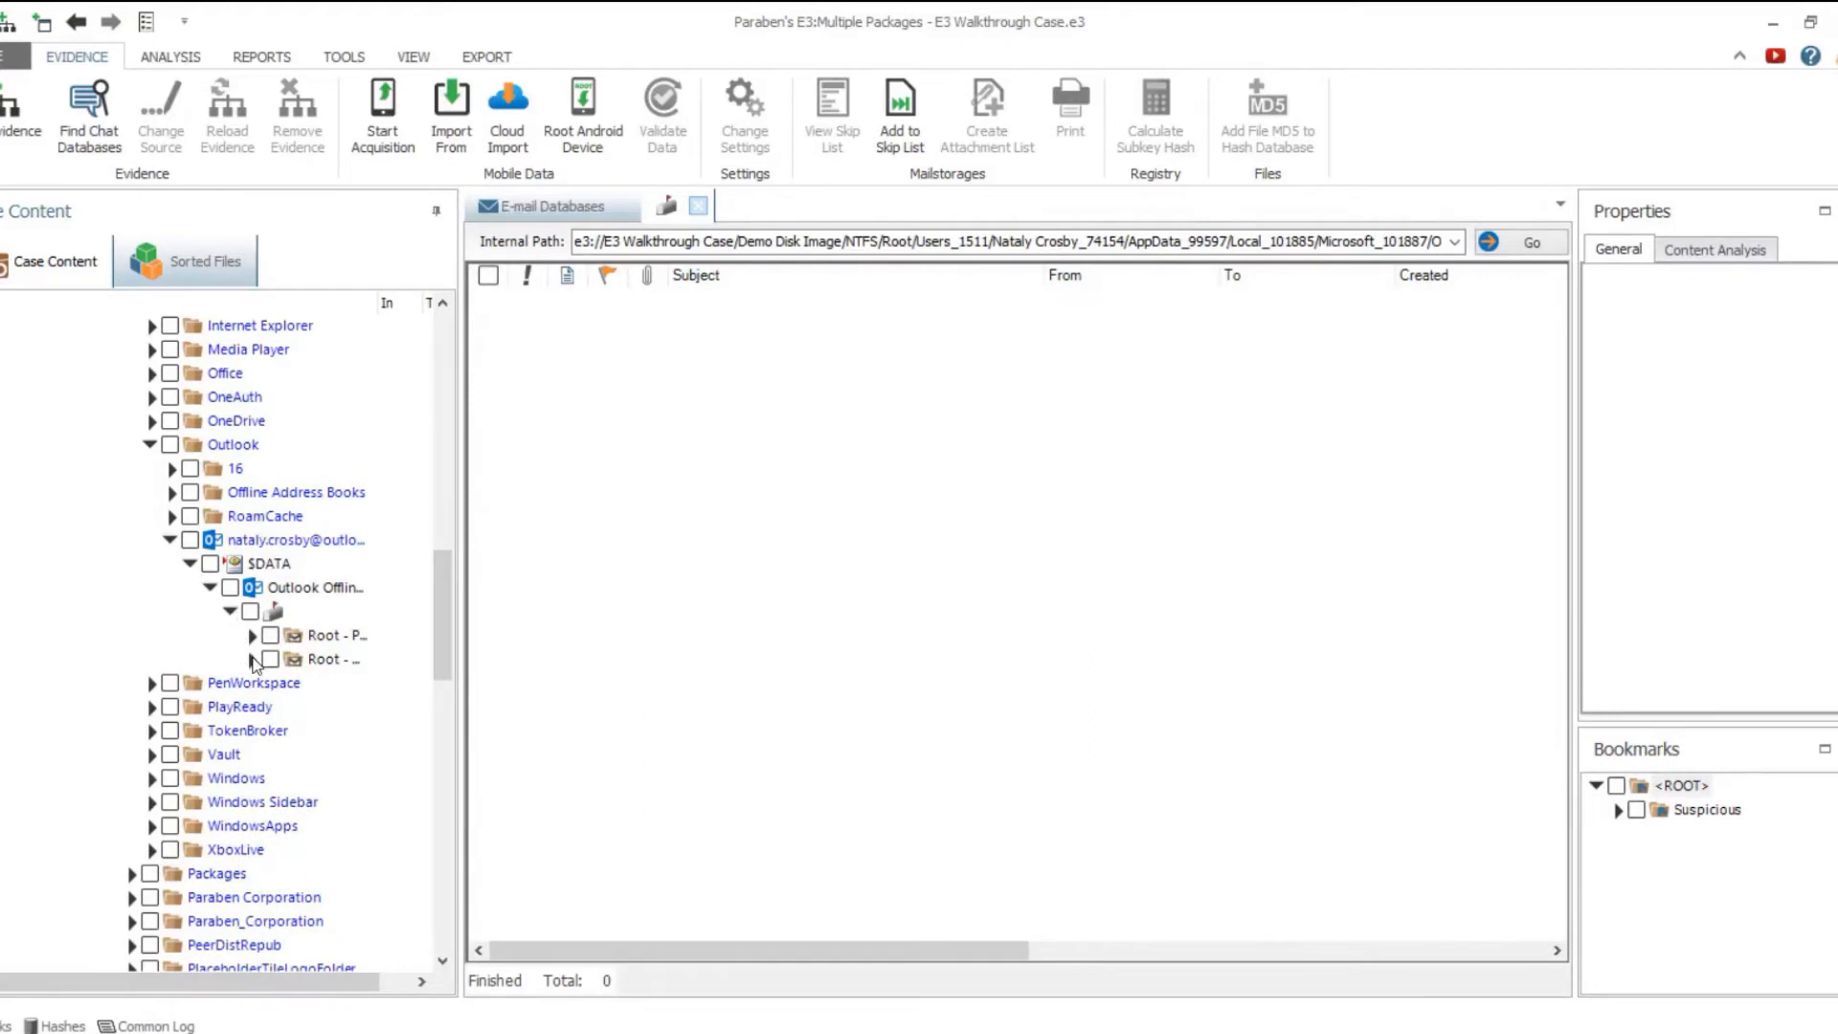
{"action": "left_click", "coordinate": [250, 658]}
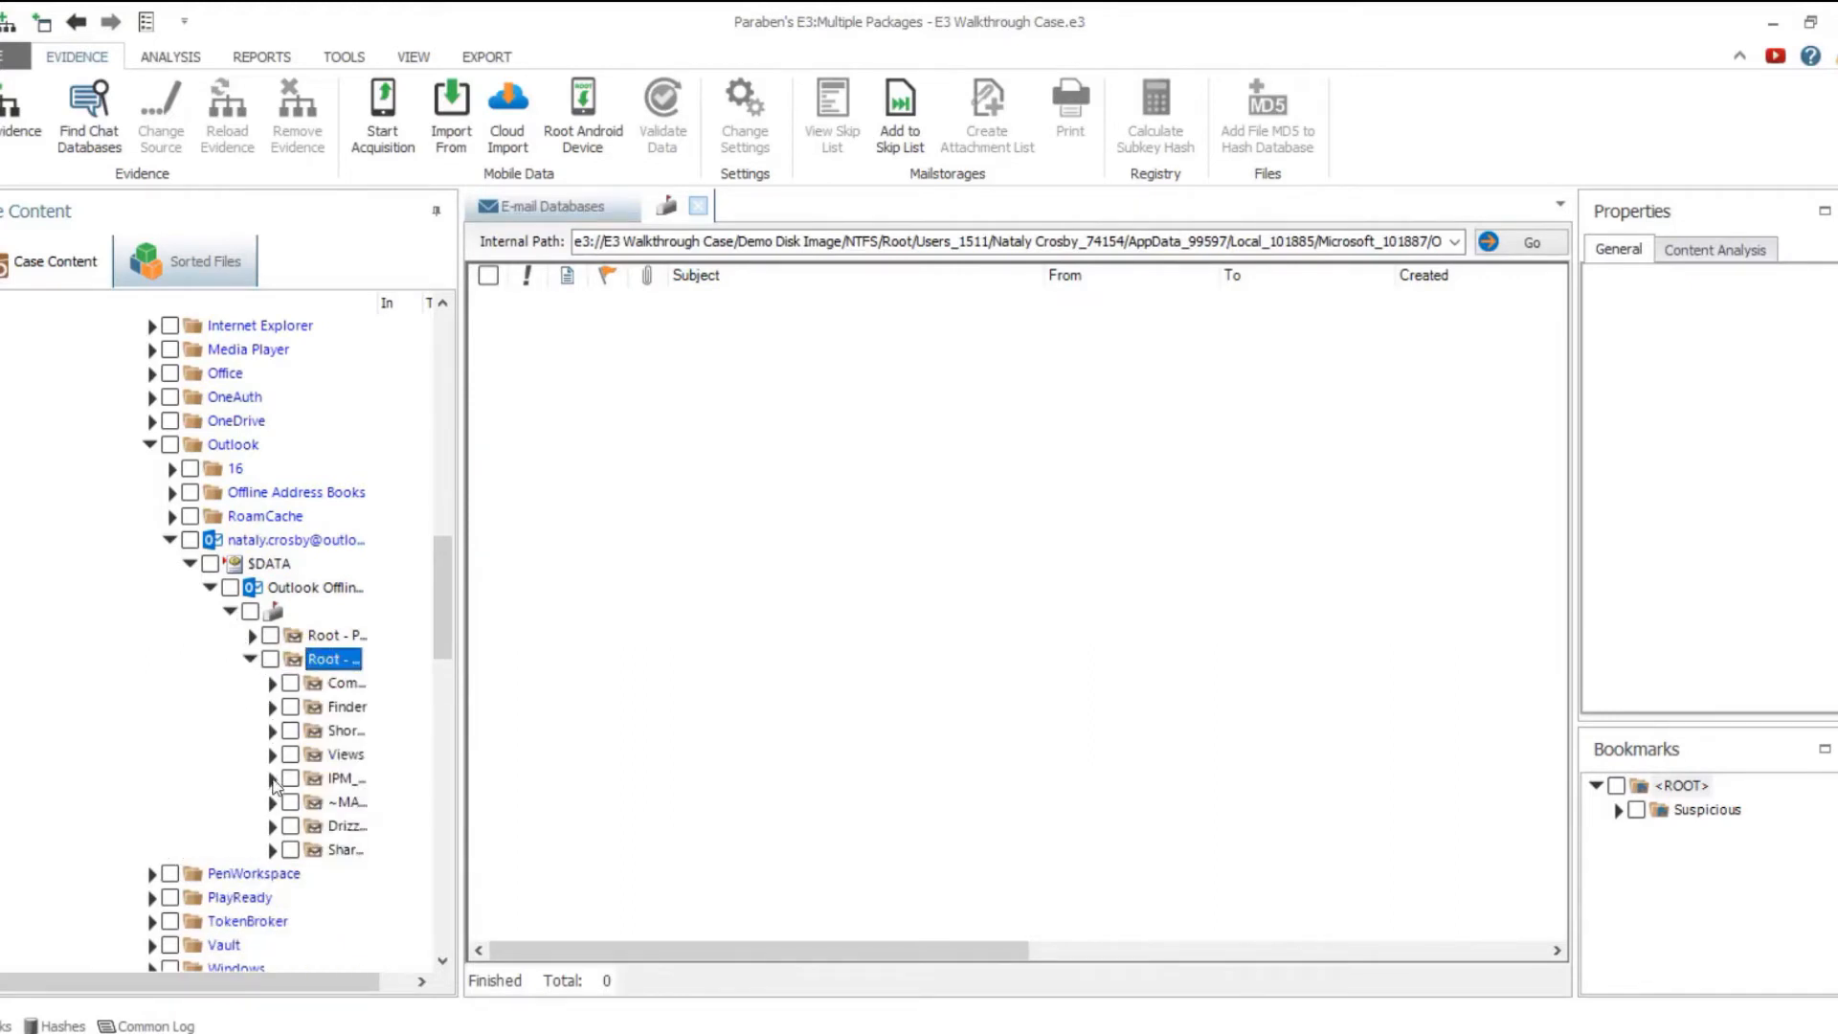
{"action": "left_click", "coordinate": [271, 778]}
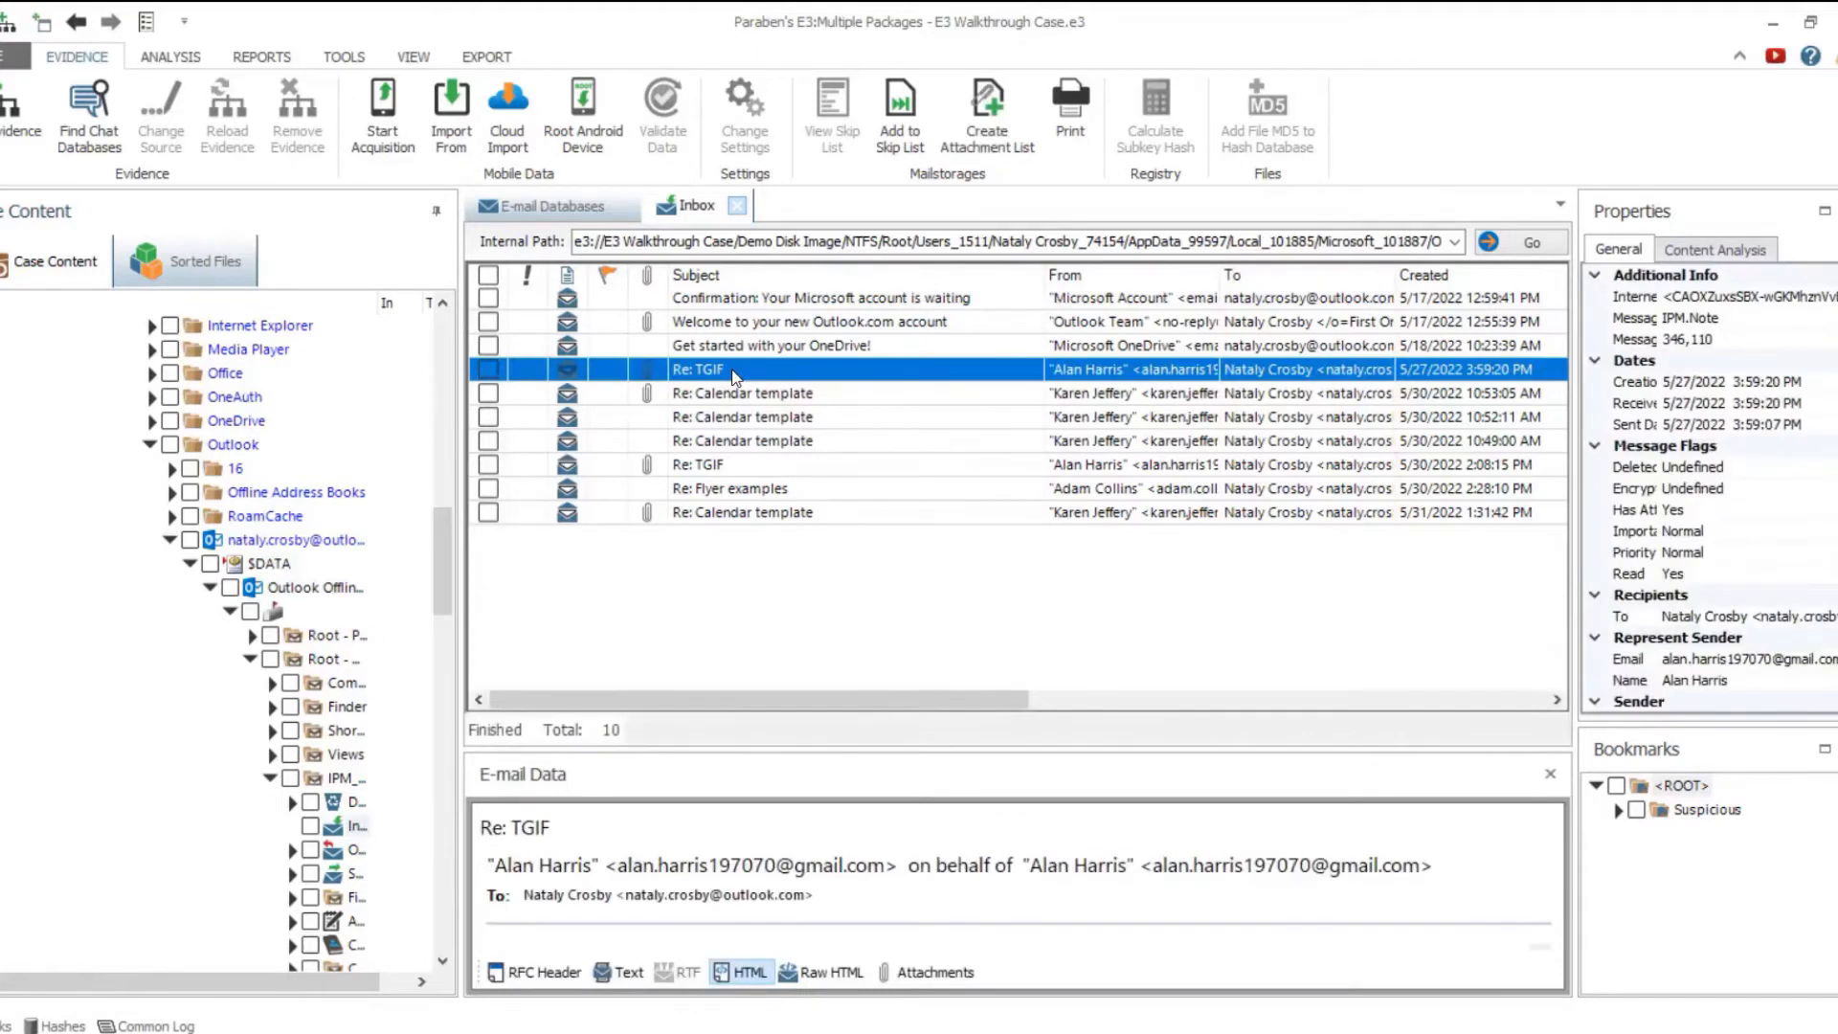
{"action": "mouse_move", "coordinate": [762, 408]}
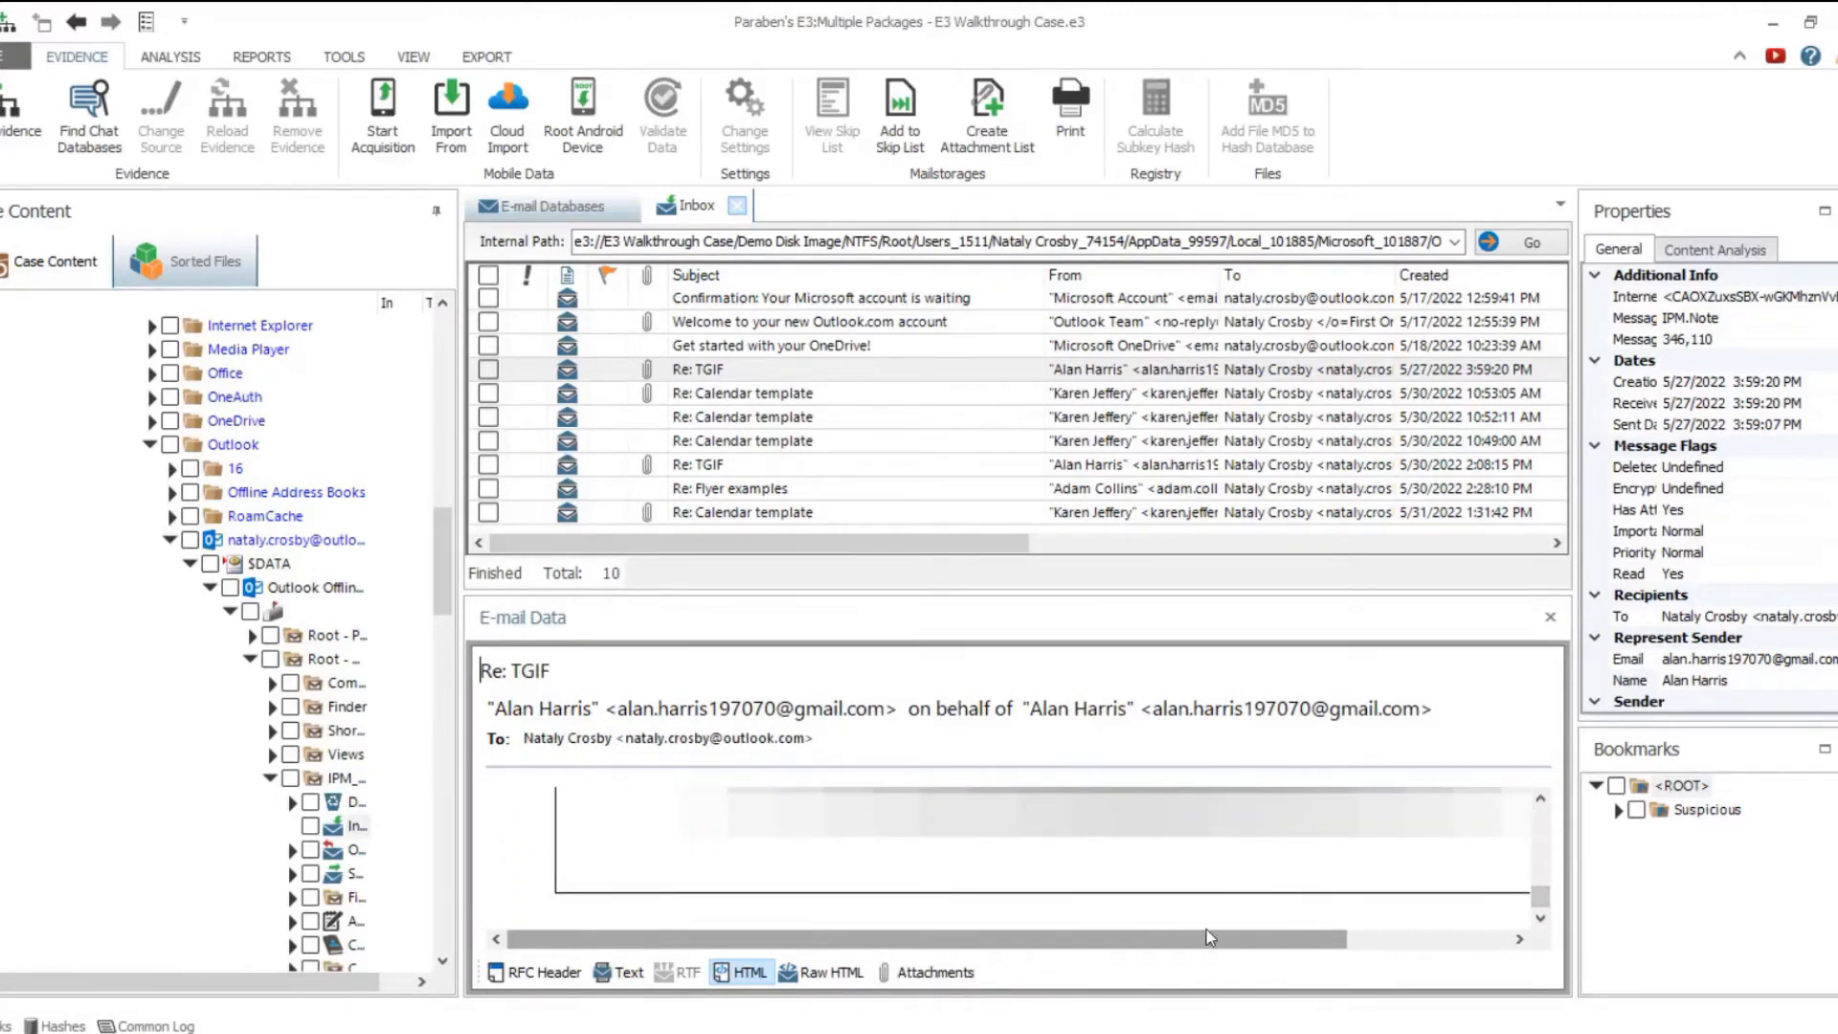
Preview Re: TGIF's two JPEG attachments, then start an Advanced Search on the Outlook Offline Storage.
{"action": "left_click", "coordinate": [936, 972]}
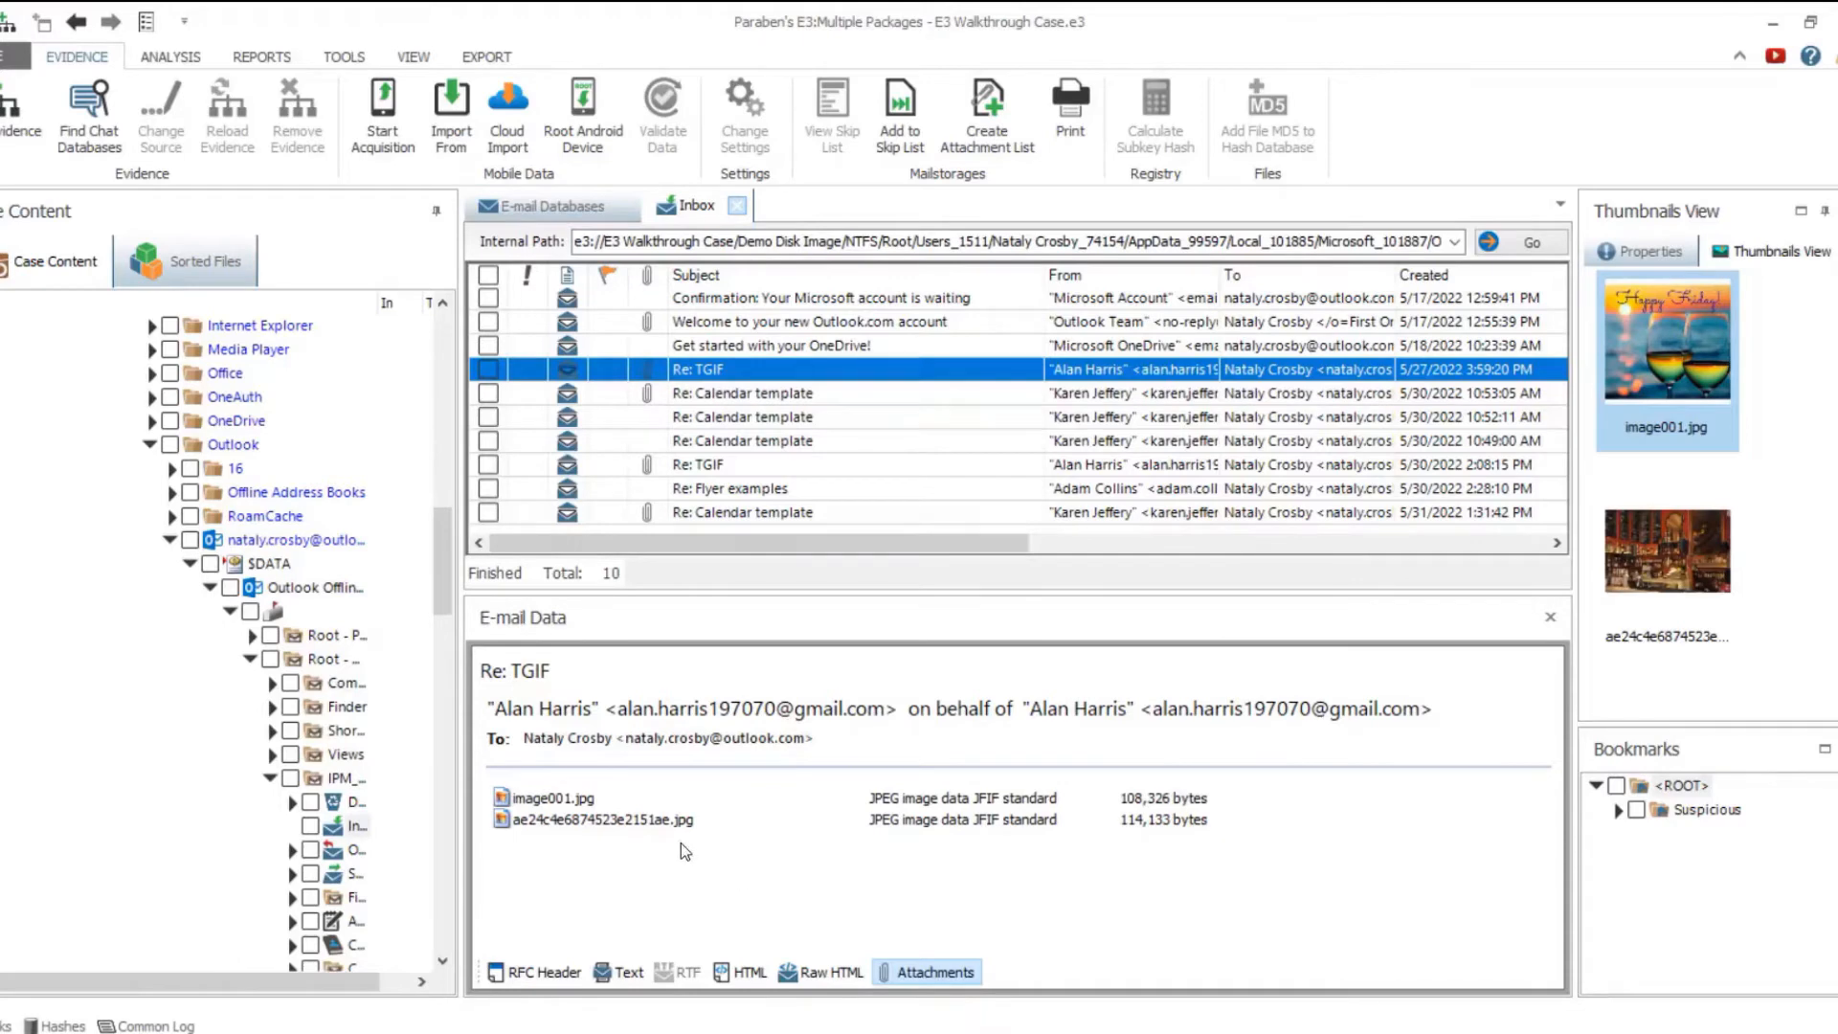
{"action": "mouse_move", "coordinate": [454, 685]}
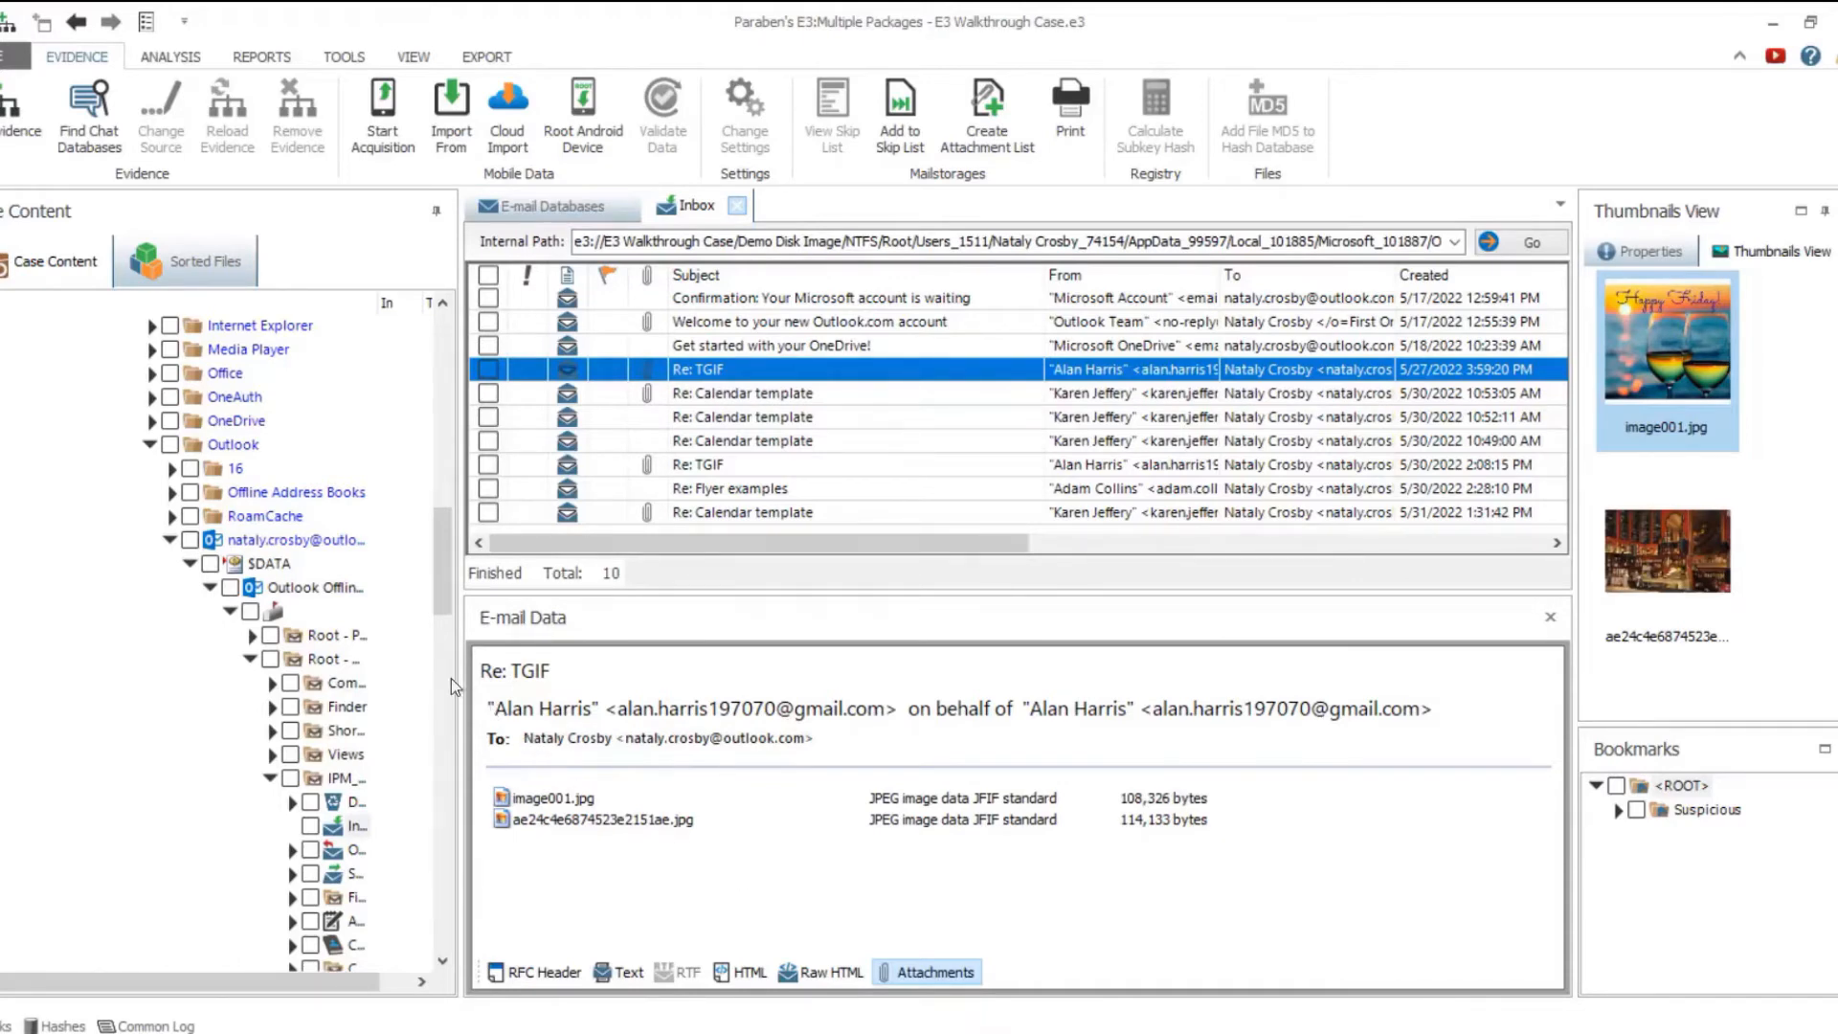
{"action": "right_click", "coordinate": [298, 587]}
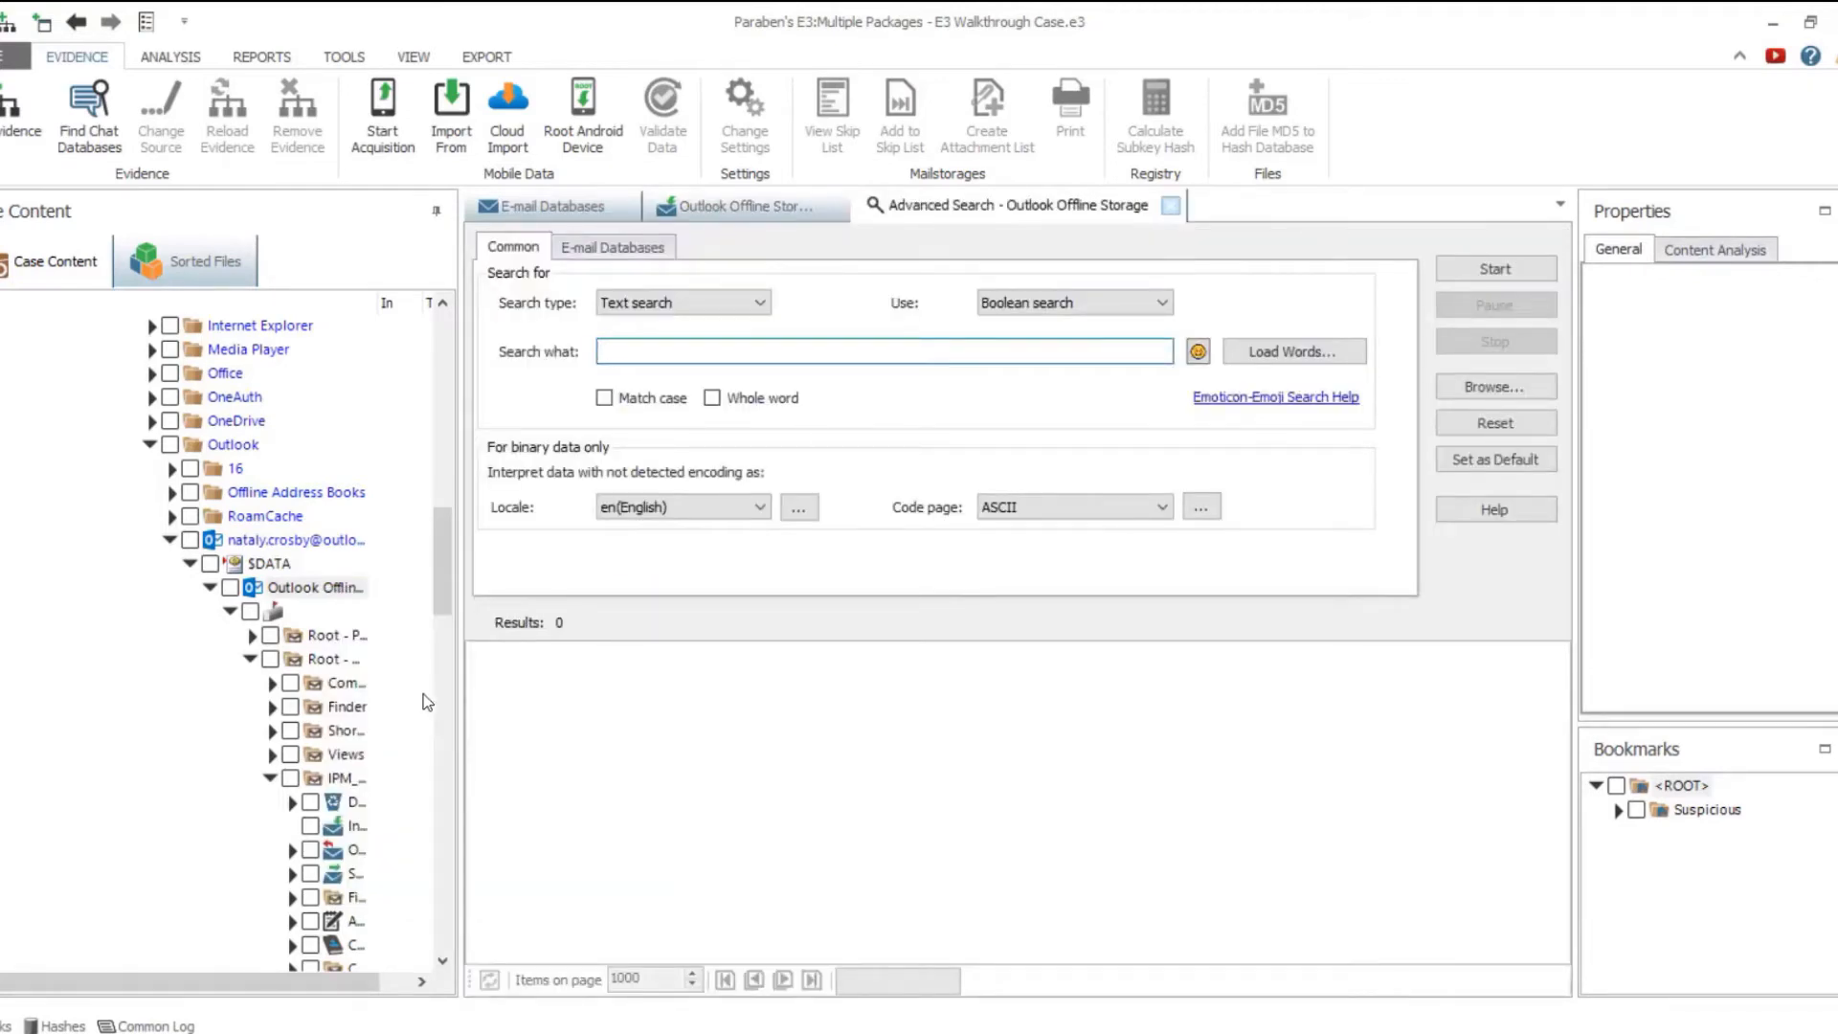
{"action": "left_click", "coordinate": [612, 246]}
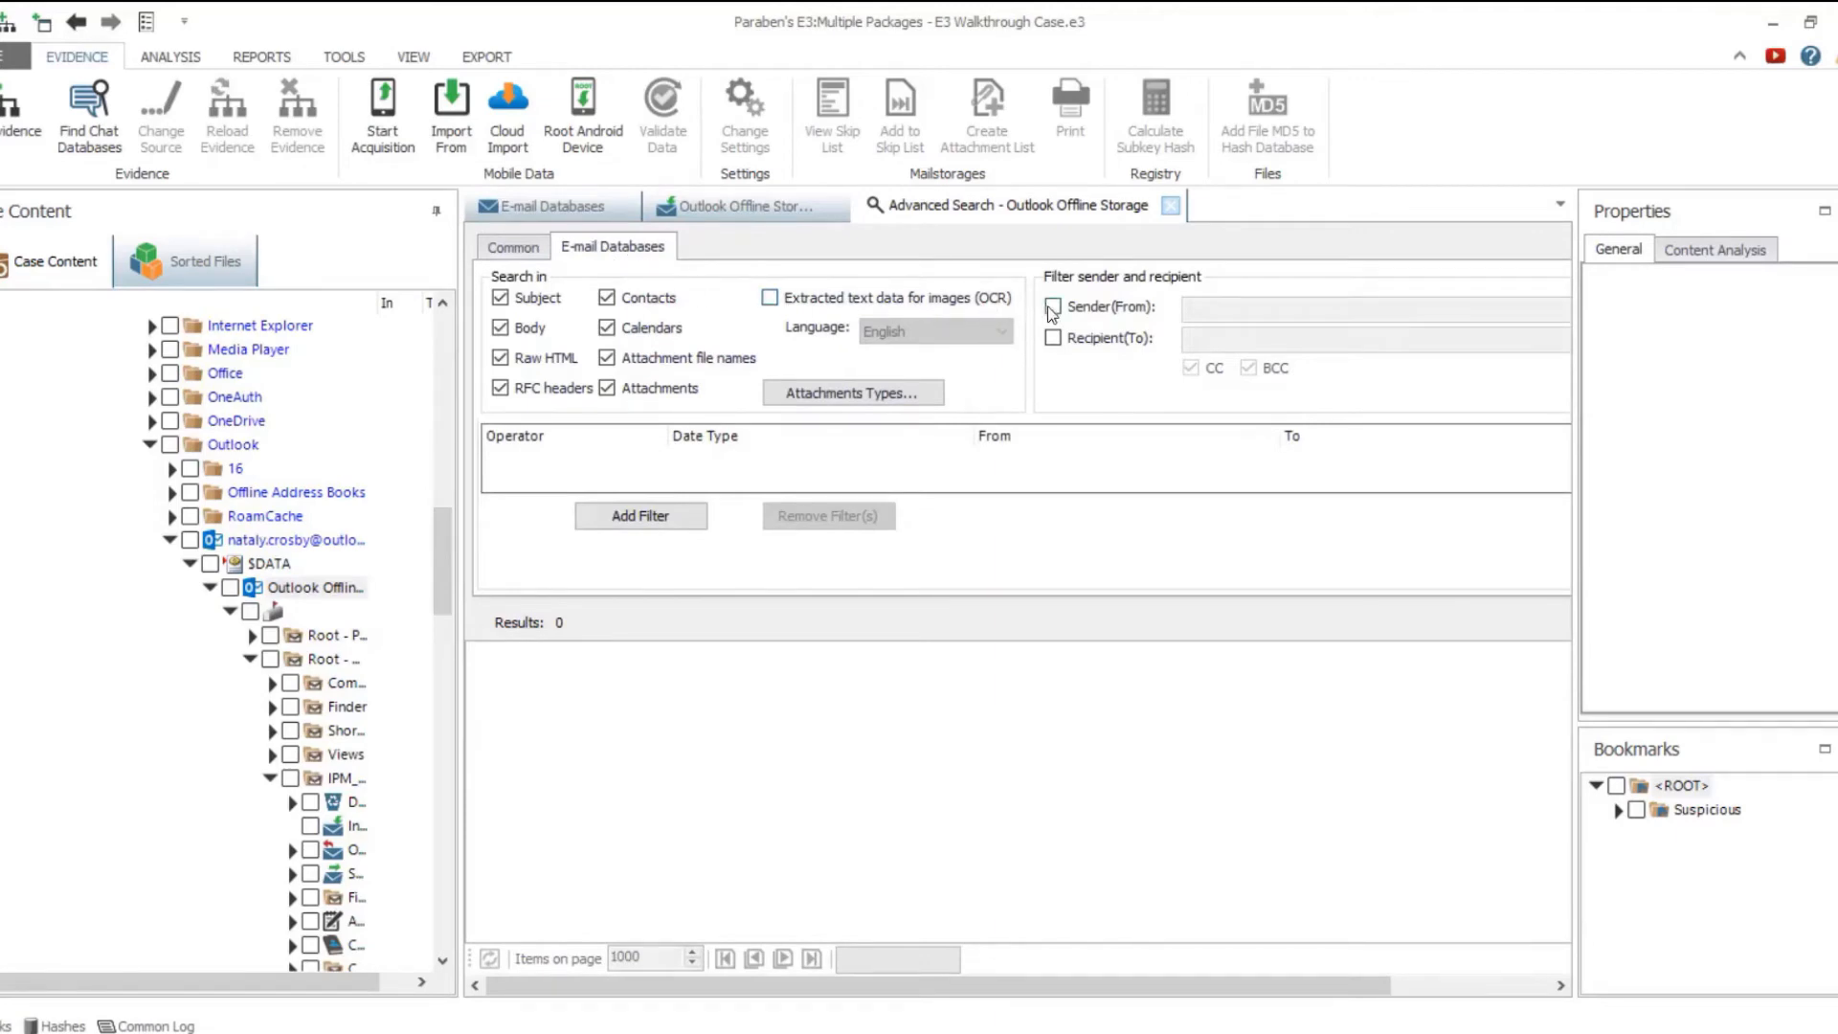
{"action": "left_click", "coordinate": [1050, 306]}
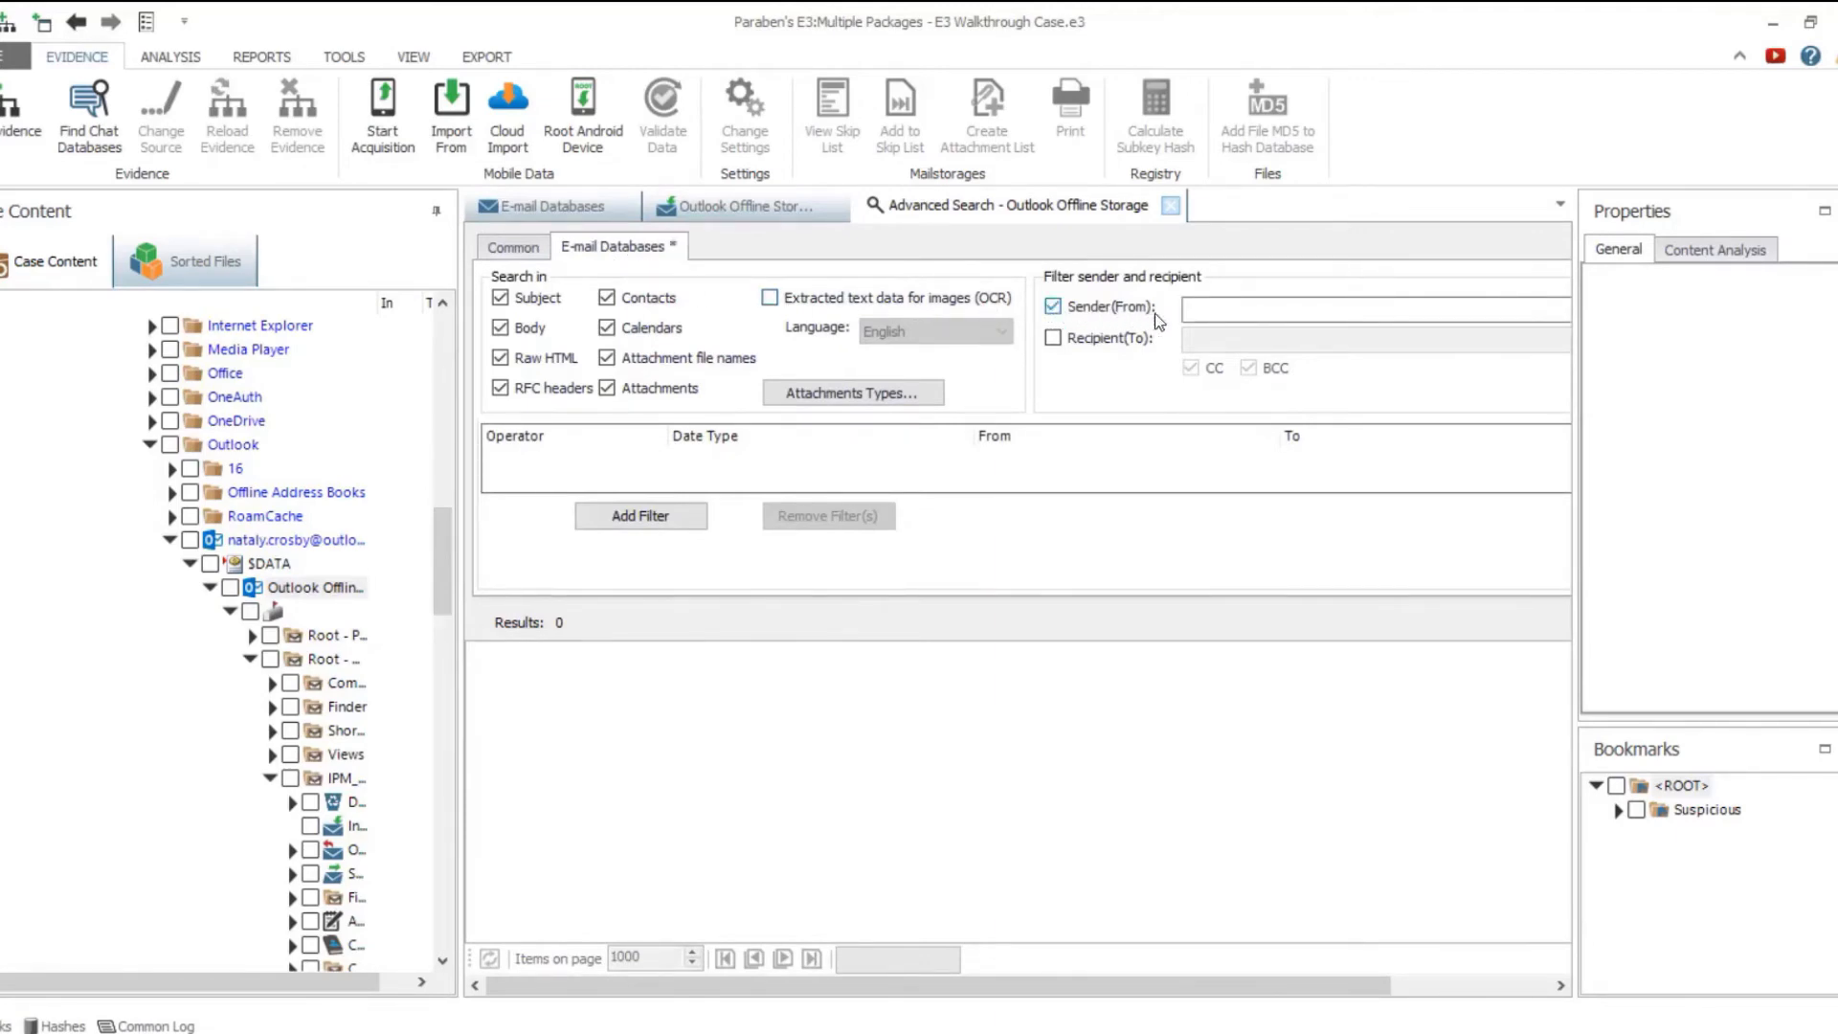
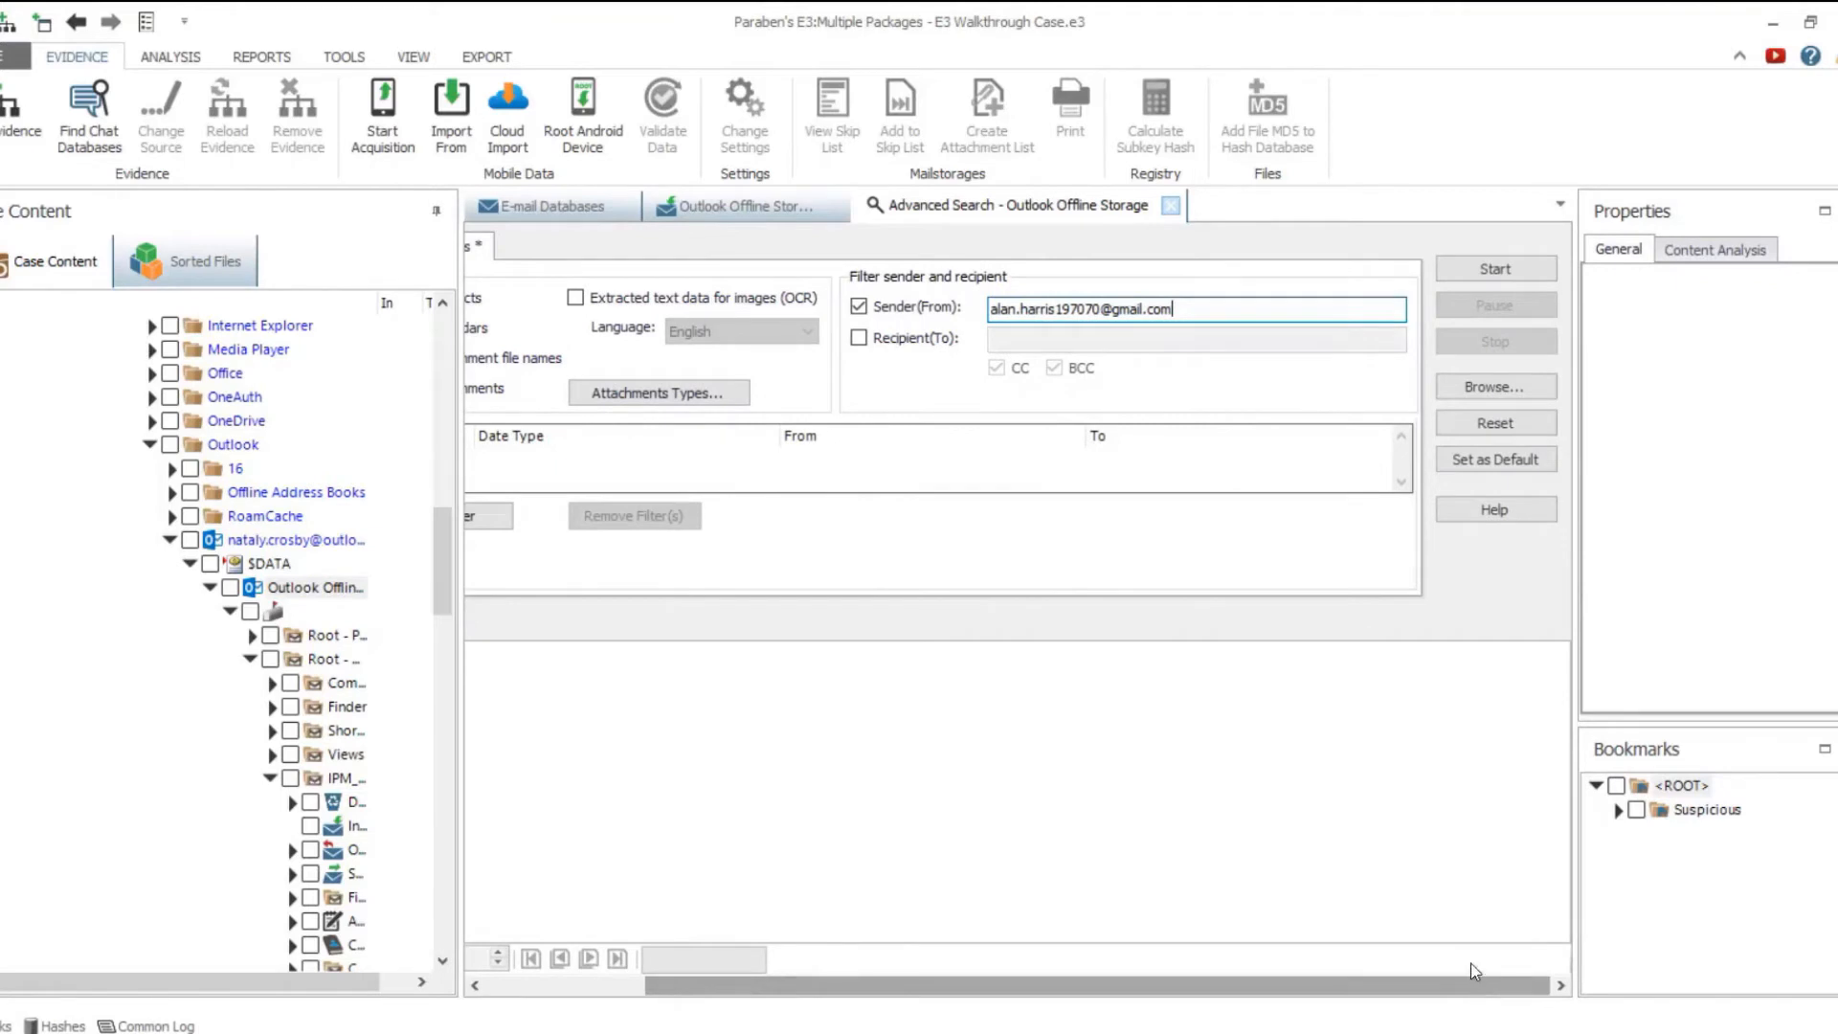
{"action": "left_click", "coordinate": [1494, 268]}
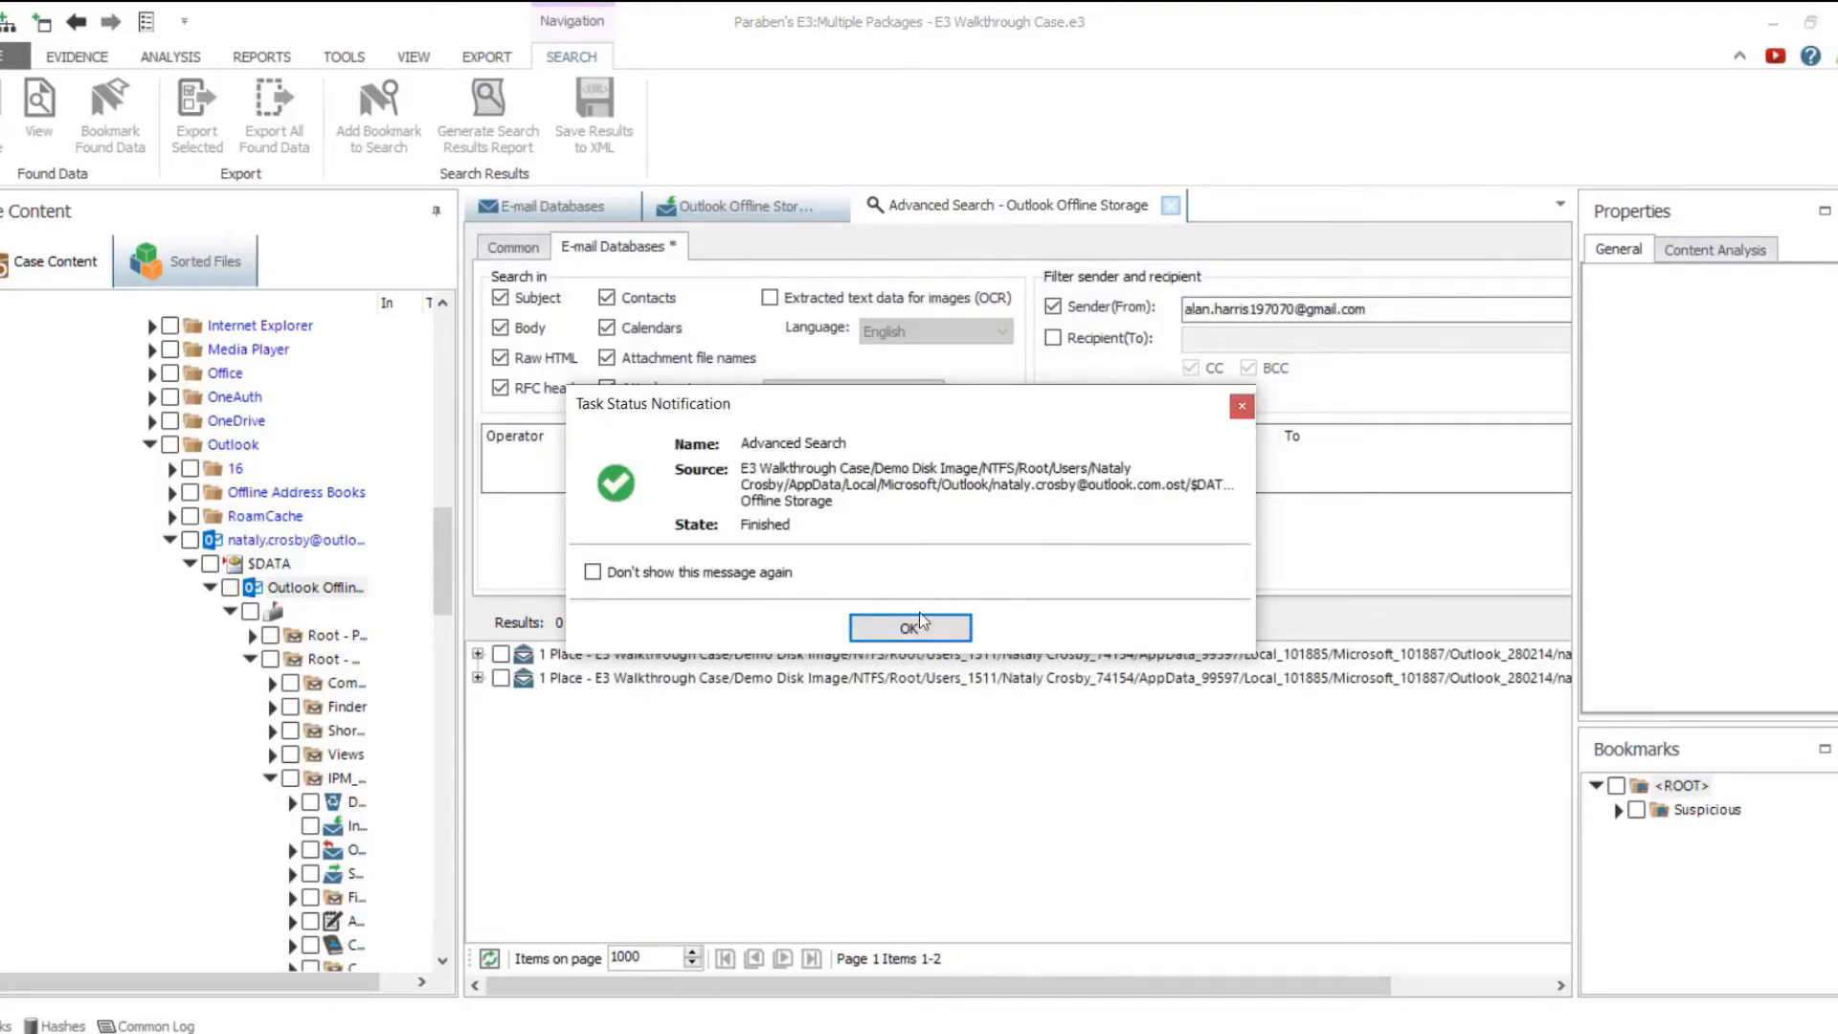
Mark both Outlook search result sources for inclusion in the report and open the Reports Wizard.
{"action": "left_click", "coordinate": [909, 626]}
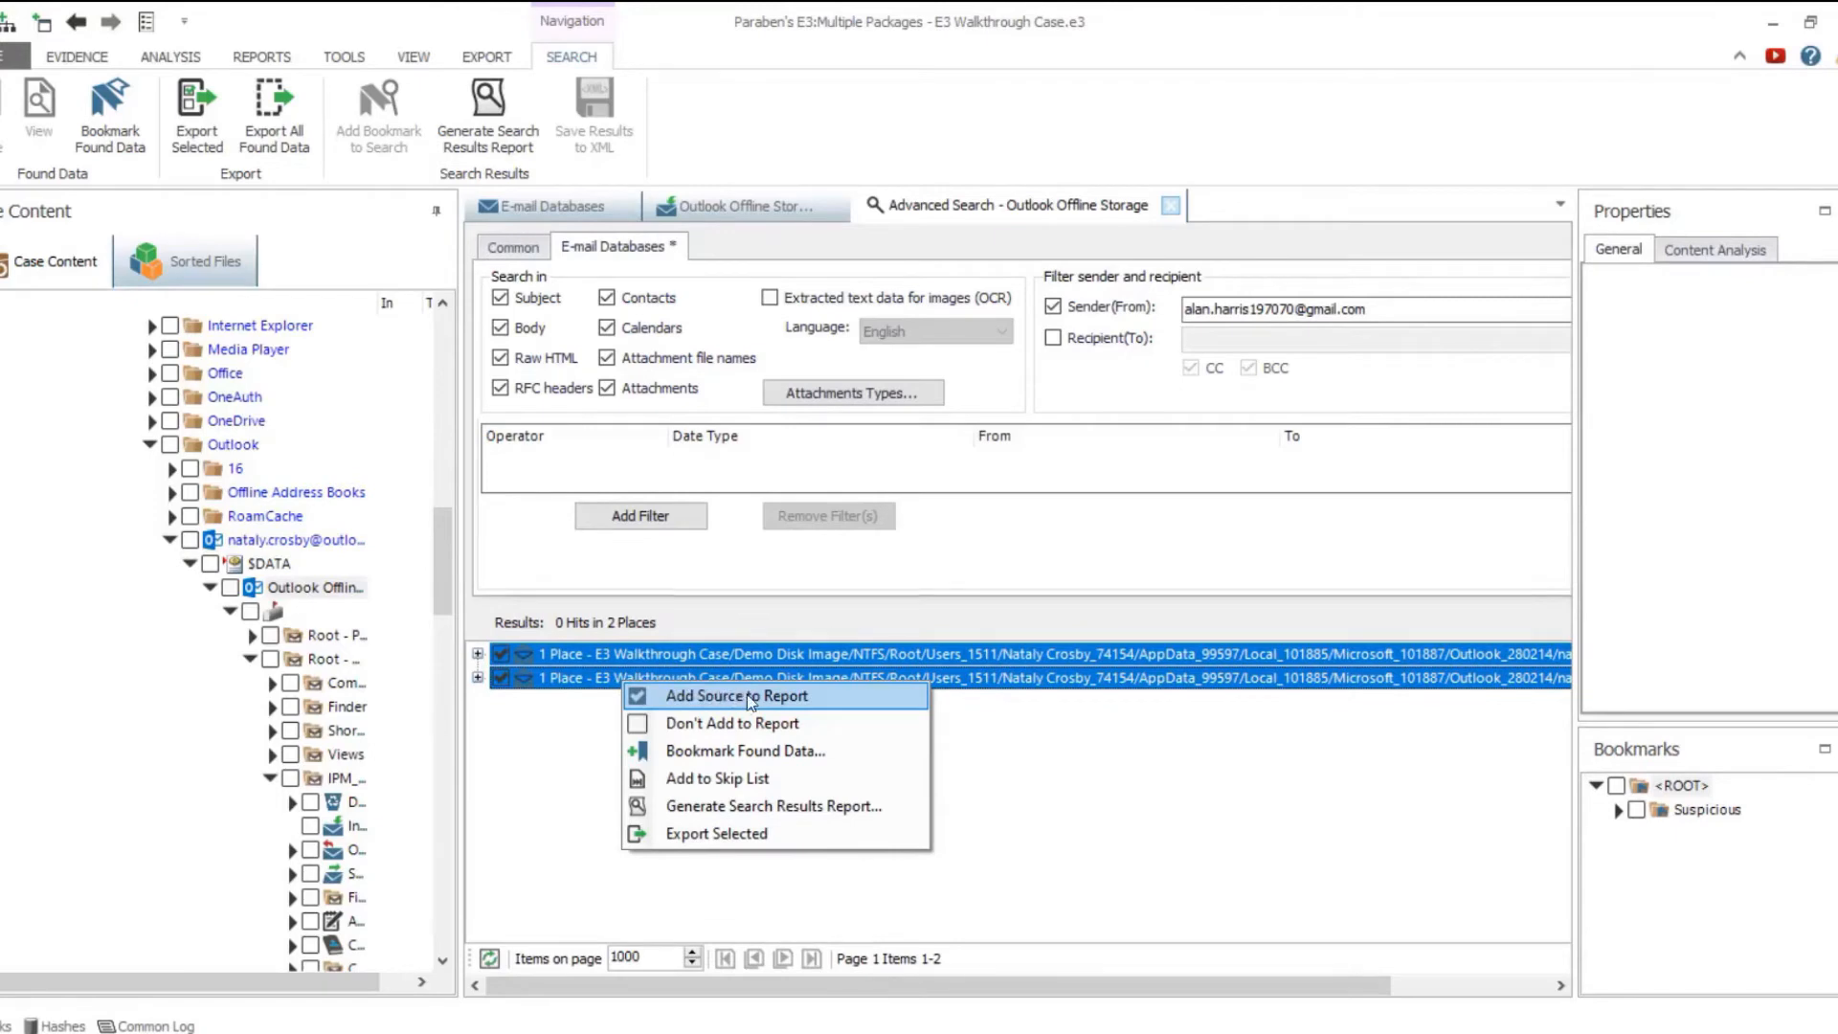
{"action": "left_click", "coordinate": [740, 695]}
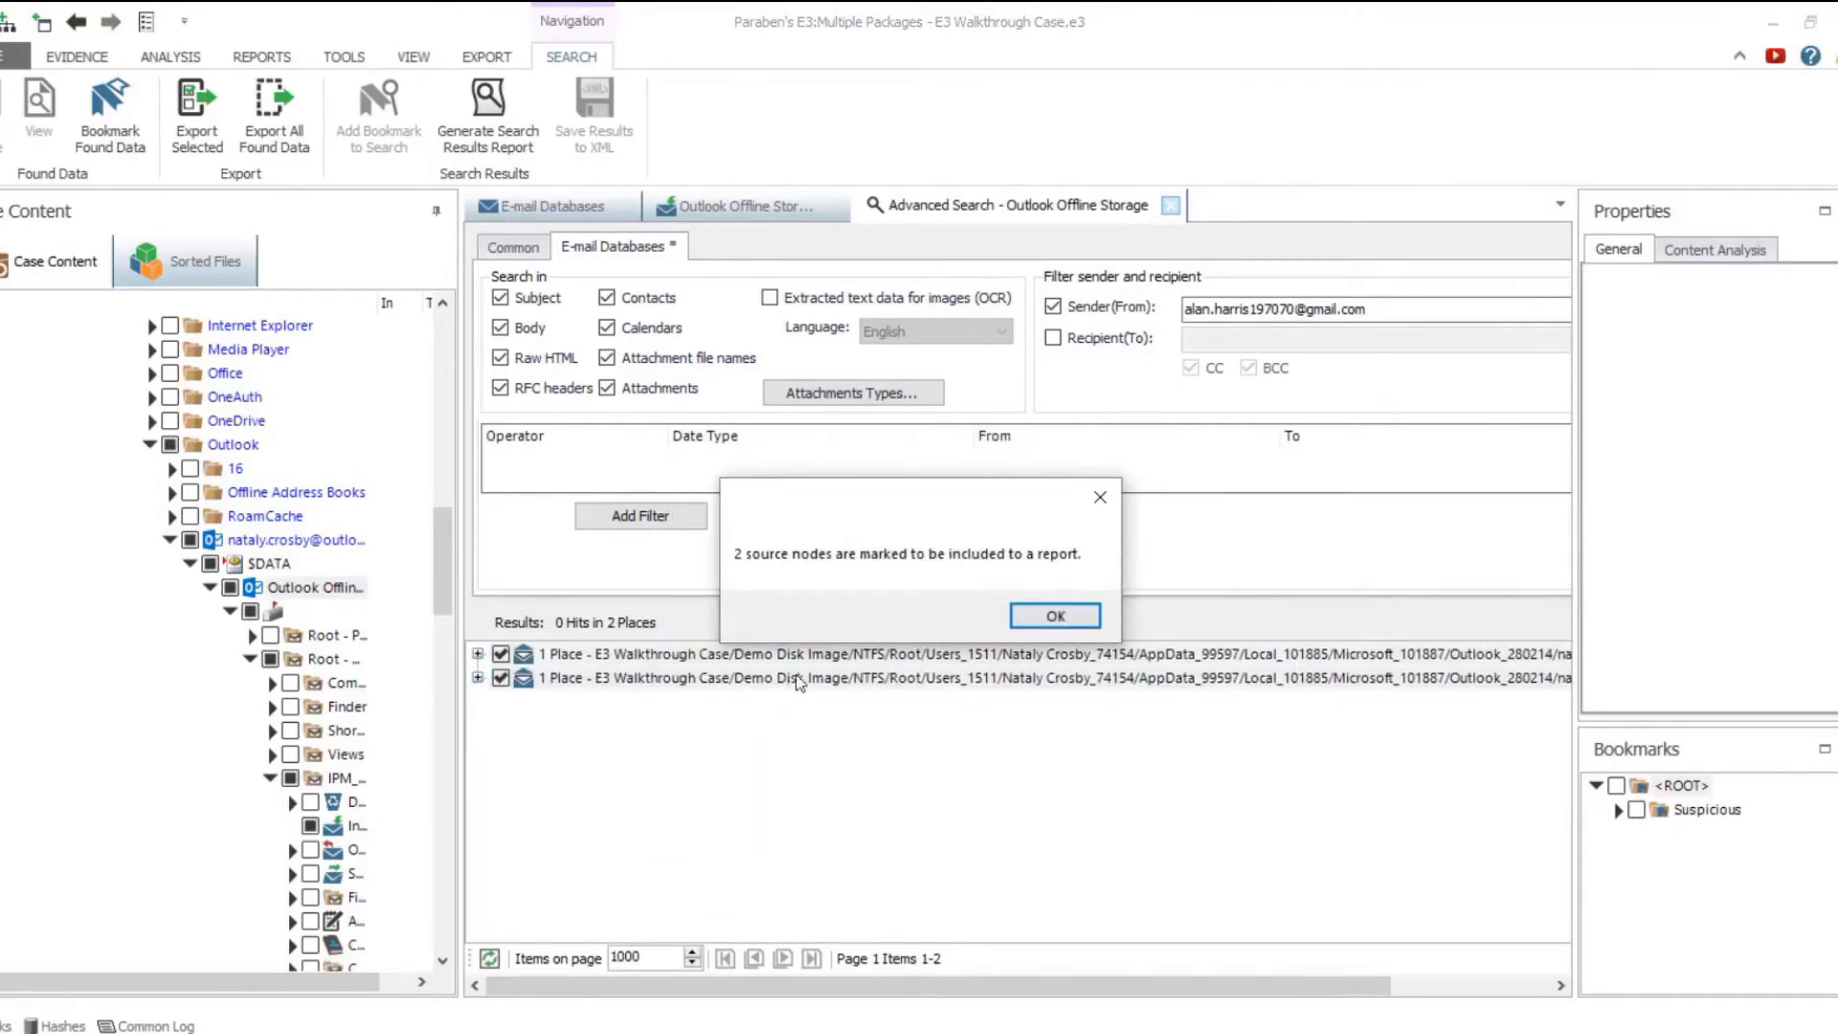
{"action": "left_click", "coordinate": [1051, 616]}
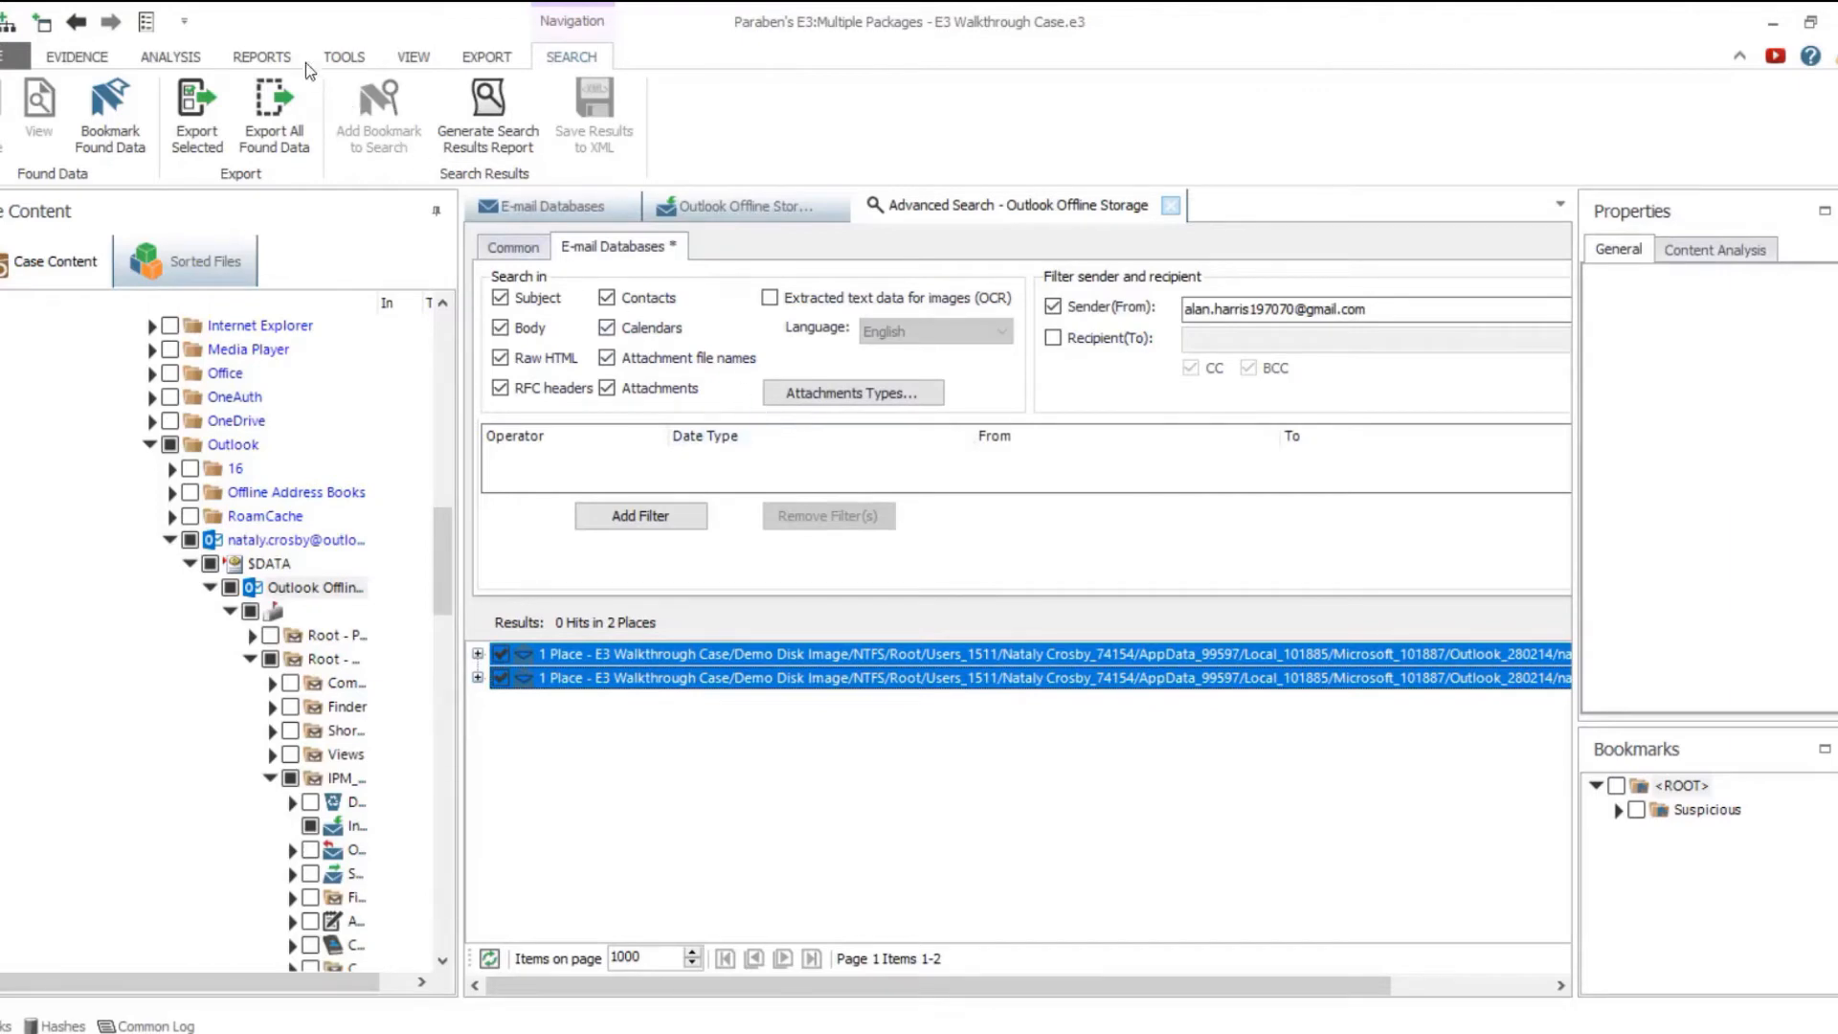
{"action": "left_click", "coordinate": [261, 57]}
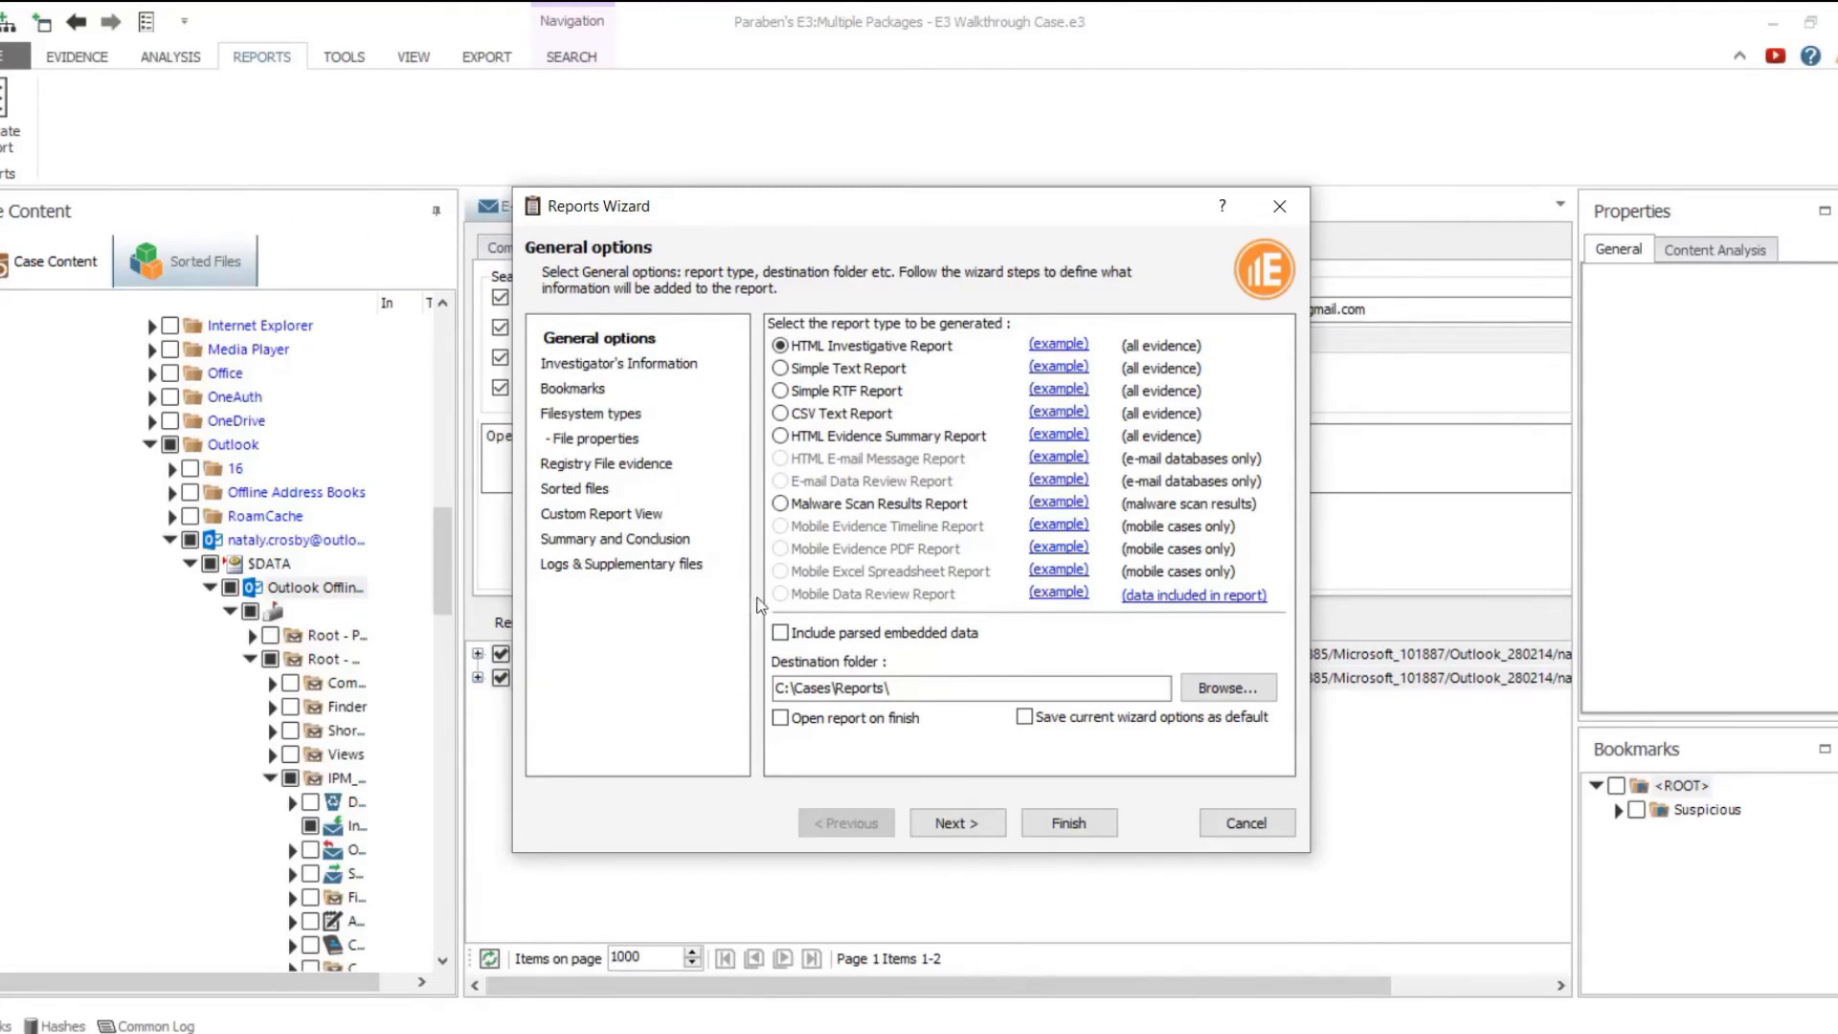
Choose the E-mail Data Review Report with parsed embedded data, opening on finish.
{"action": "left_click", "coordinate": [779, 632]}
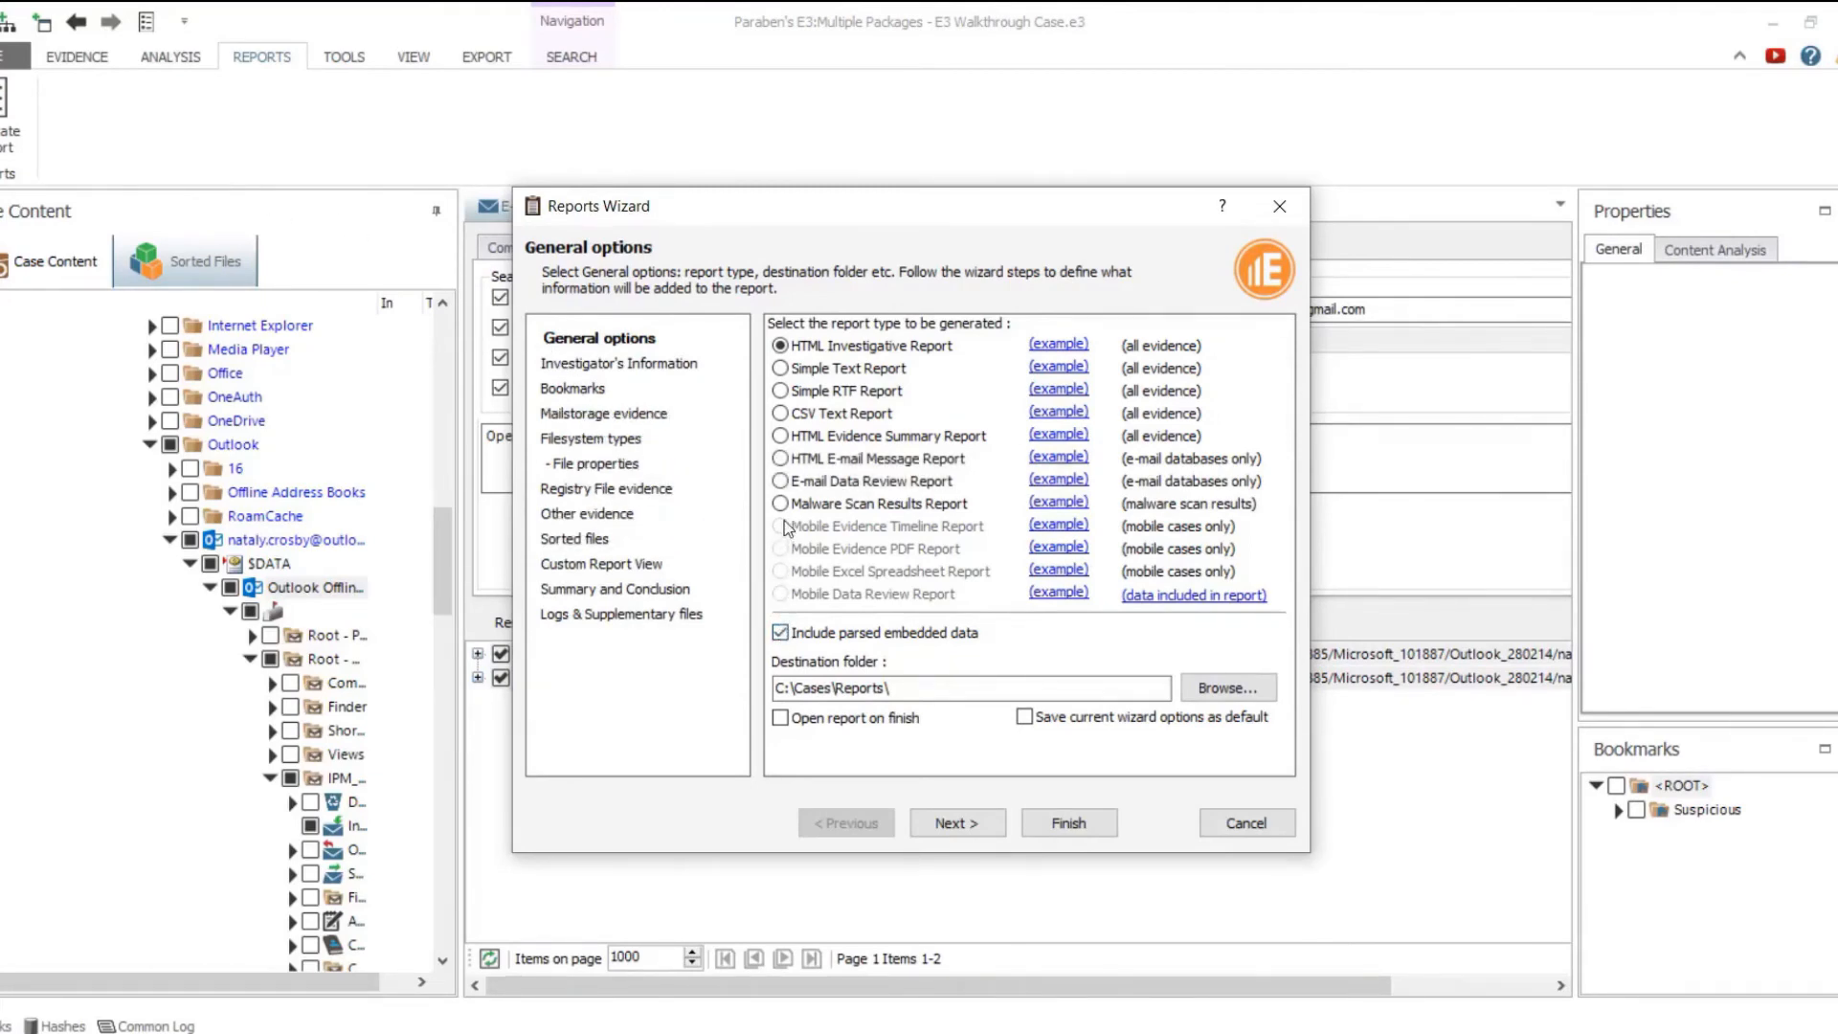
{"action": "left_click", "coordinate": [779, 480]}
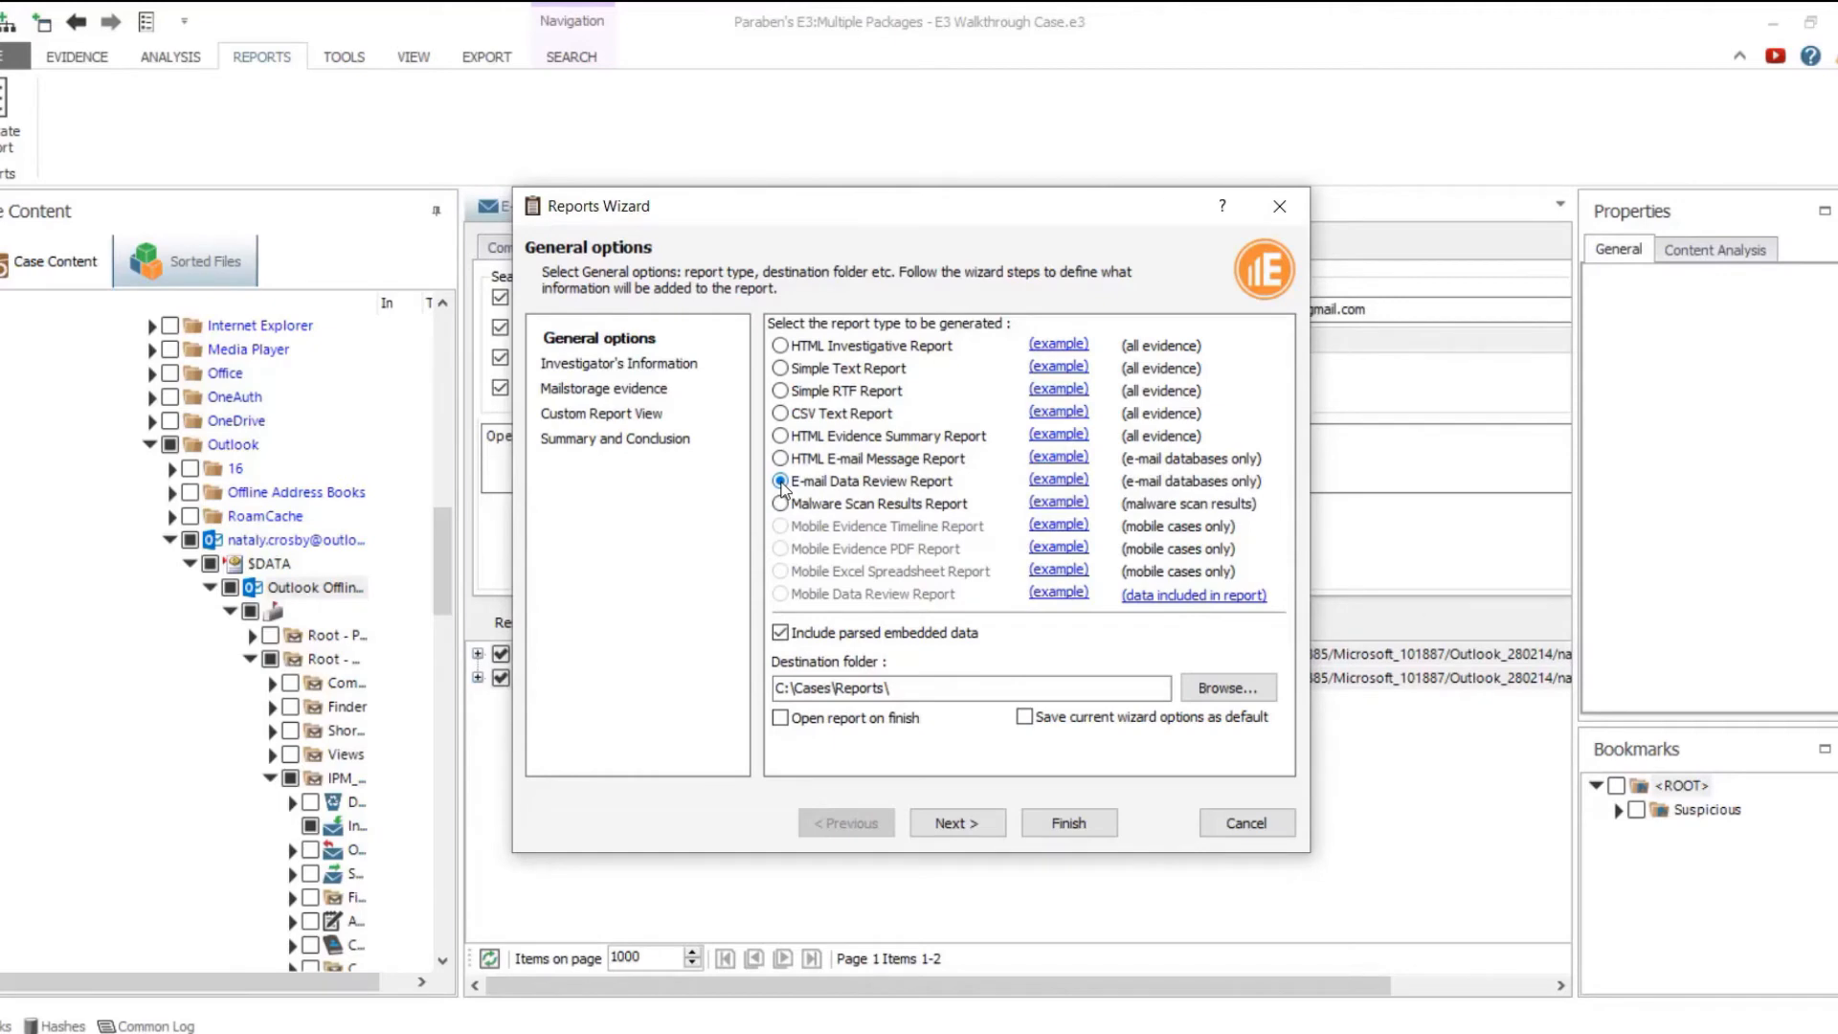
{"action": "left_click", "coordinate": [780, 717]}
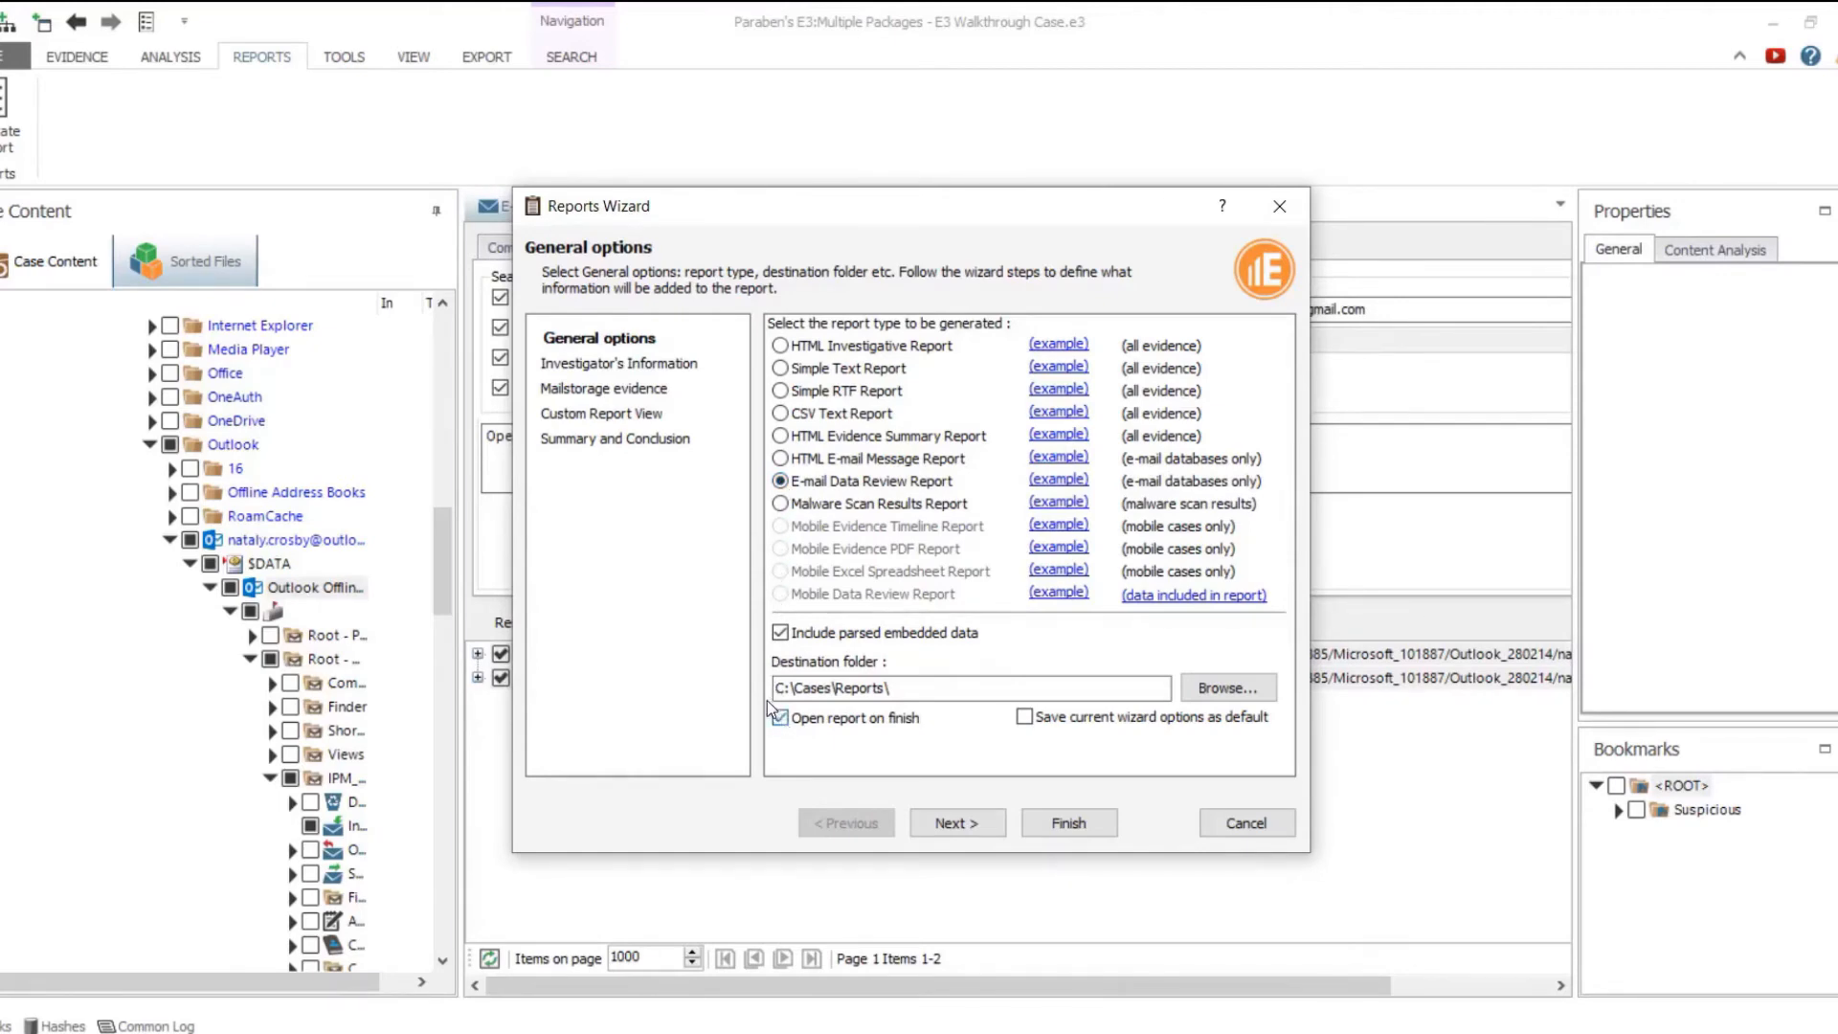
Set the custom report header to 'Demo E3 Case'.
{"action": "left_click", "coordinate": [601, 413]}
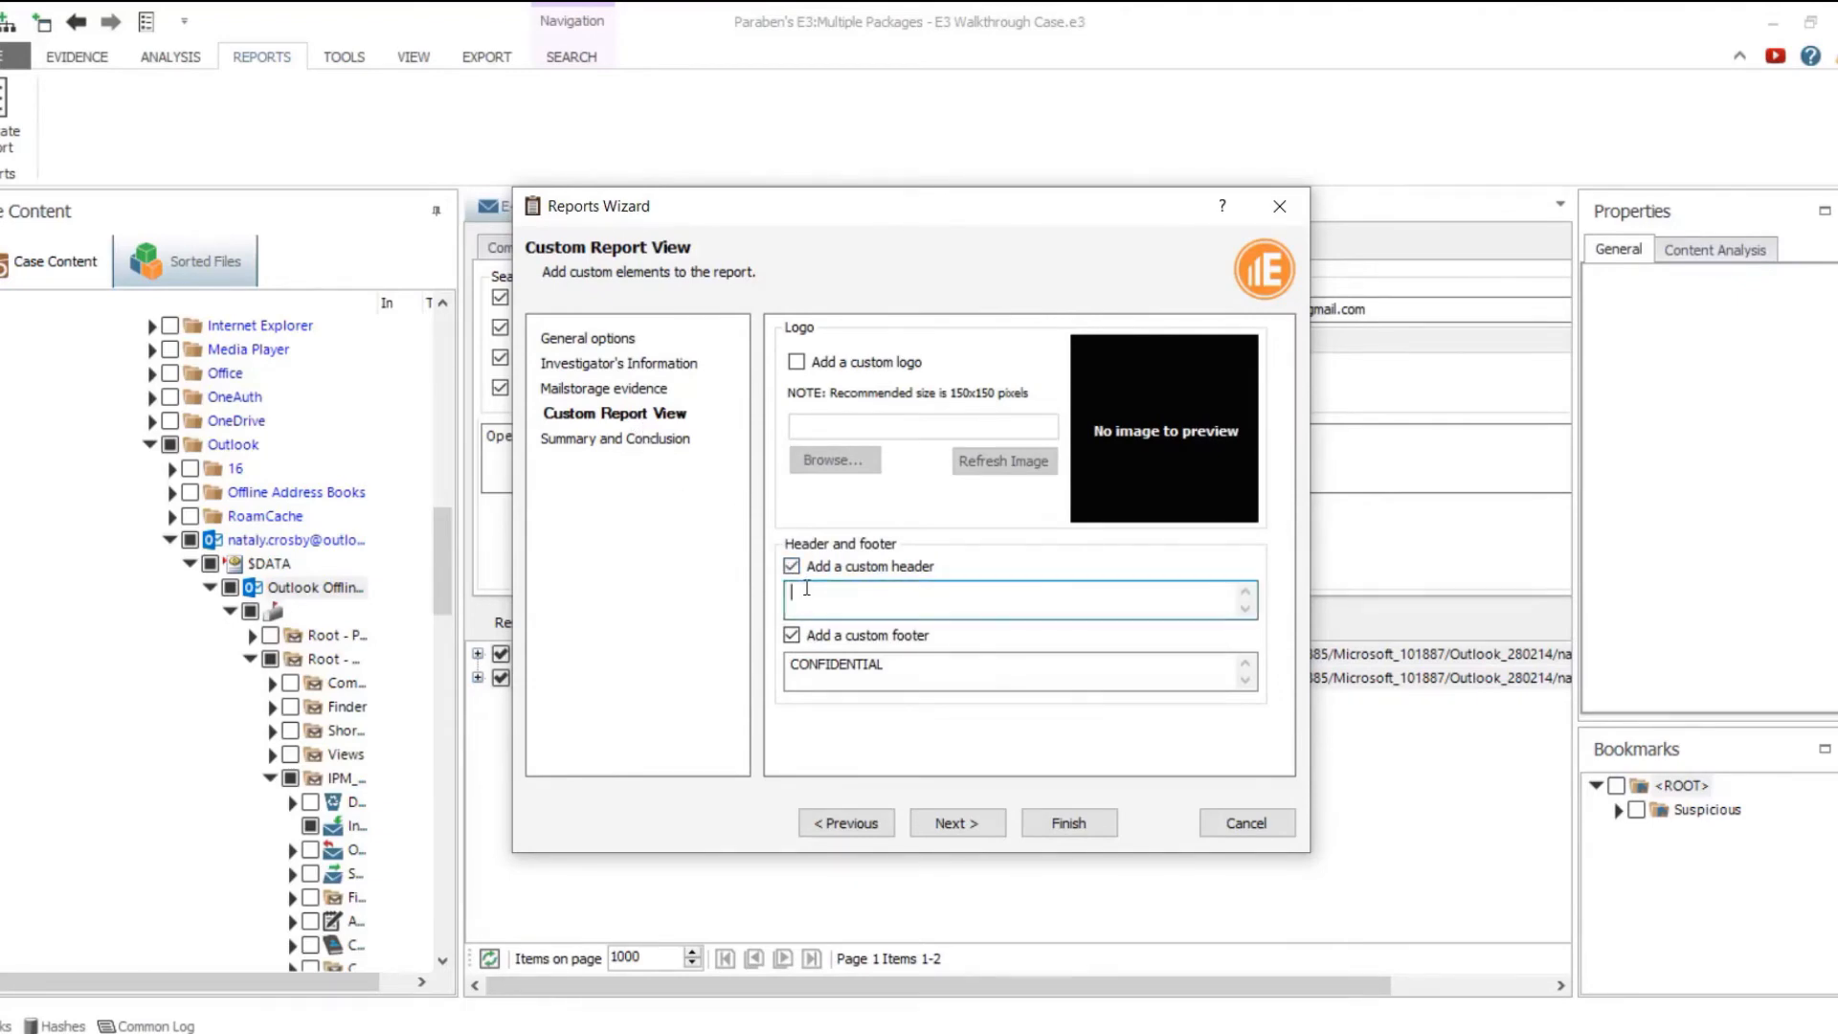
{"action": "type", "text": "D"}
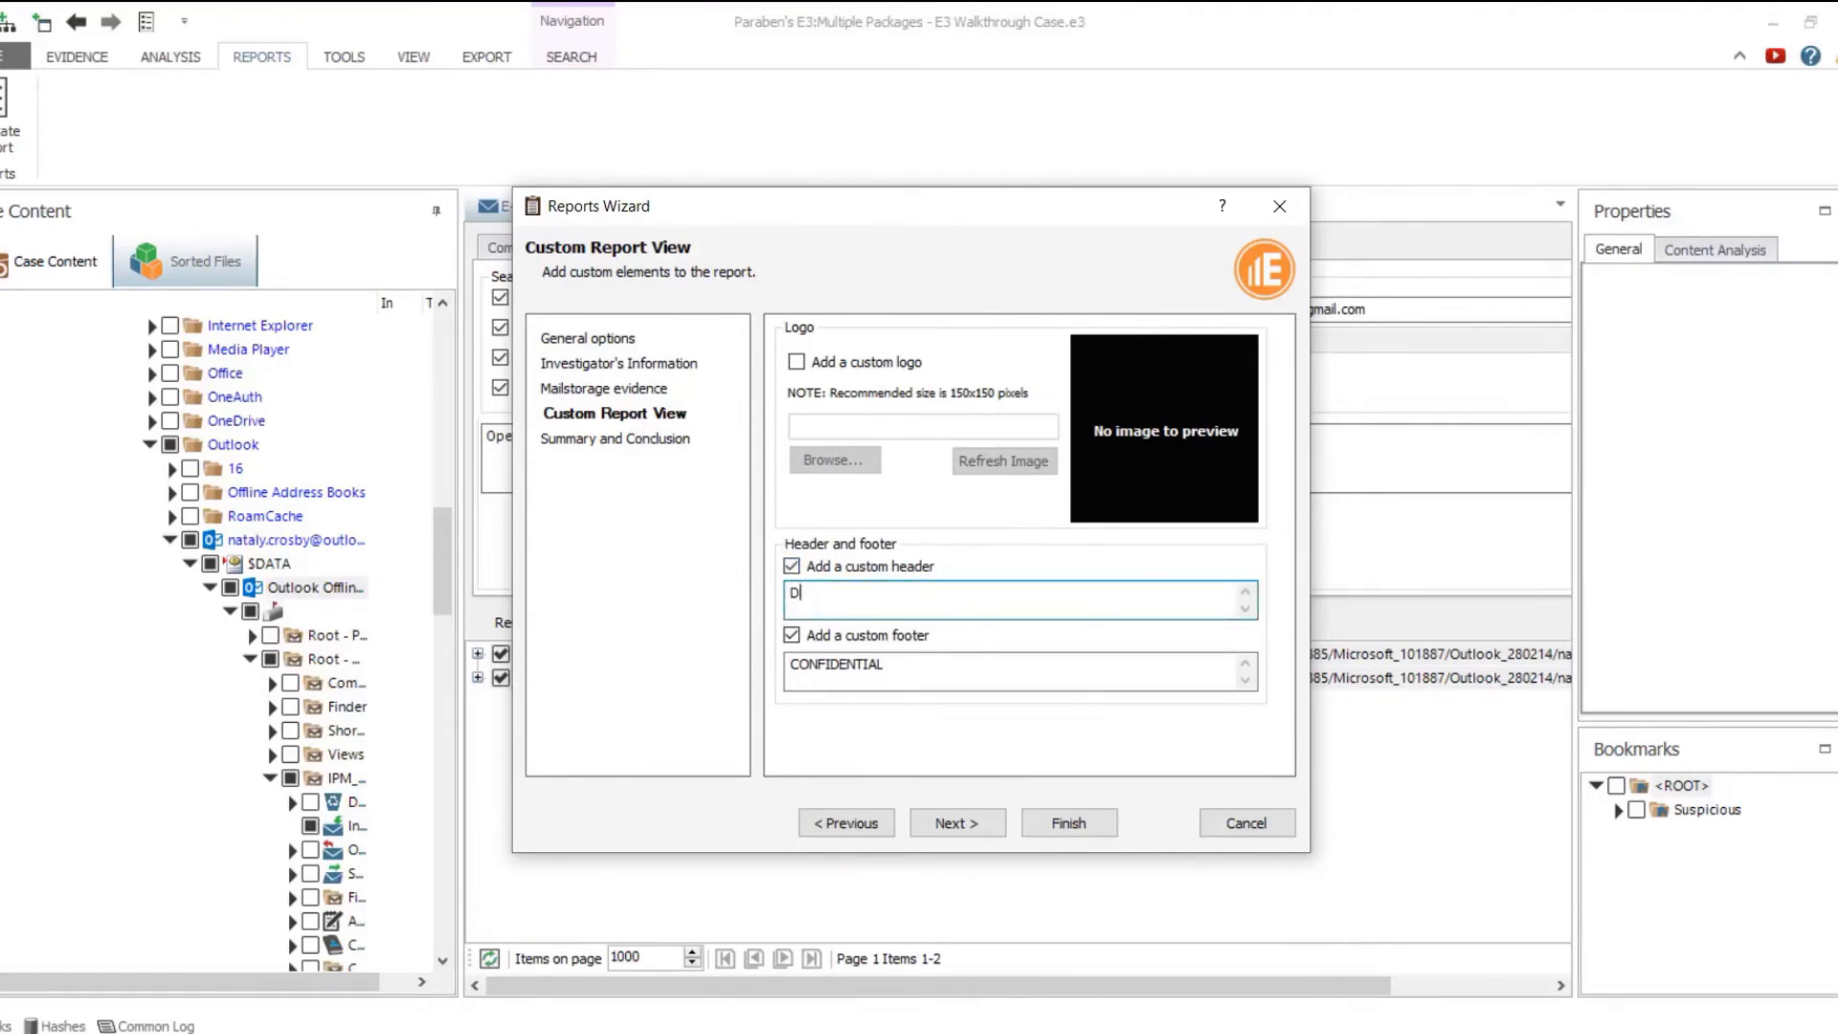
{"action": "type", "text": "emo"}
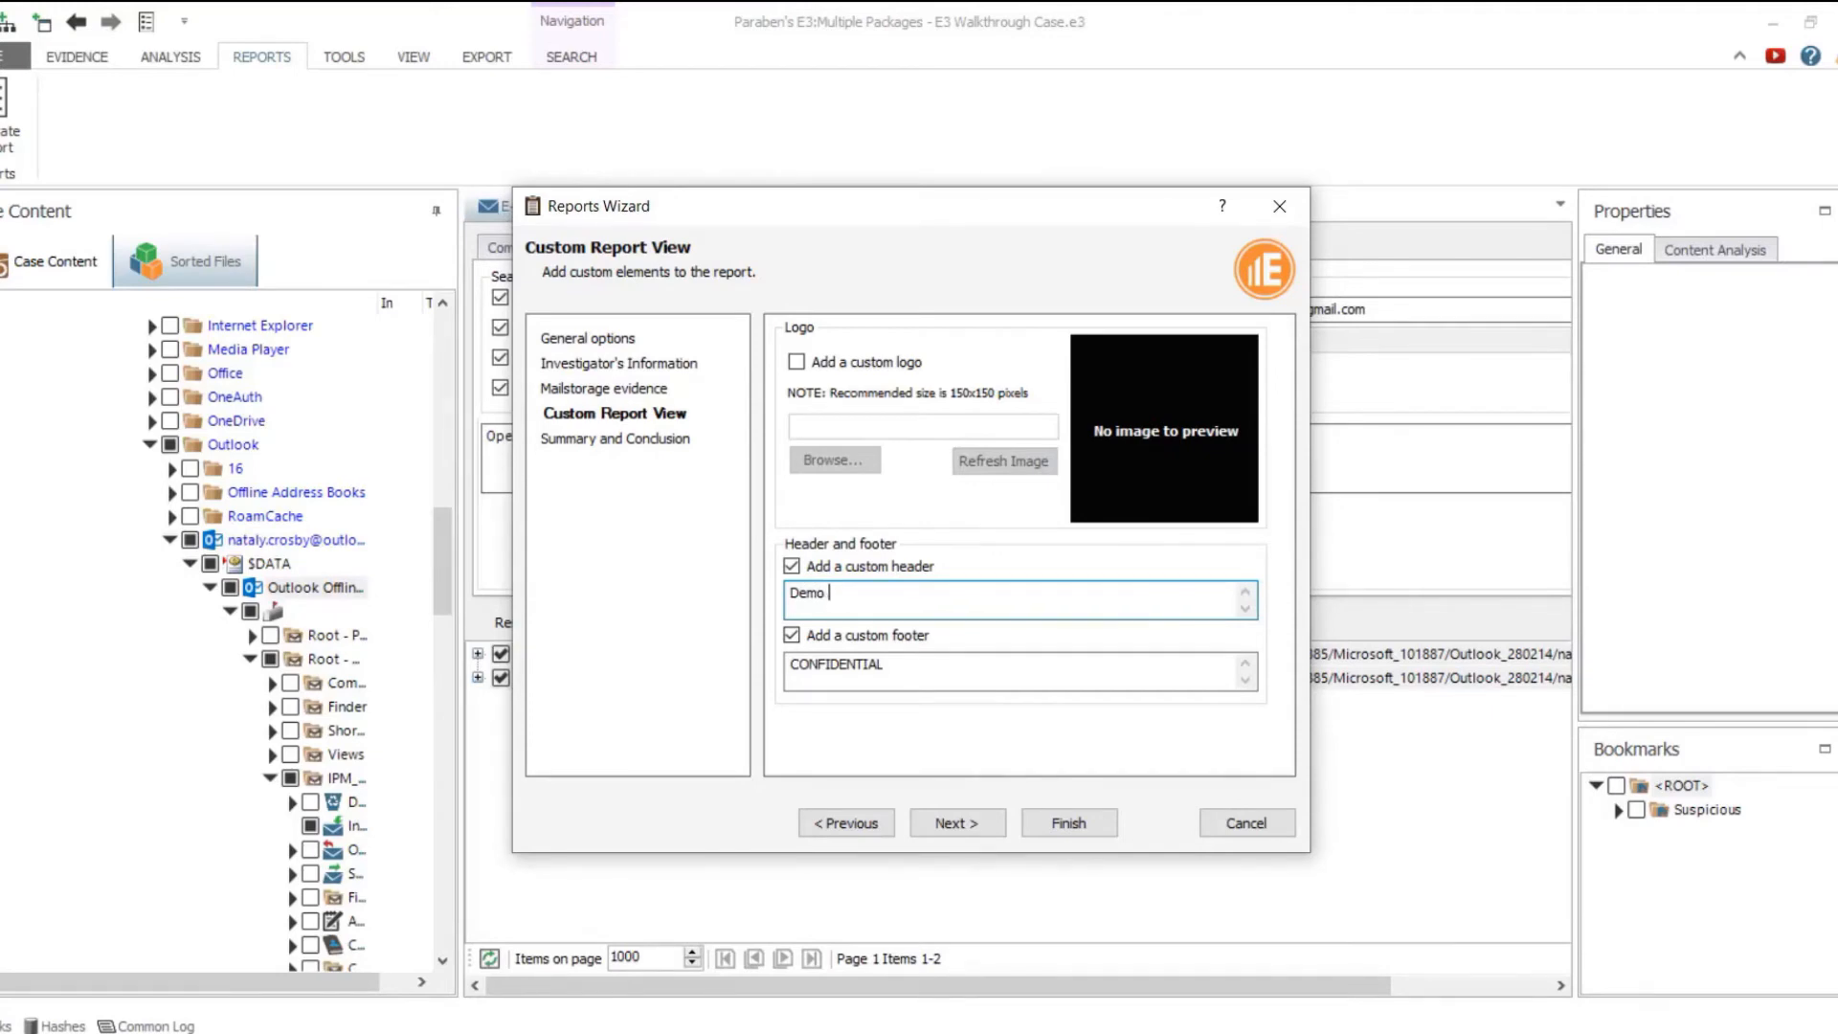
{"action": "type", "text": "E3"}
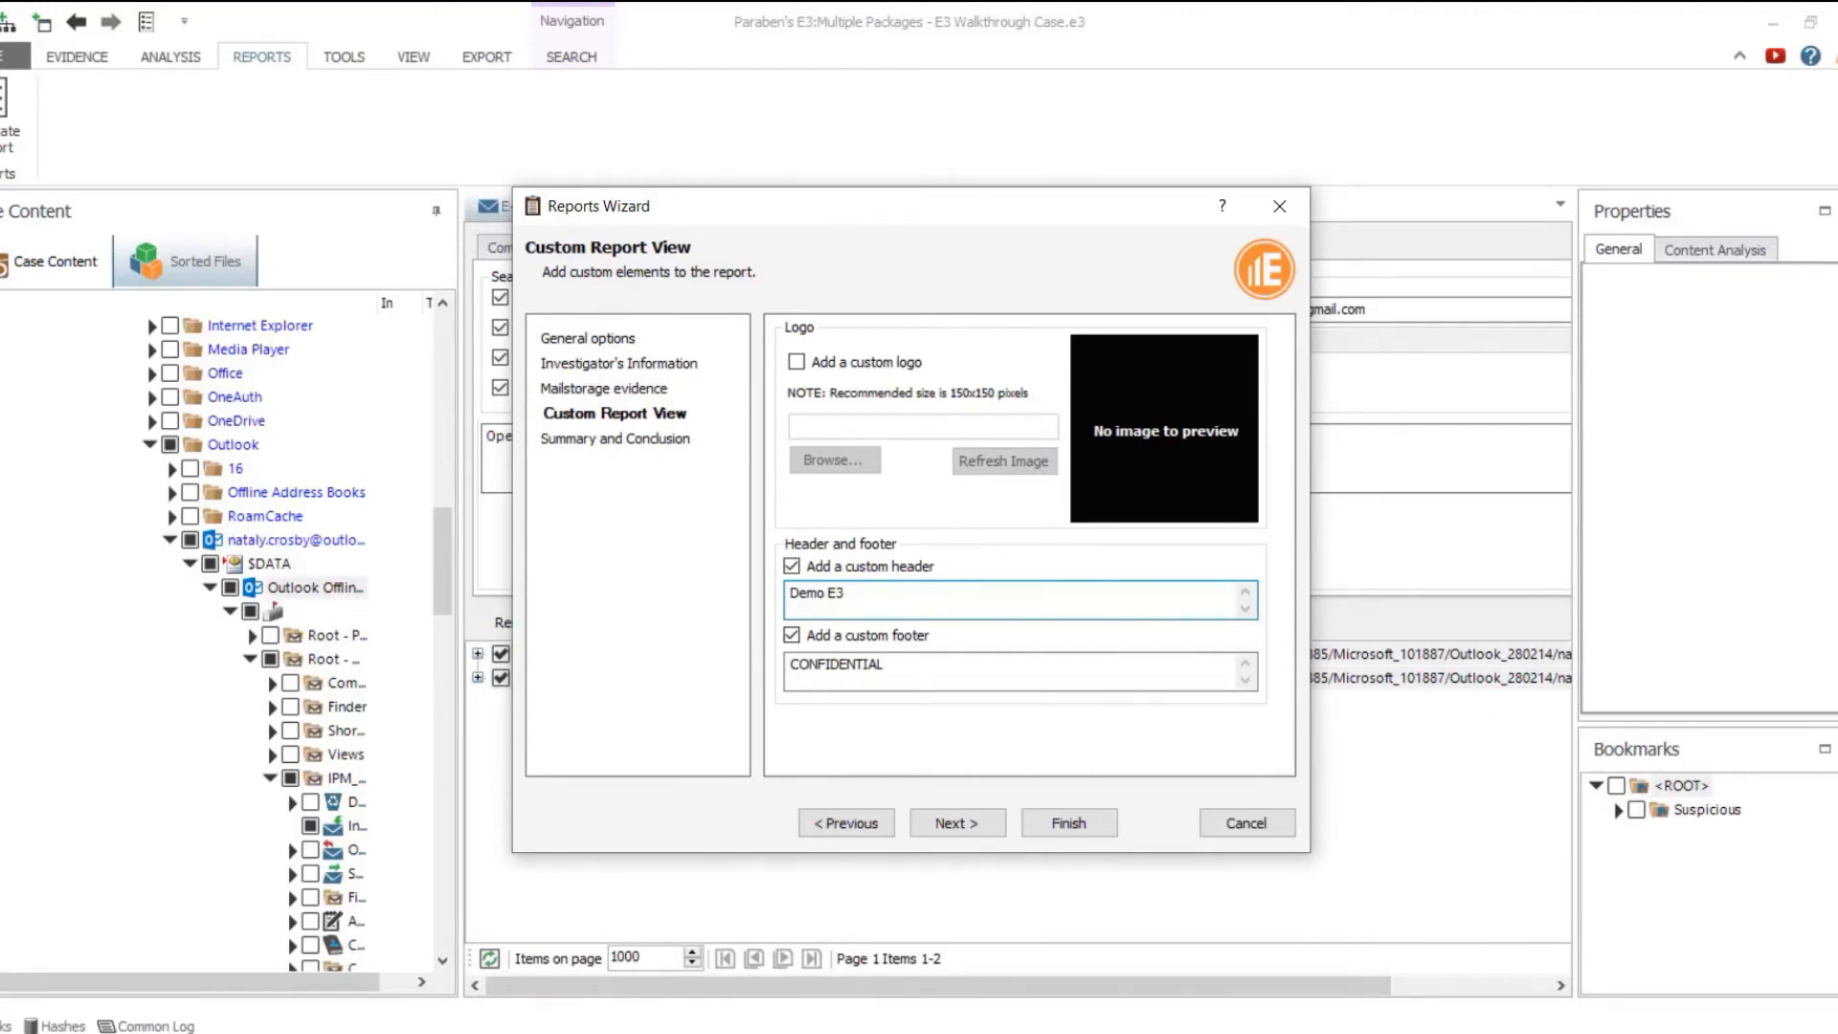
{"action": "type", "text": "Case"}
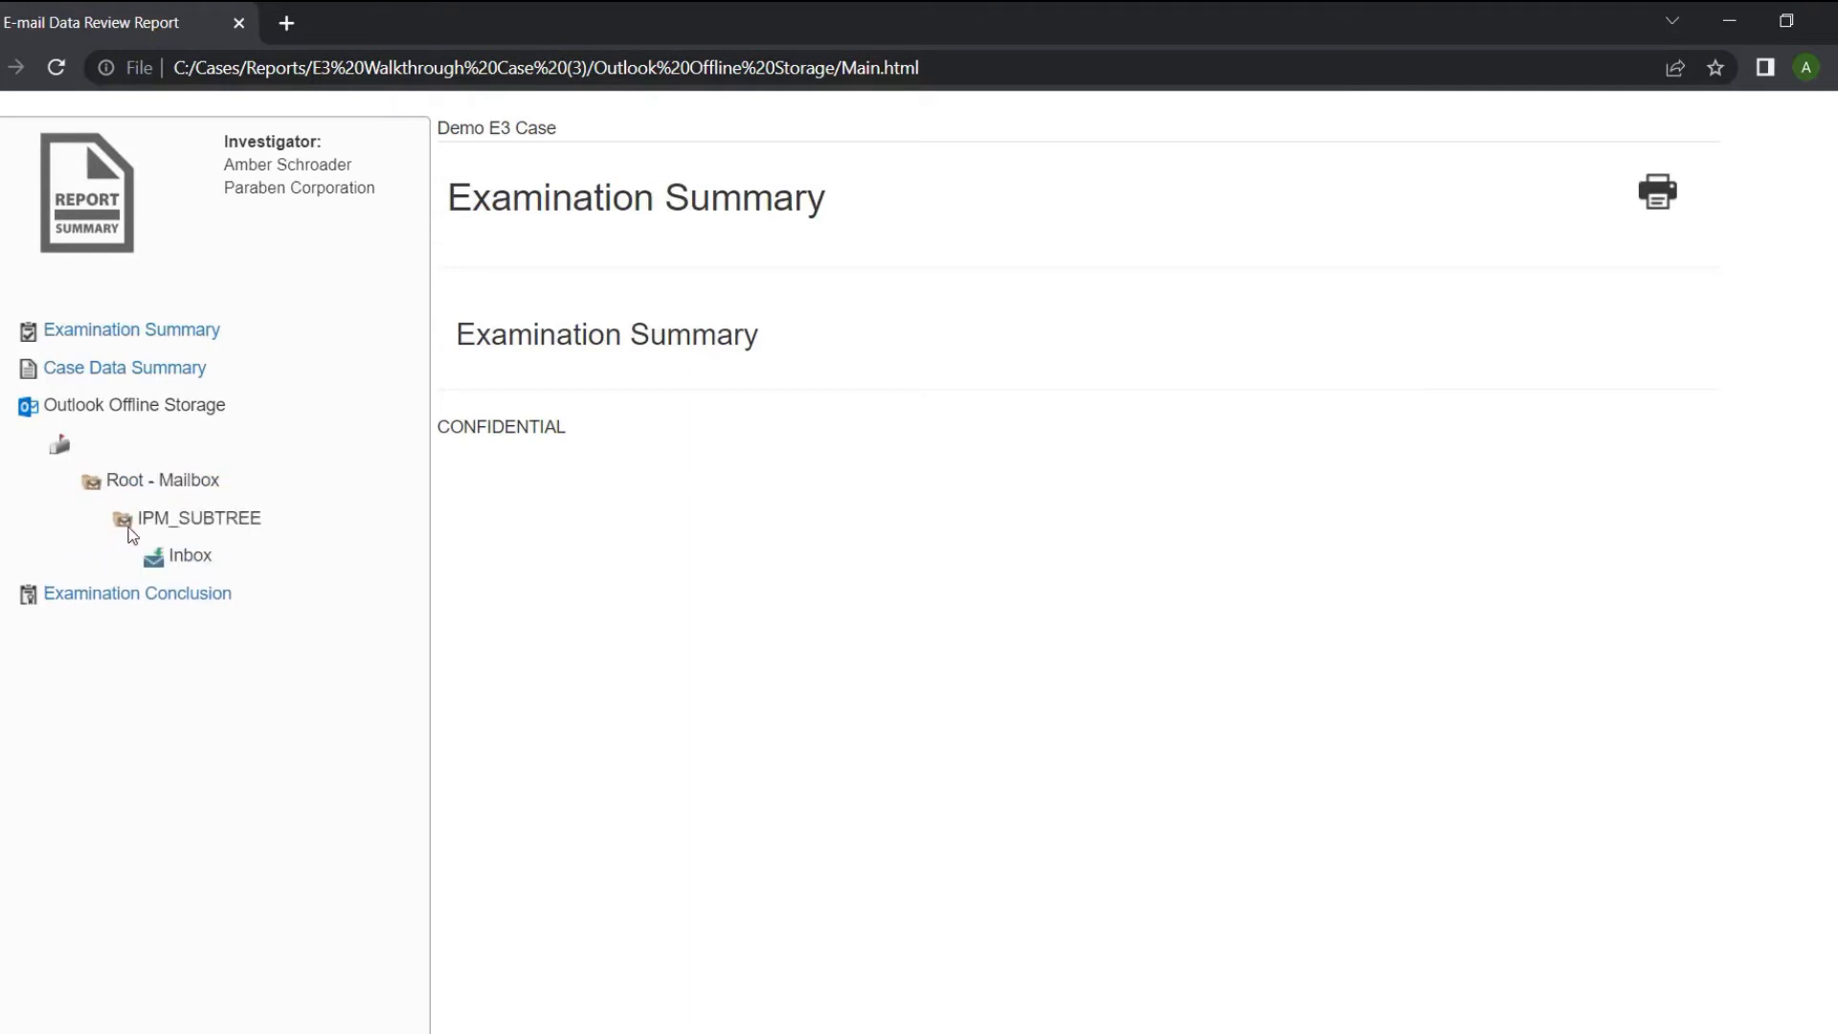
Navigate the report's Inbox to the Messages (1-2) page showing Re: TGIF.
{"action": "left_click", "coordinate": [188, 555]}
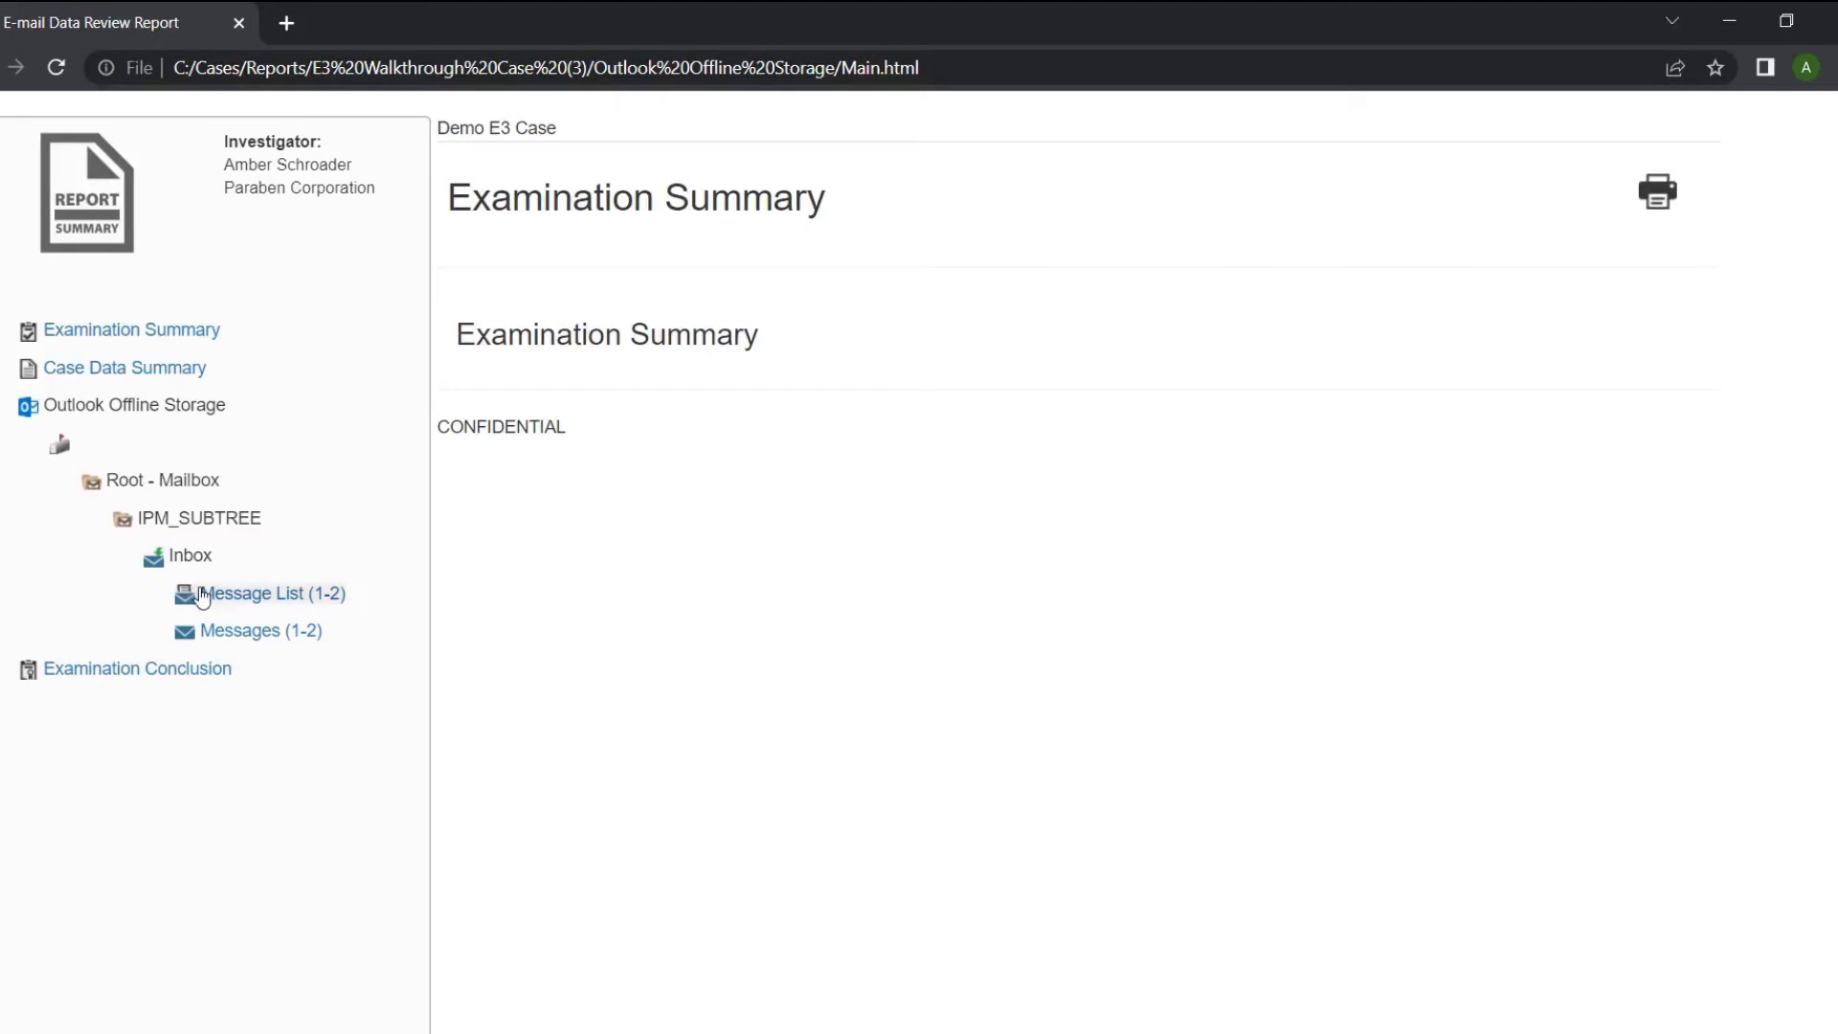
{"action": "left_click", "coordinate": [260, 630]}
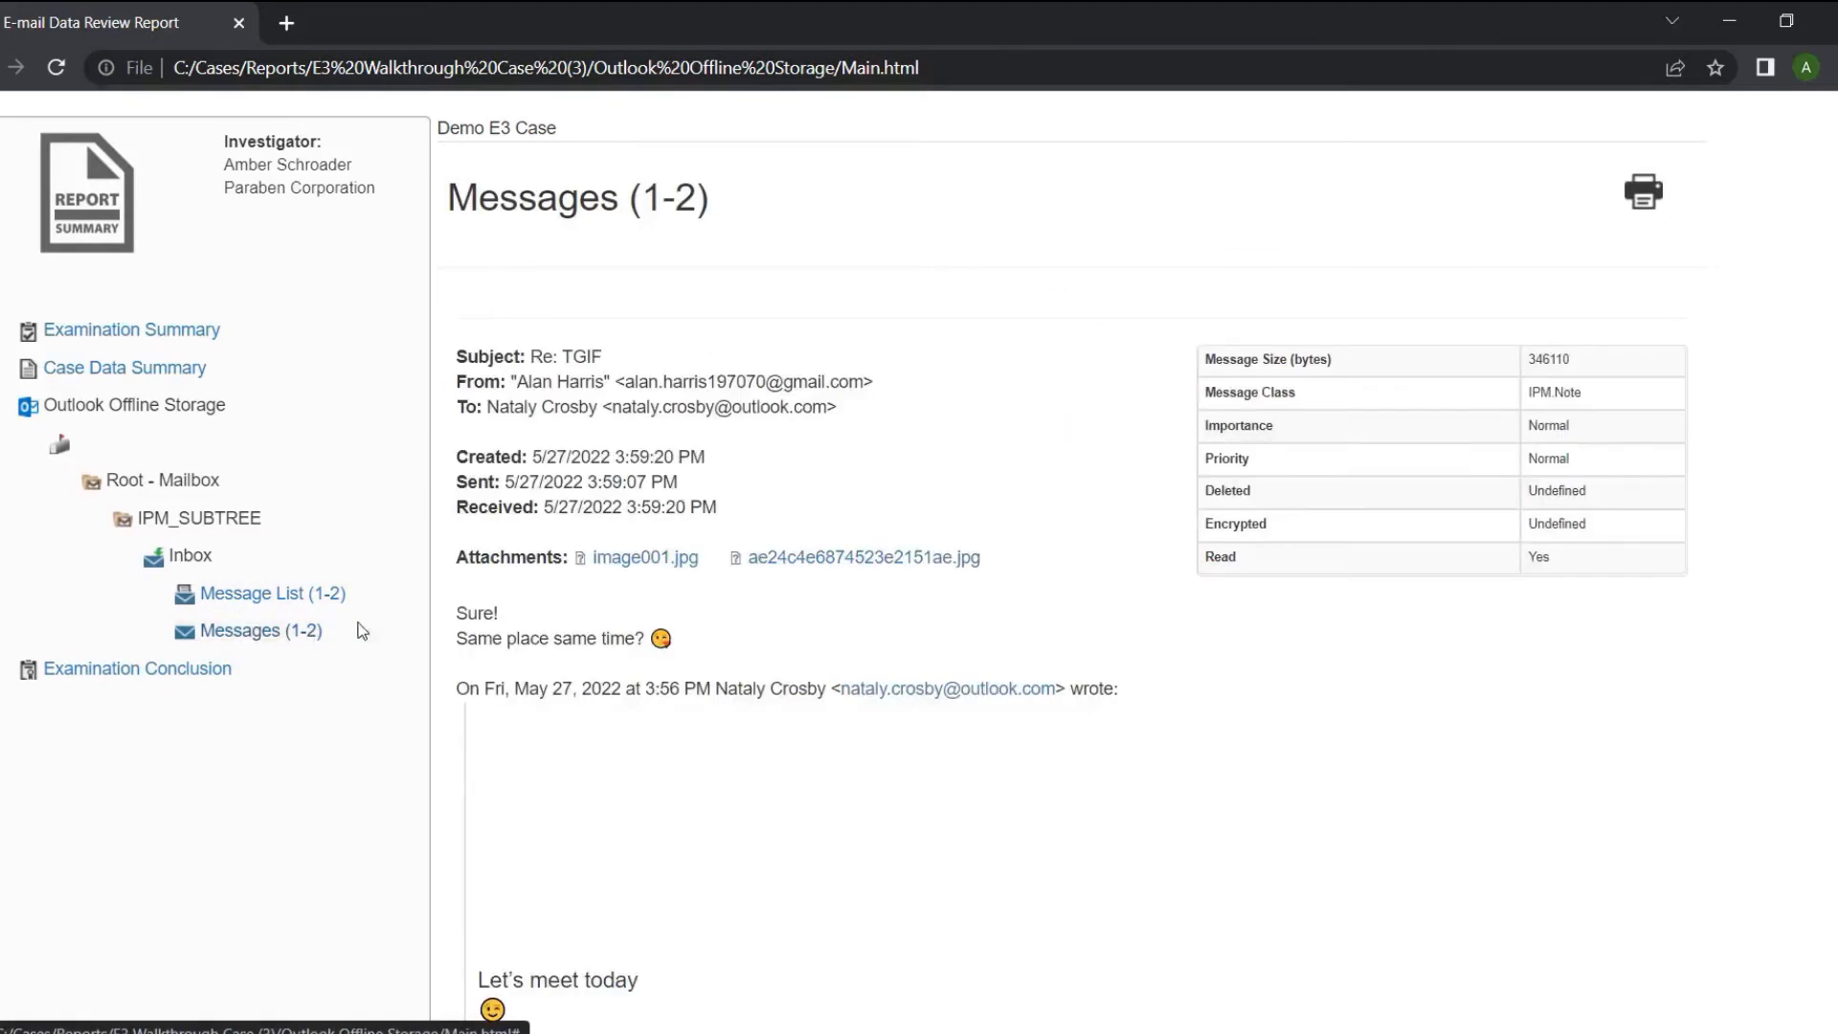
{"action": "mouse_move", "coordinate": [1047, 646]}
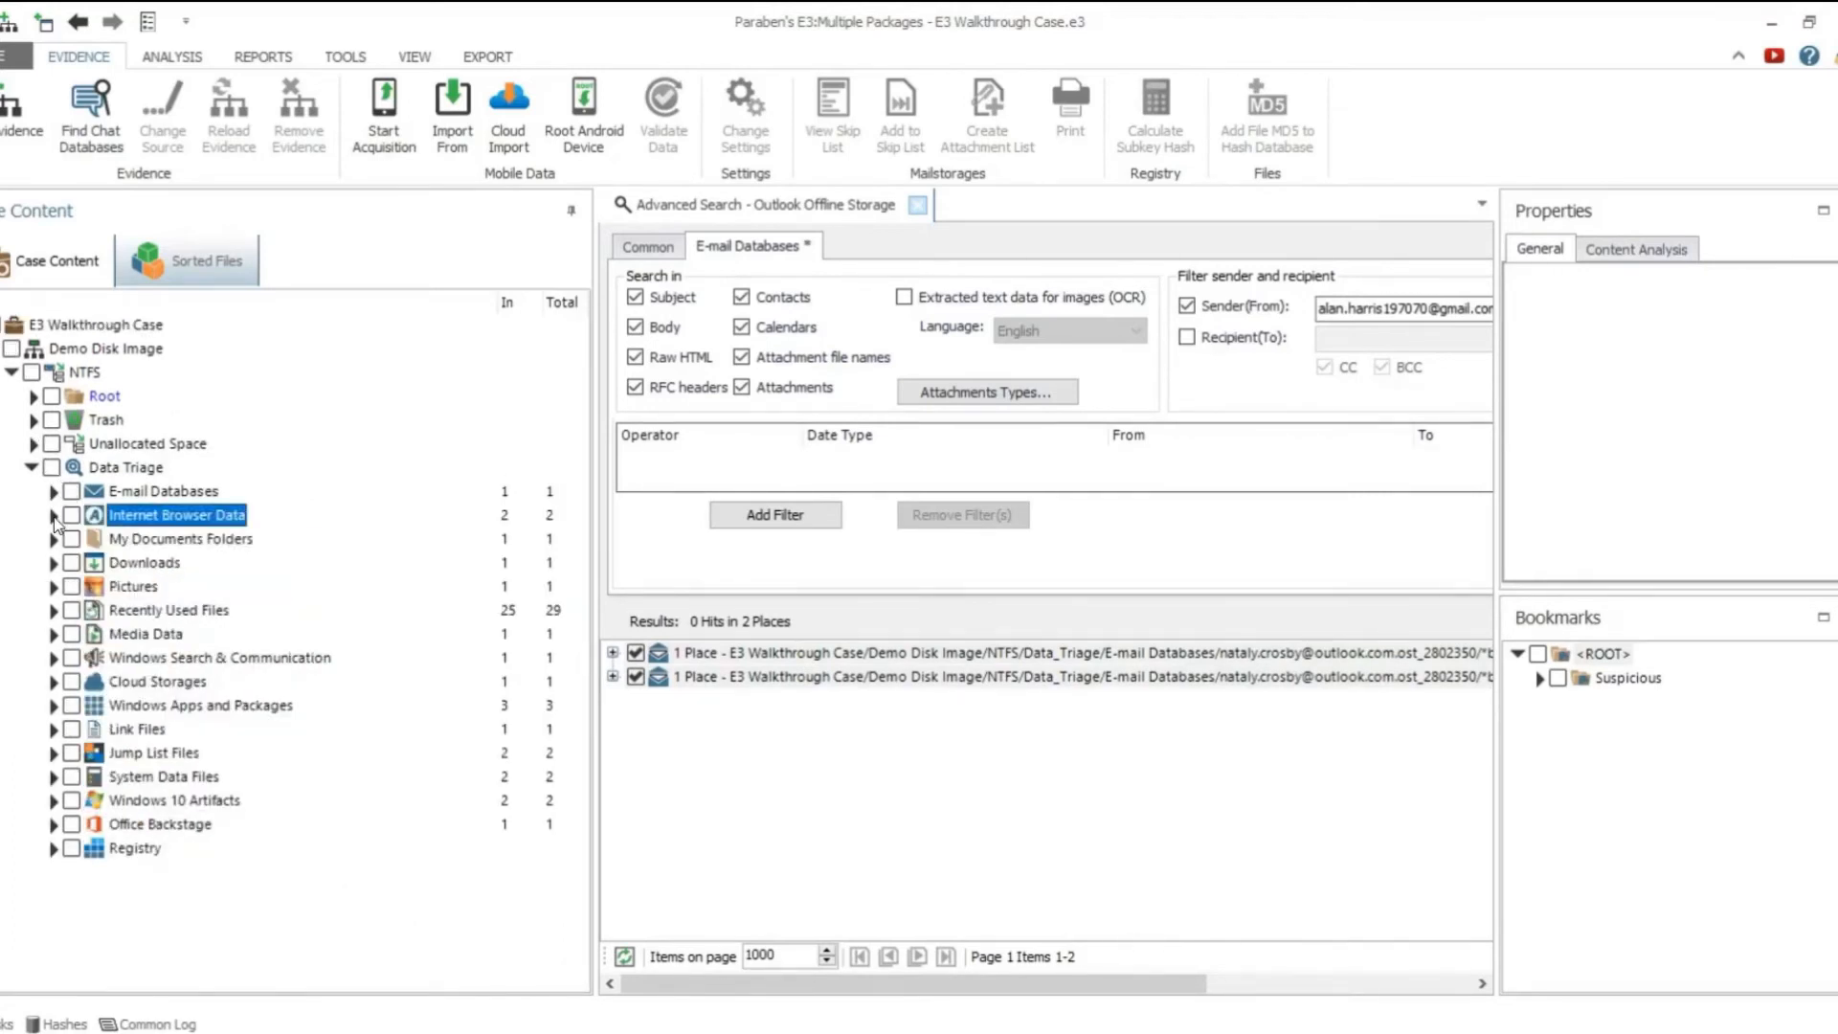
{"action": "double_click", "coordinate": [178, 514]}
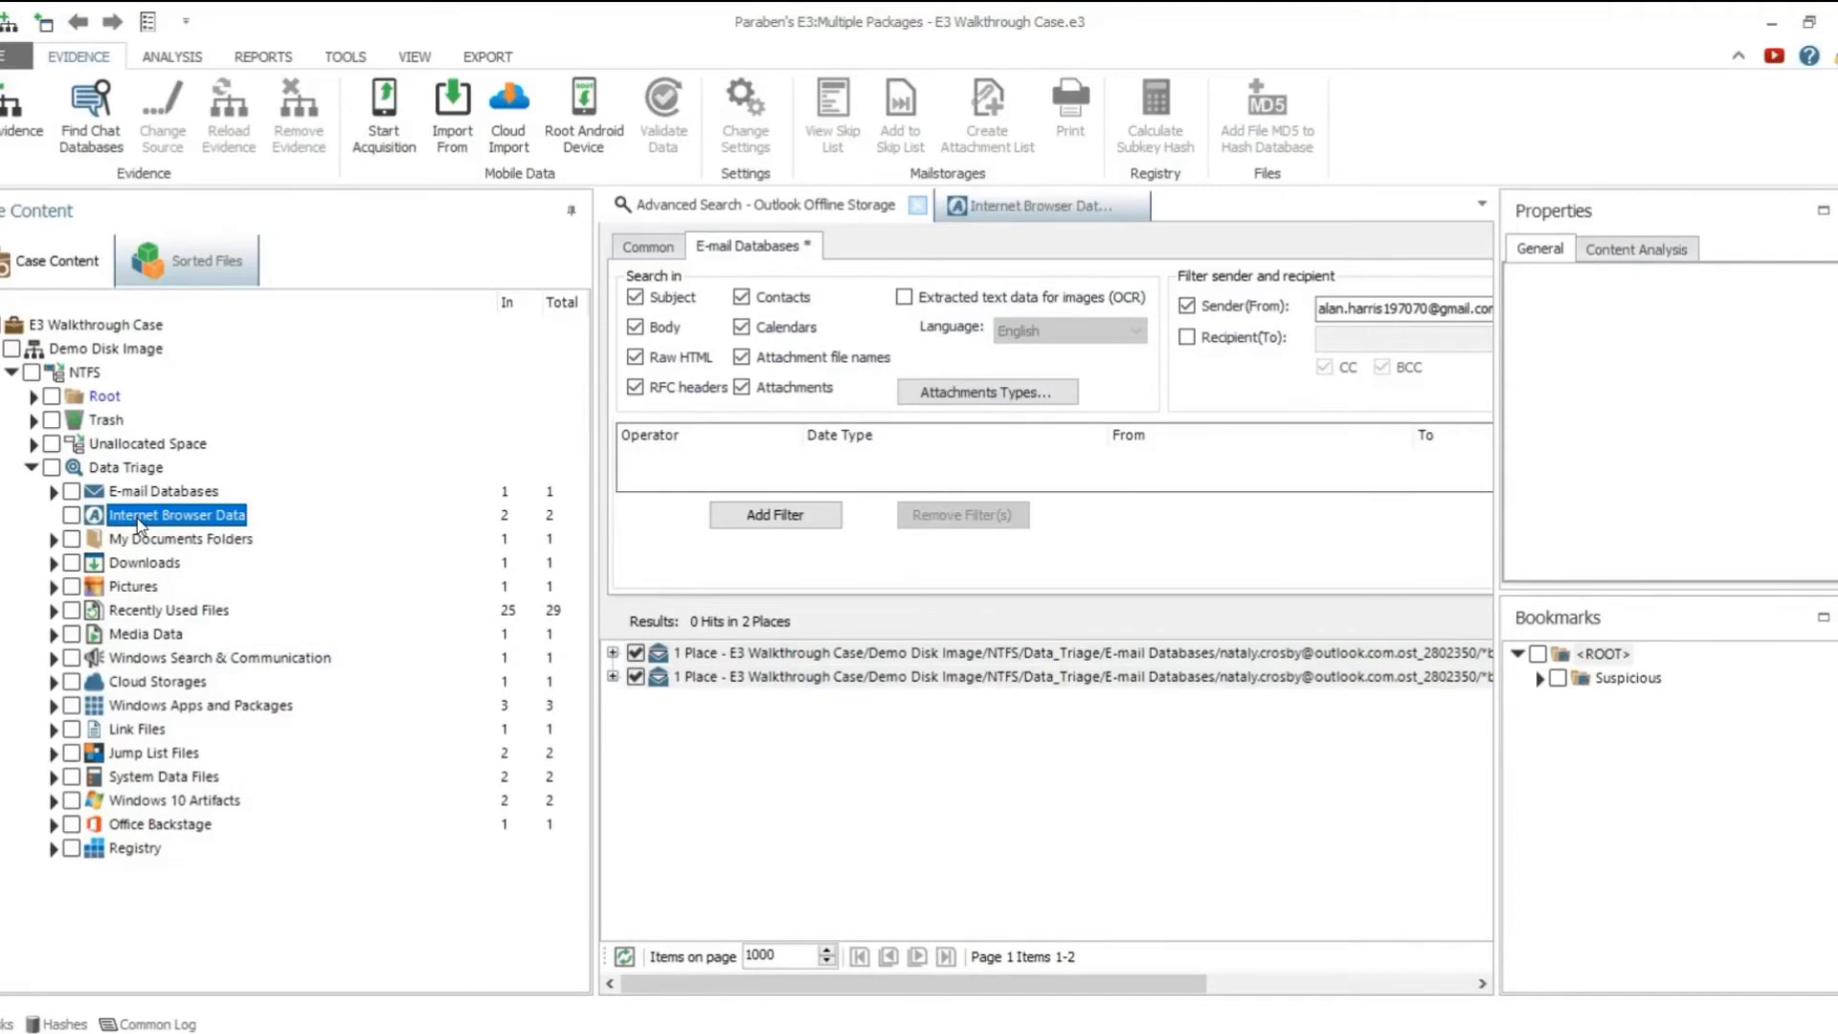
{"action": "left_click", "coordinate": [1038, 203]}
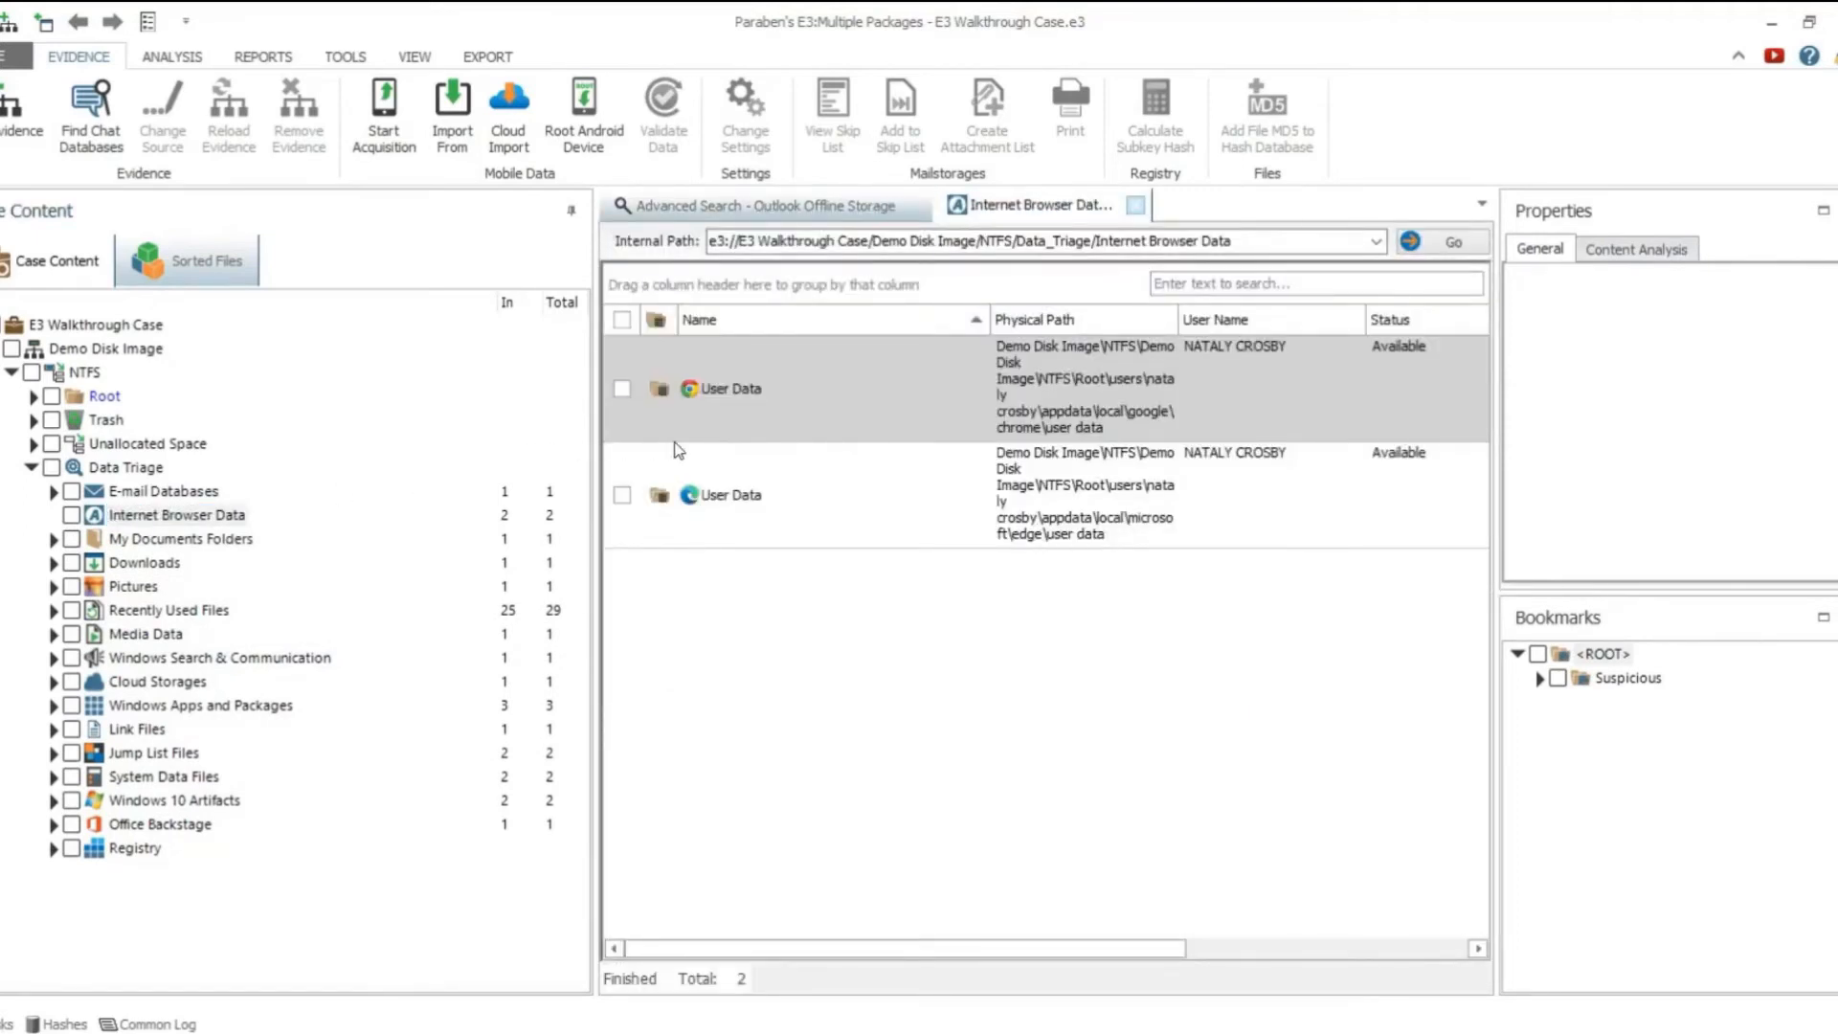
{"action": "double_click", "coordinate": [730, 494]}
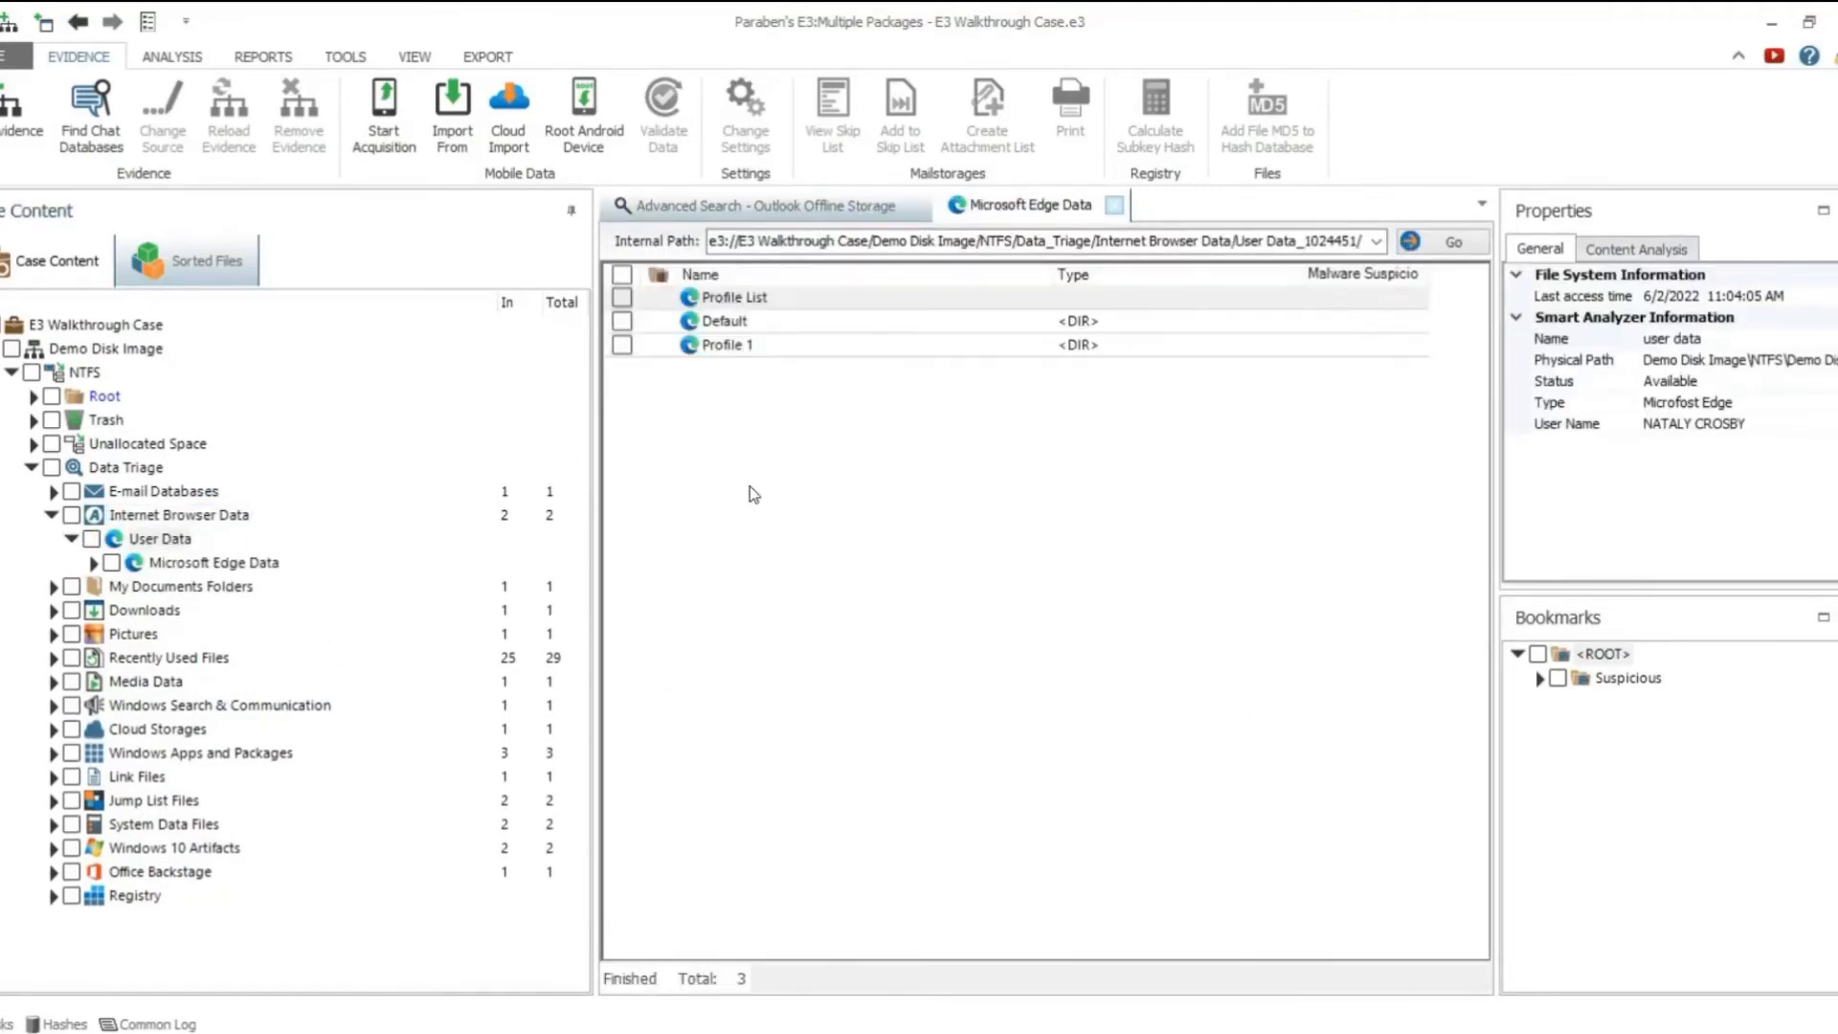
{"action": "left_click", "coordinate": [732, 296]}
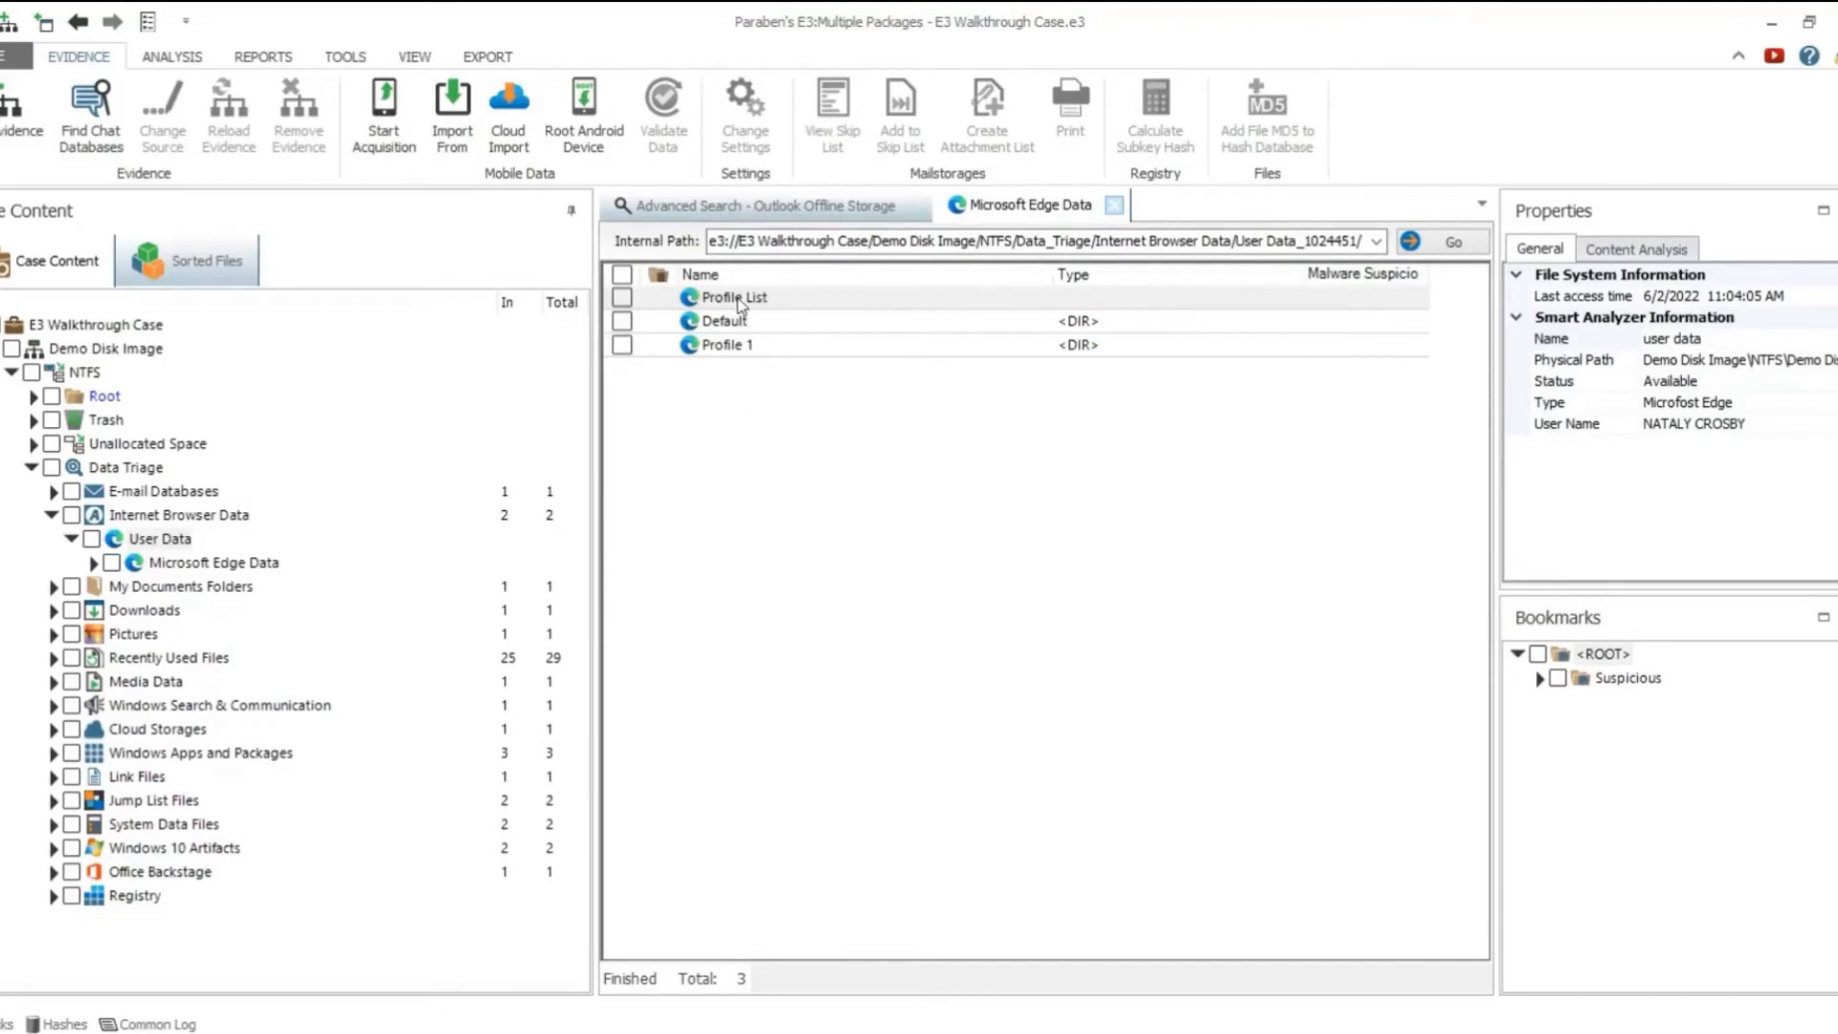
{"action": "double_click", "coordinate": [735, 296]}
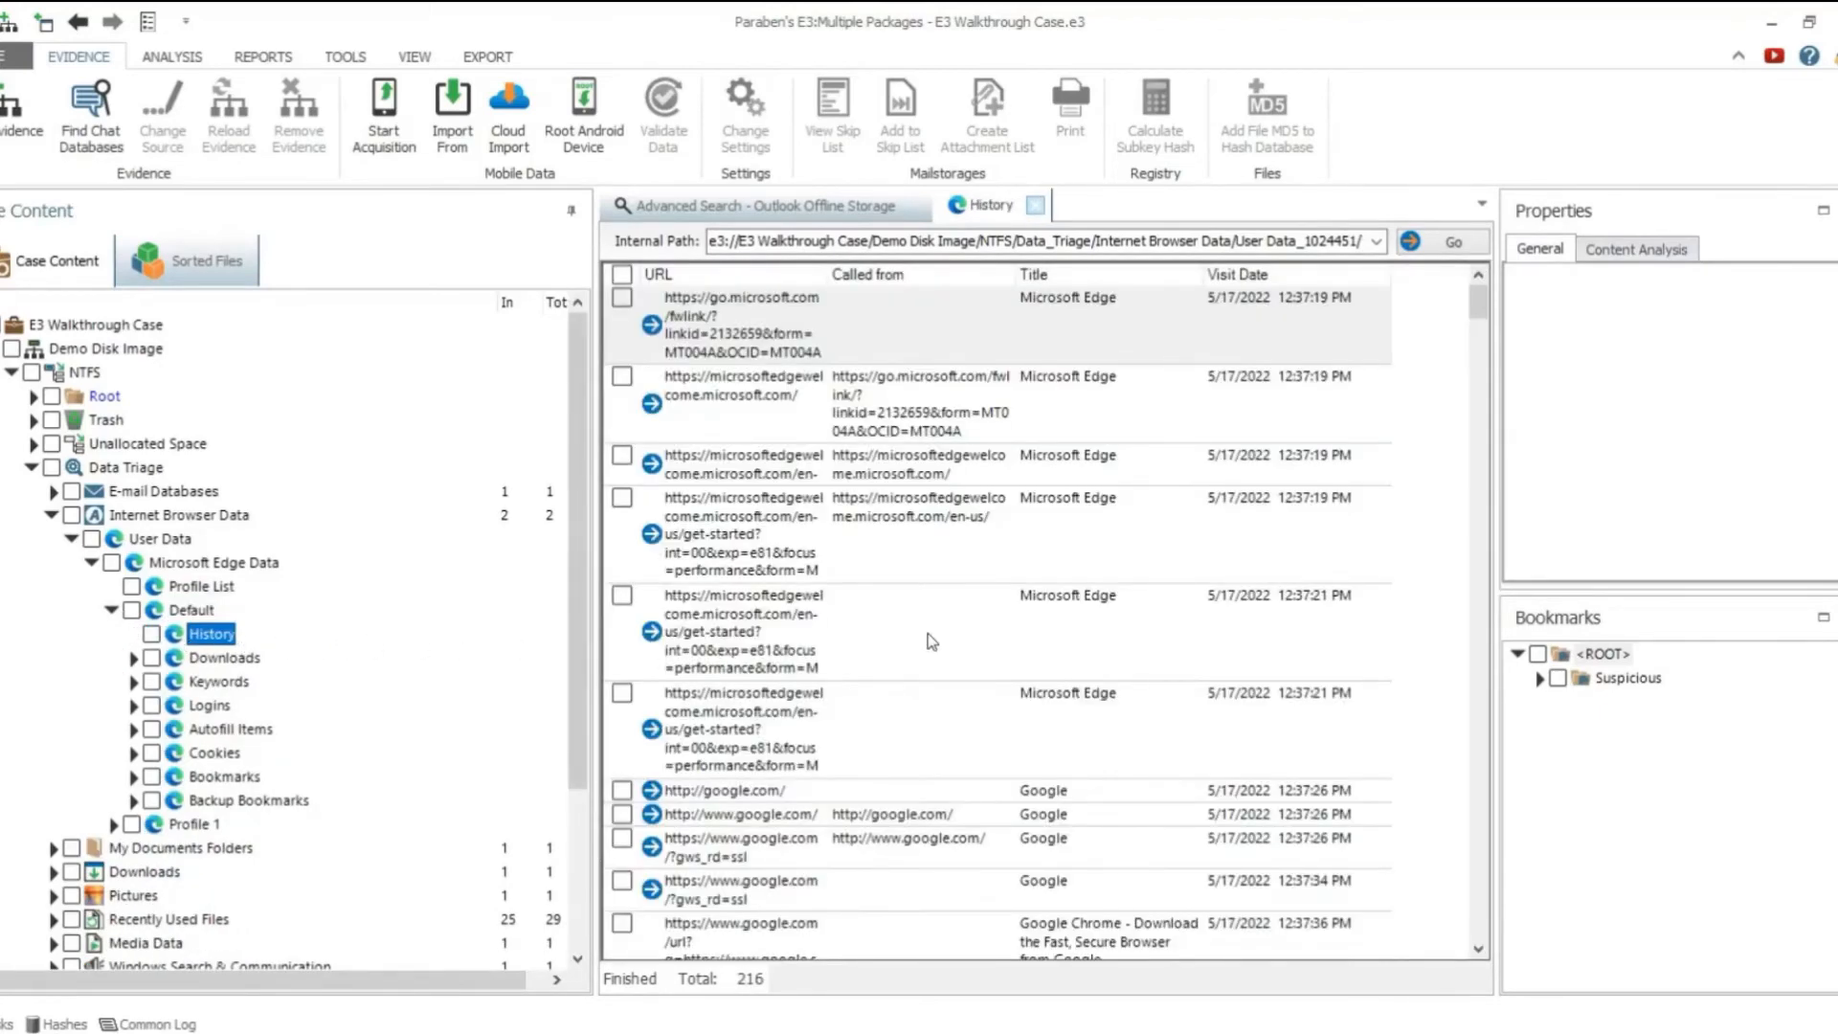
{"action": "left_click", "coordinate": [208, 704]}
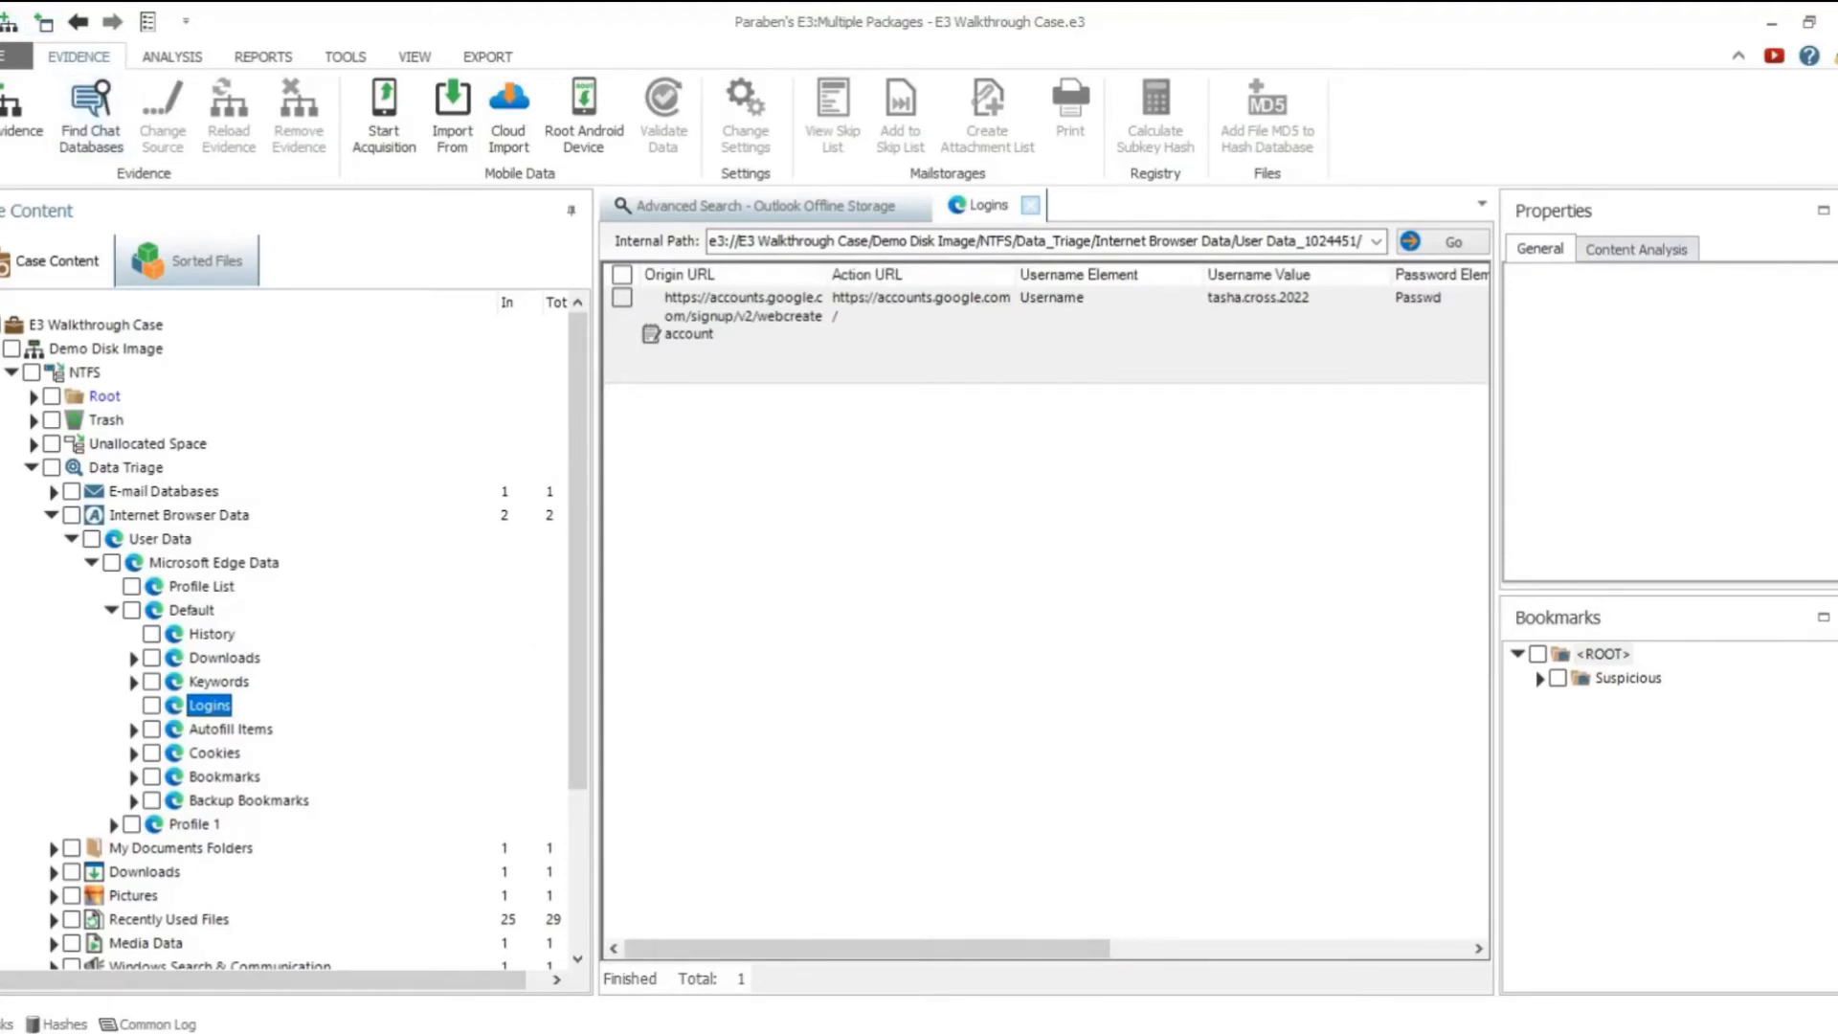
{"action": "left_click", "coordinate": [344, 56]}
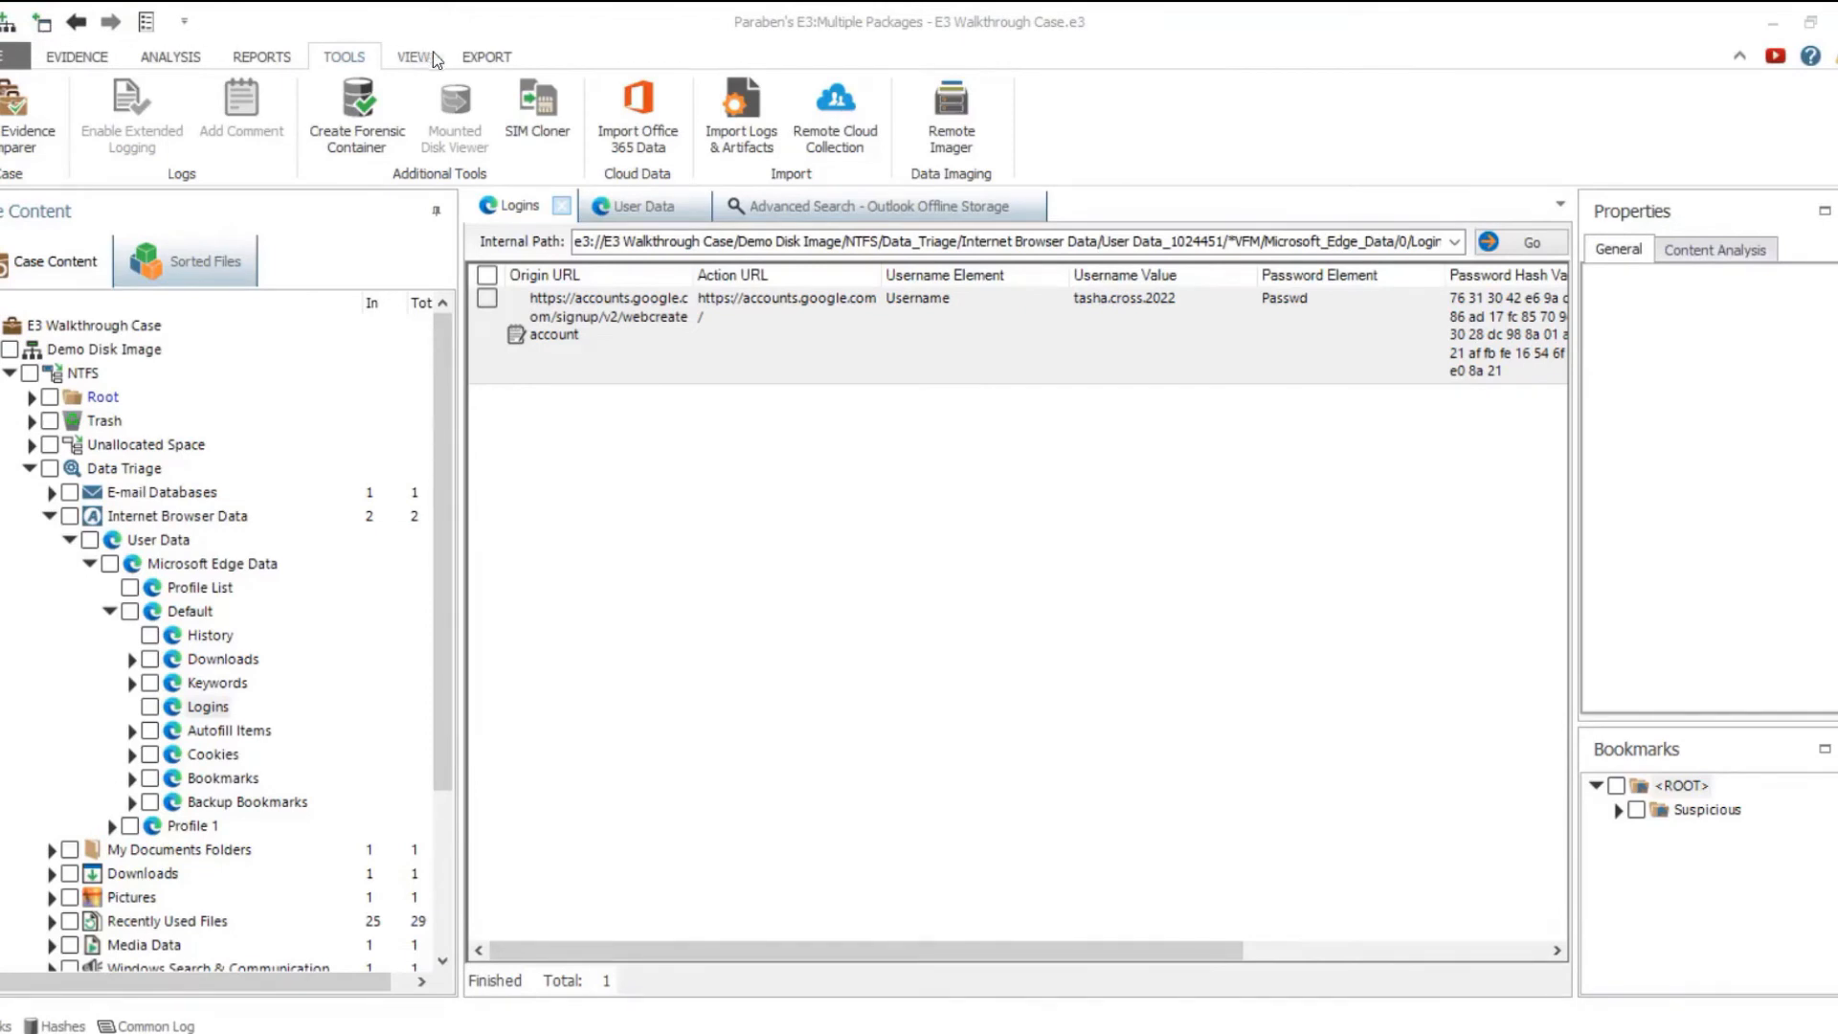
{"action": "mouse_move", "coordinate": [834, 115]}
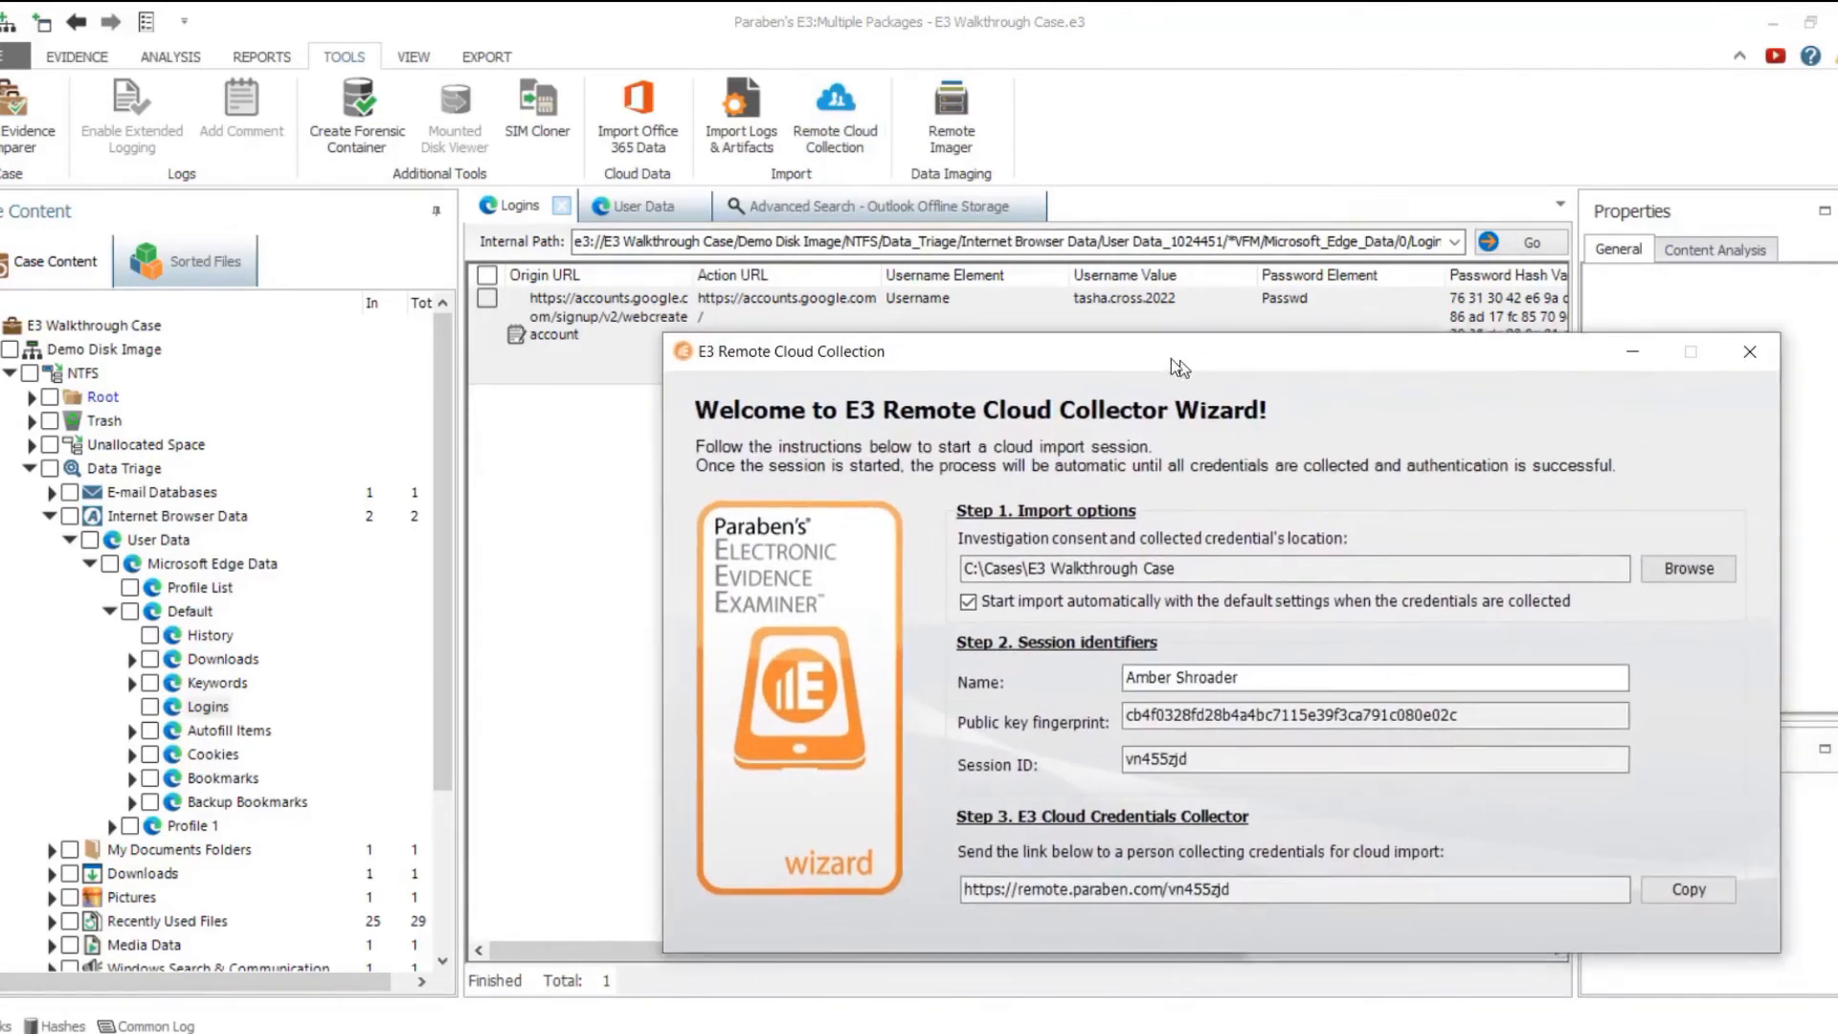
Import Gmail and Dropbox data via Remote Cloud Collection with auto-import off, then expand the evidence.
{"action": "left_click_drag", "start_coordinate": [1178, 367], "coordinate": [785, 314]}
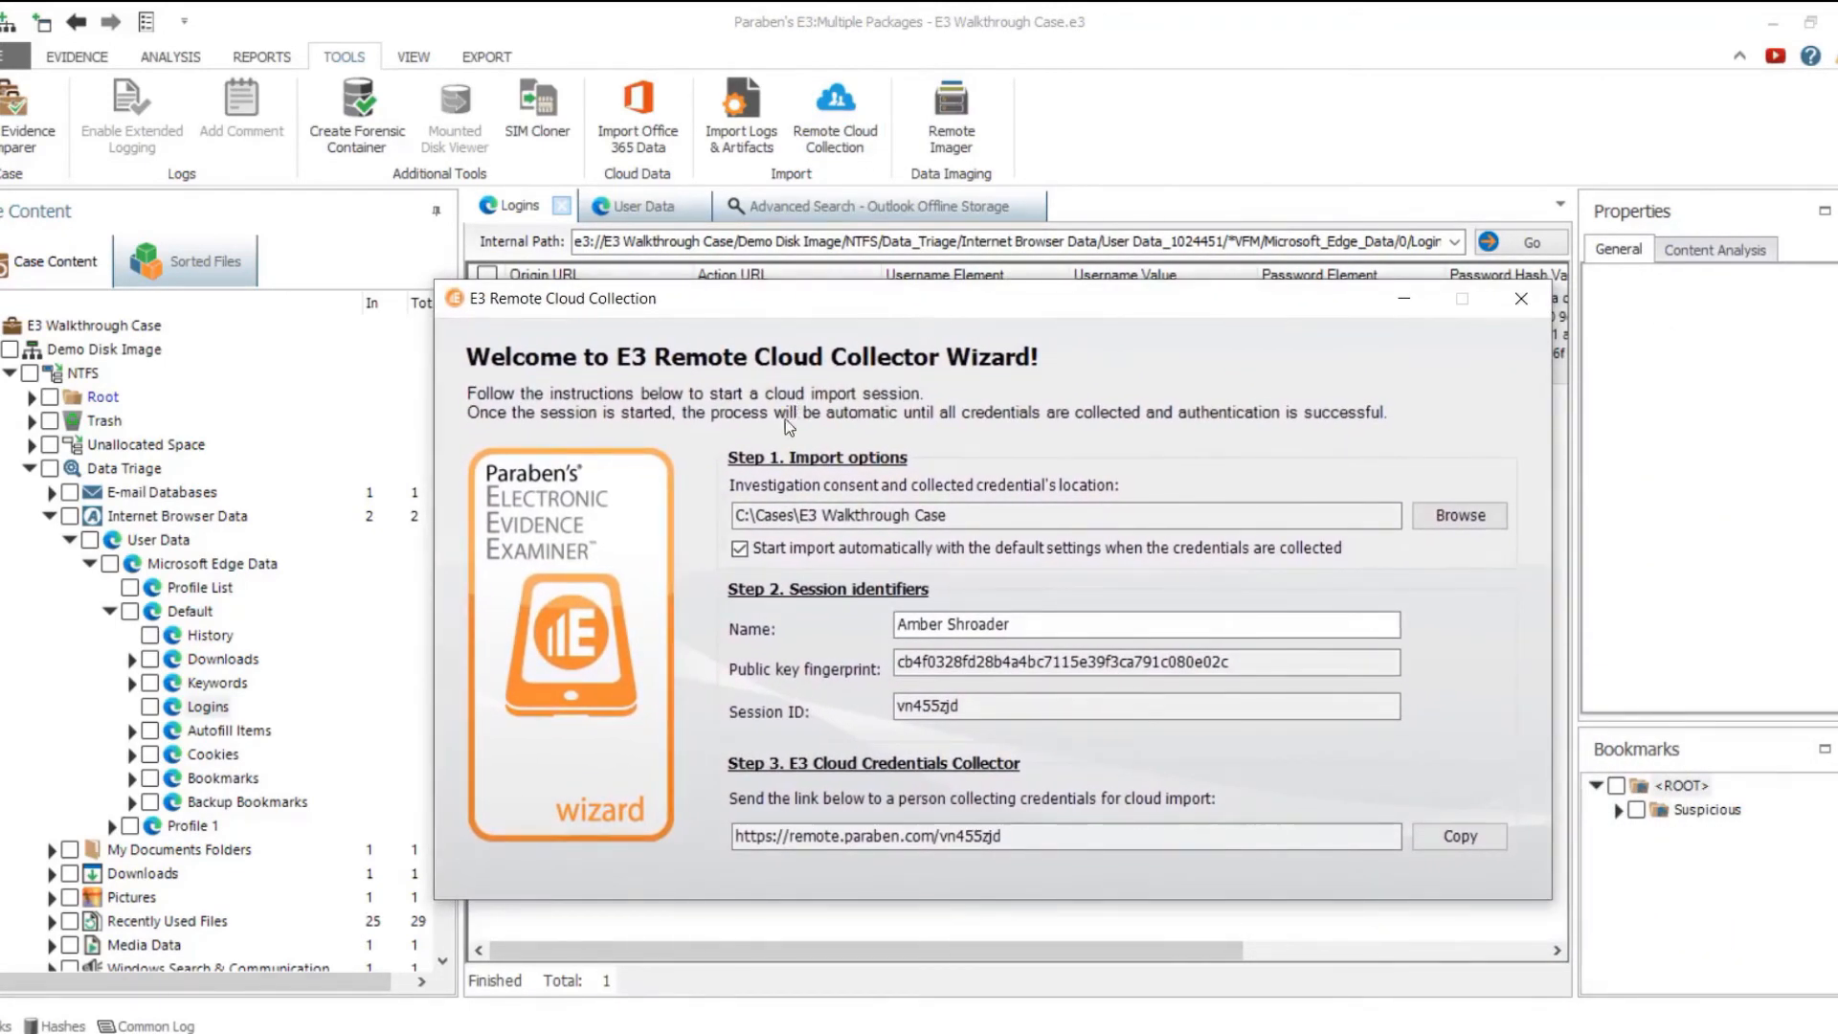
{"action": "left_click", "coordinate": [740, 548]}
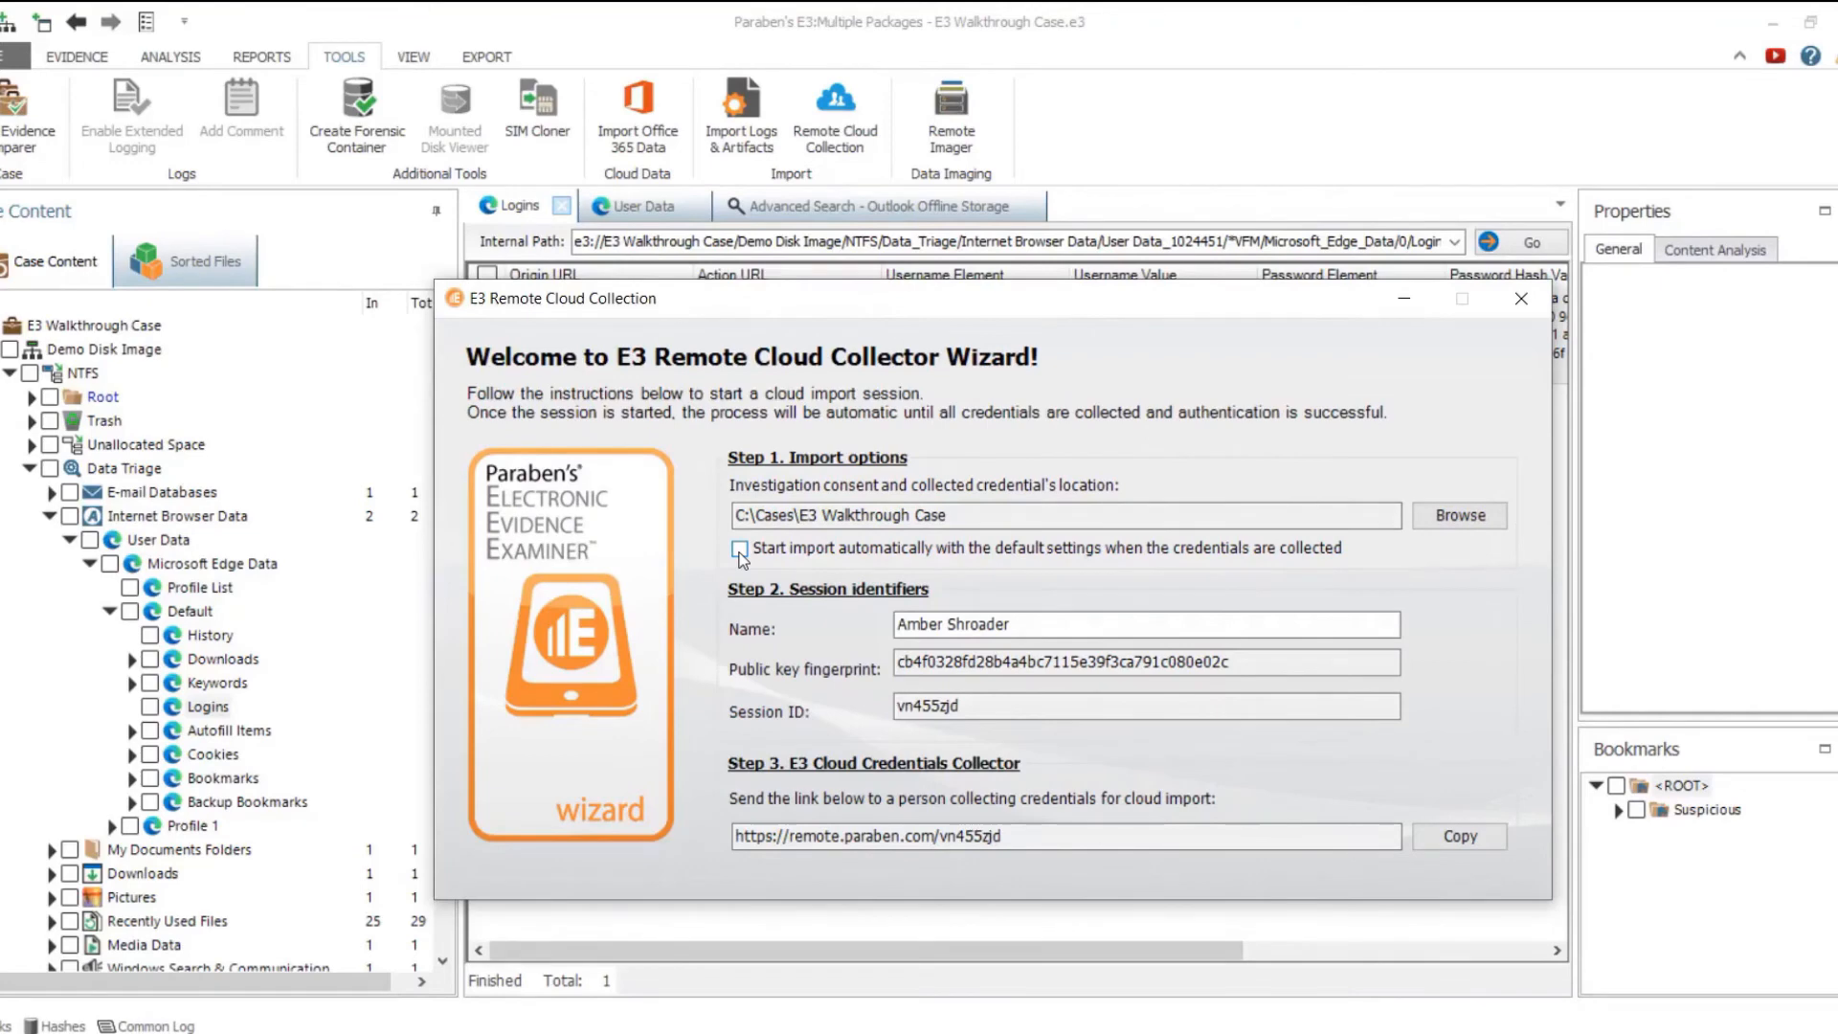
{"action": "left_click", "coordinate": [740, 548]}
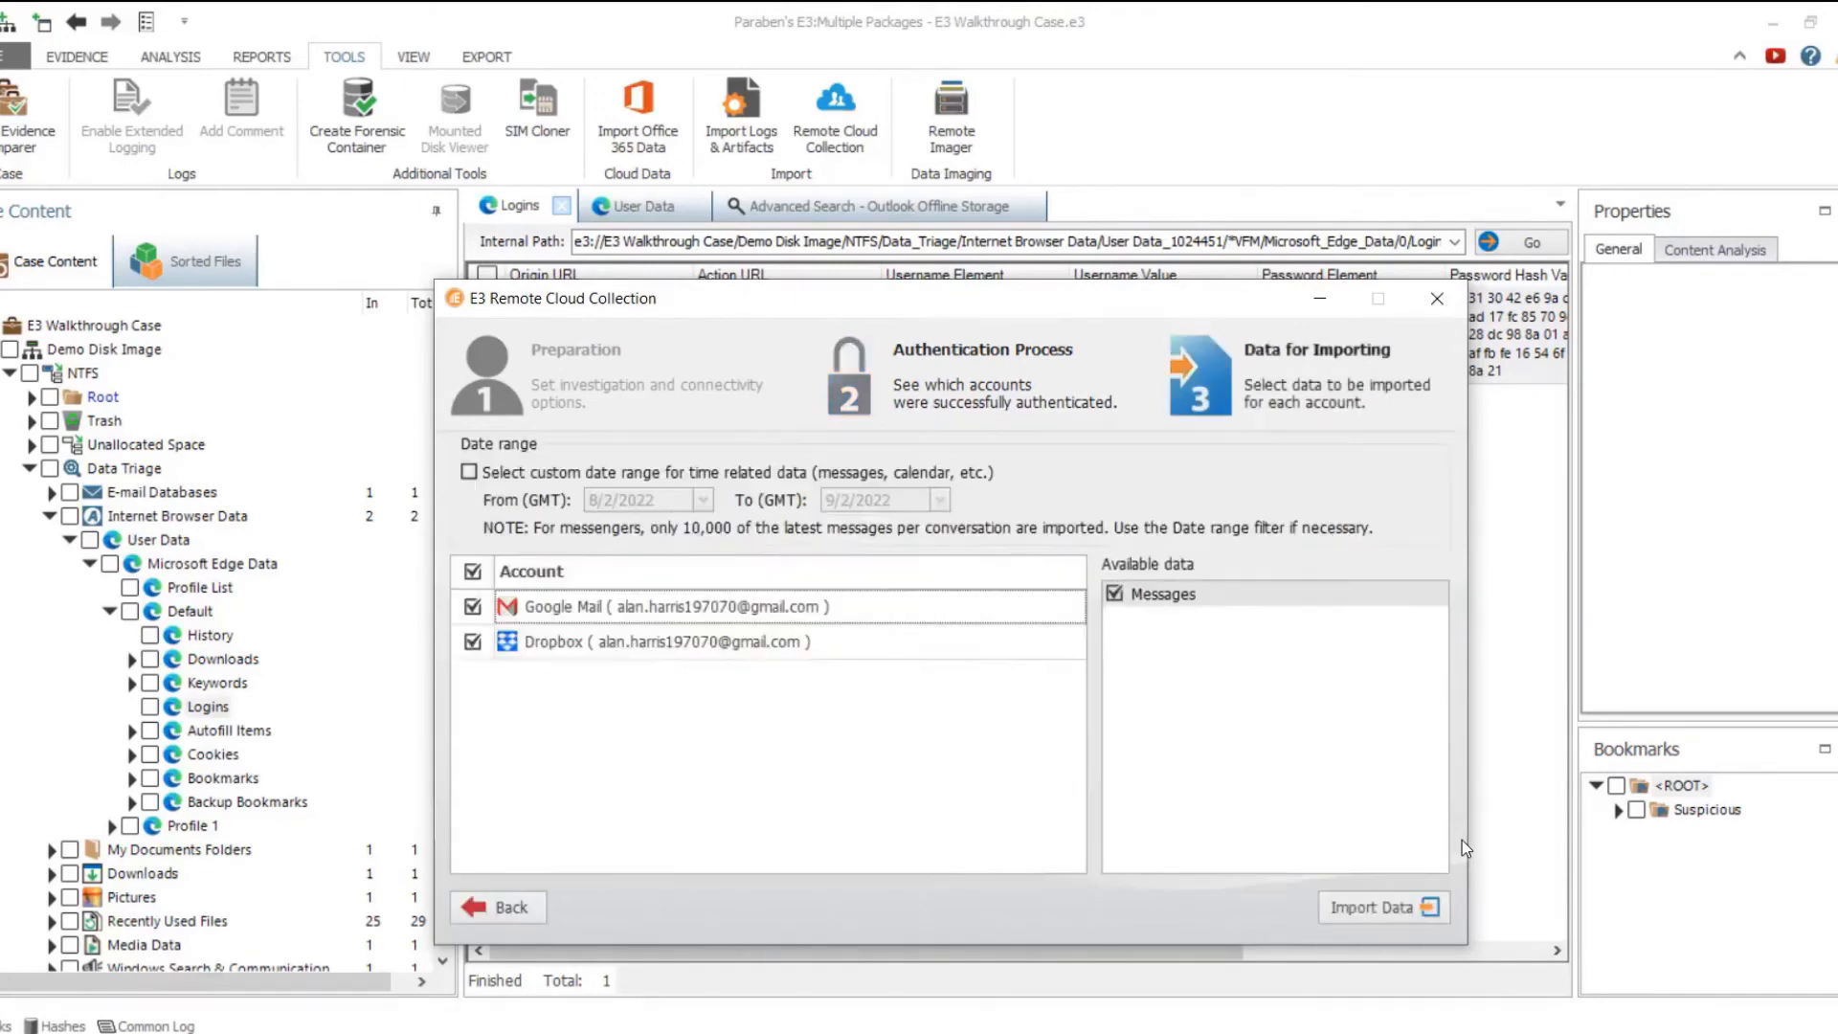
{"action": "mouse_move", "coordinate": [1497, 839]}
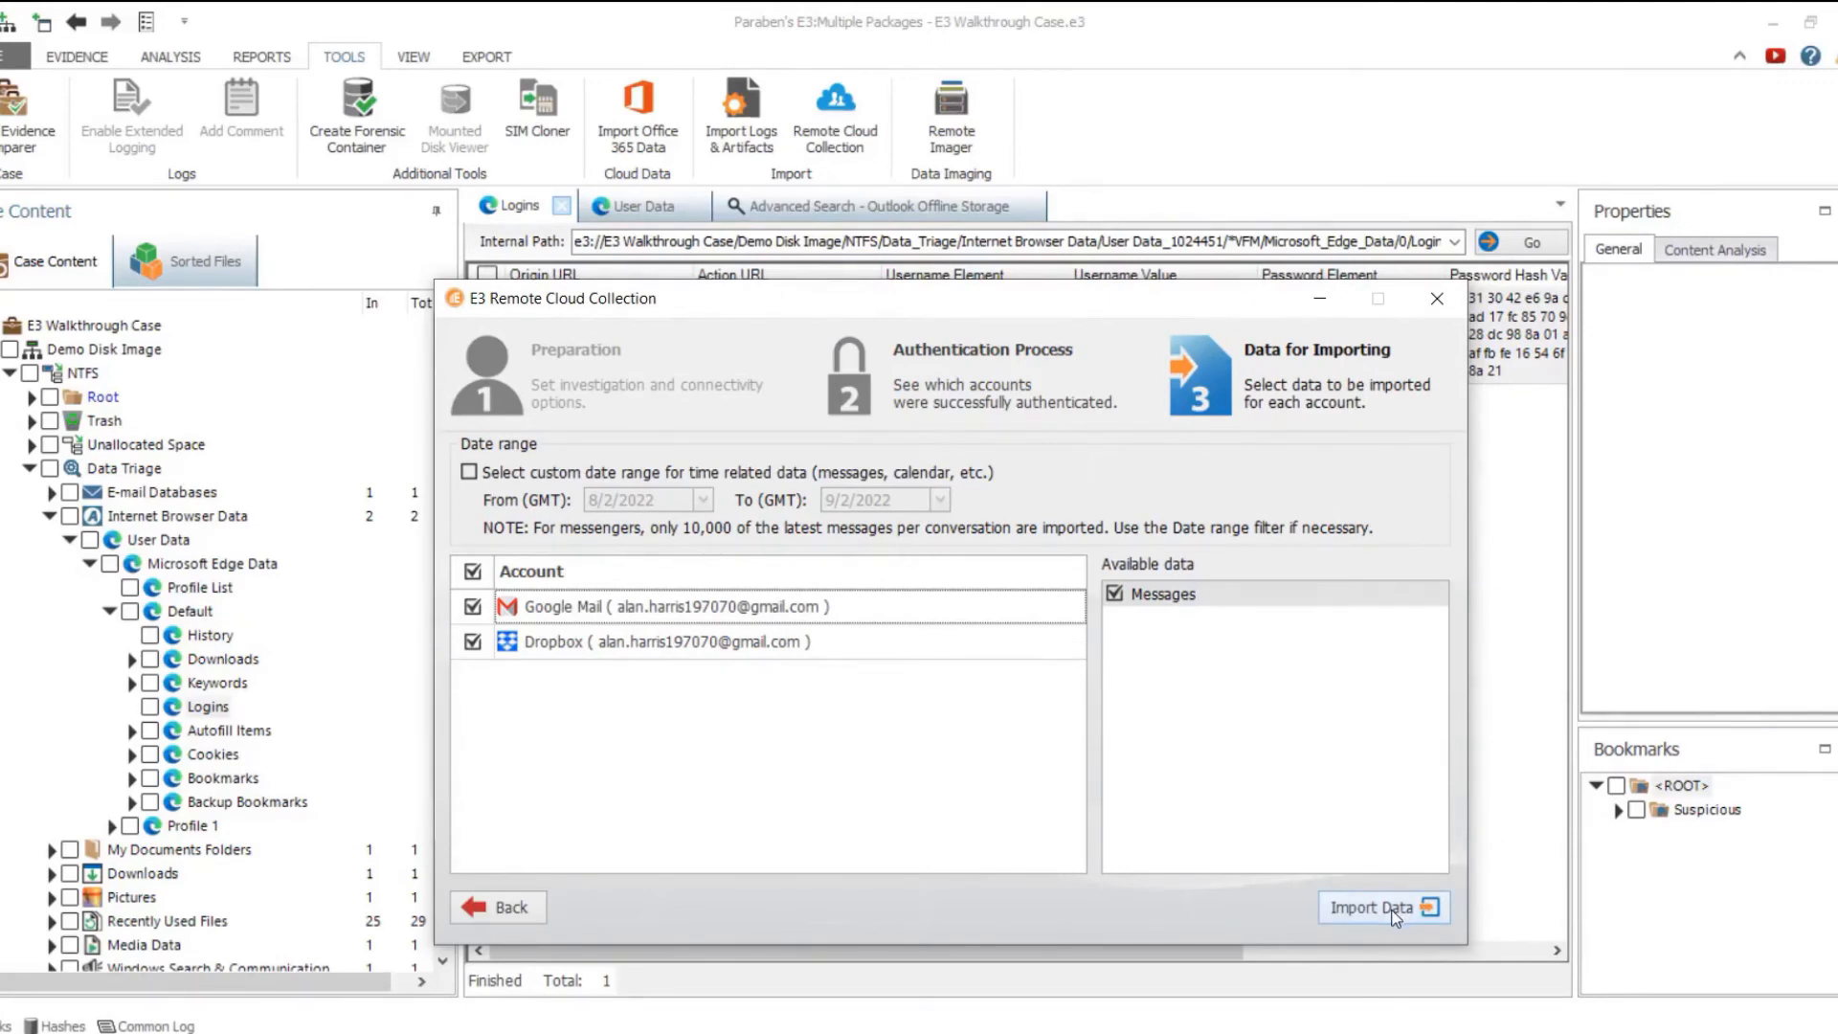
{"action": "left_click", "coordinate": [1383, 907]}
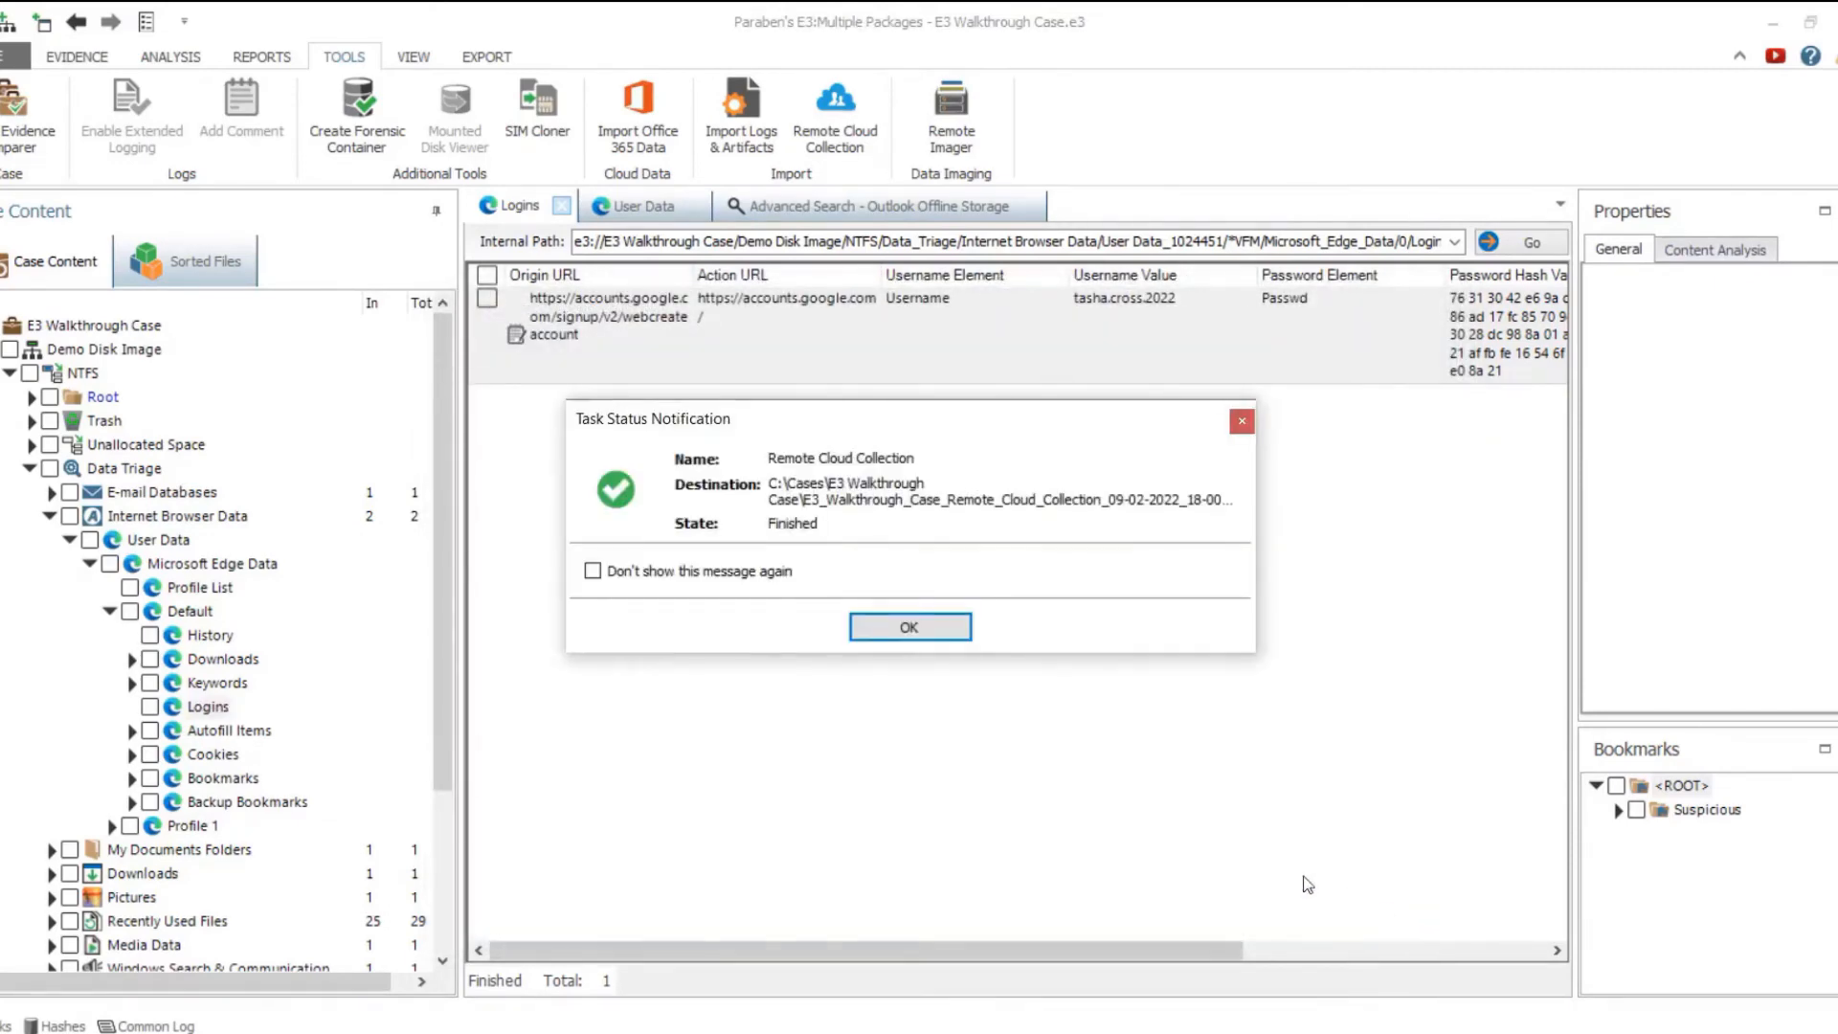
{"action": "left_click", "coordinate": [908, 627]}
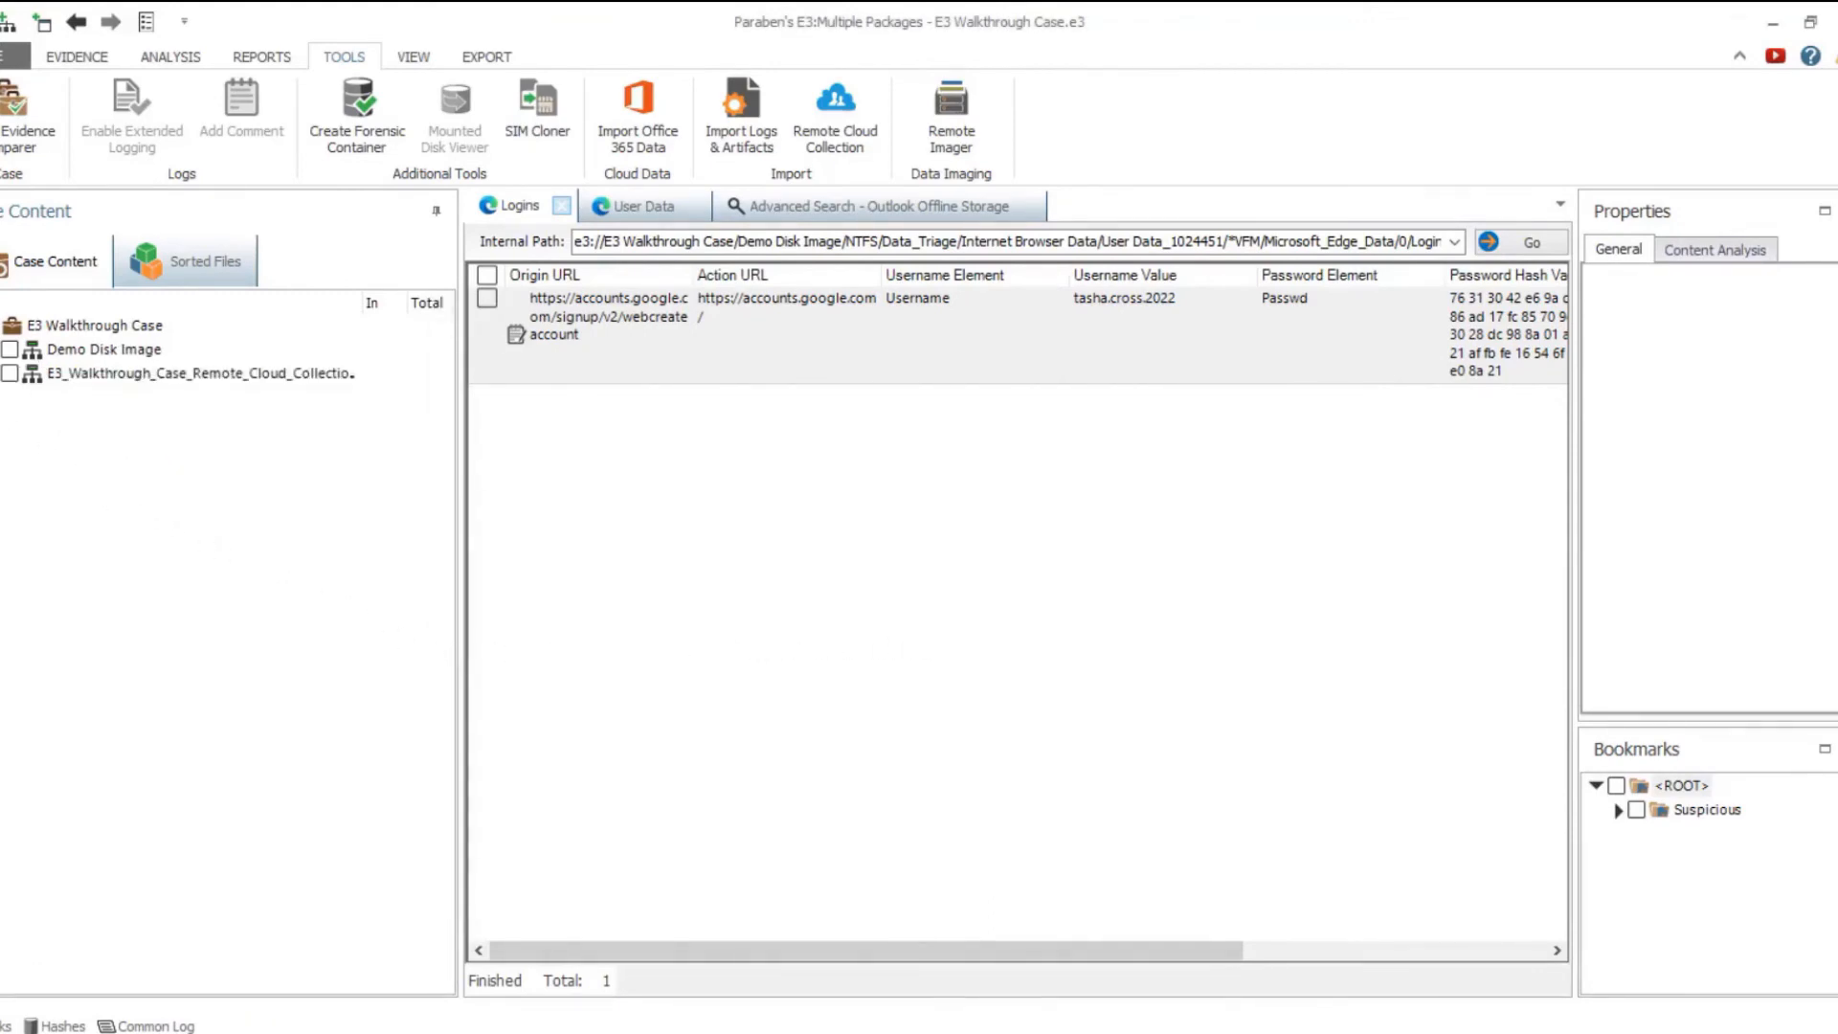
{"action": "left_click", "coordinate": [9, 396]}
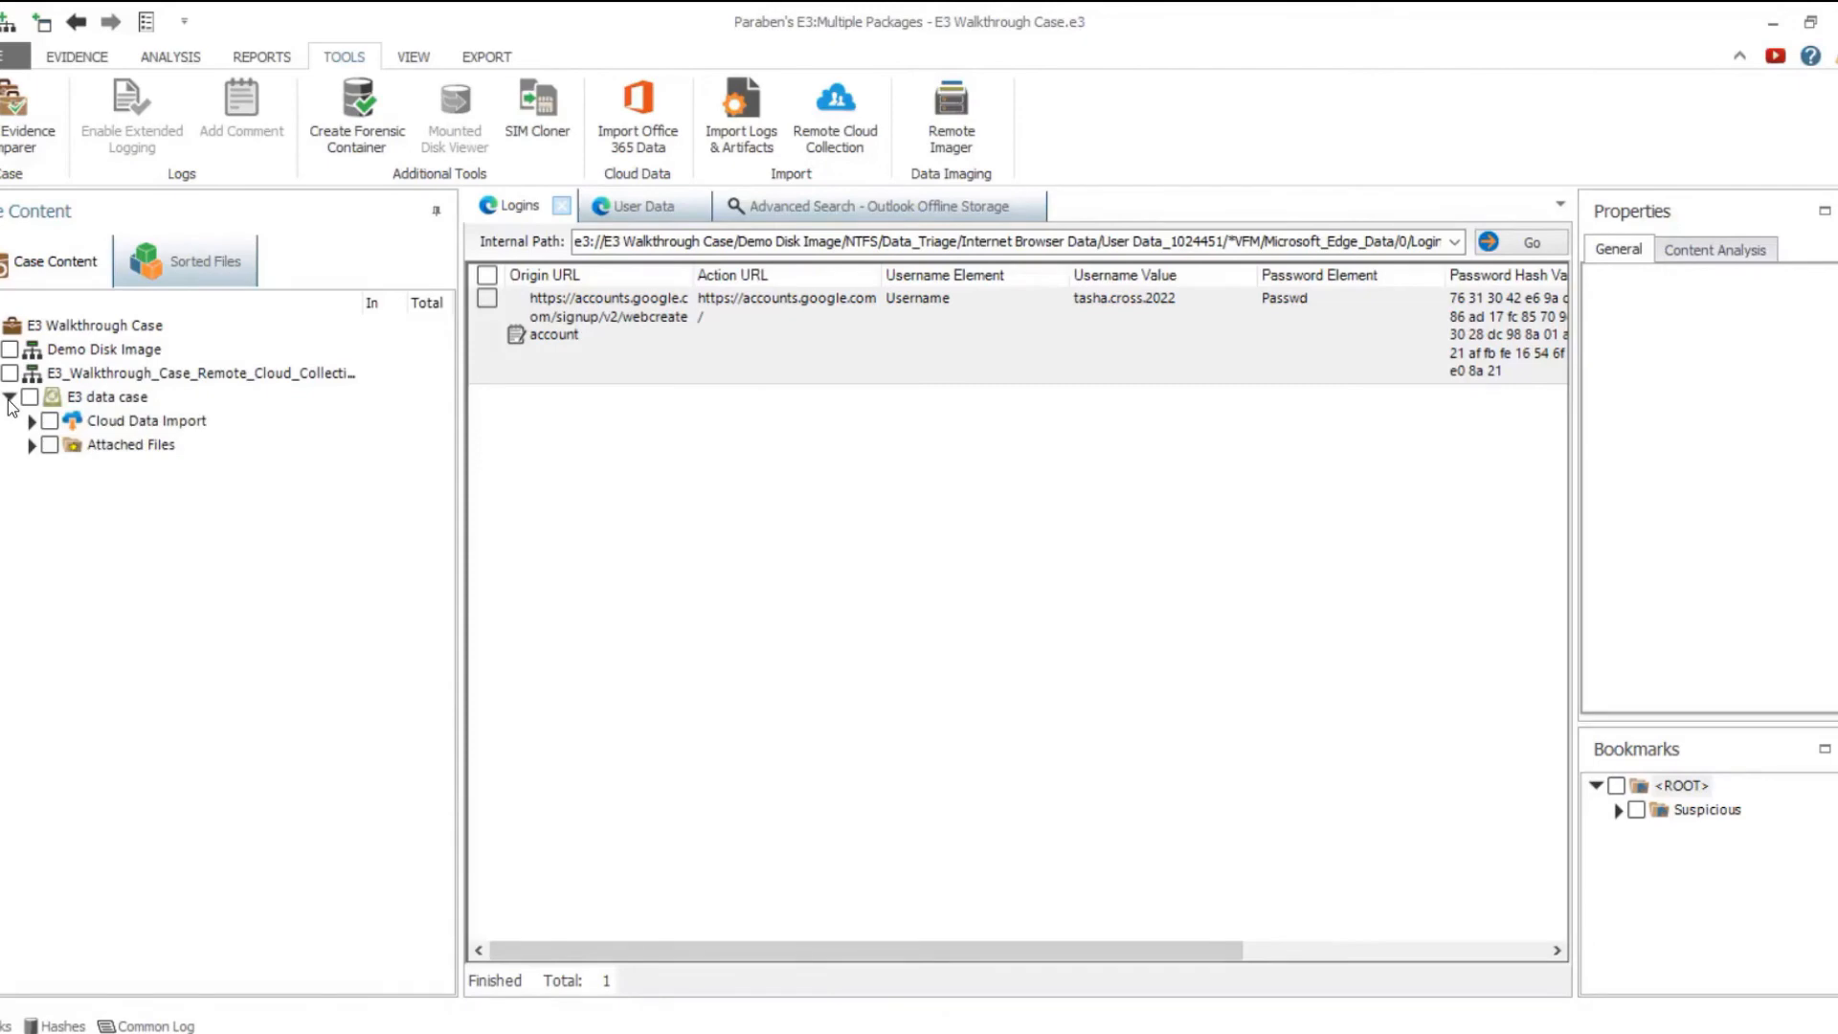
Expand Cloud Data Import and show the Gmail account's folders.
{"action": "left_click", "coordinate": [31, 421]}
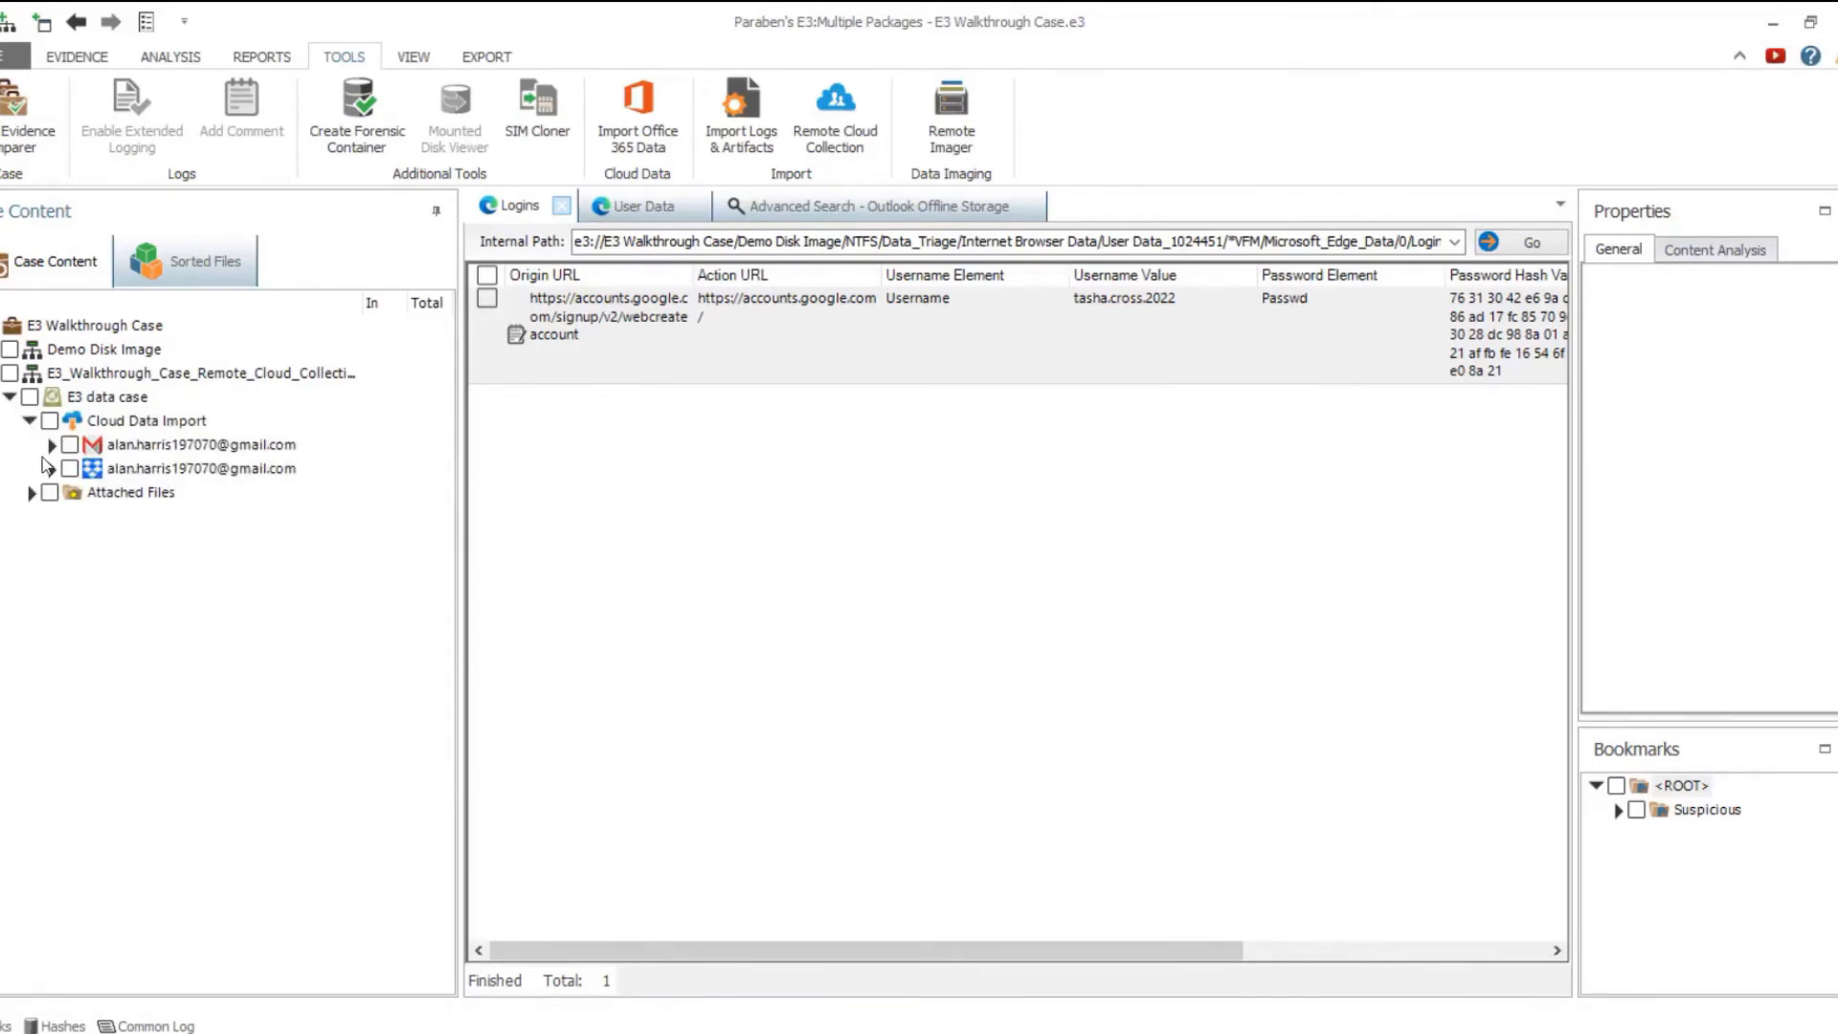
{"action": "left_click", "coordinate": [49, 469]}
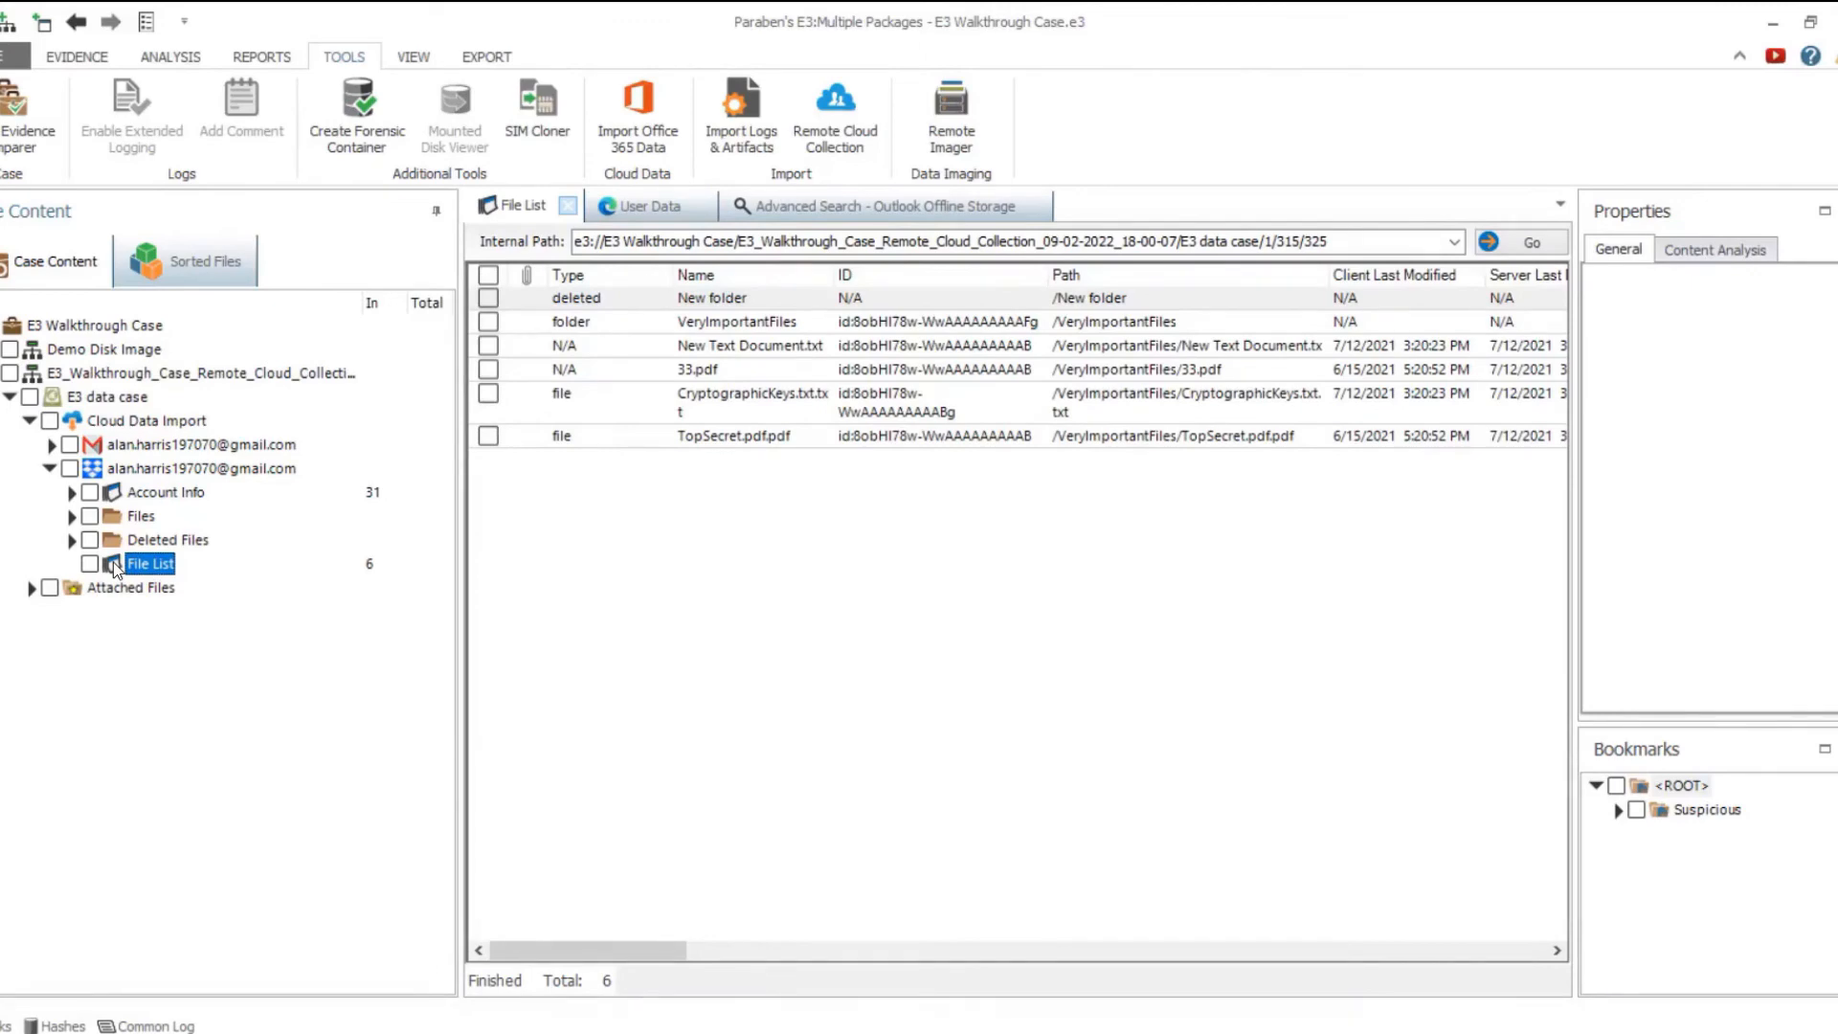
{"action": "left_click", "coordinate": [202, 444]}
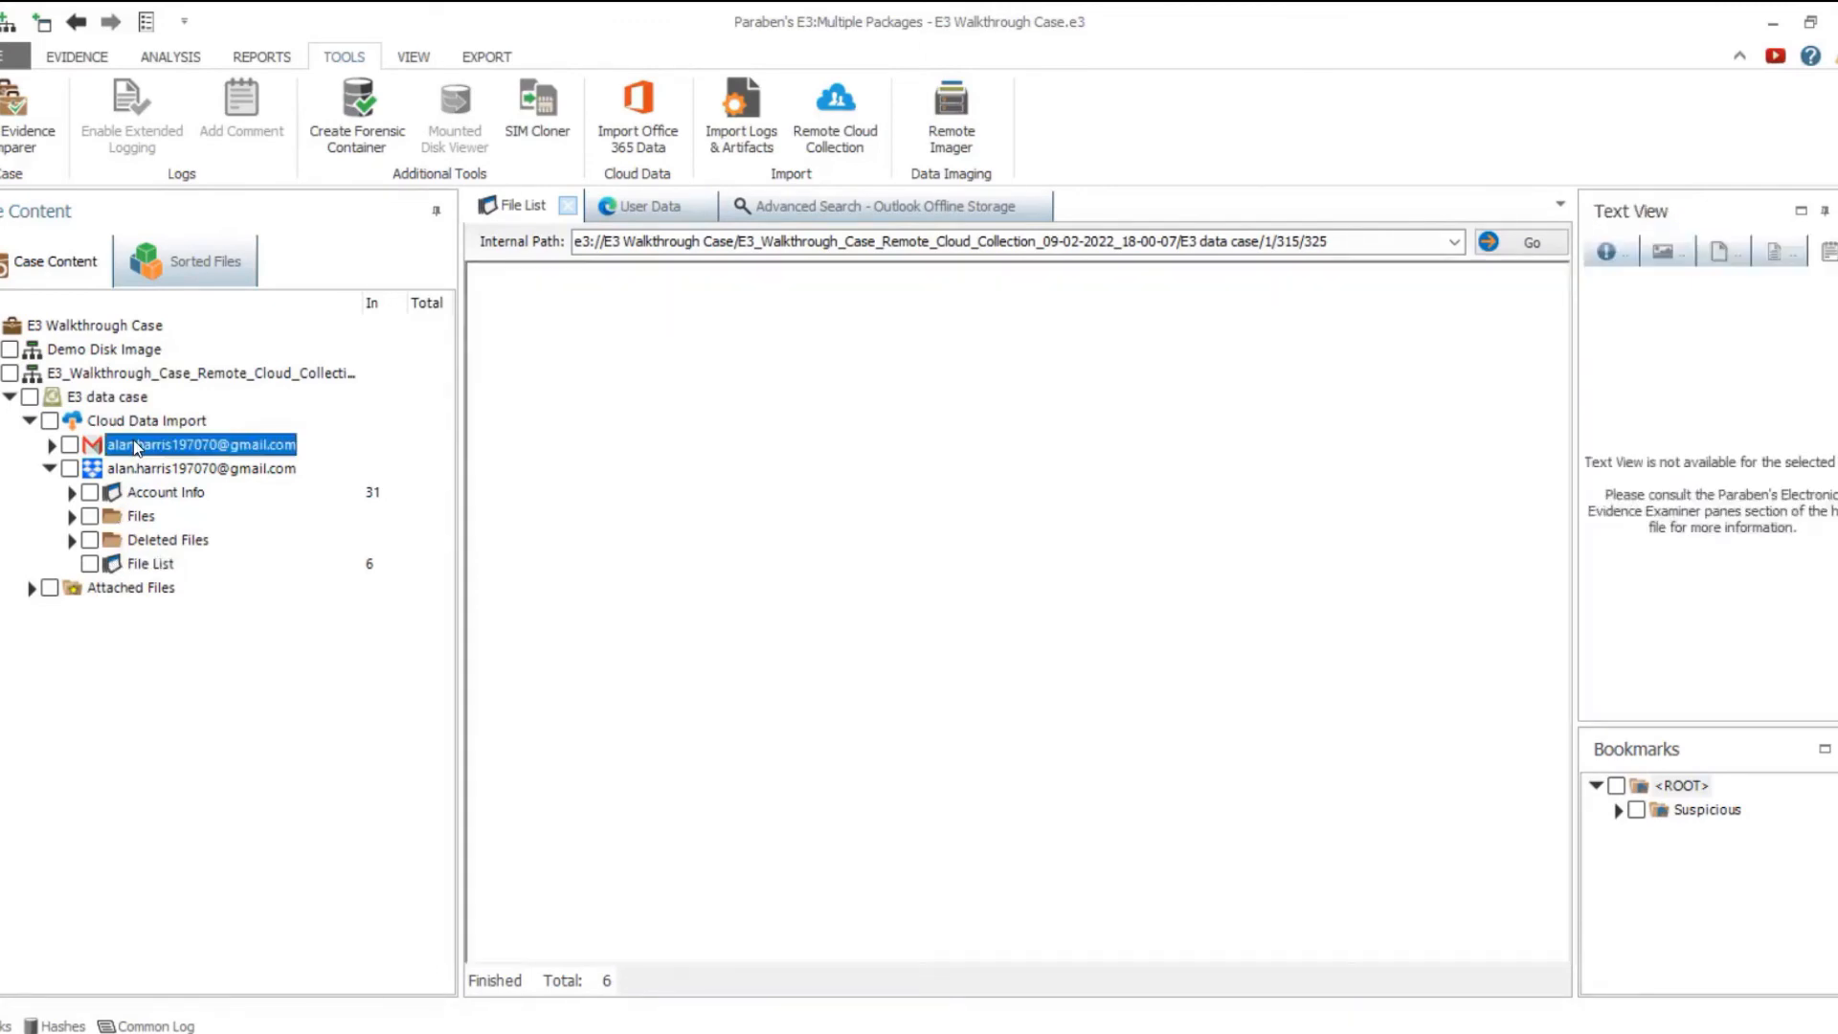
{"action": "left_click", "coordinate": [199, 445]}
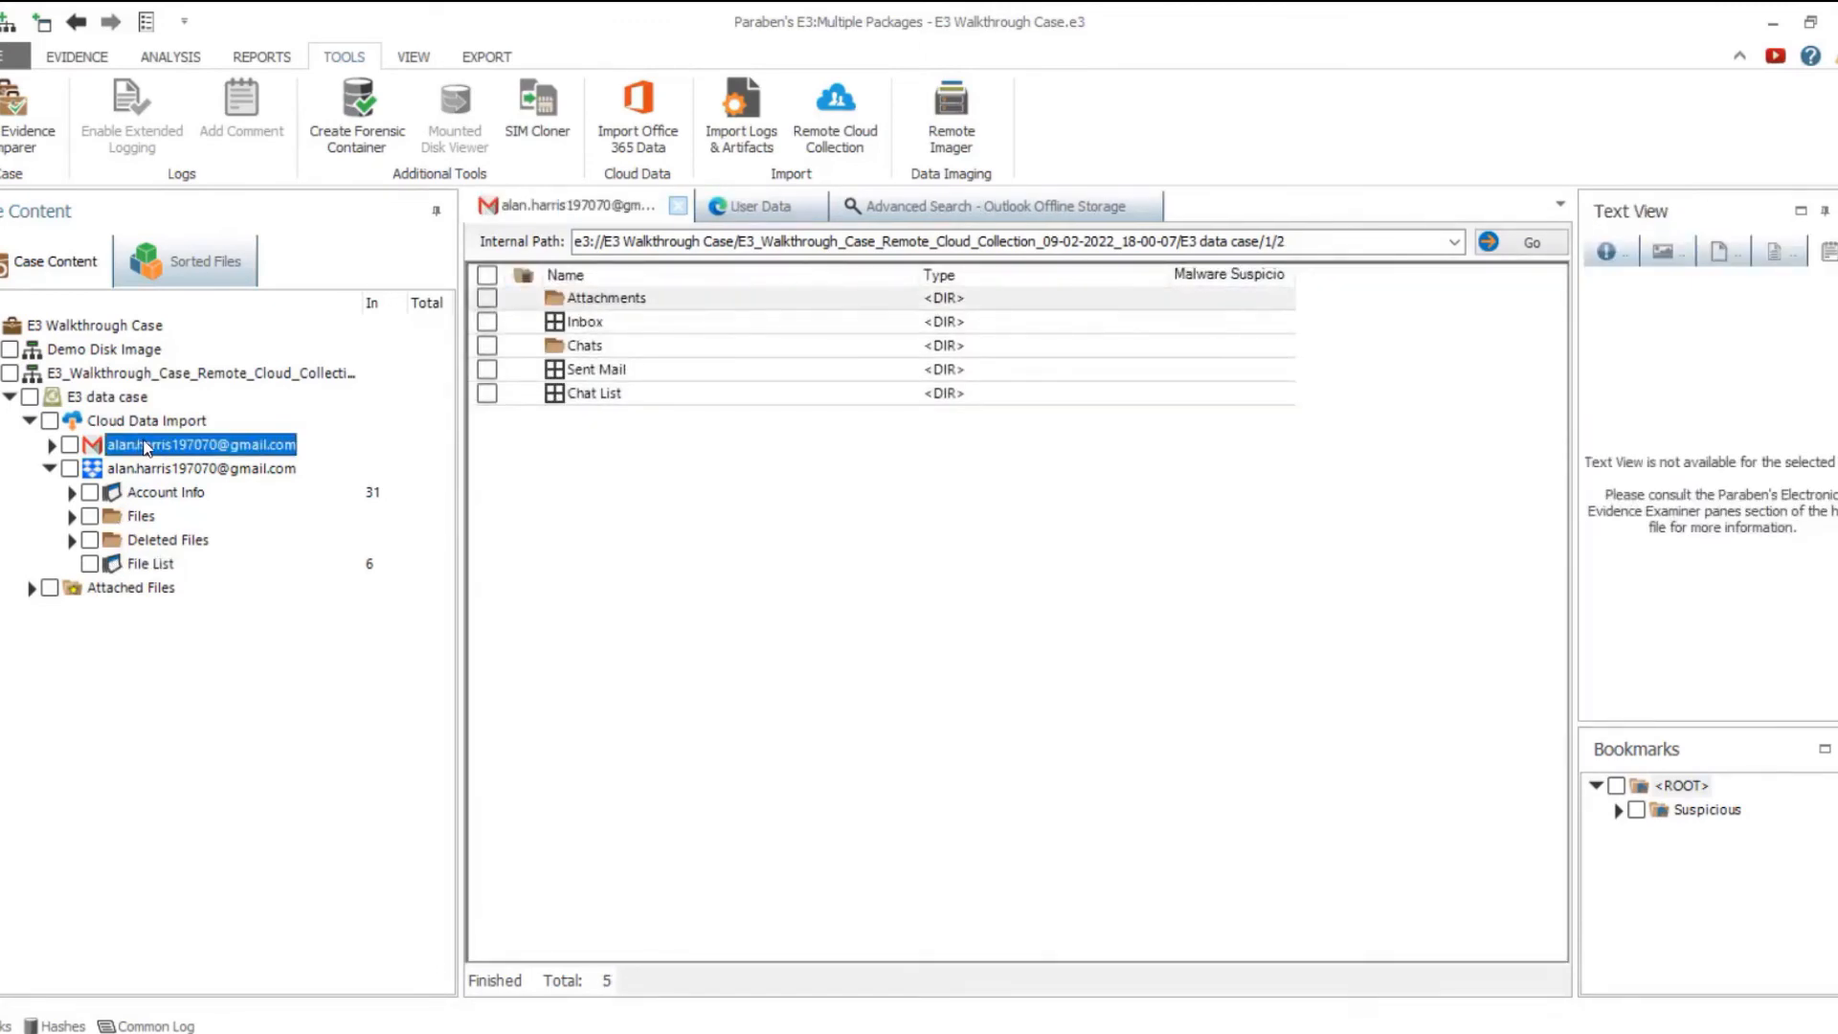
Open the Gmail Inbox, scroll its 77 messages, and bring up Add New Evidence.
{"action": "left_click", "coordinate": [584, 322]}
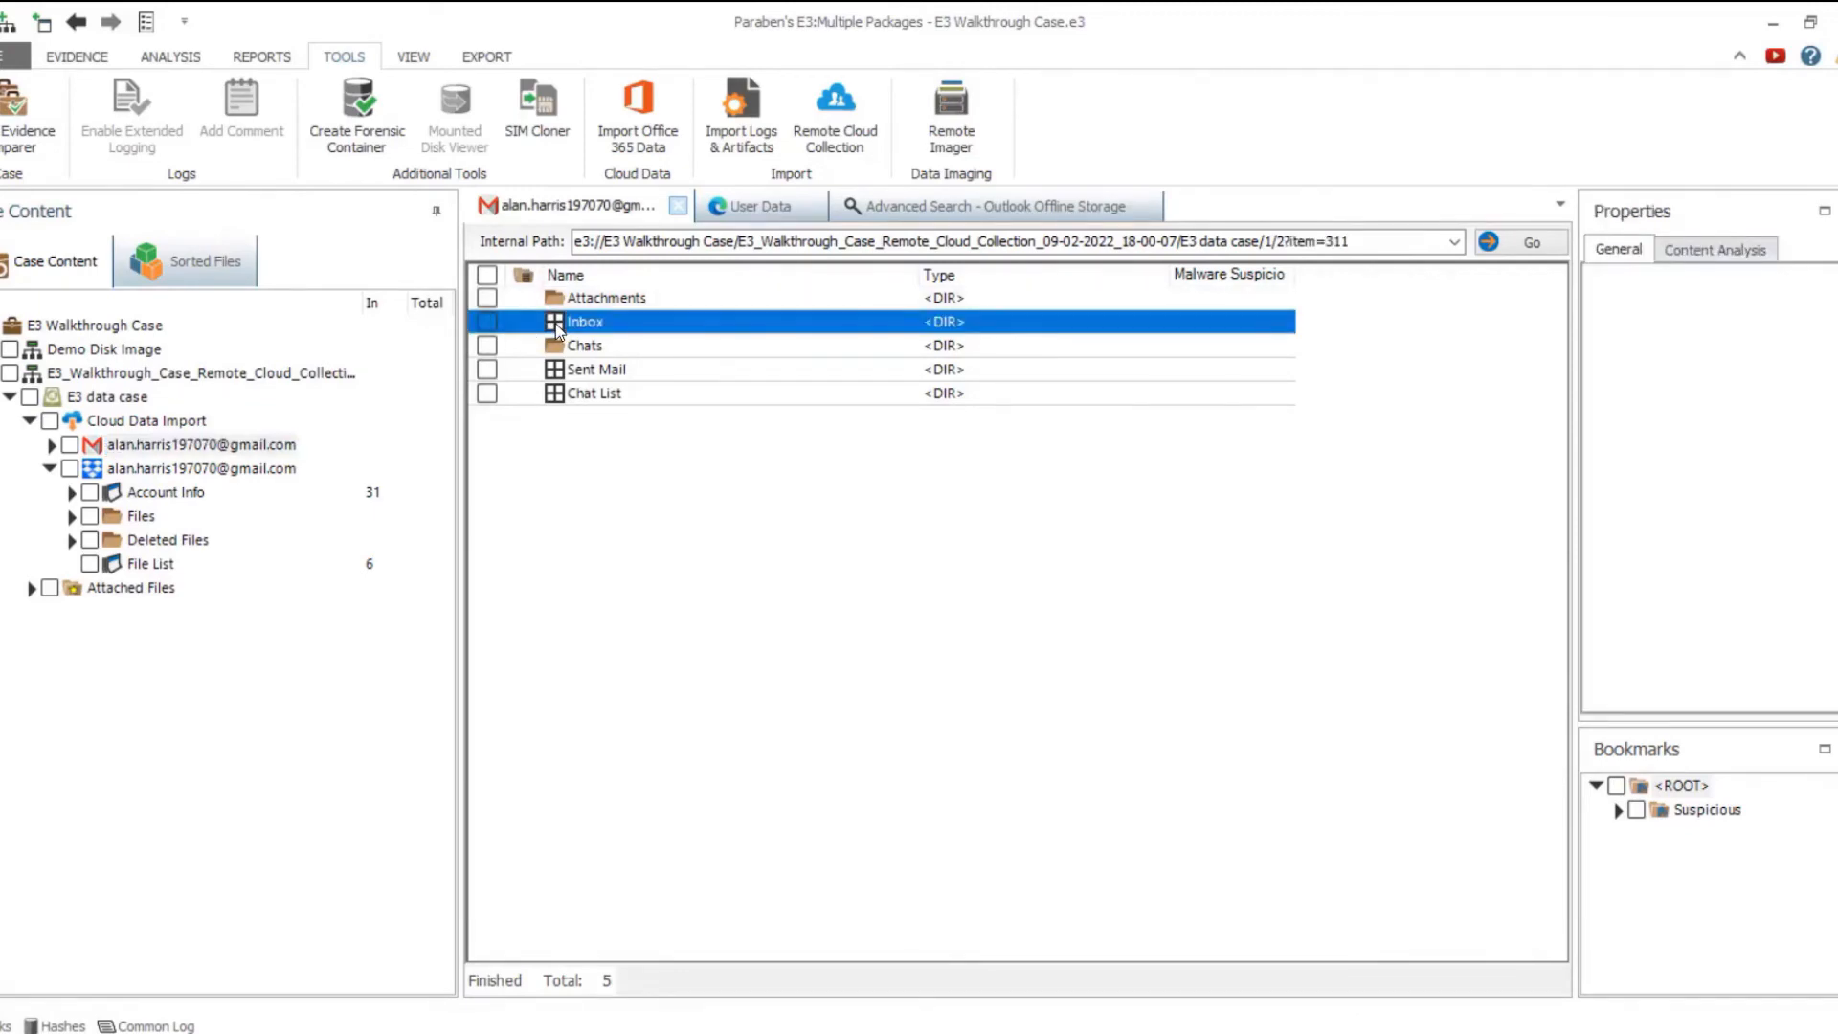
{"action": "double_click", "coordinate": [585, 322]}
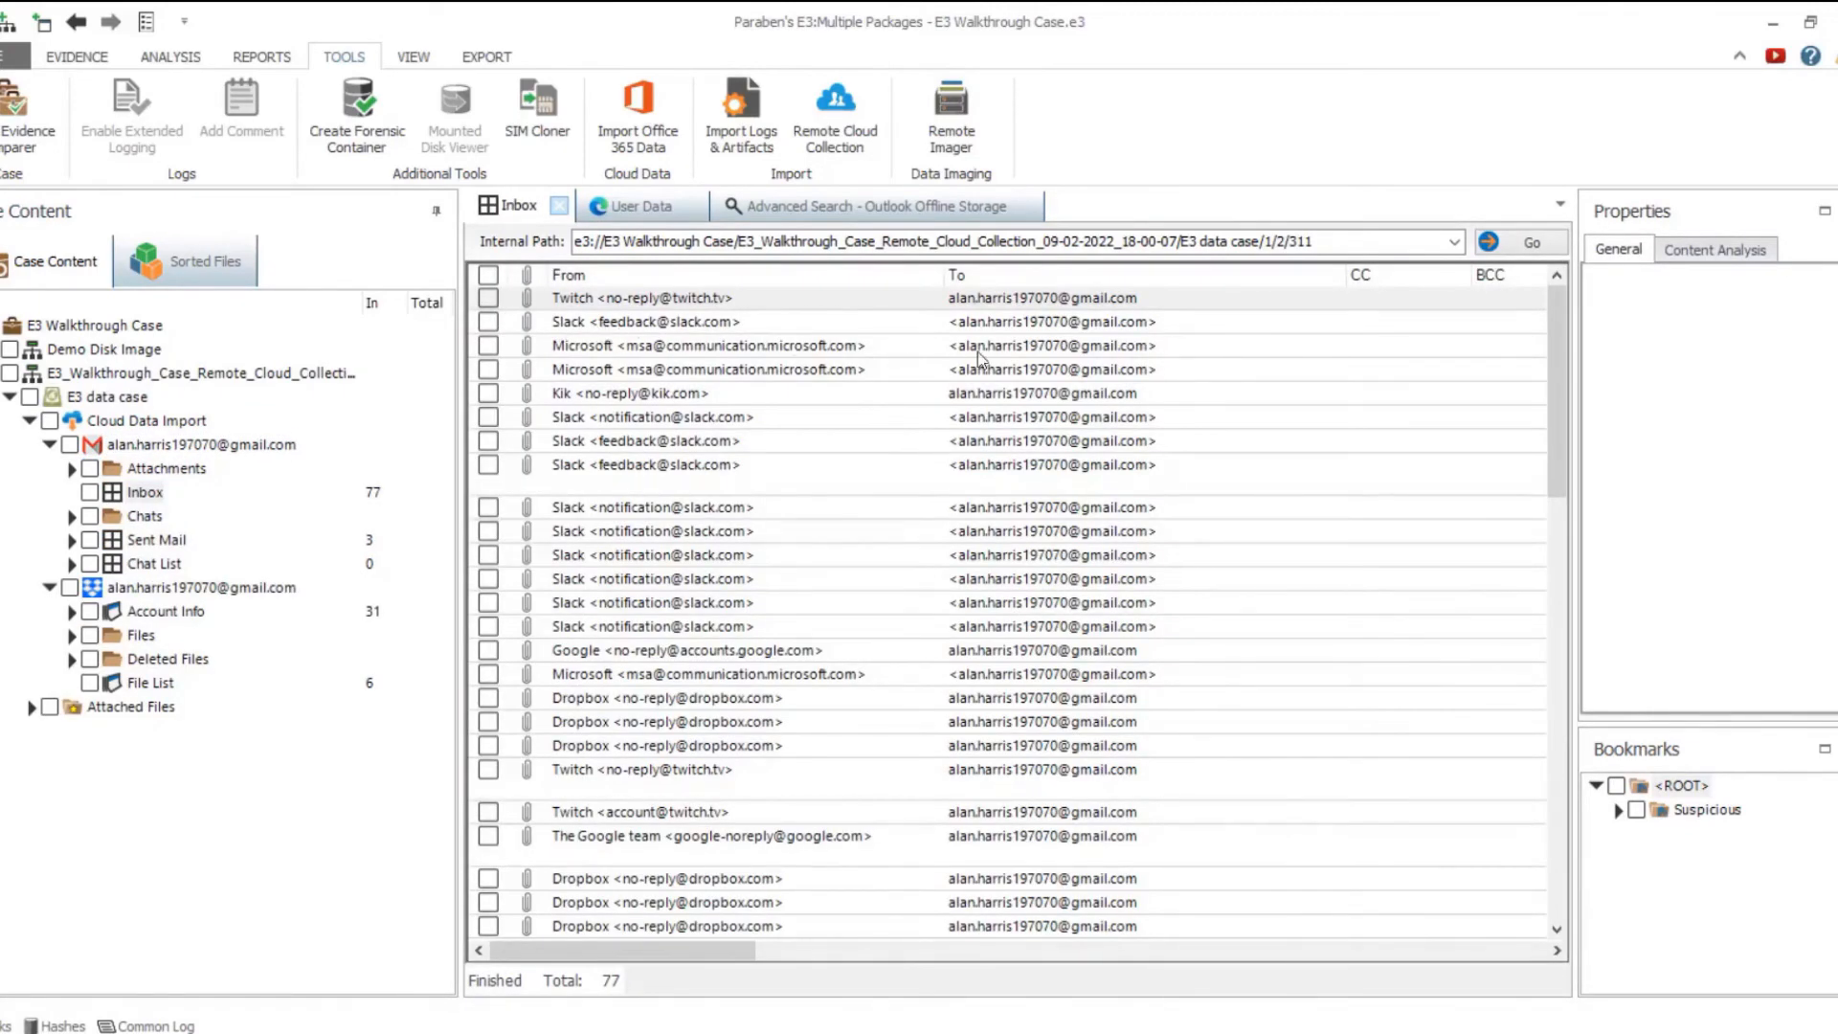
{"action": "scroll", "scroll_direction": "down", "scroll_amount": 3}
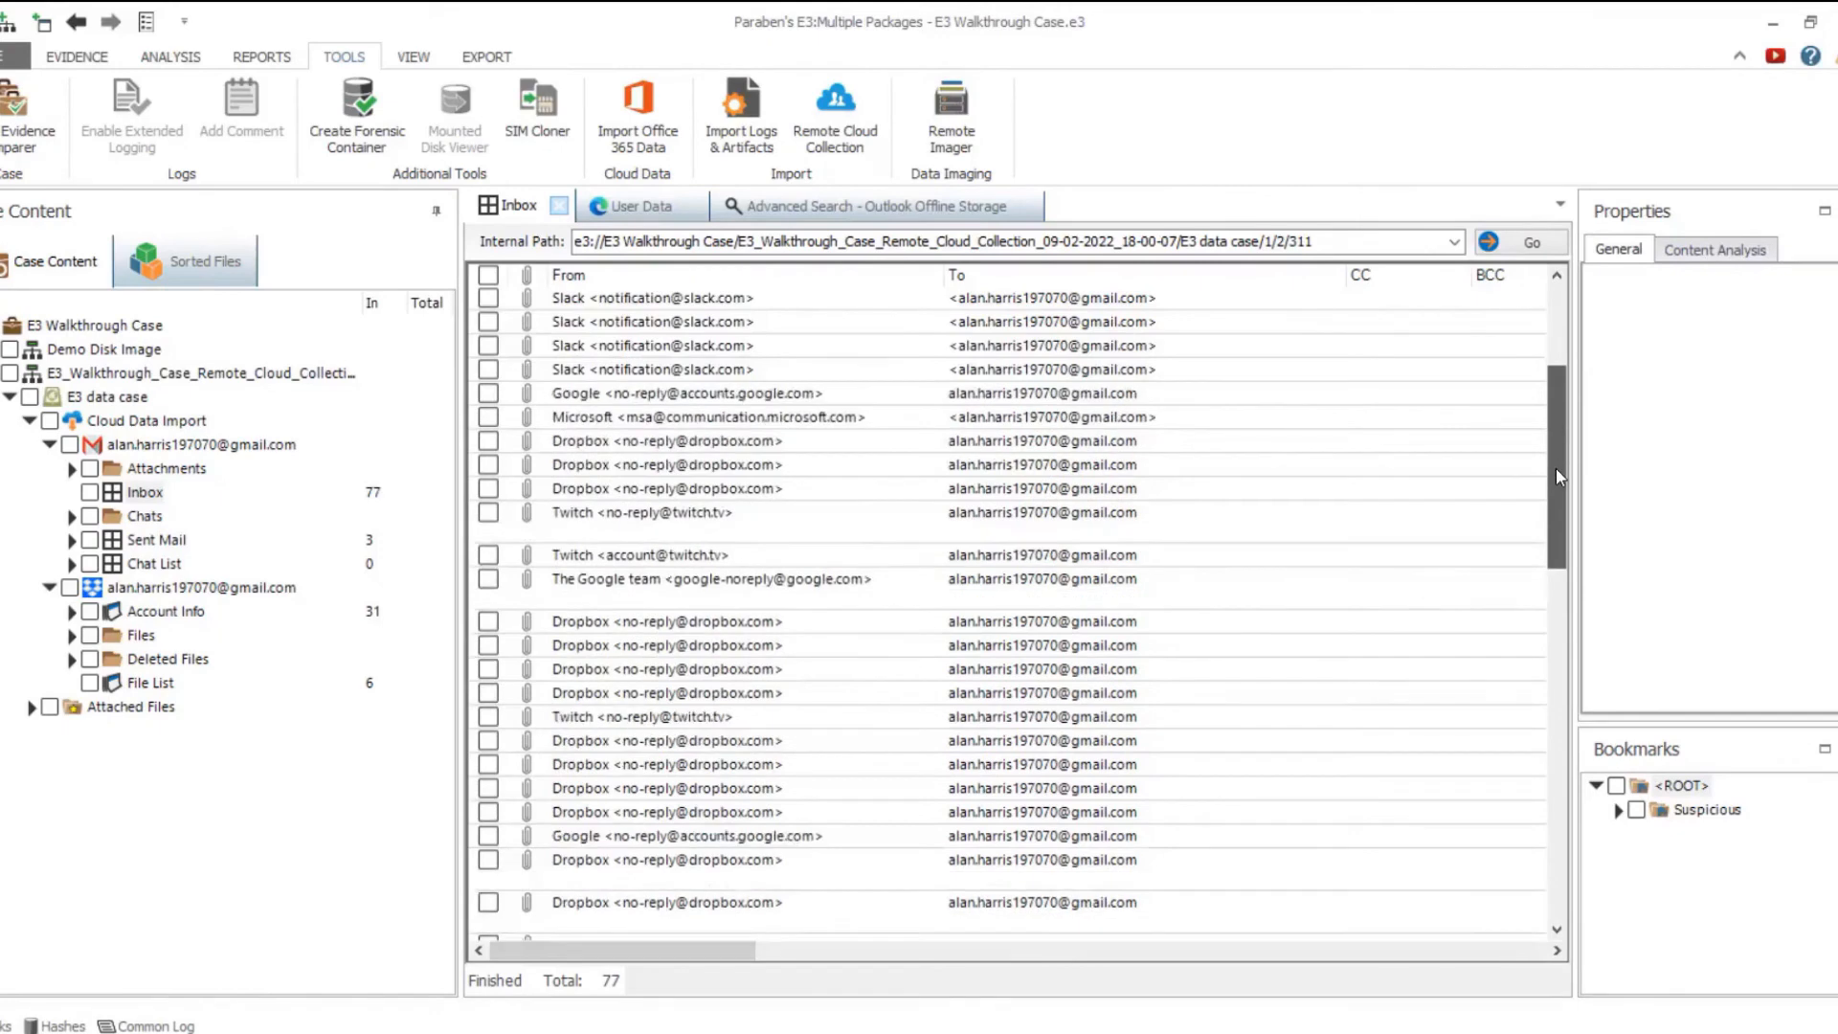
{"action": "scroll", "scroll_direction": "down", "scroll_amount": 3}
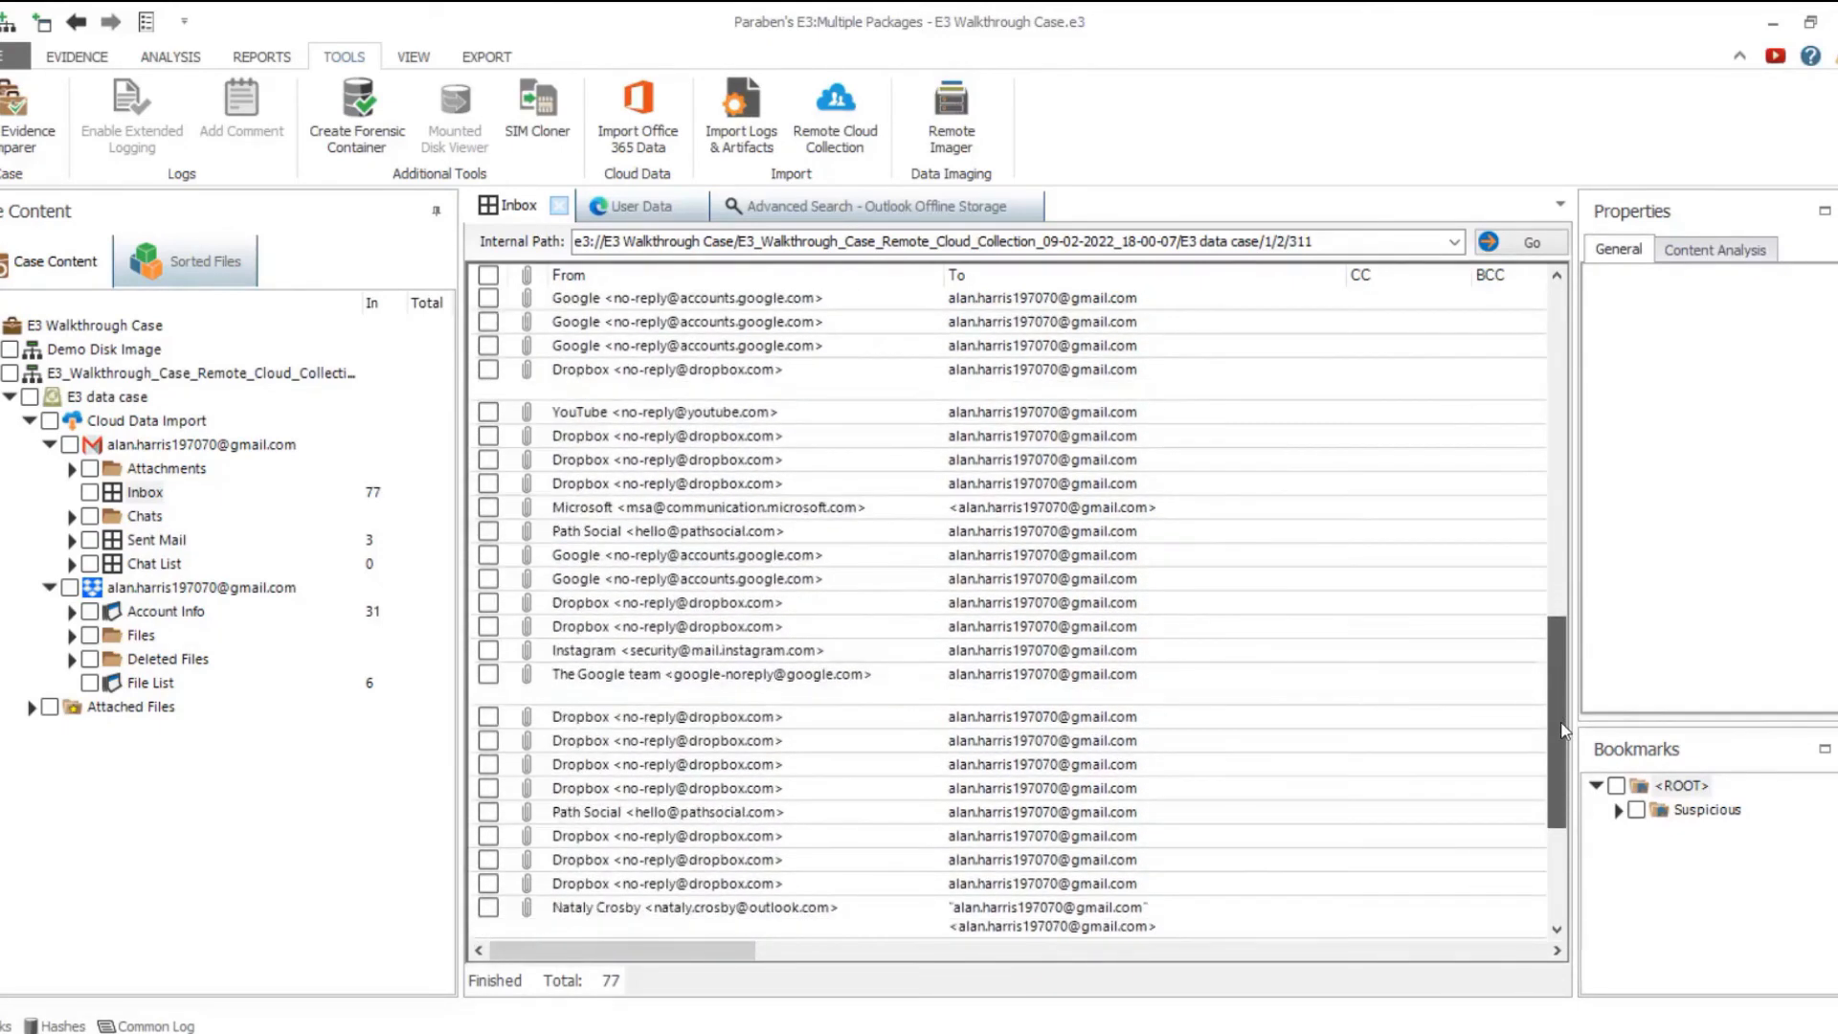
{"action": "scroll", "scroll_direction": "down", "scroll_amount": 3}
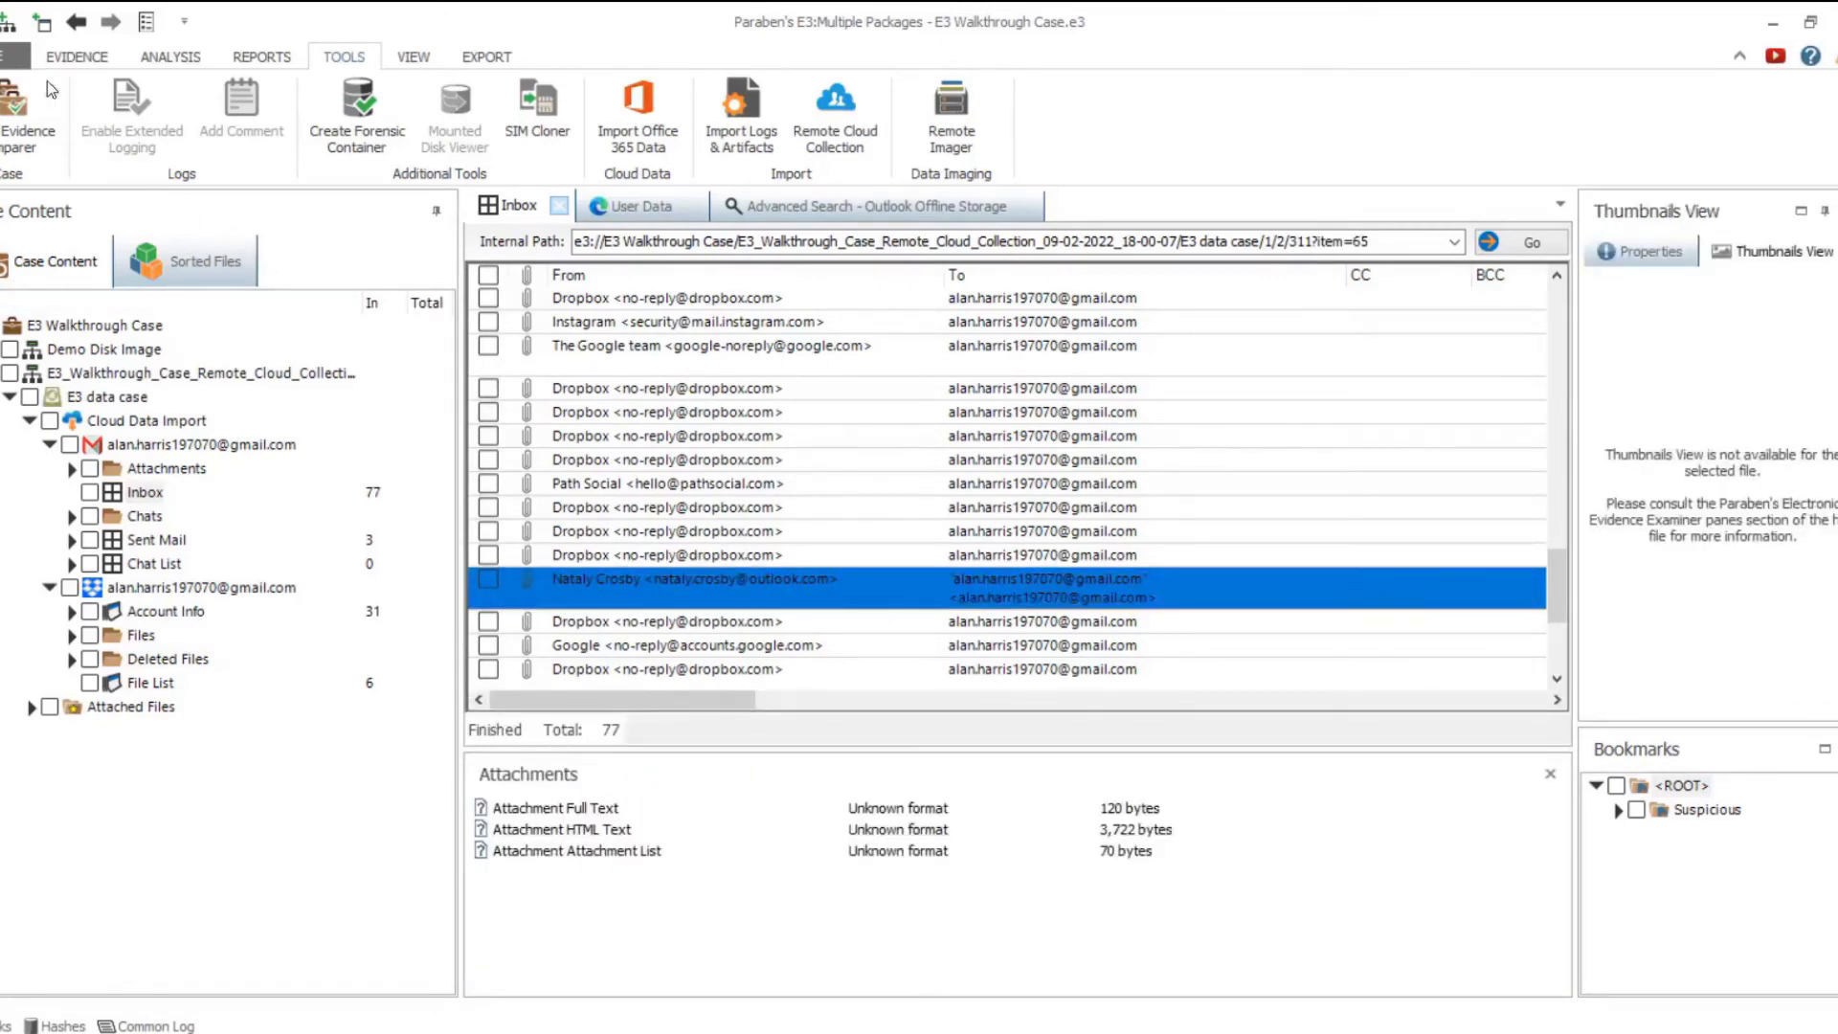
{"action": "left_click", "coordinate": [75, 56]}
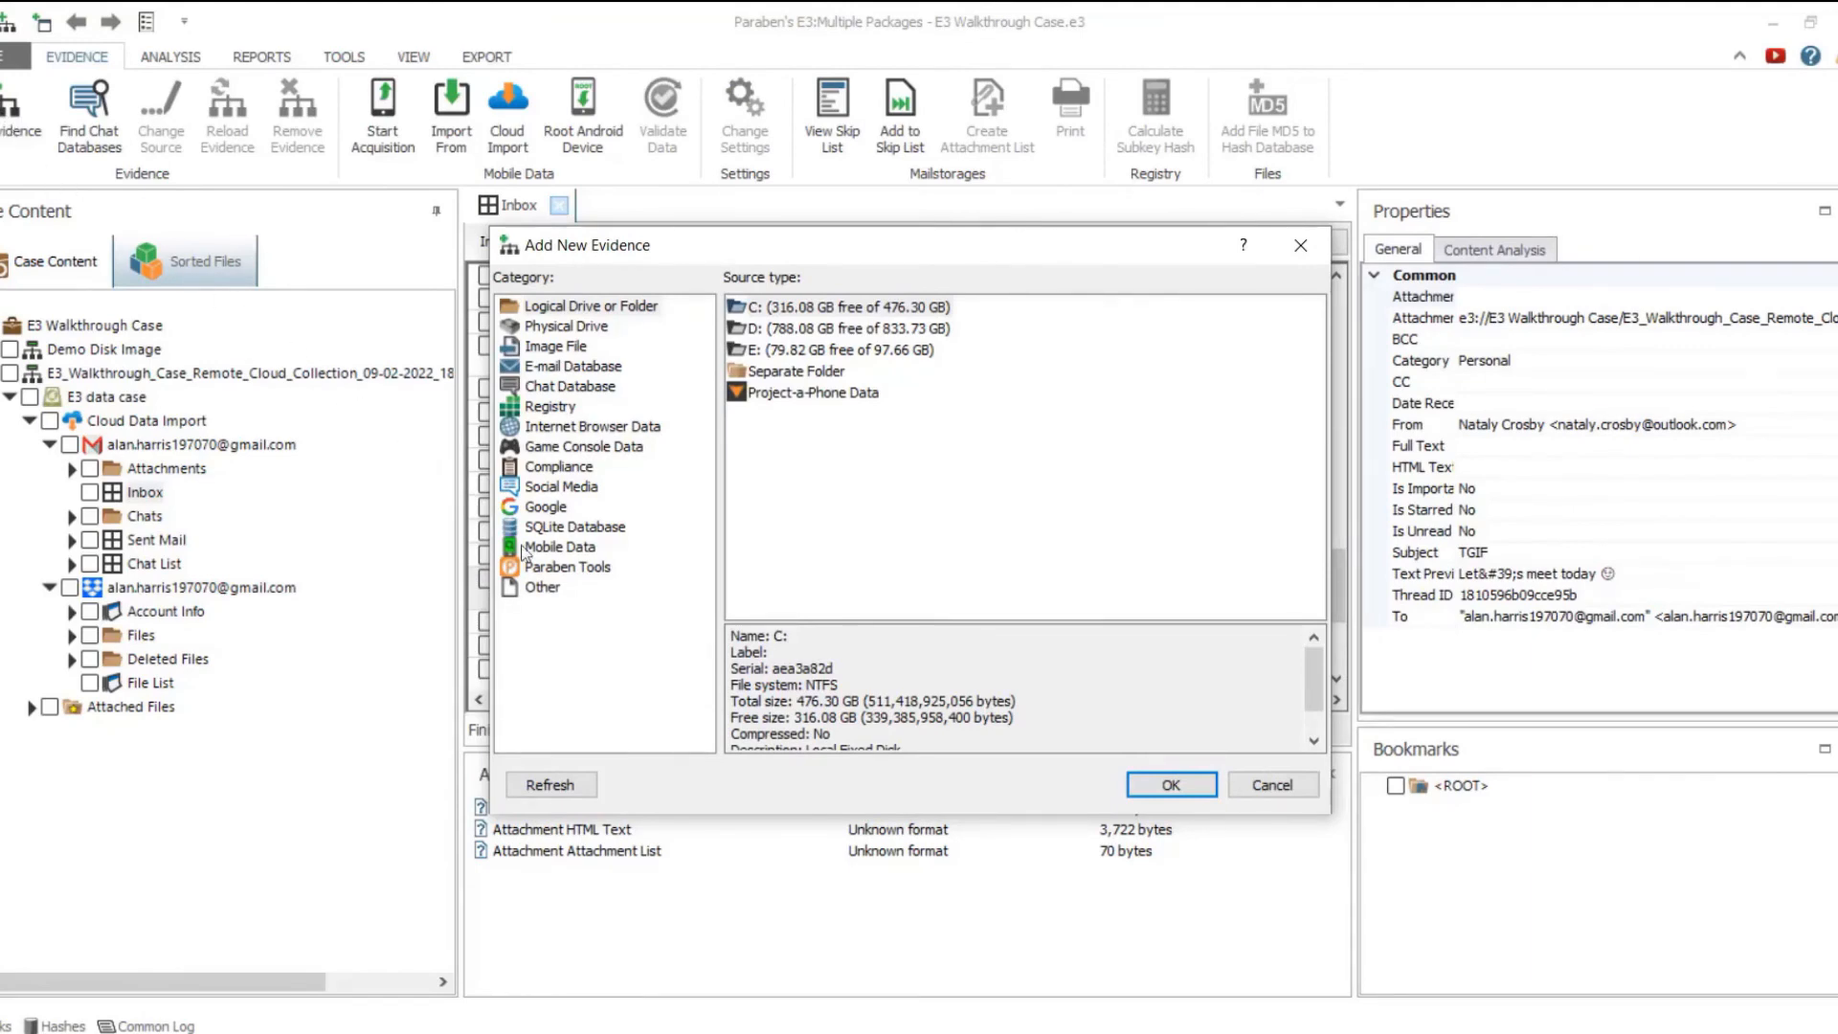
Add the Android_Acquisition_Demo E3 data case and expand the Pixel - FA6A10309410 device.
{"action": "left_click", "coordinate": [568, 566]}
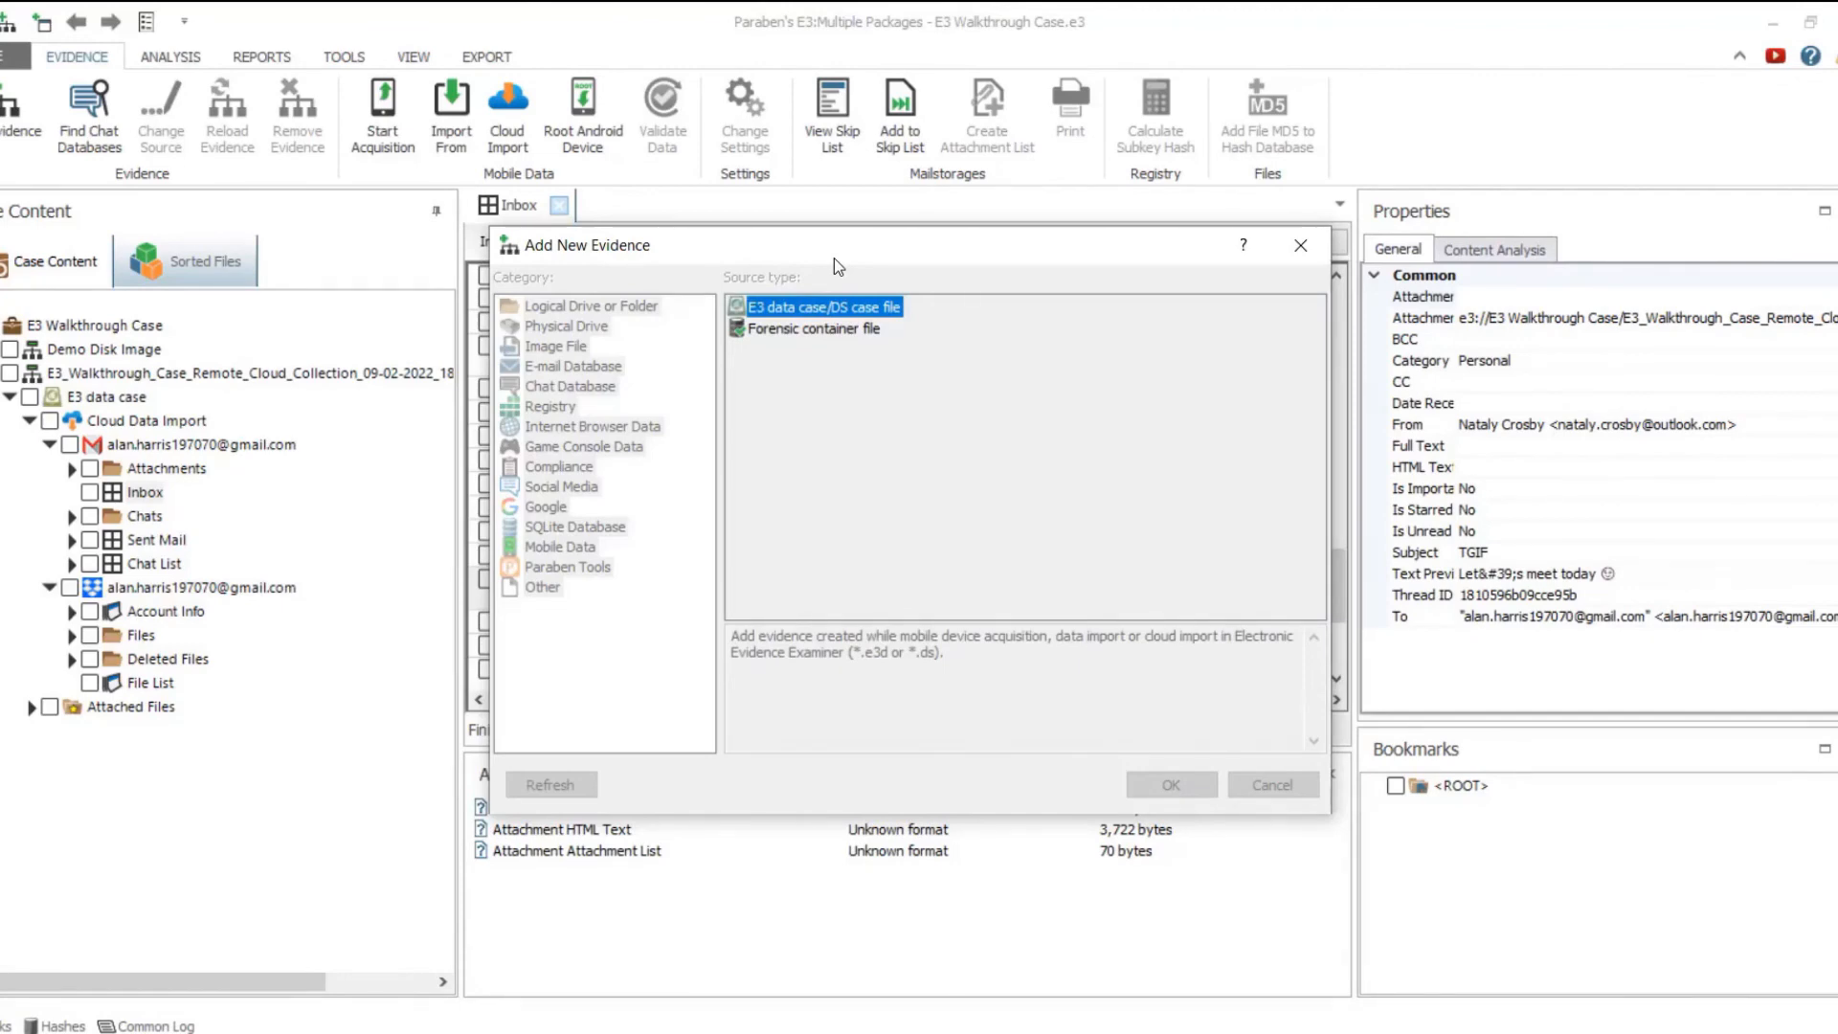
{"action": "left_click", "coordinate": [1169, 784]}
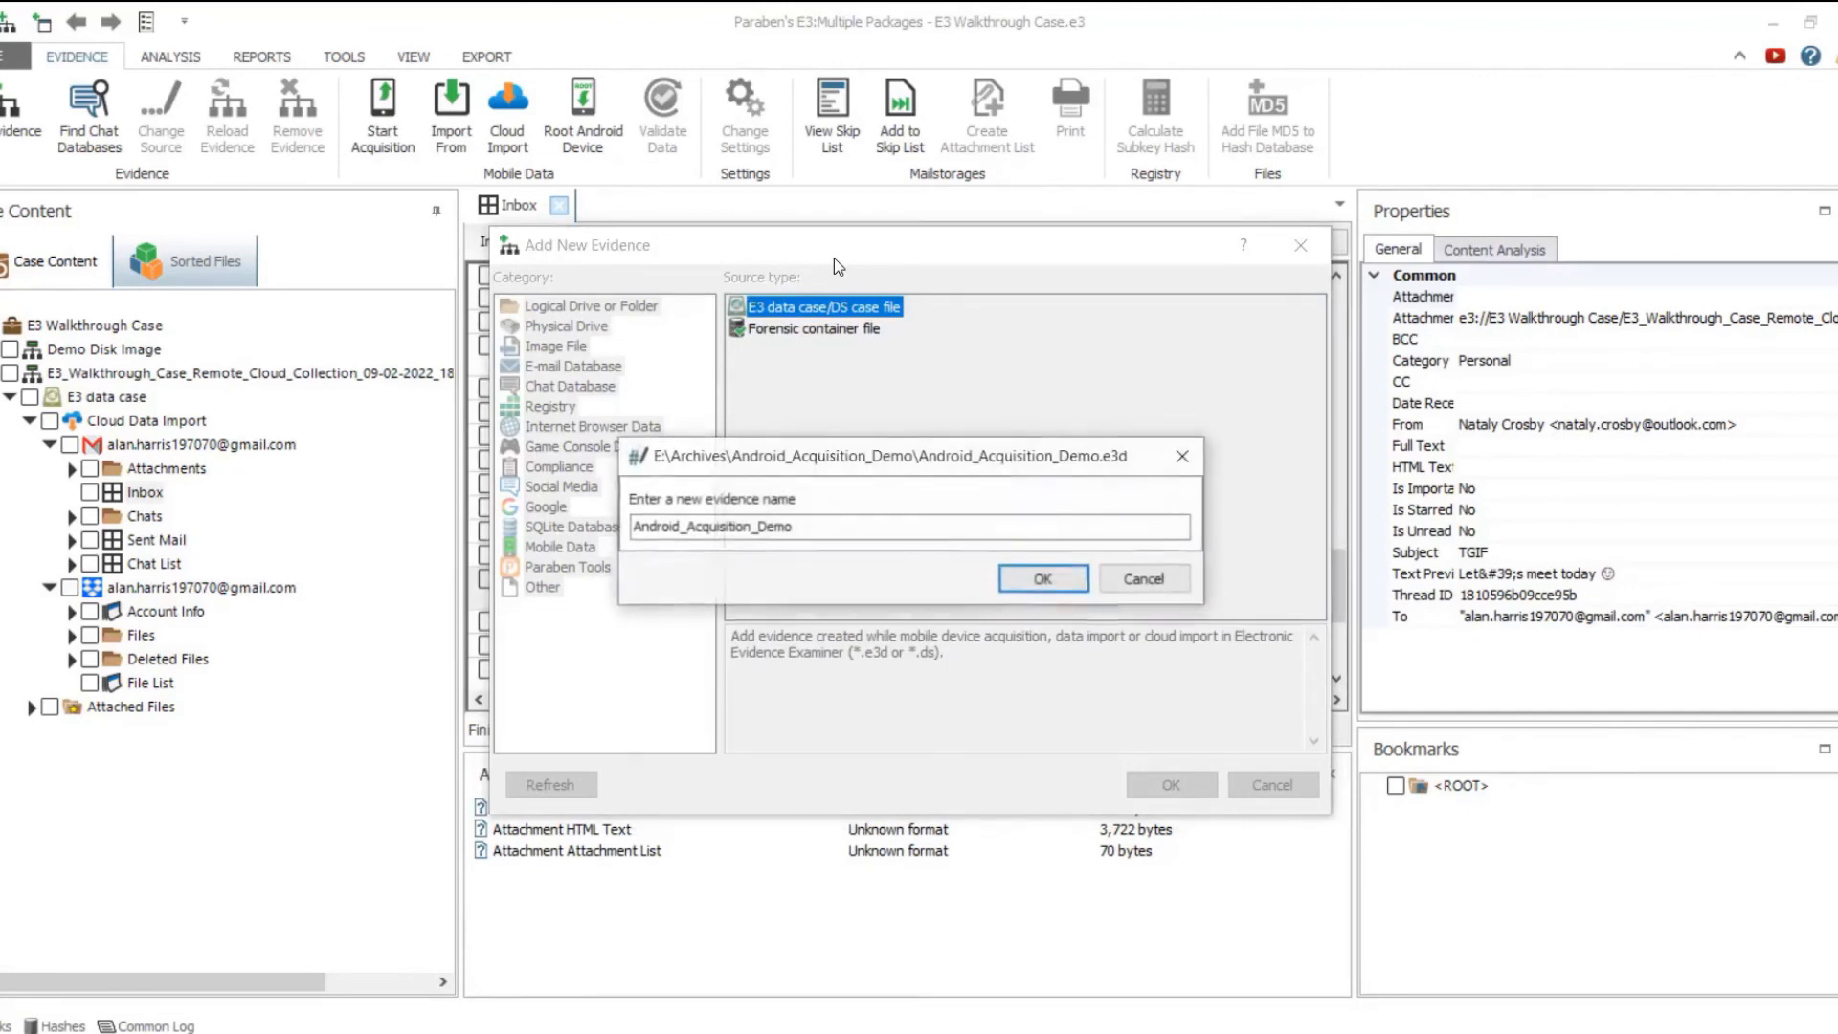
{"action": "left_click", "coordinate": [1041, 579]}
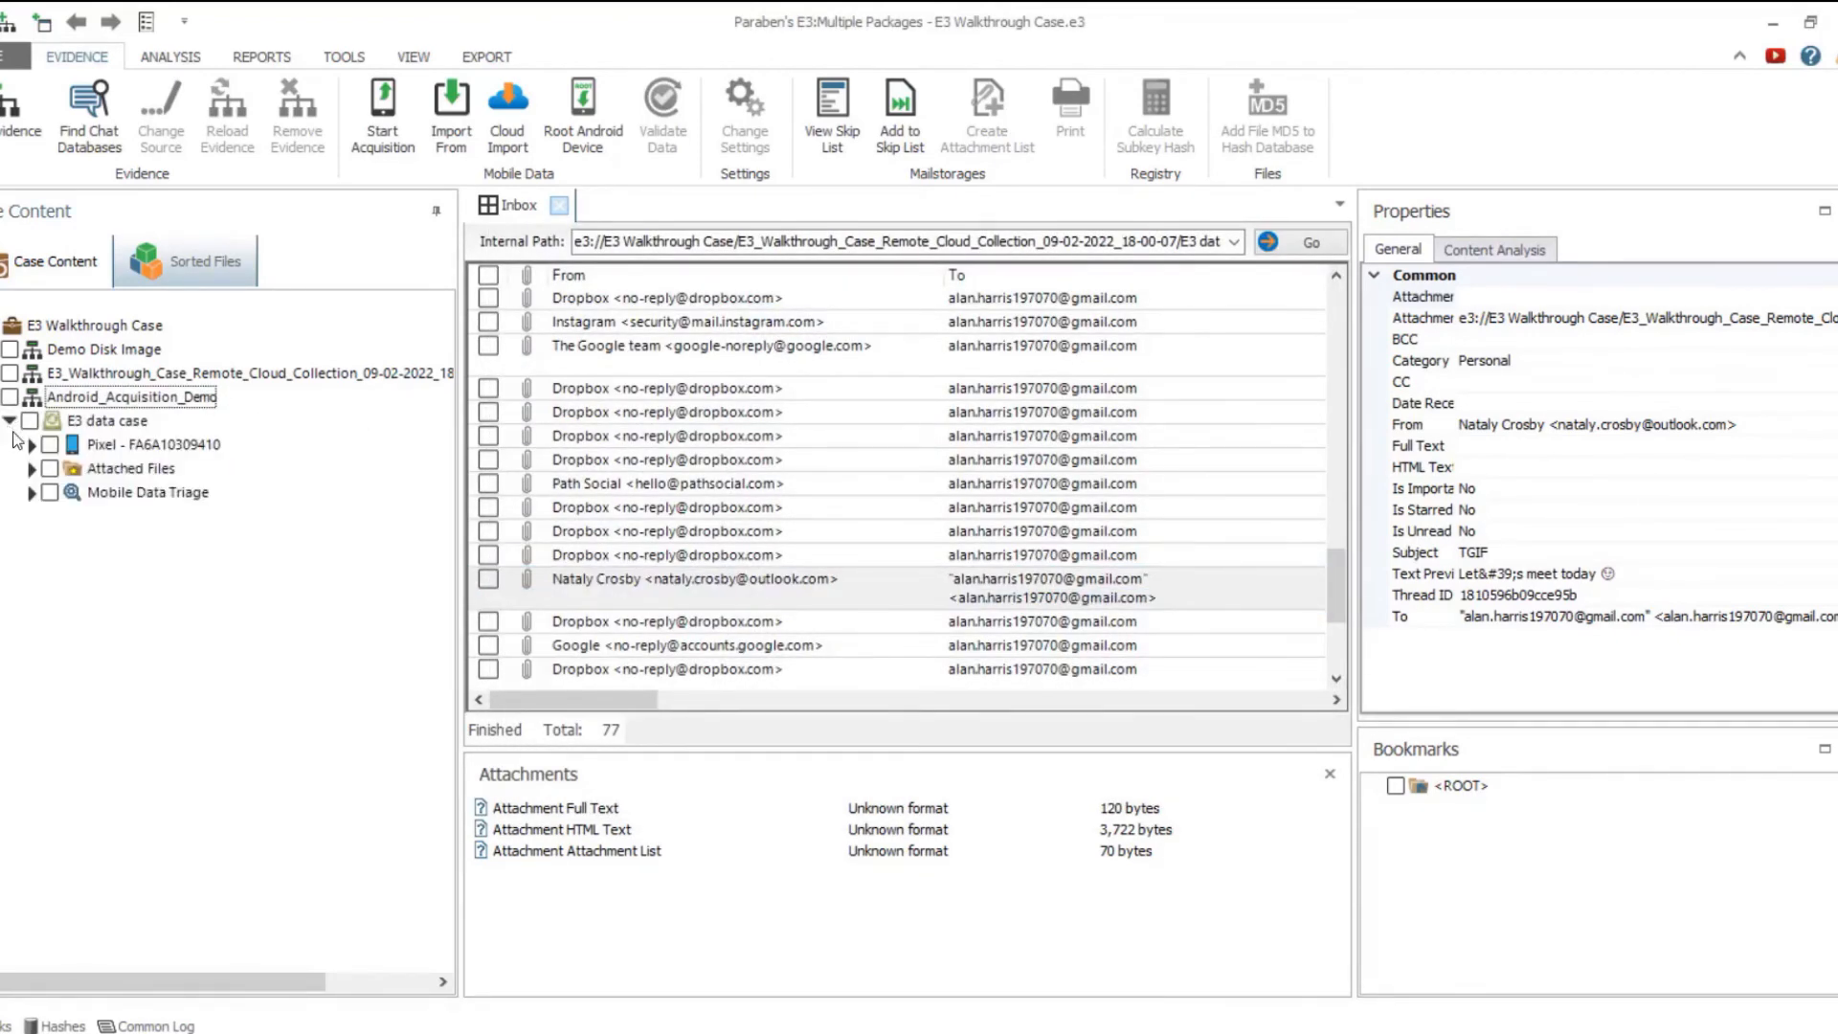
{"action": "left_click", "coordinate": [32, 444]}
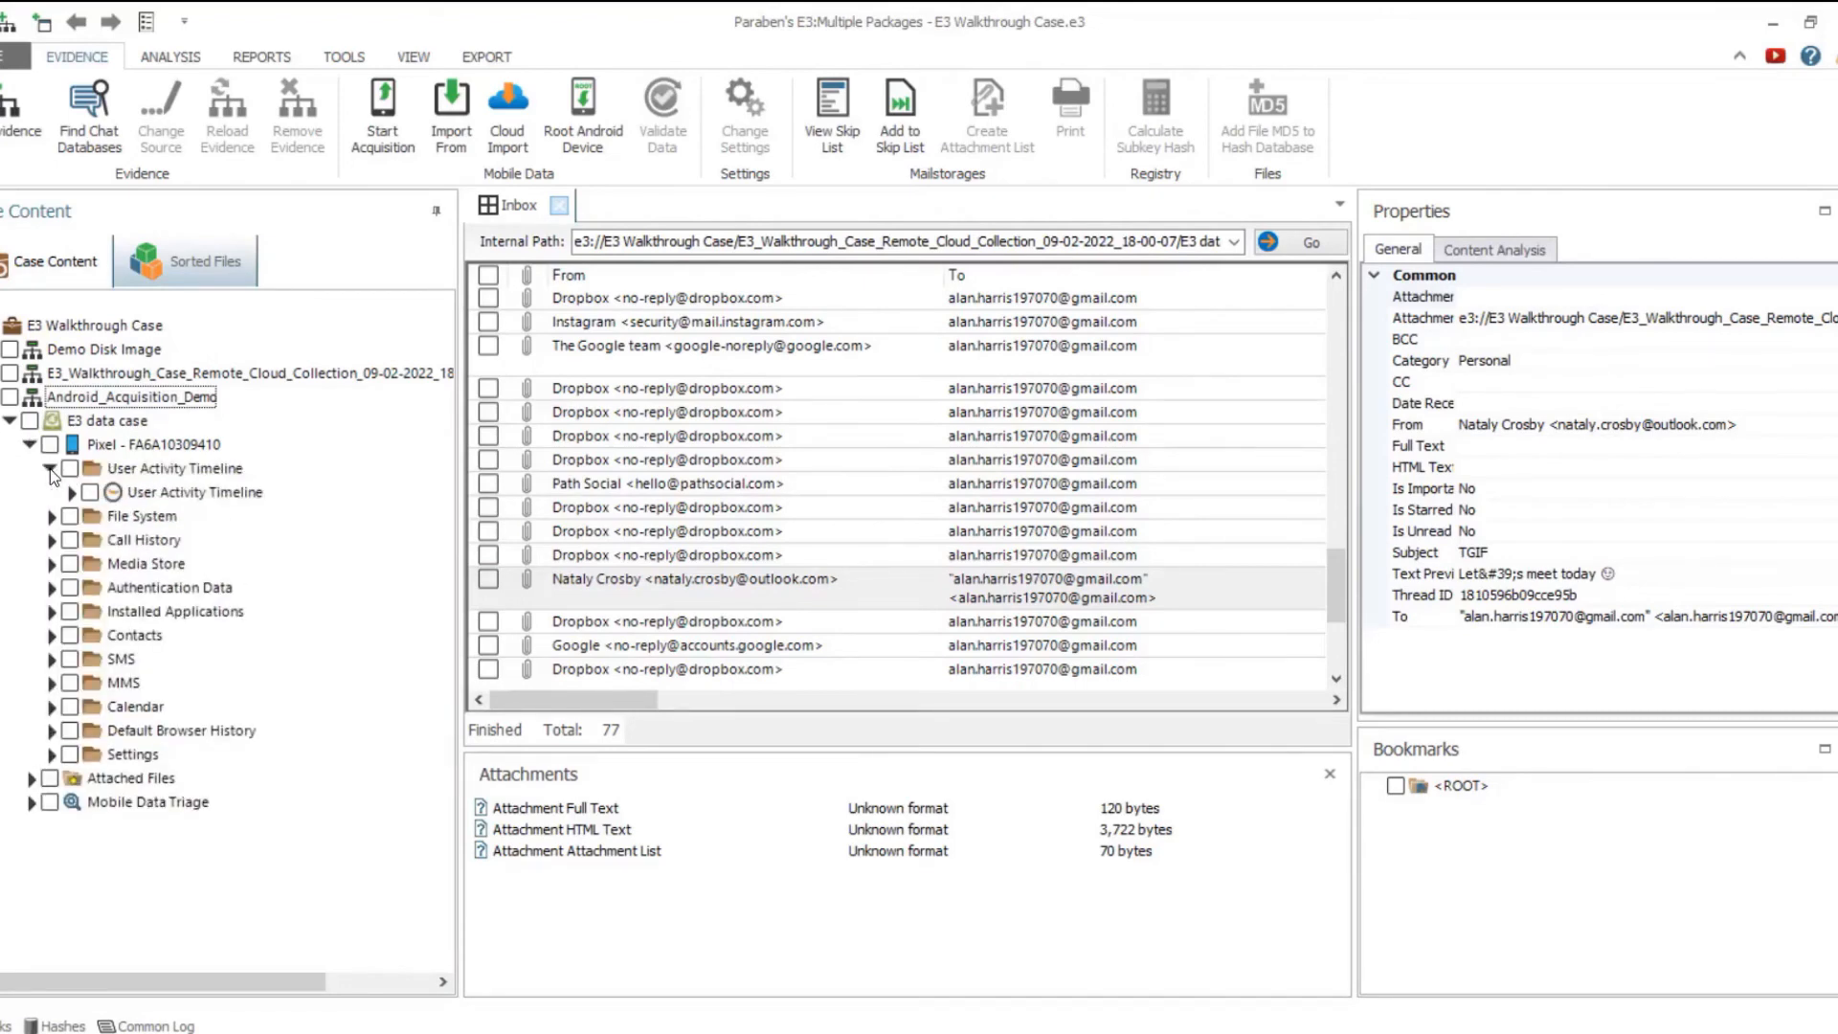
Show the Pixel's Installed Application List and scroll through its 62 apps.
{"action": "left_click", "coordinate": [194, 491]}
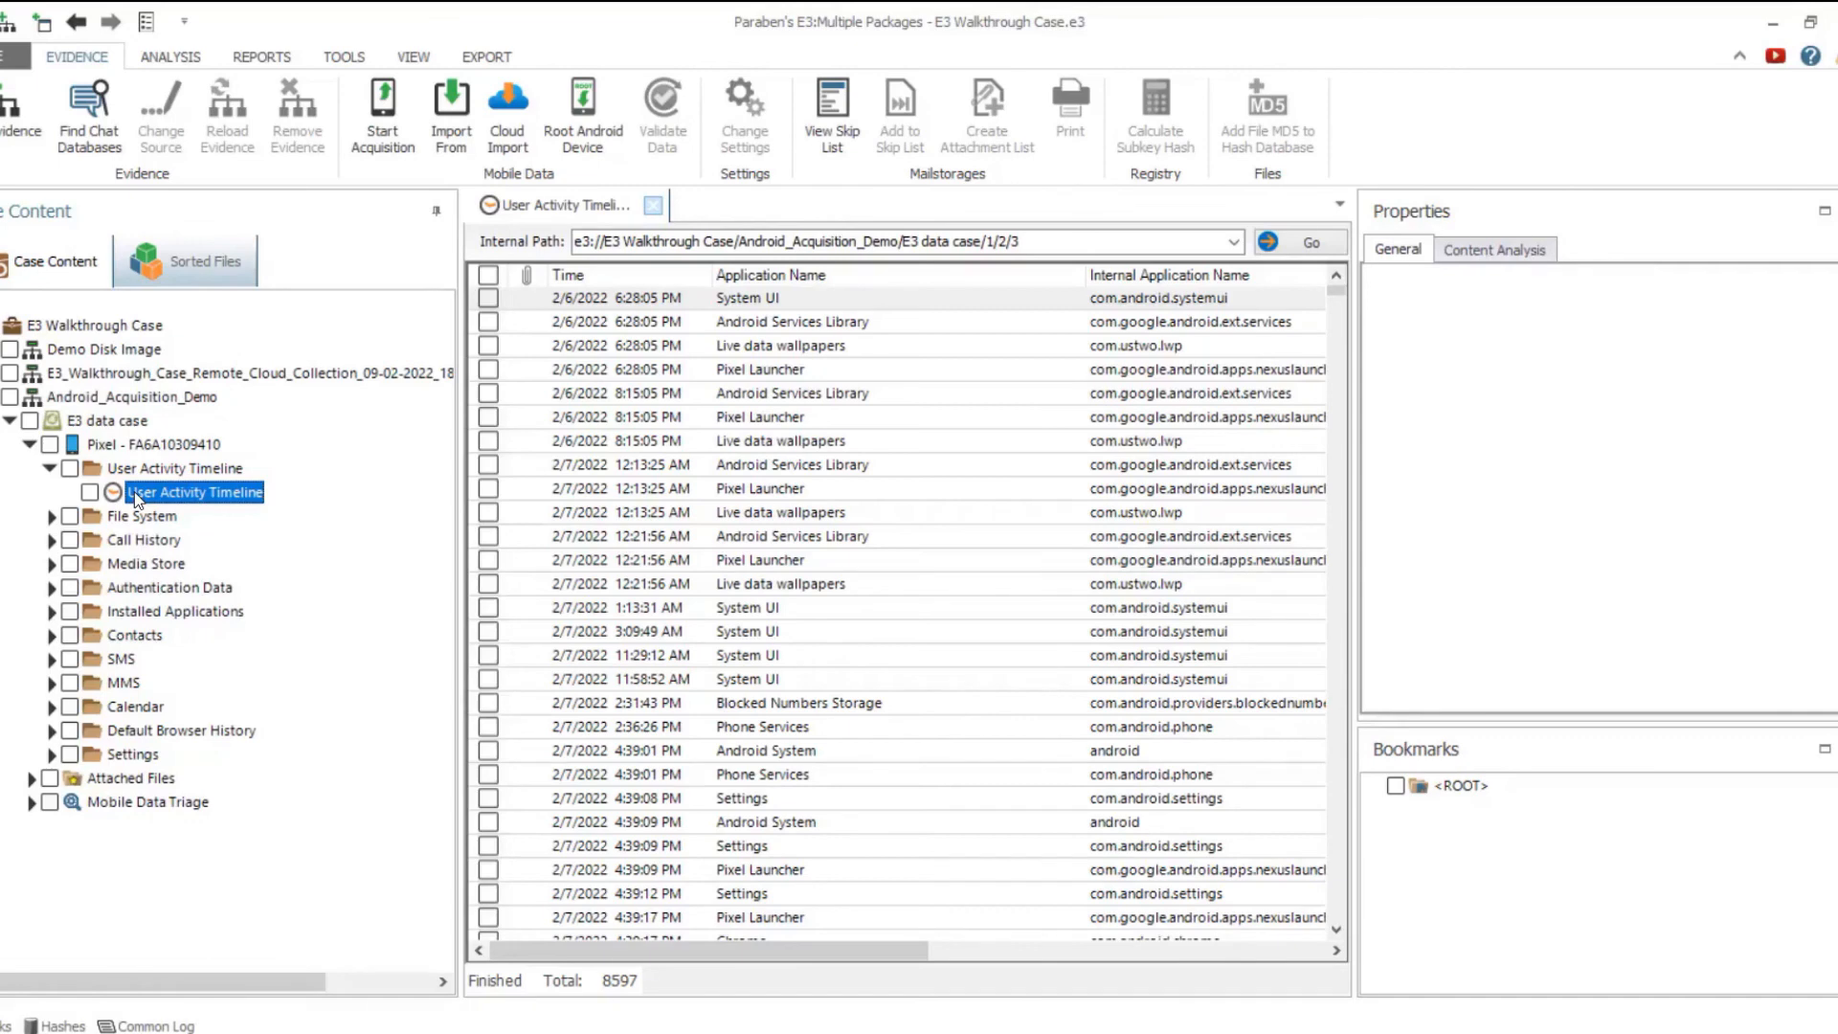
{"action": "left_click", "coordinate": [52, 611]}
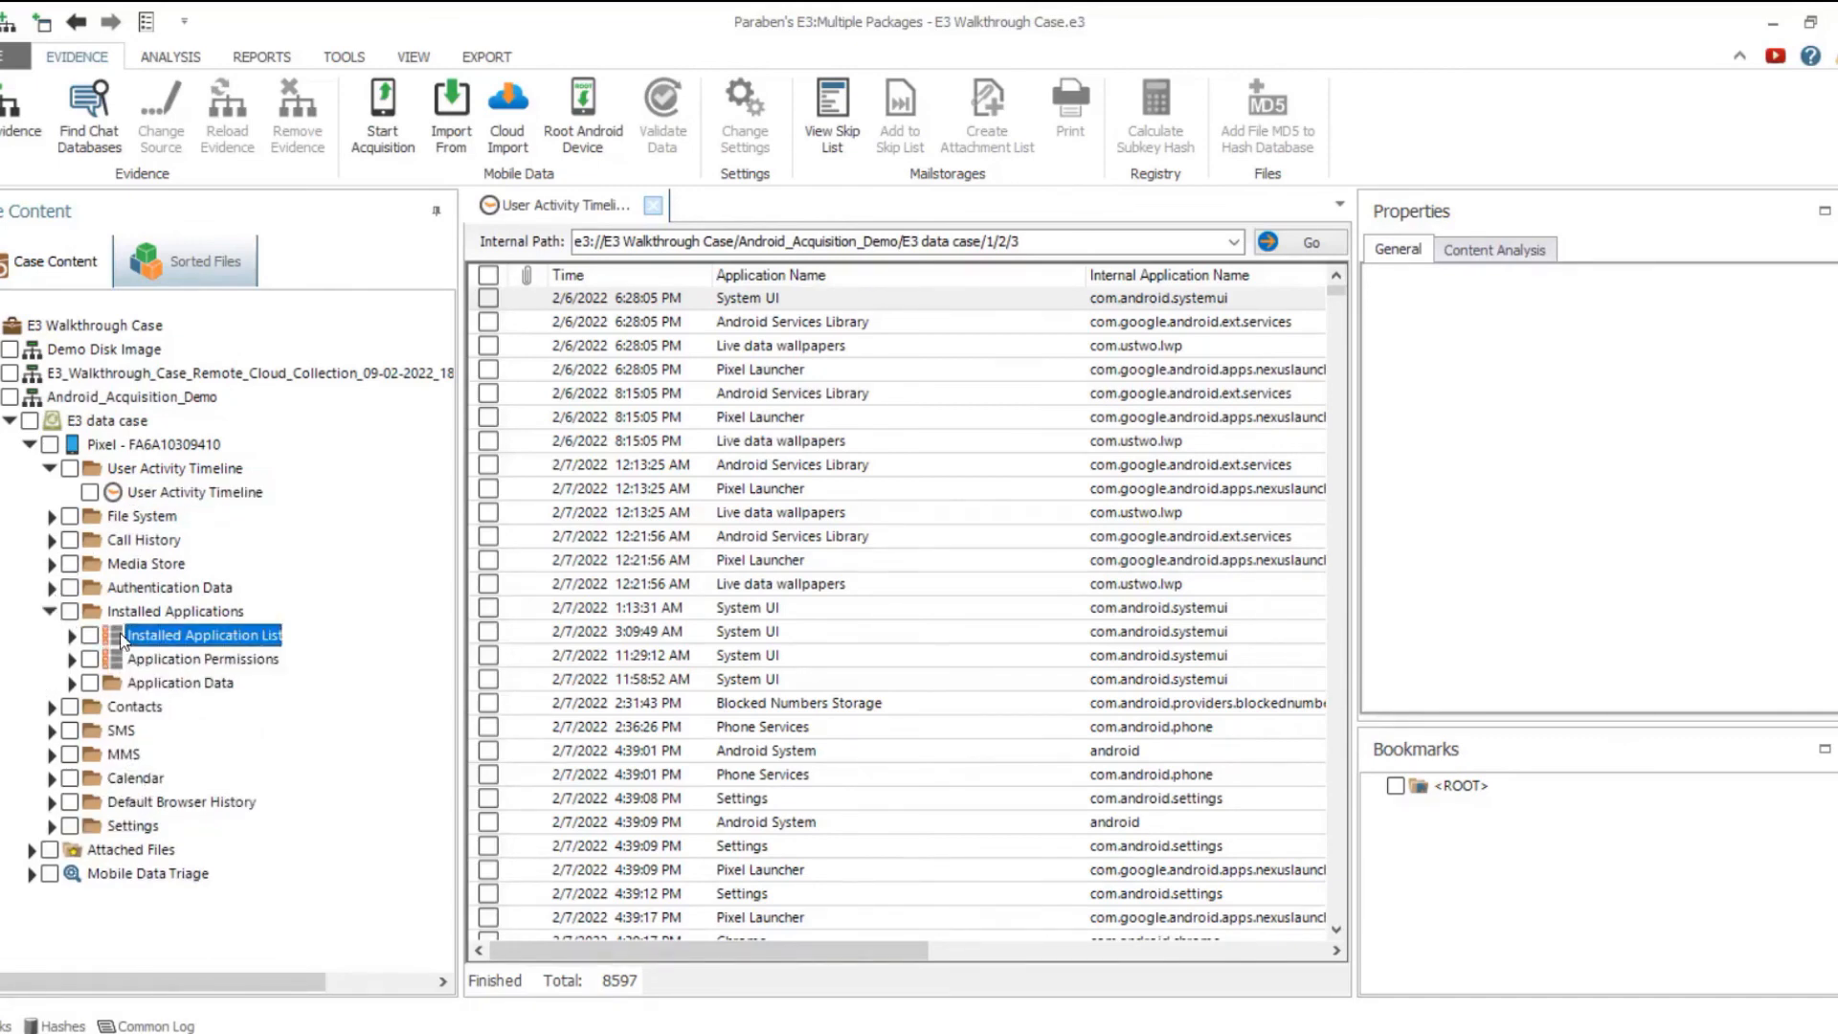
{"action": "left_click", "coordinate": [202, 633]}
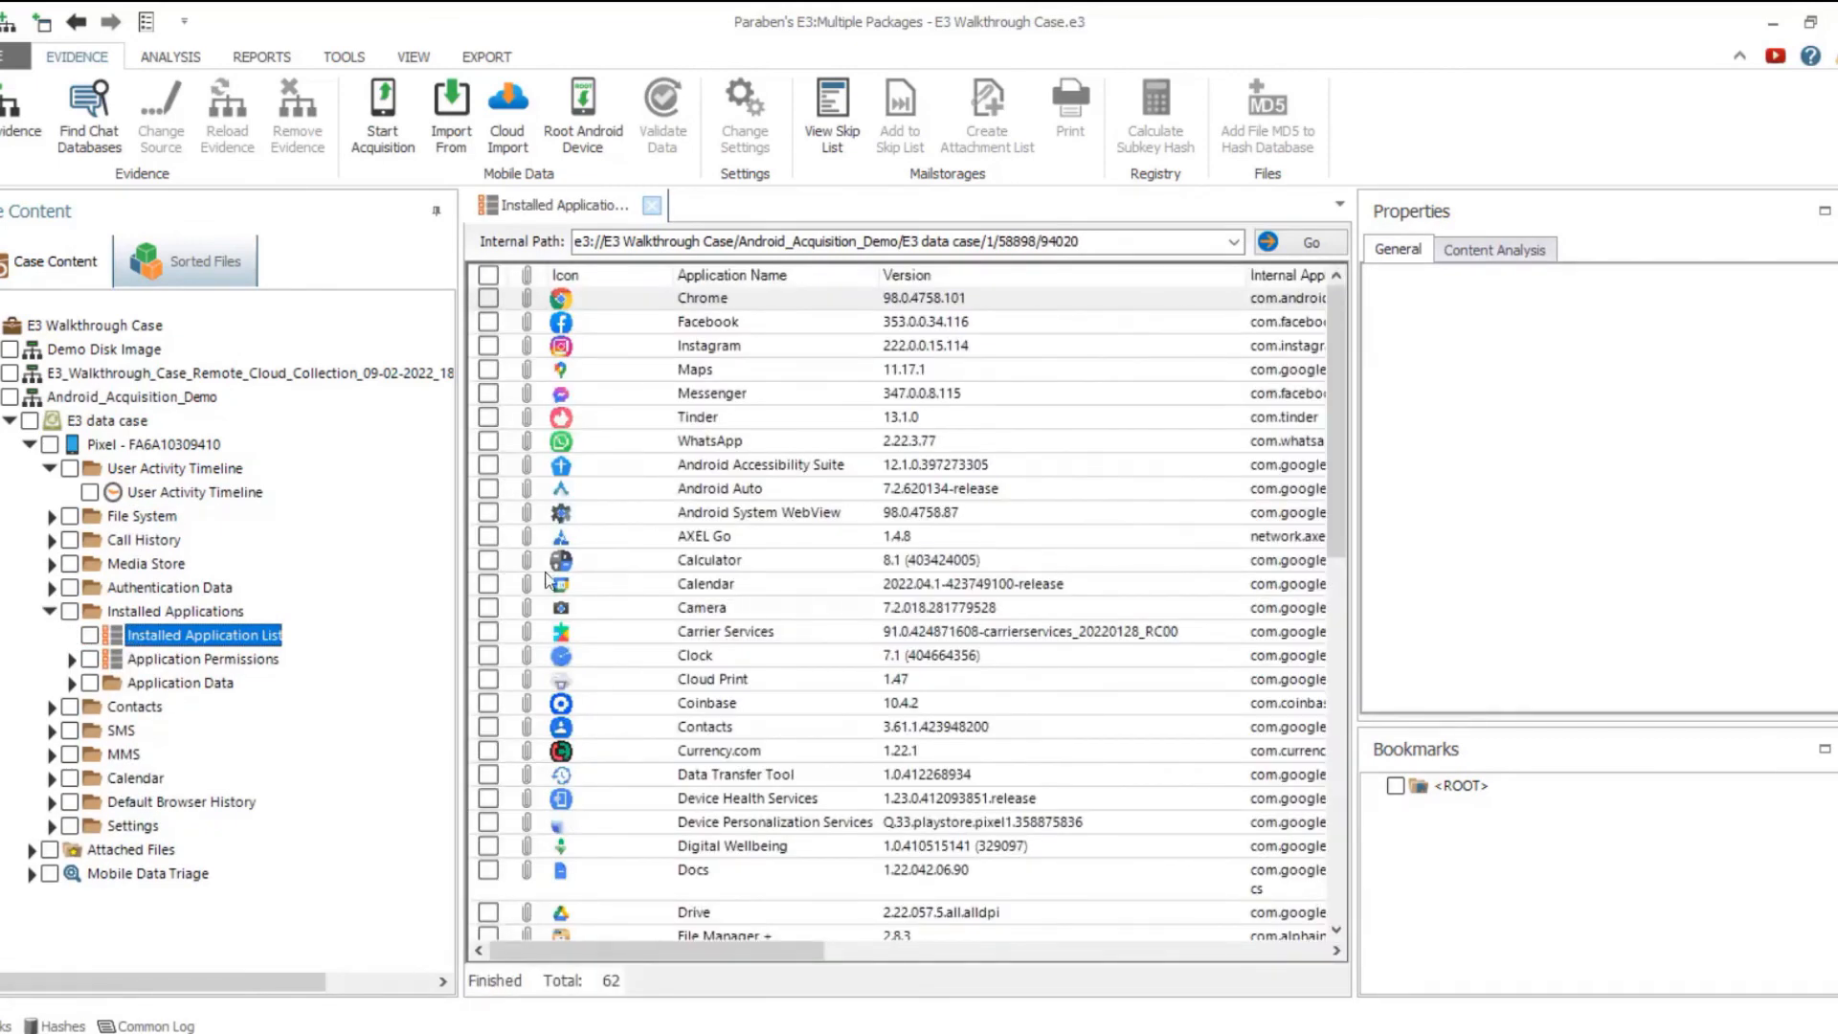
{"action": "scroll", "scroll_direction": "down", "scroll_amount": 3}
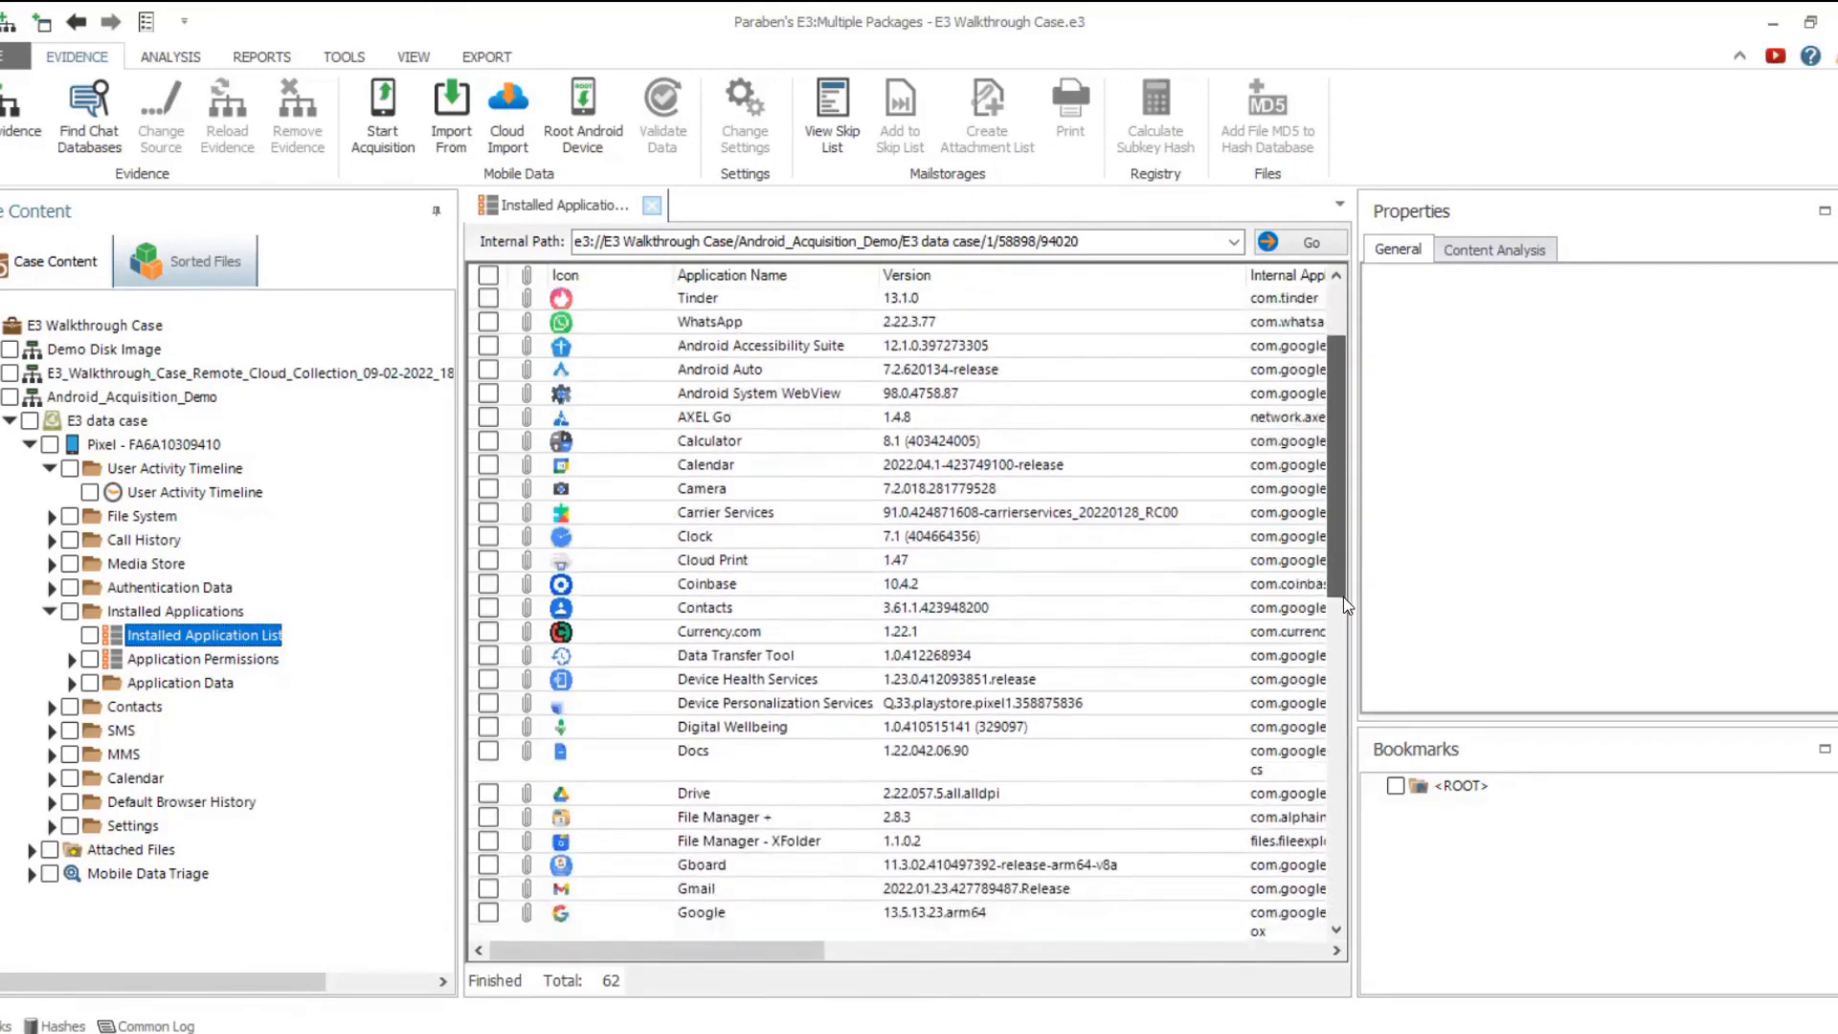
{"action": "scroll", "scroll_direction": "down", "scroll_amount": 3}
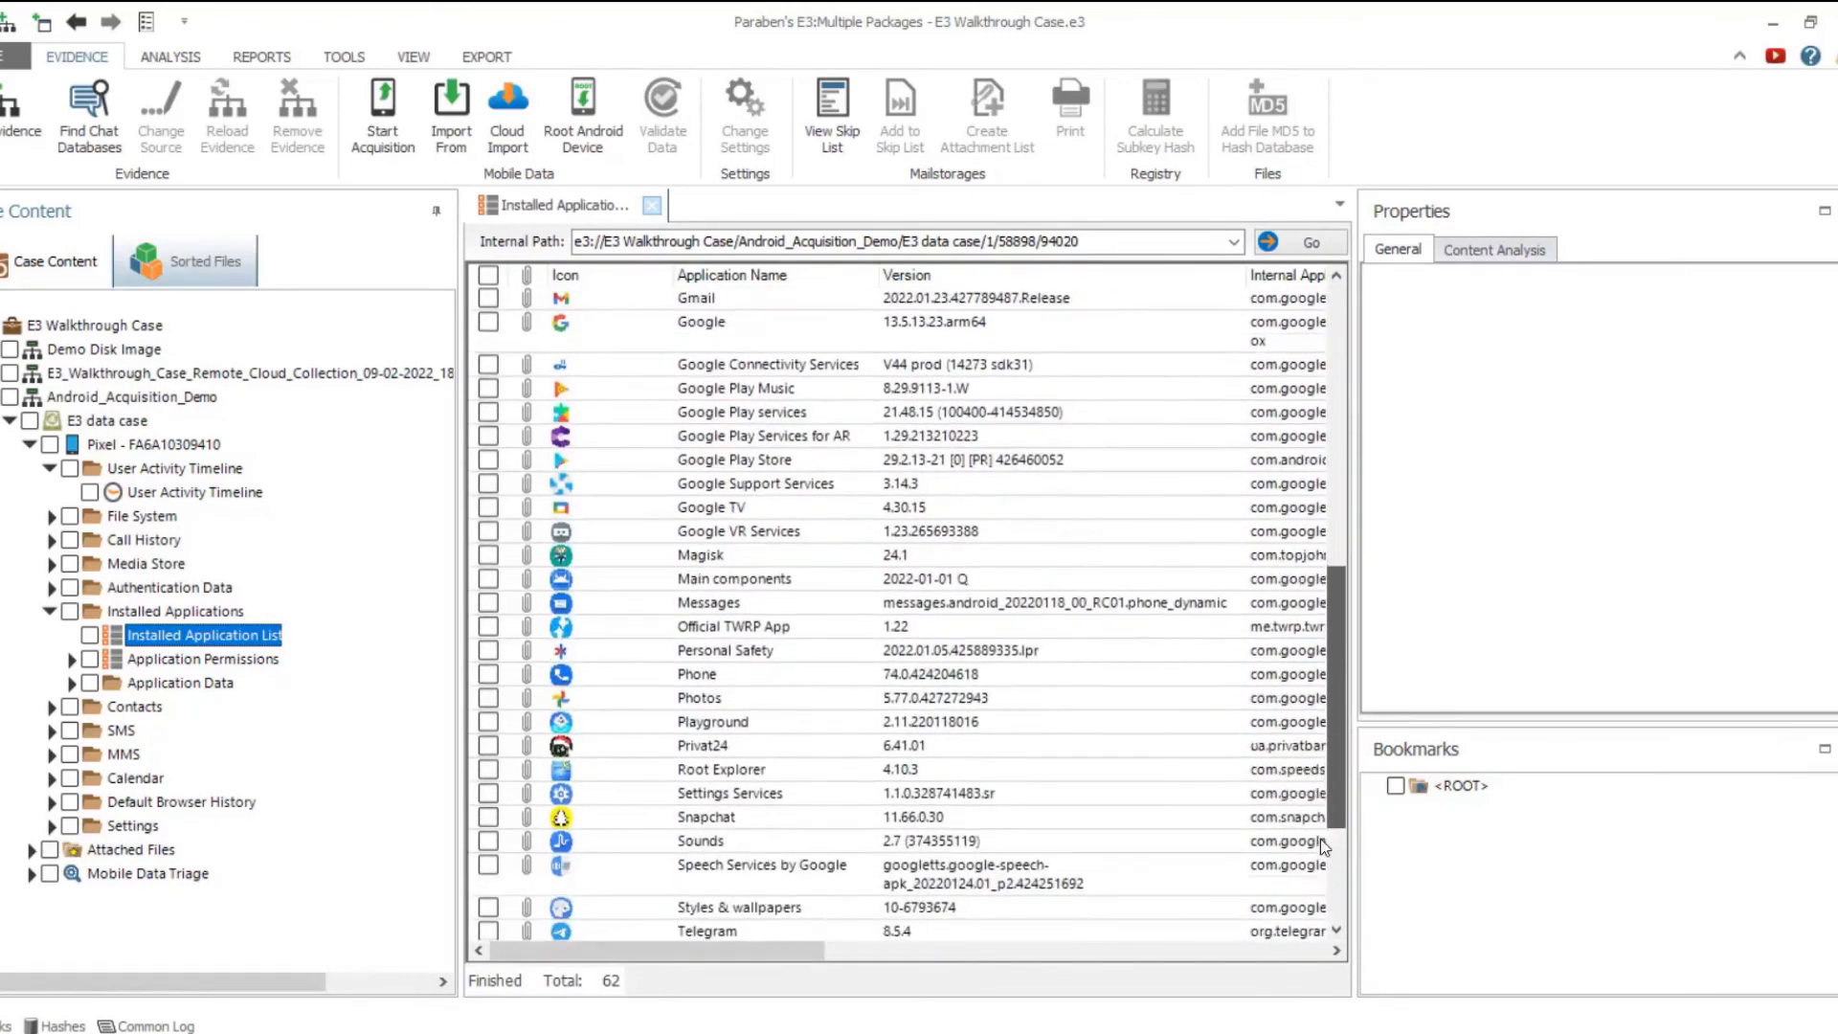
{"action": "scroll", "scroll_direction": "down", "scroll_amount": 3}
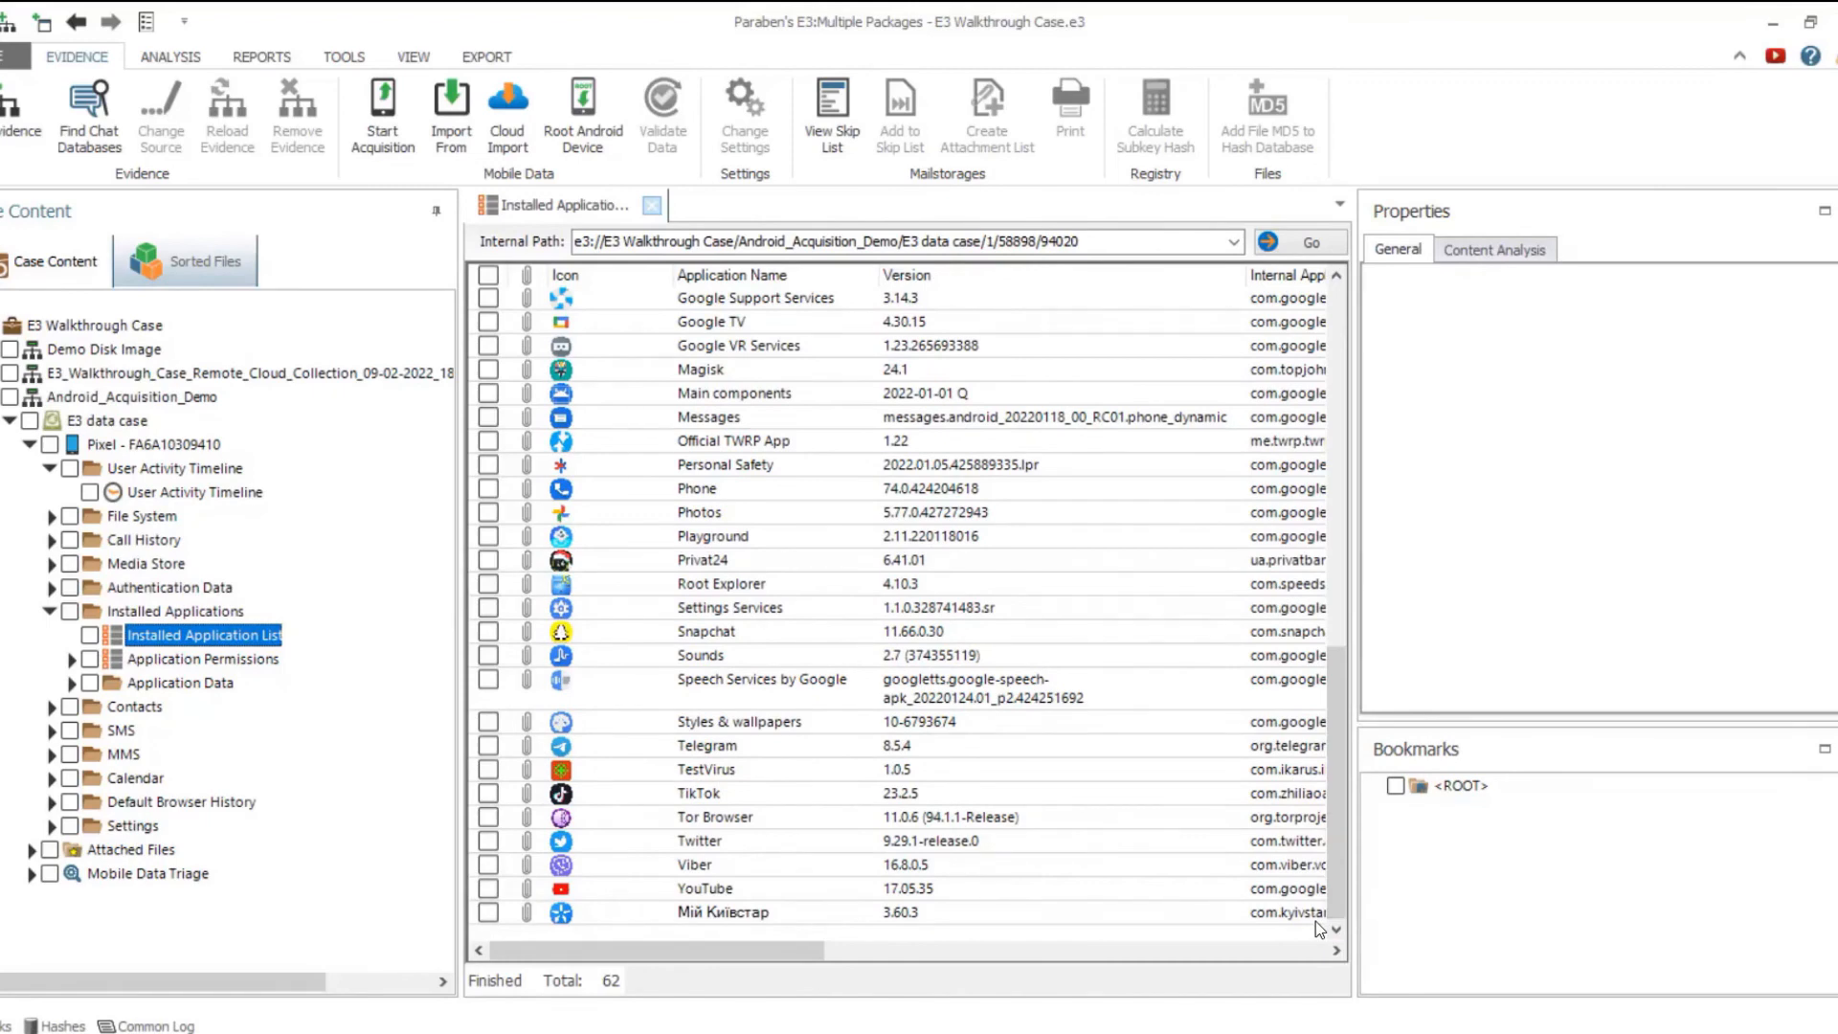
{"action": "mouse_move", "coordinate": [920, 803]}
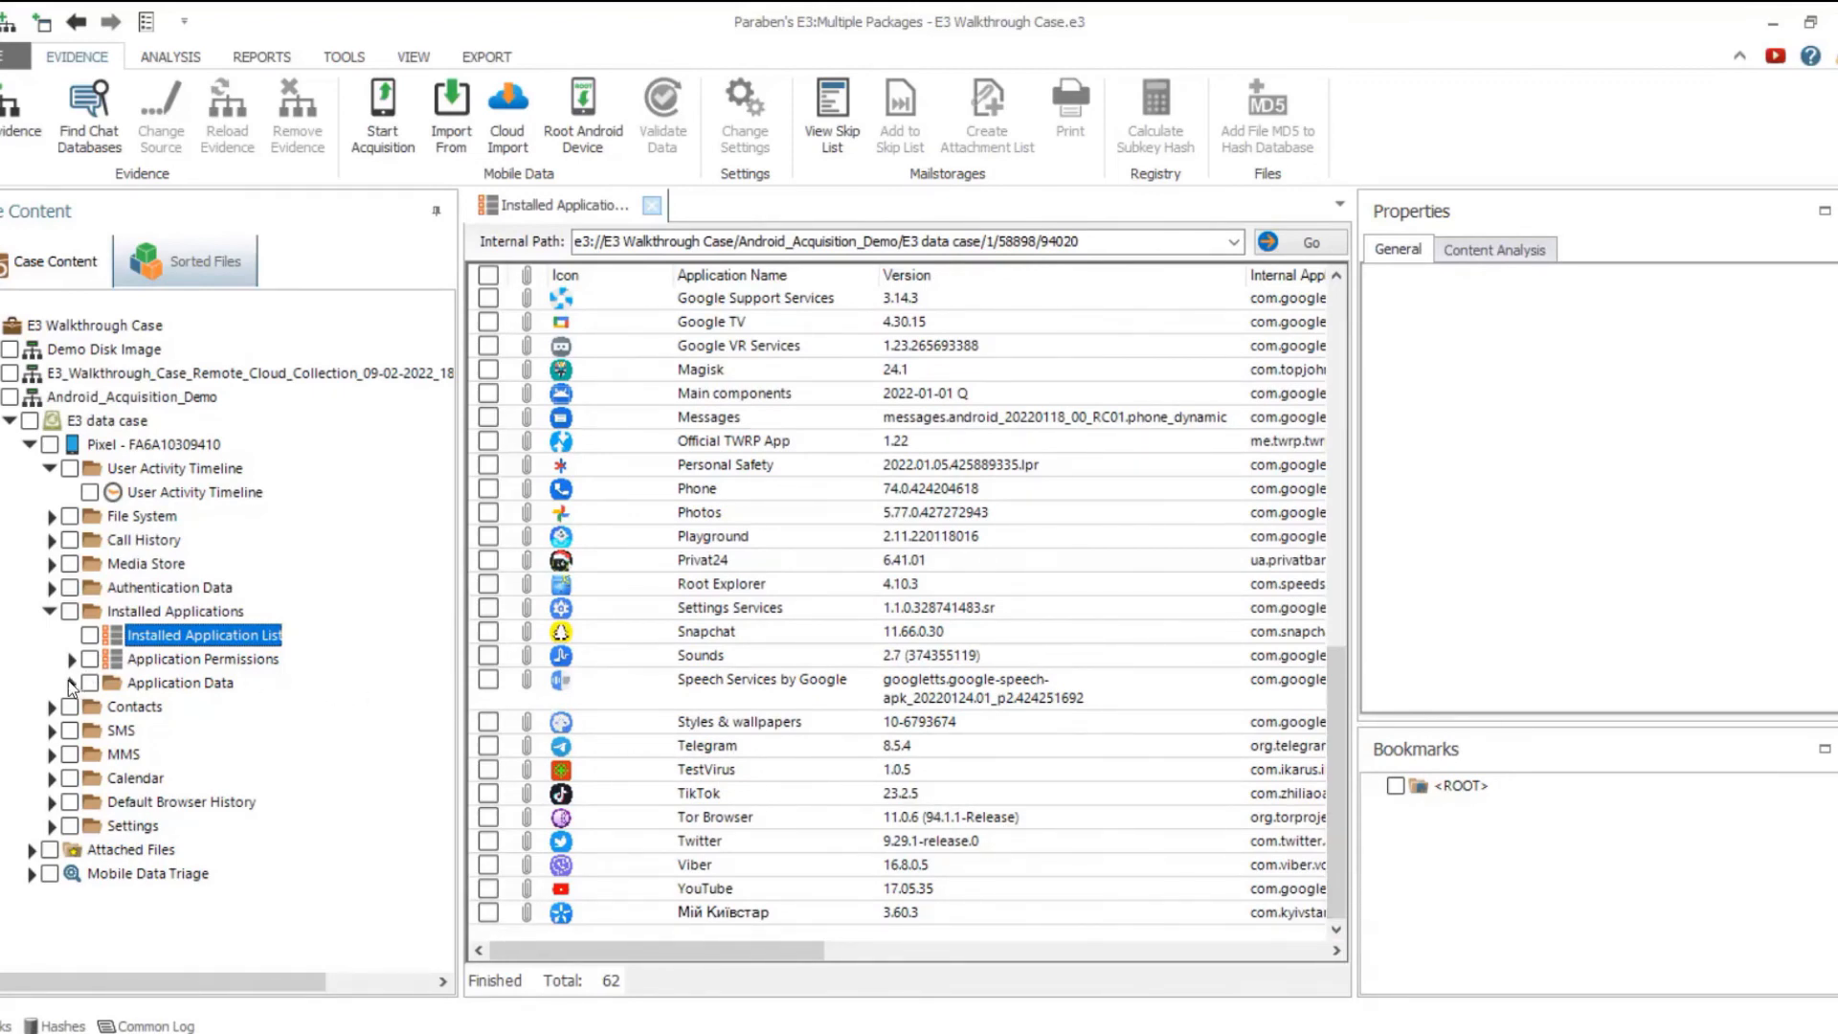
List Instagram's Original Media photos and trace IMG_20220211_164108_887.jpg to its Pictures/Instagram file.
{"action": "left_click", "coordinate": [71, 683]}
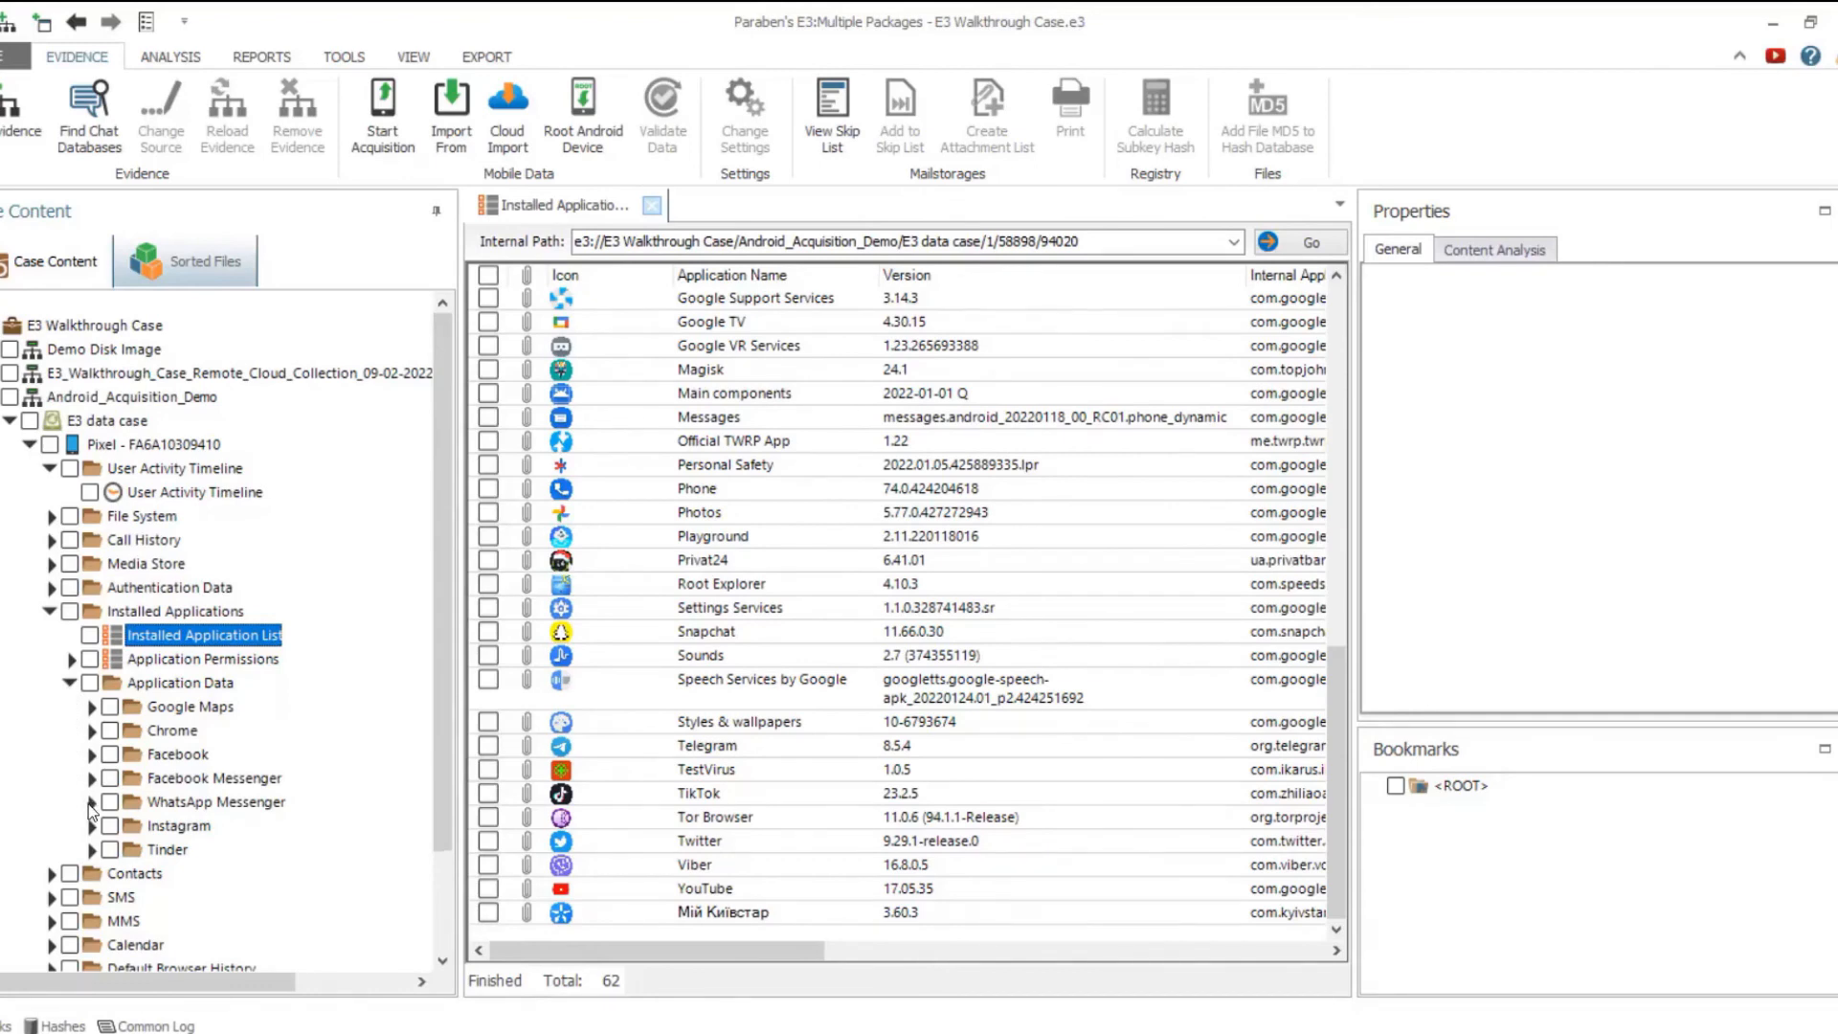
{"action": "left_click", "coordinate": [92, 803]}
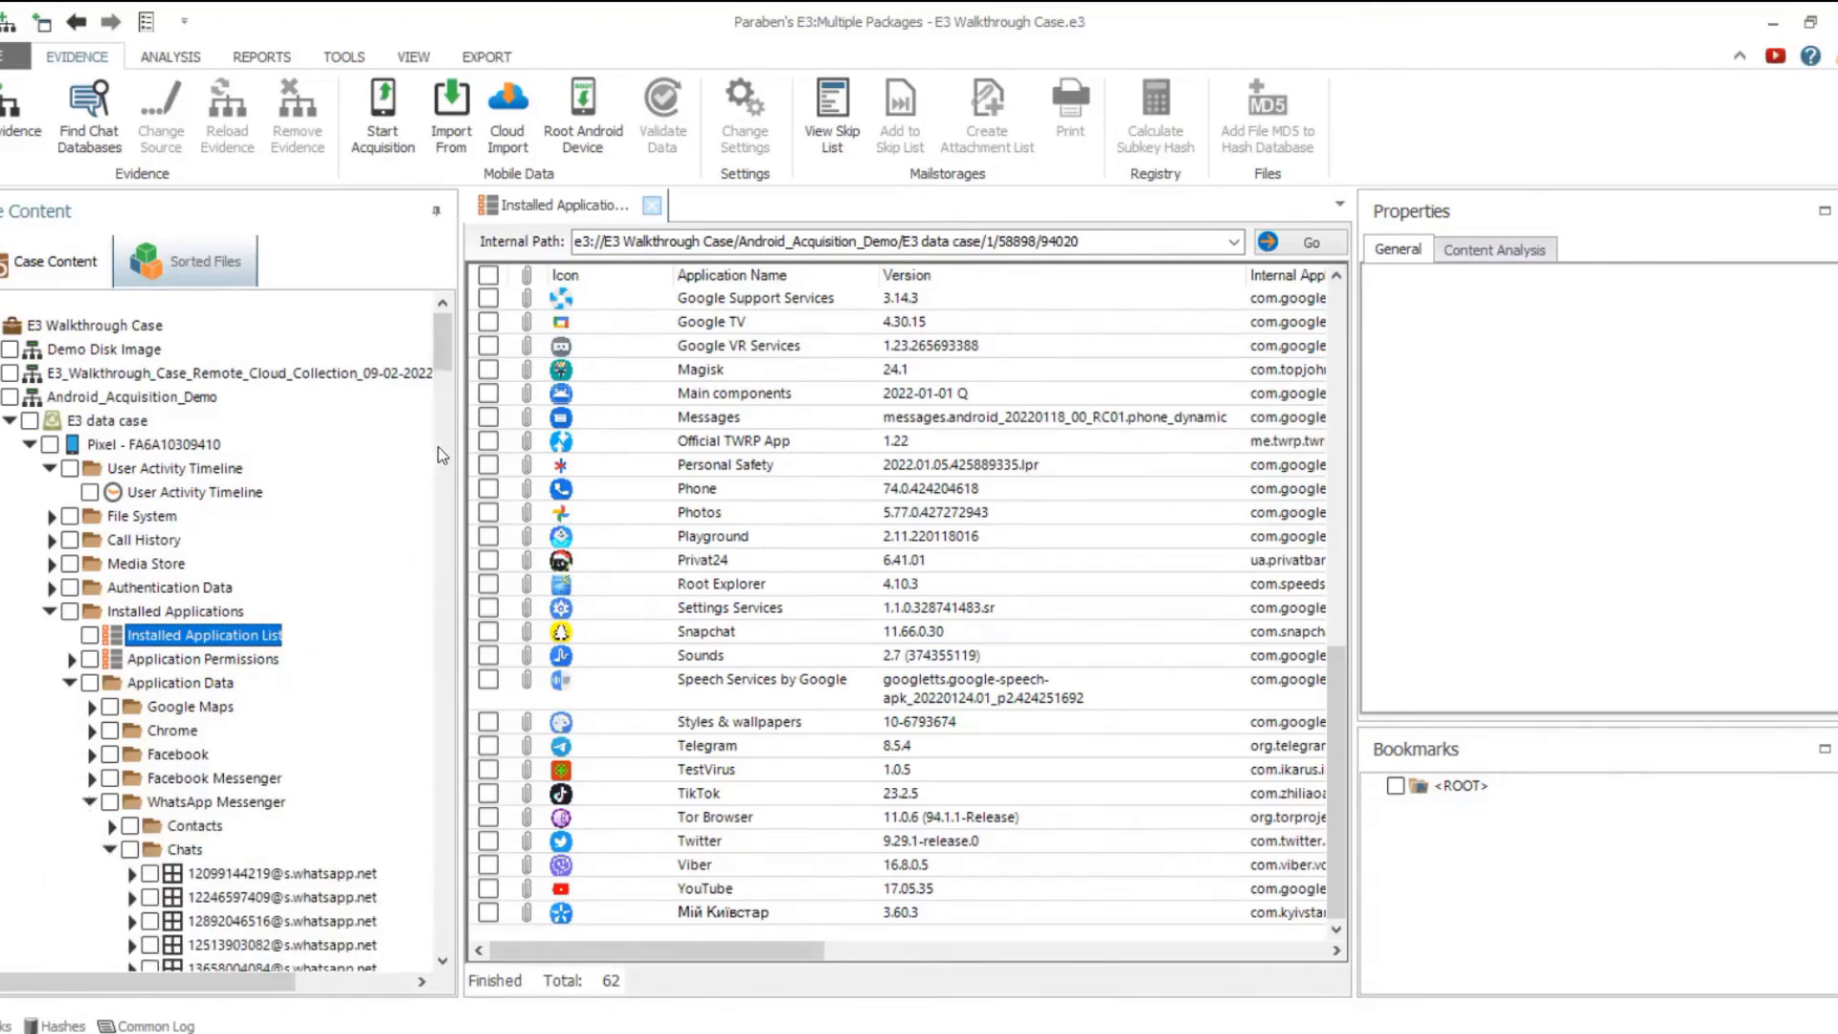
{"action": "scroll", "scroll_direction": "down", "scroll_amount": 3}
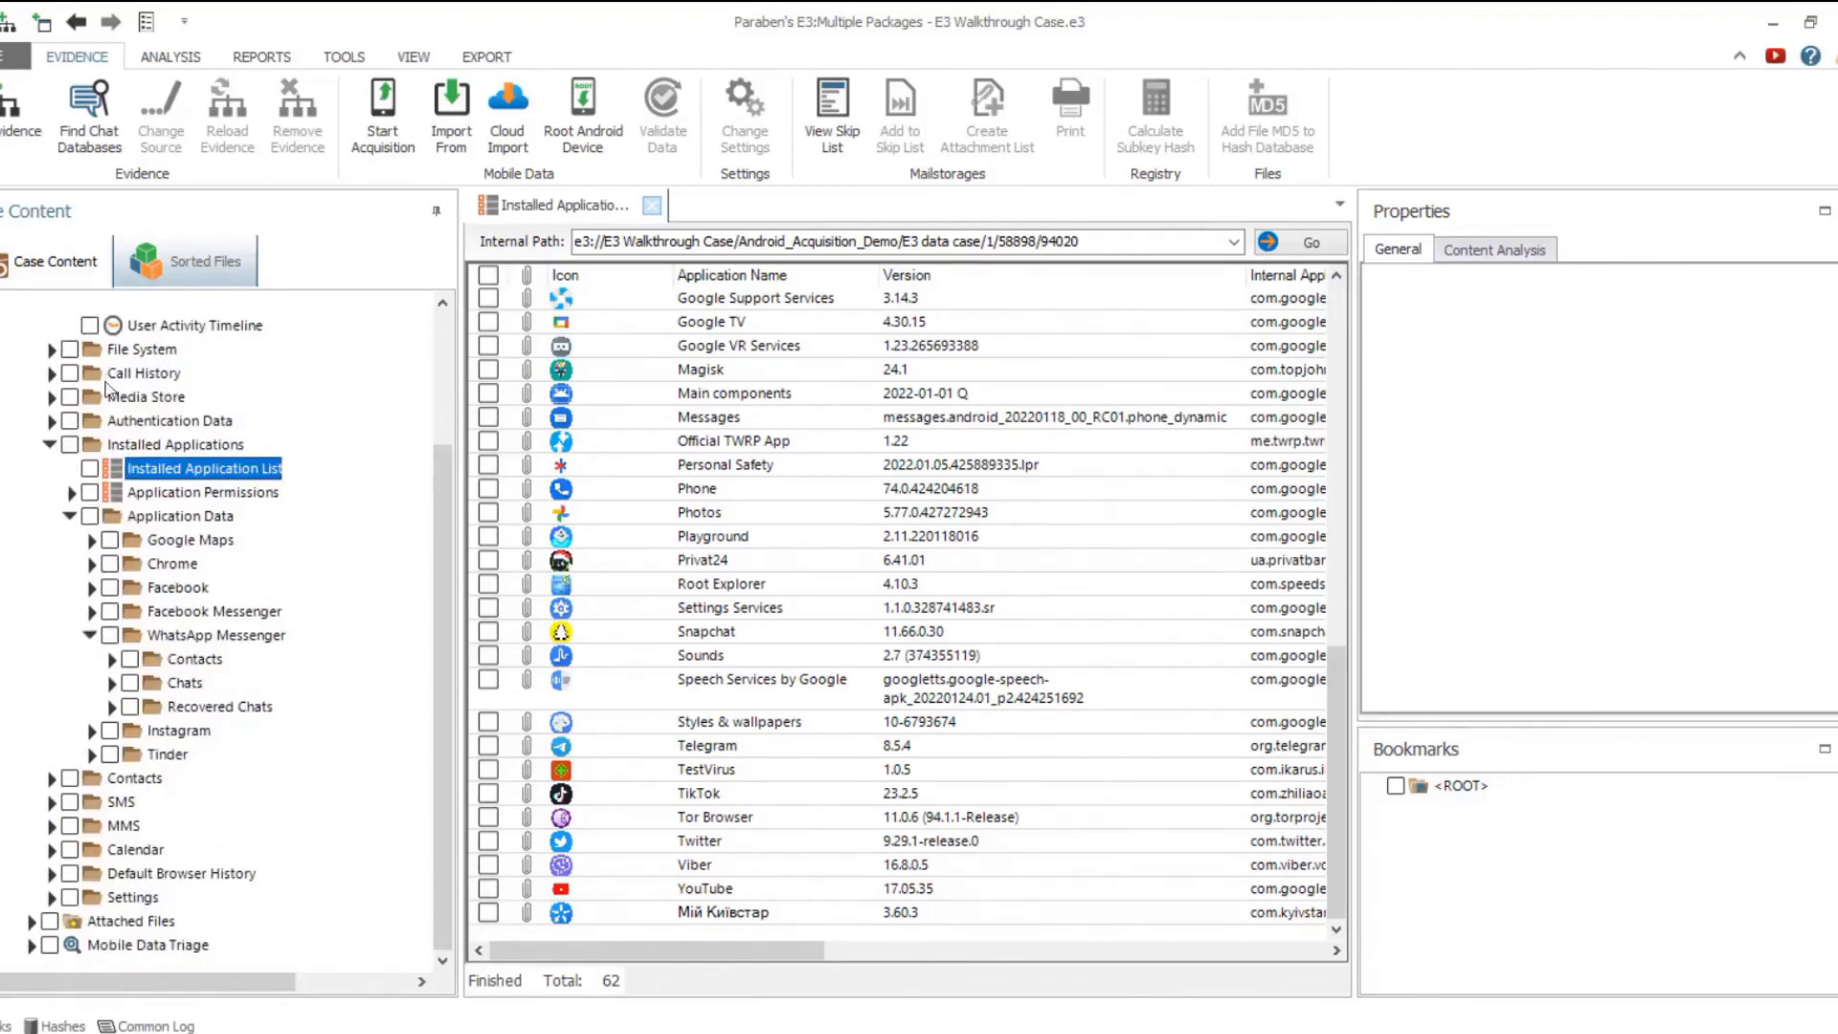
{"action": "left_click", "coordinate": [90, 730]}
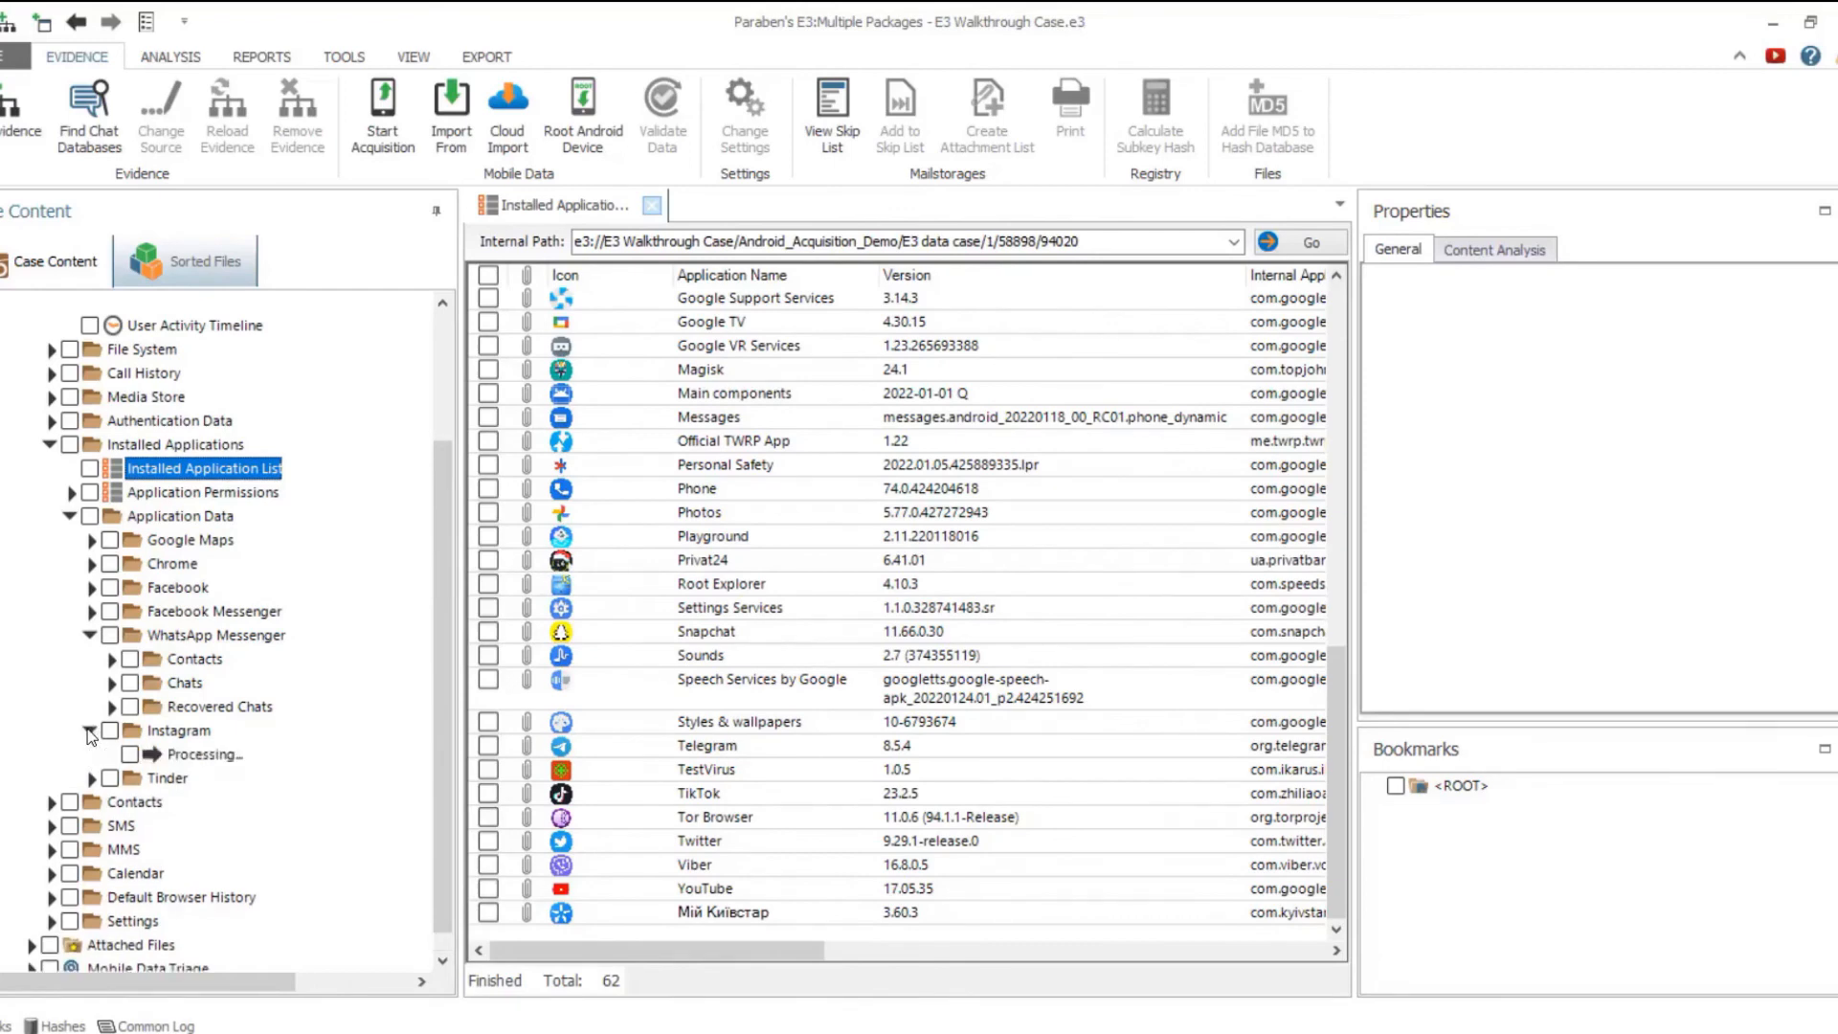
{"action": "left_click", "coordinate": [92, 730]}
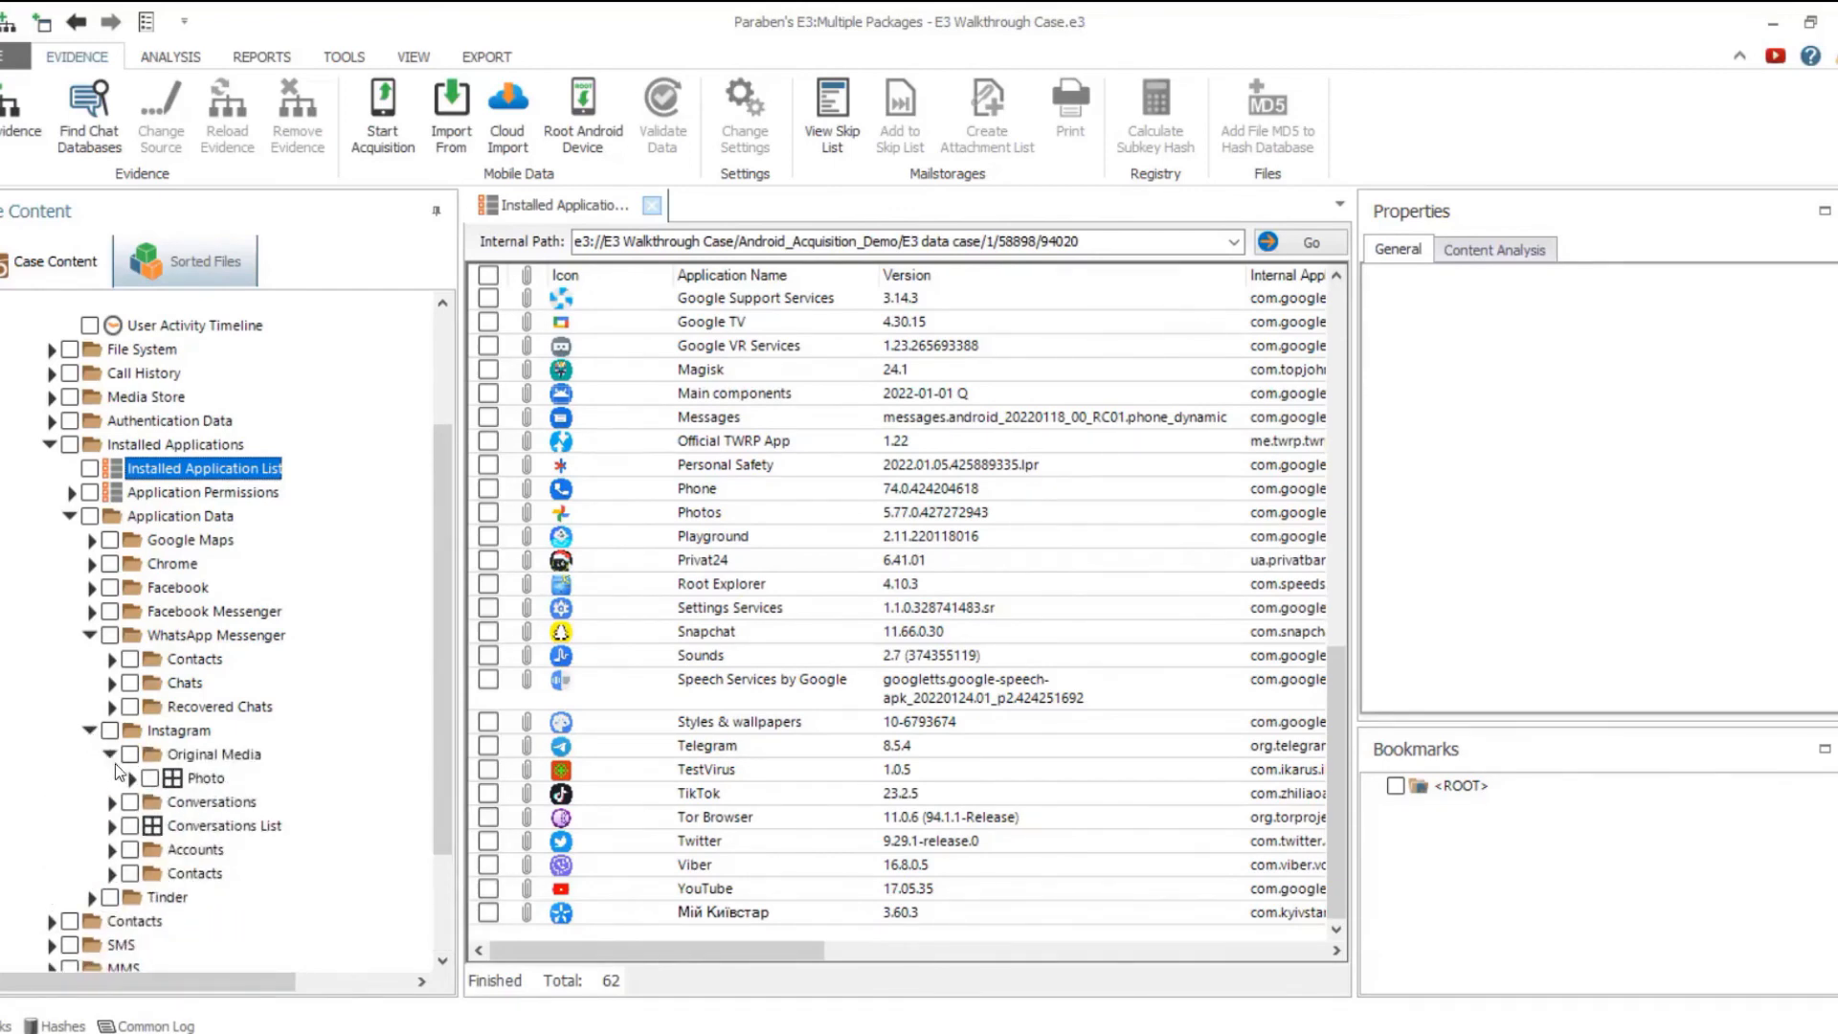
{"action": "left_click", "coordinate": [204, 777]}
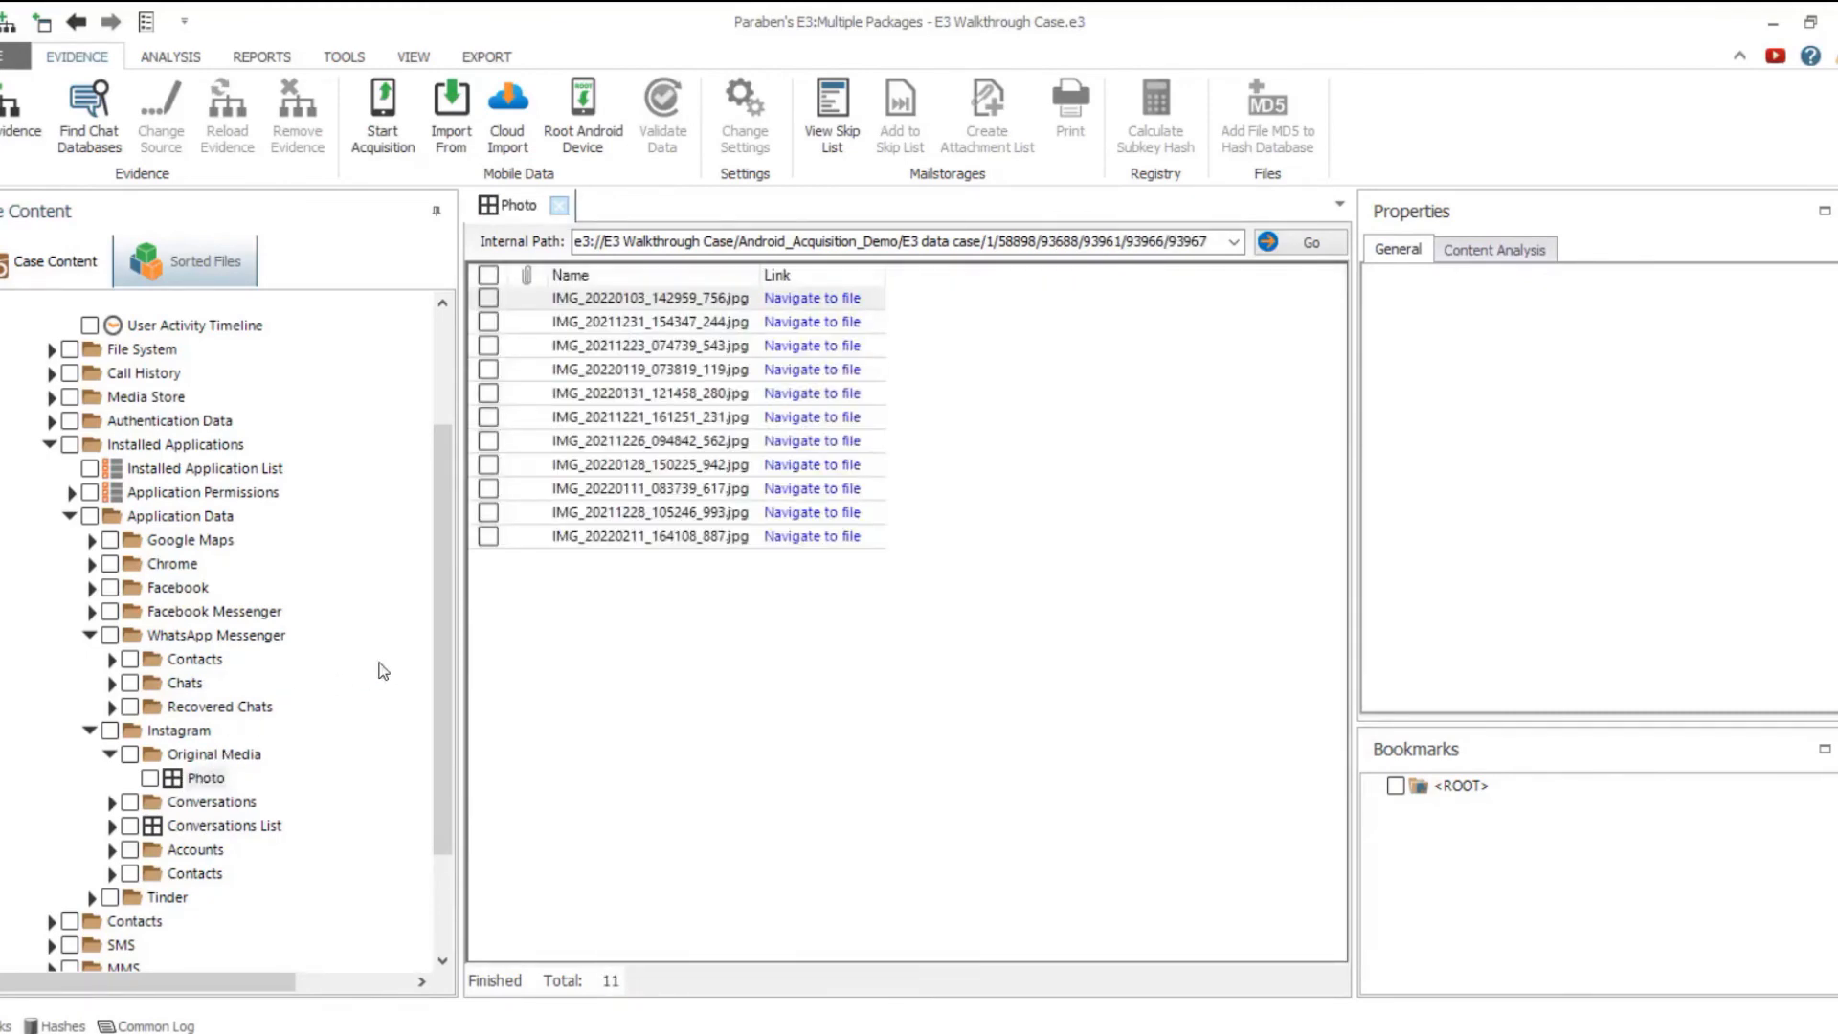
{"action": "left_click", "coordinate": [811, 537]}
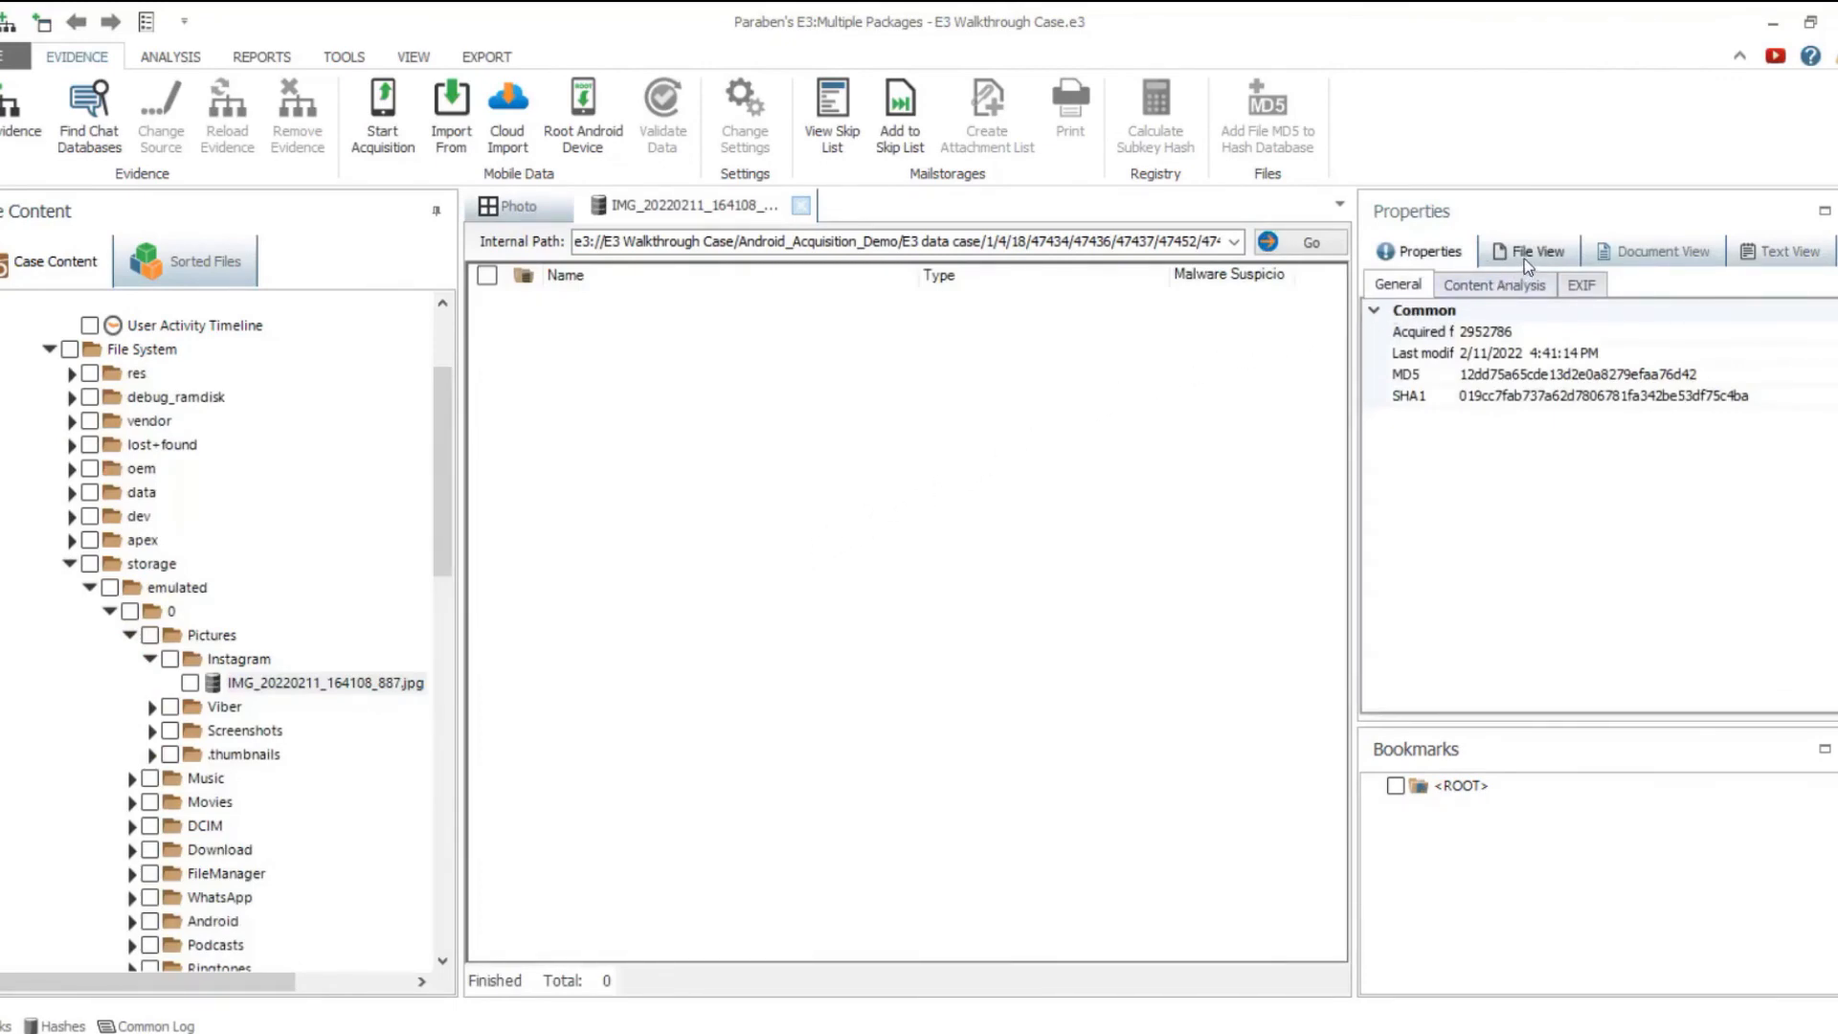
Preview the photo and tick Installed Applications for reporting.
{"action": "left_click", "coordinate": [1535, 251]}
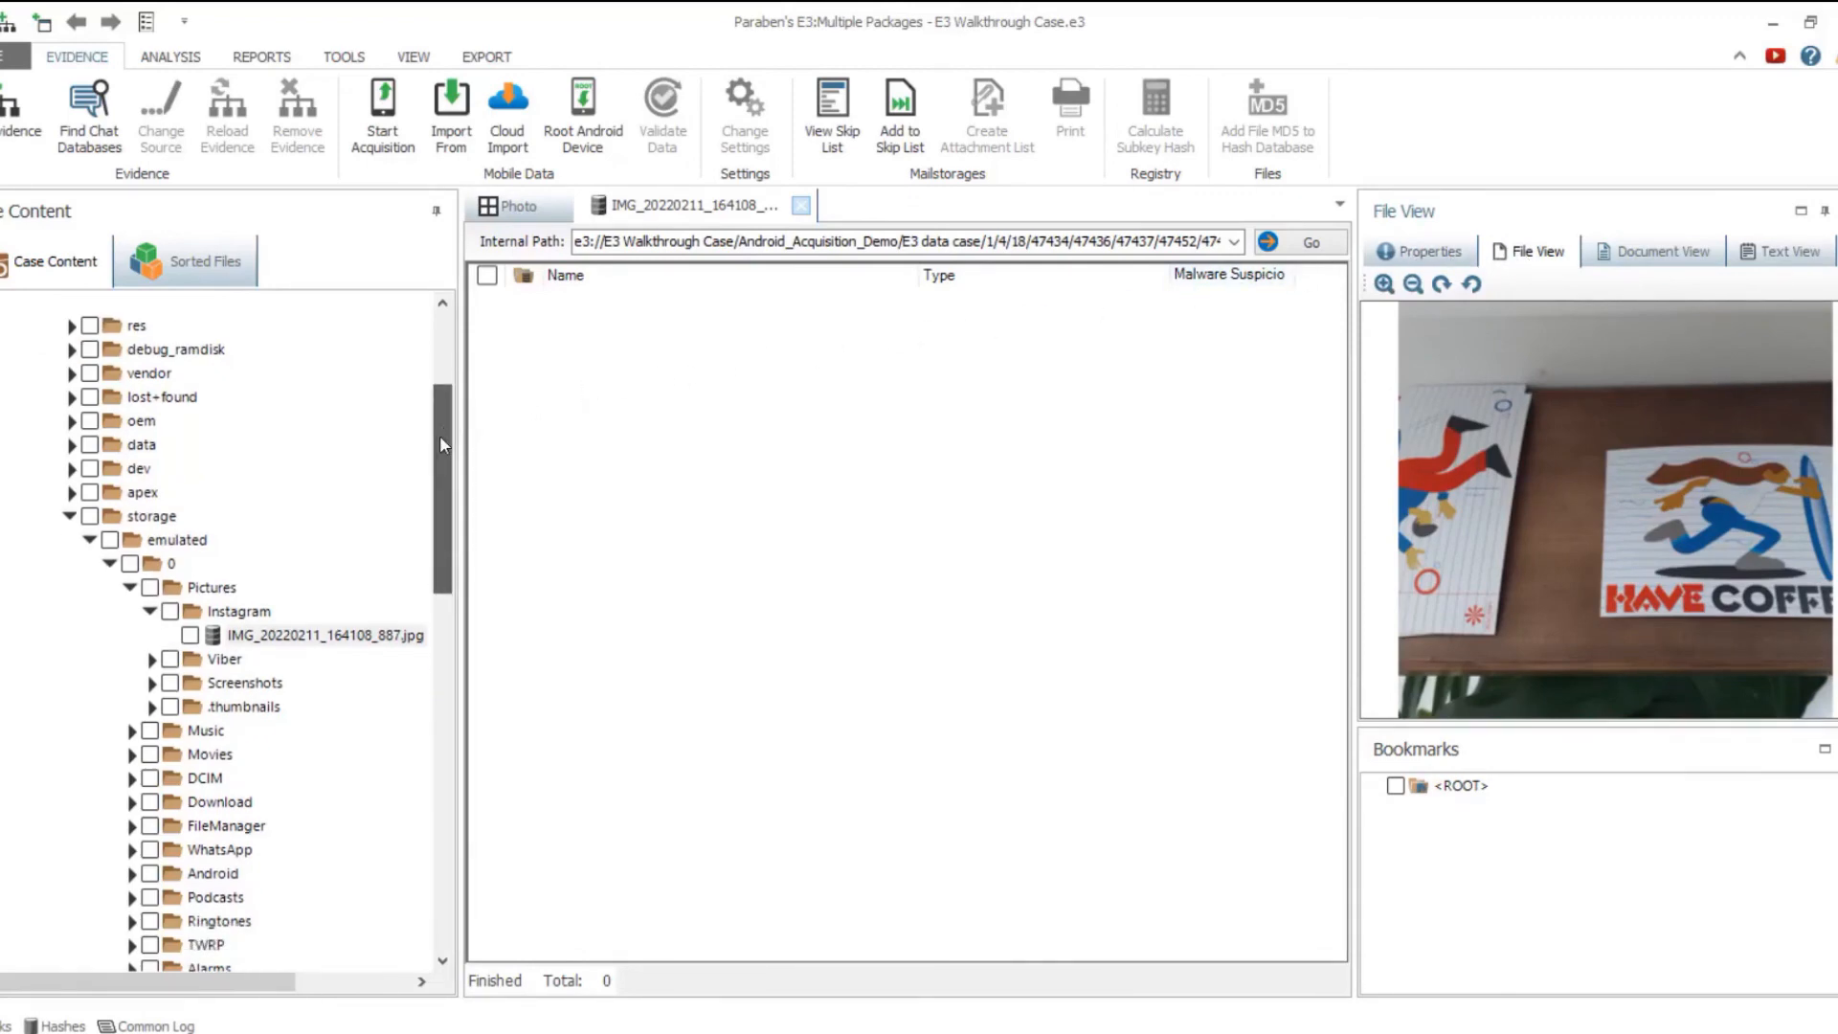
{"action": "scroll", "scroll_direction": "down", "scroll_amount": 3}
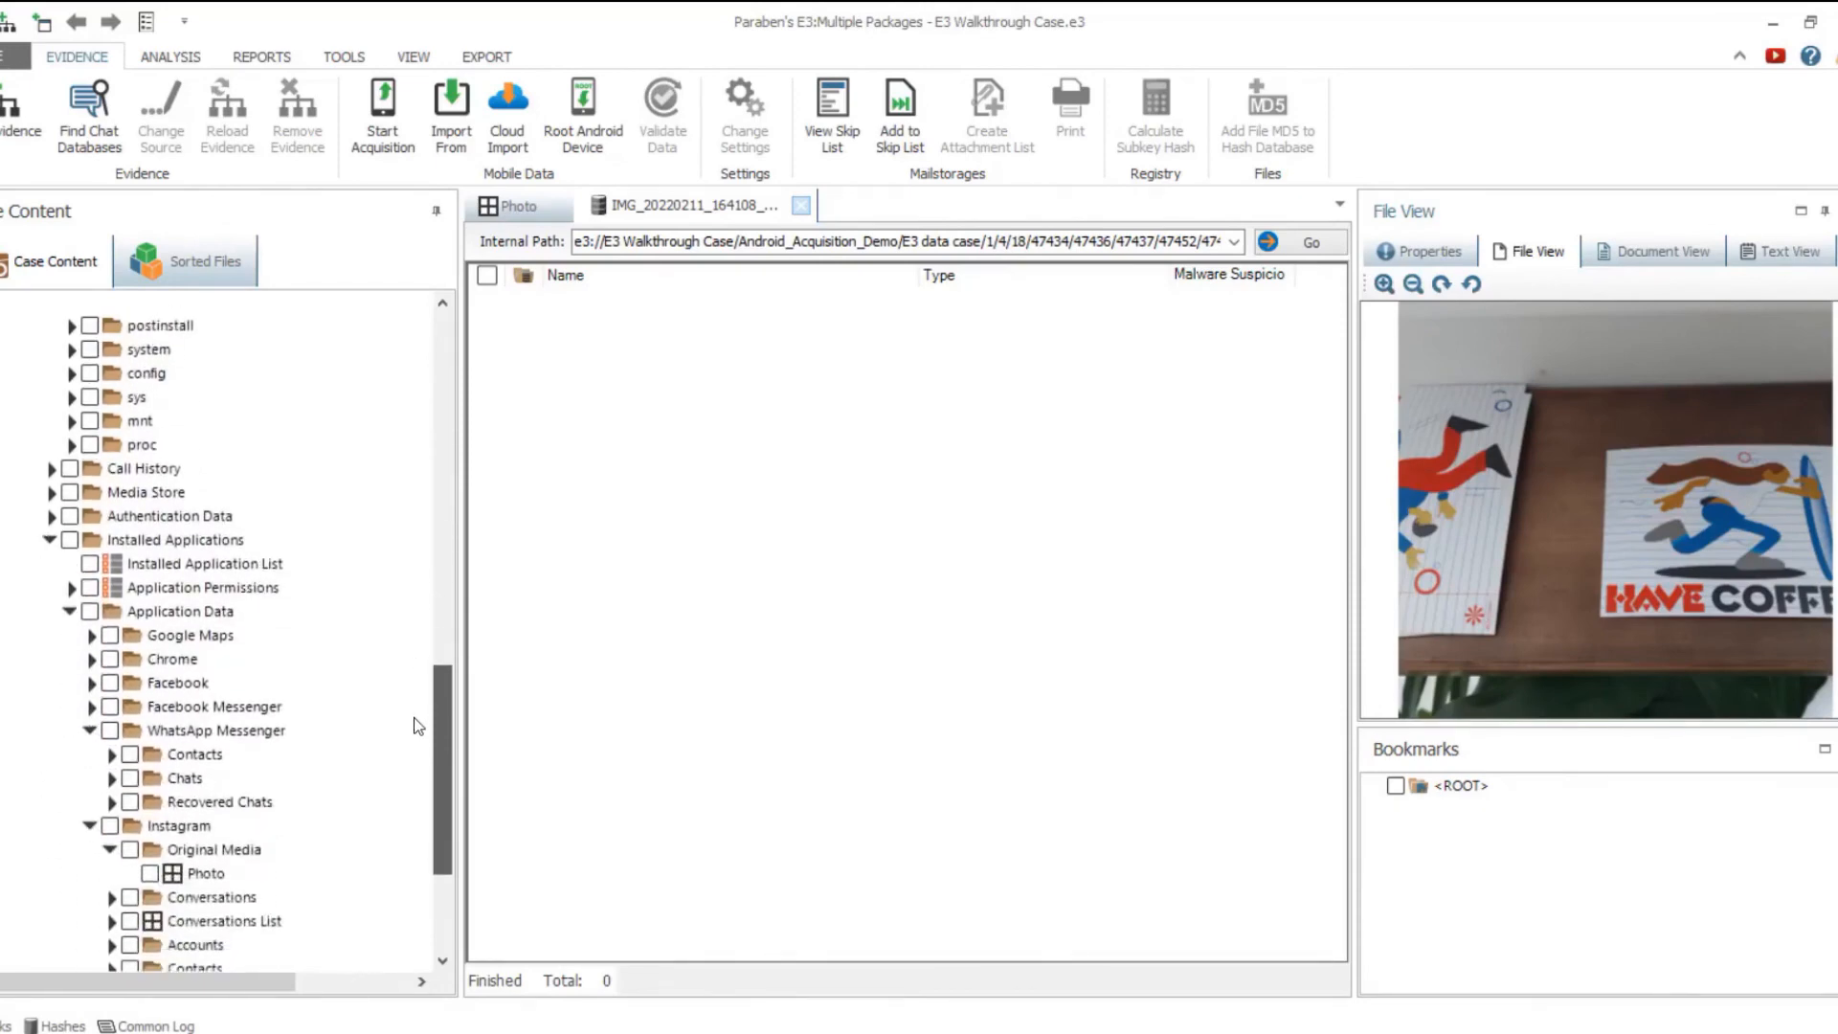
{"action": "left_click", "coordinate": [87, 516]}
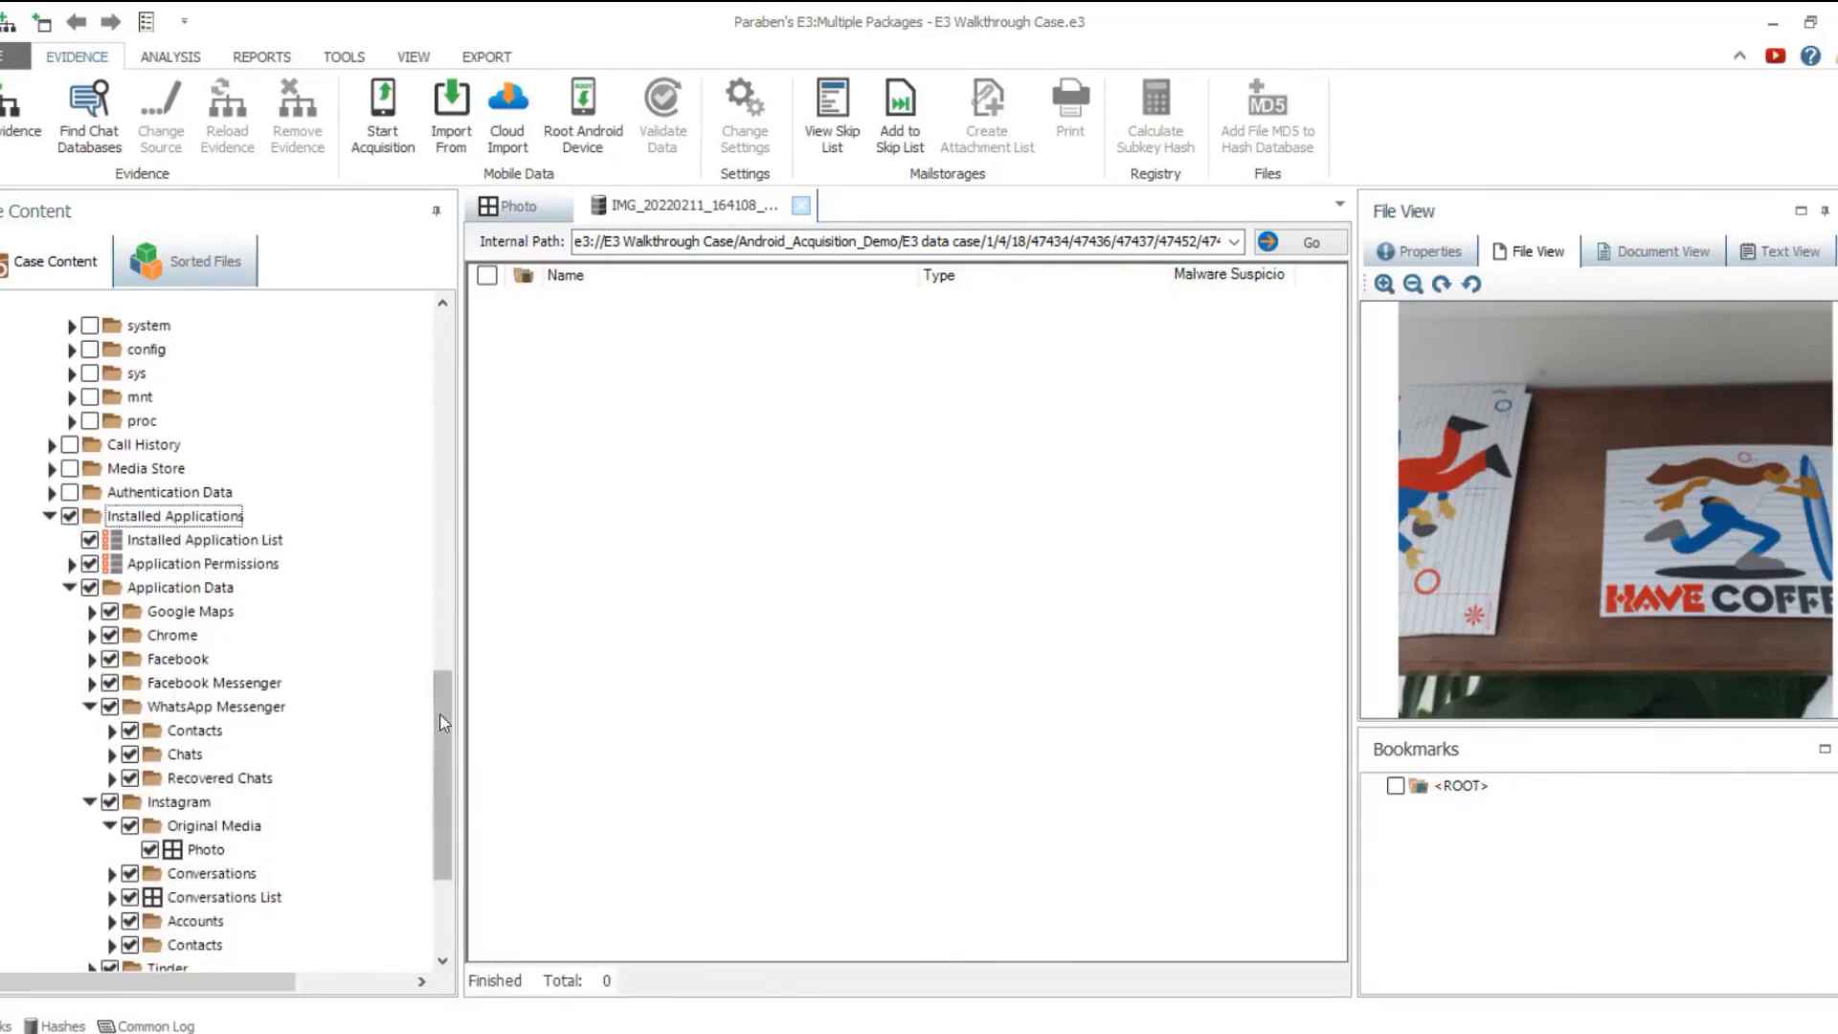
{"action": "scroll", "scroll_direction": "down", "scroll_amount": 3}
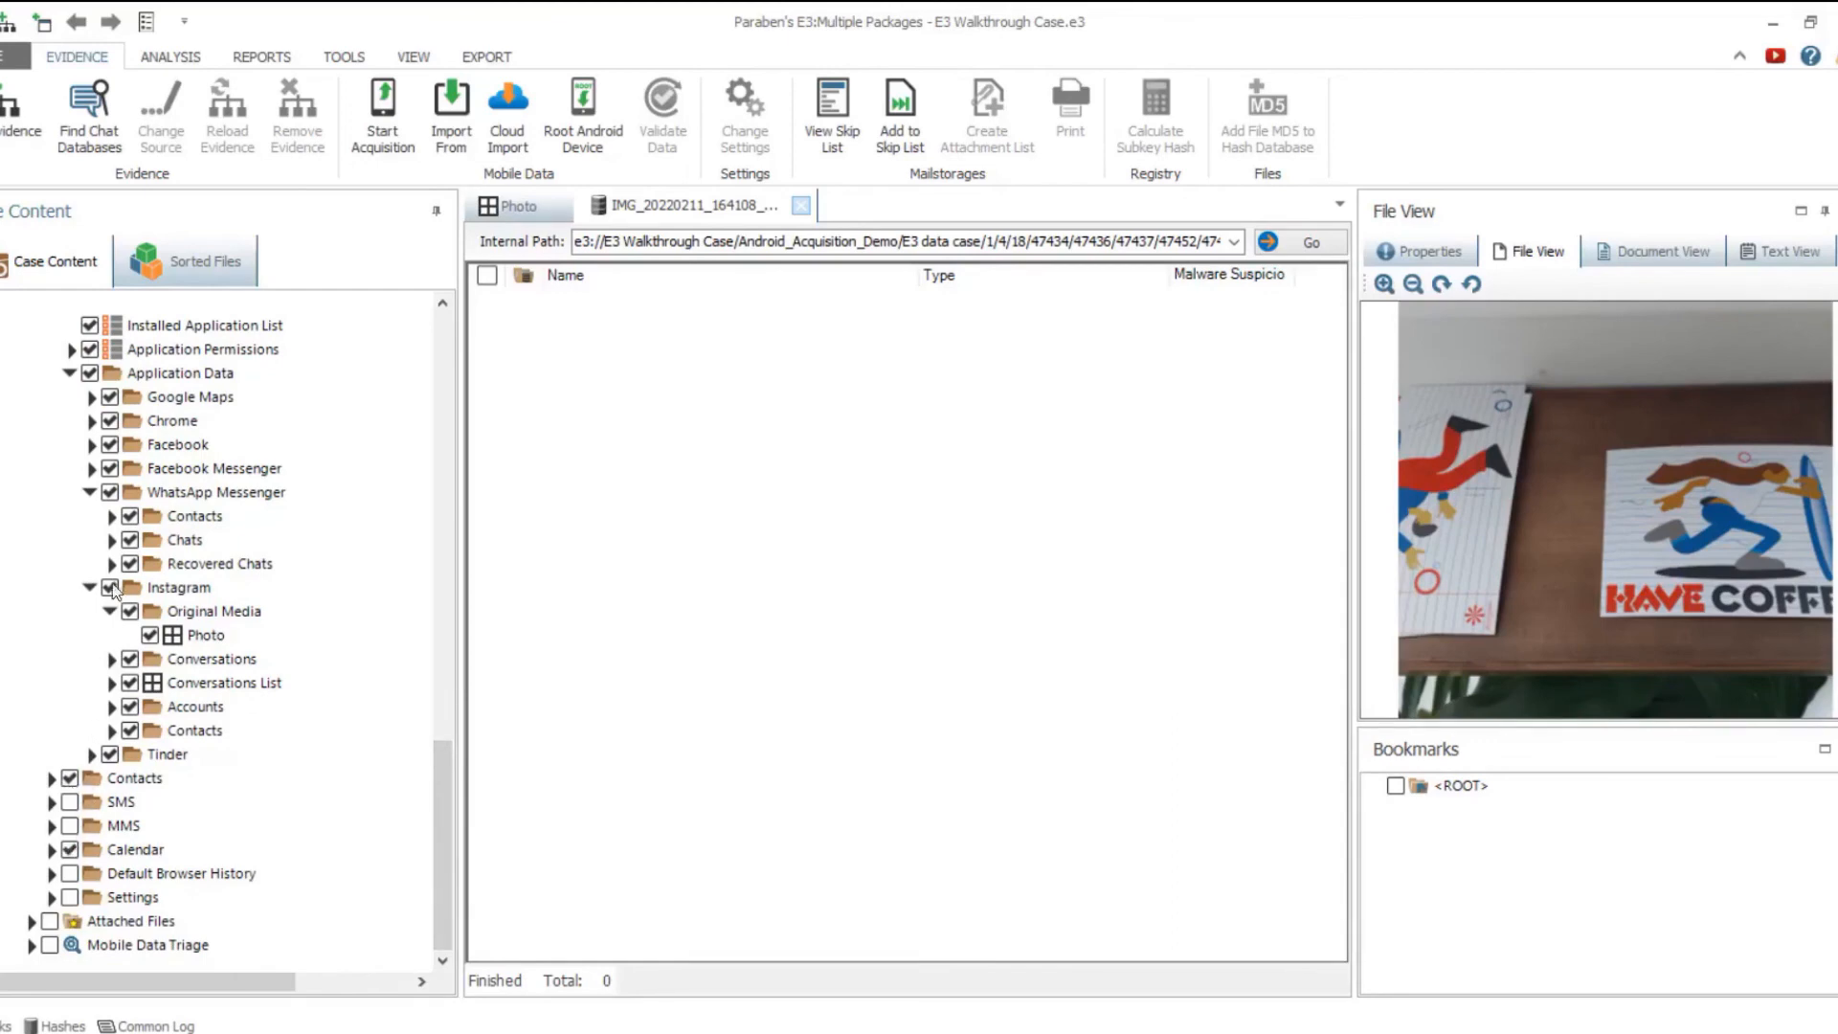
Generate a Mobile Data Review Report, set to open on finish.
{"action": "left_click", "coordinate": [261, 56]}
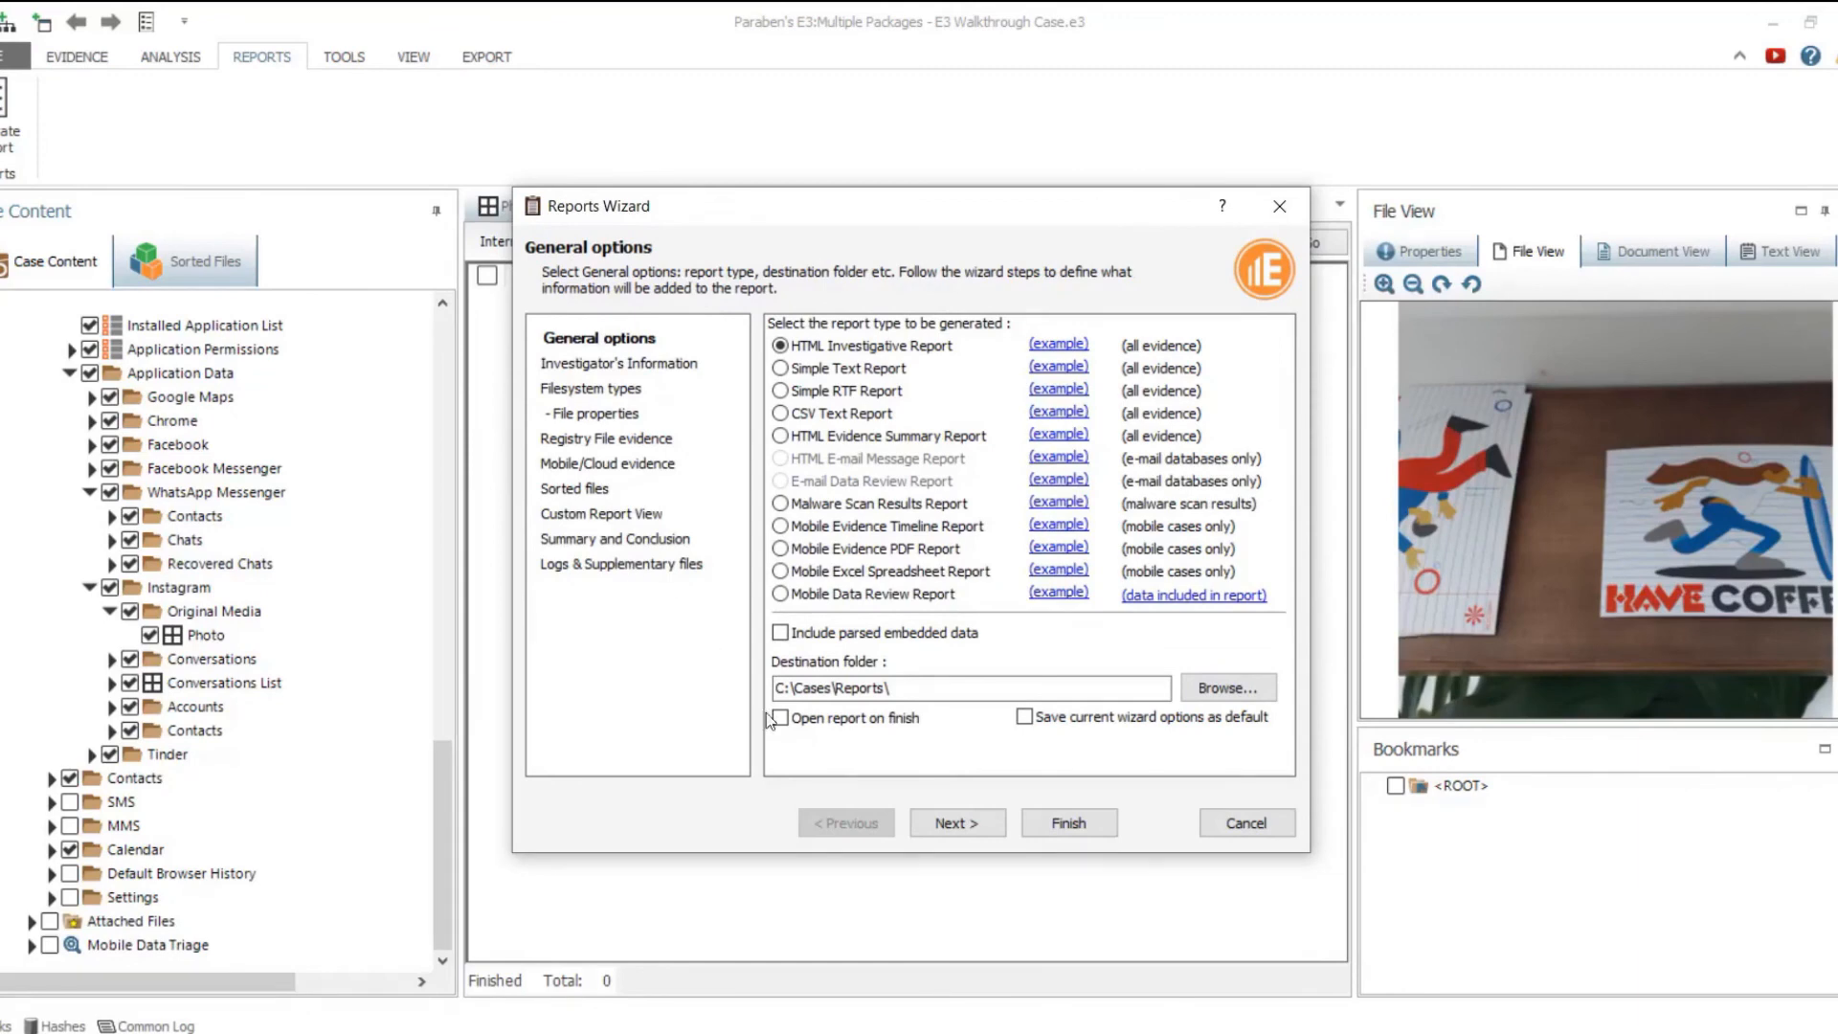
{"action": "left_click", "coordinate": [780, 595]}
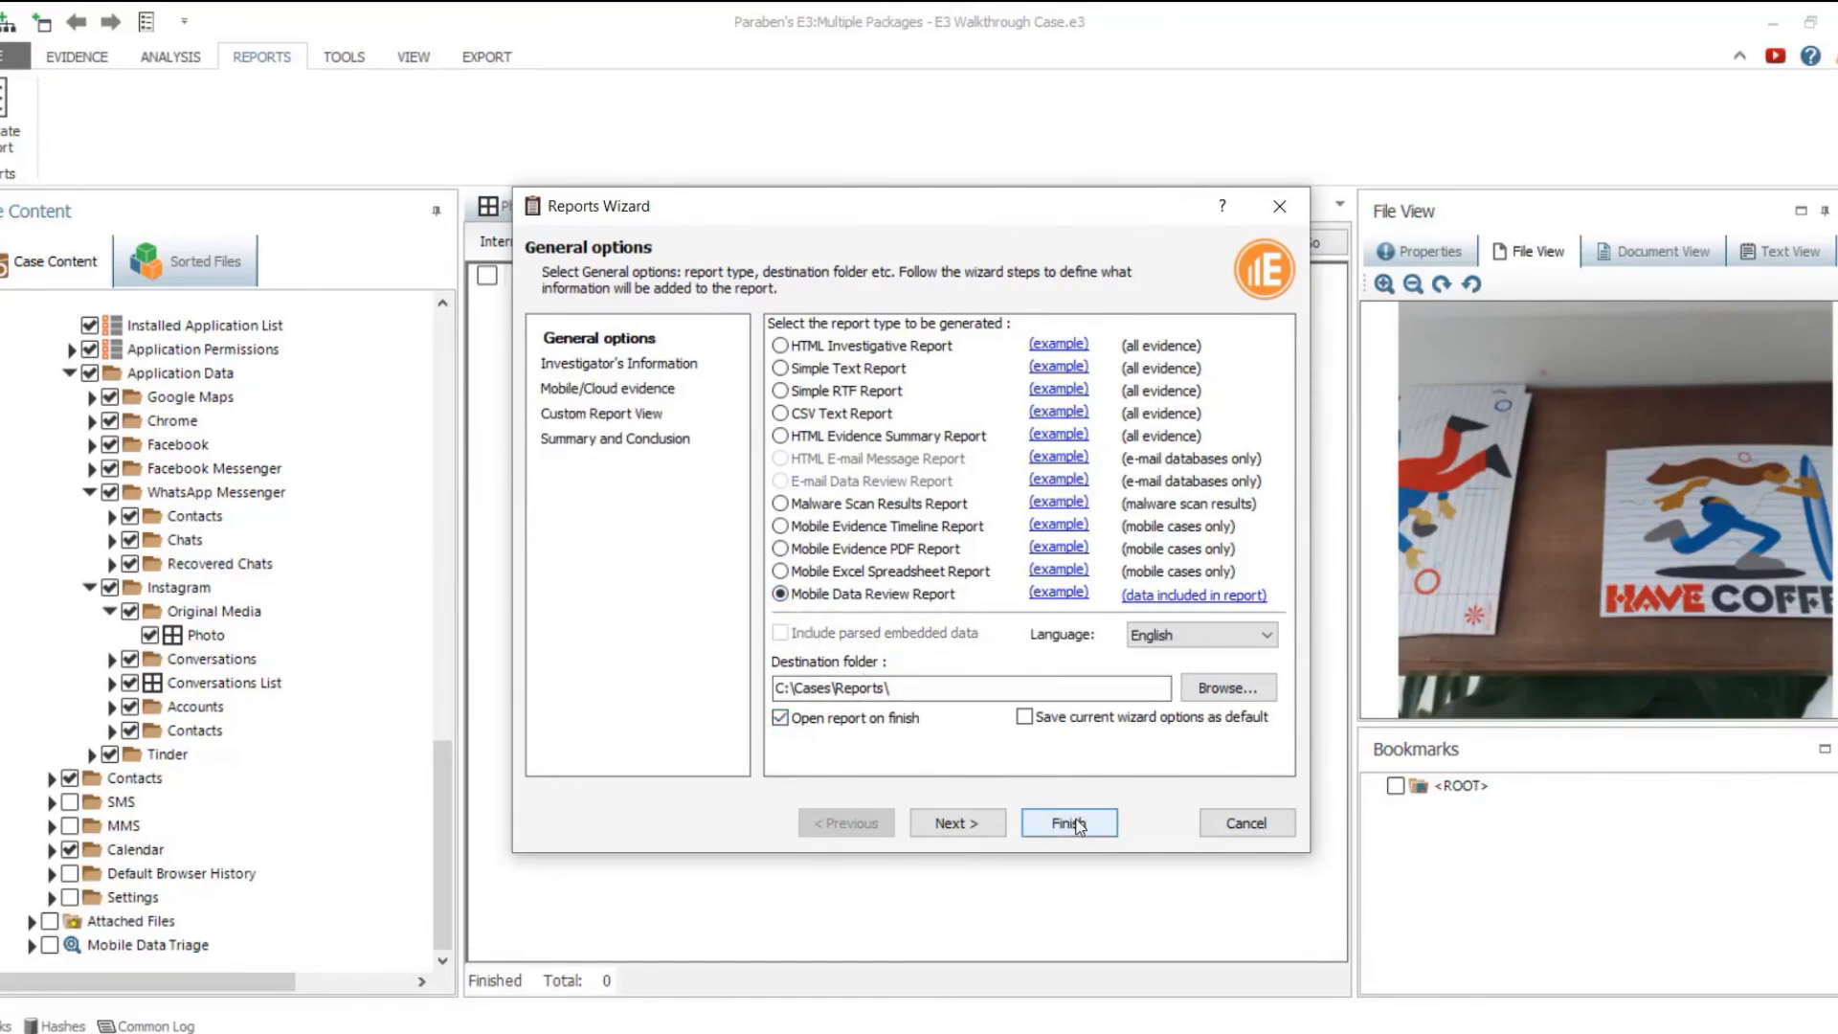
{"action": "left_click", "coordinate": [1066, 821]}
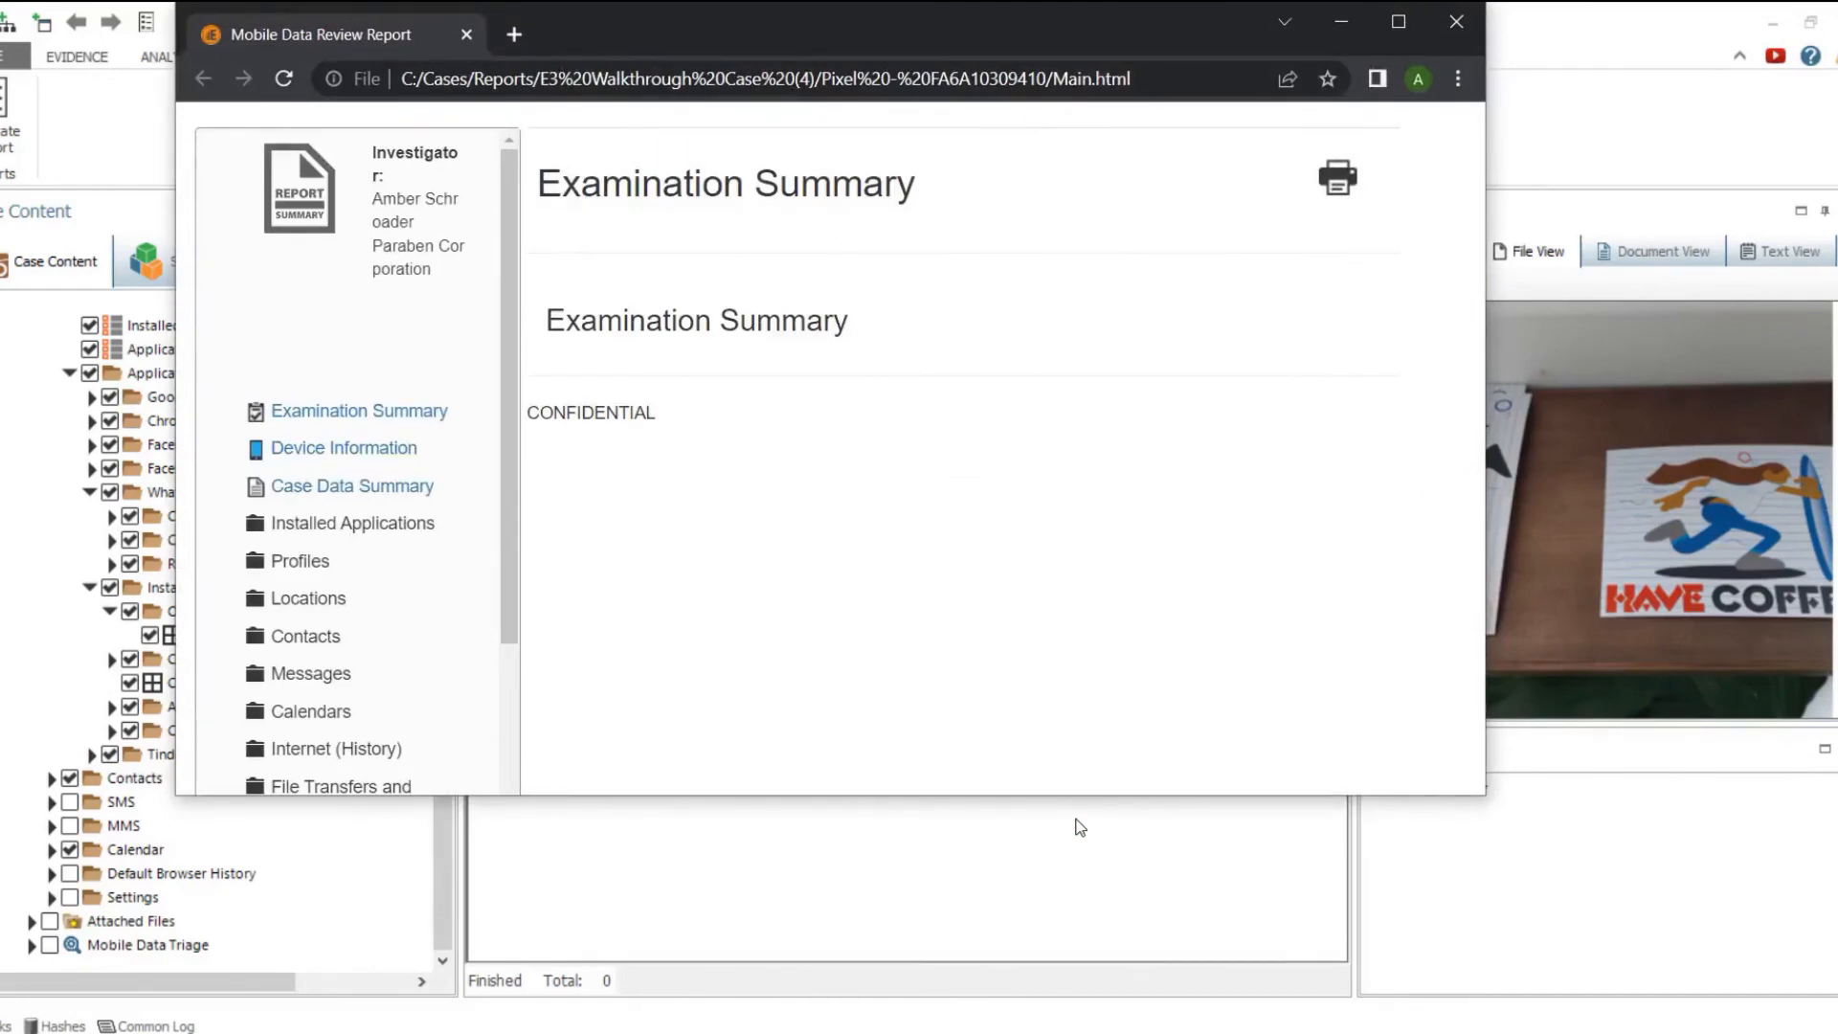
{"action": "mouse_move", "coordinate": [360, 756]}
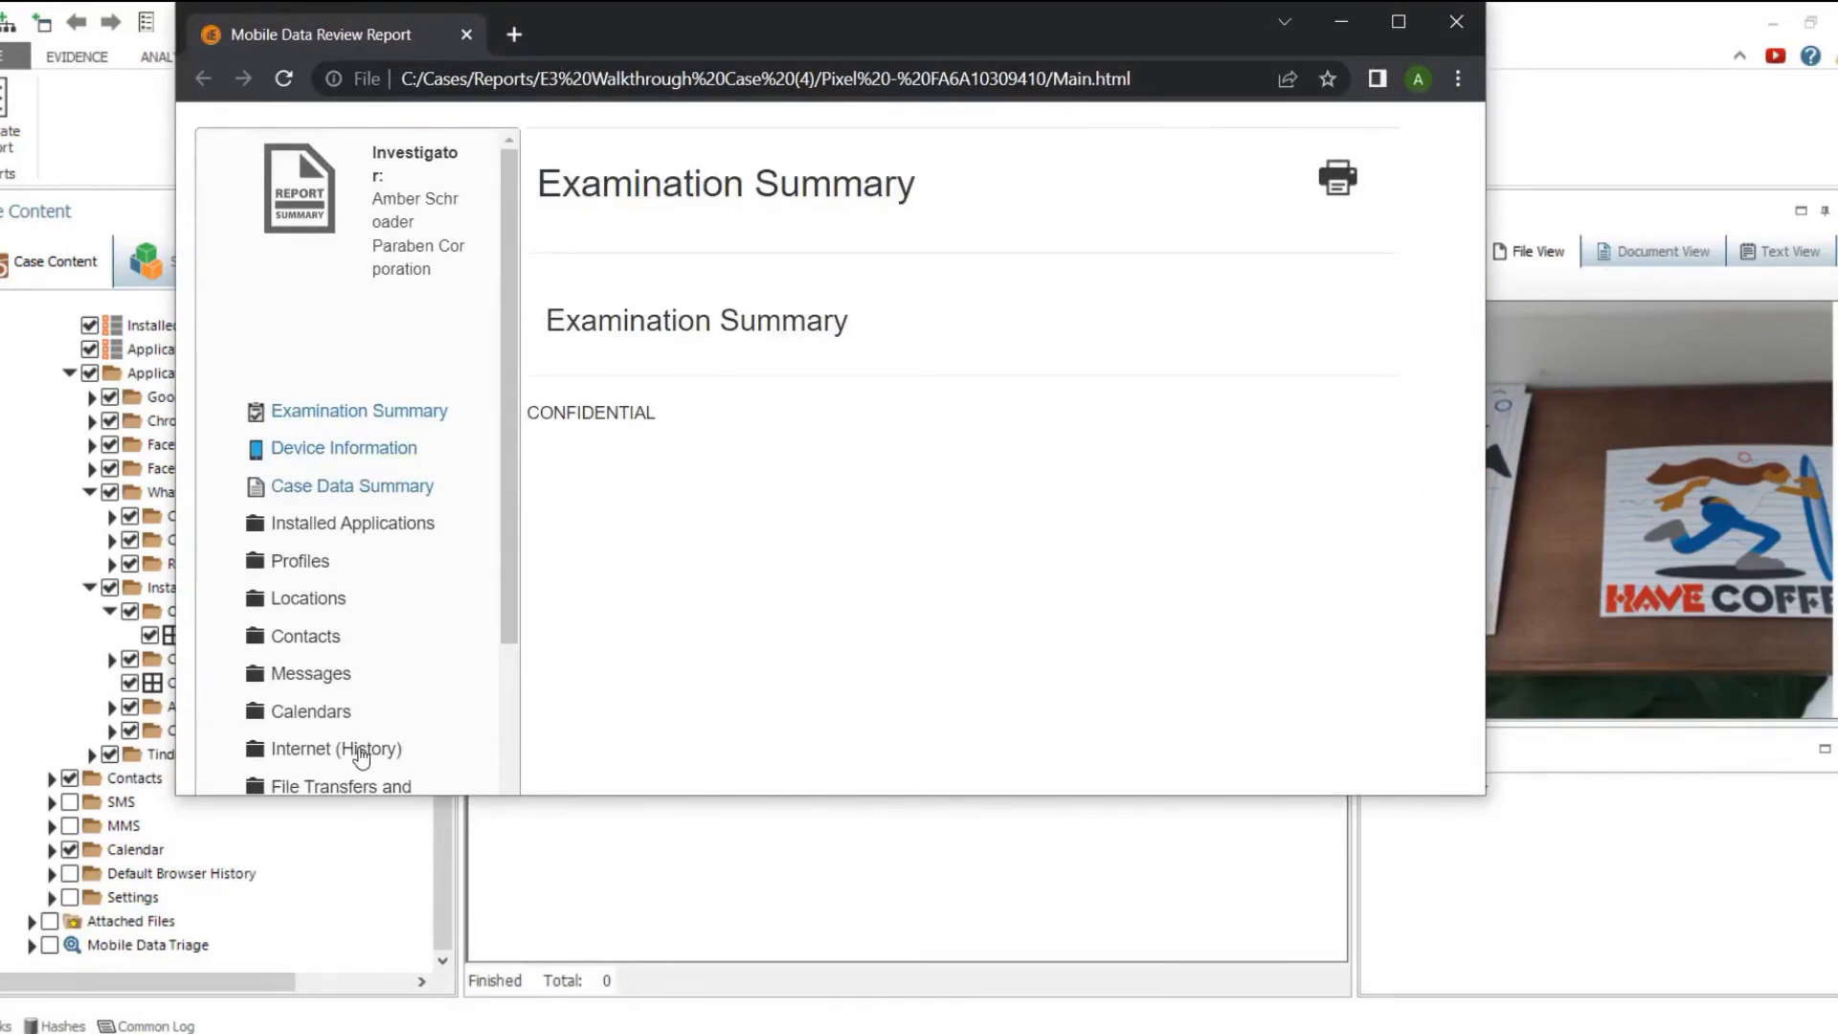
Review the report's Chrome history and Facebook Messenger pages, then dismiss E3's finished notice.
{"action": "left_click", "coordinate": [334, 785]}
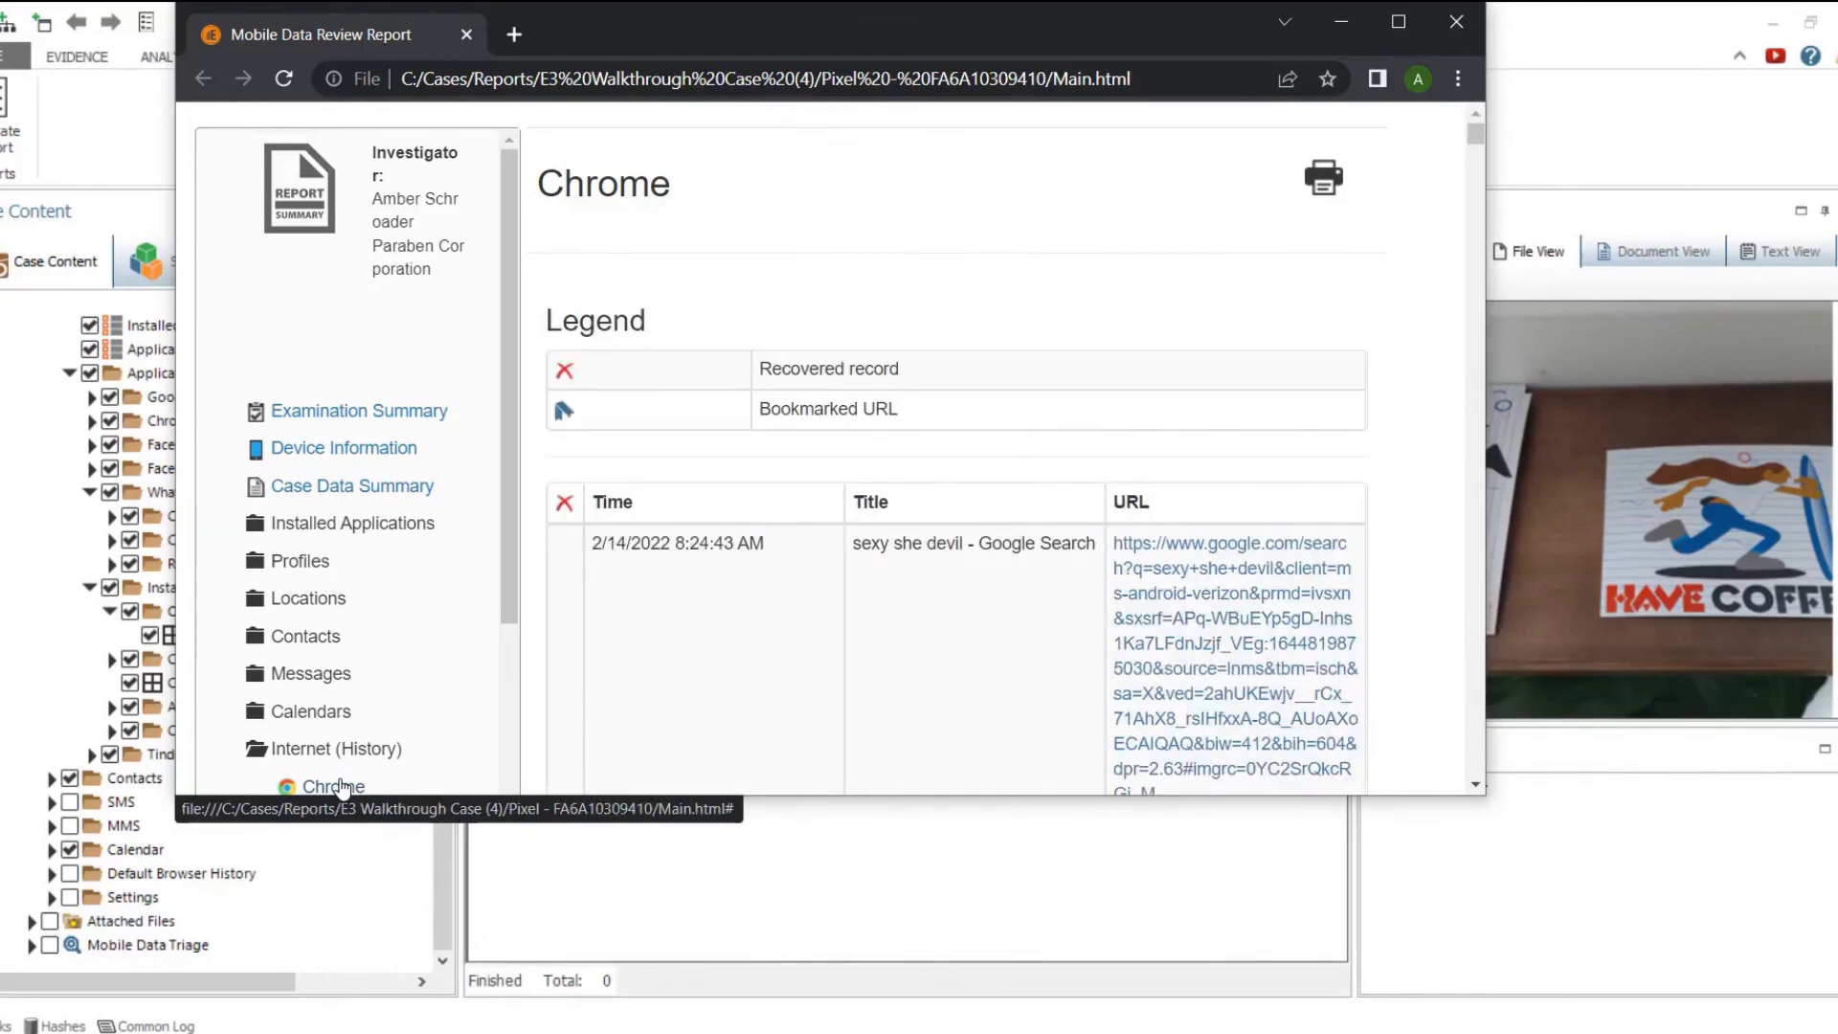
{"action": "left_click", "coordinate": [340, 710]}
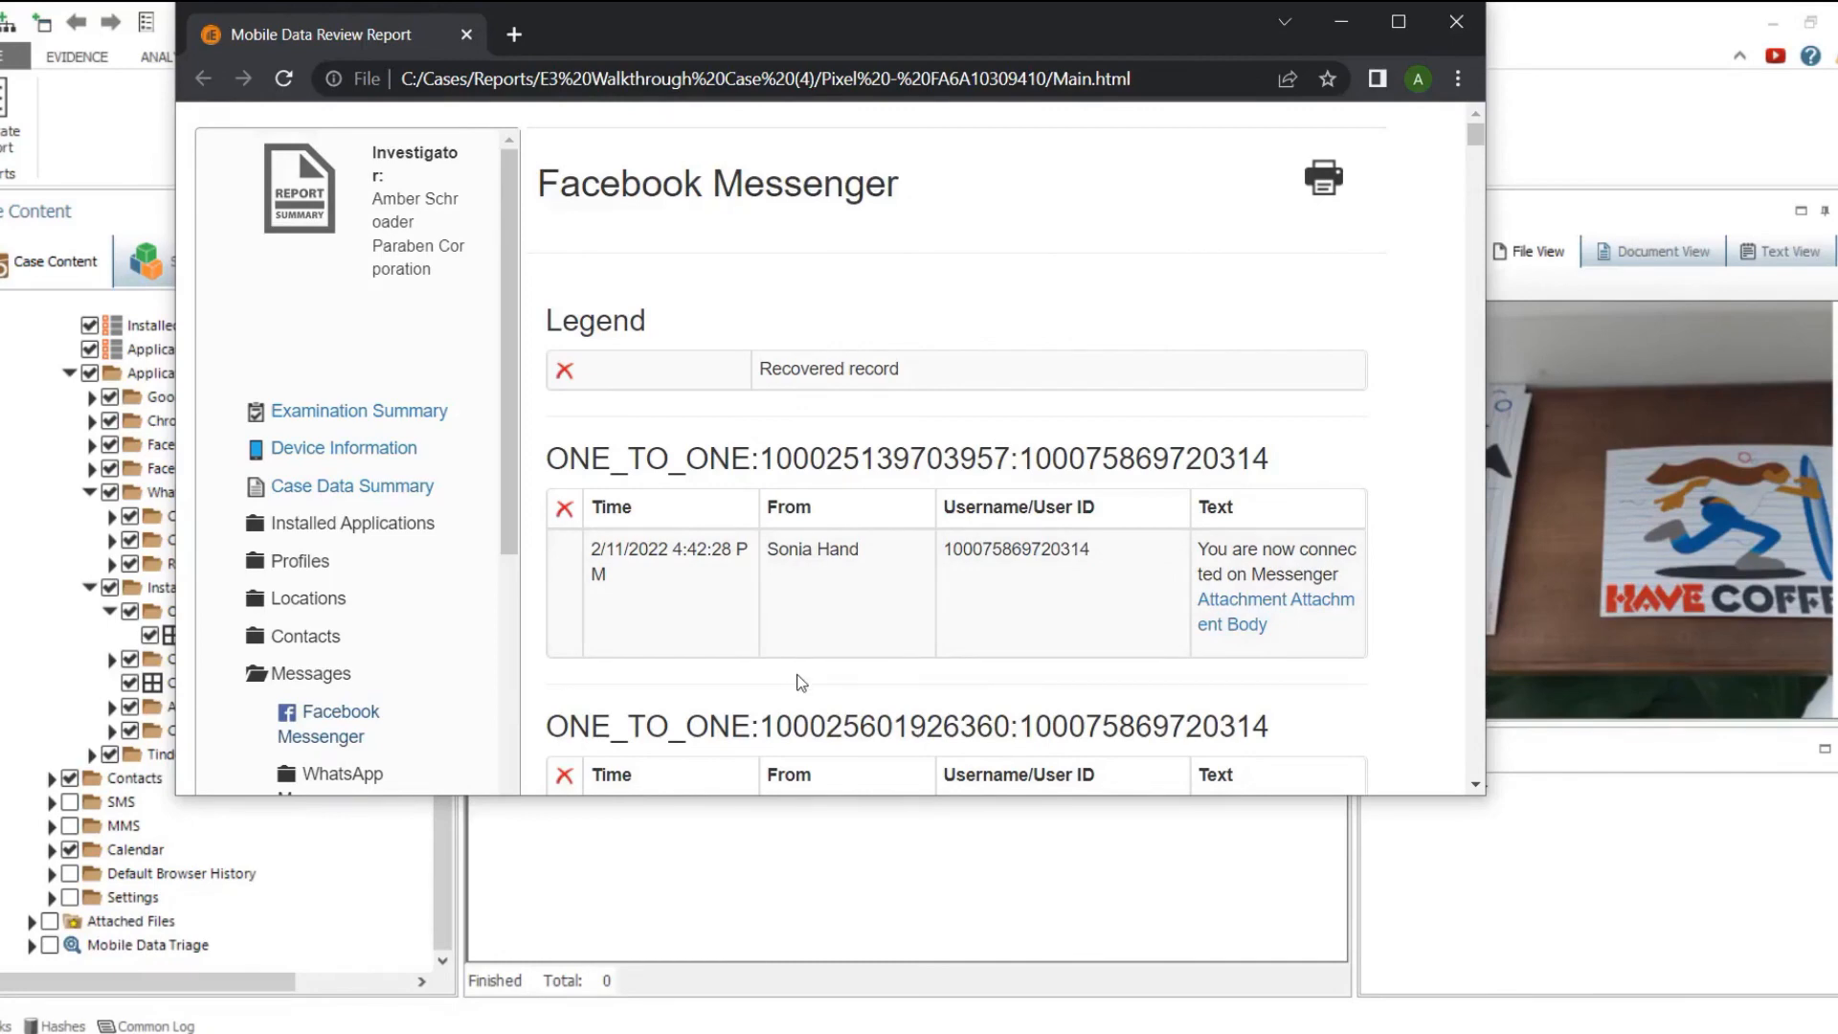
{"action": "mouse_move", "coordinate": [812, 668]}
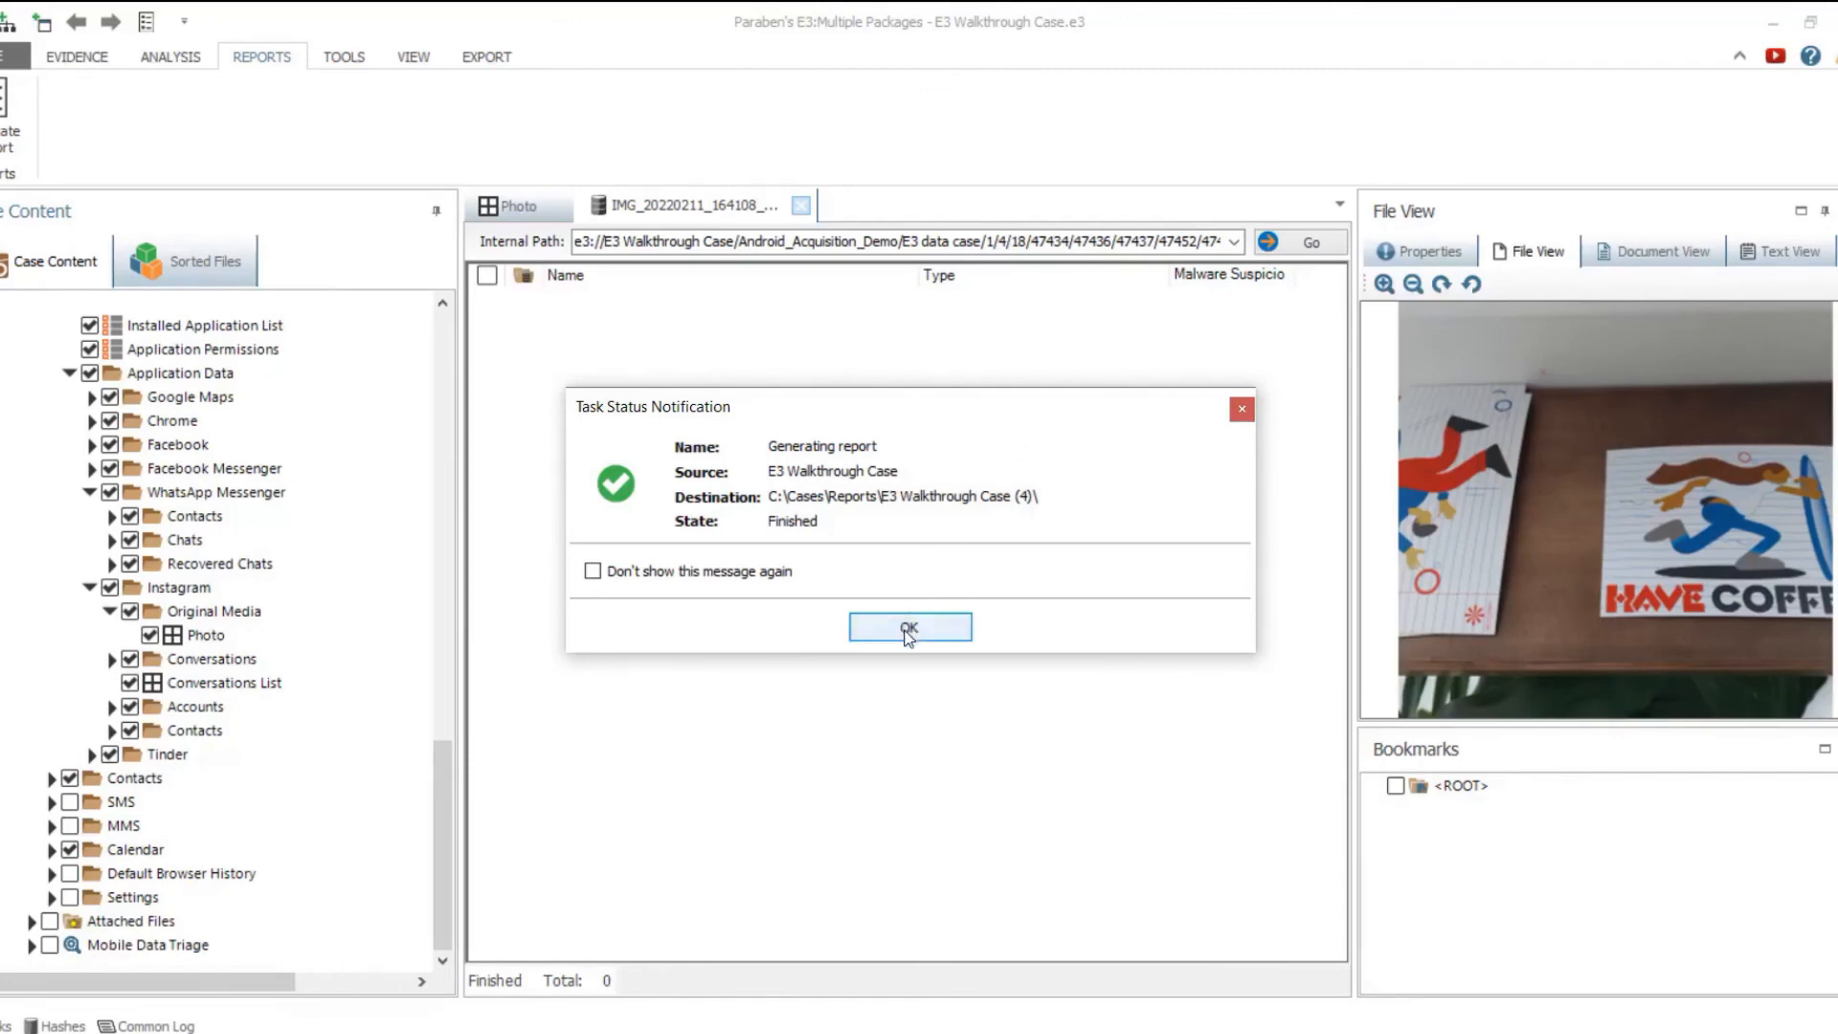
{"action": "left_click", "coordinate": [909, 627]}
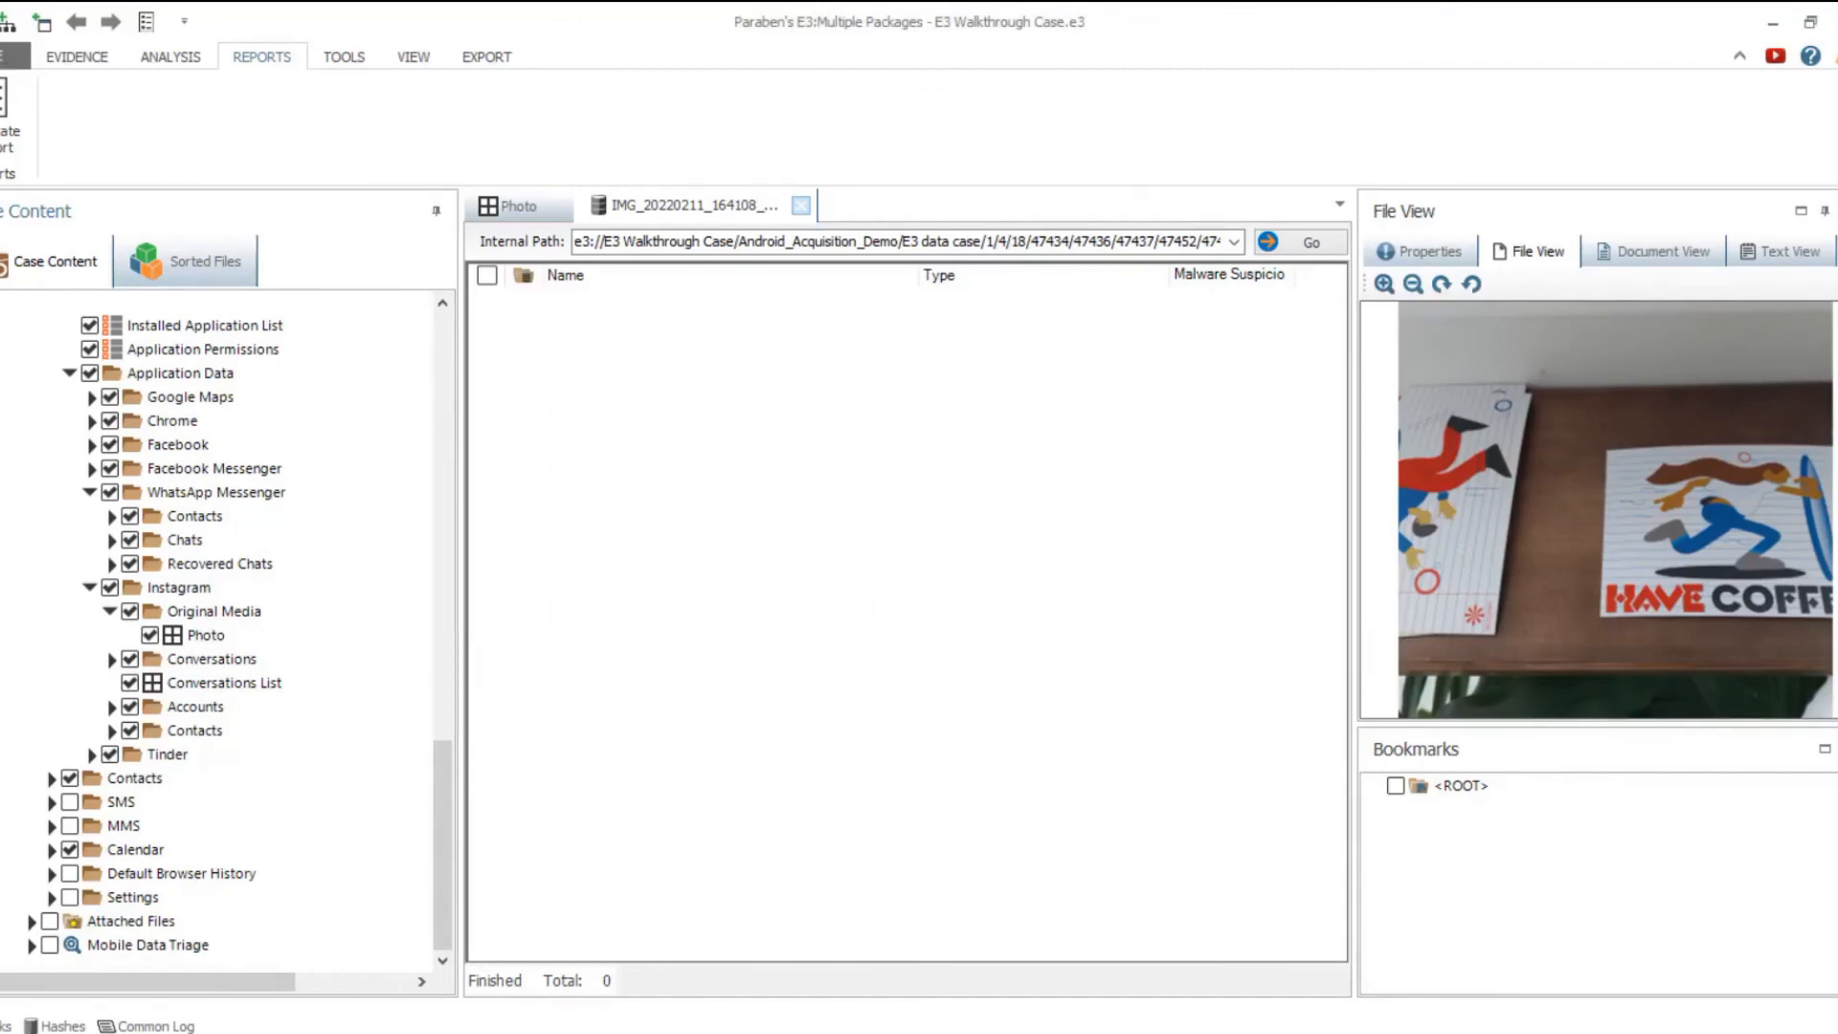